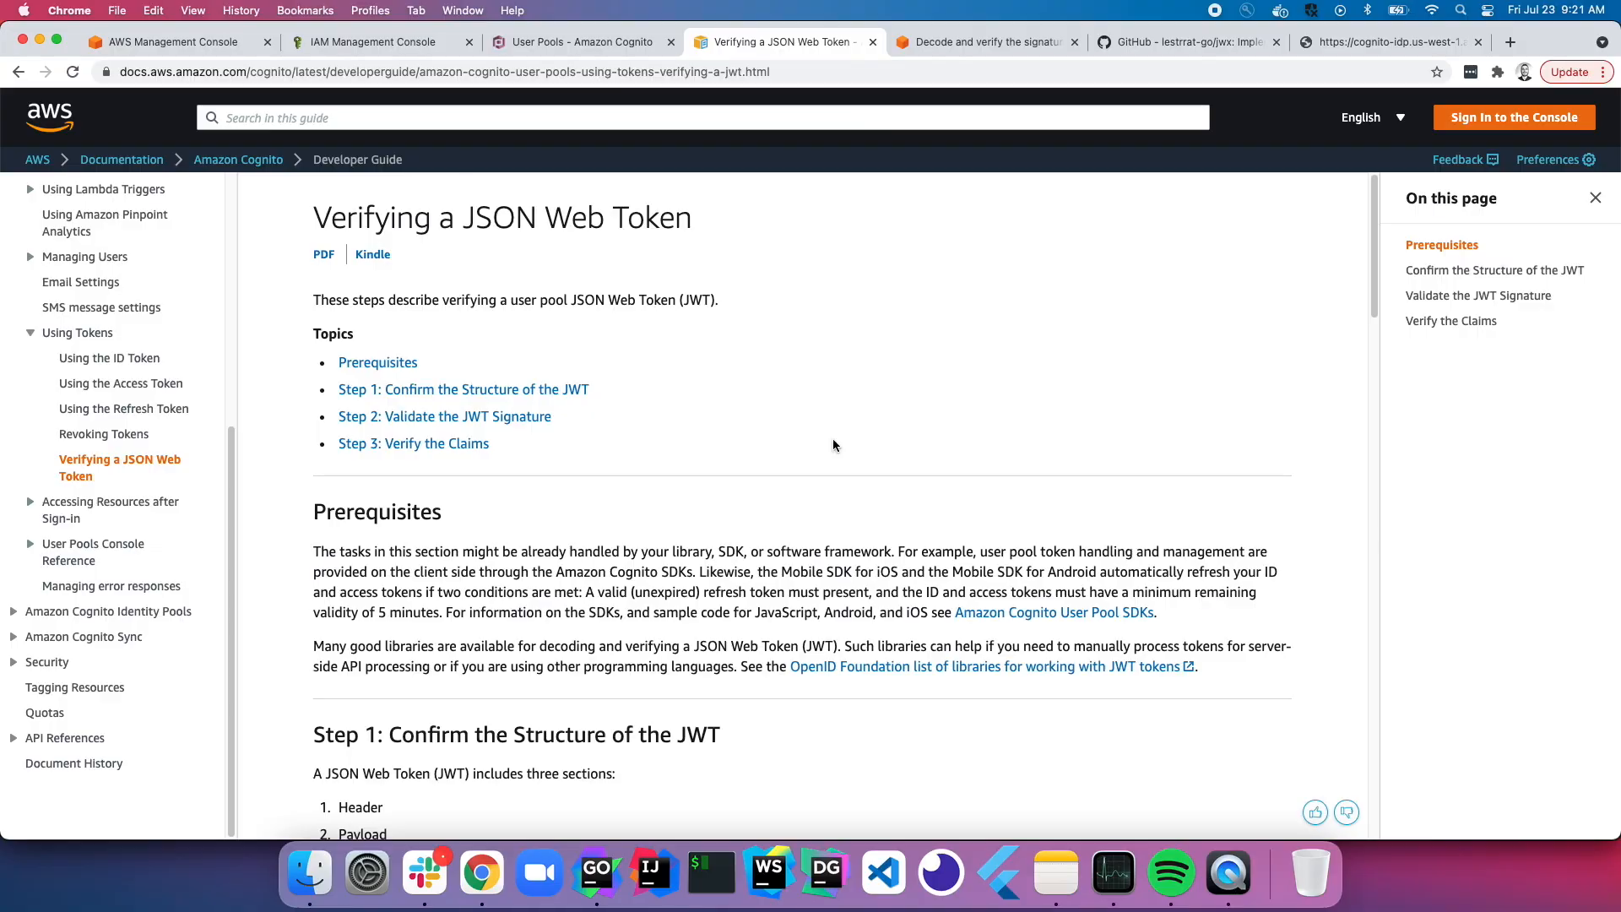
pyautogui.moveTo(975, 392)
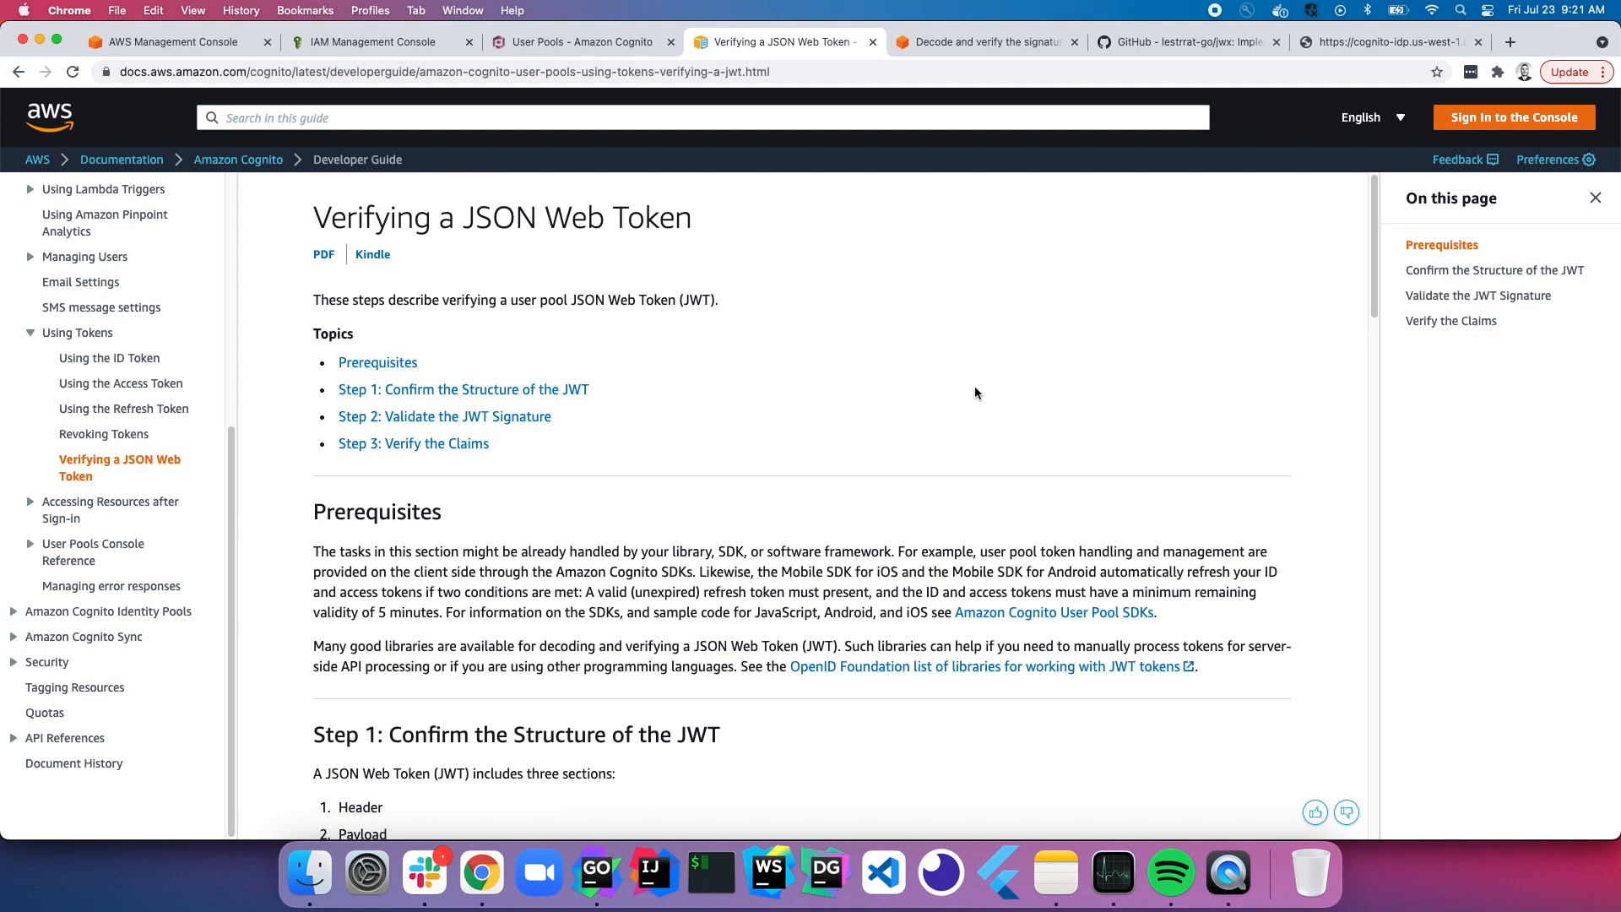
pyautogui.moveTo(322, 217)
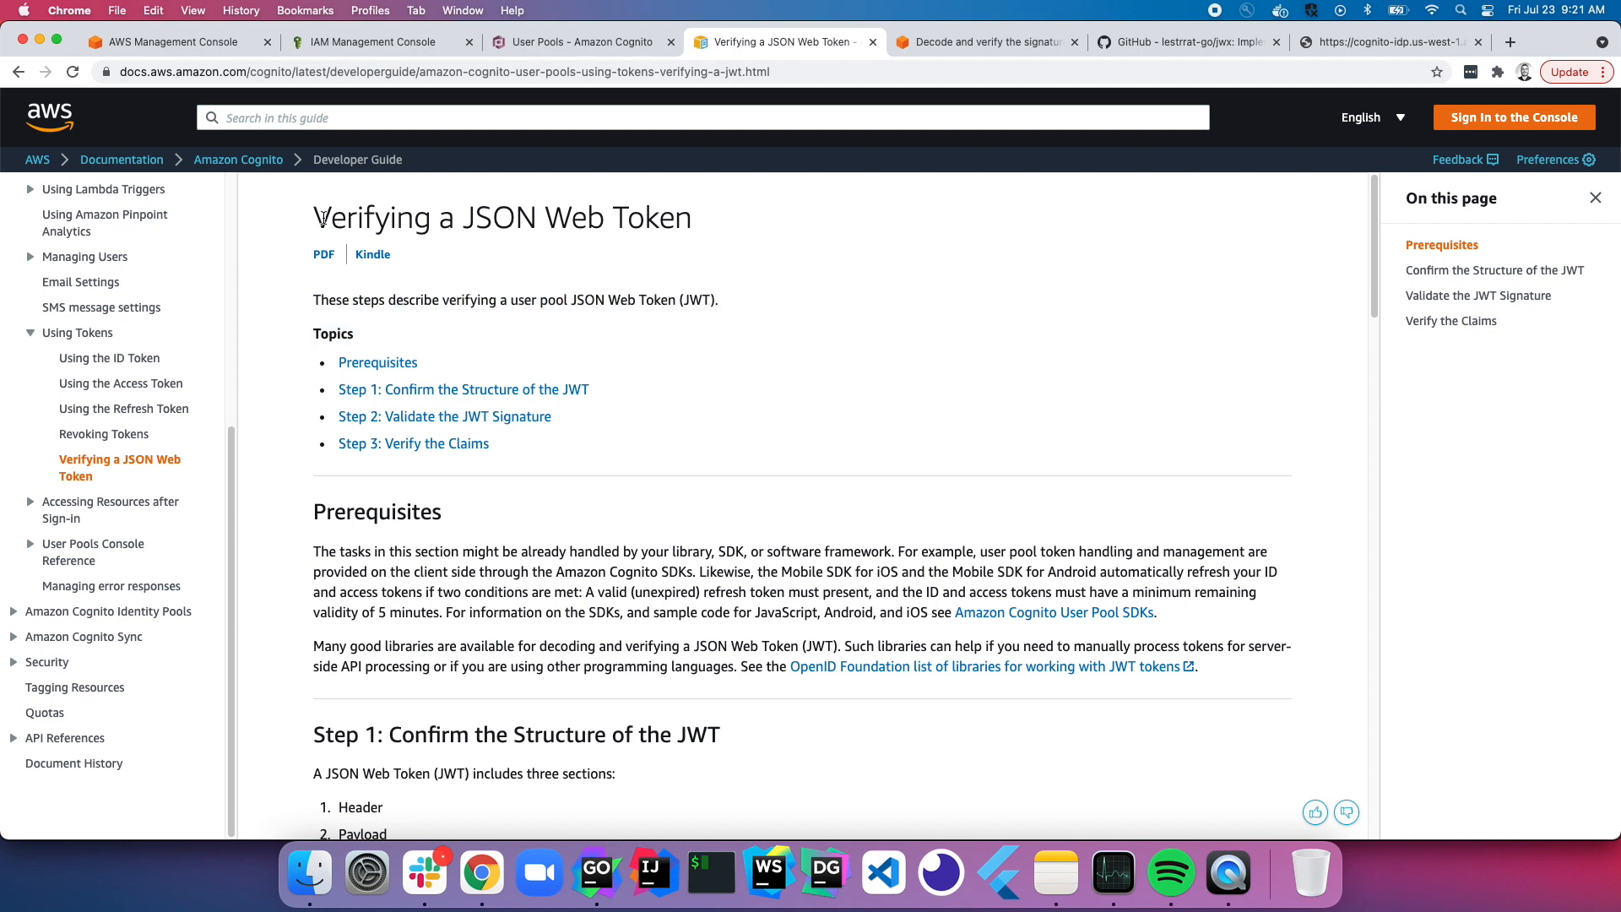
pyautogui.moveTo(711, 242)
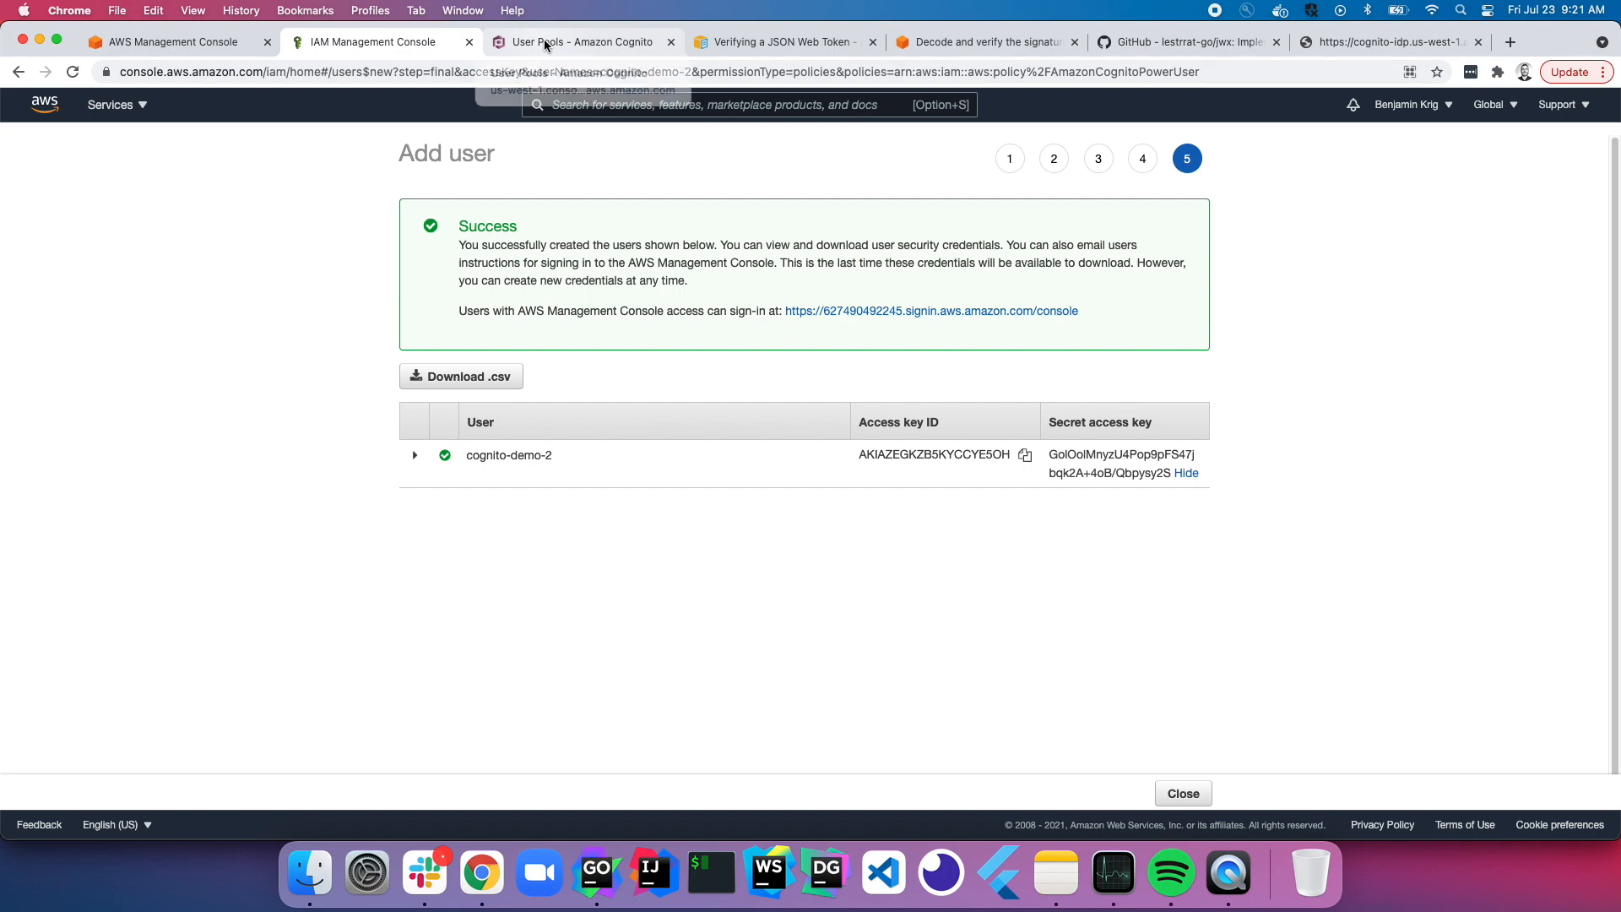
# Step: Return to the Cognito JWT verification guide and scroll down to Step 1's token structure
pyautogui.click(780, 42)
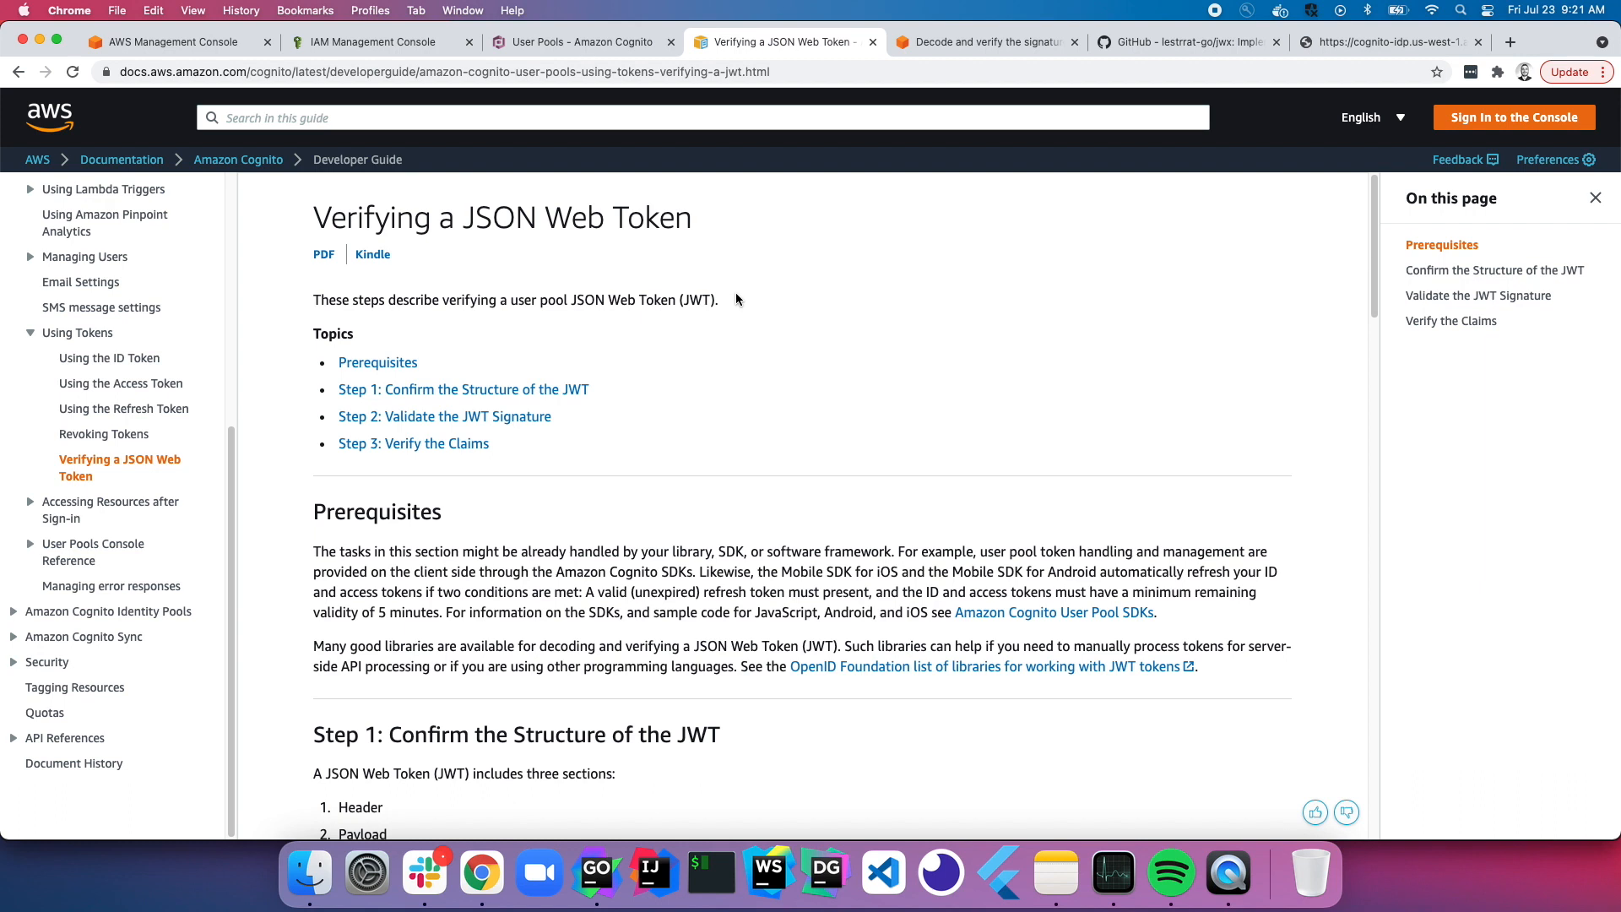
pyautogui.doubleClick(699, 300)
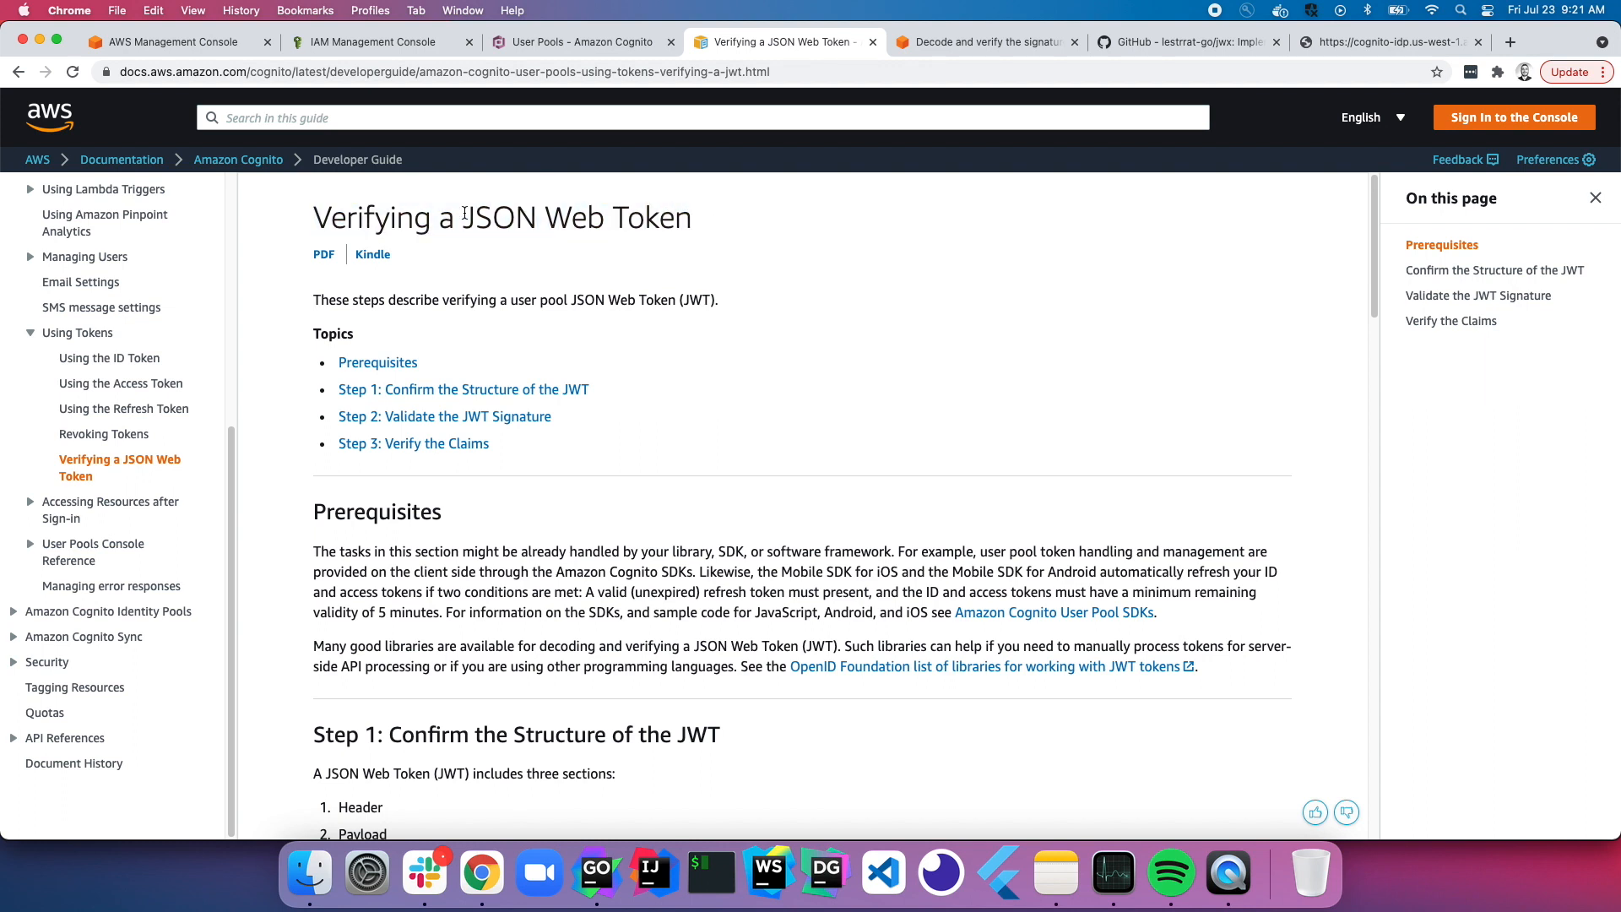
pyautogui.moveTo(645, 266)
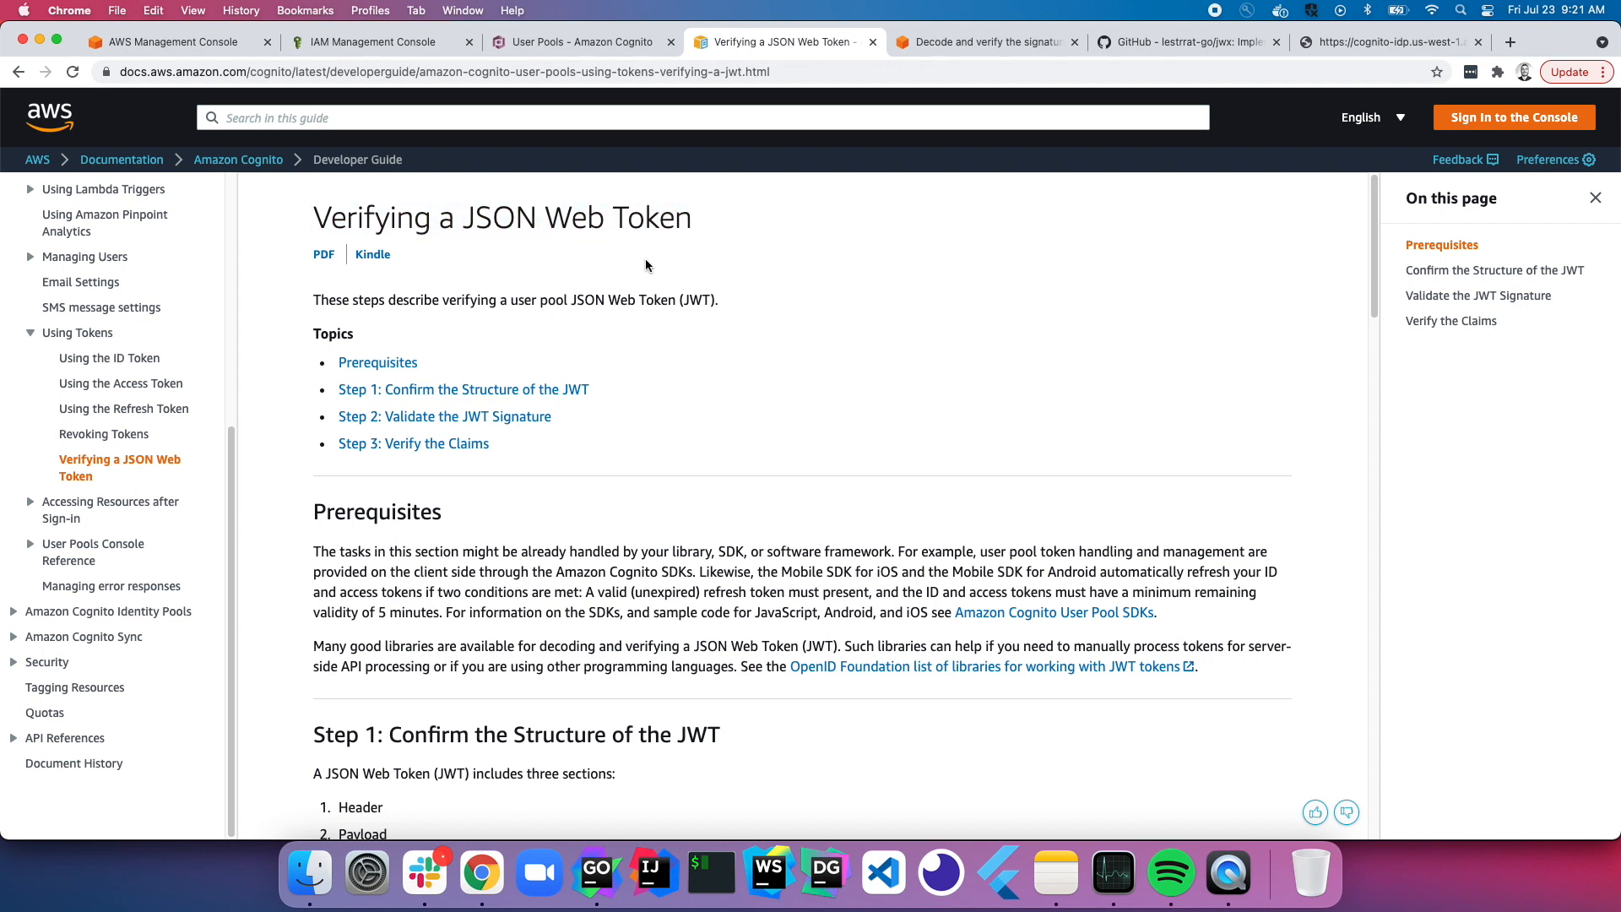
pyautogui.moveTo(777, 233)
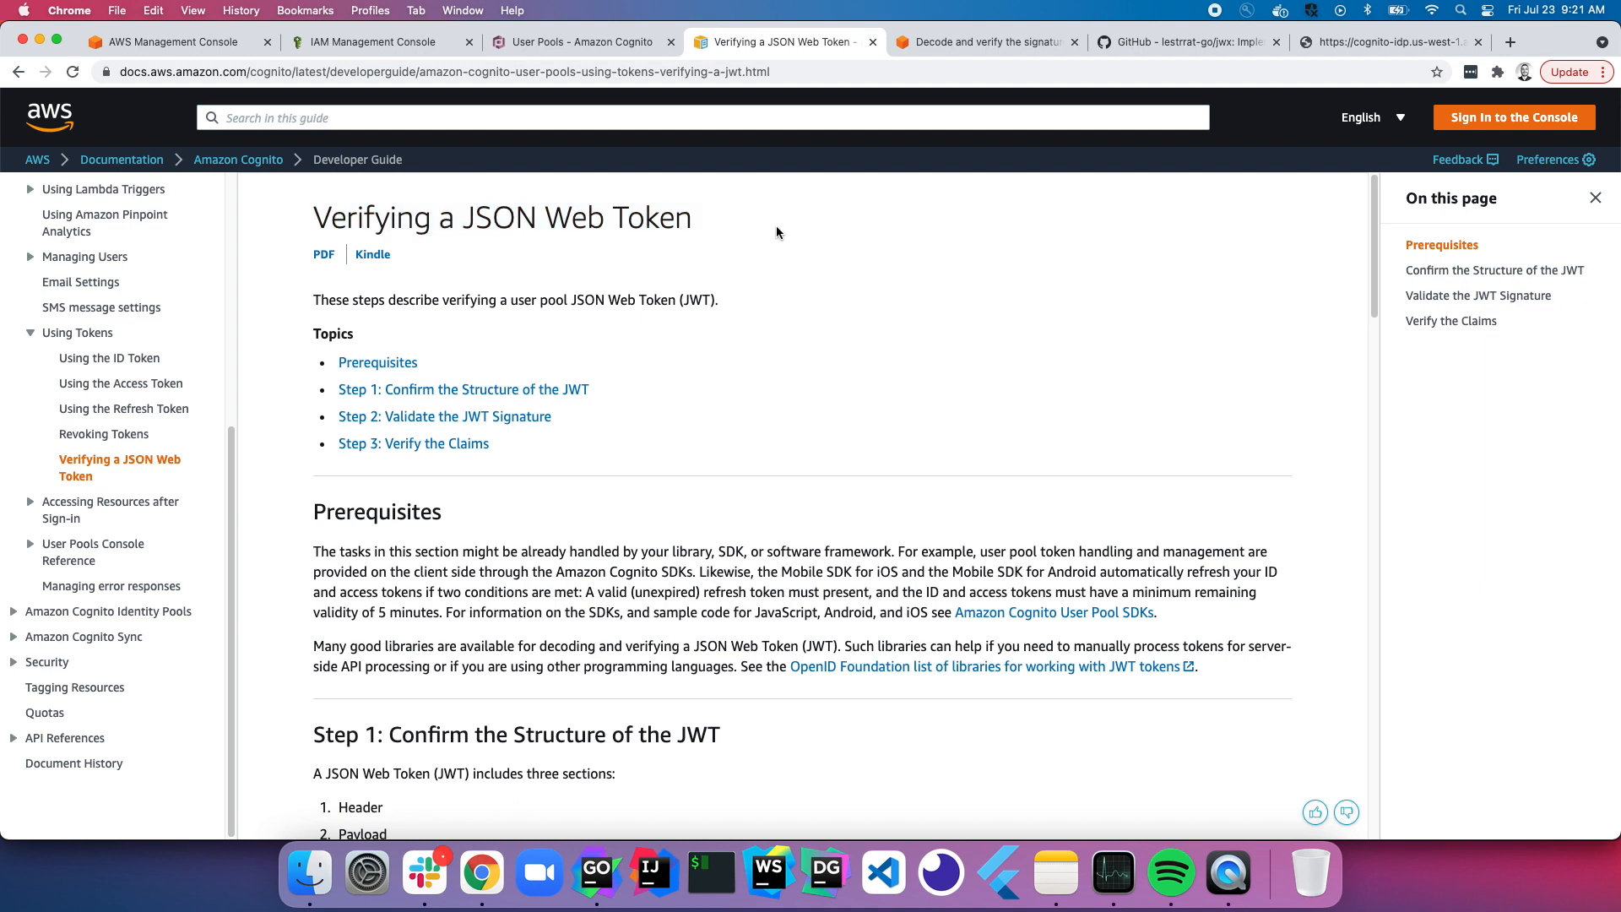
pyautogui.moveTo(422, 325)
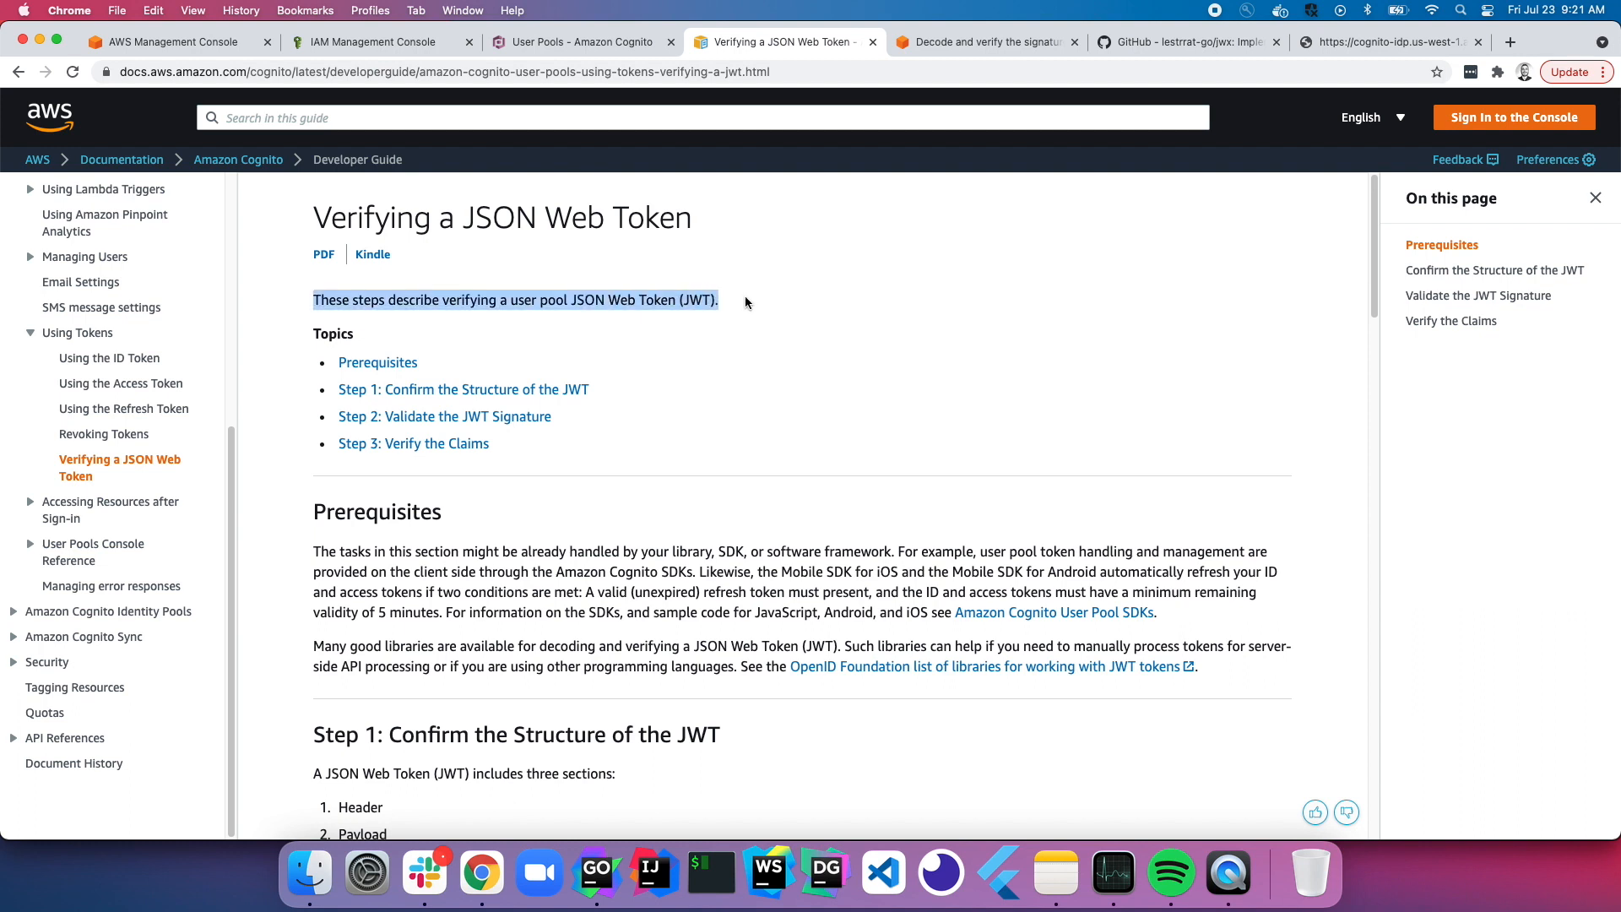
pyautogui.click(836, 308)
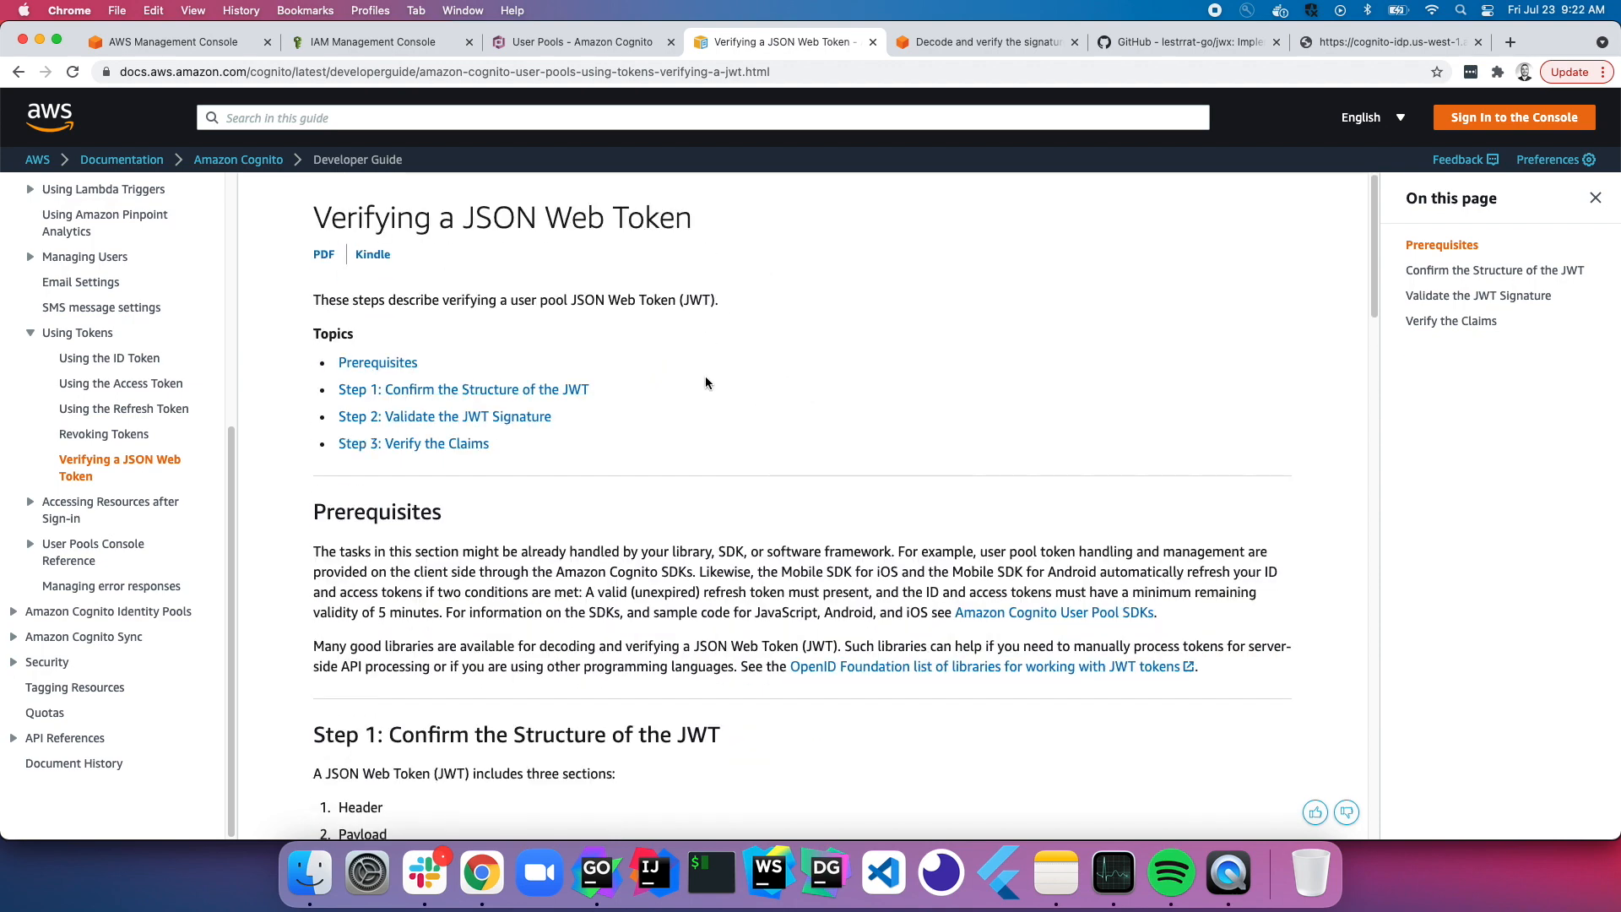
pyautogui.scroll(-3)
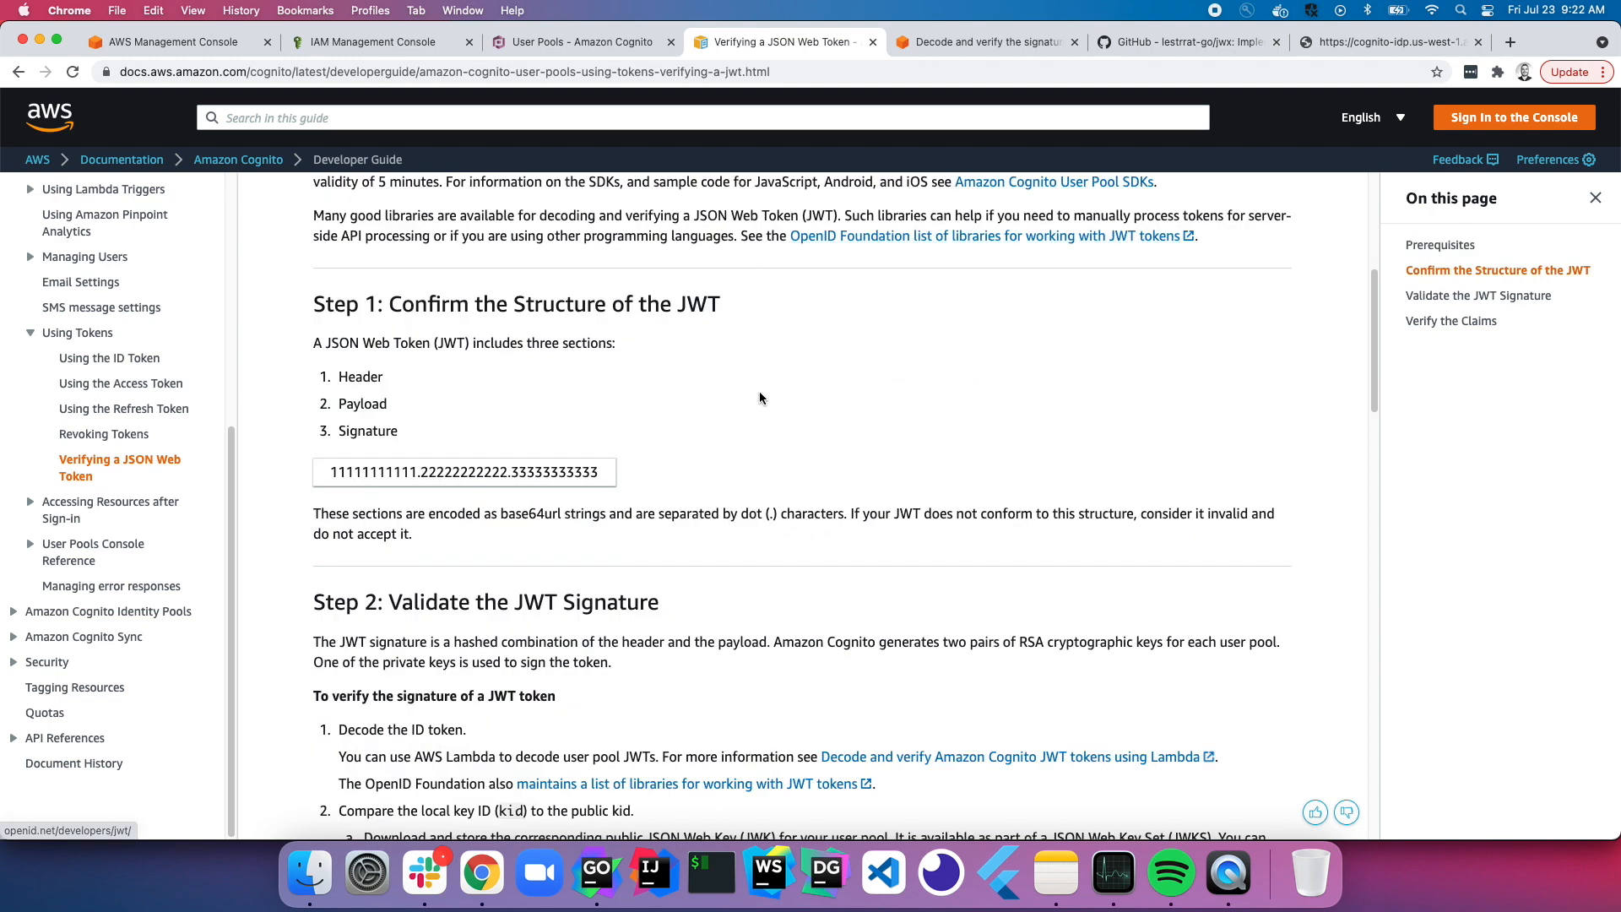
pyautogui.scroll(-3)
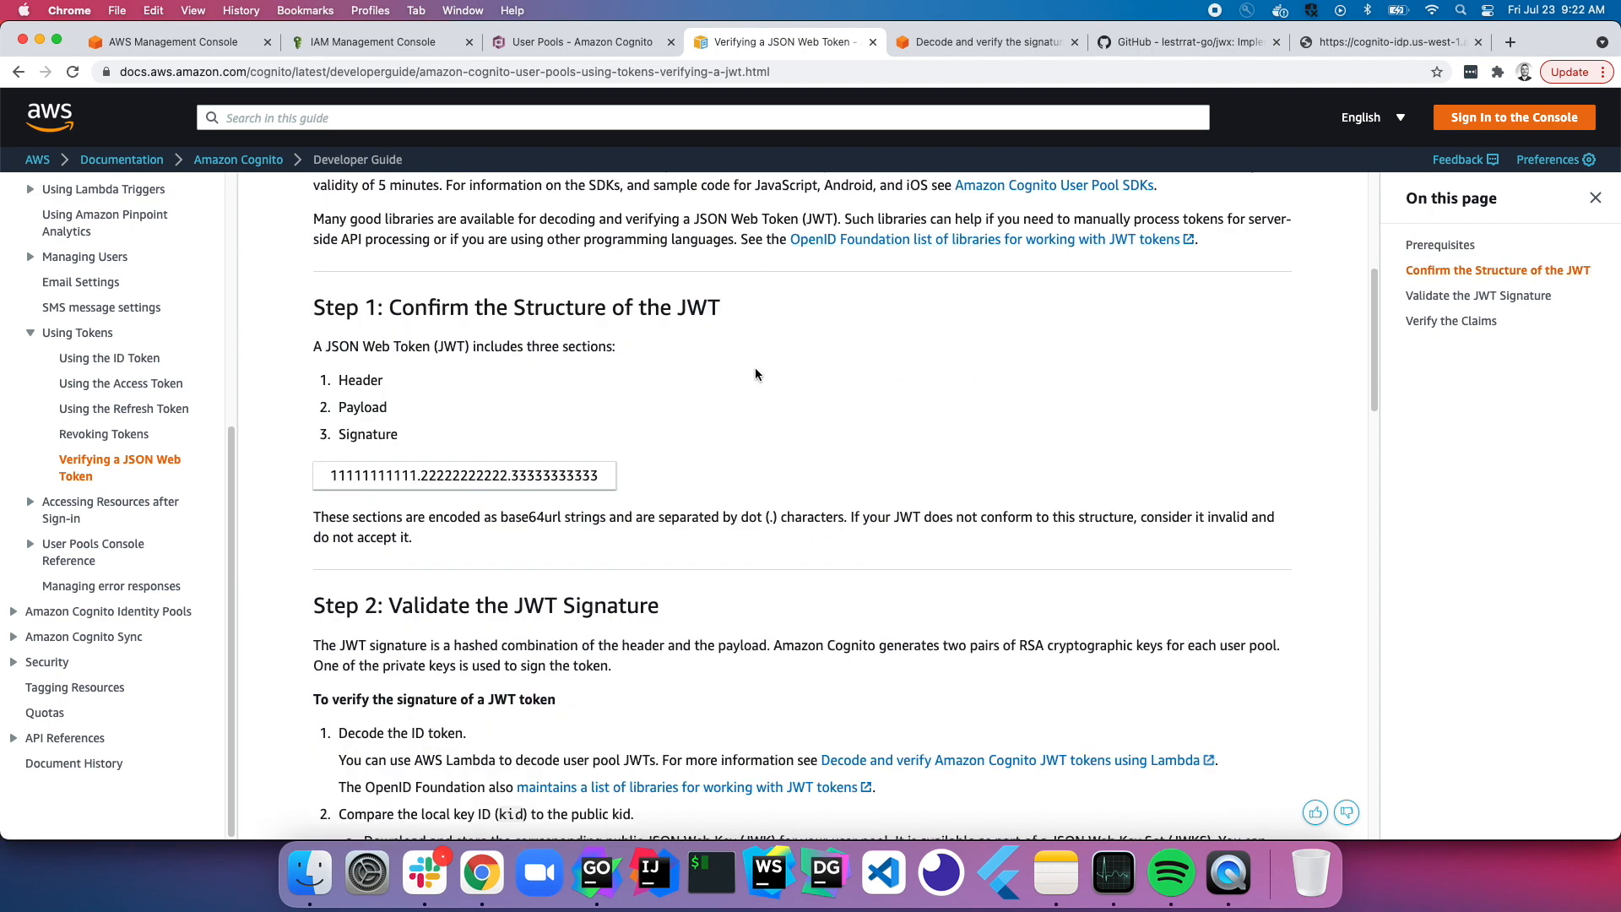
pyautogui.tripleClick(517, 307)
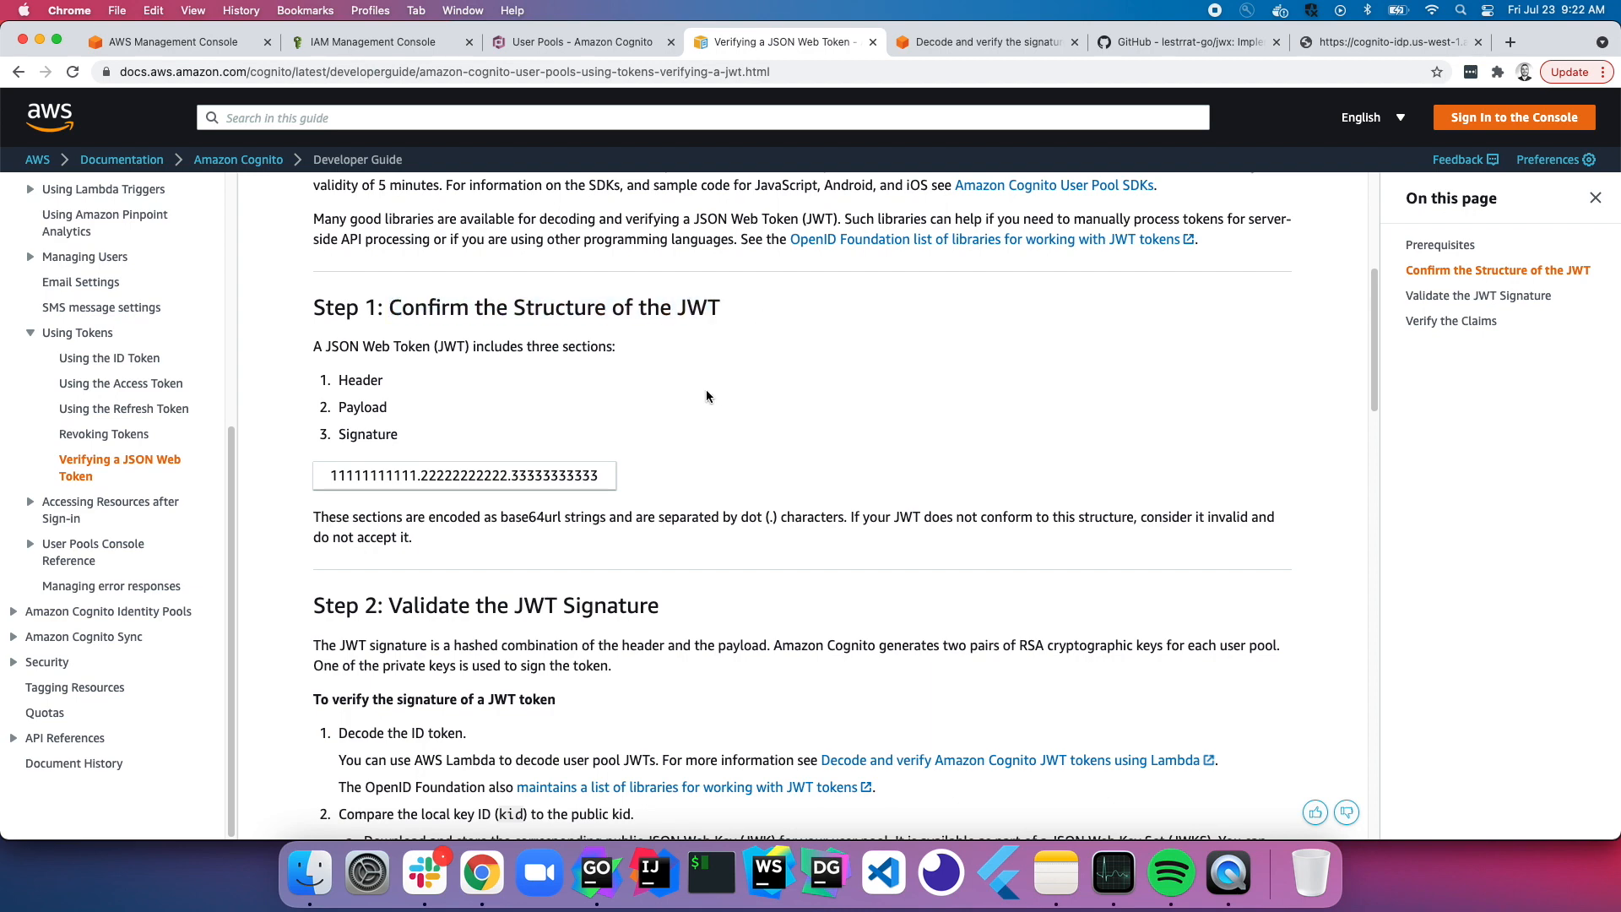
# Step: Highlight 'Payload', inspect the sample token header on jwt.io, then return to the guide
pyautogui.doubleClick(362, 406)
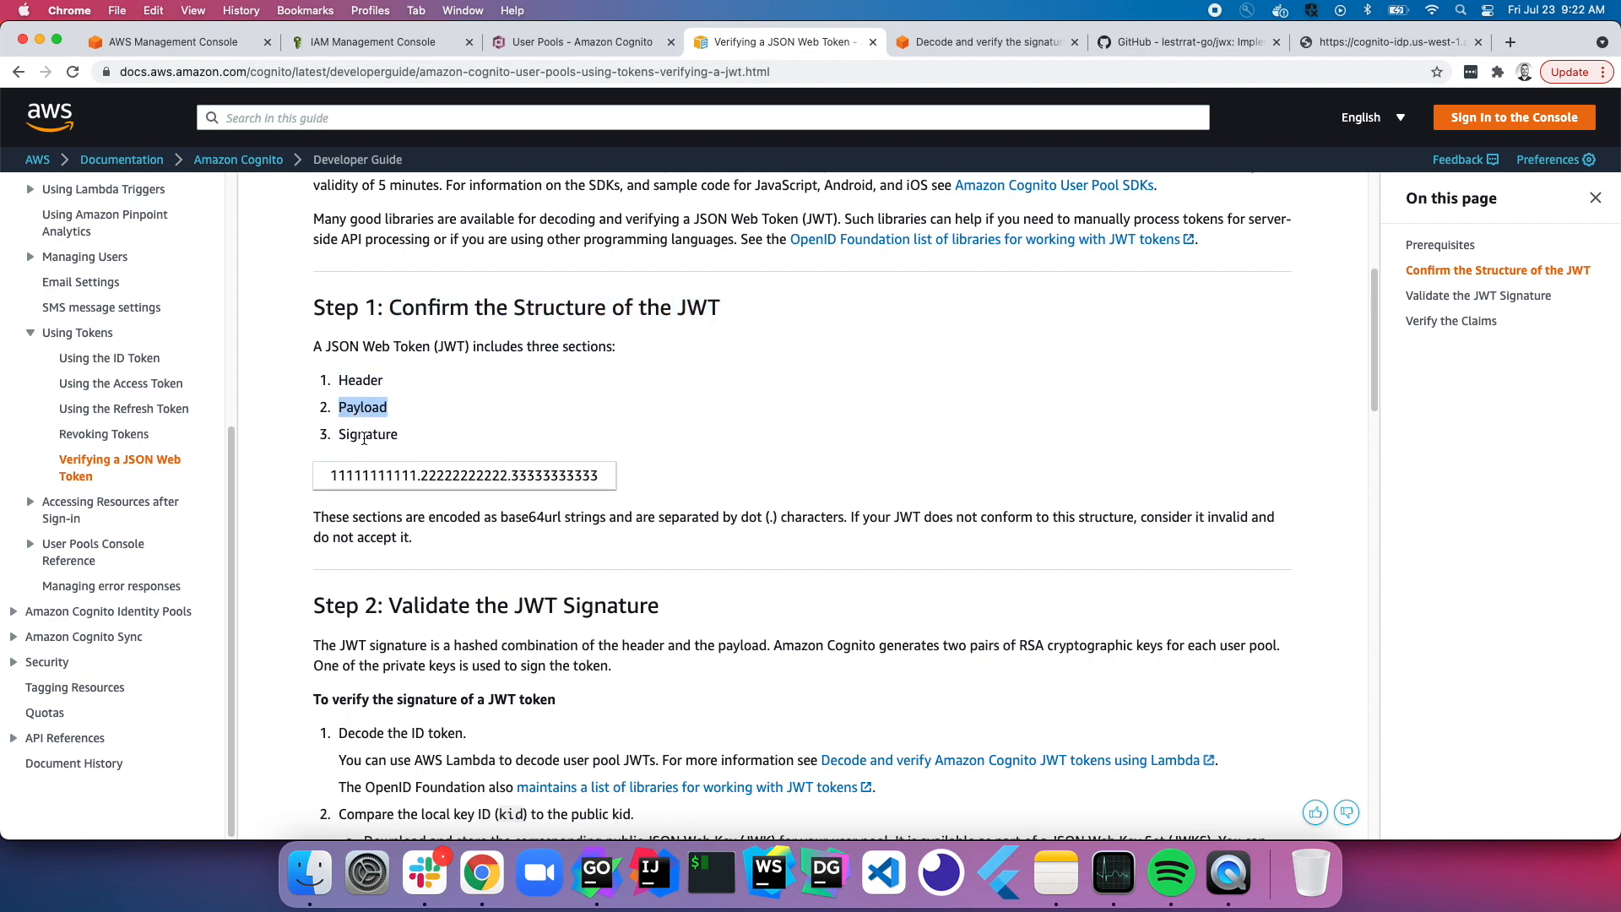
pyautogui.click(1534, 42)
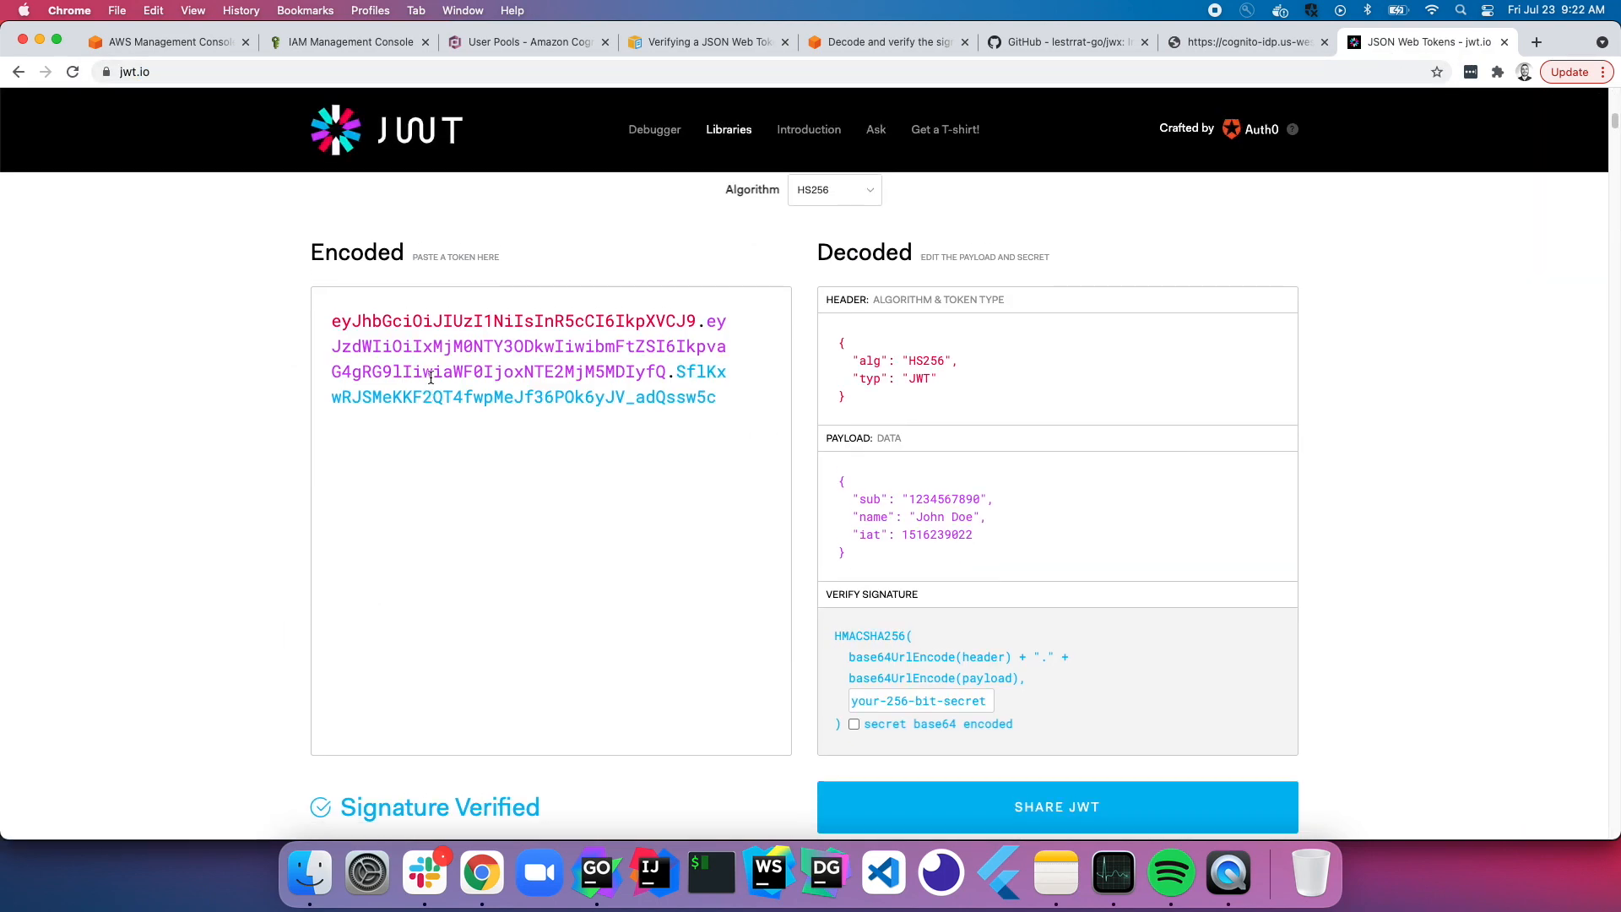
pyautogui.doubleClick(513, 321)
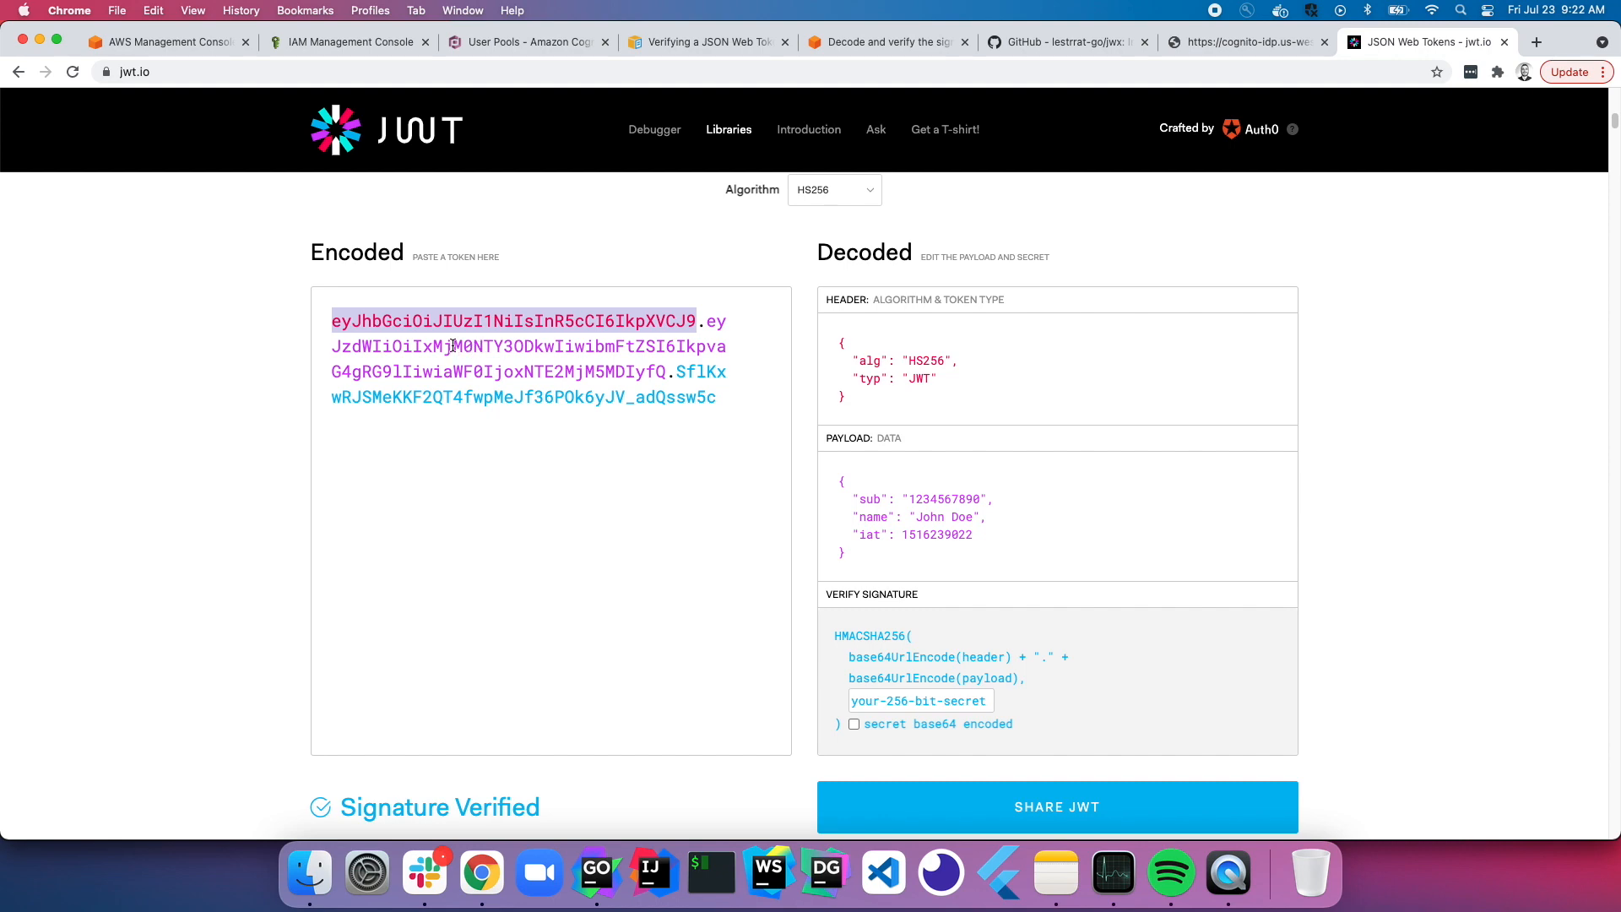
pyautogui.click(706, 42)
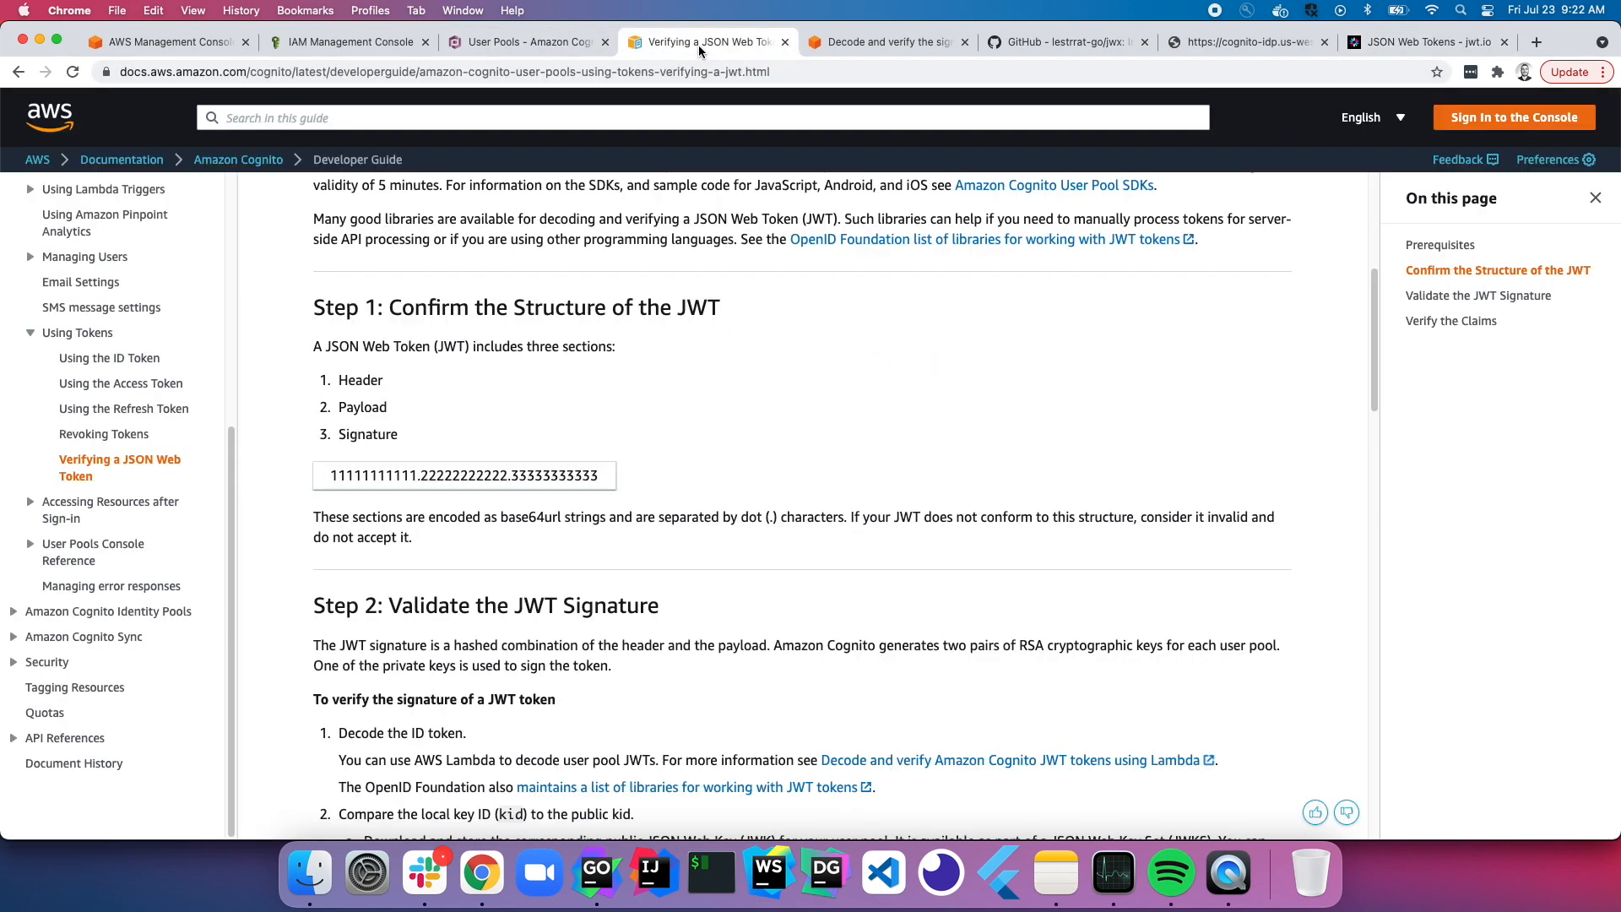
pyautogui.click(1427, 43)
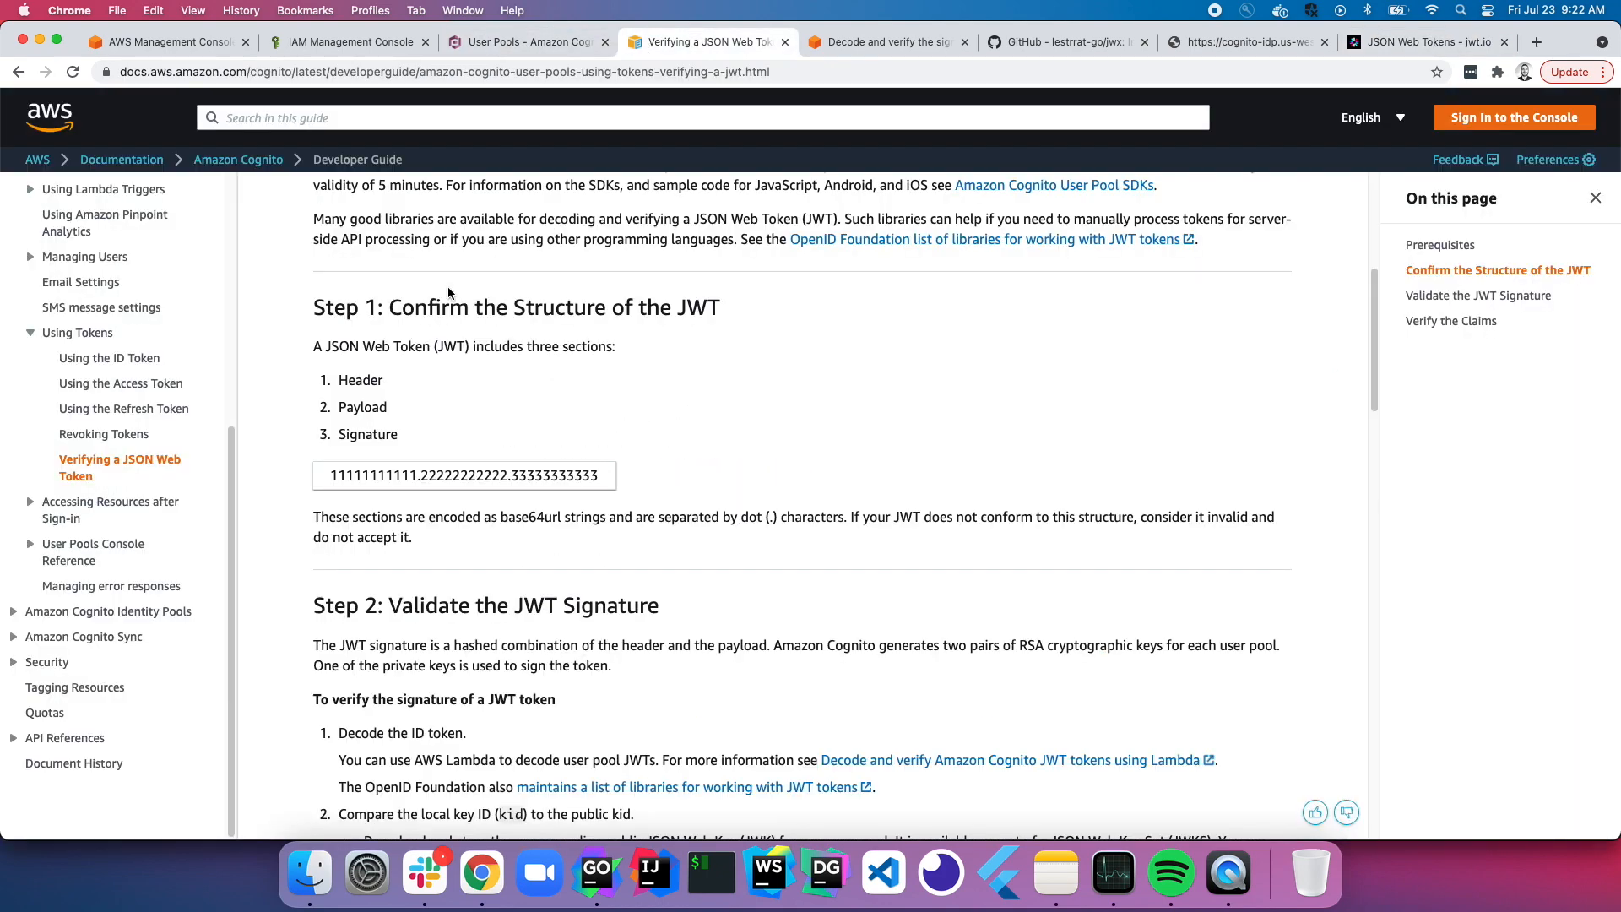
pyautogui.moveTo(343, 379); pyautogui.dragTo(411, 535)
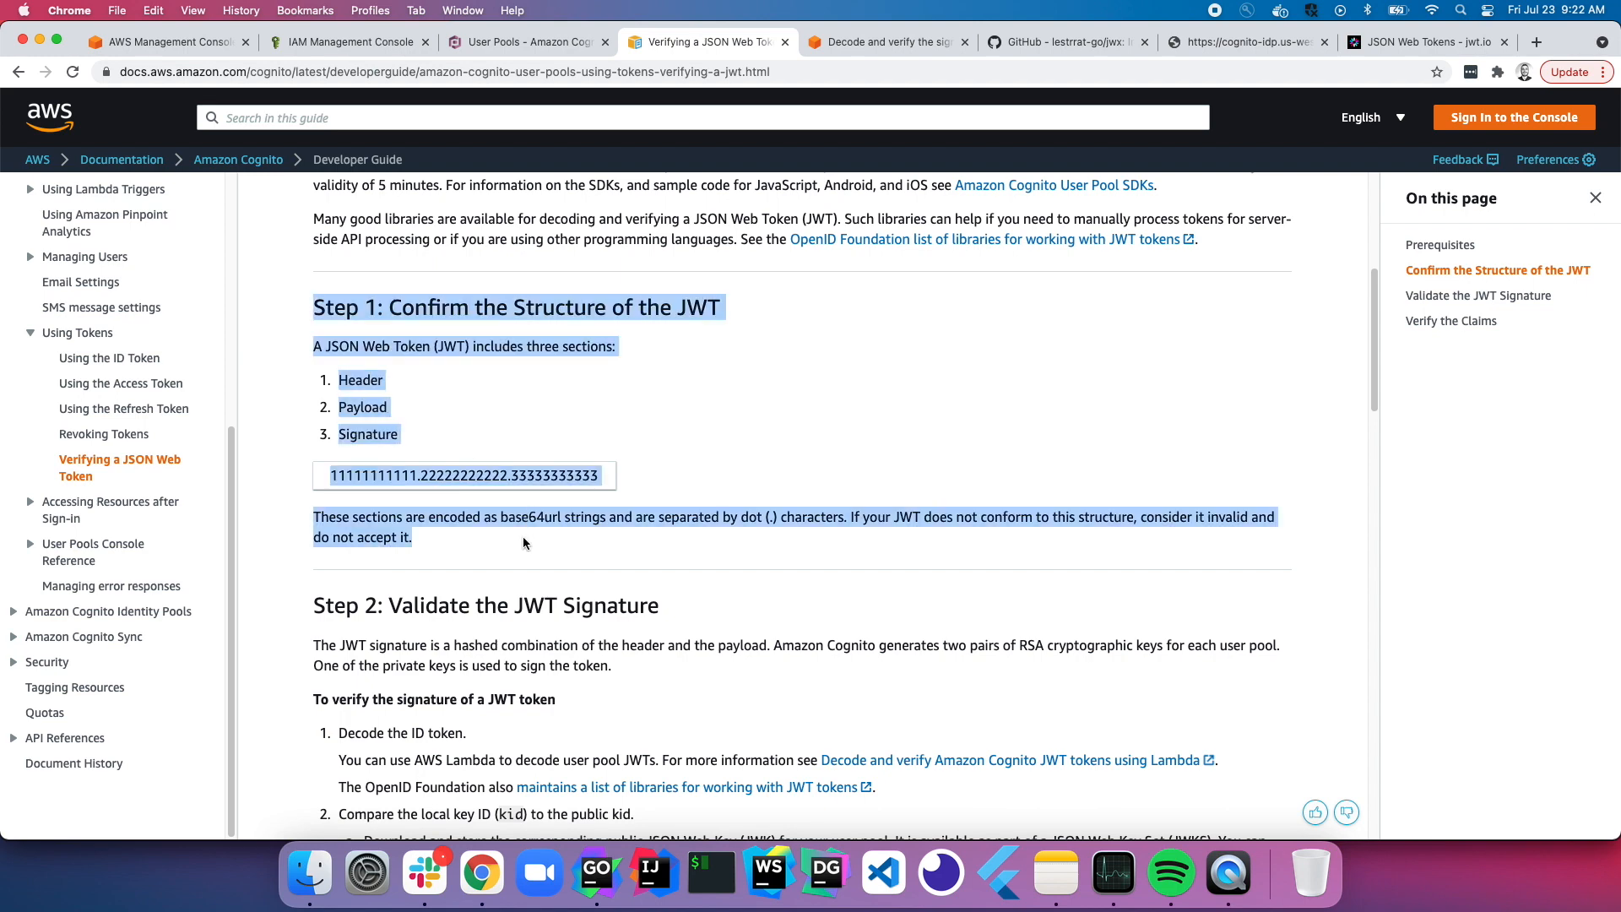
pyautogui.scroll(-3)
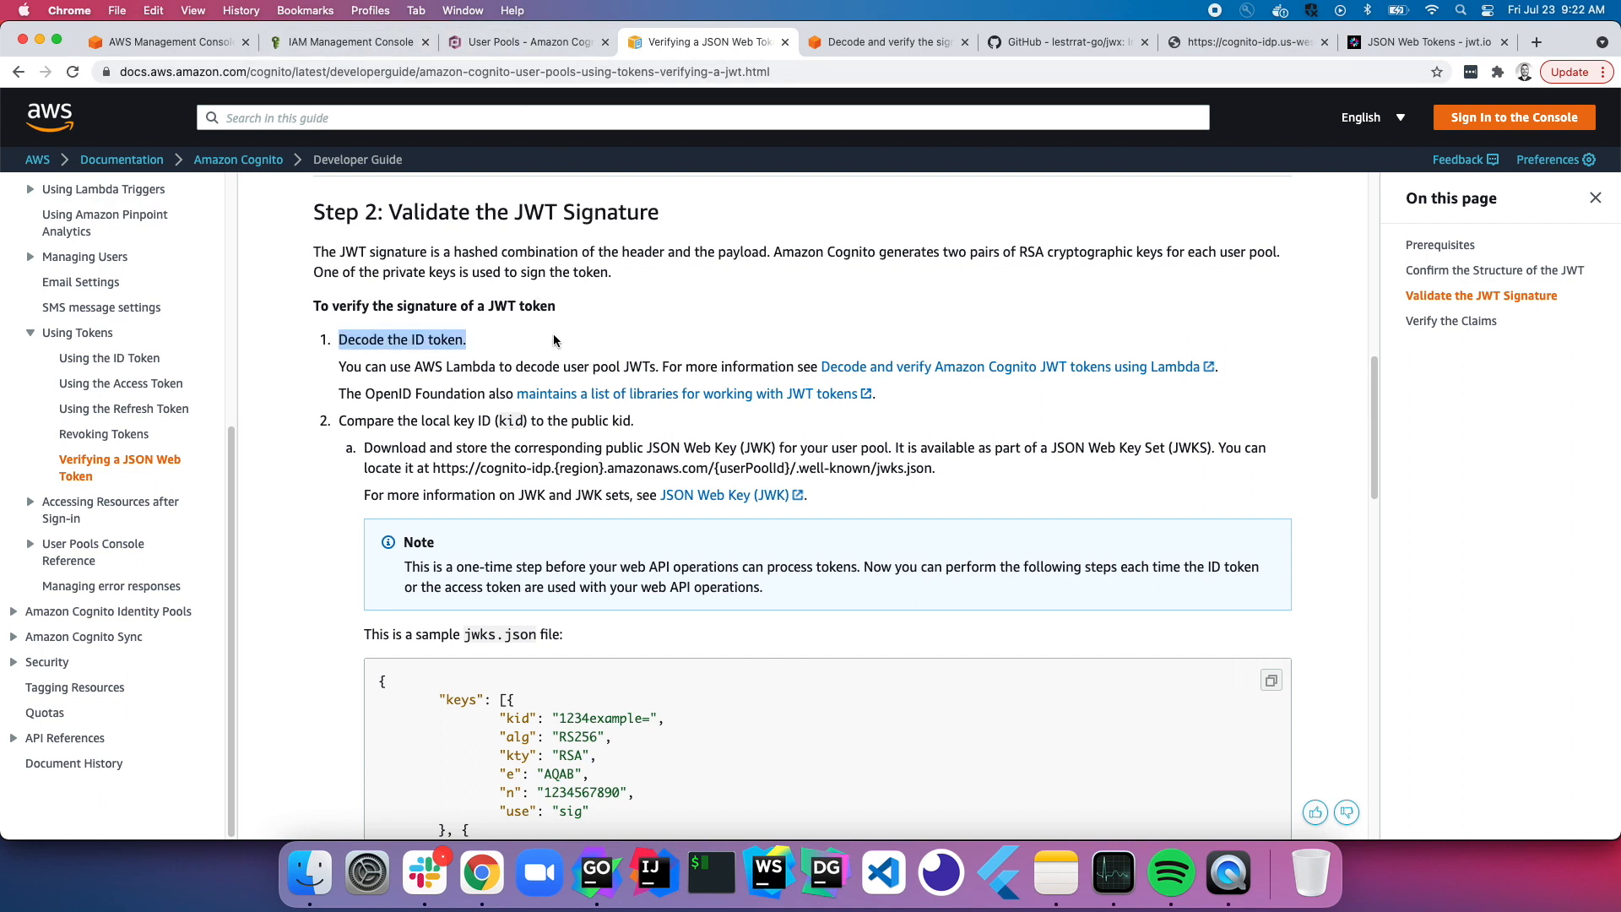
pyautogui.scroll(-3)
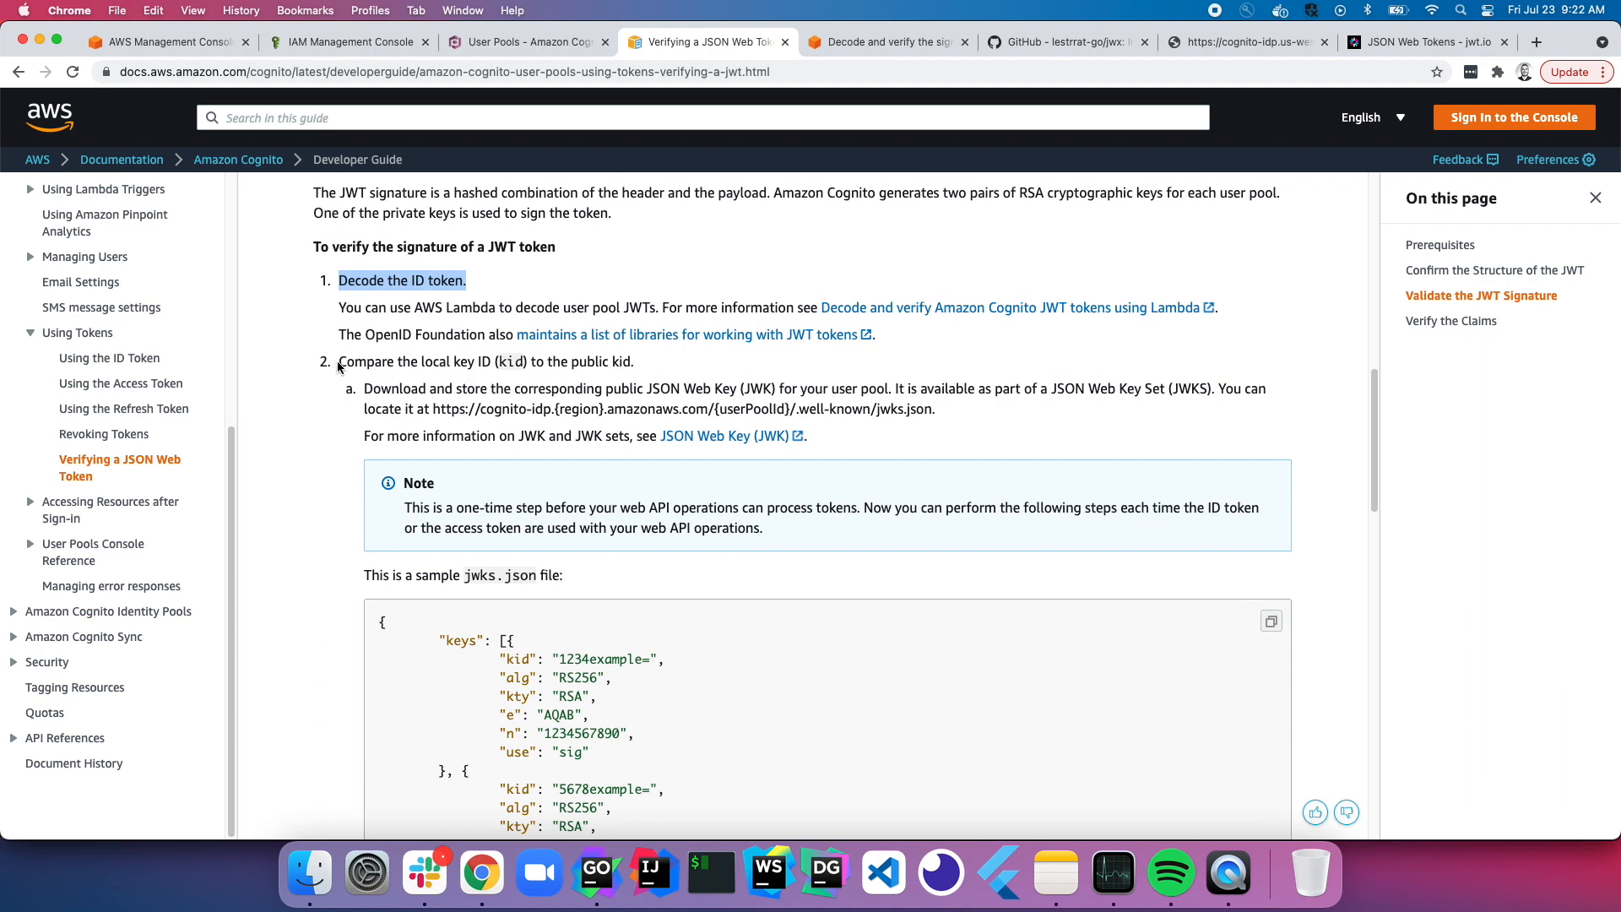
pyautogui.doubleClick(508, 361)
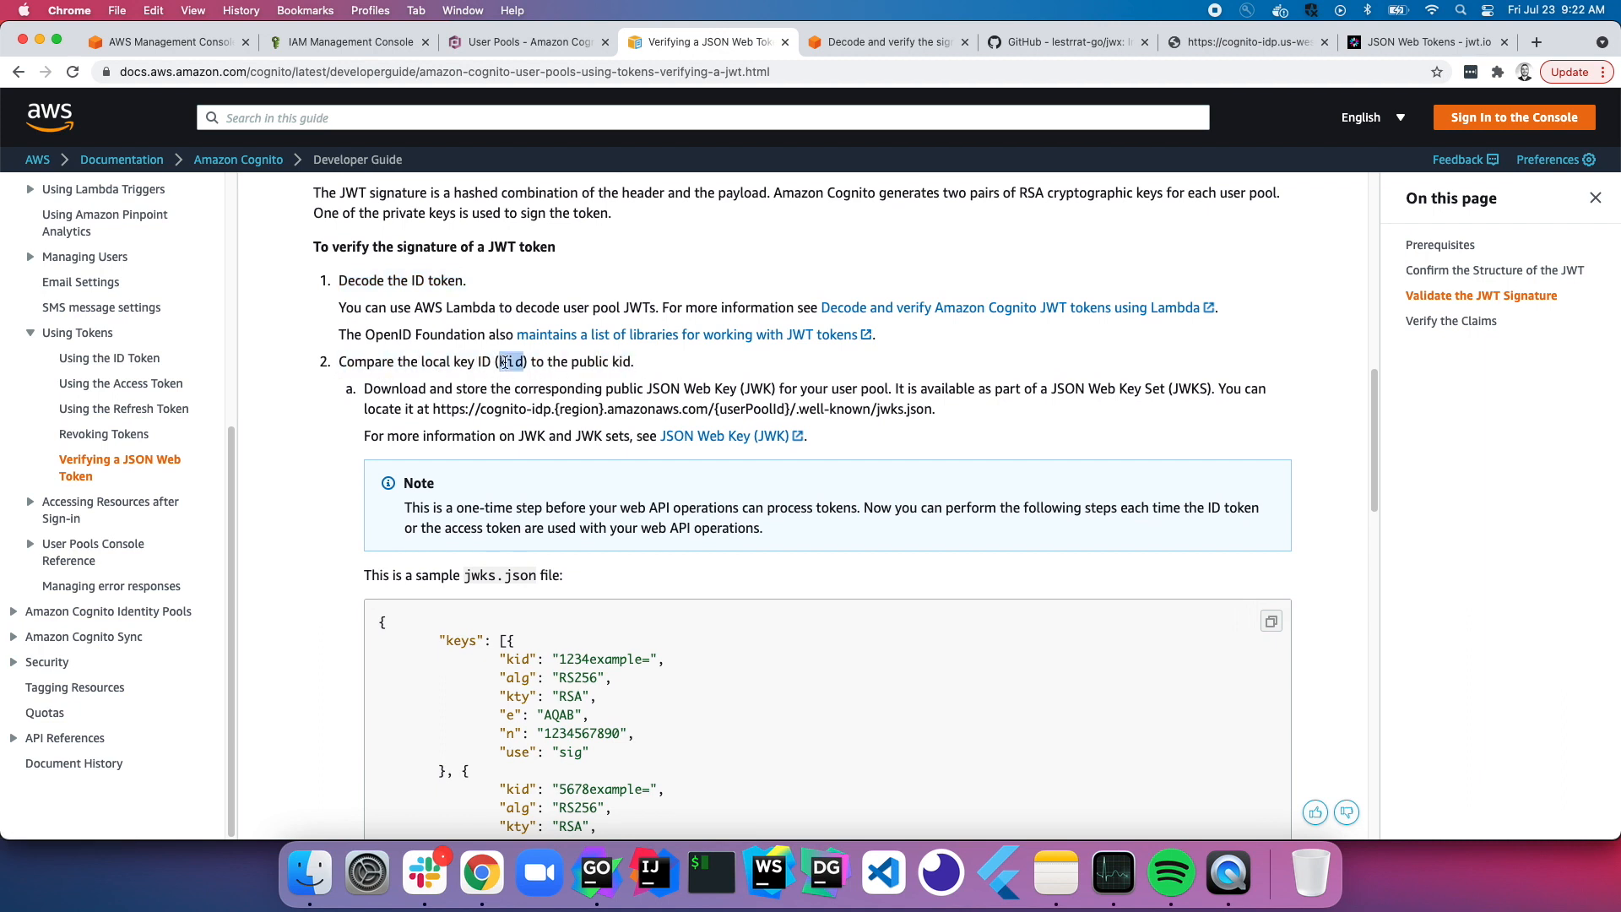
pyautogui.scroll(-3)
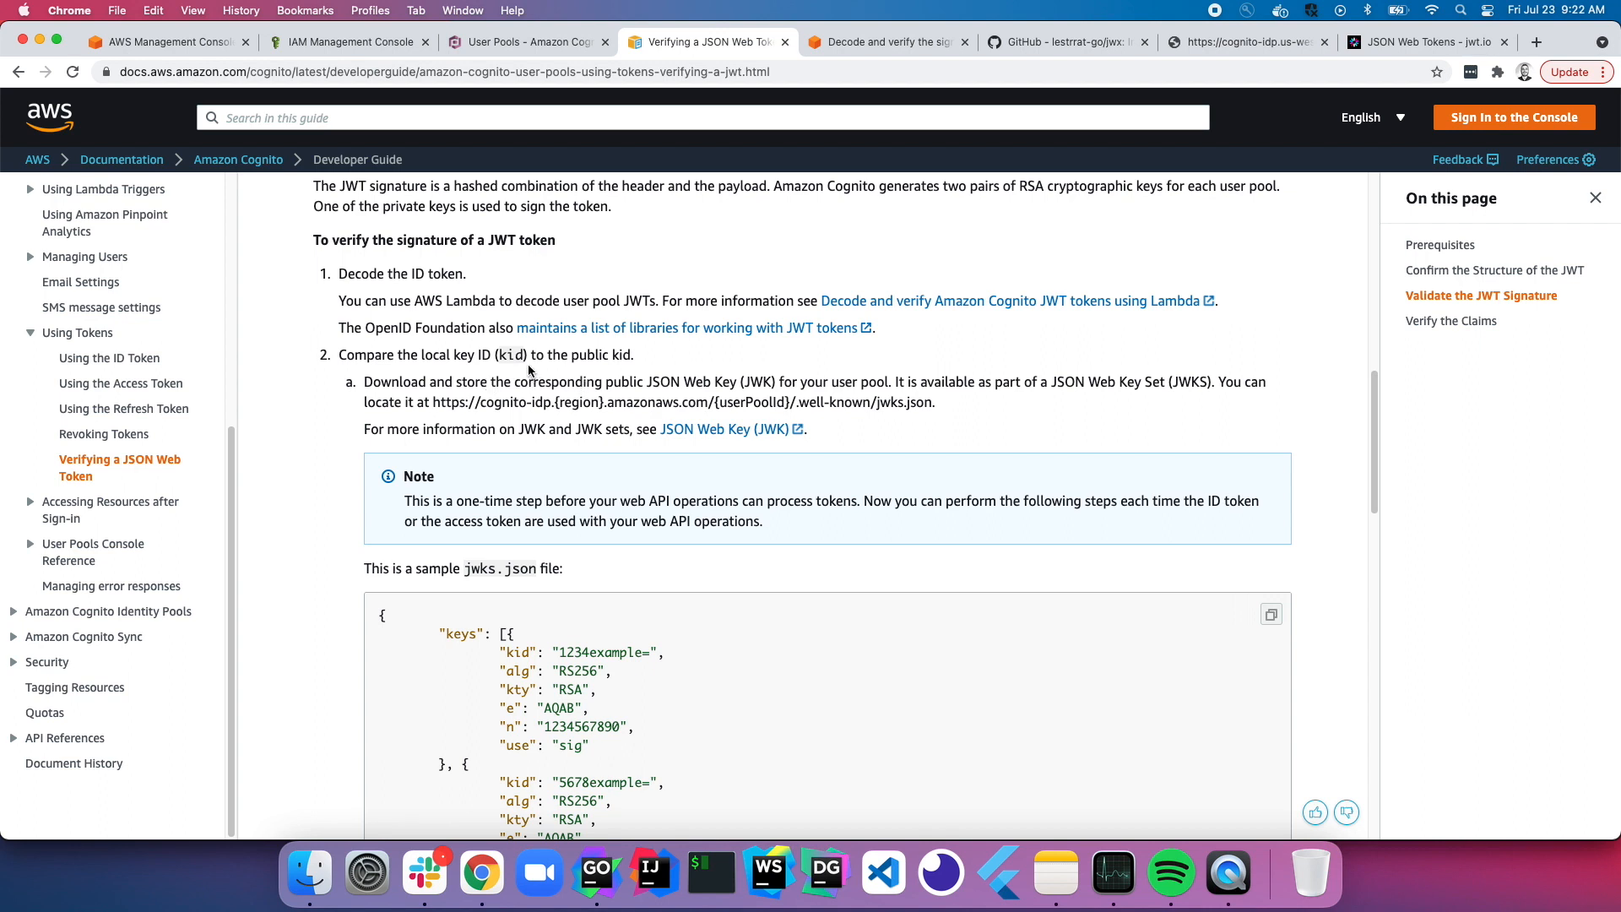
pyautogui.moveTo(529, 374)
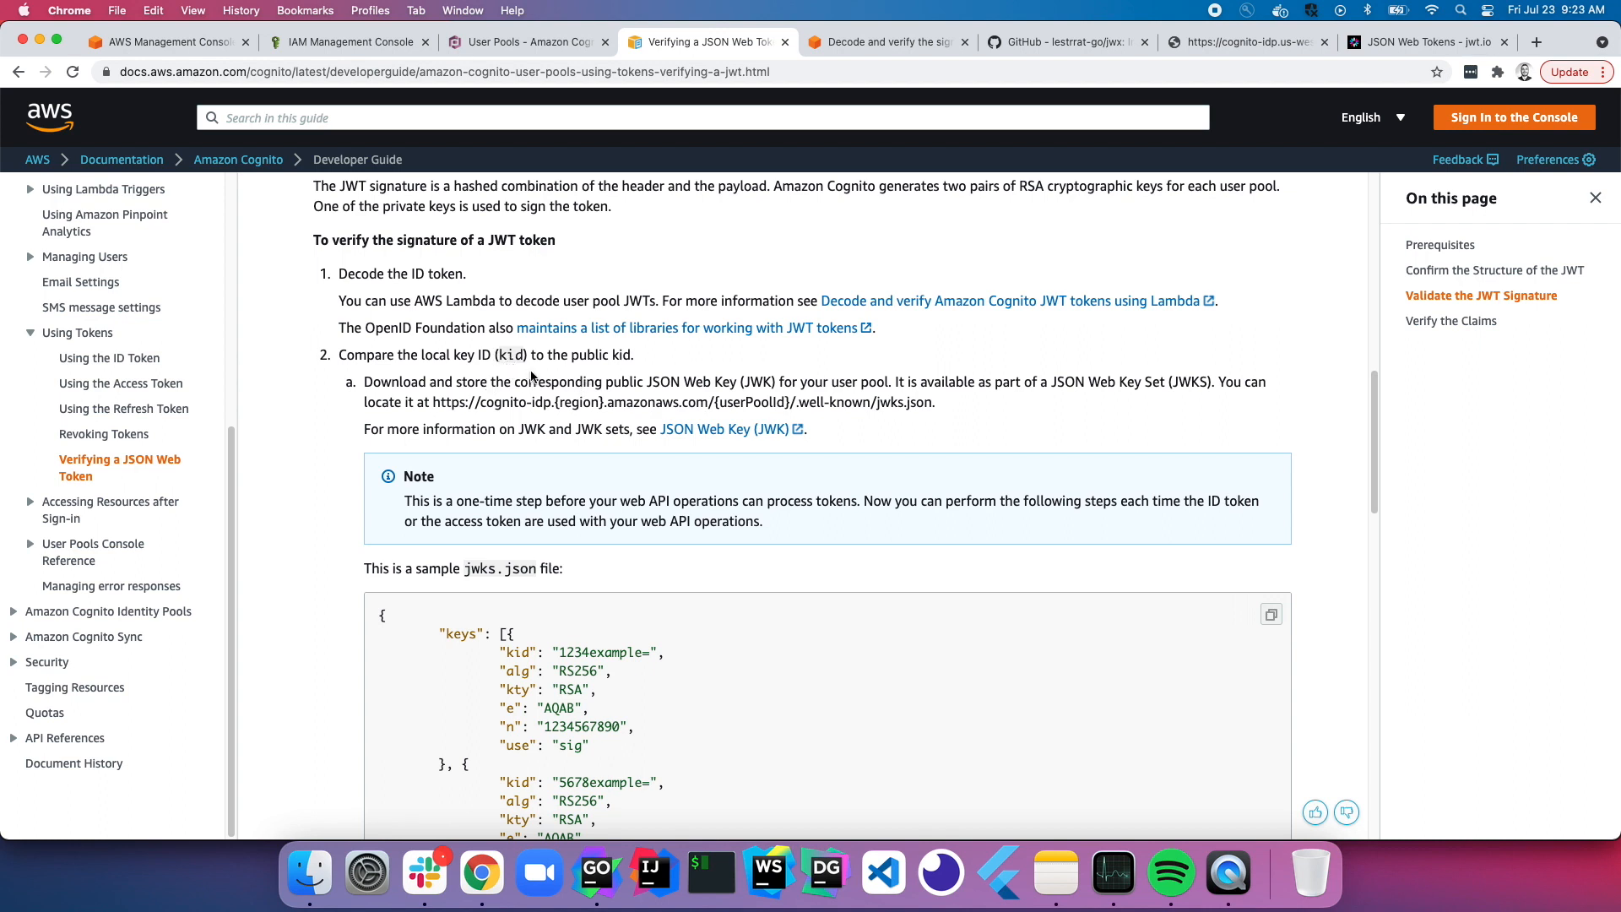
pyautogui.scroll(-3)
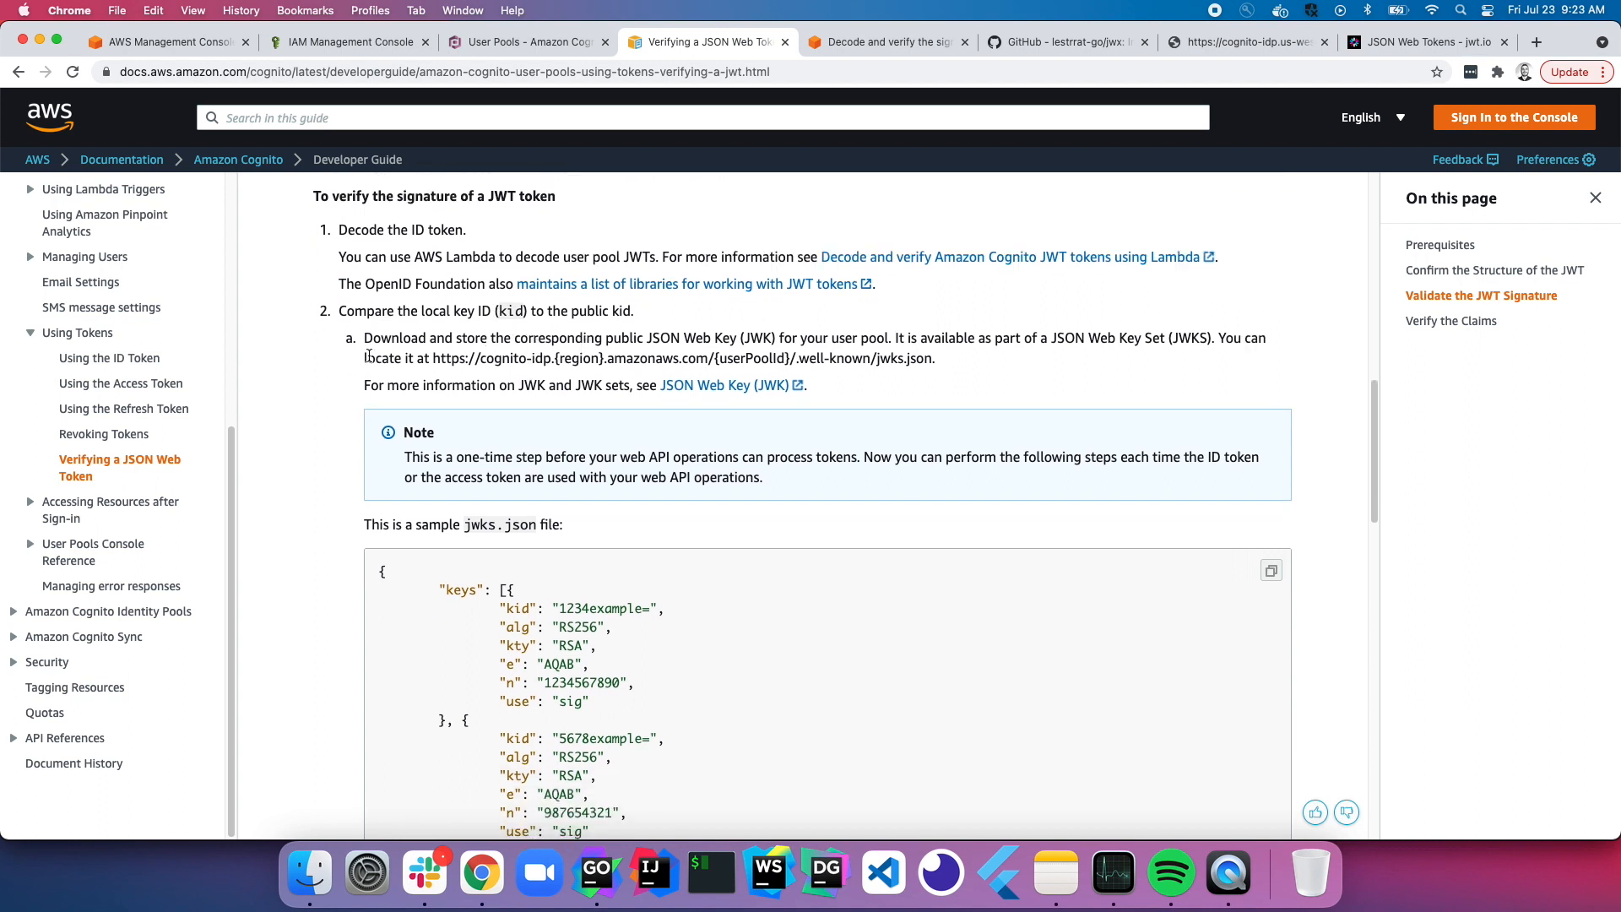
pyautogui.scroll(-3)
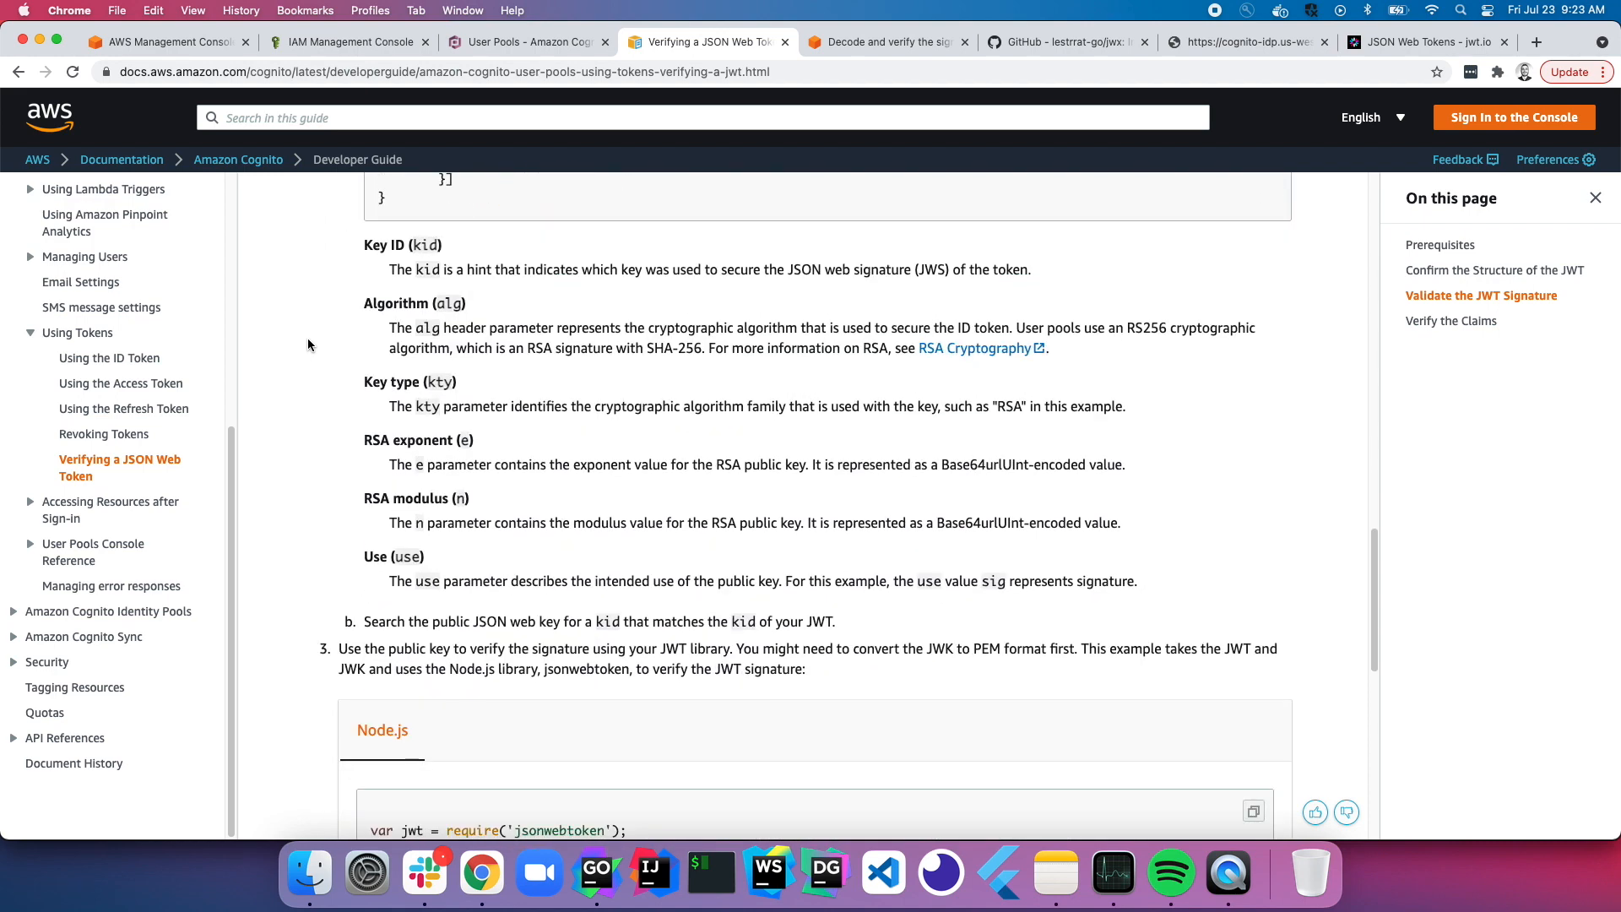
pyautogui.scroll(-3)
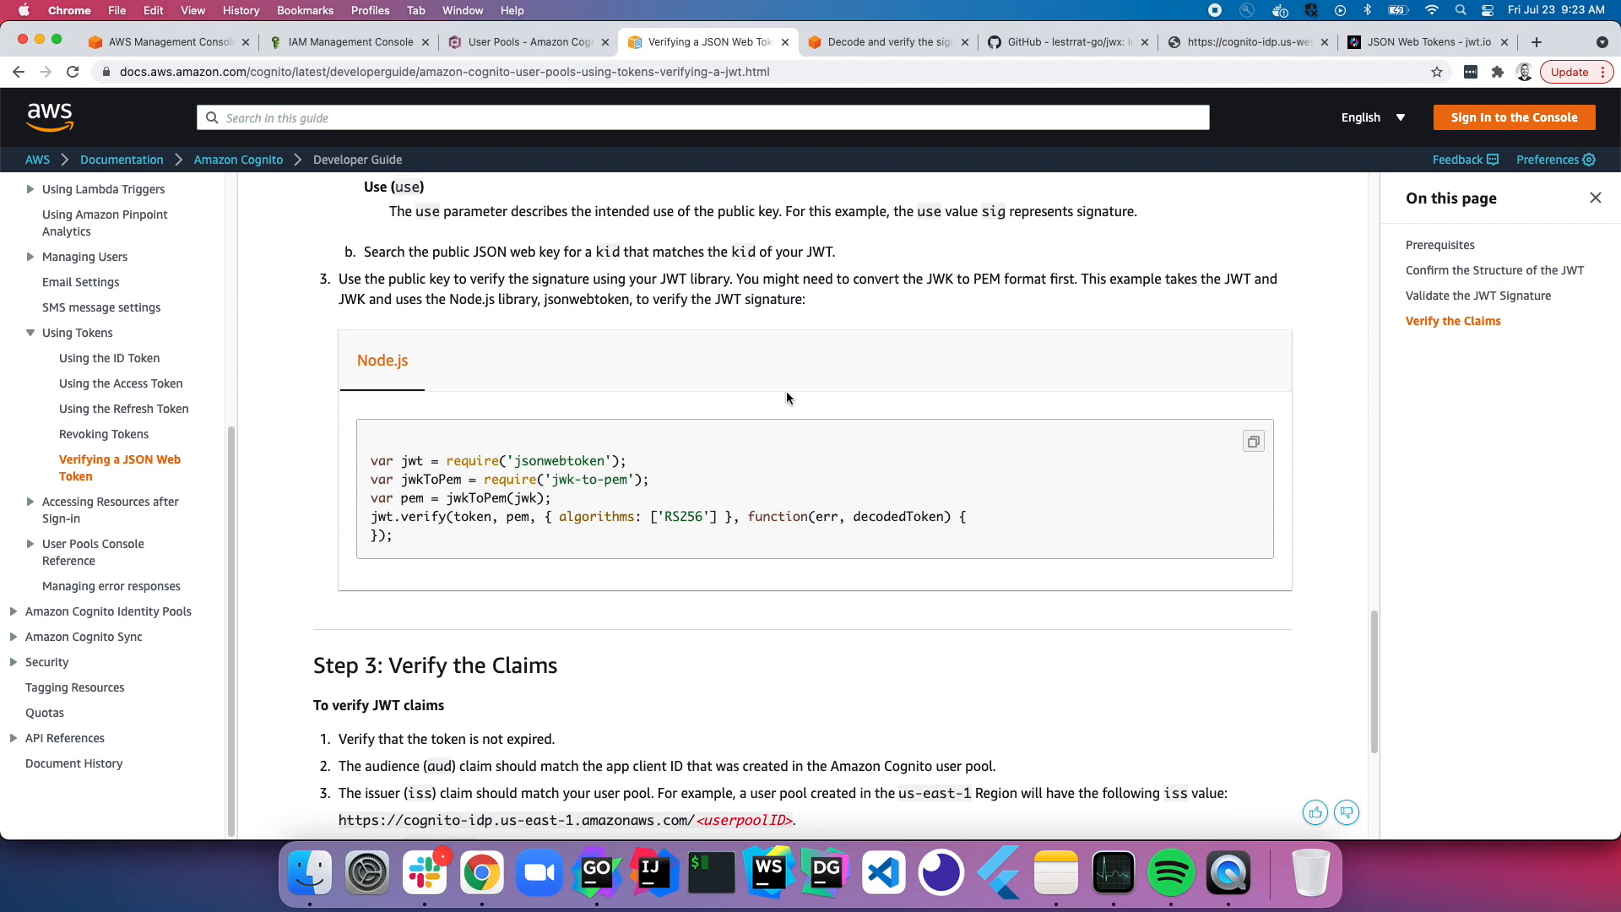
pyautogui.scroll(-3)
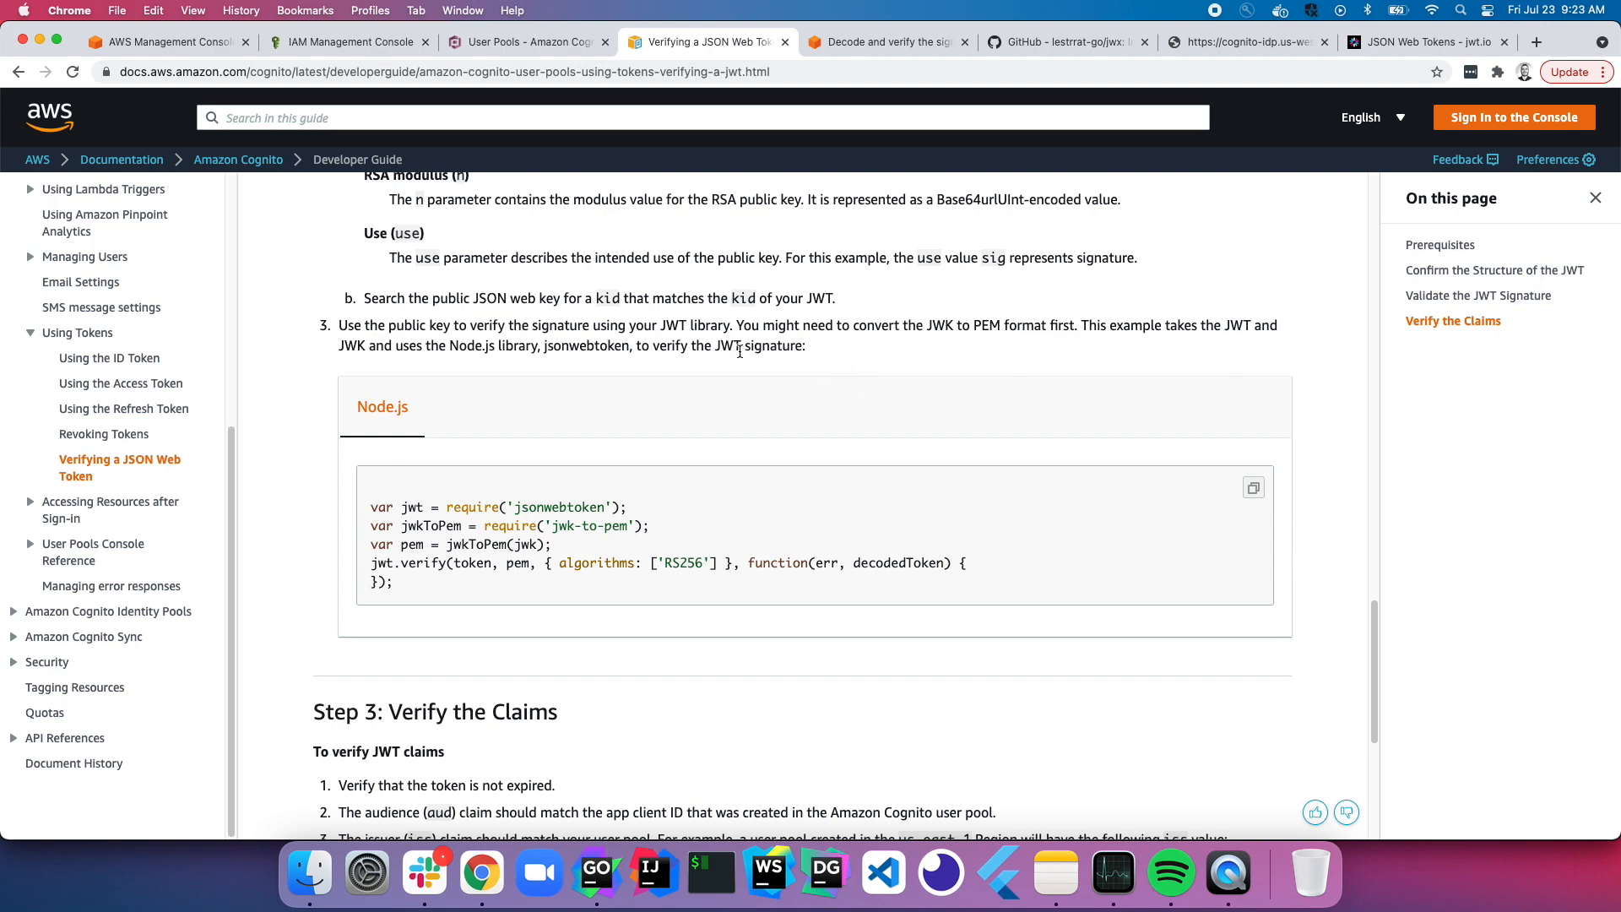
pyautogui.scroll(-3)
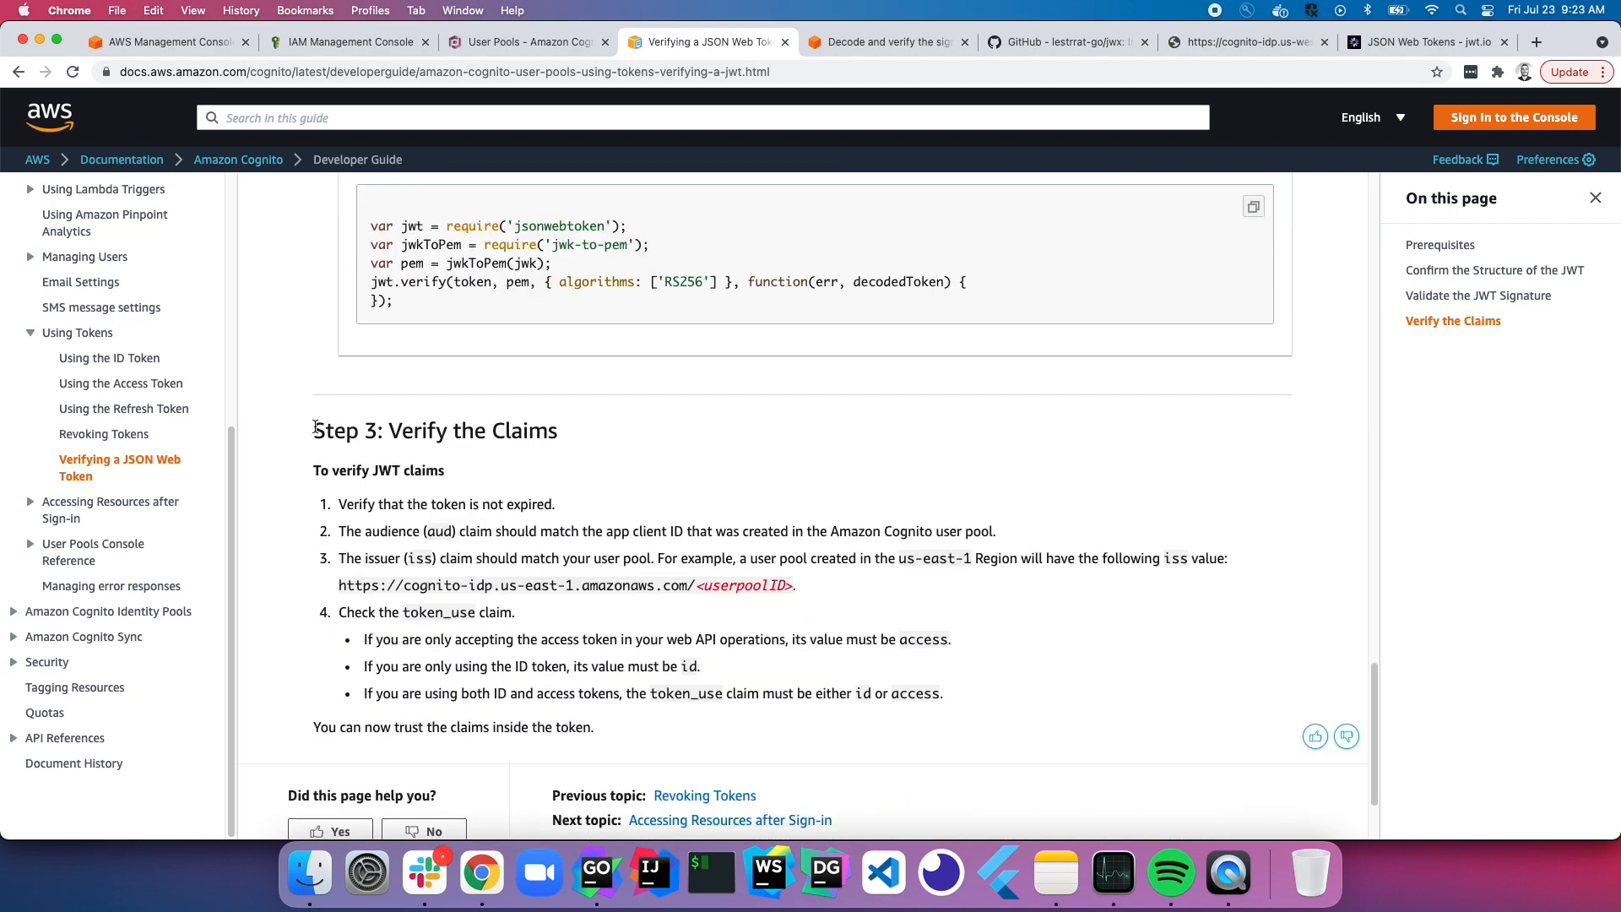
pyautogui.scroll(-3)
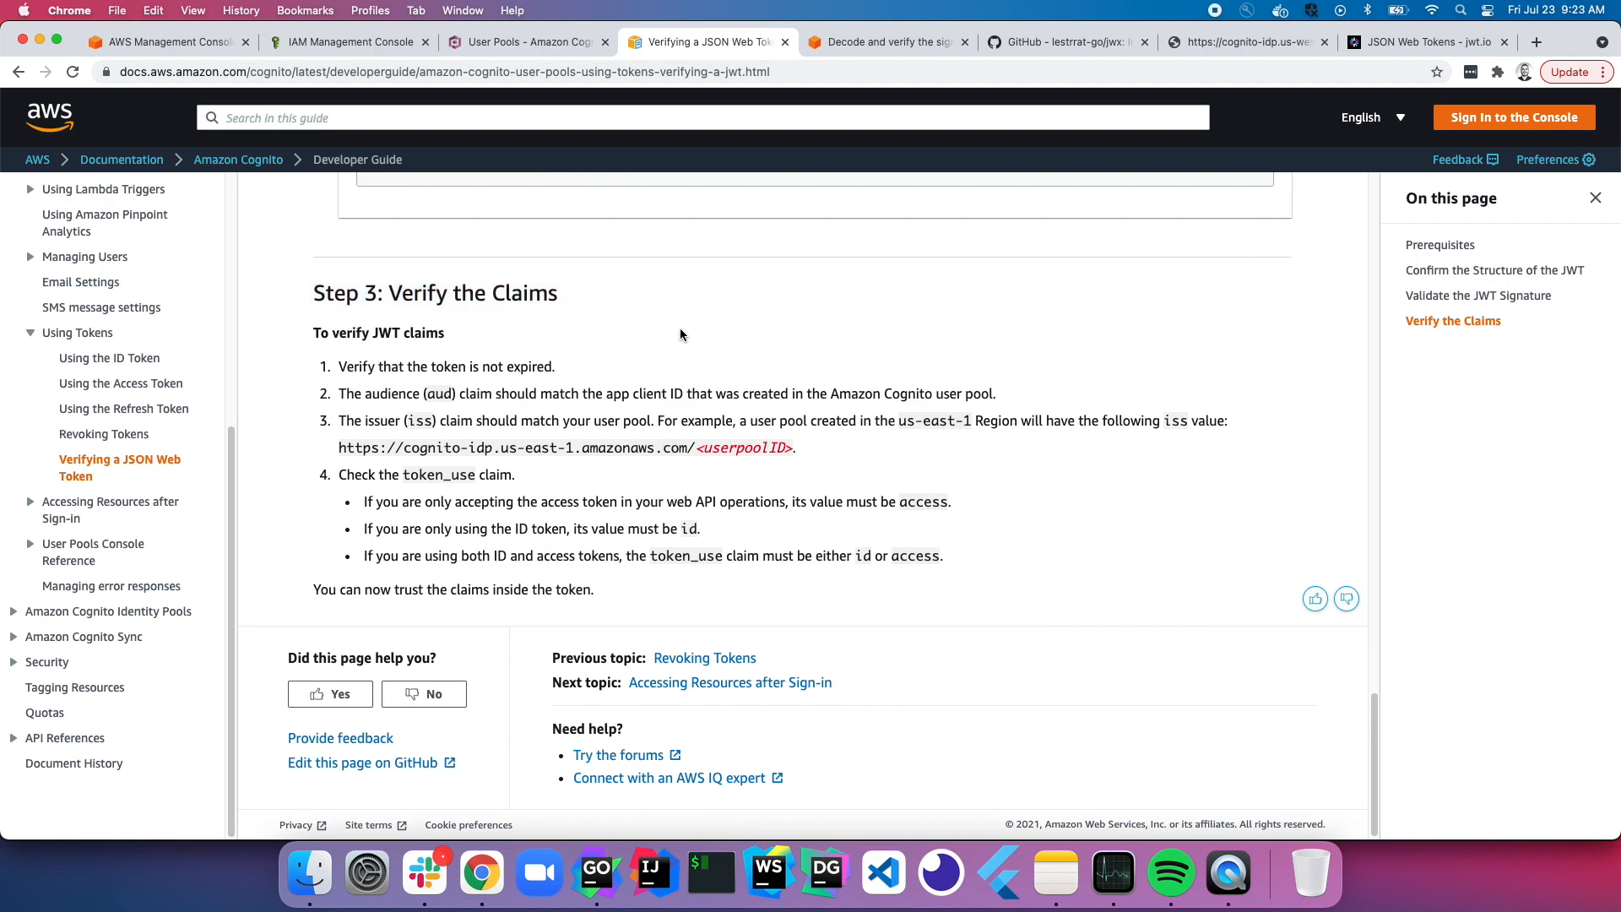
pyautogui.moveTo(901, 461)
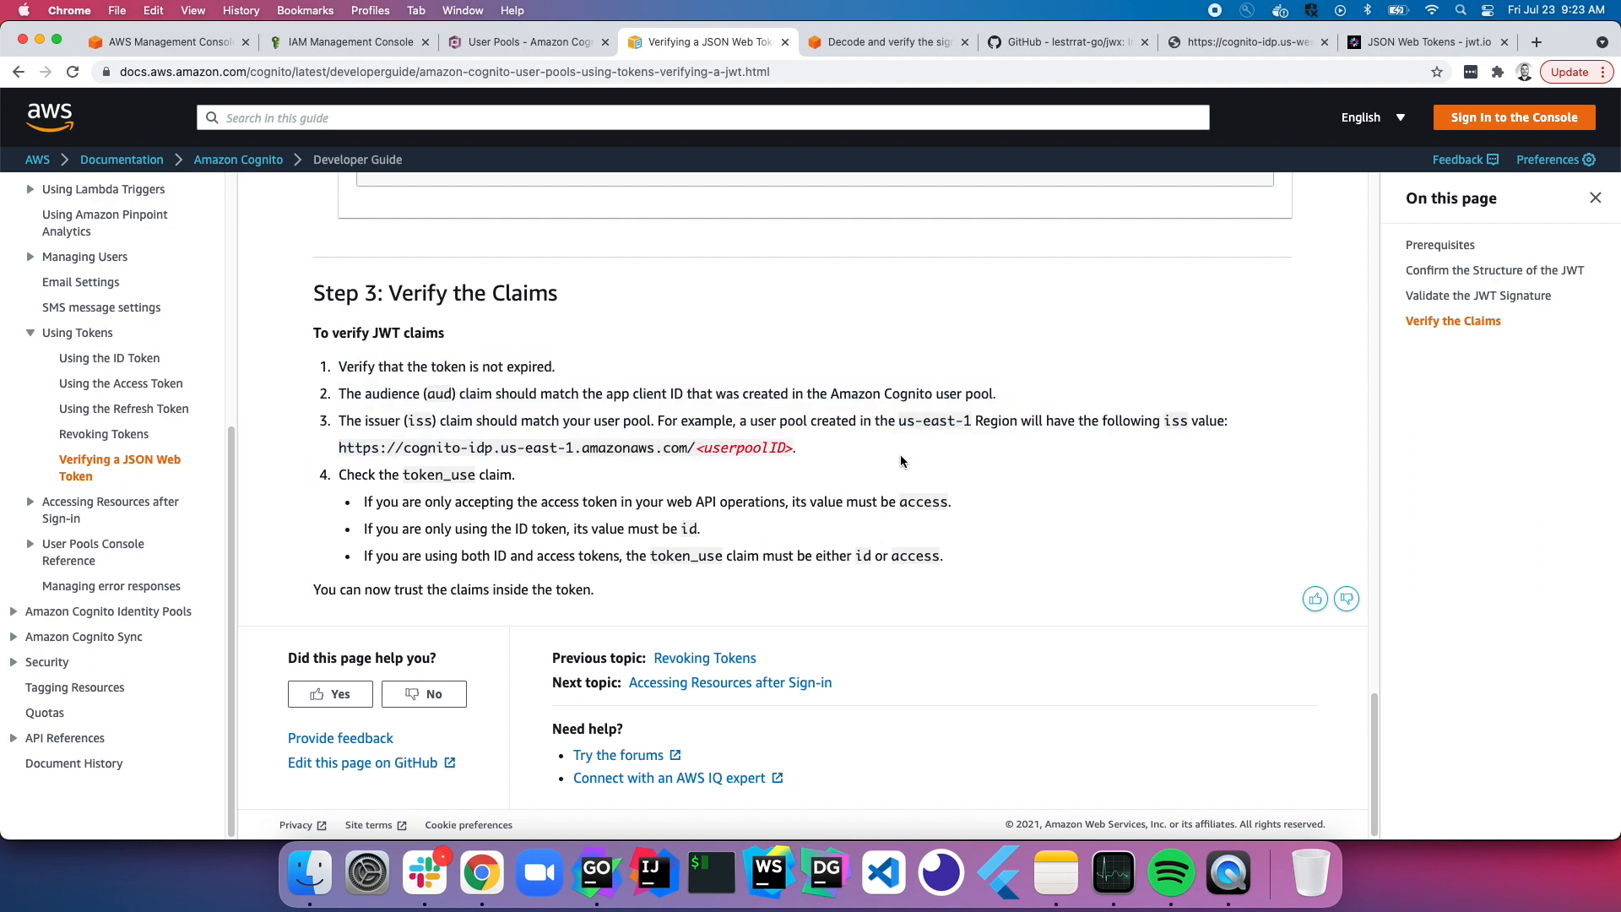
pyautogui.moveTo(340, 472); pyautogui.dragTo(869, 552)
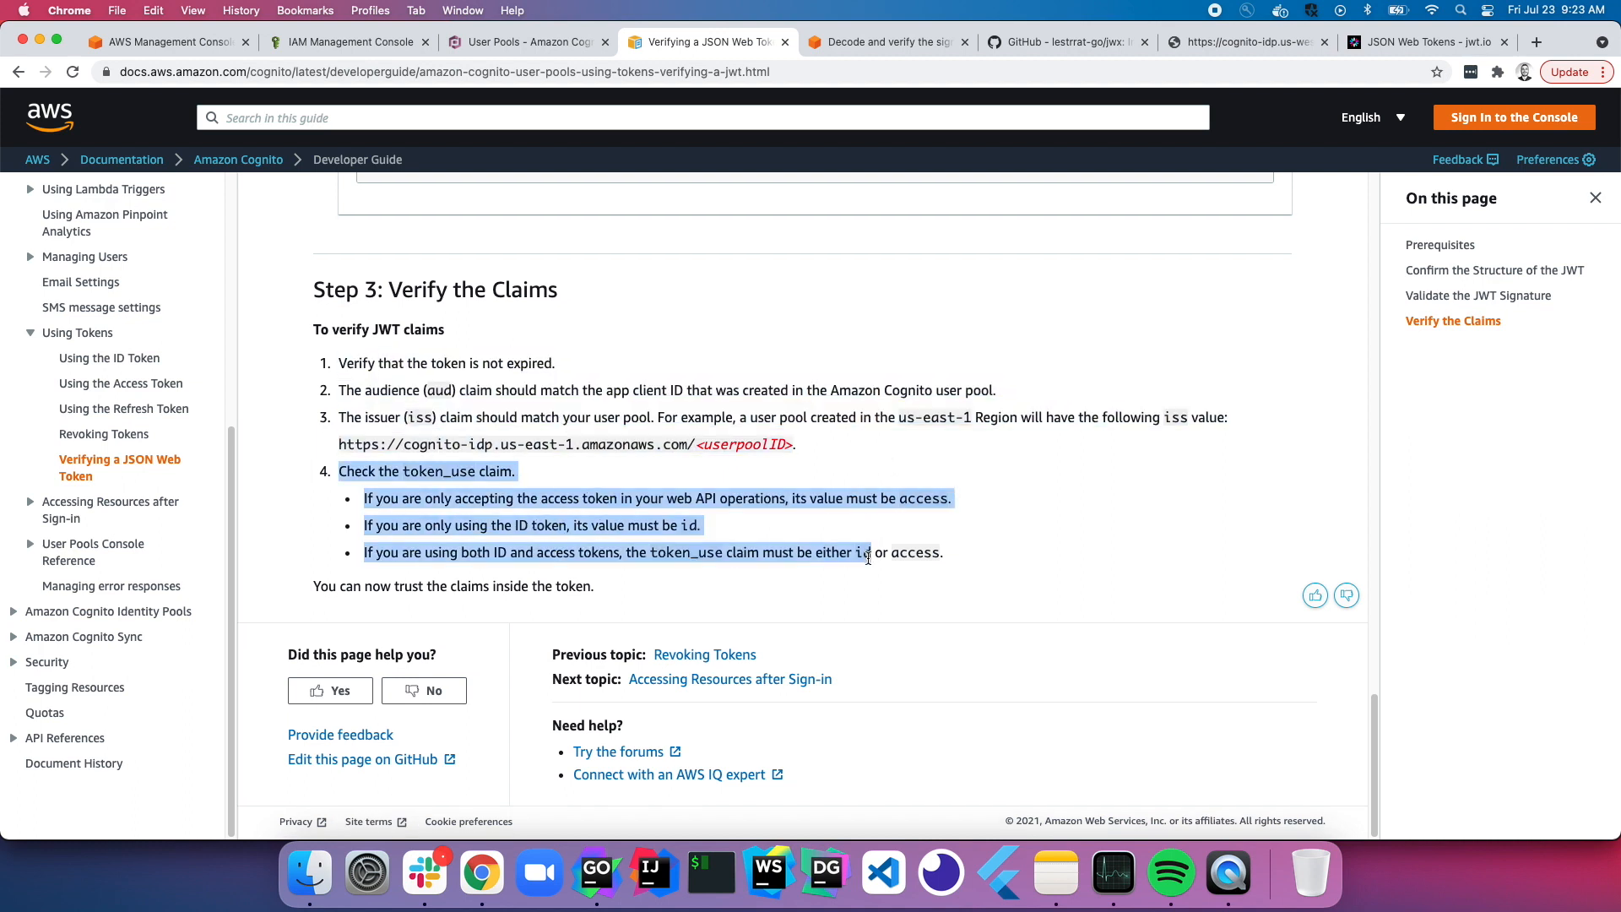
pyautogui.click(406, 411)
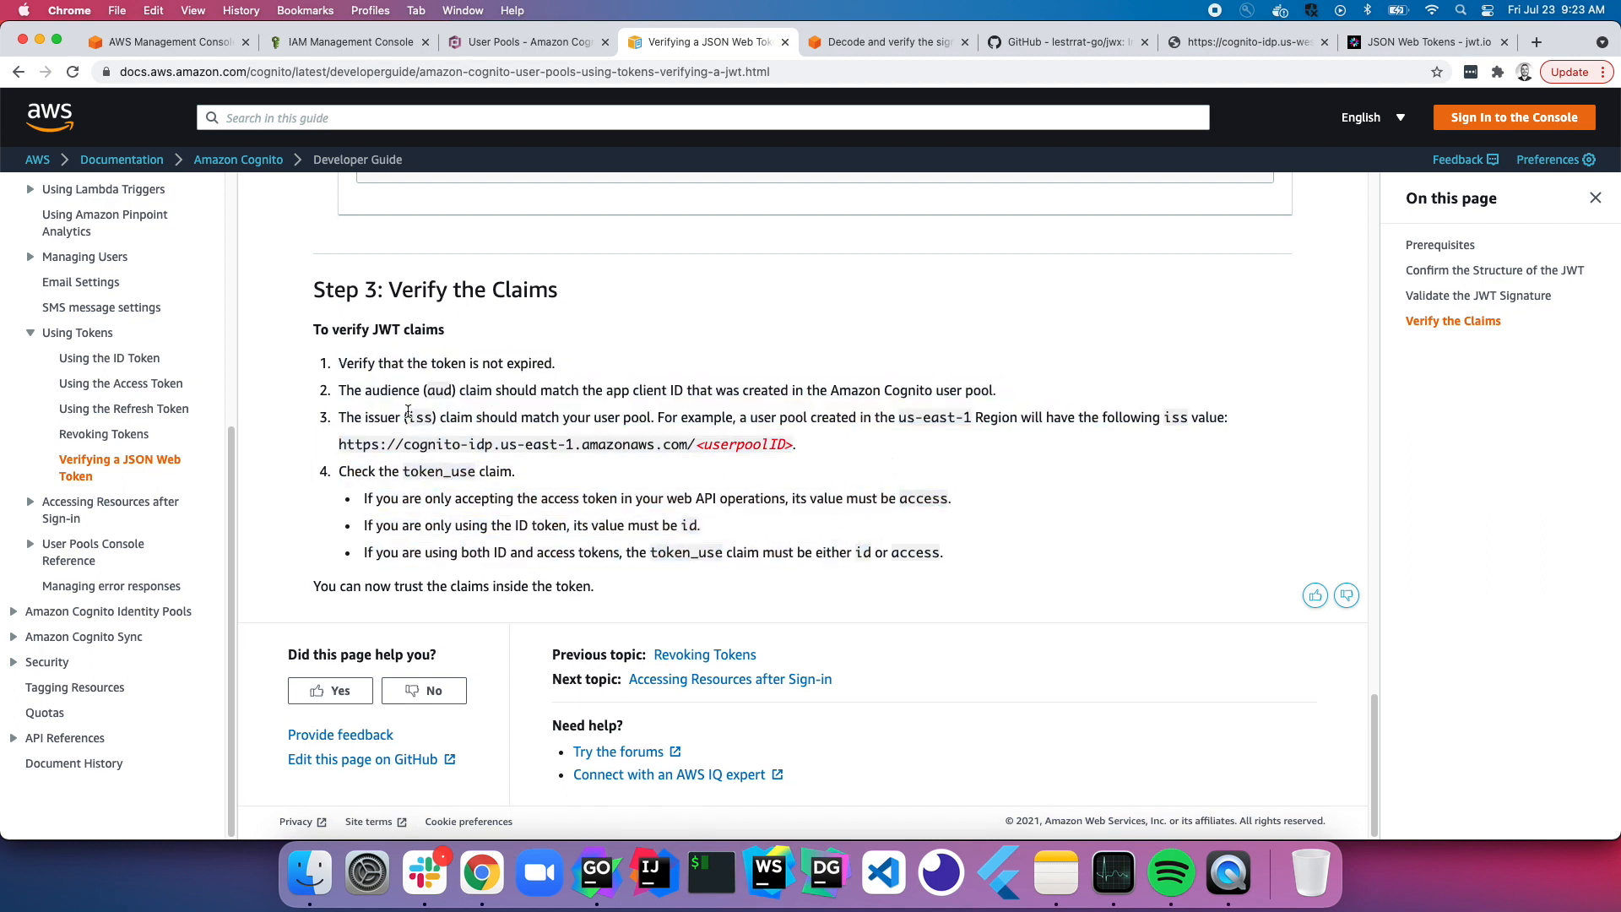
pyautogui.doubleClick(438, 390)
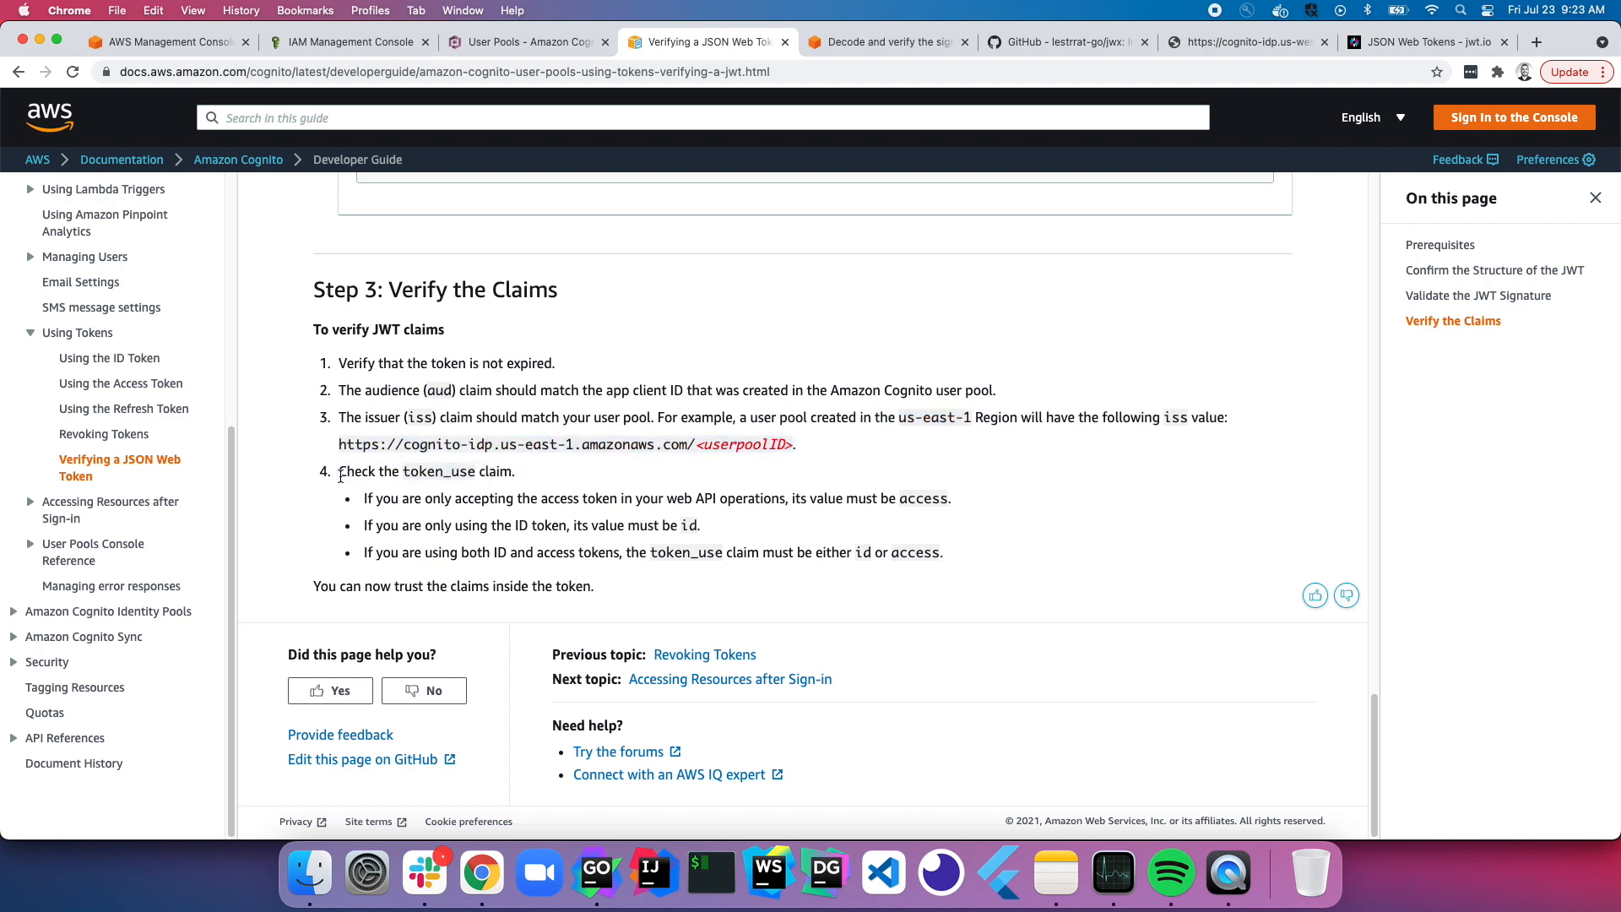
pyautogui.doubleClick(438, 471)
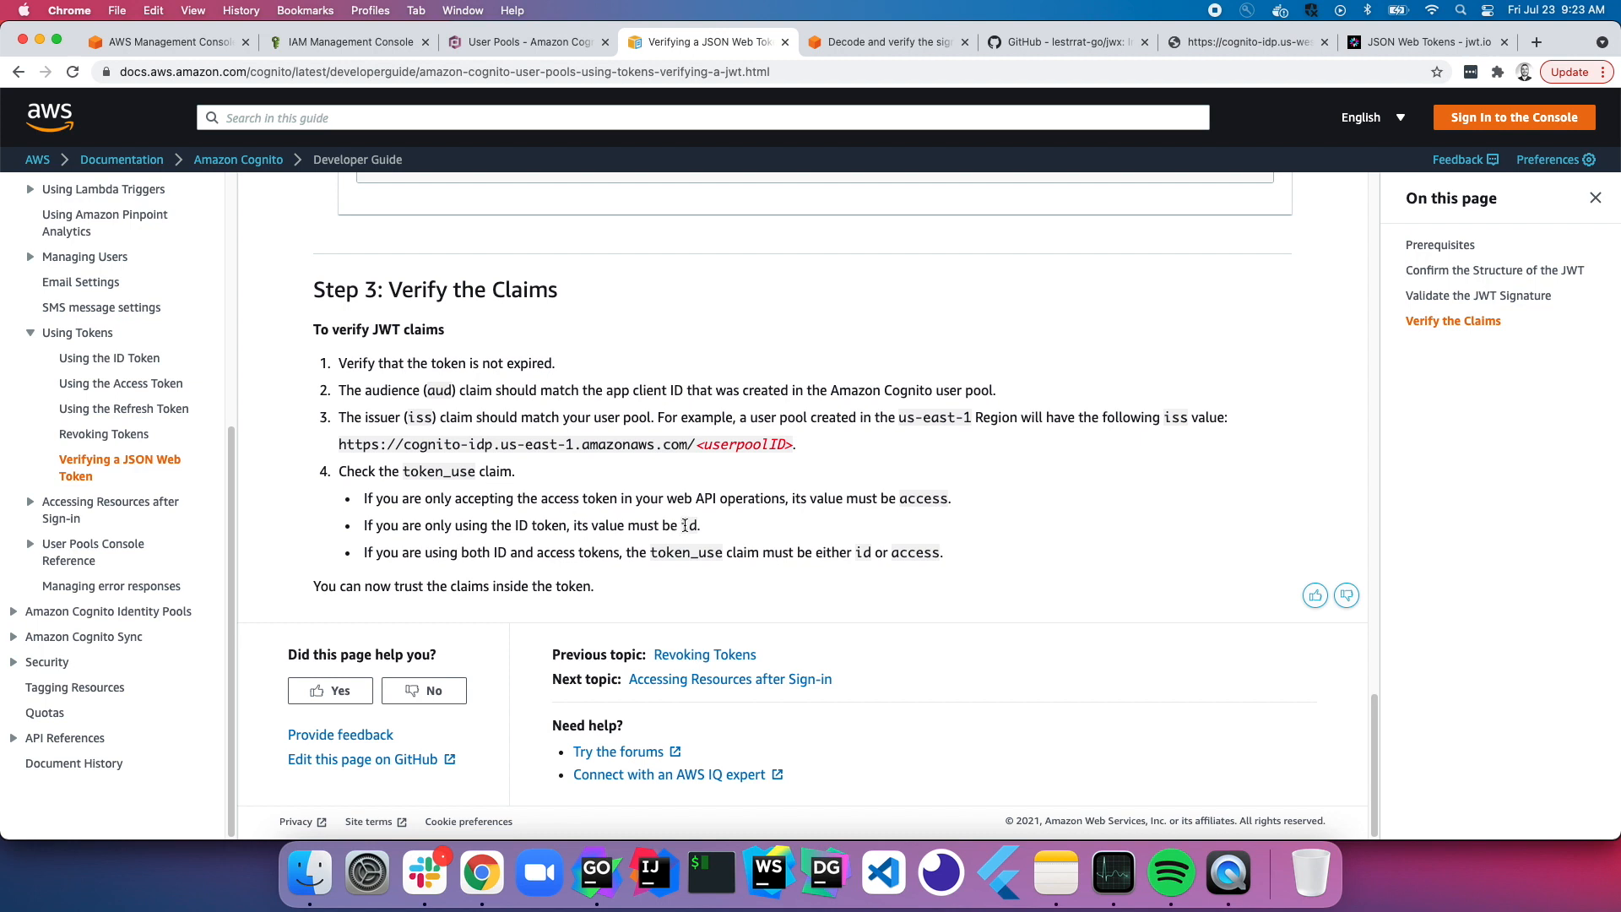
pyautogui.moveTo(515, 525); pyautogui.dragTo(588, 525)
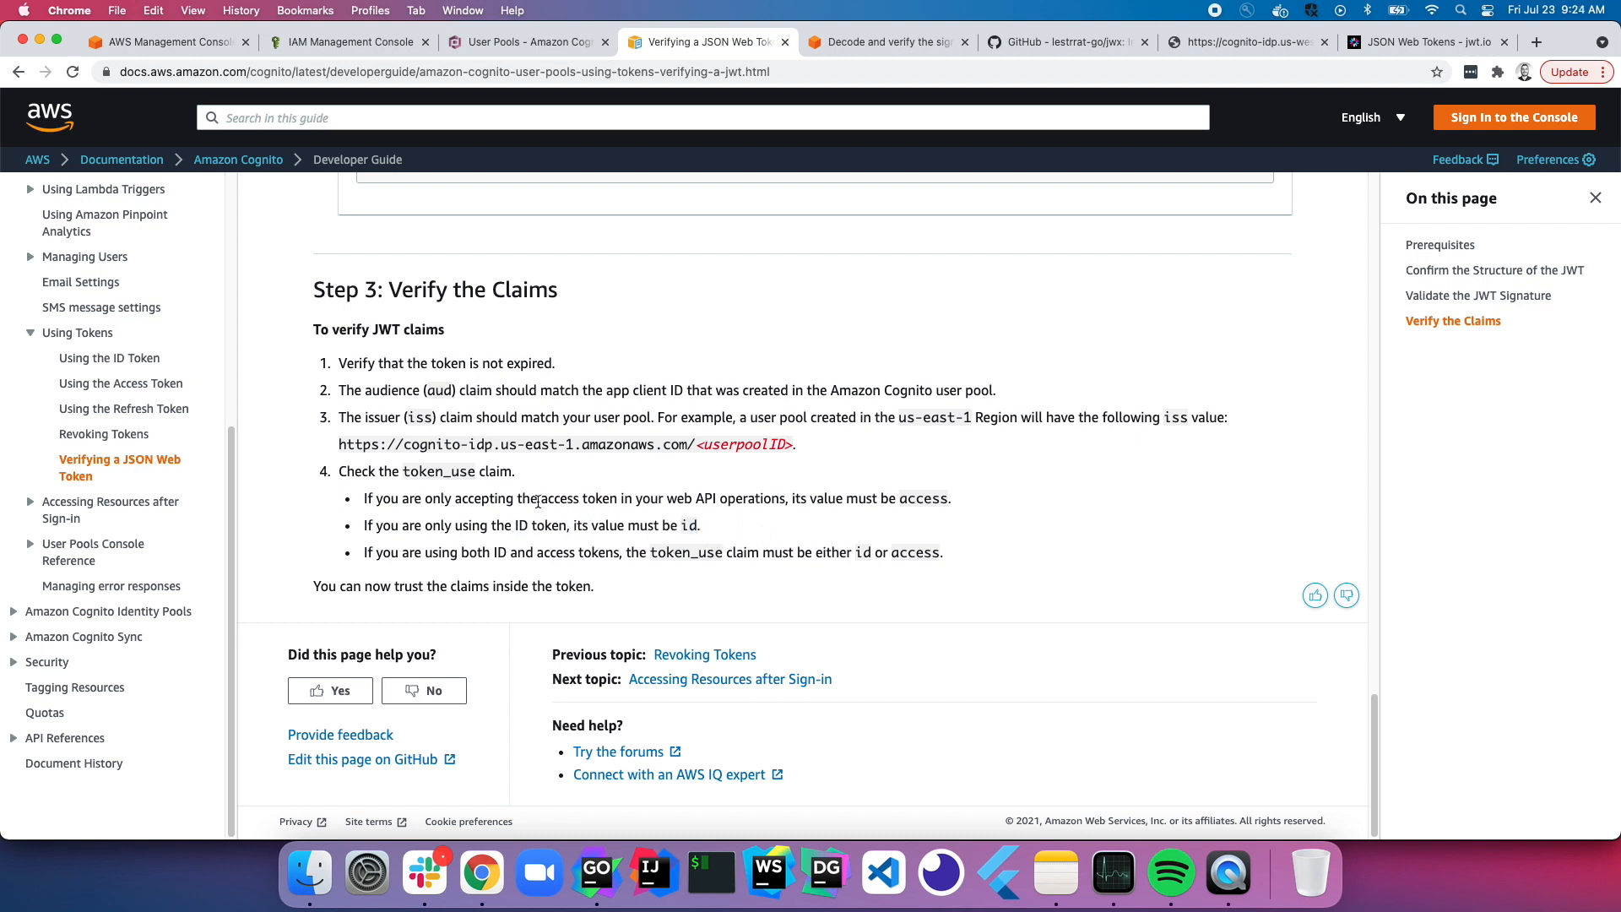
pyautogui.doubleClick(922, 498)
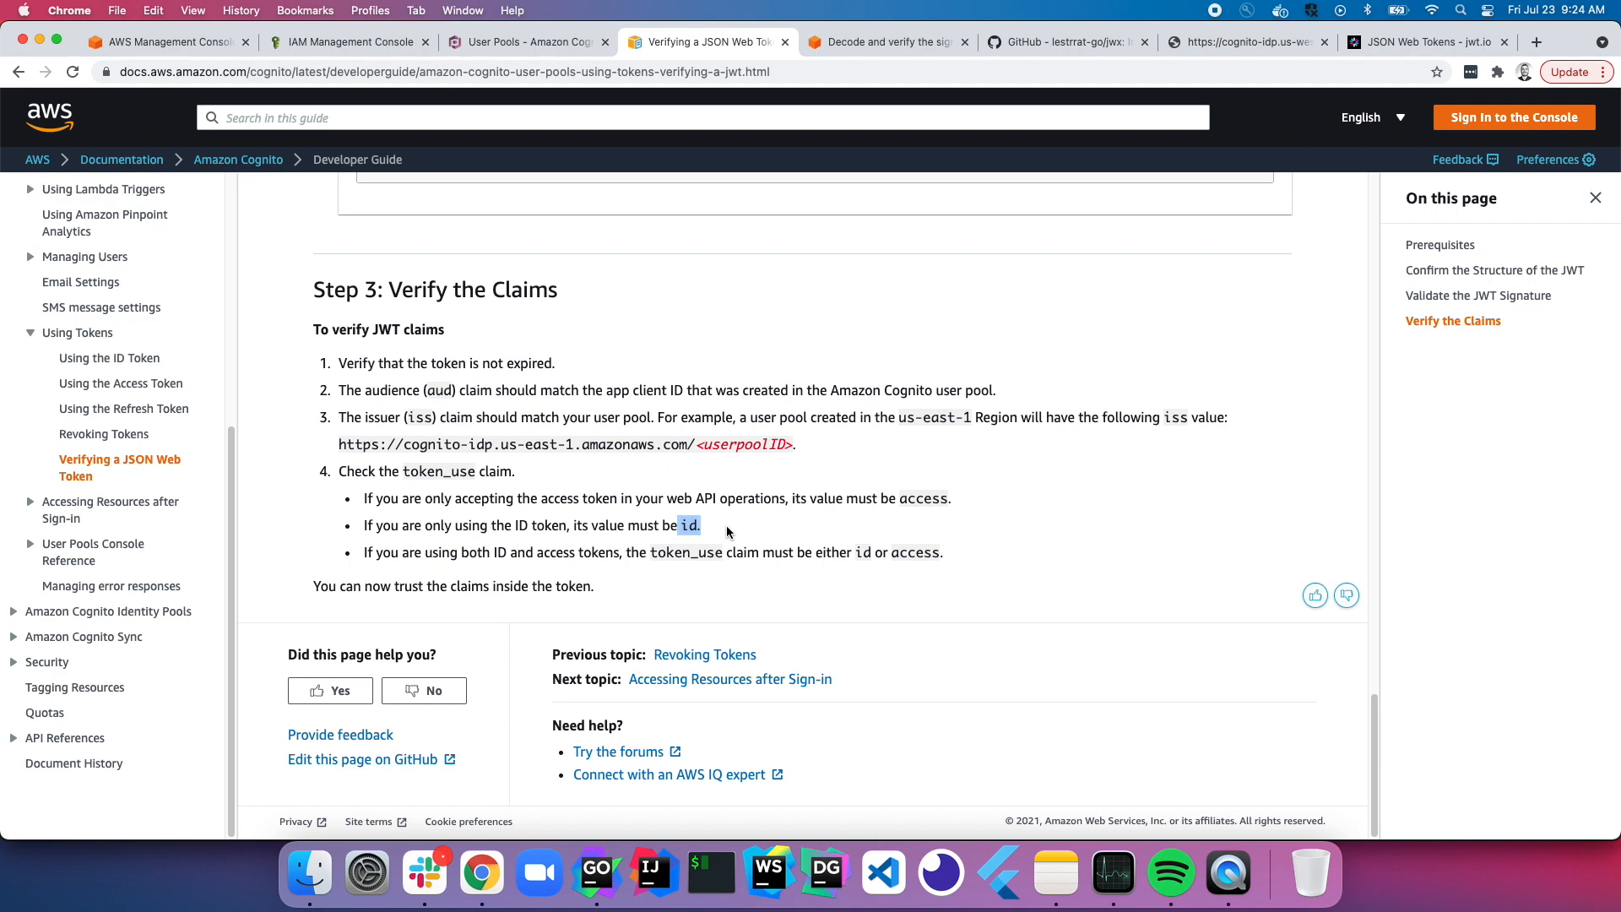
# Step: Check cognito-demo-2's Attributes settings for required standard attributes, then return to the guide
pyautogui.click(526, 41)
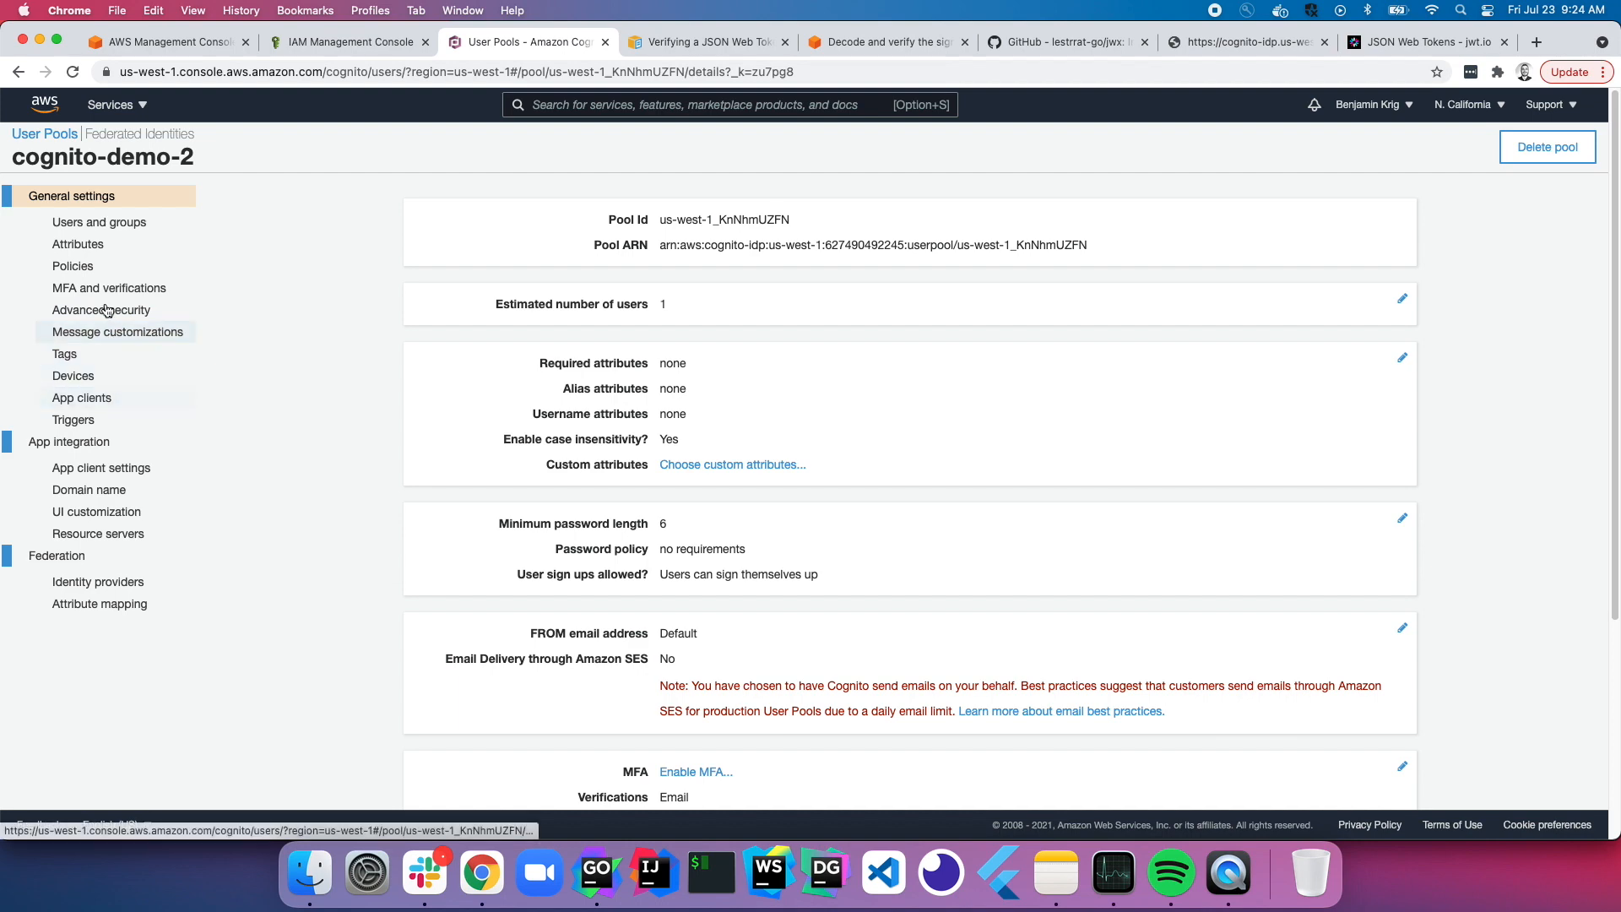
pyautogui.click(78, 244)
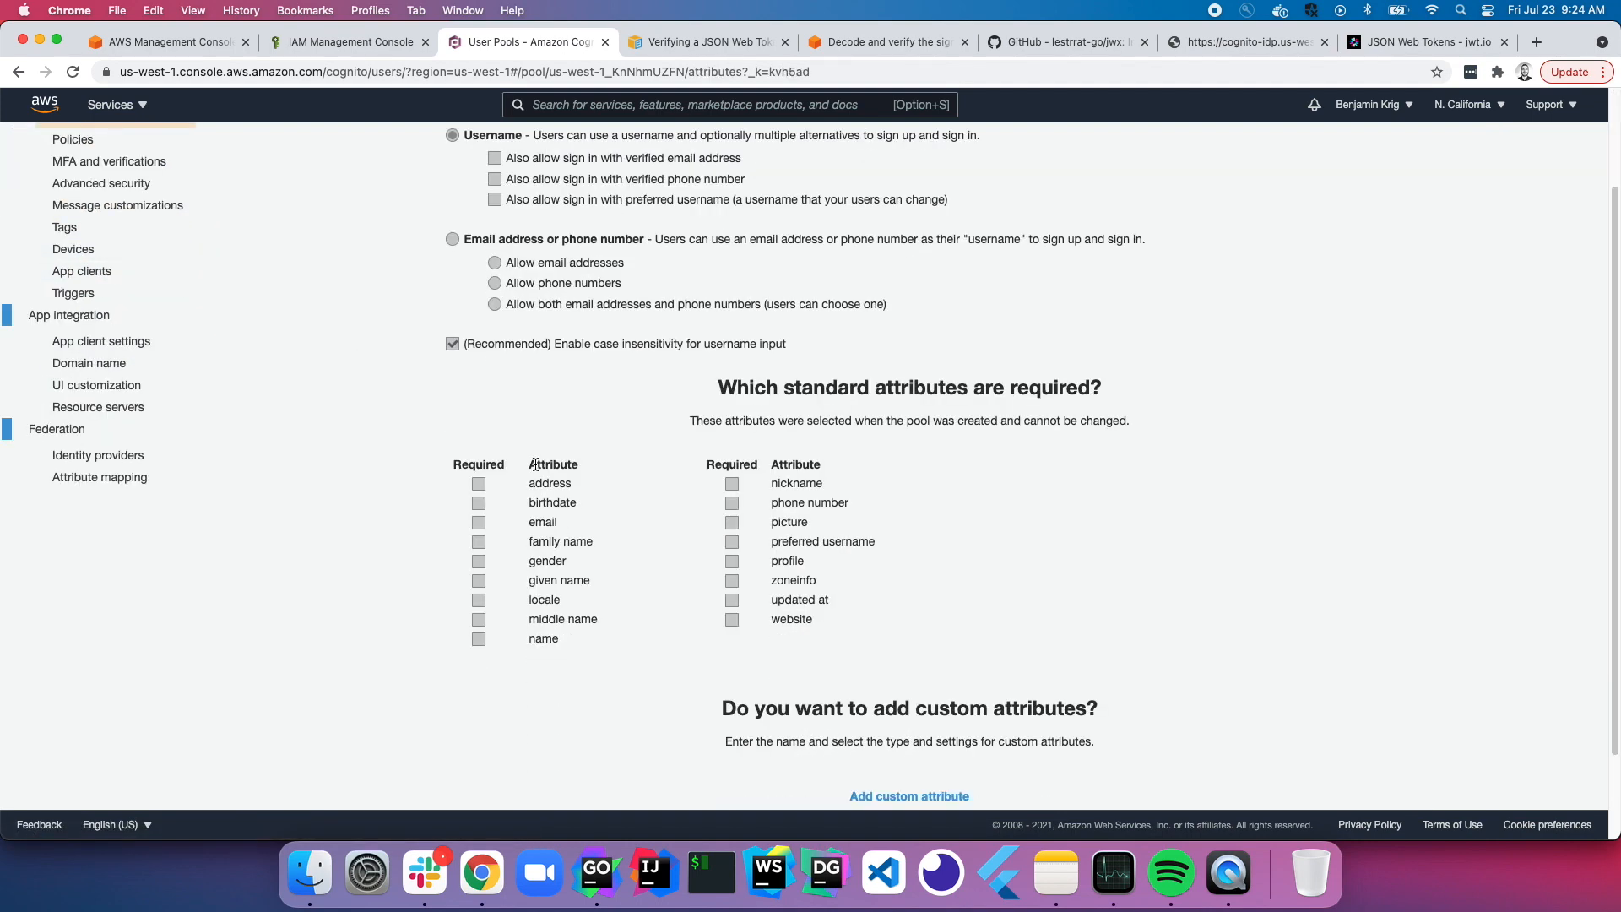
pyautogui.moveTo(448, 467)
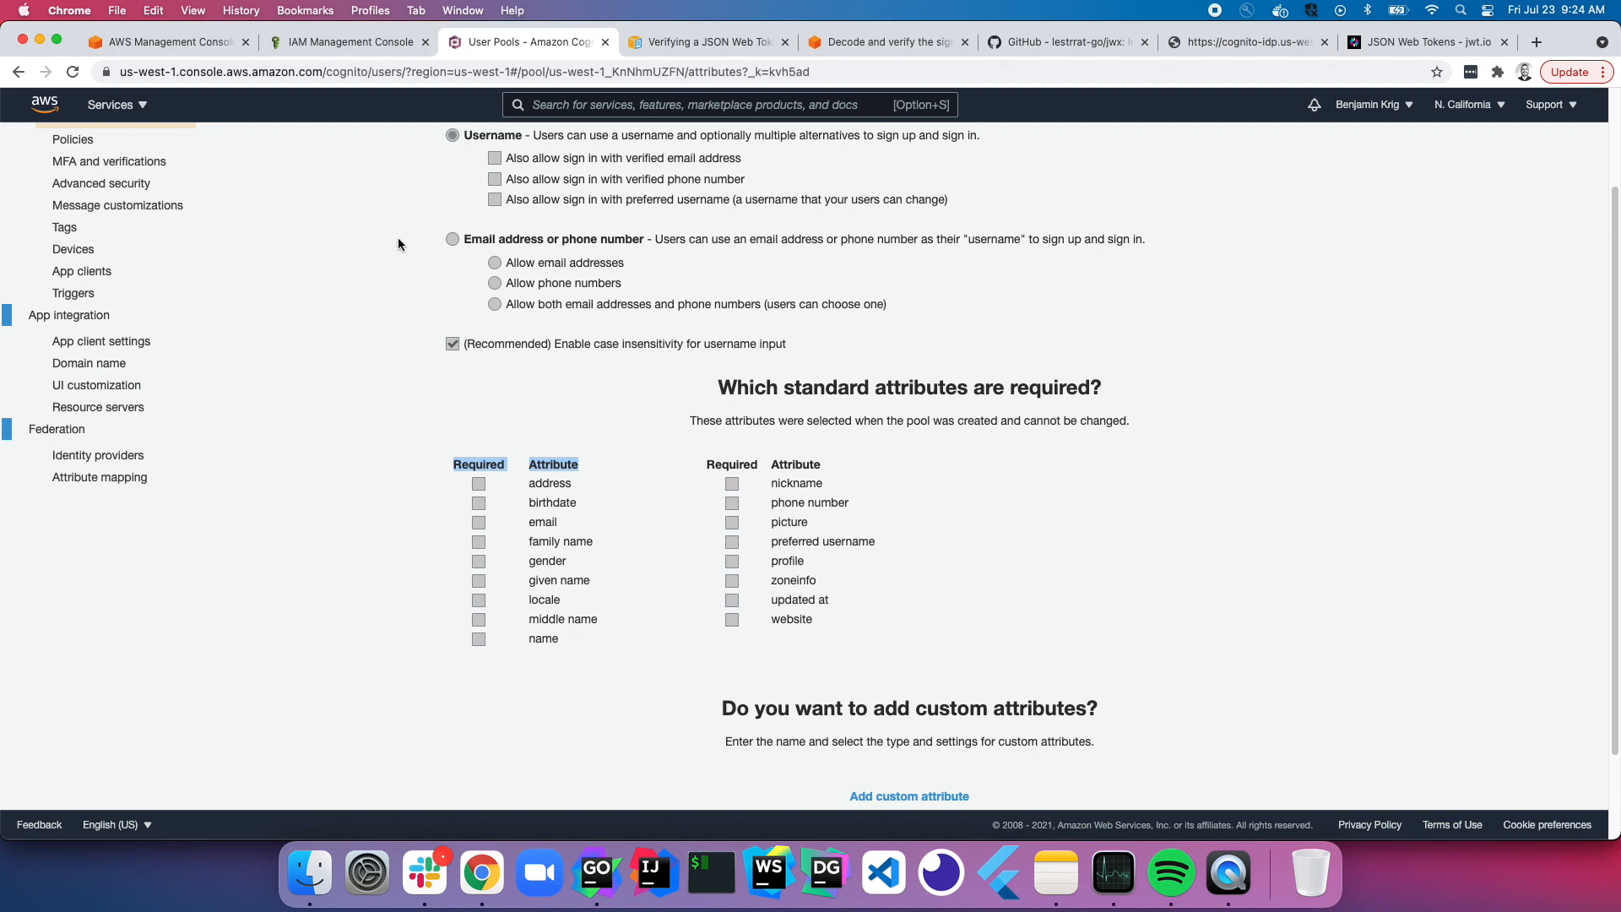
pyautogui.click(707, 42)
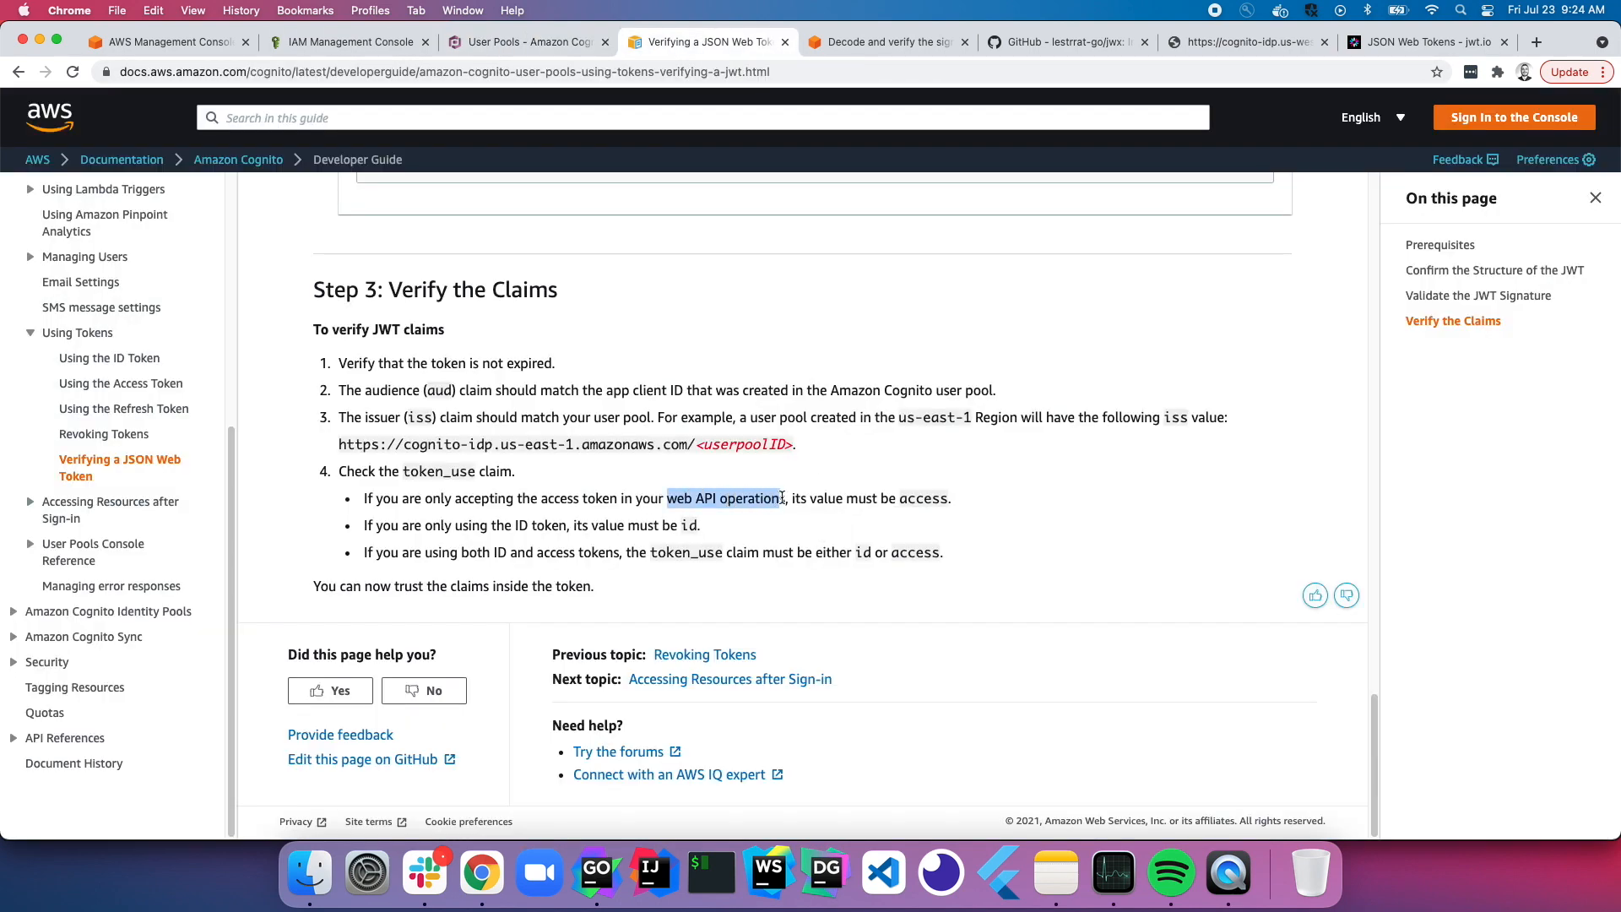
# Step: Read the token_use claim bullets, then go to the 'Decode and verify the signature' article
pyautogui.click(782, 497)
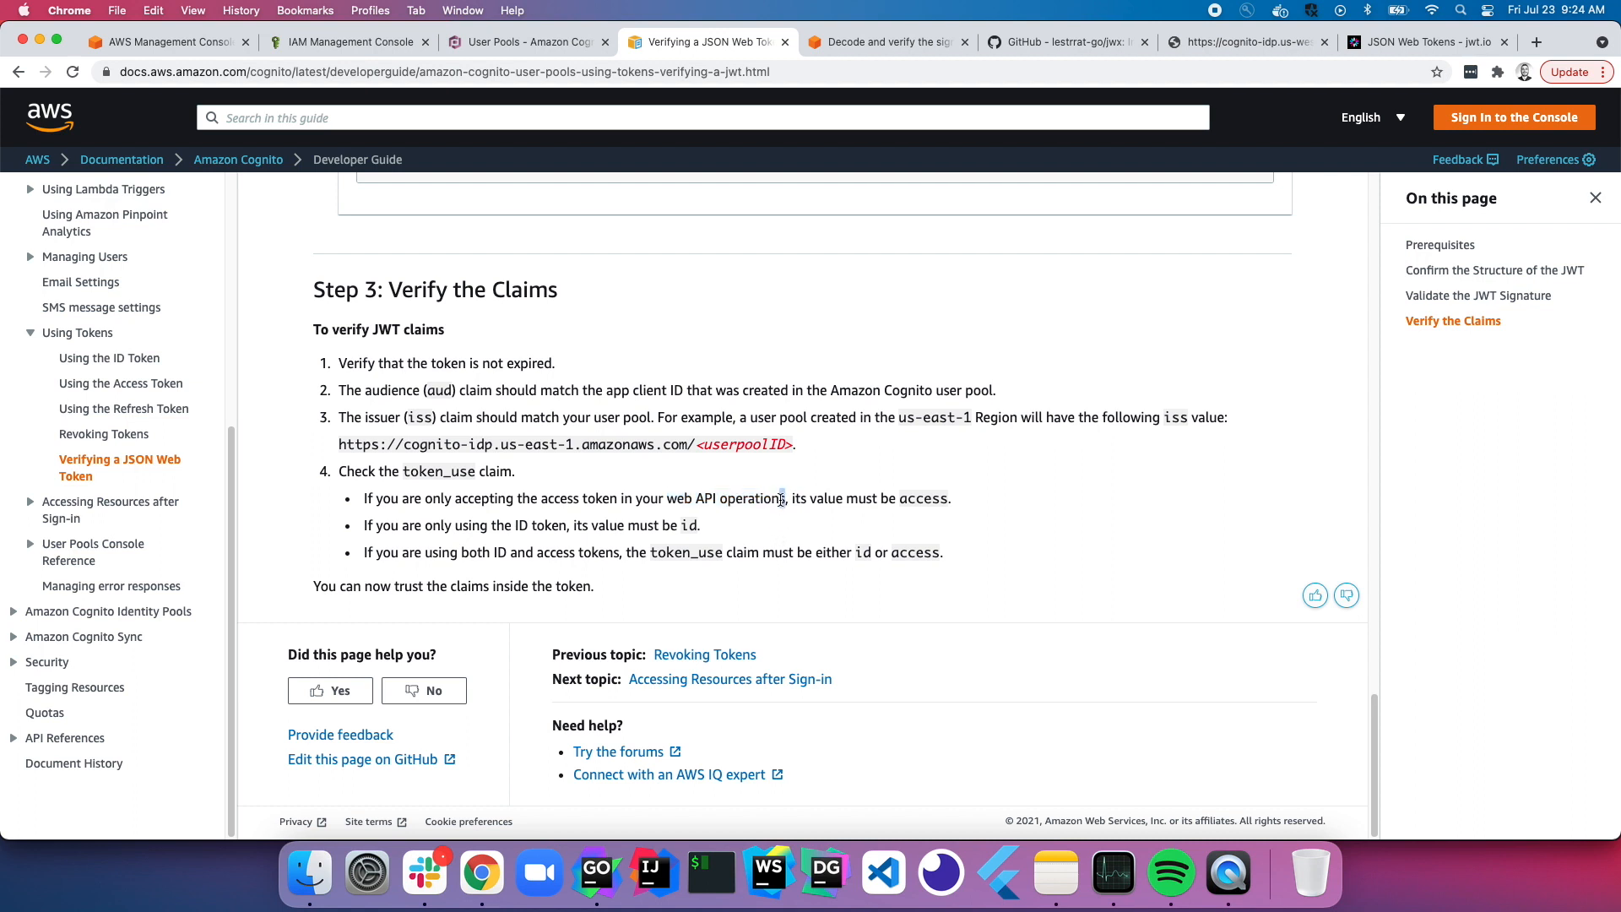
pyautogui.doubleClick(724, 498)
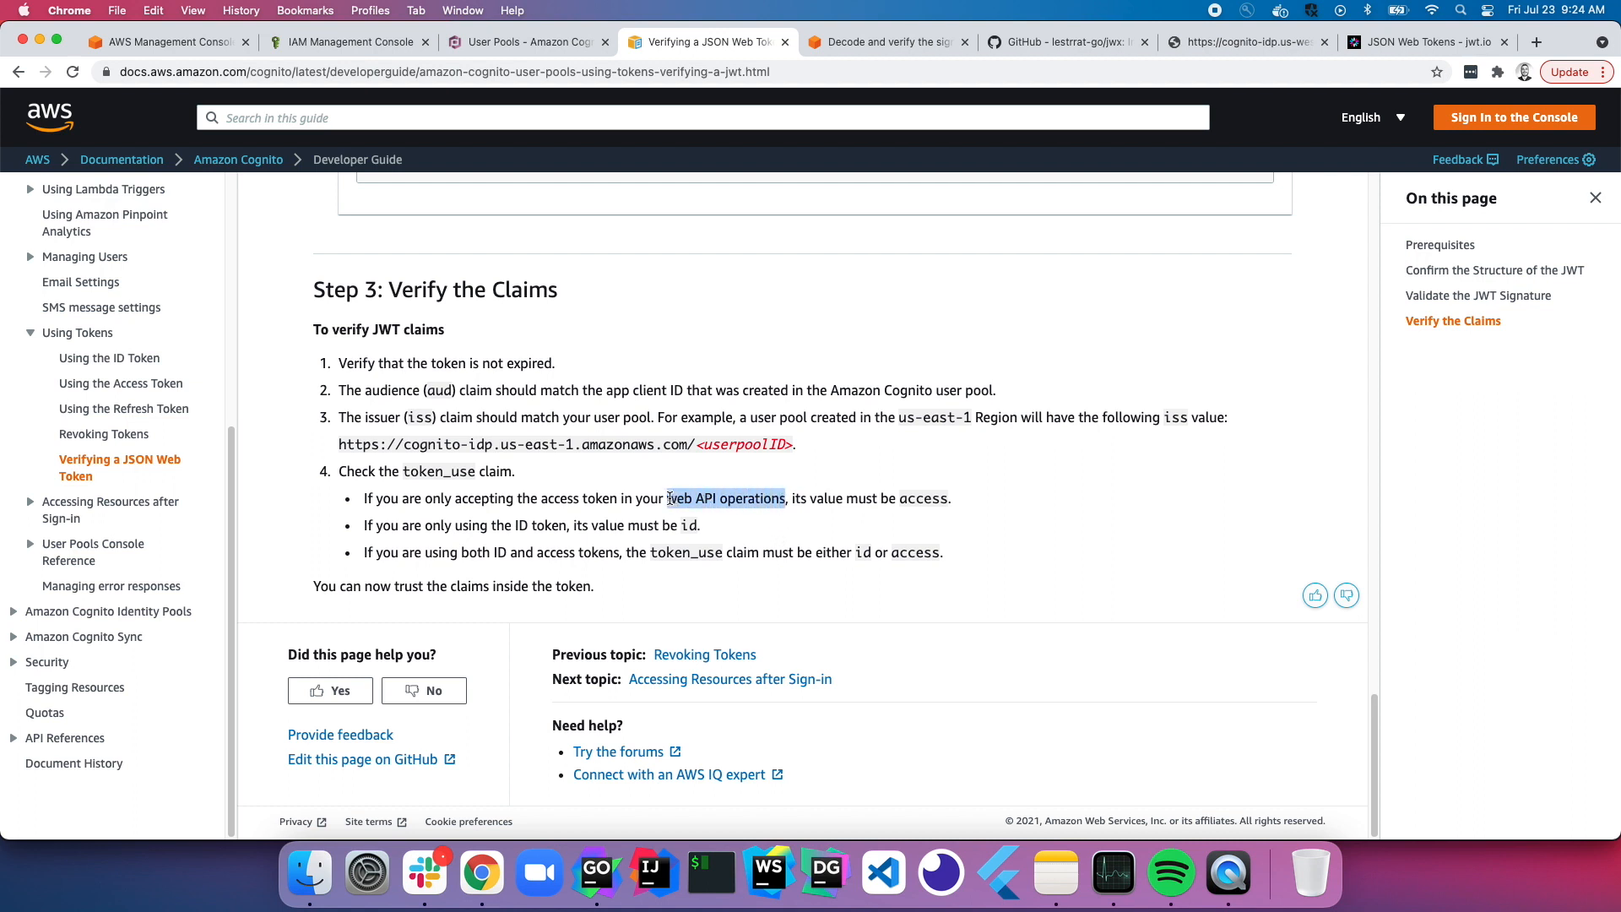
pyautogui.click(822, 497)
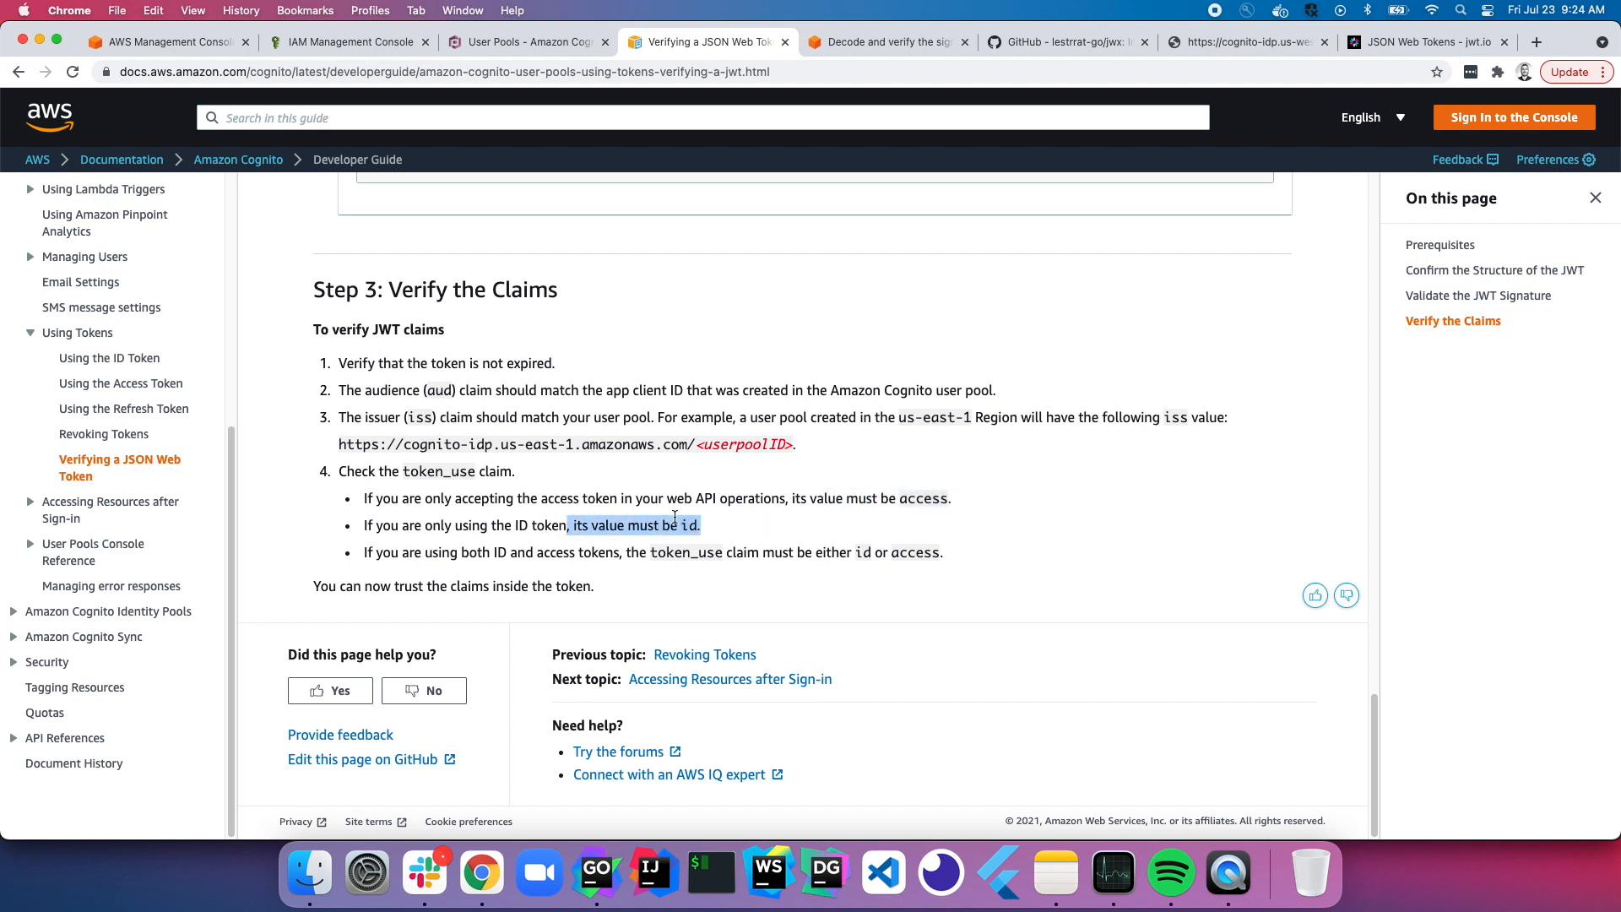
pyautogui.click(740, 530)
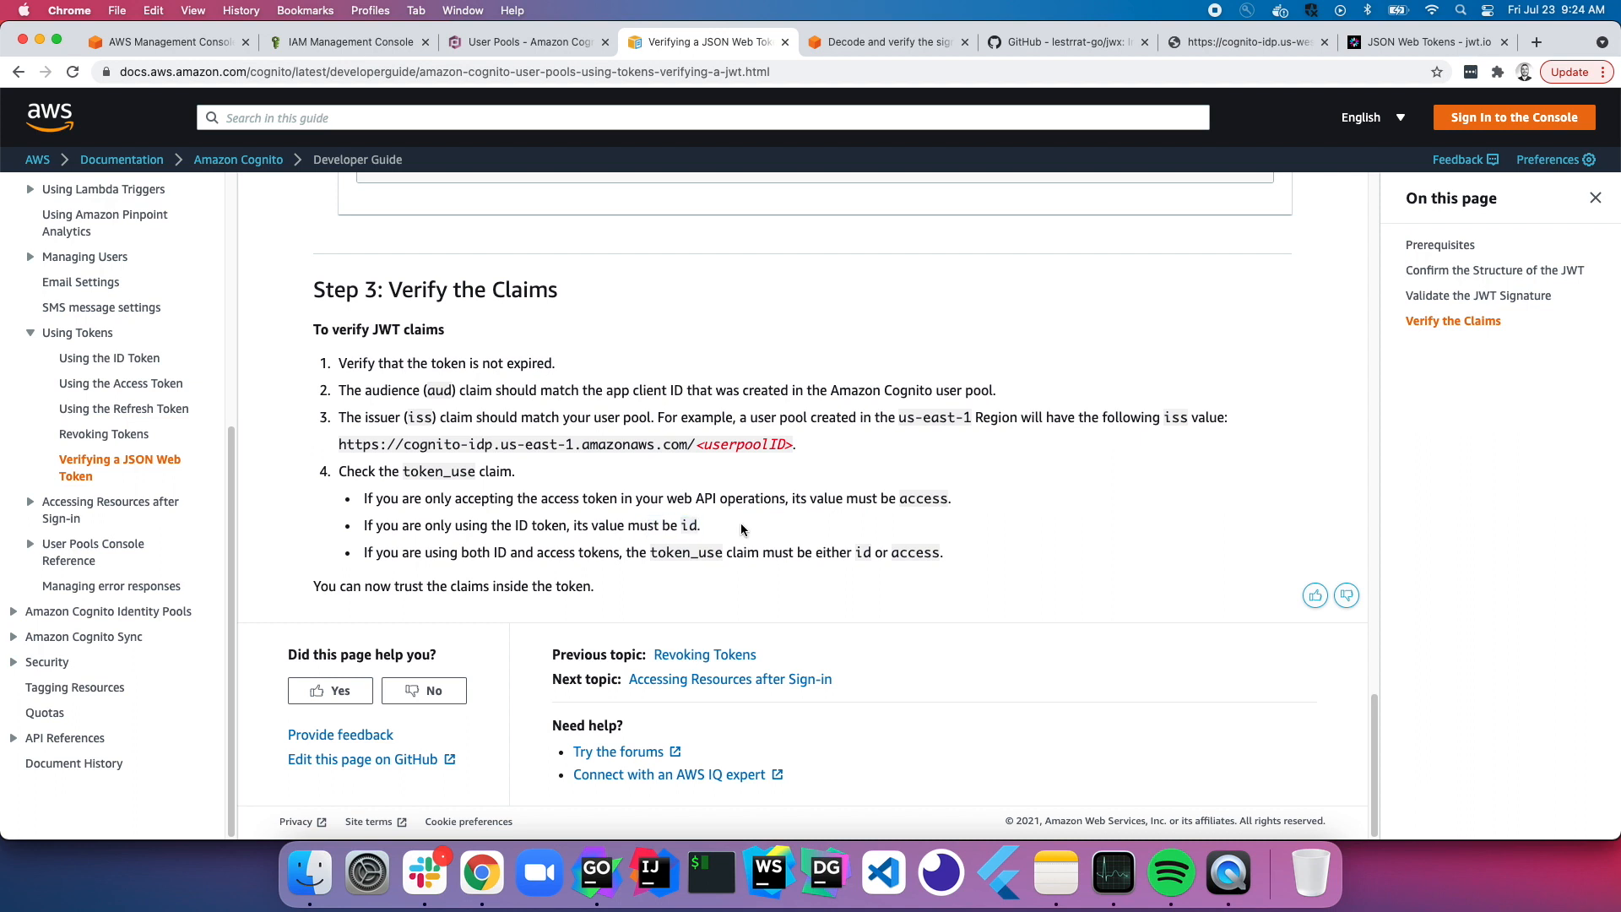
pyautogui.moveTo(364, 552); pyautogui.dragTo(943, 552)
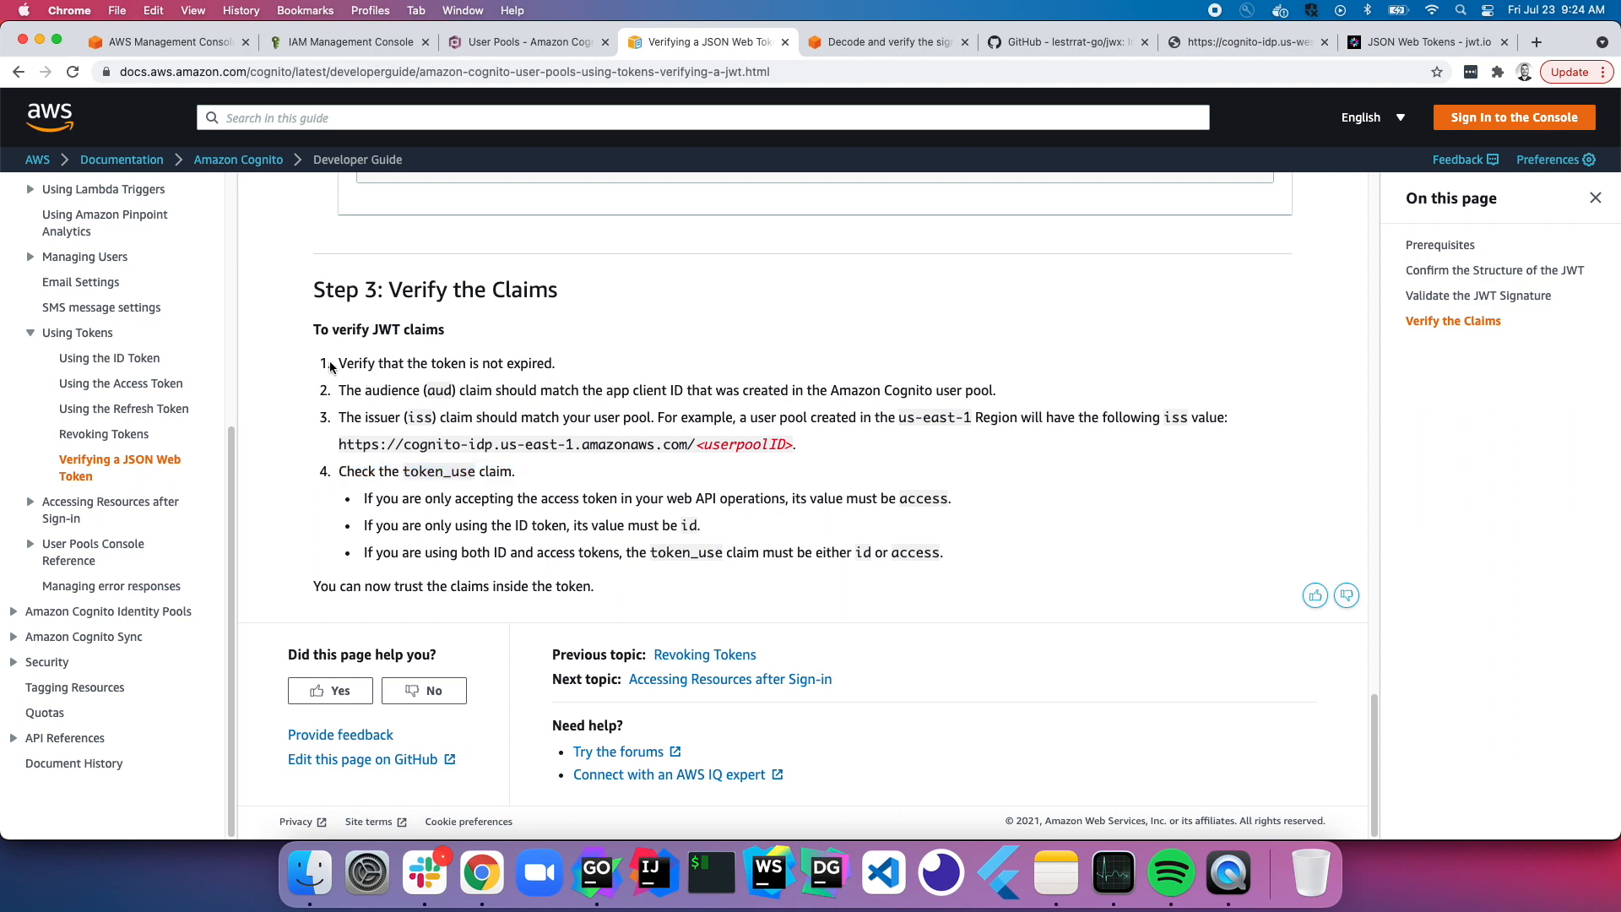
pyautogui.moveTo(392, 304)
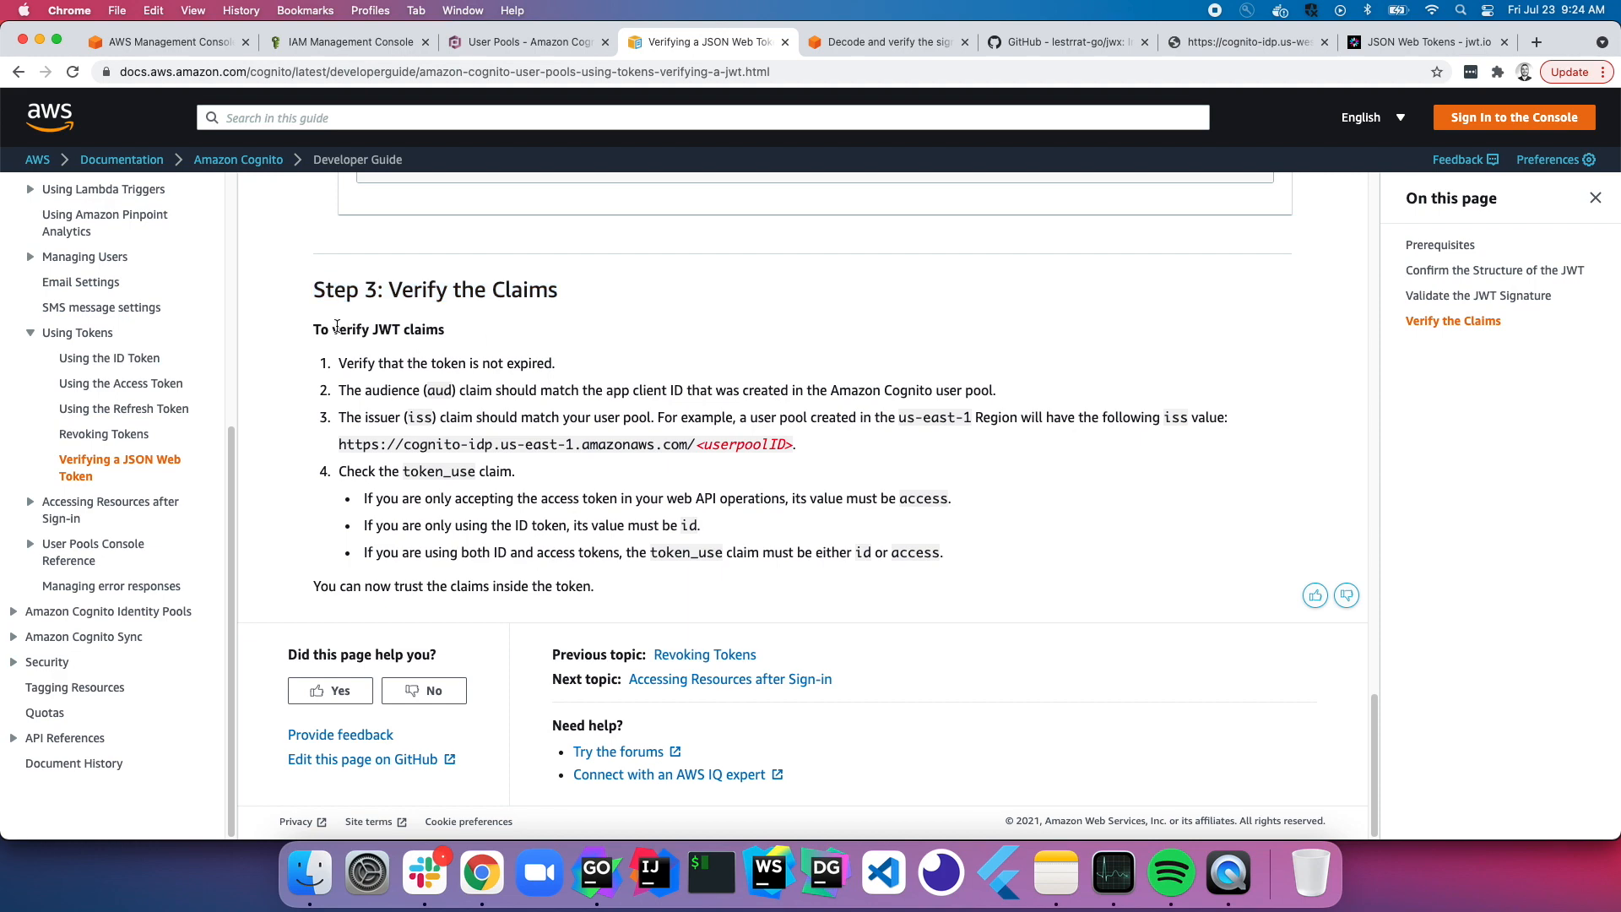
pyautogui.moveTo(672, 595)
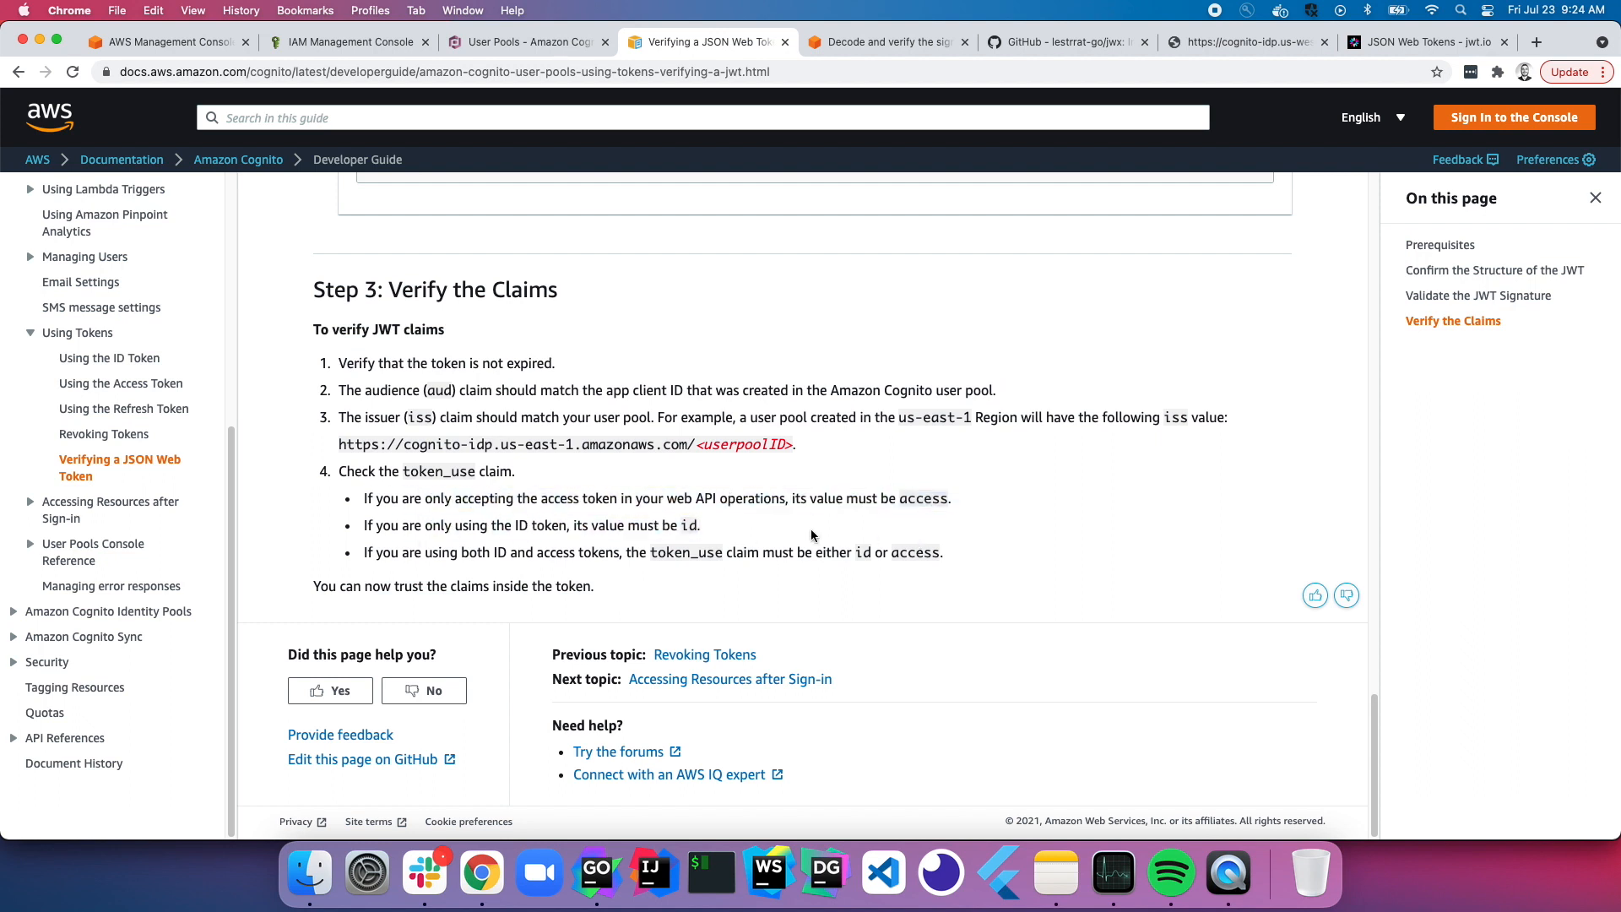
pyautogui.moveTo(780, 531)
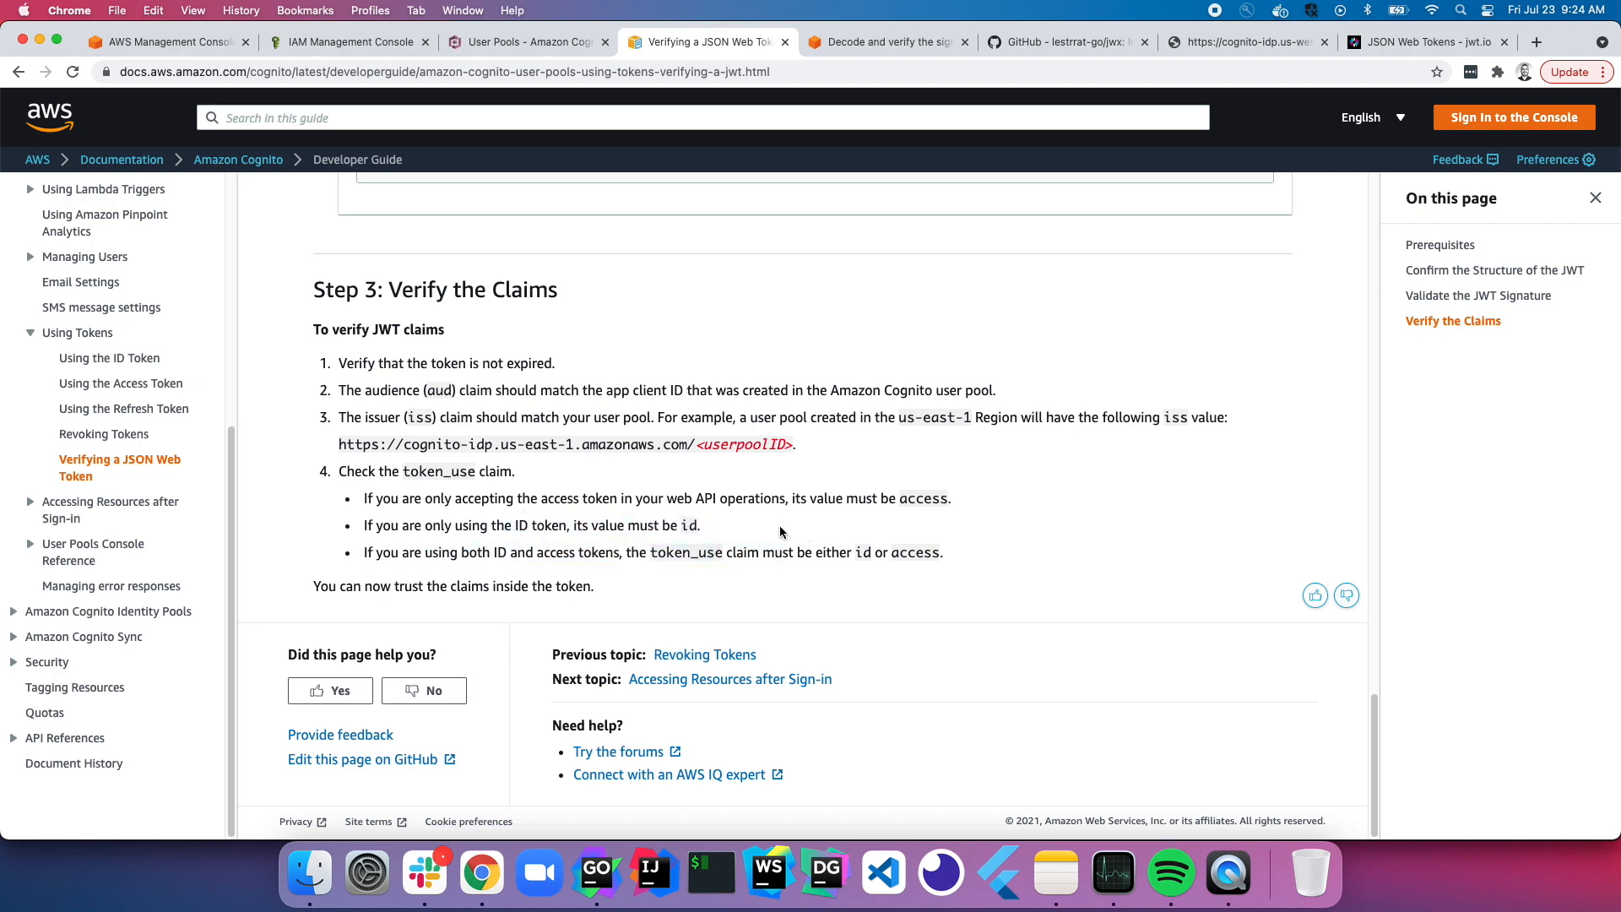
pyautogui.moveTo(855, 531)
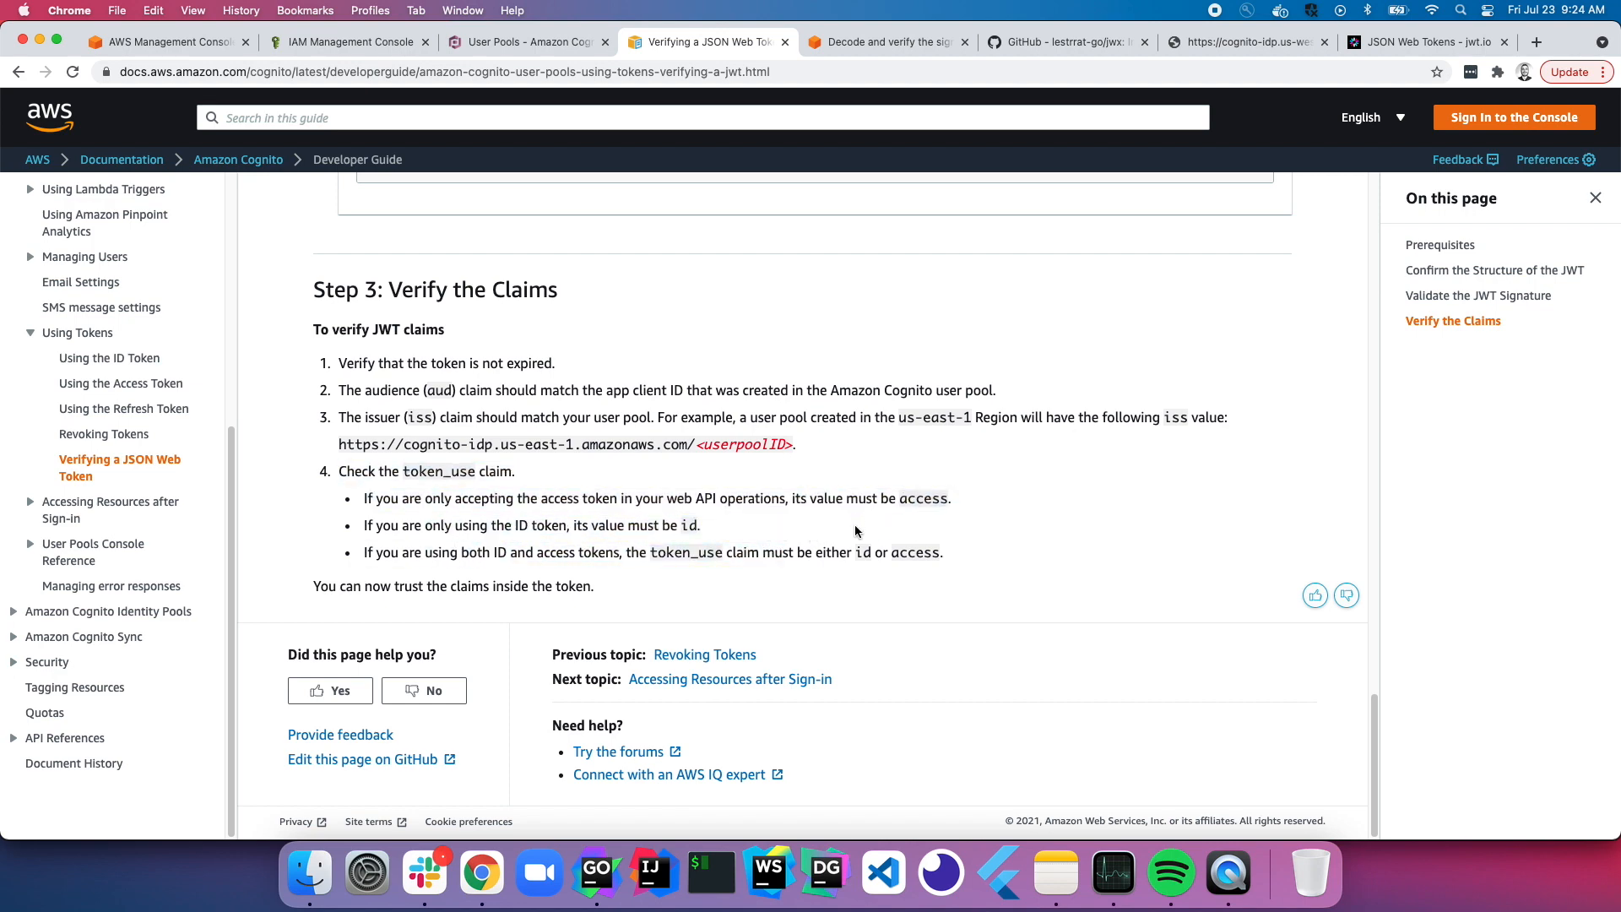
pyautogui.click(881, 43)
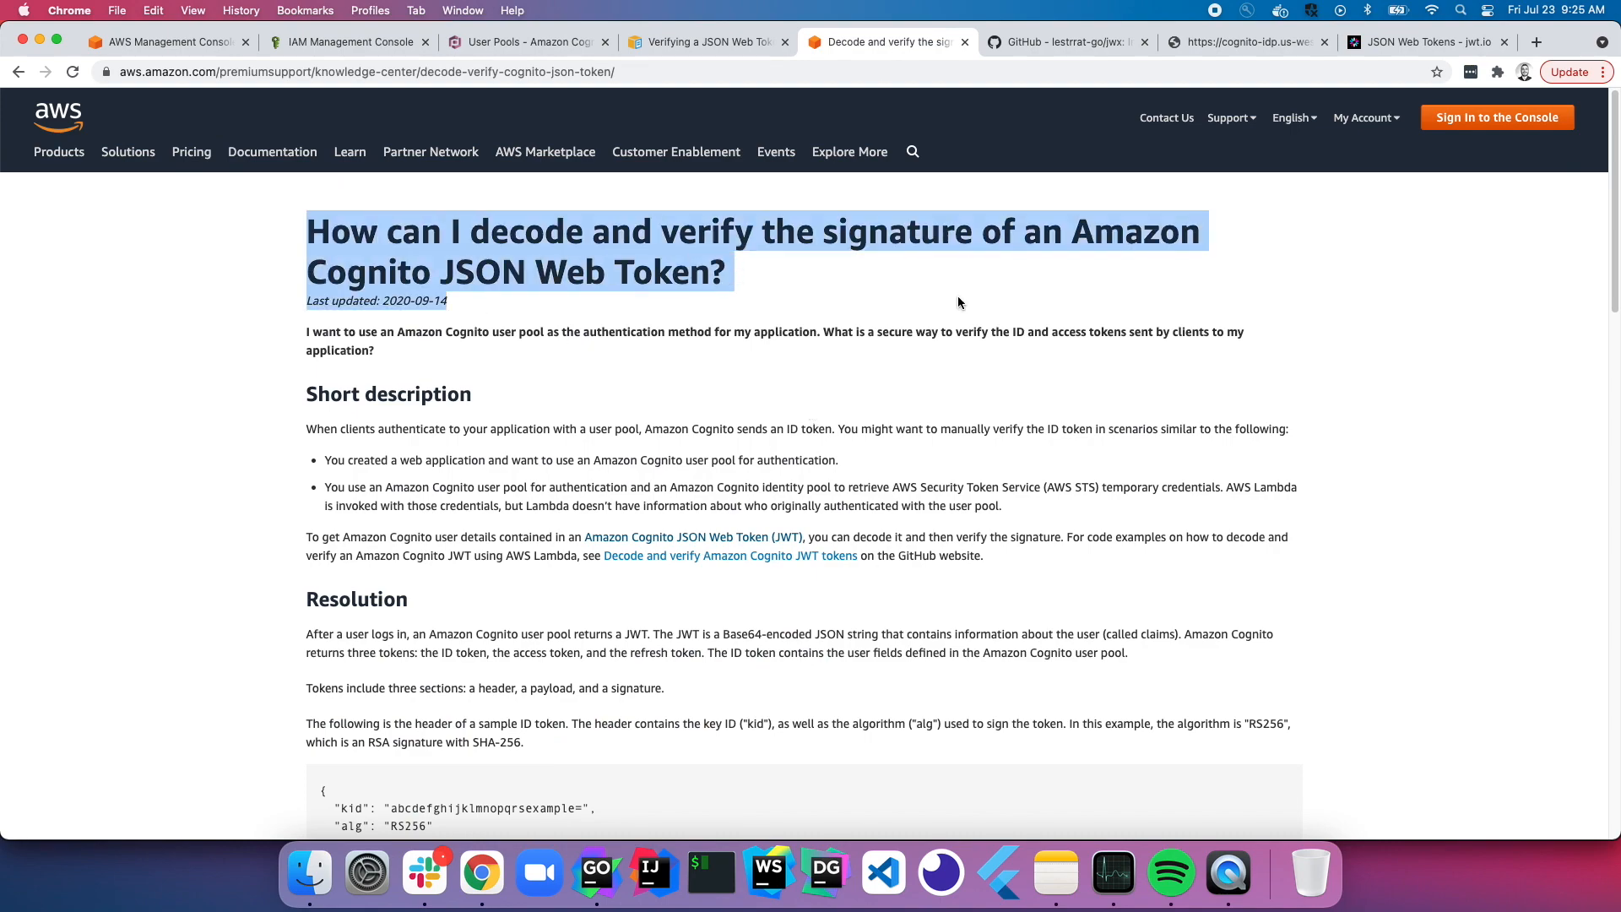
# Step: Scroll the decoding article to the jwks.json URL, highlight its cognito-idp region part, then go to GoLand
pyautogui.scroll(-3)
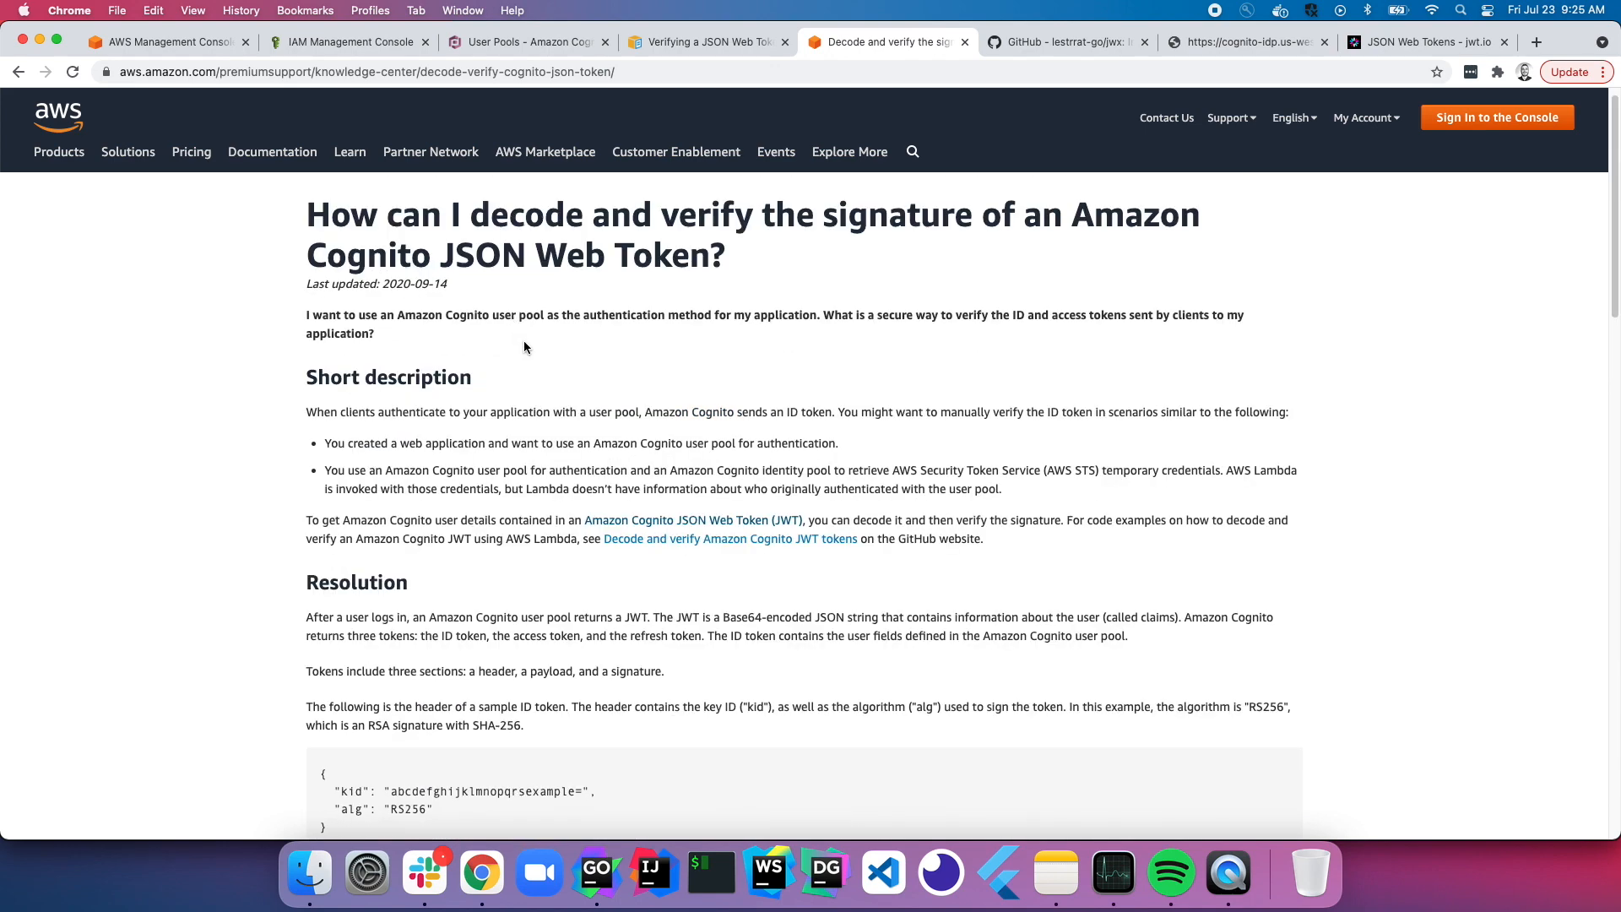
pyautogui.click(709, 42)
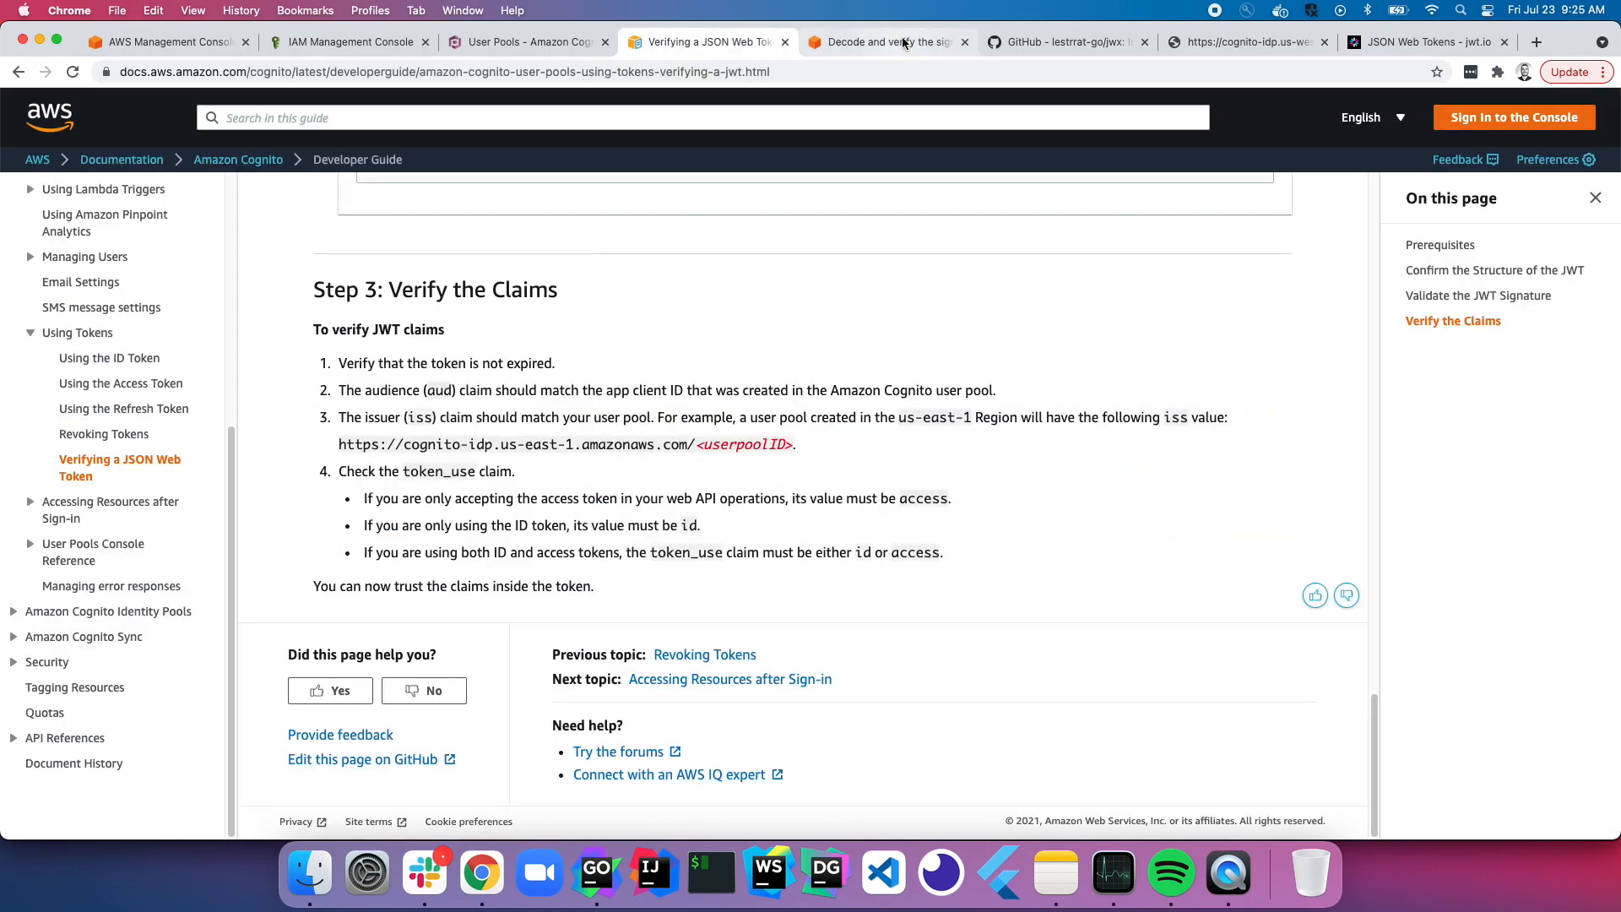
pyautogui.click(884, 42)
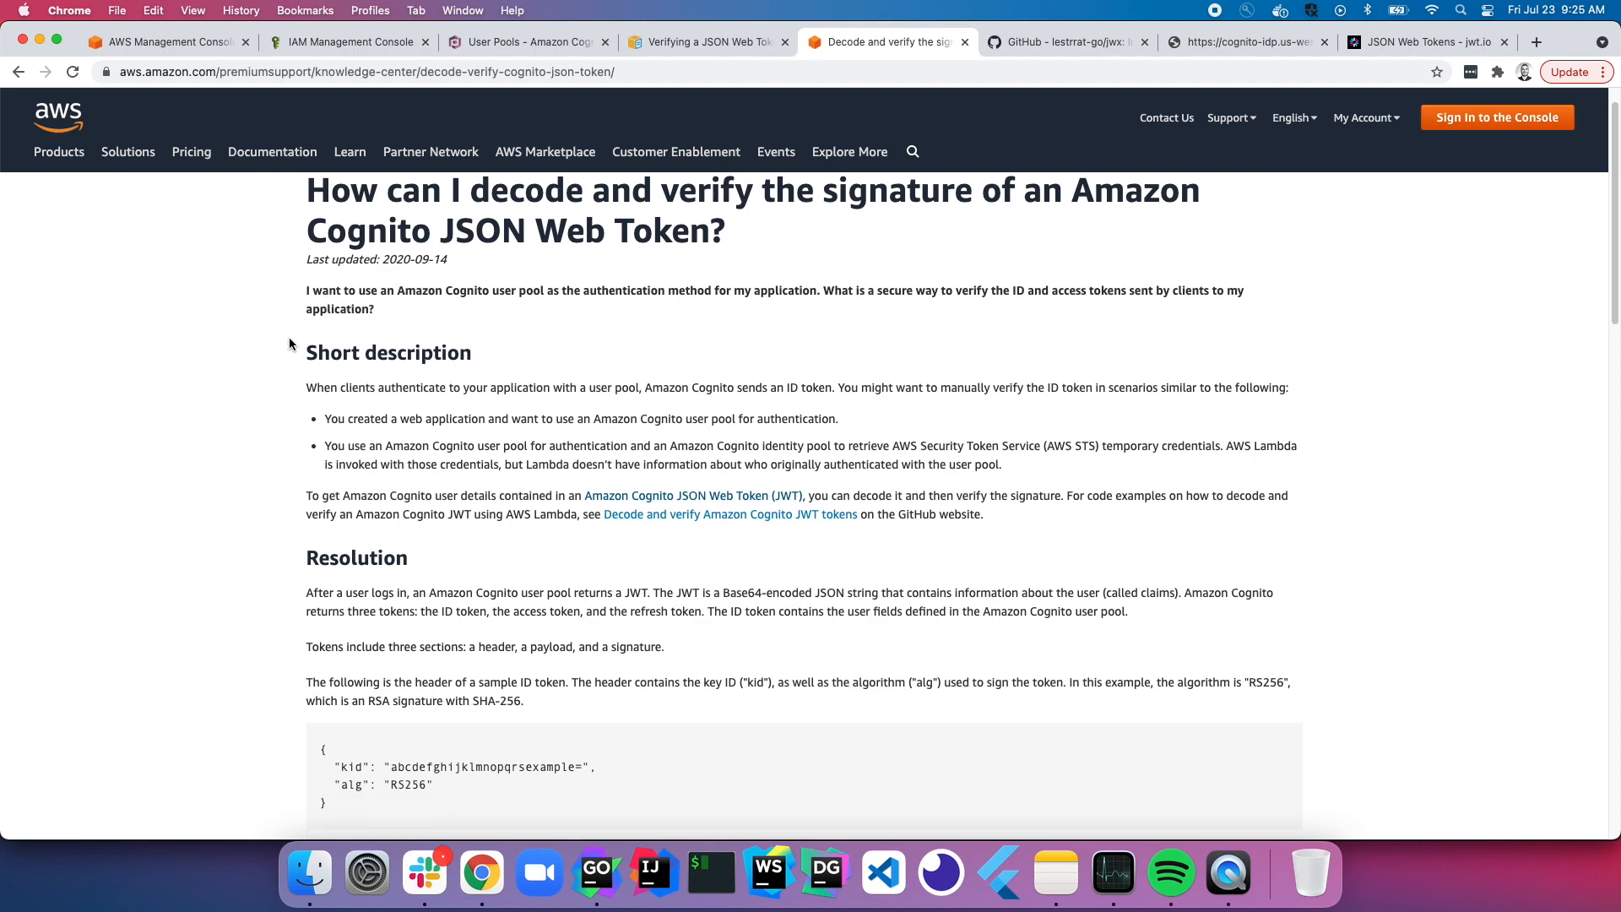
pyautogui.scroll(-3)
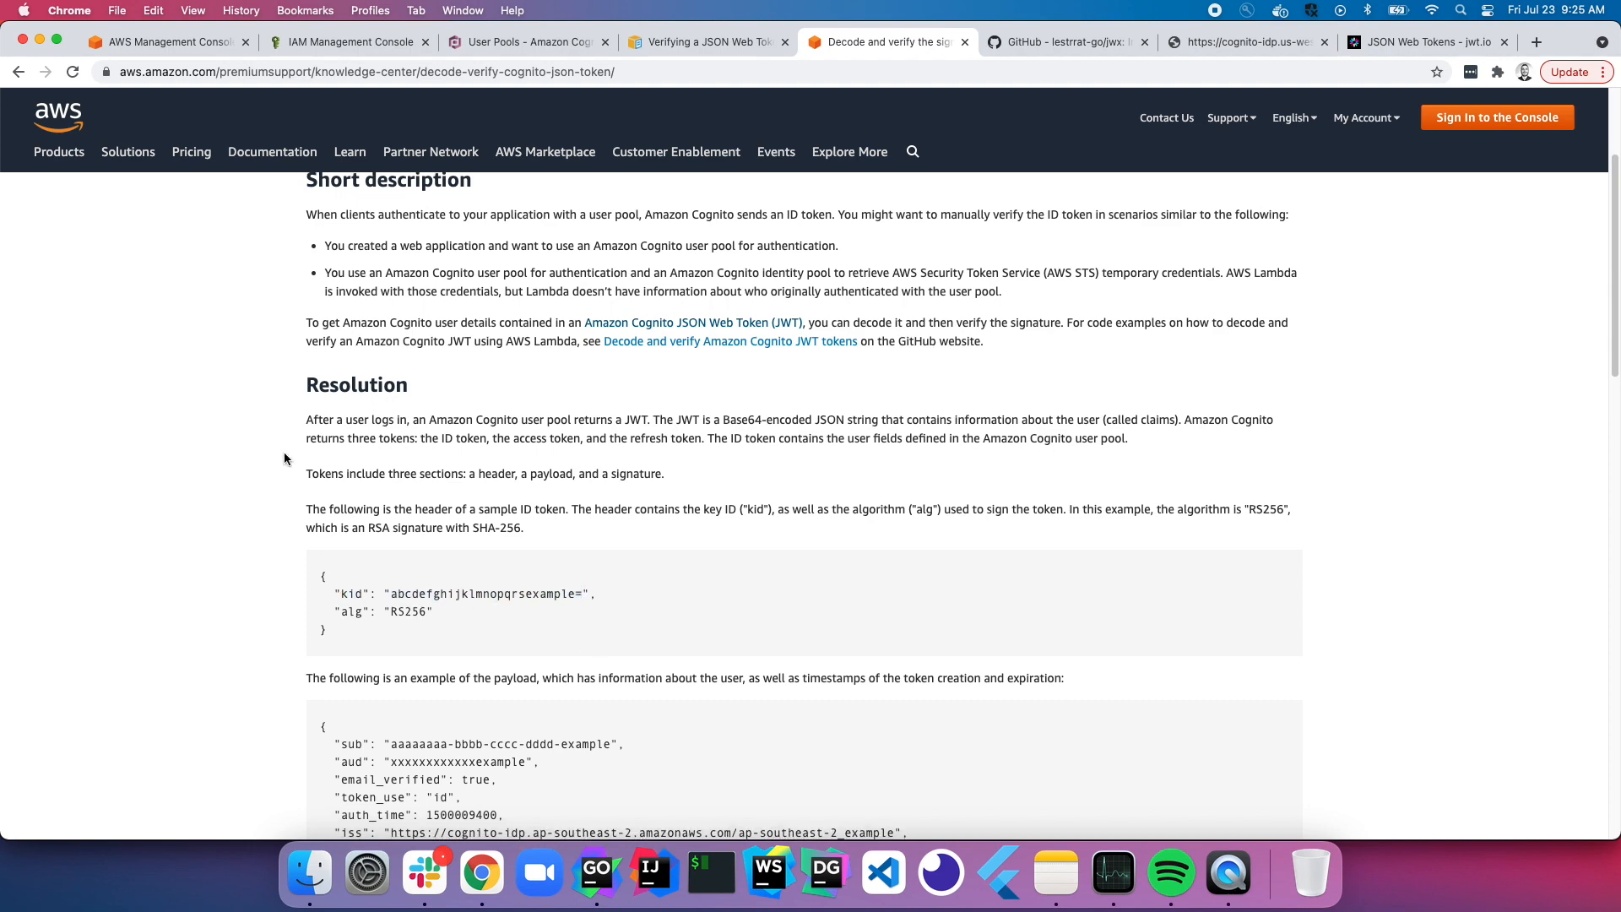
pyautogui.scroll(-3)
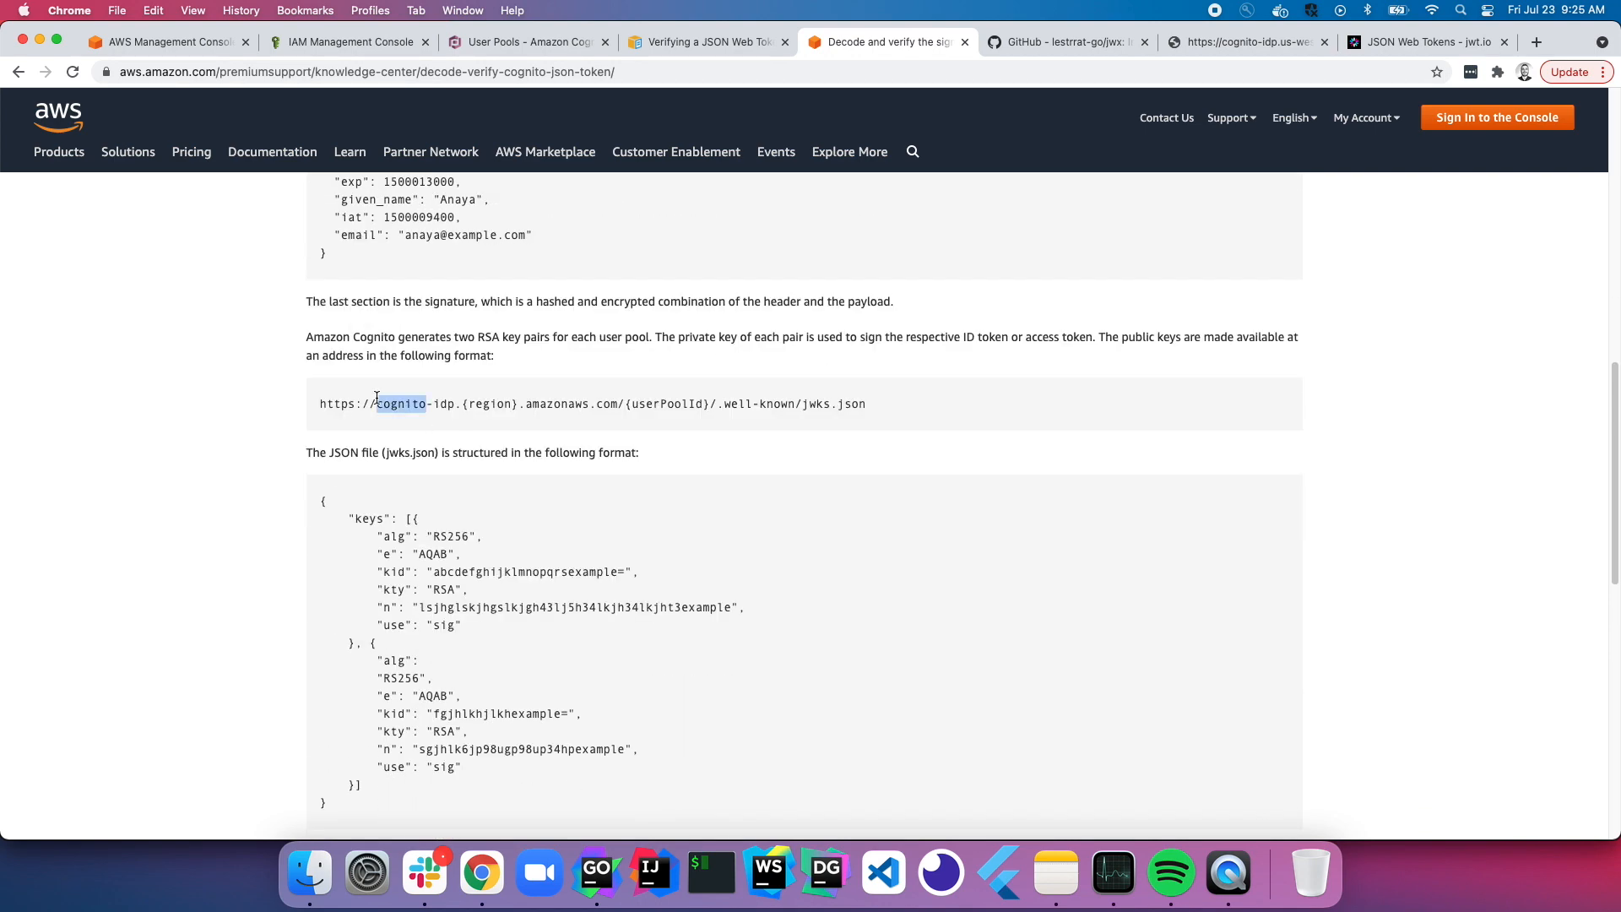
pyautogui.moveTo(375, 403); pyautogui.dragTo(543, 404)
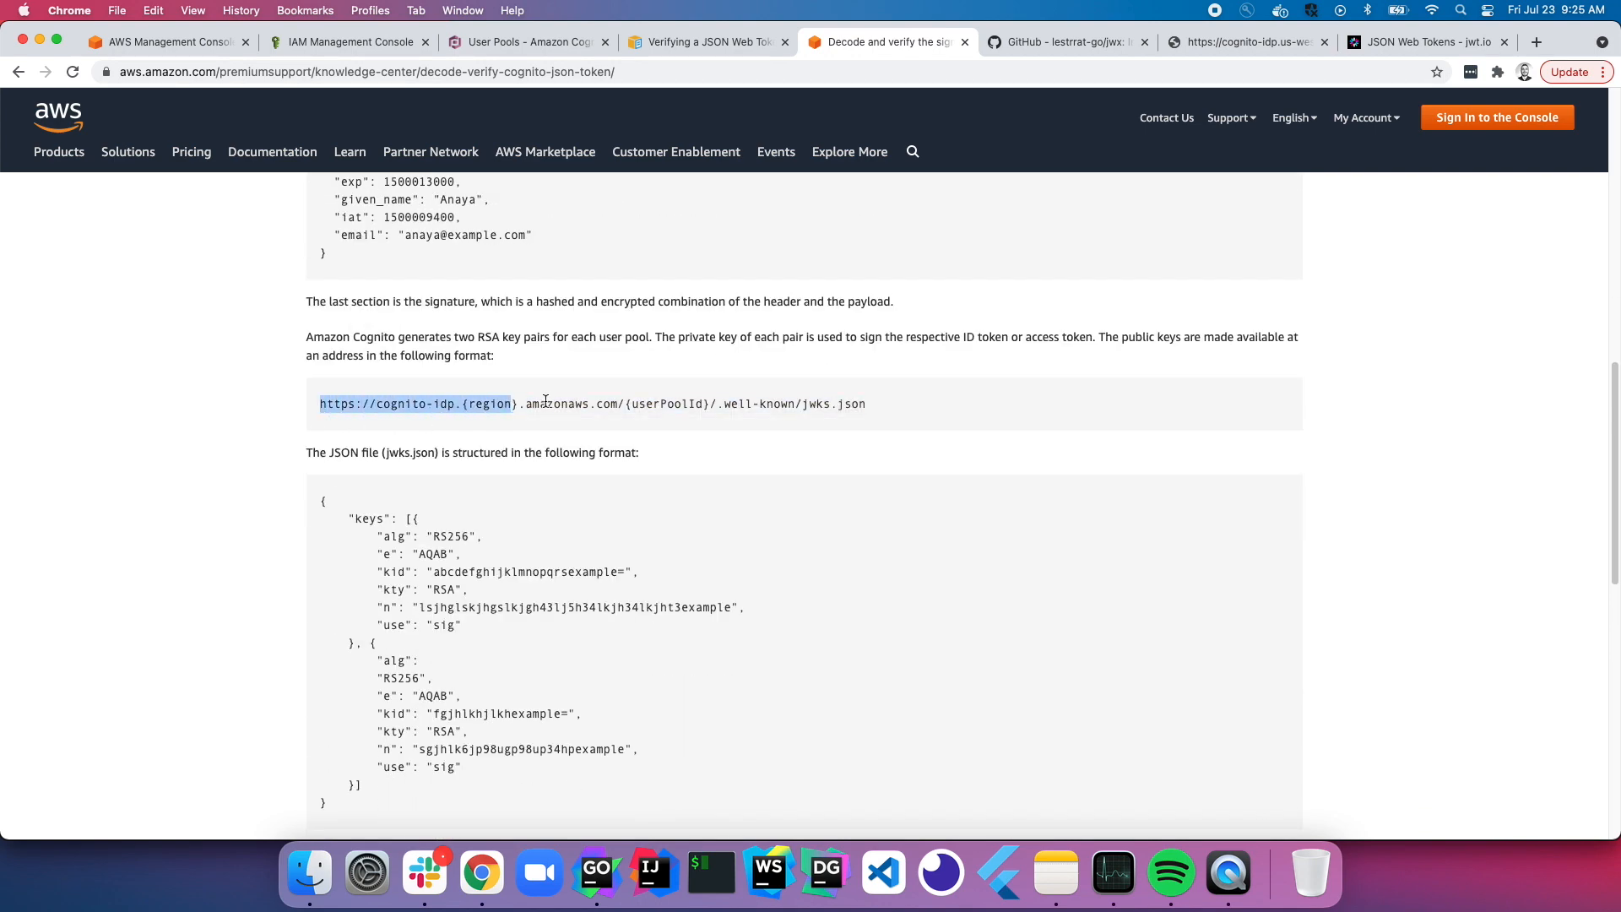
pyautogui.click(910, 410)
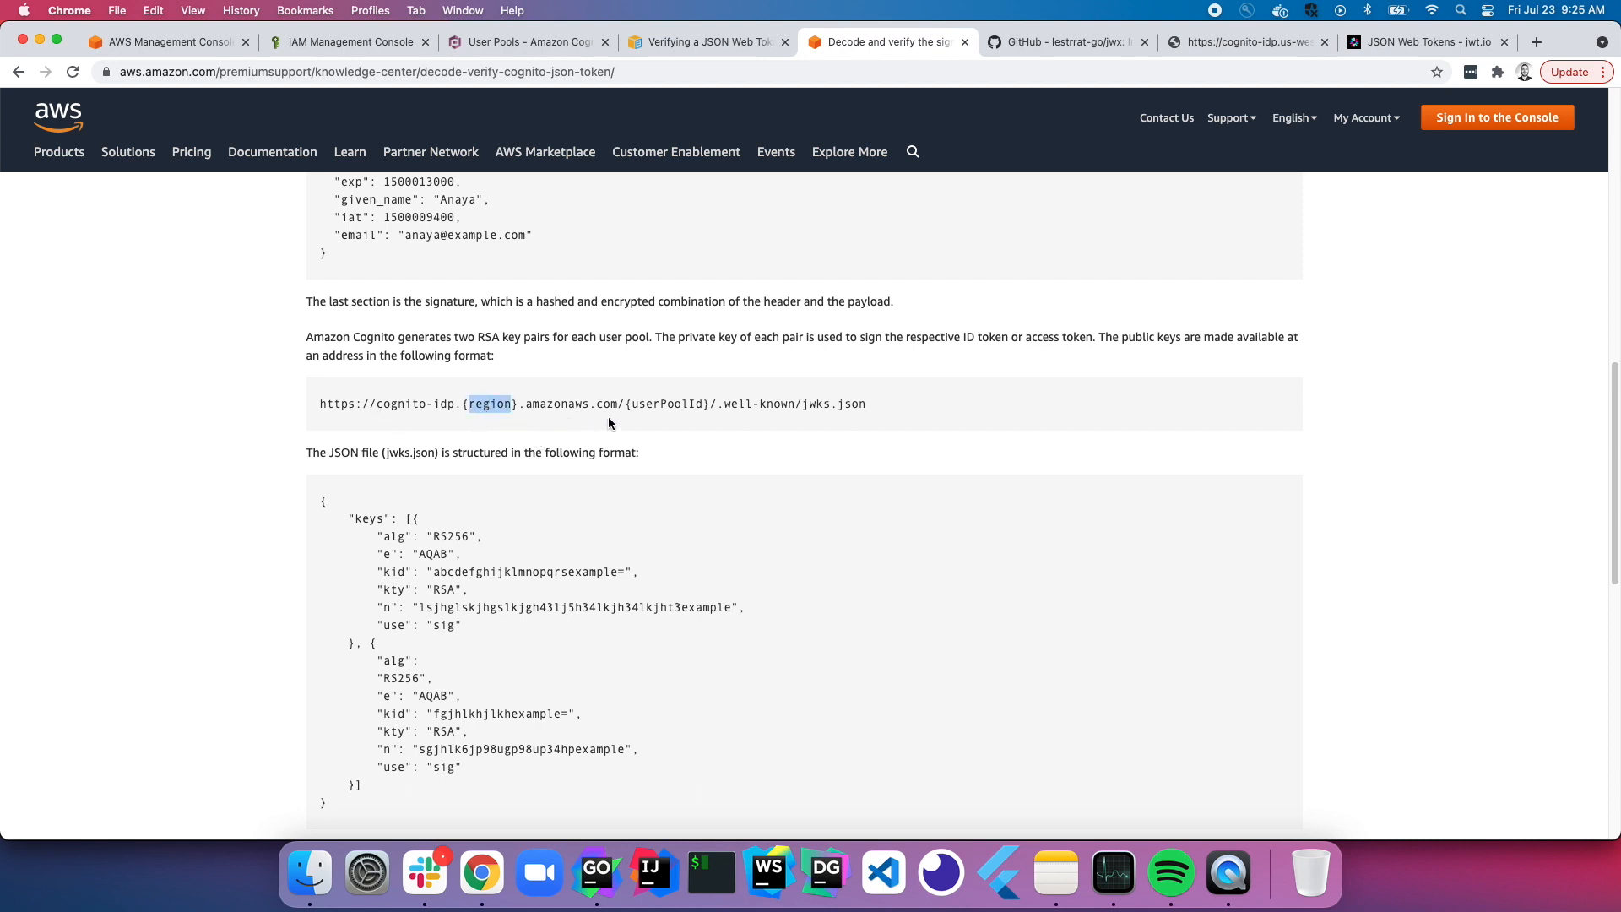
pyautogui.moveTo(636, 433)
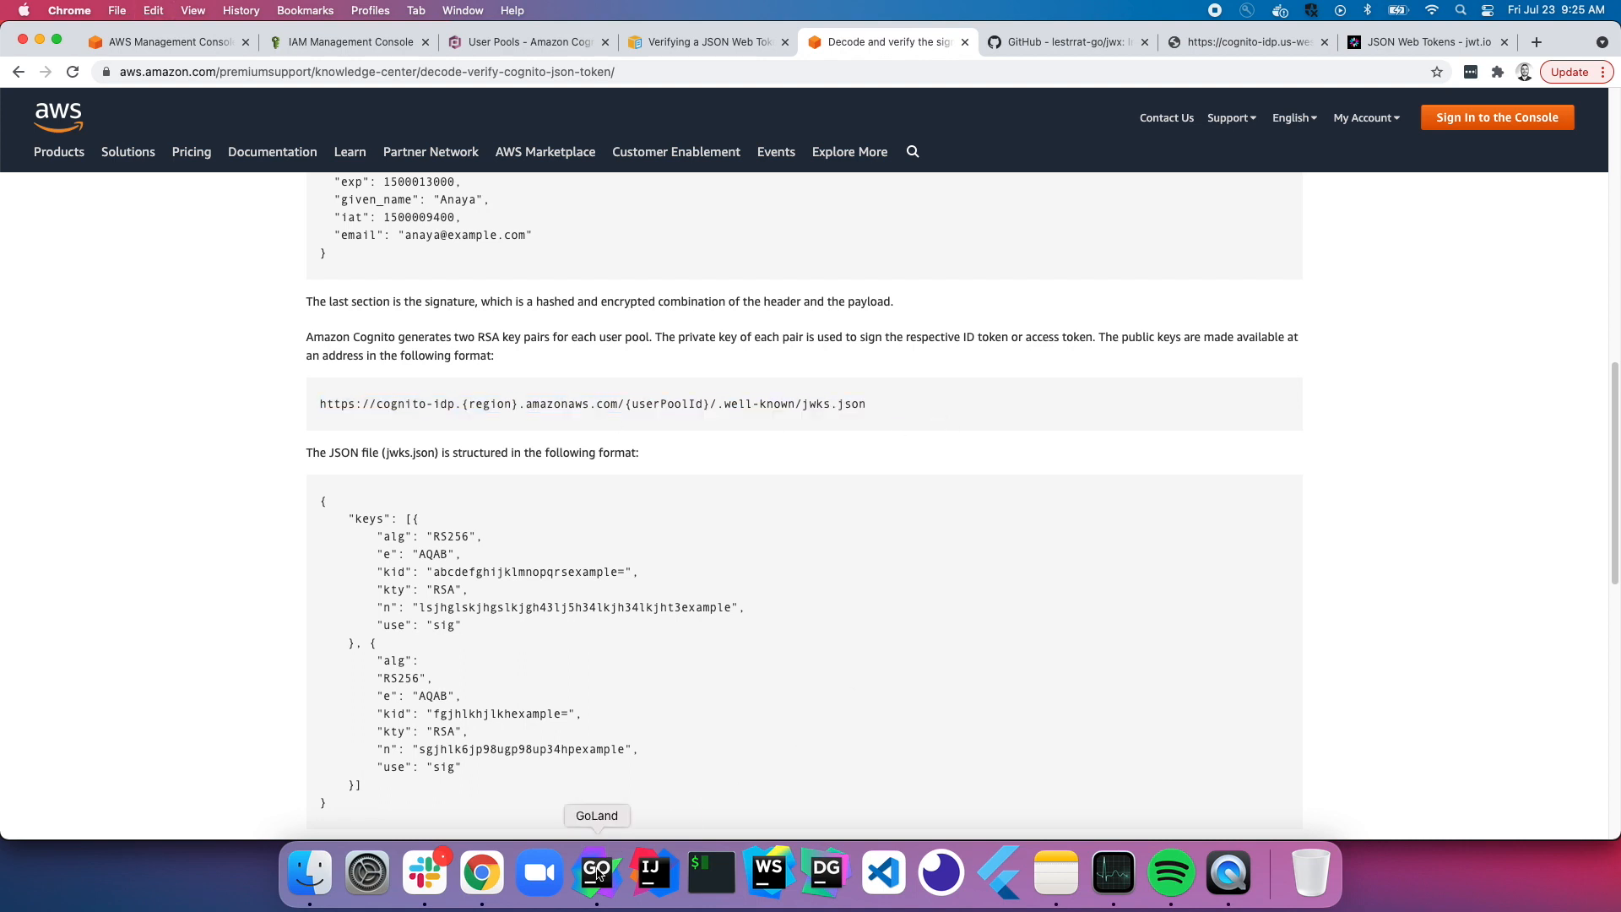
pyautogui.click(595, 872)
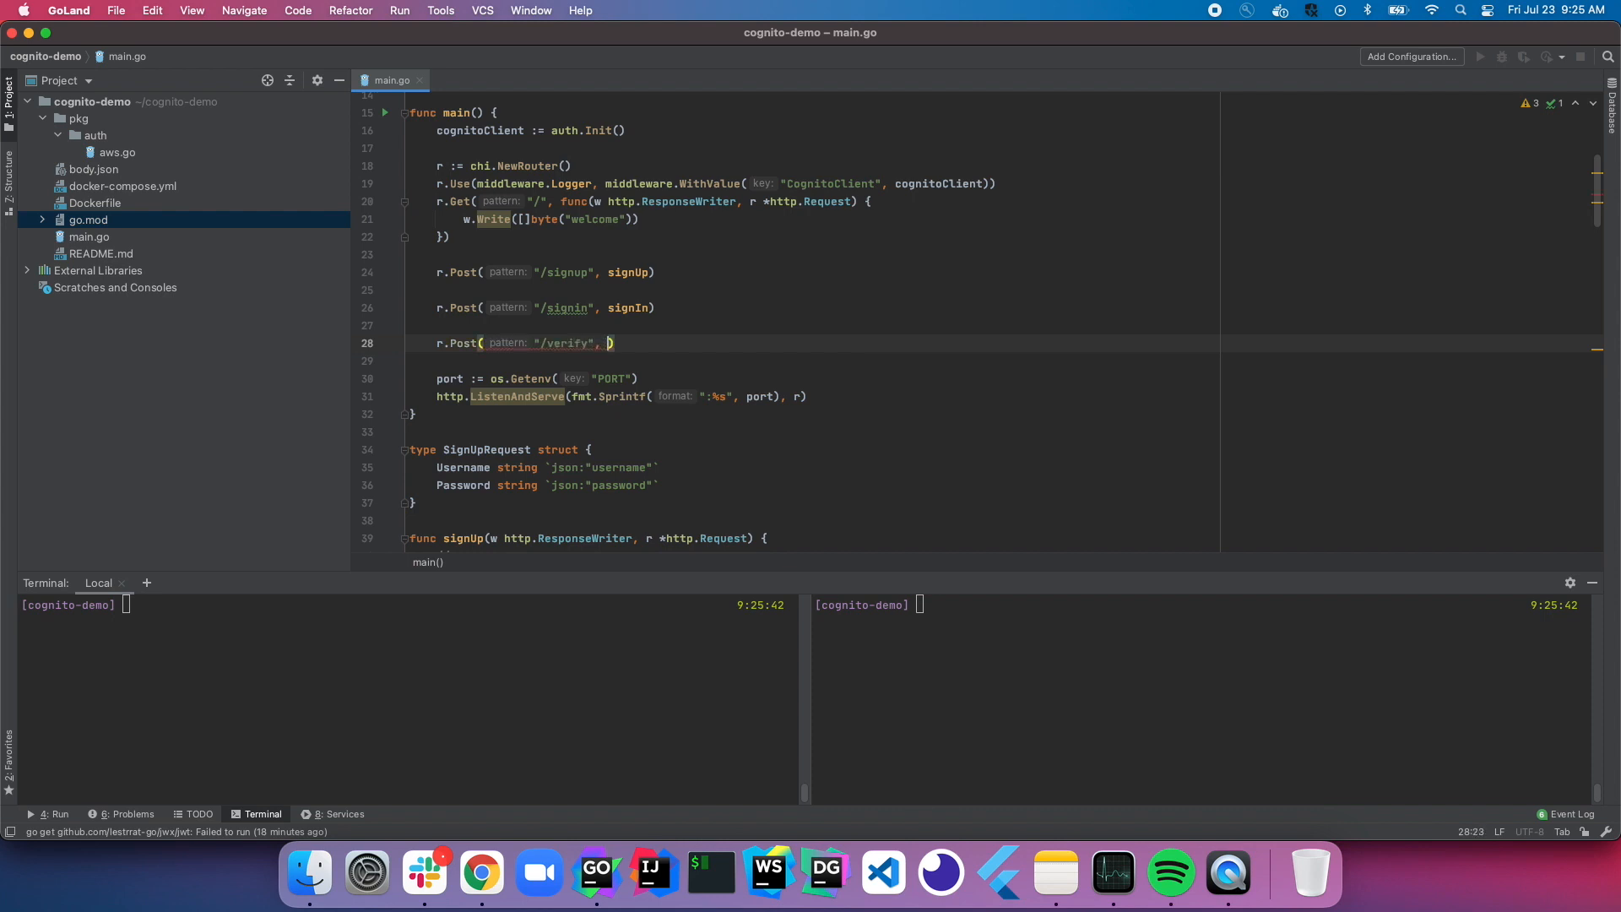
# Step: Define func verifyToken(w http.ResponseWriter, r *http.Request) at the end of main.go
pyautogui.write('verifyToken')
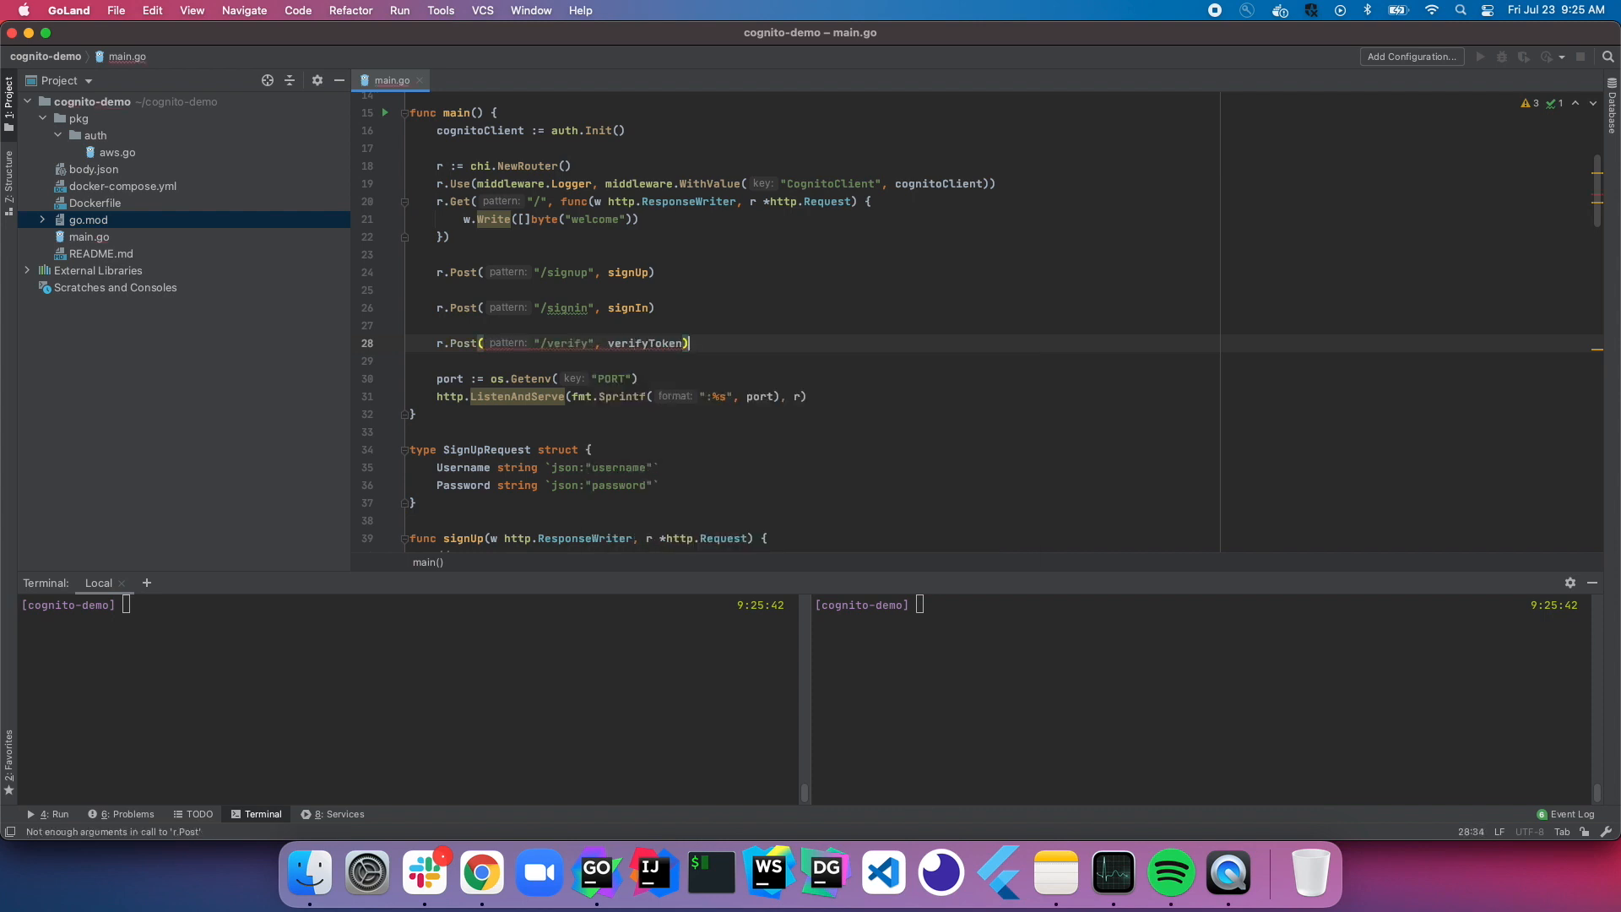
pyautogui.scroll(-3)
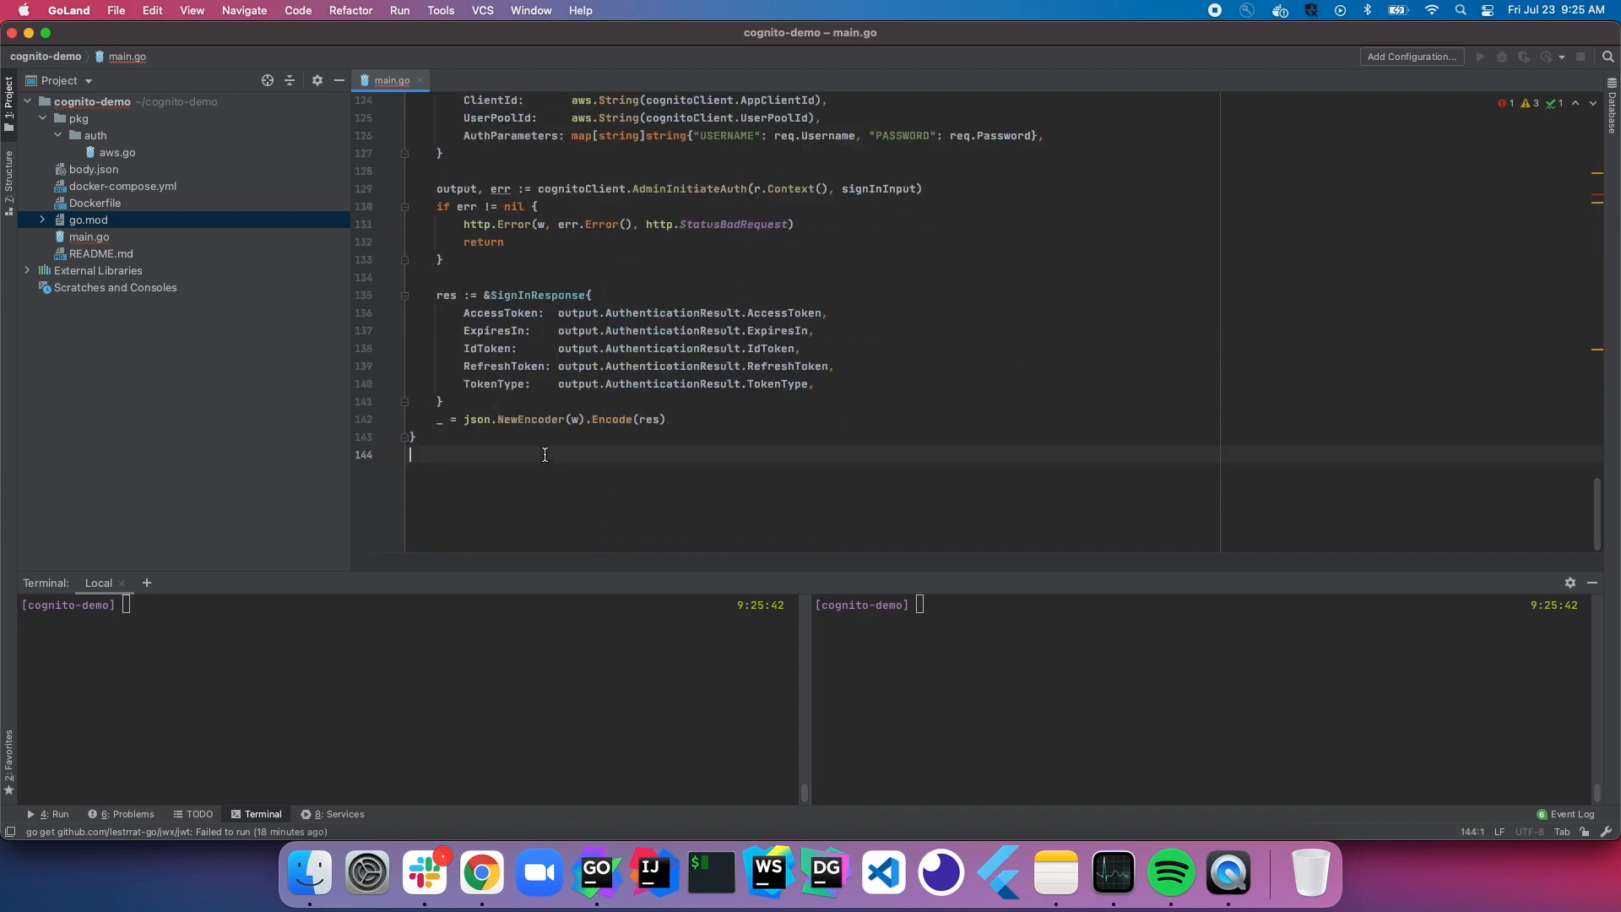
pyautogui.write('func verifyToken(')
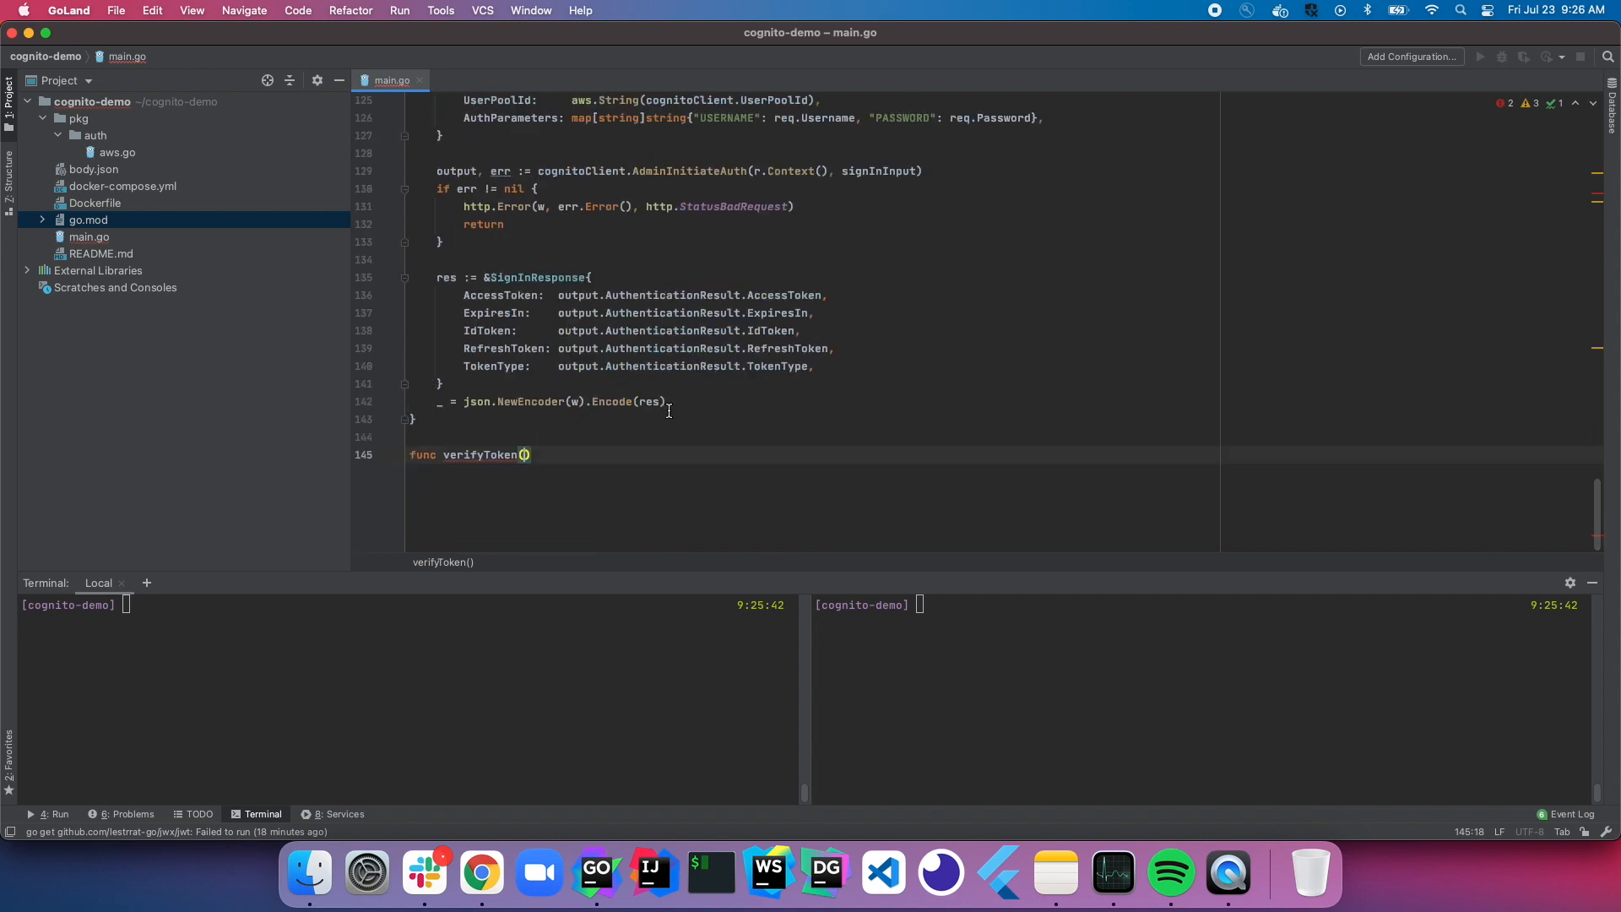
pyautogui.write('w http.ResponseWriter, r')
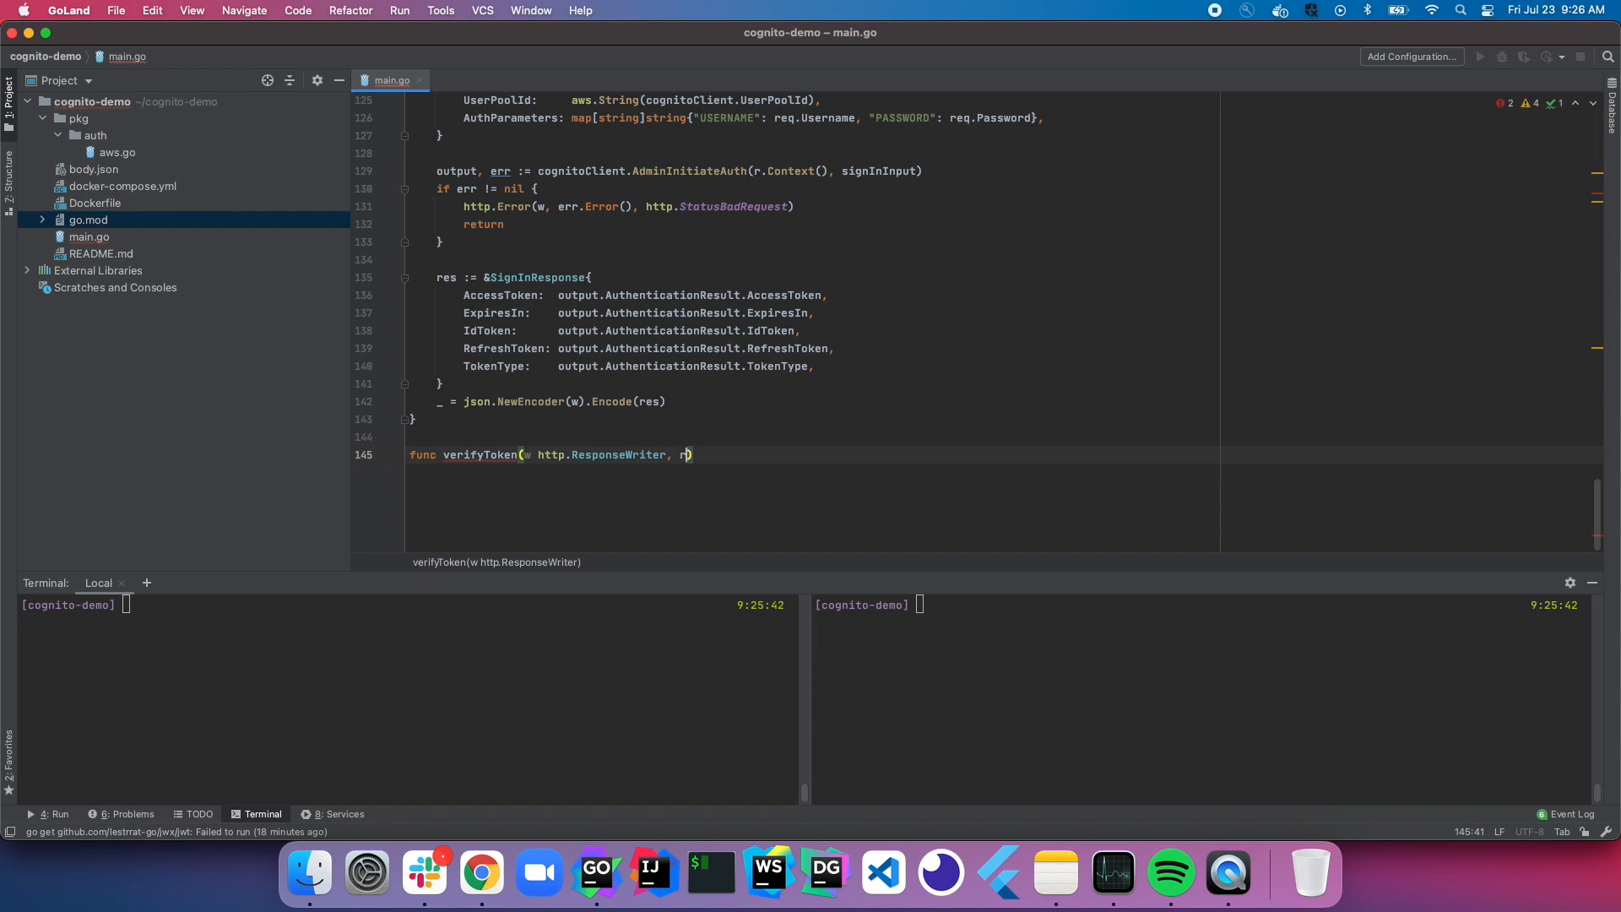
pyautogui.write('*http.Request')
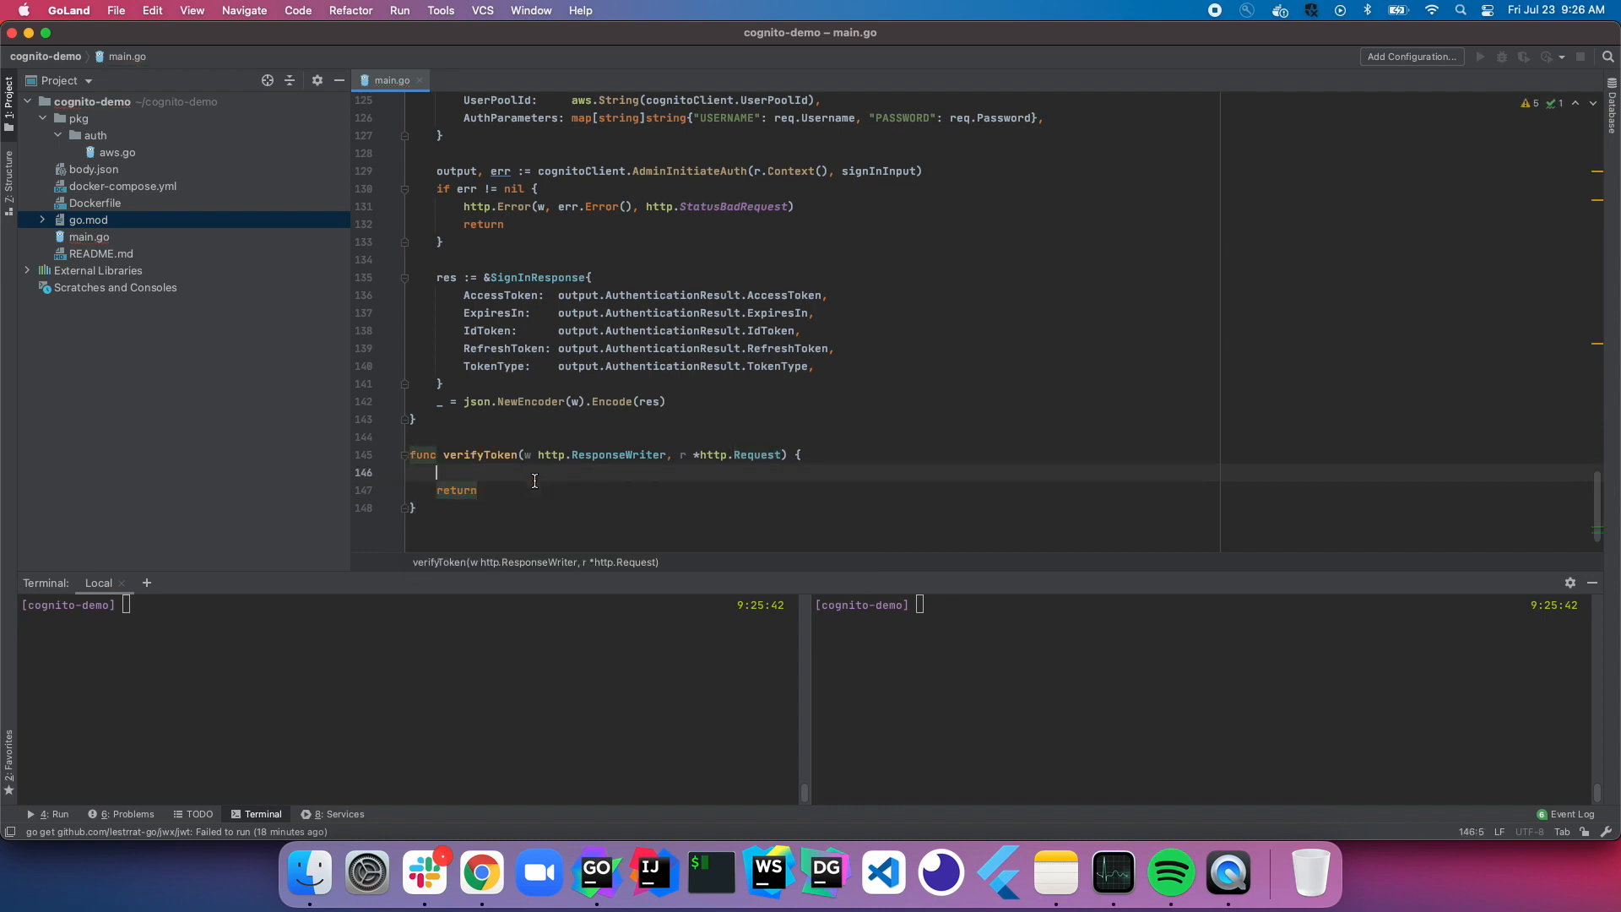
# Step: Add a '// Success' comment and return, then begin a pubKeyURL declaration at the handler's top
pyautogui.write('// Success')
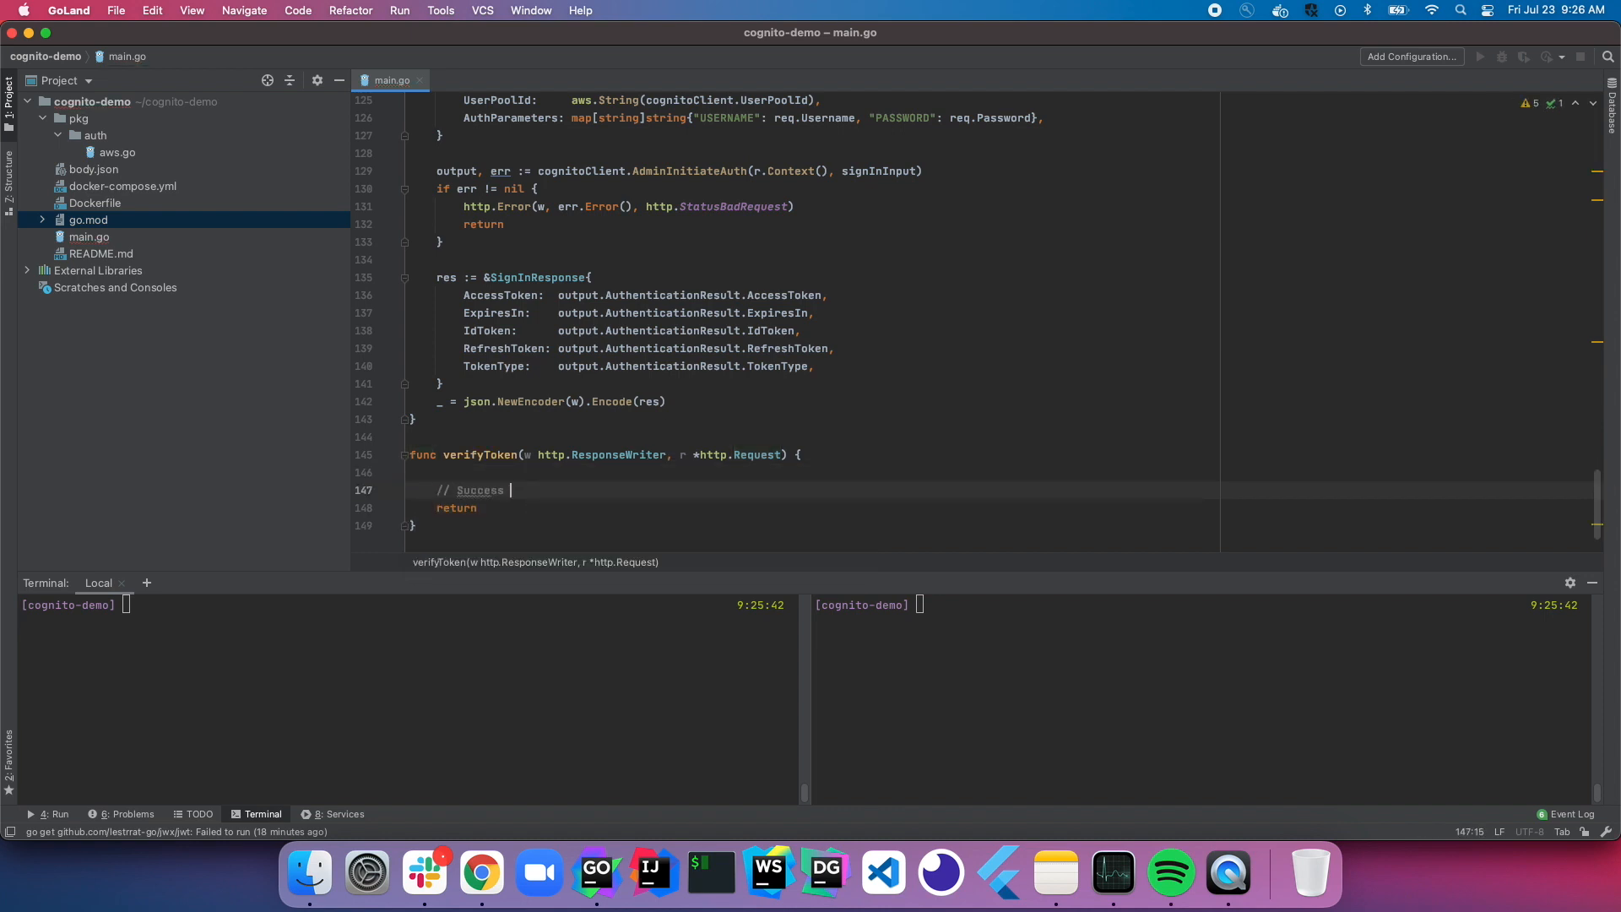
pyautogui.write('return 200')
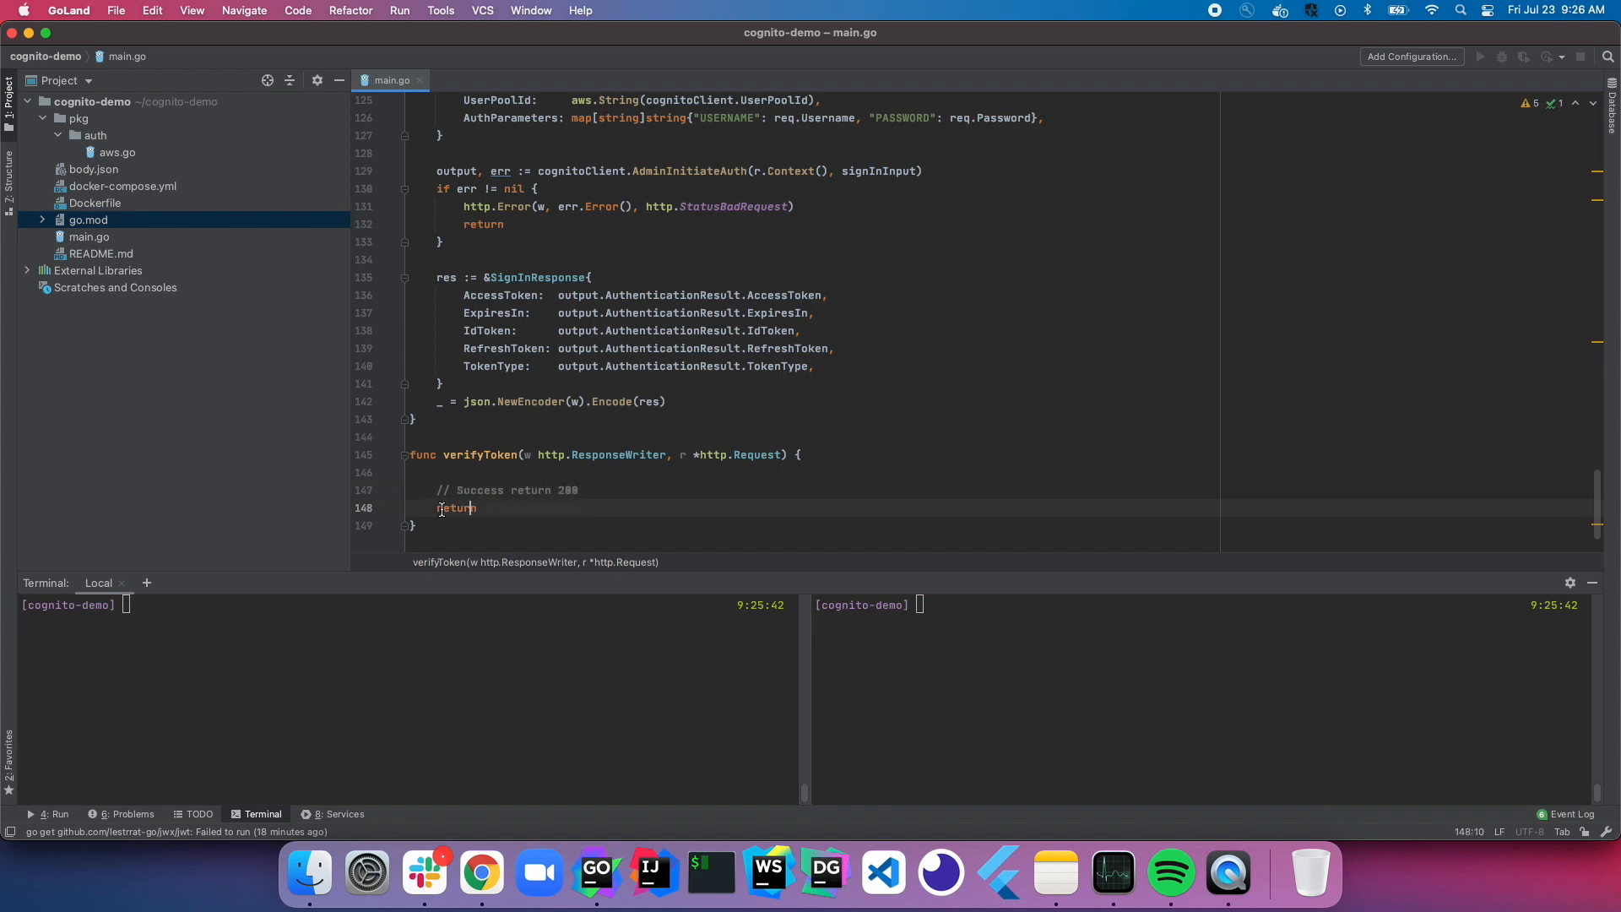
pyautogui.doubleClick(456, 508)
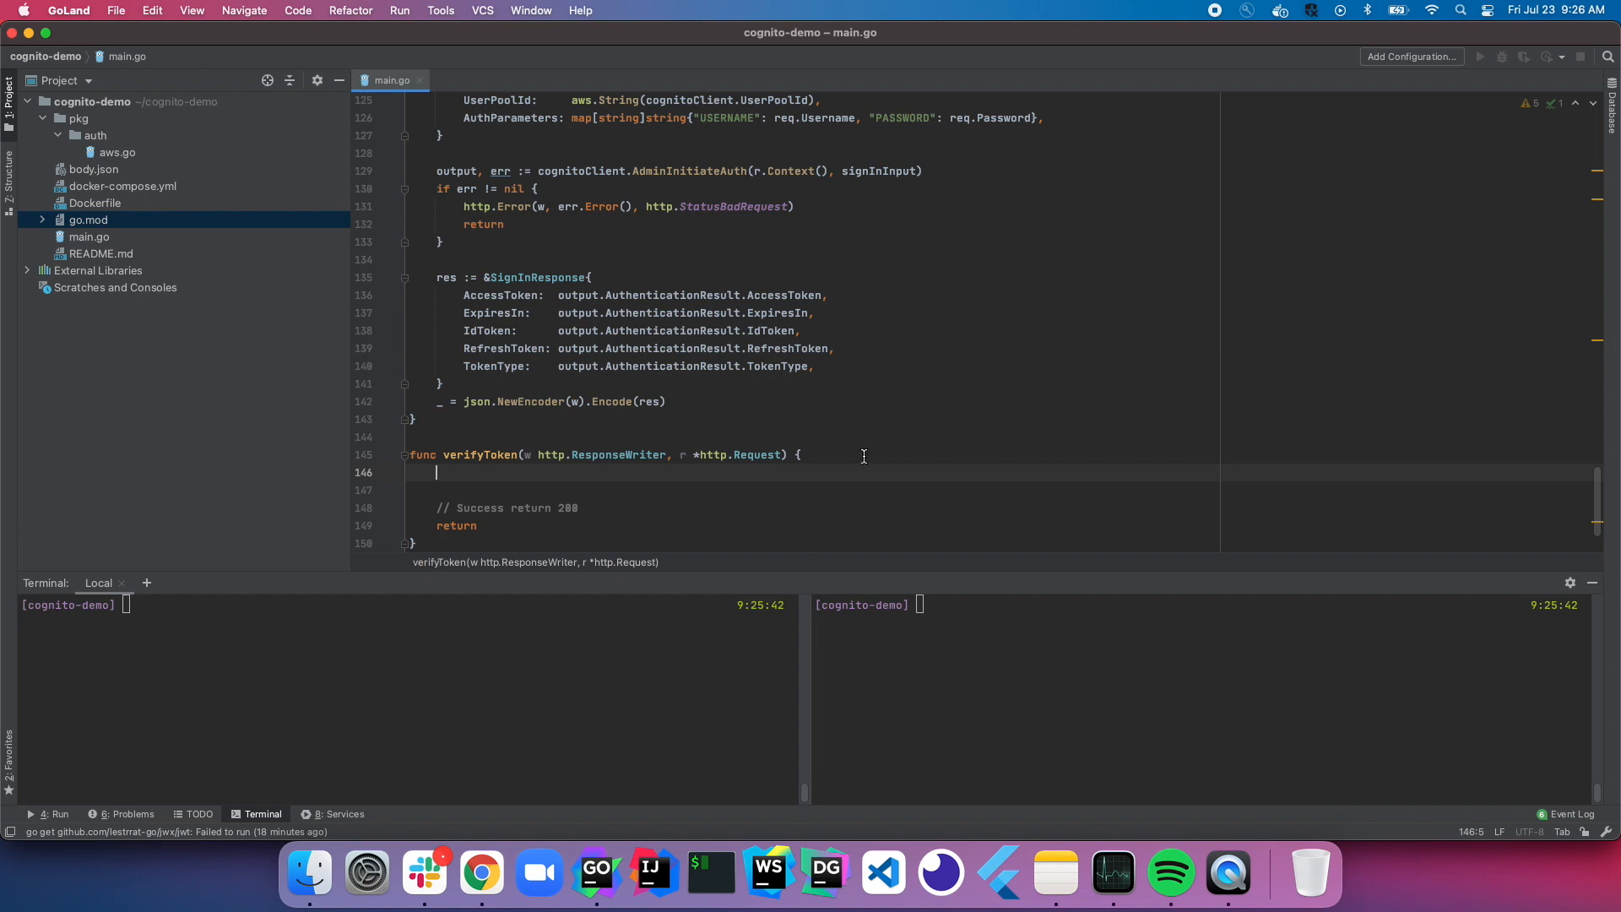
pyautogui.write('pubKeyURL :=')
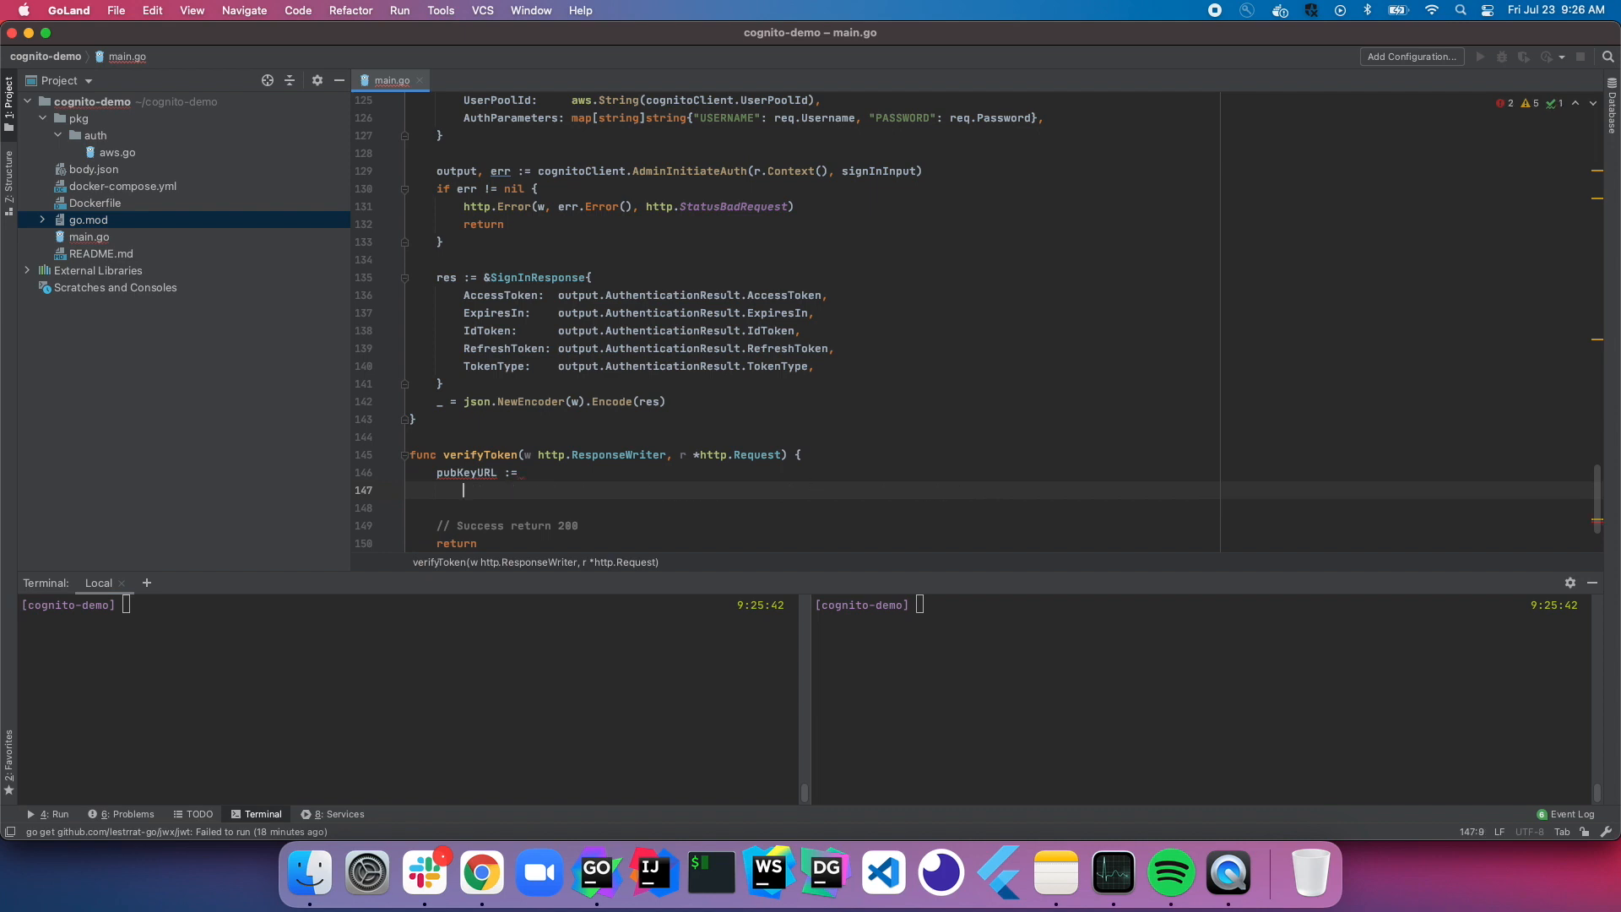
# Step: Set pubKeyURL to the cognito-idp jwks.json URL and check docker-compose.yml for the region variable
pyautogui.write('"https://cognito-idp.{region}.amazonaws.com/{userPoolId}/.well-known/jwks.json"')
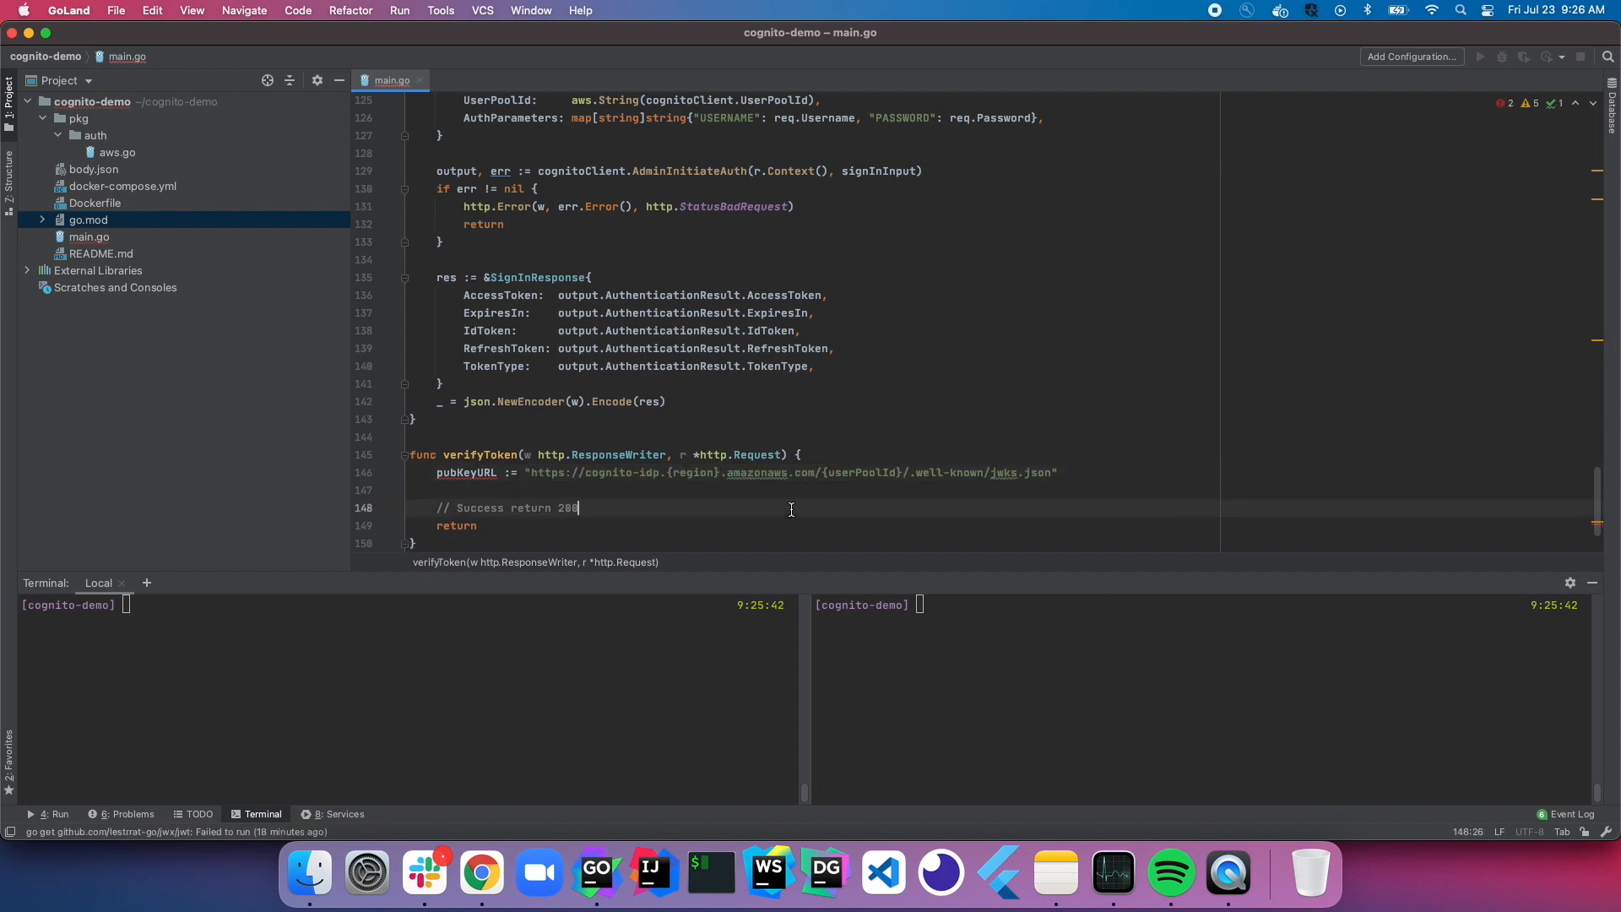
pyautogui.doubleClick(682, 433)
pyautogui.write('%')
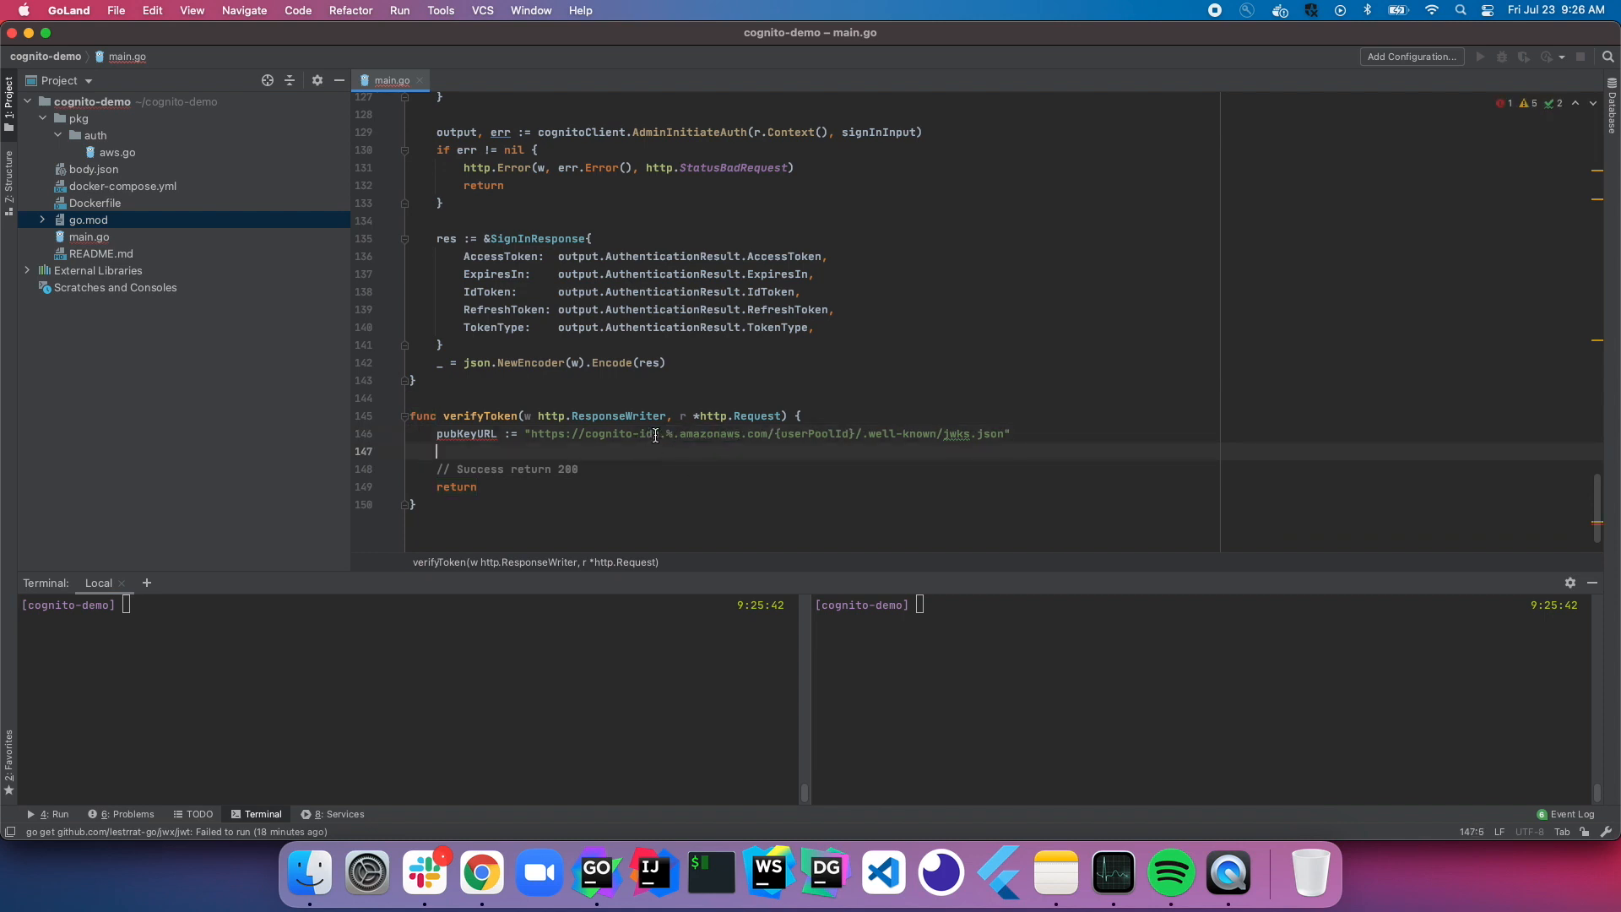
pyautogui.click(122, 186)
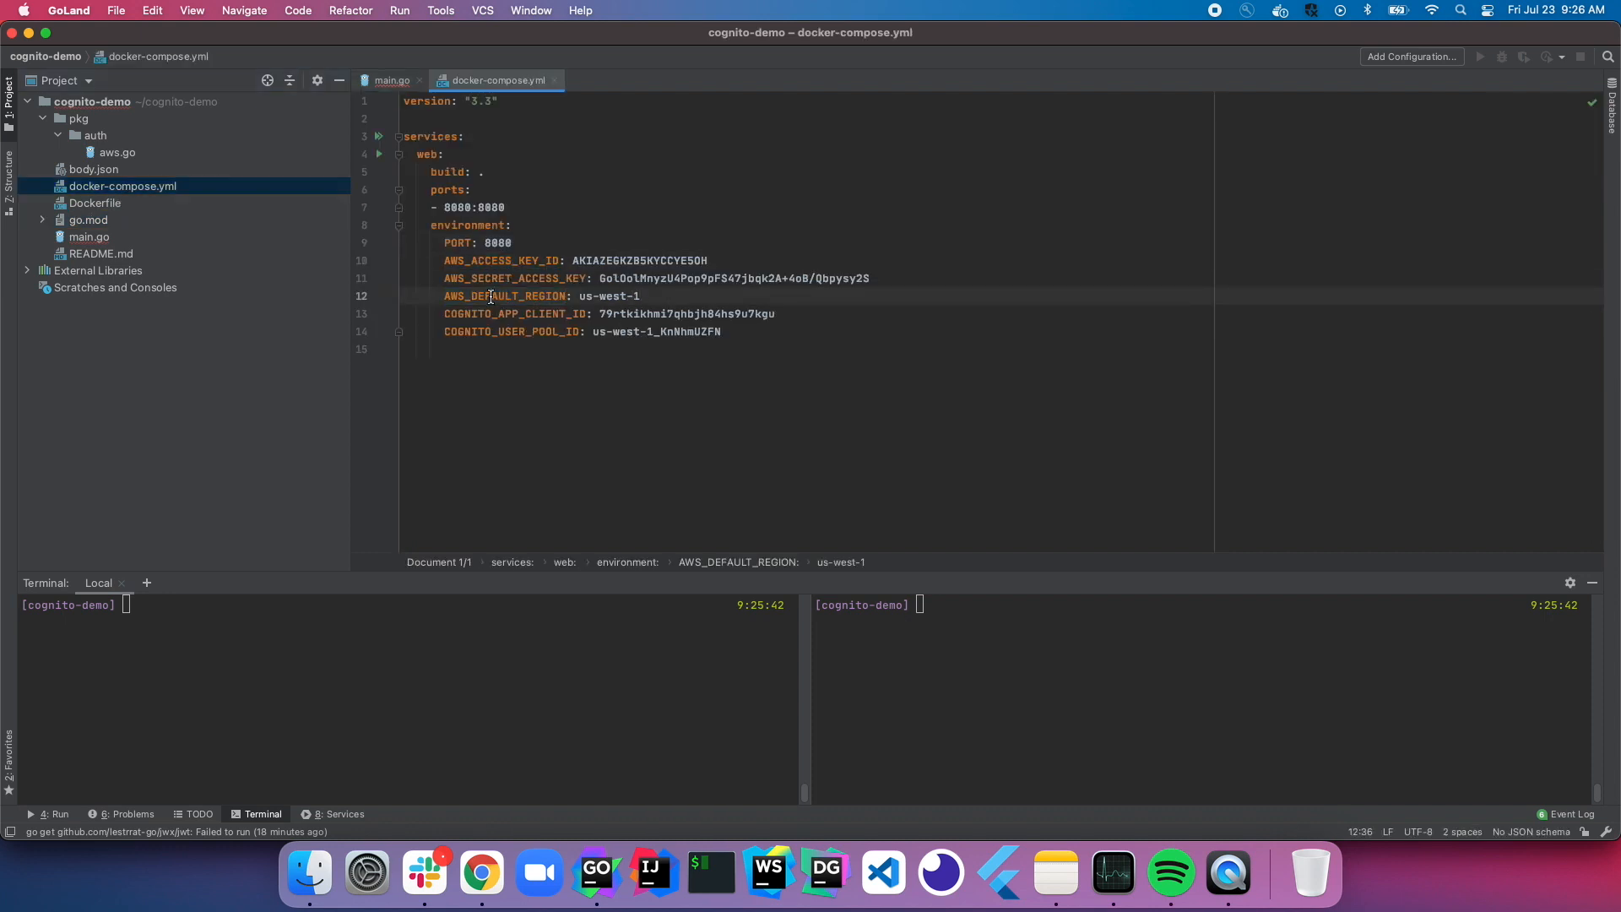
pyautogui.click(391, 79)
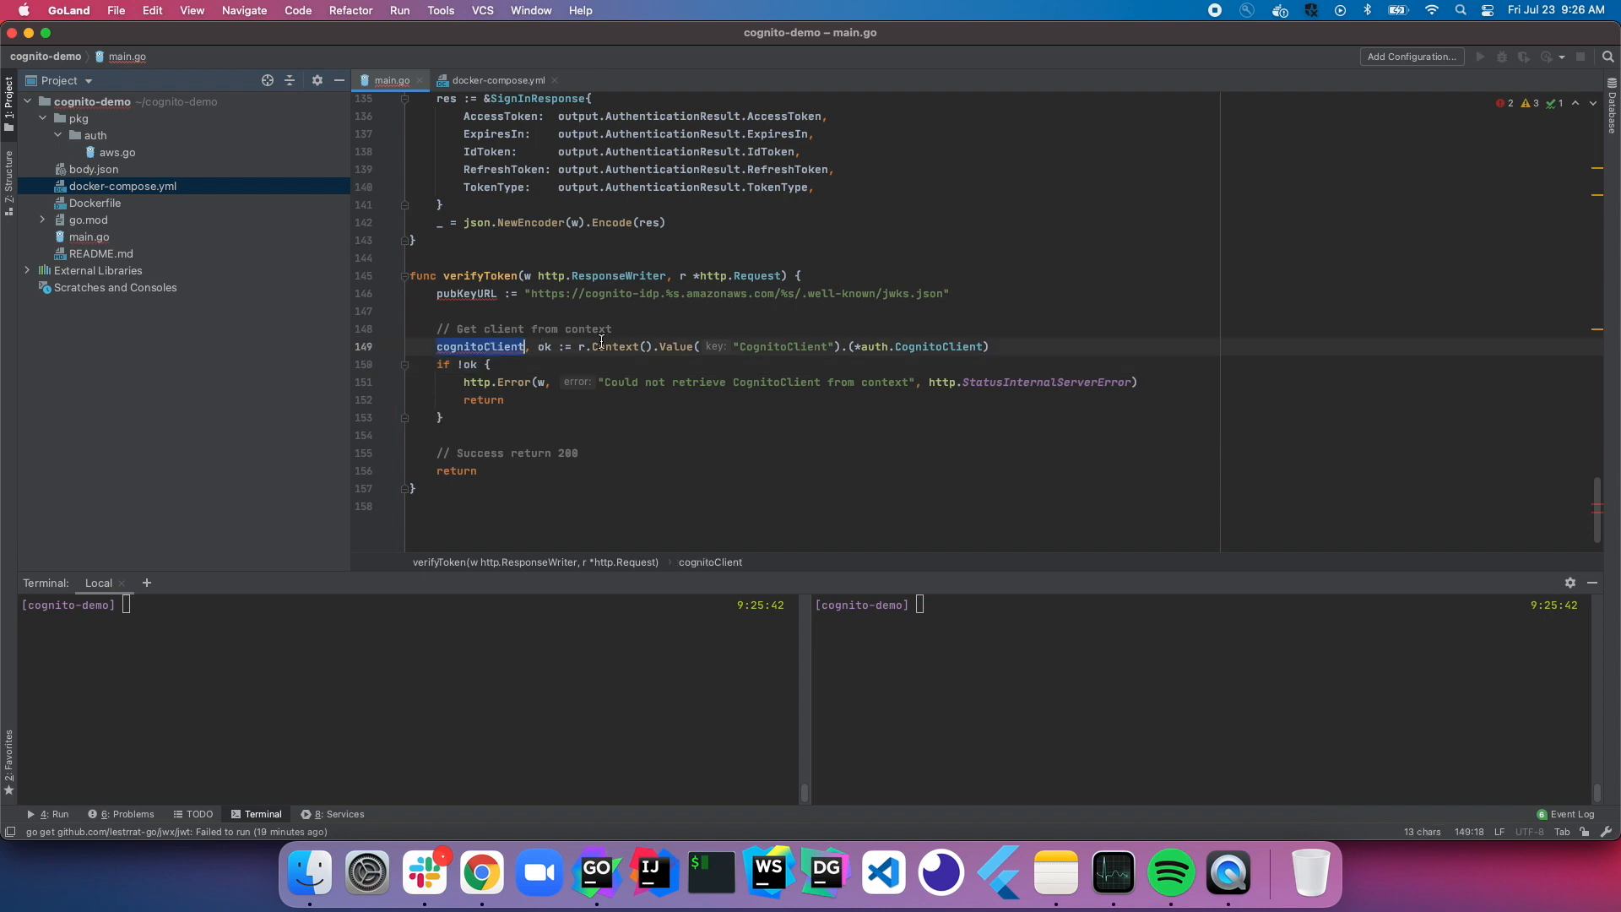
# Step: Start a fmt.Sprintf(pubKeyURL, os.Getenv(...)) call in verifyToken
pyautogui.click(497, 79)
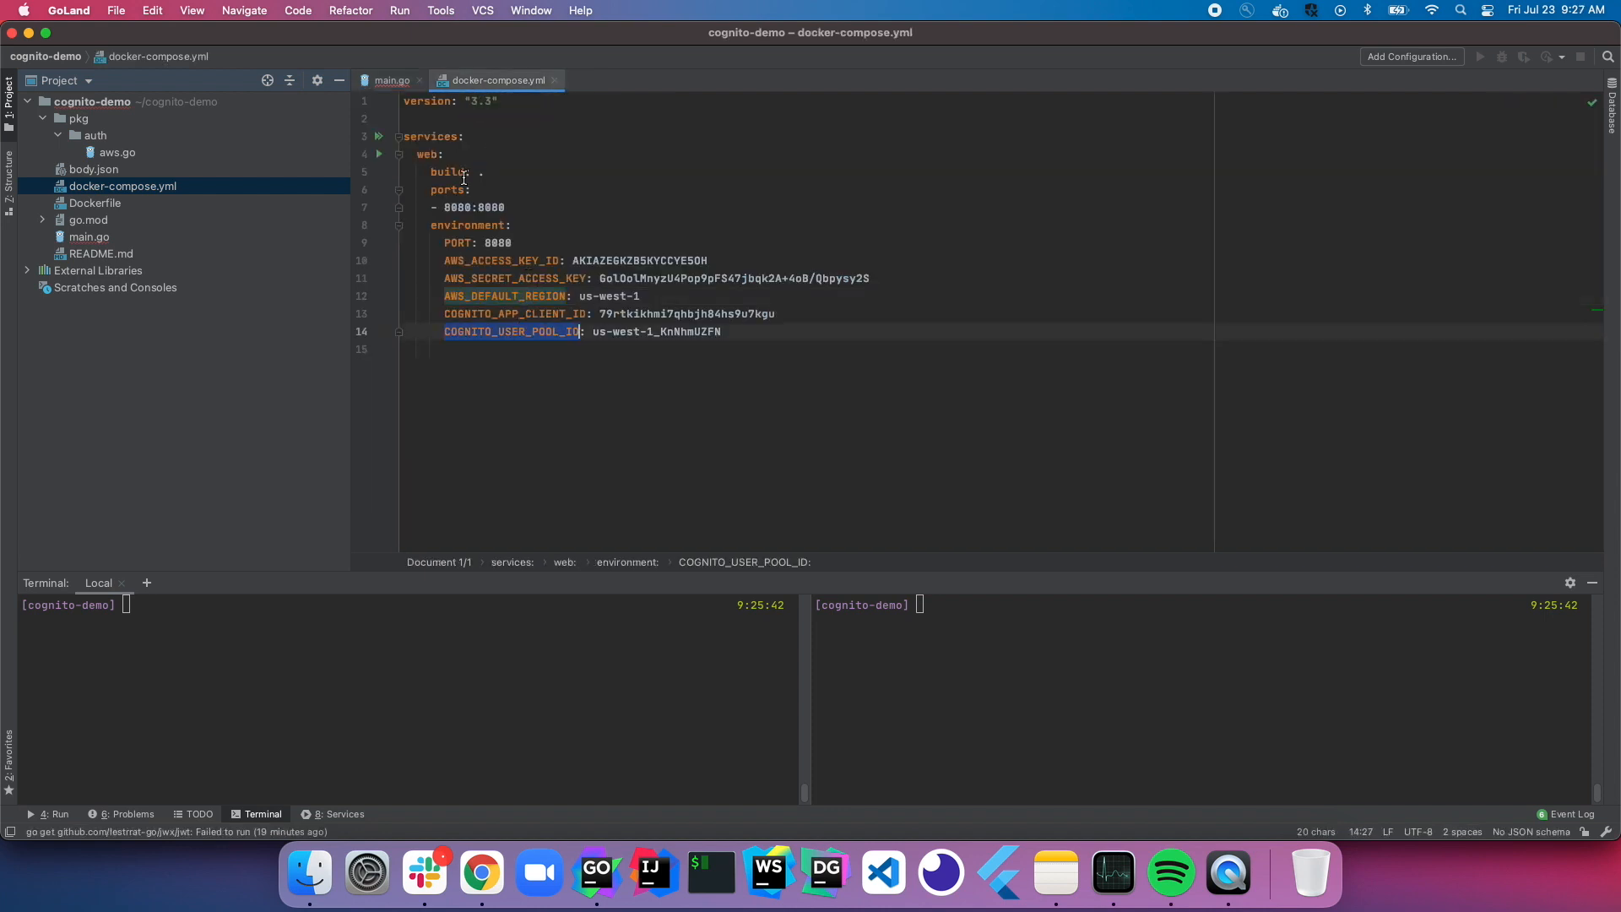
pyautogui.click(392, 80)
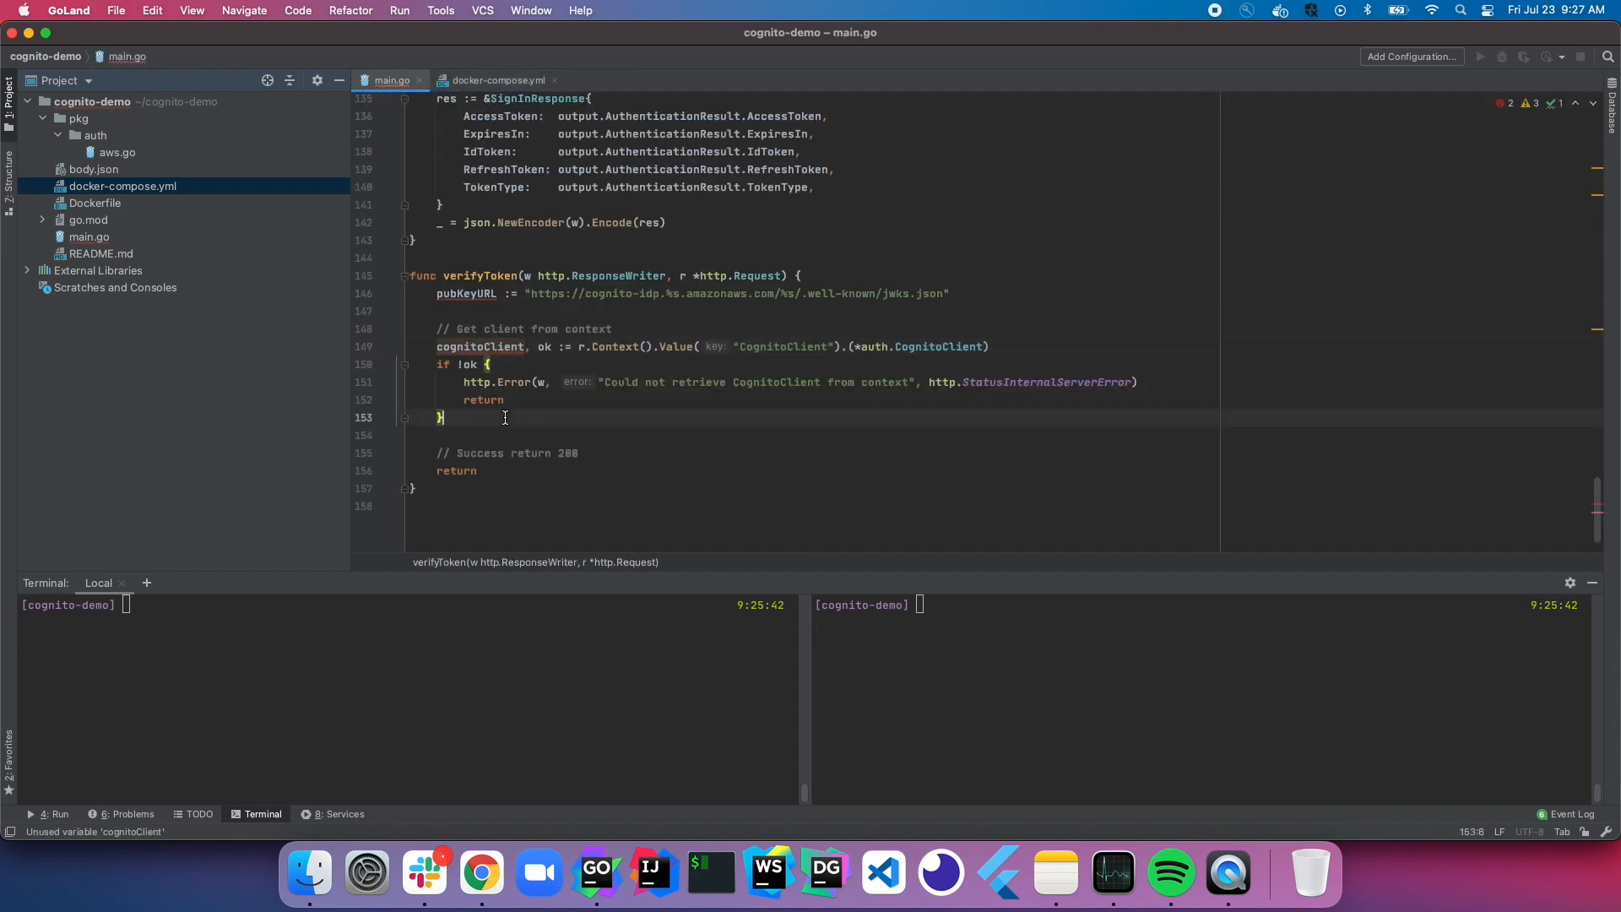
pyautogui.write('fmt.Sprintf(')
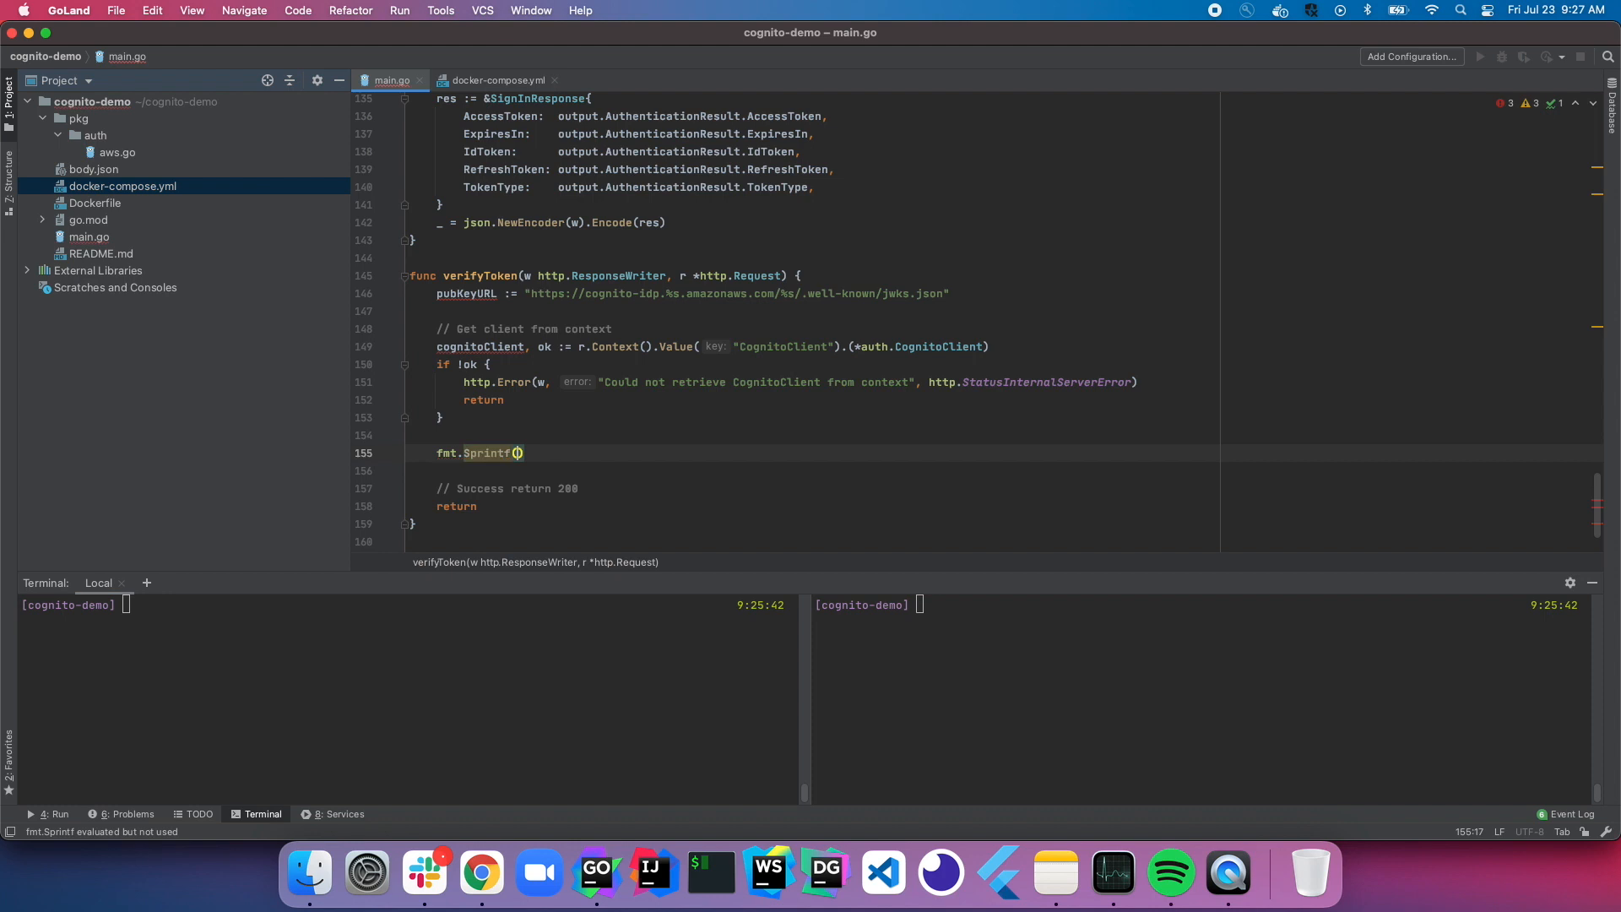
pyautogui.write('pubKeyURL,')
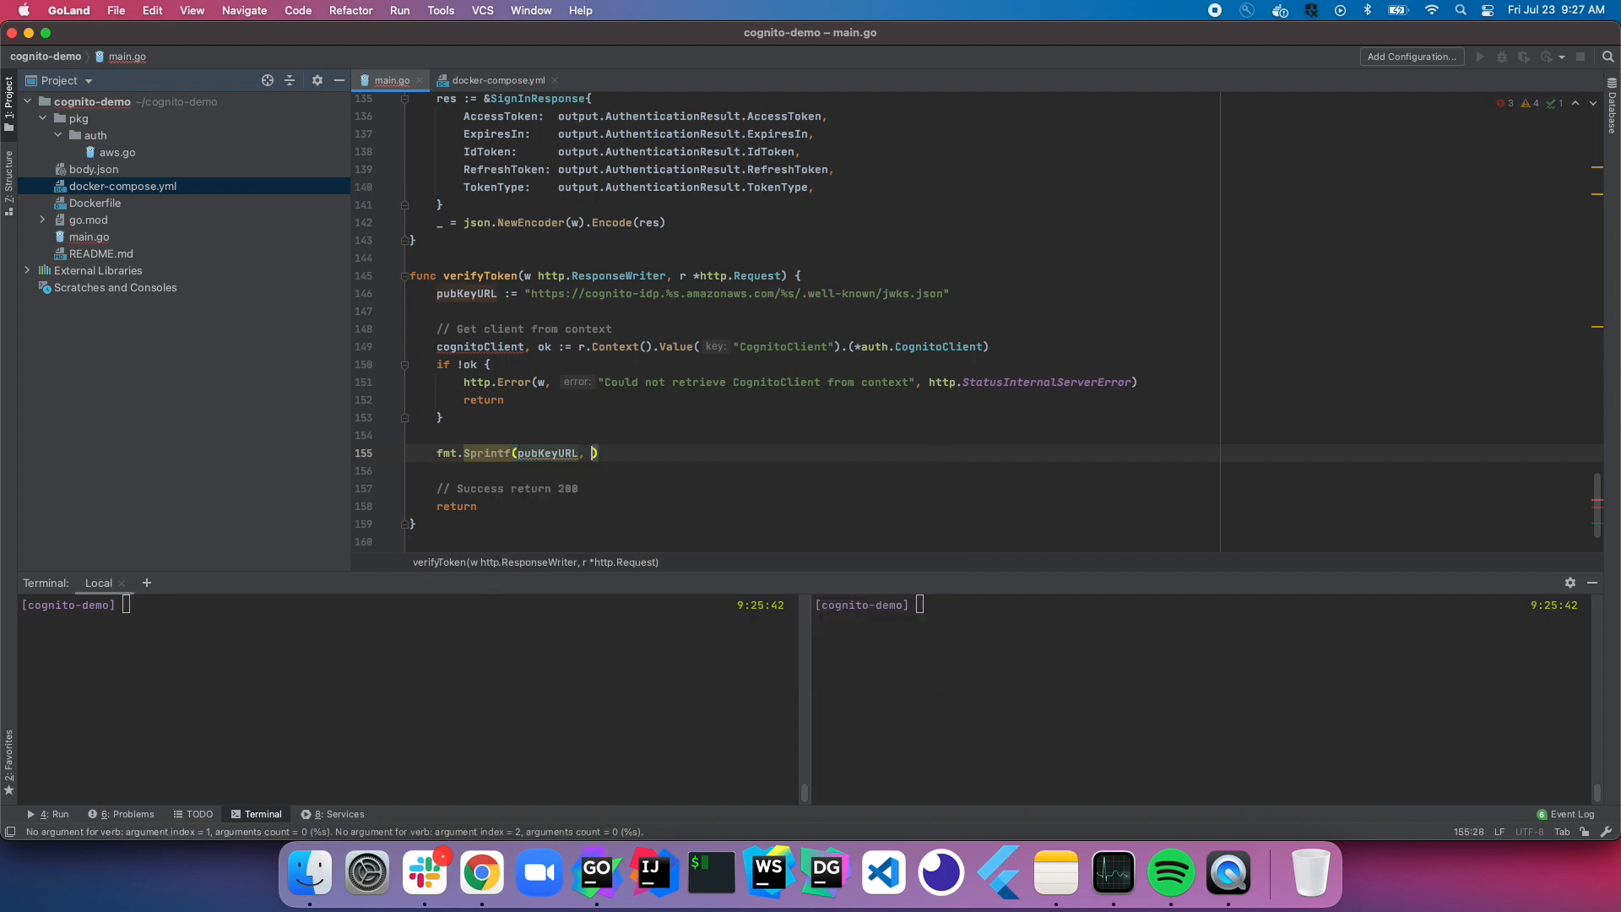
pyautogui.write('os.Getenv("')
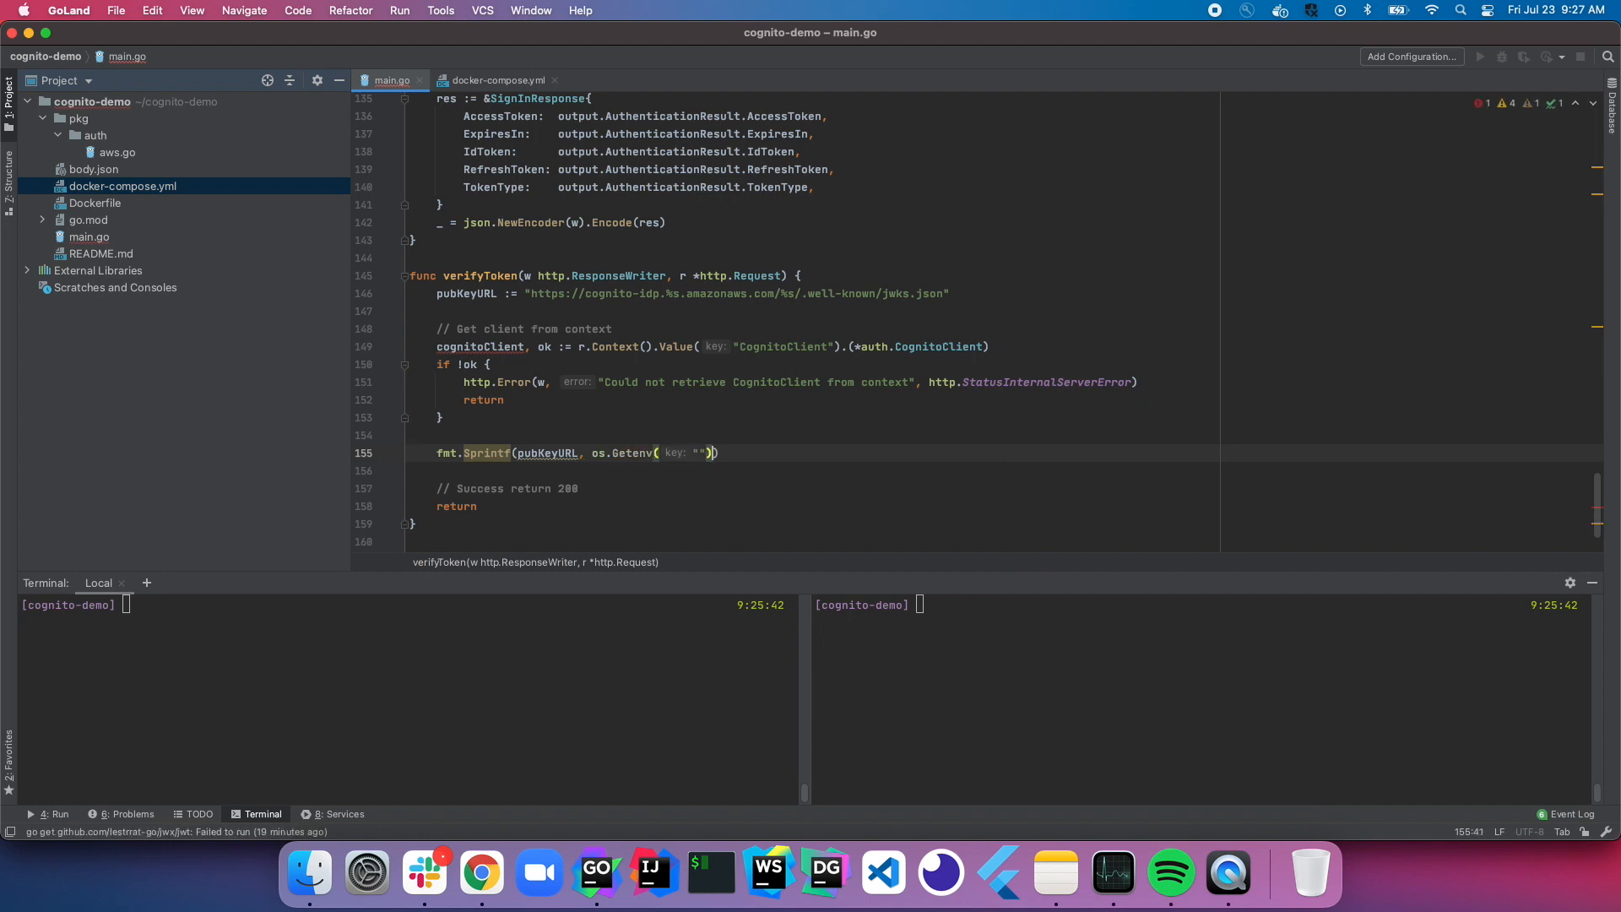
# Step: Add cognitoClient.UserPoolId as an argument and take AWS_DEFAULT_REGION from docker-compose.yml
pyautogui.click(724, 452)
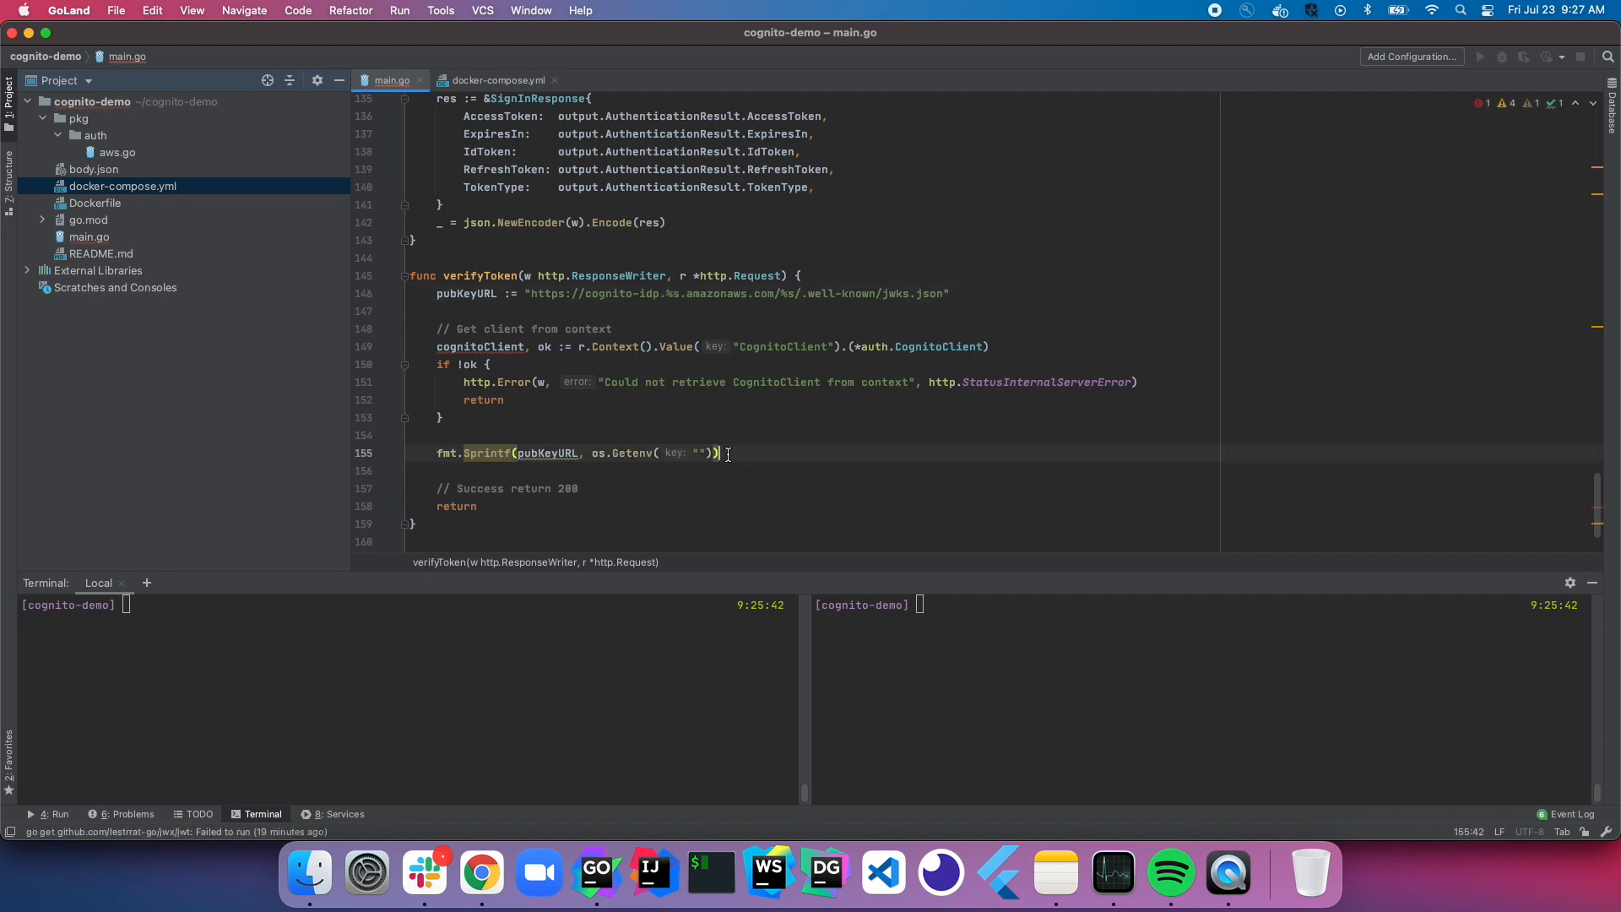
pyautogui.write(', cognitoClient')
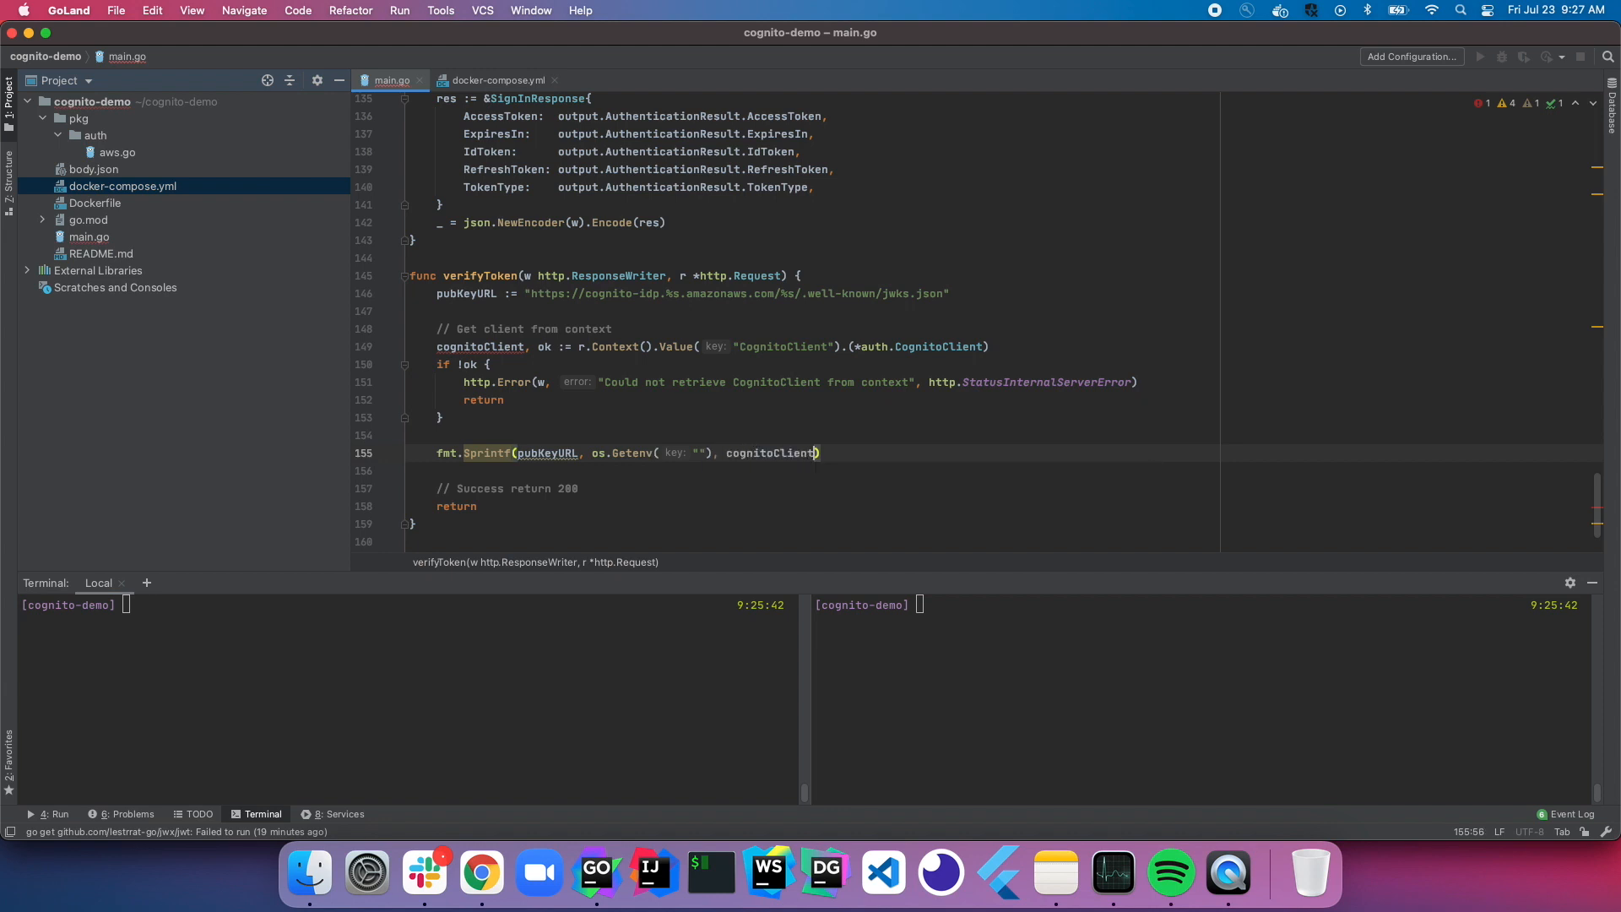
pyautogui.write('.UserPoolId')
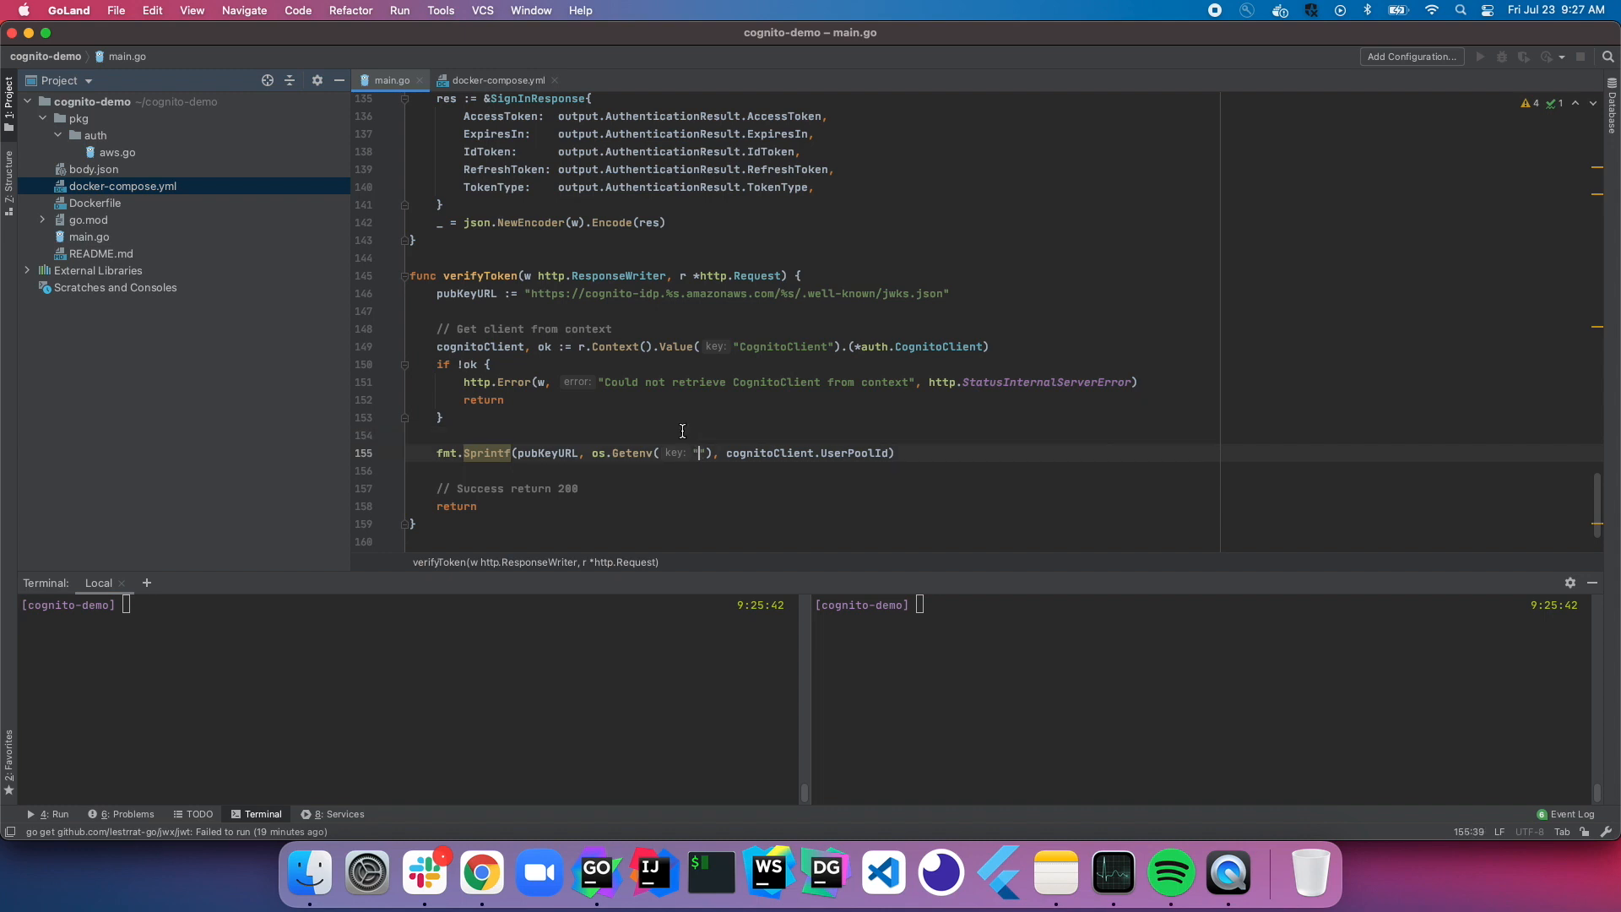
pyautogui.click(496, 80)
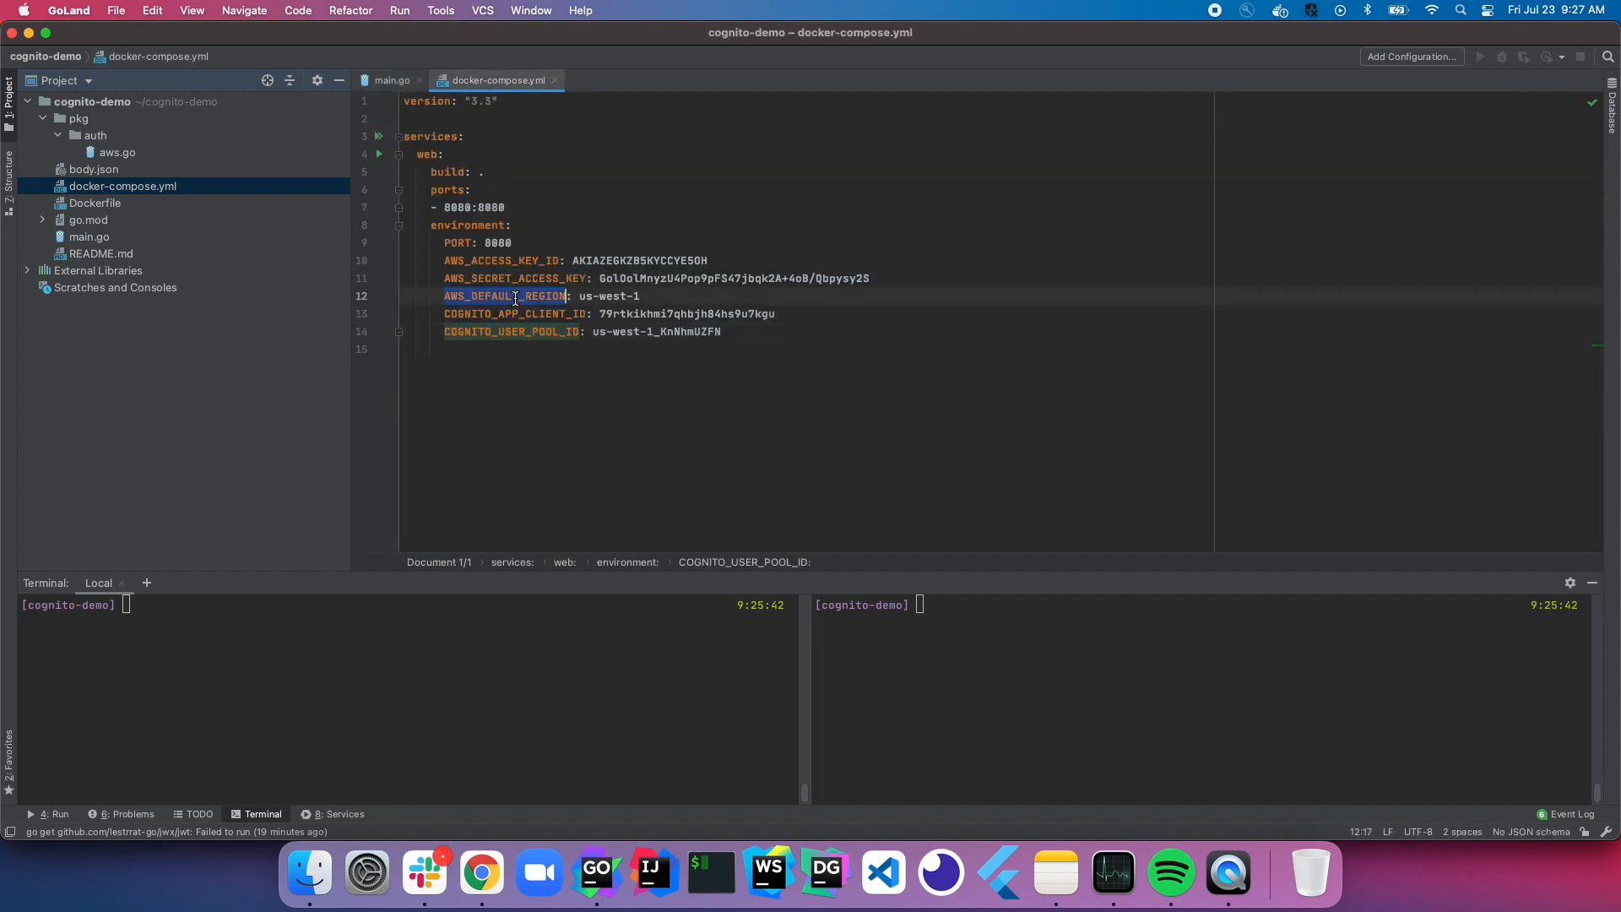
pyautogui.click(390, 79)
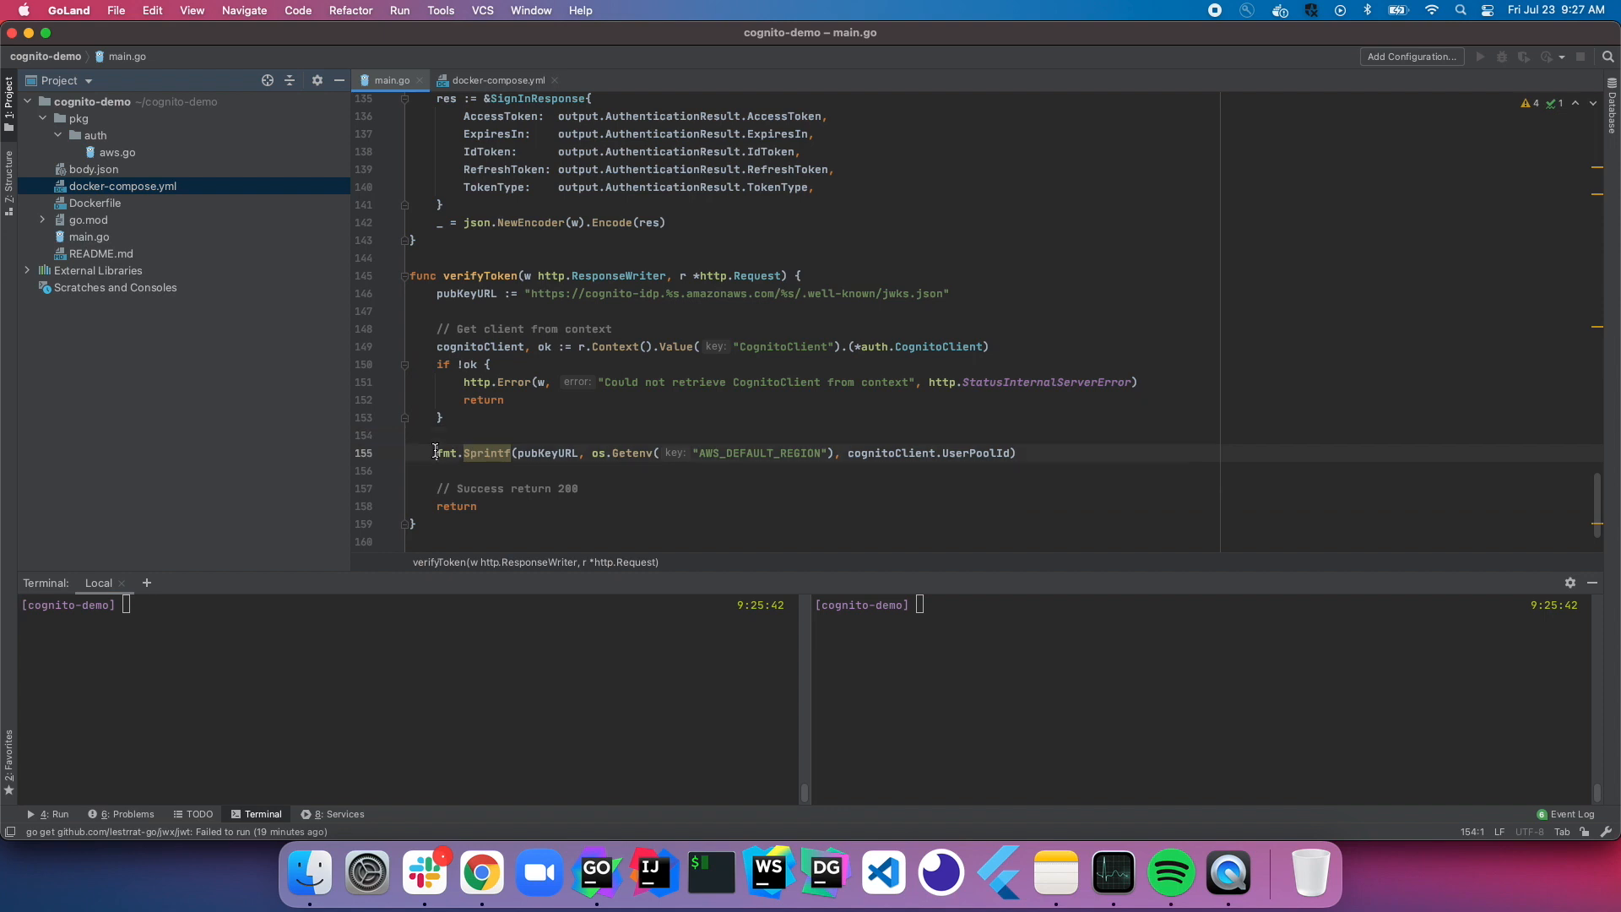
pyautogui.write('form')
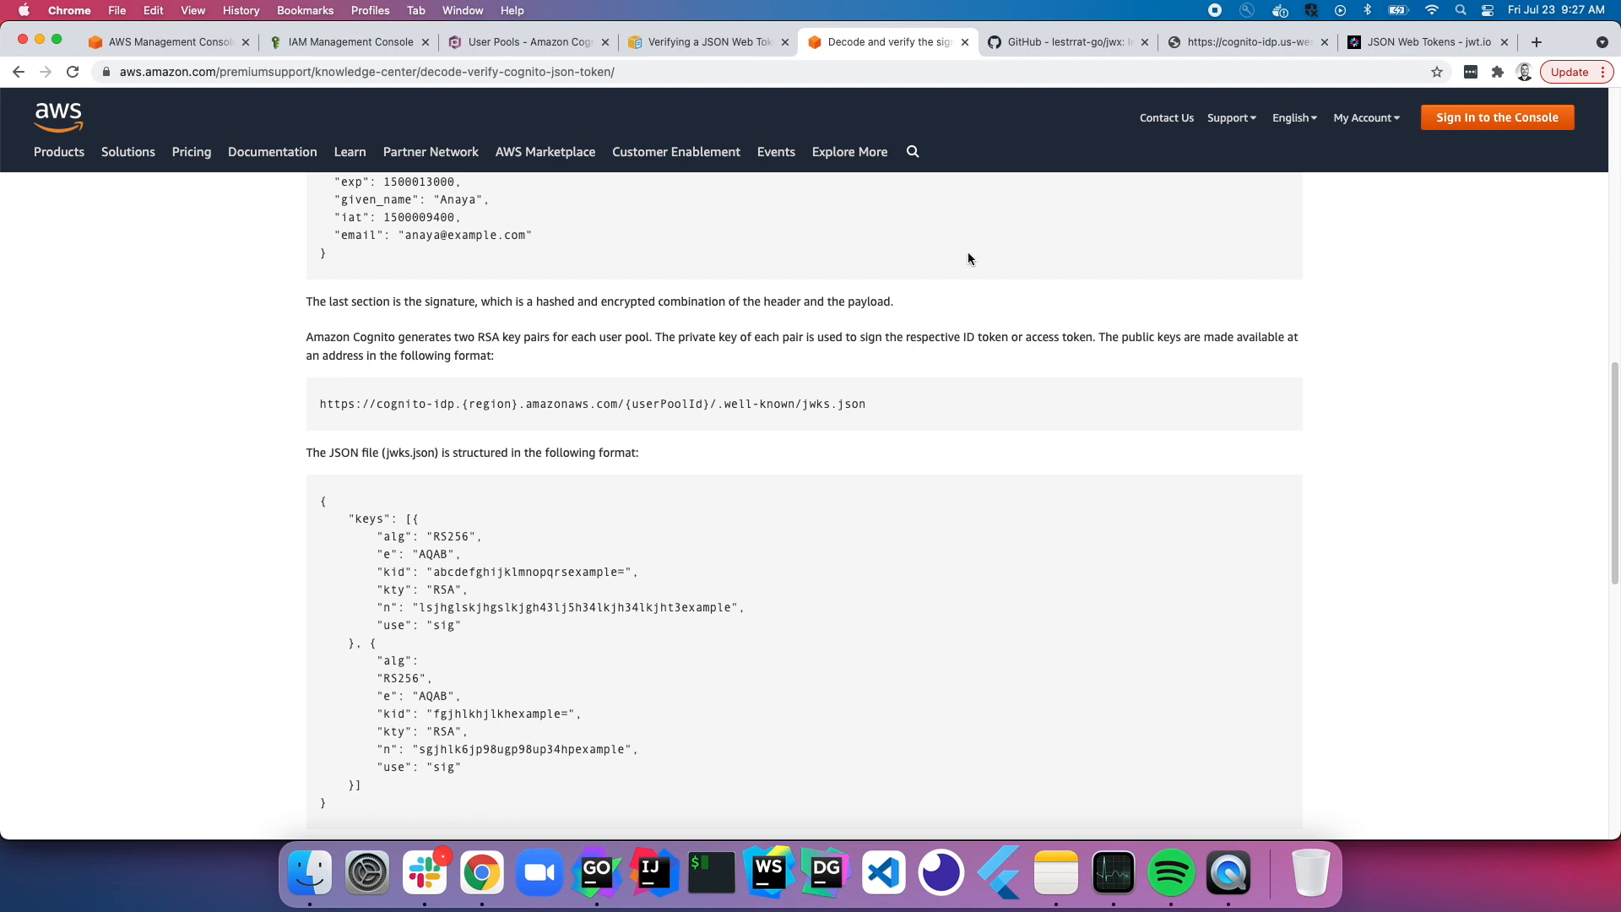
# Step: View the user pool's jwks.json key set with its two RS256 keys
pyautogui.click(1247, 42)
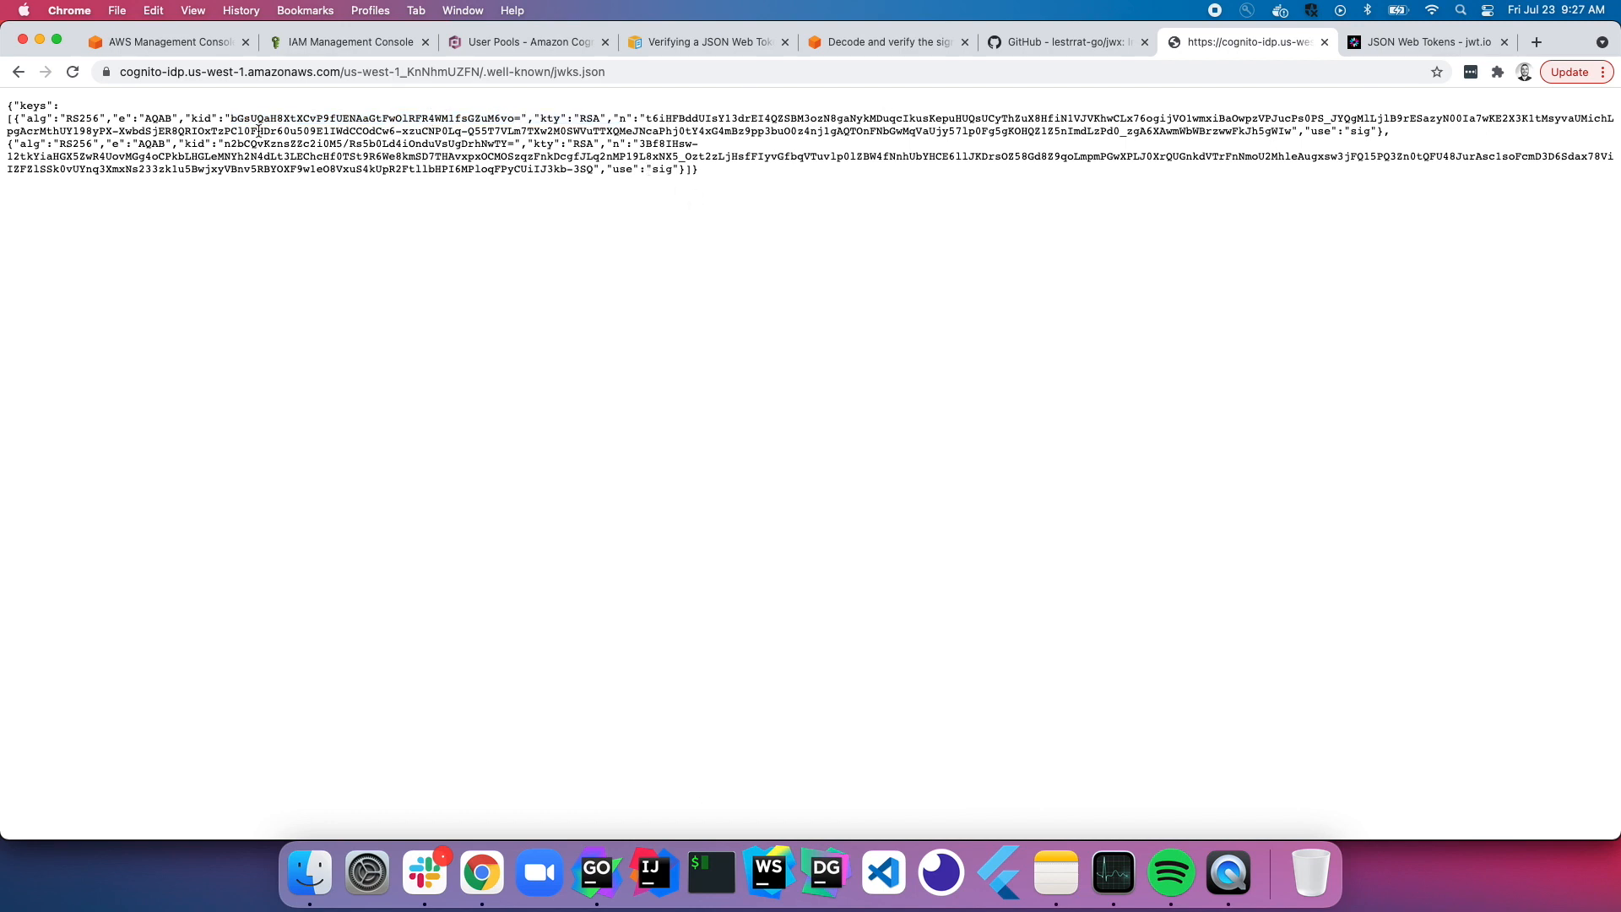
pyautogui.doubleClick(377, 117)
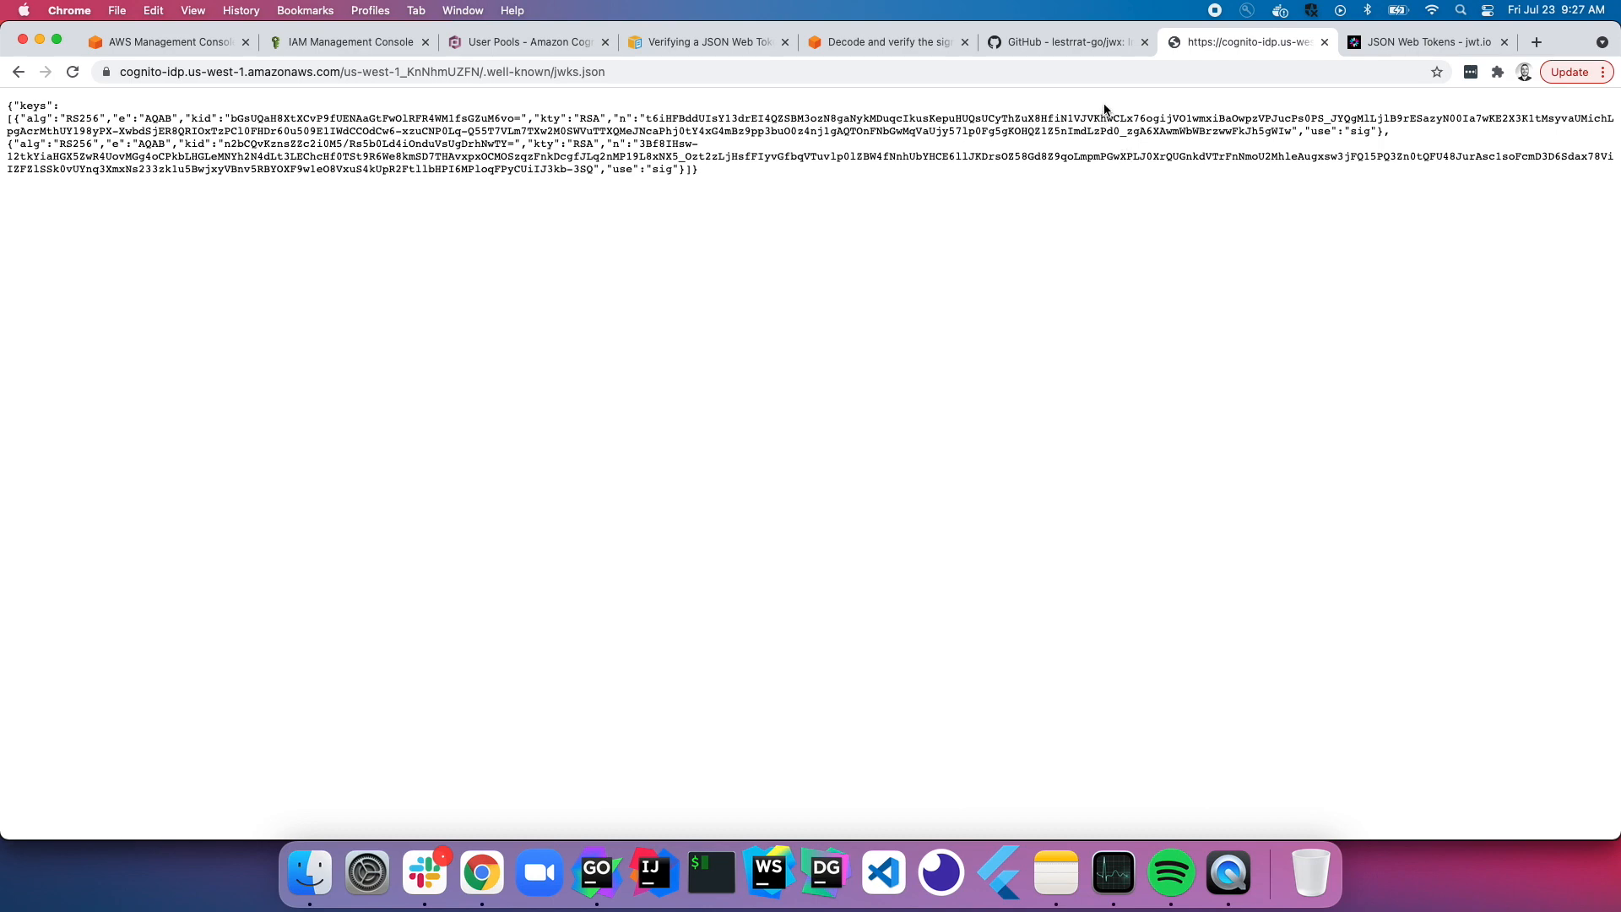
# Step: Browse the lestrrat-go/jwx repository's jwk folder, then return to the repository root
pyautogui.click(1055, 43)
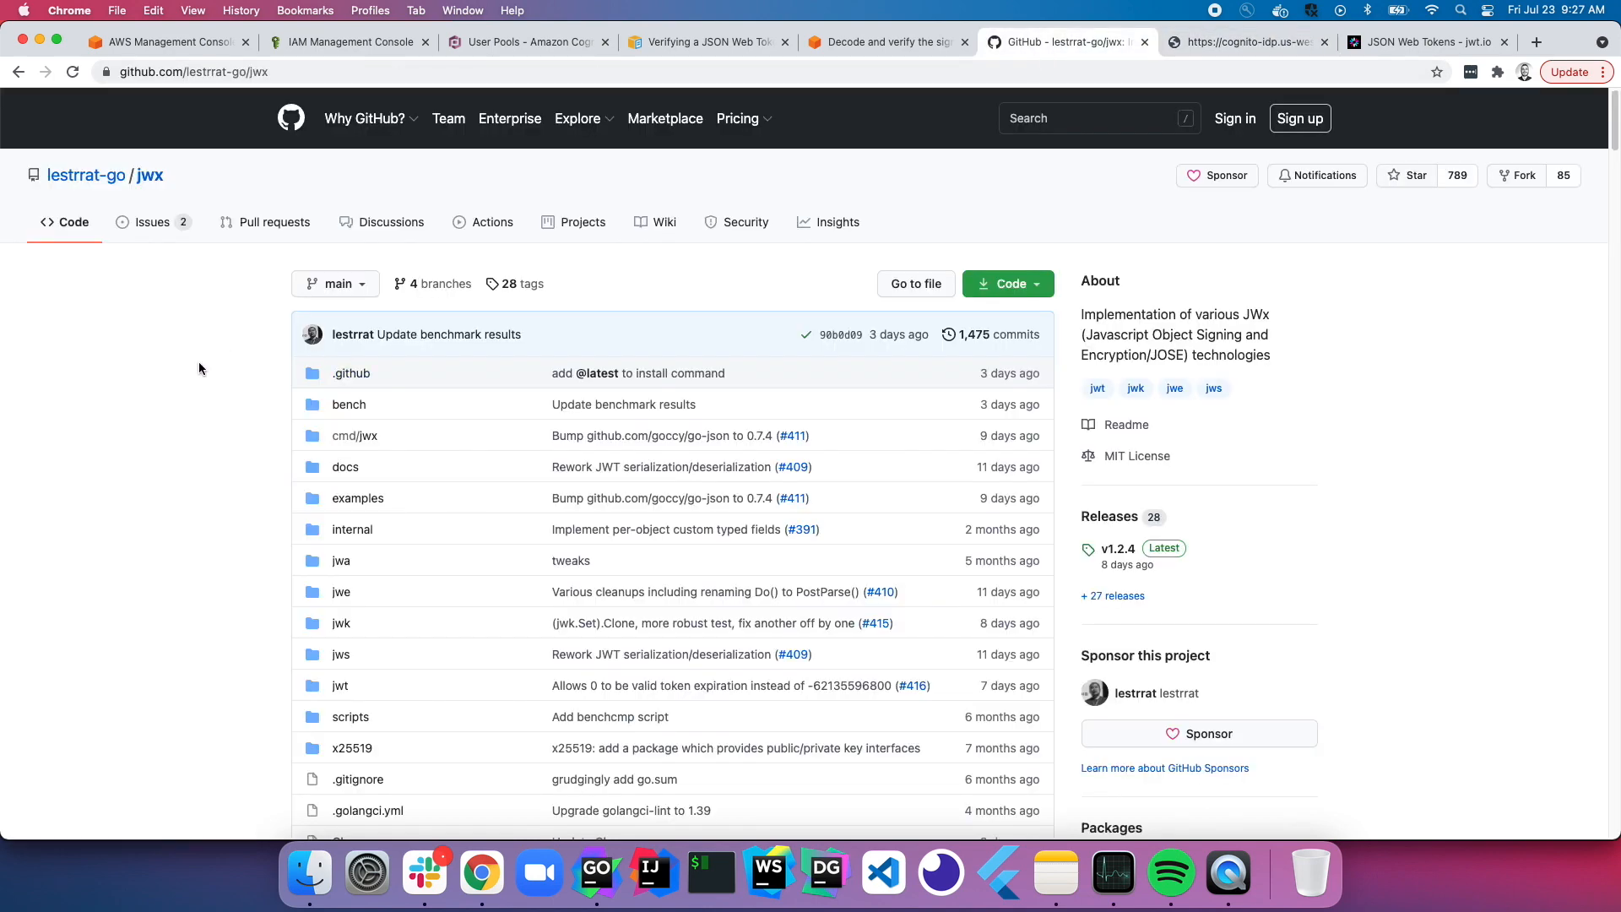
pyautogui.moveTo(150, 174)
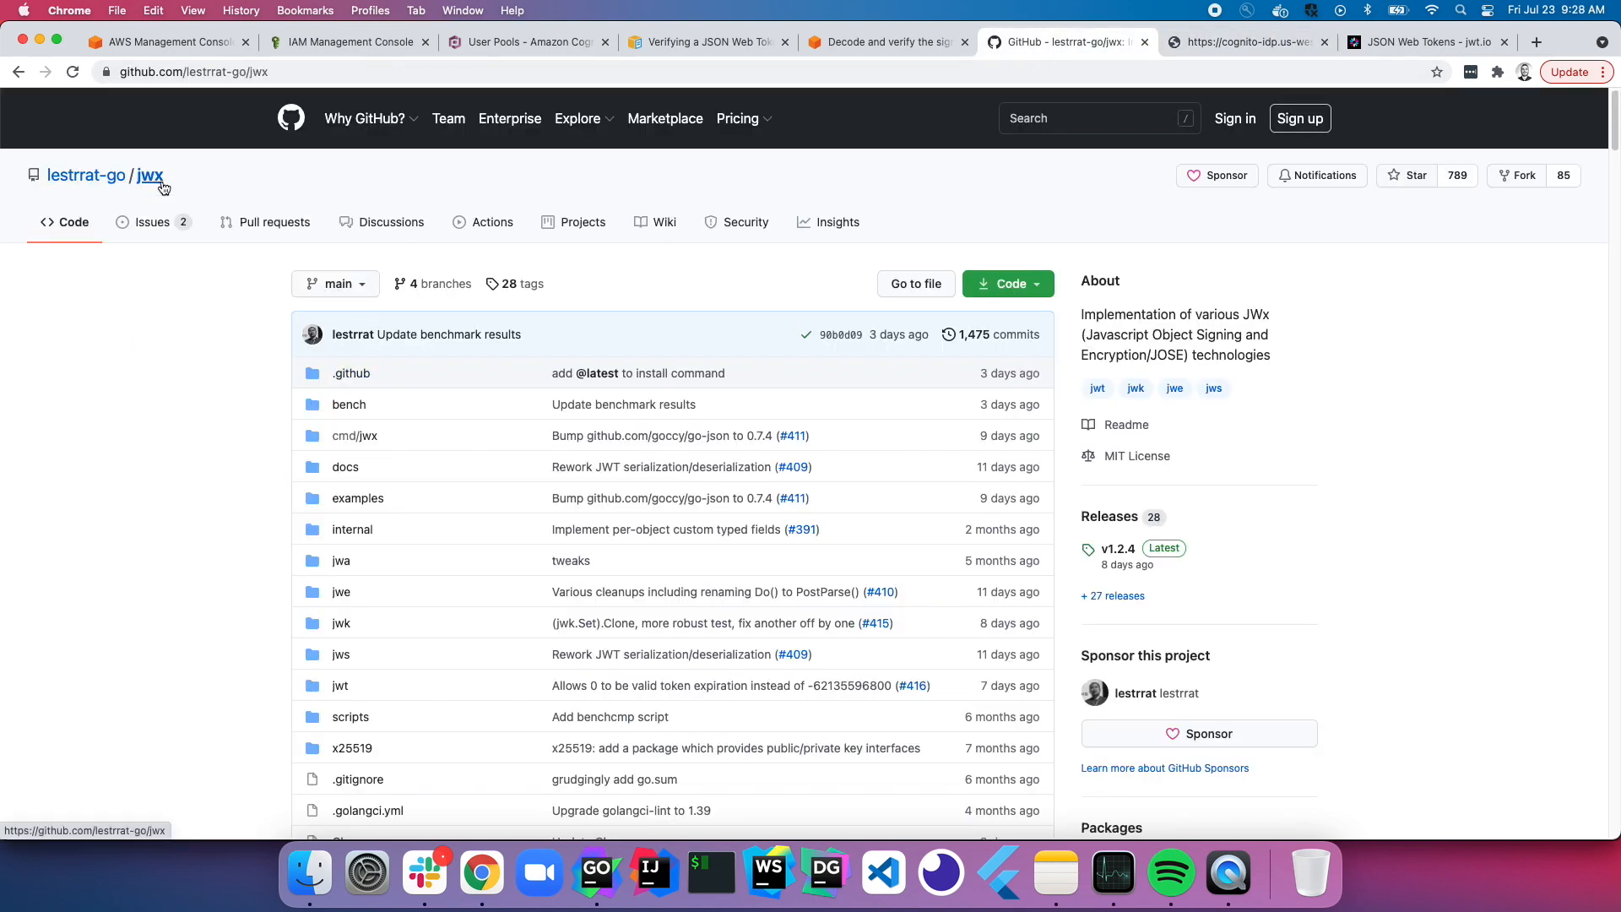
pyautogui.scroll(-3)
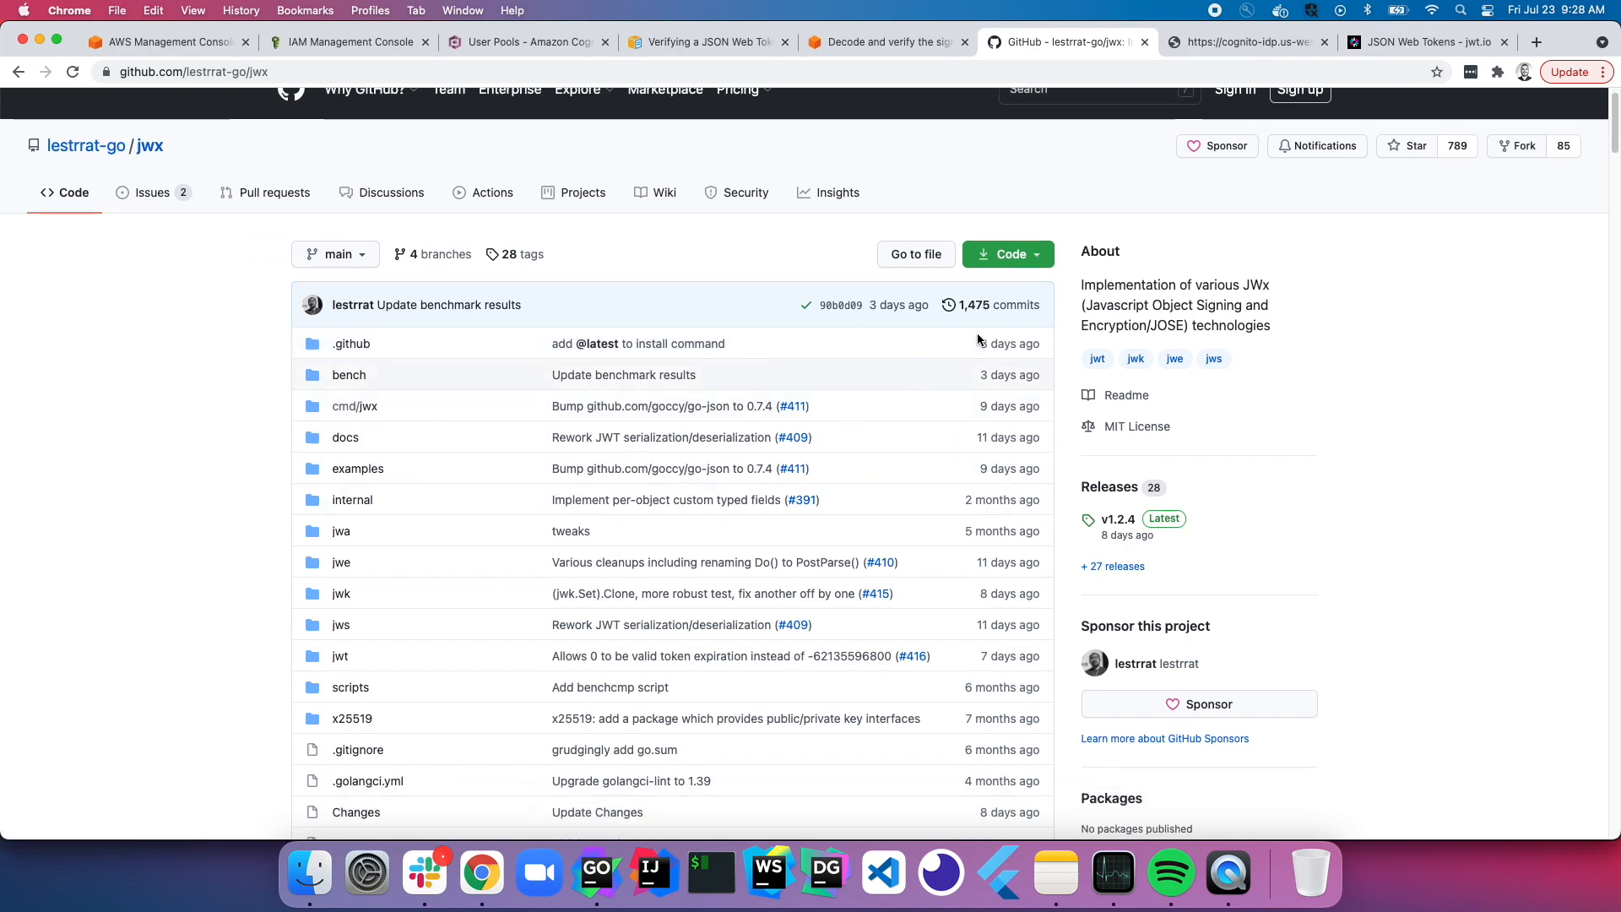
pyautogui.scroll(-3)
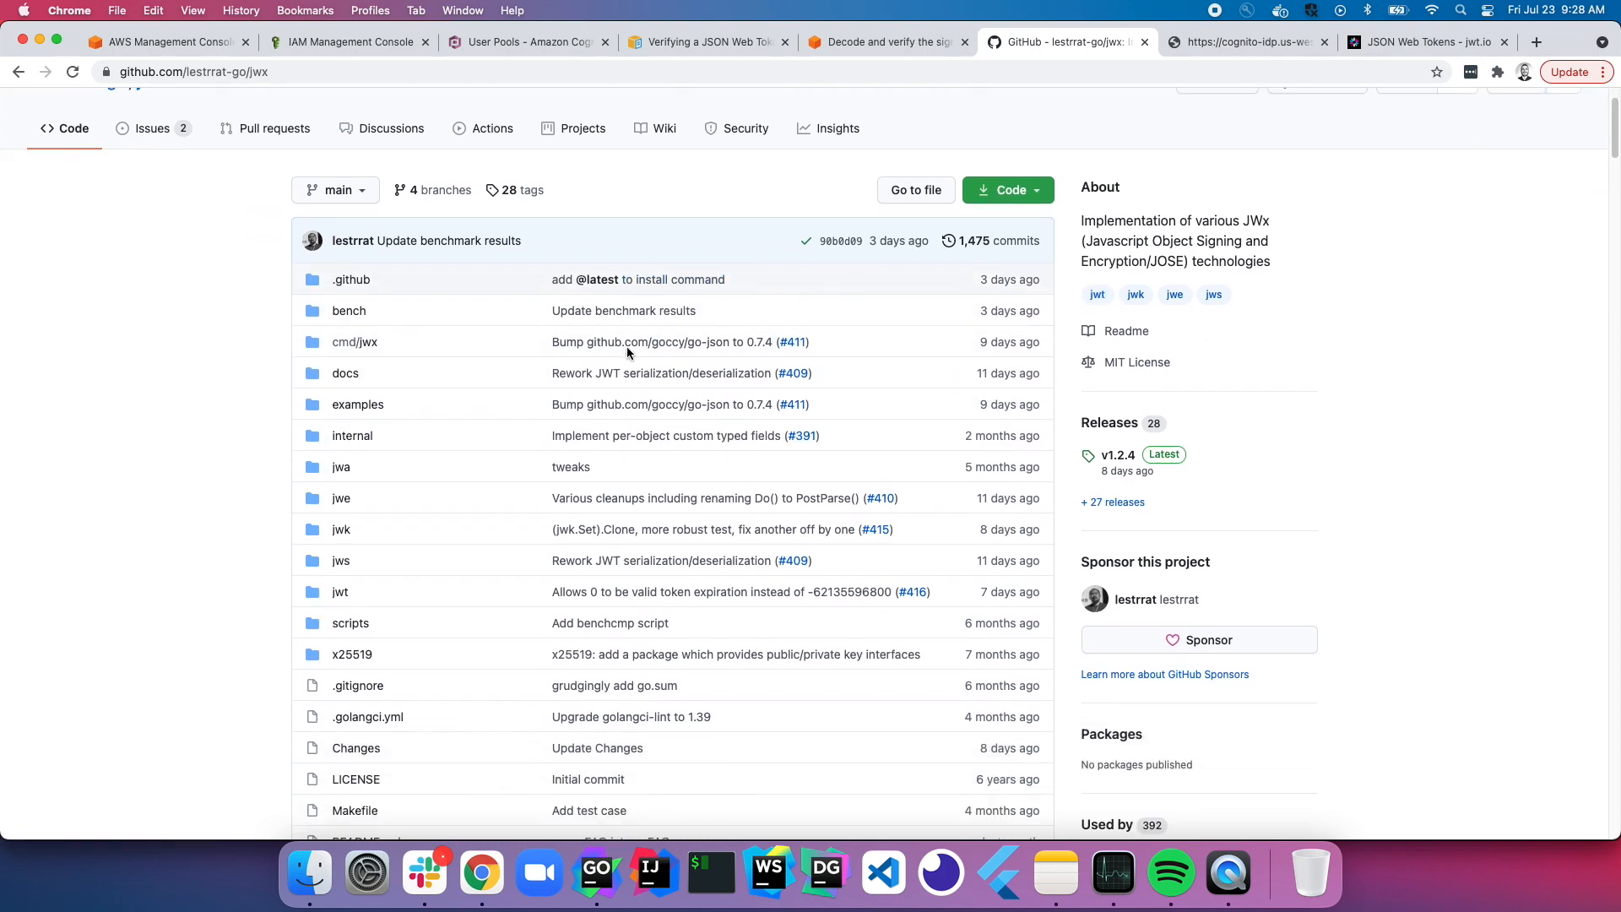
pyautogui.scroll(-3)
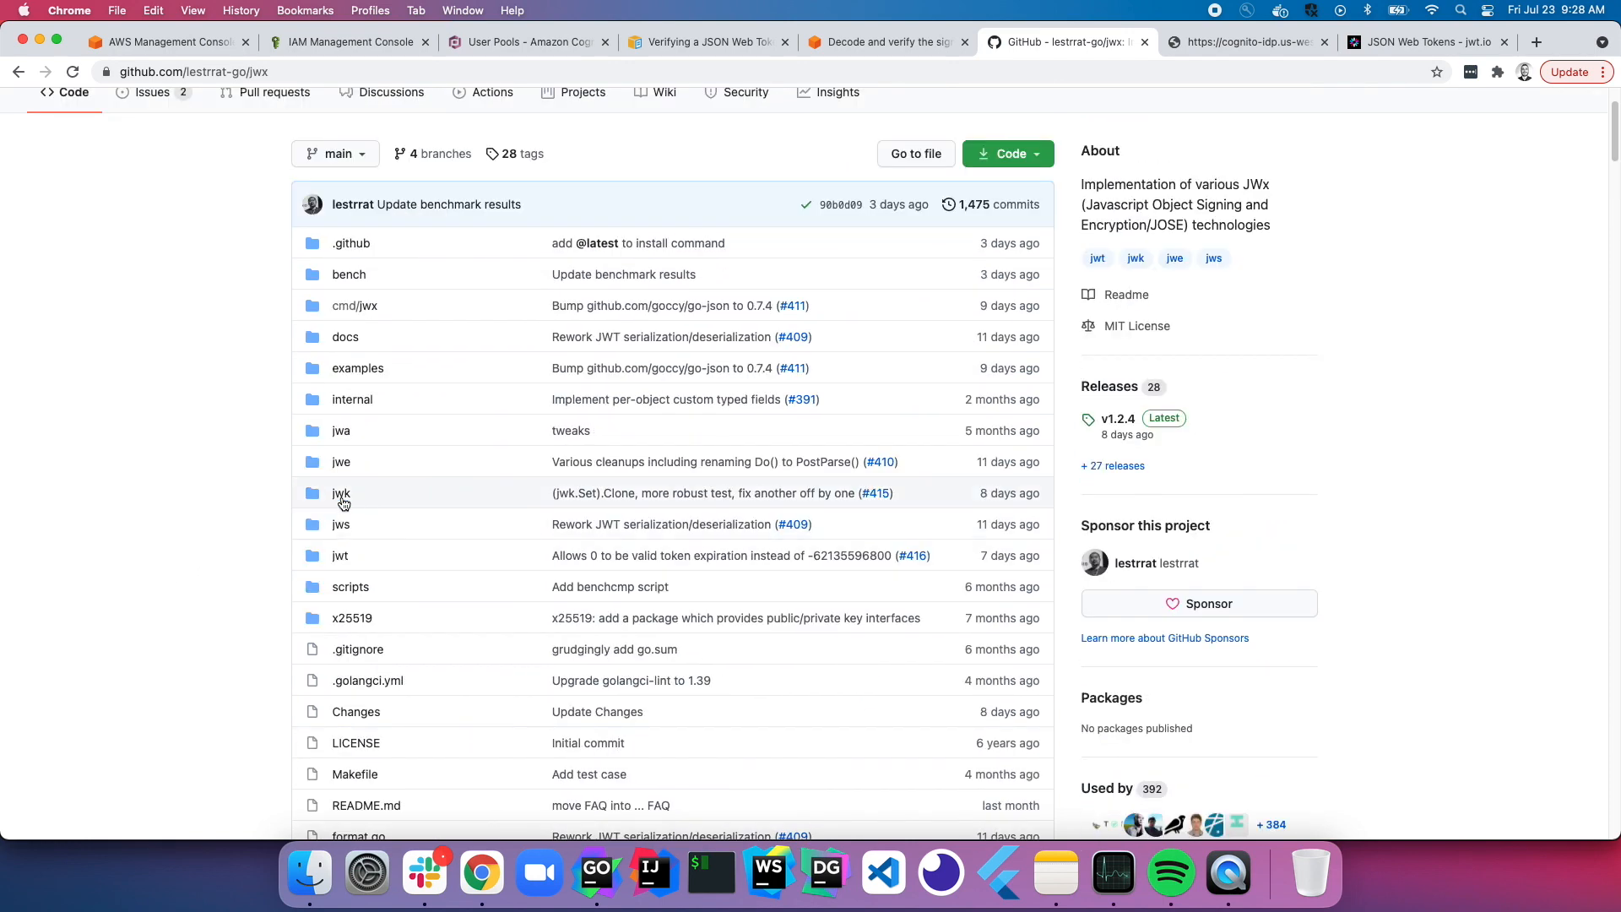
pyautogui.click(341, 493)
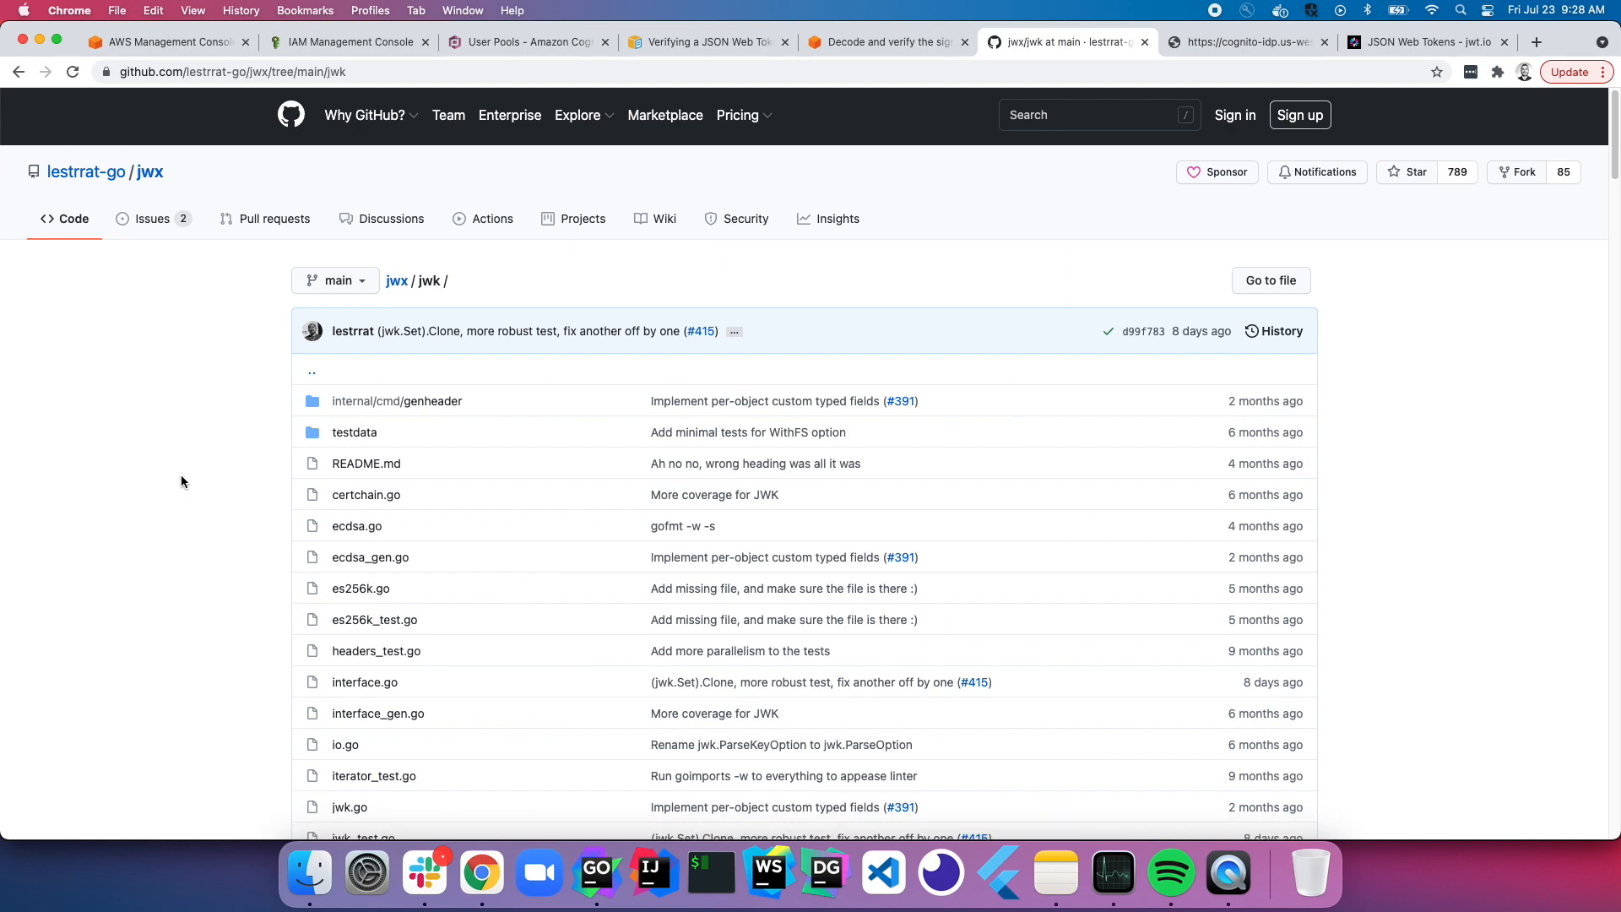
pyautogui.scroll(-3)
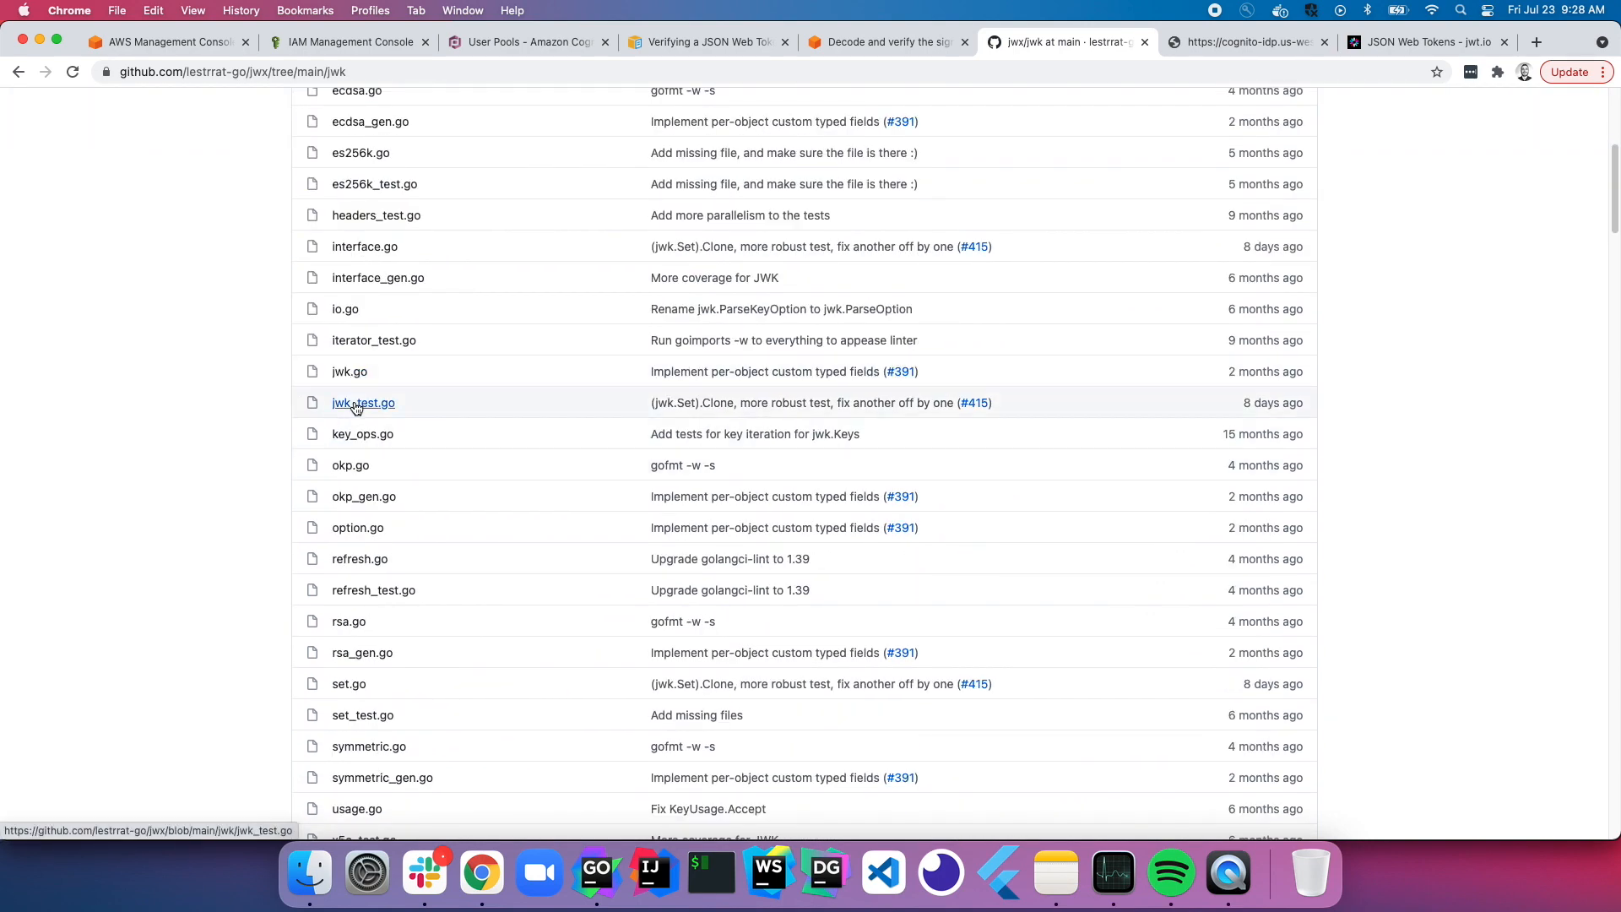
pyautogui.click(363, 402)
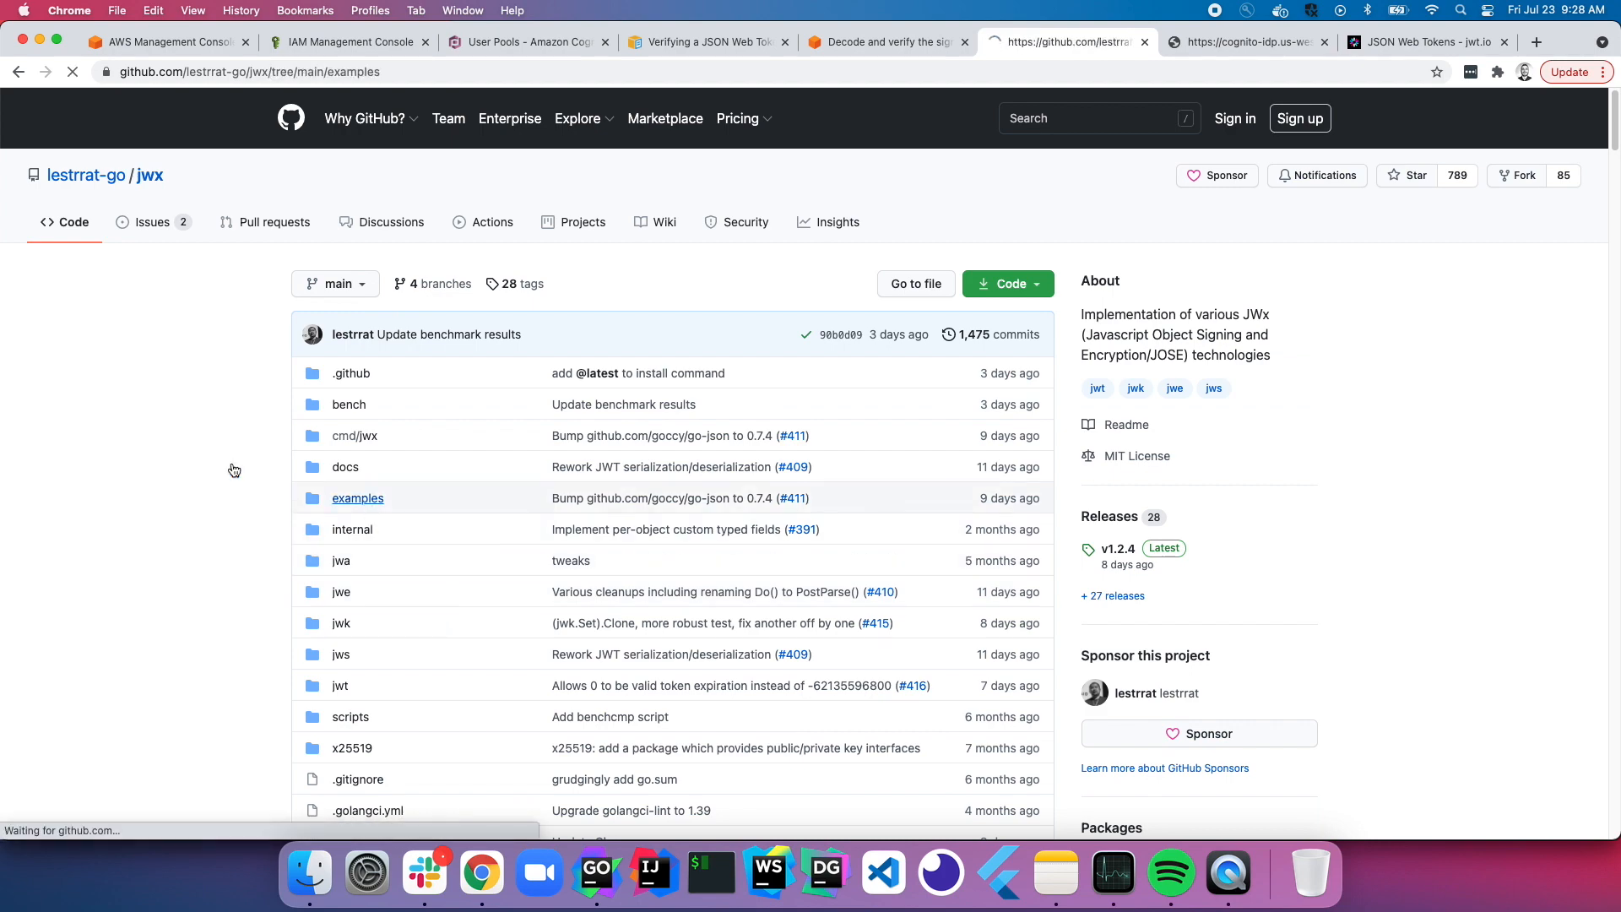
# Step: Open examples/jwk_example_test.go and select the jwk.Fetch snippet and jwx import path
pyautogui.click(356, 497)
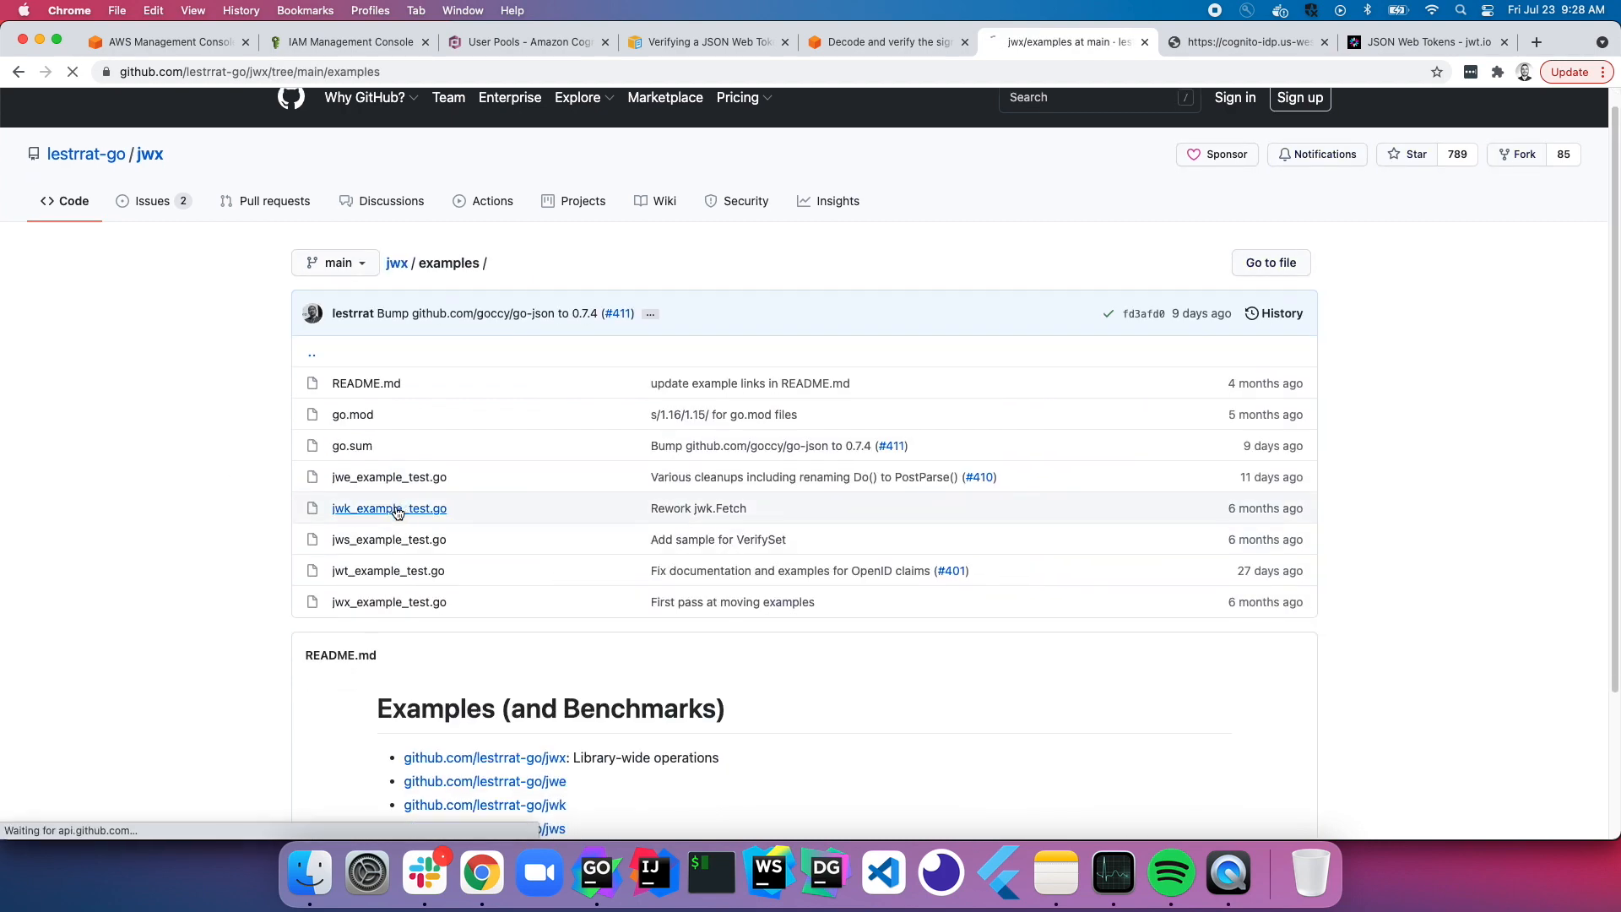
pyautogui.click(388, 507)
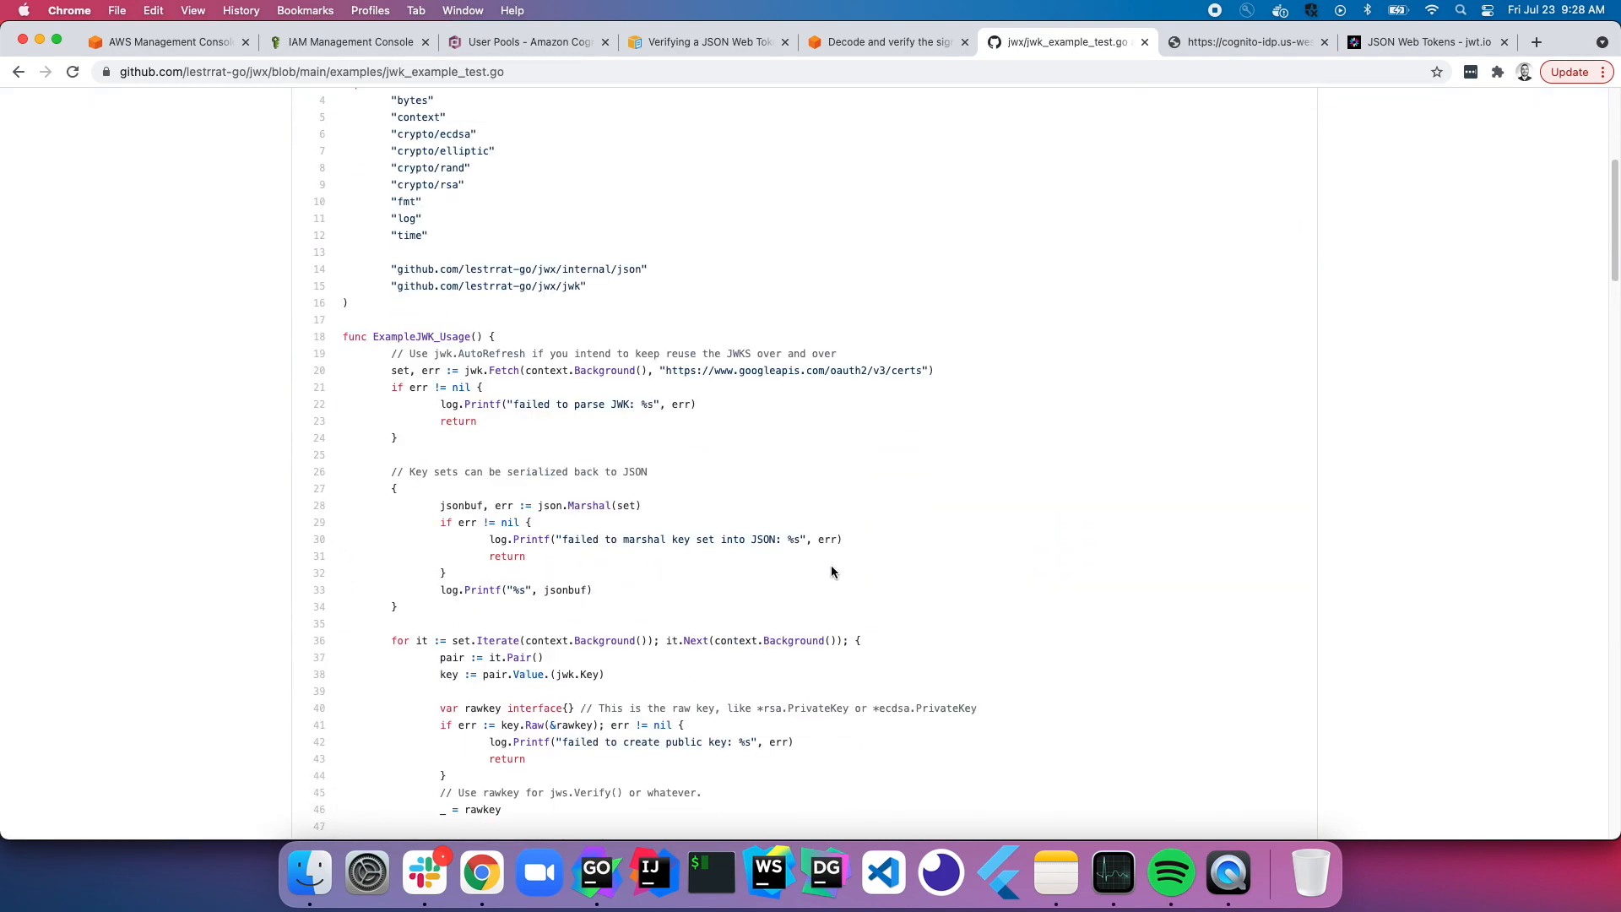
pyautogui.scroll(-3)
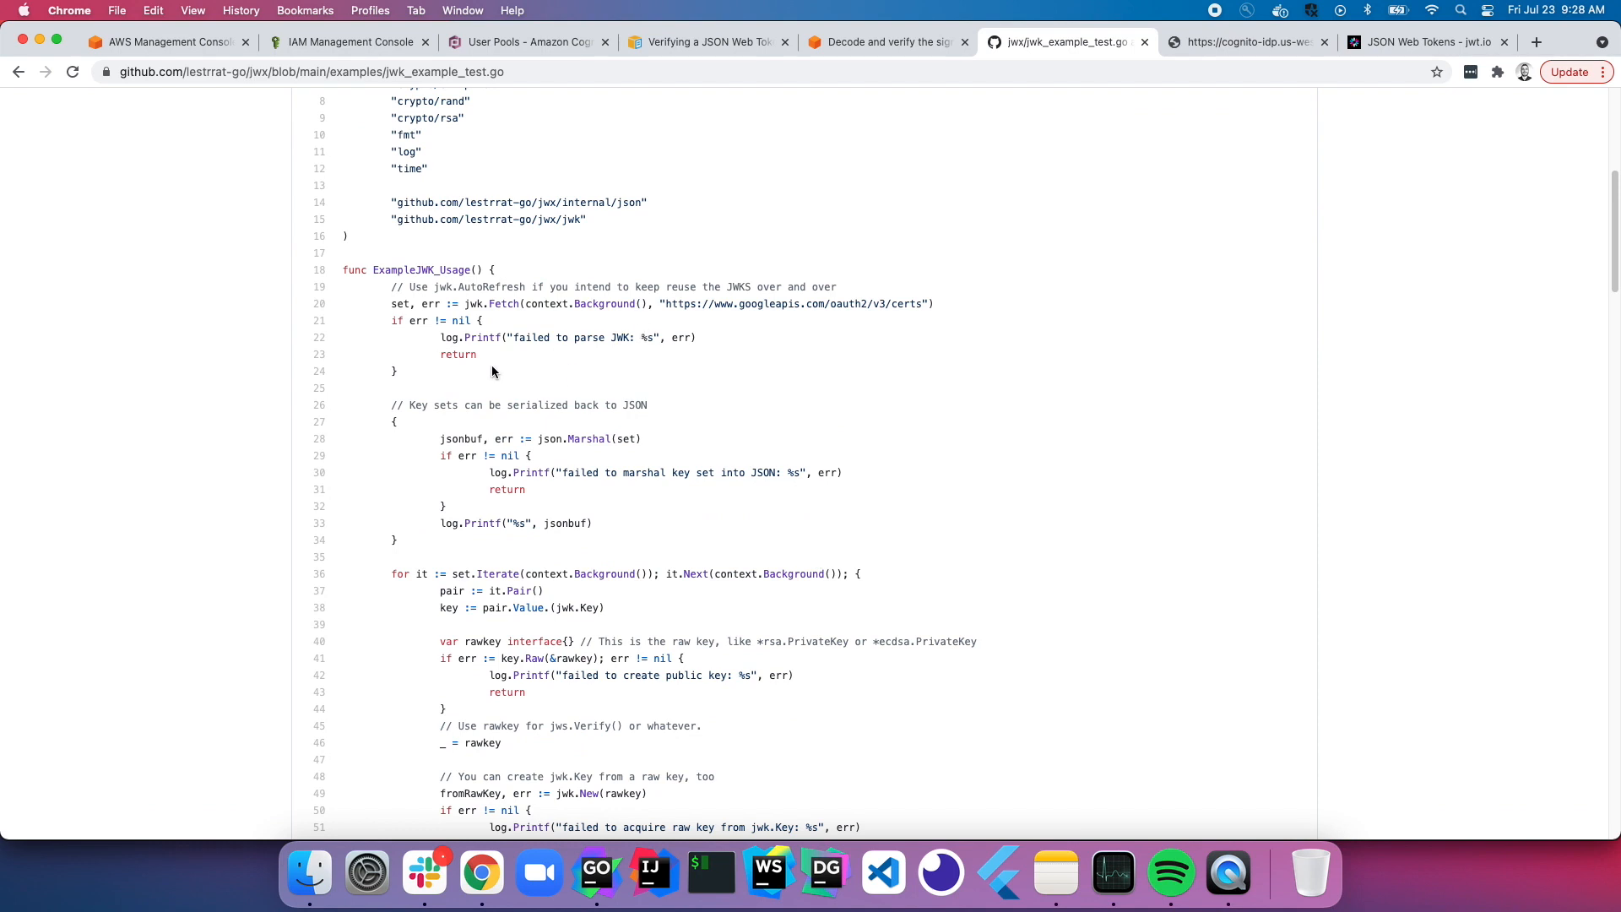
pyautogui.moveTo(391, 303); pyautogui.dragTo(398, 370)
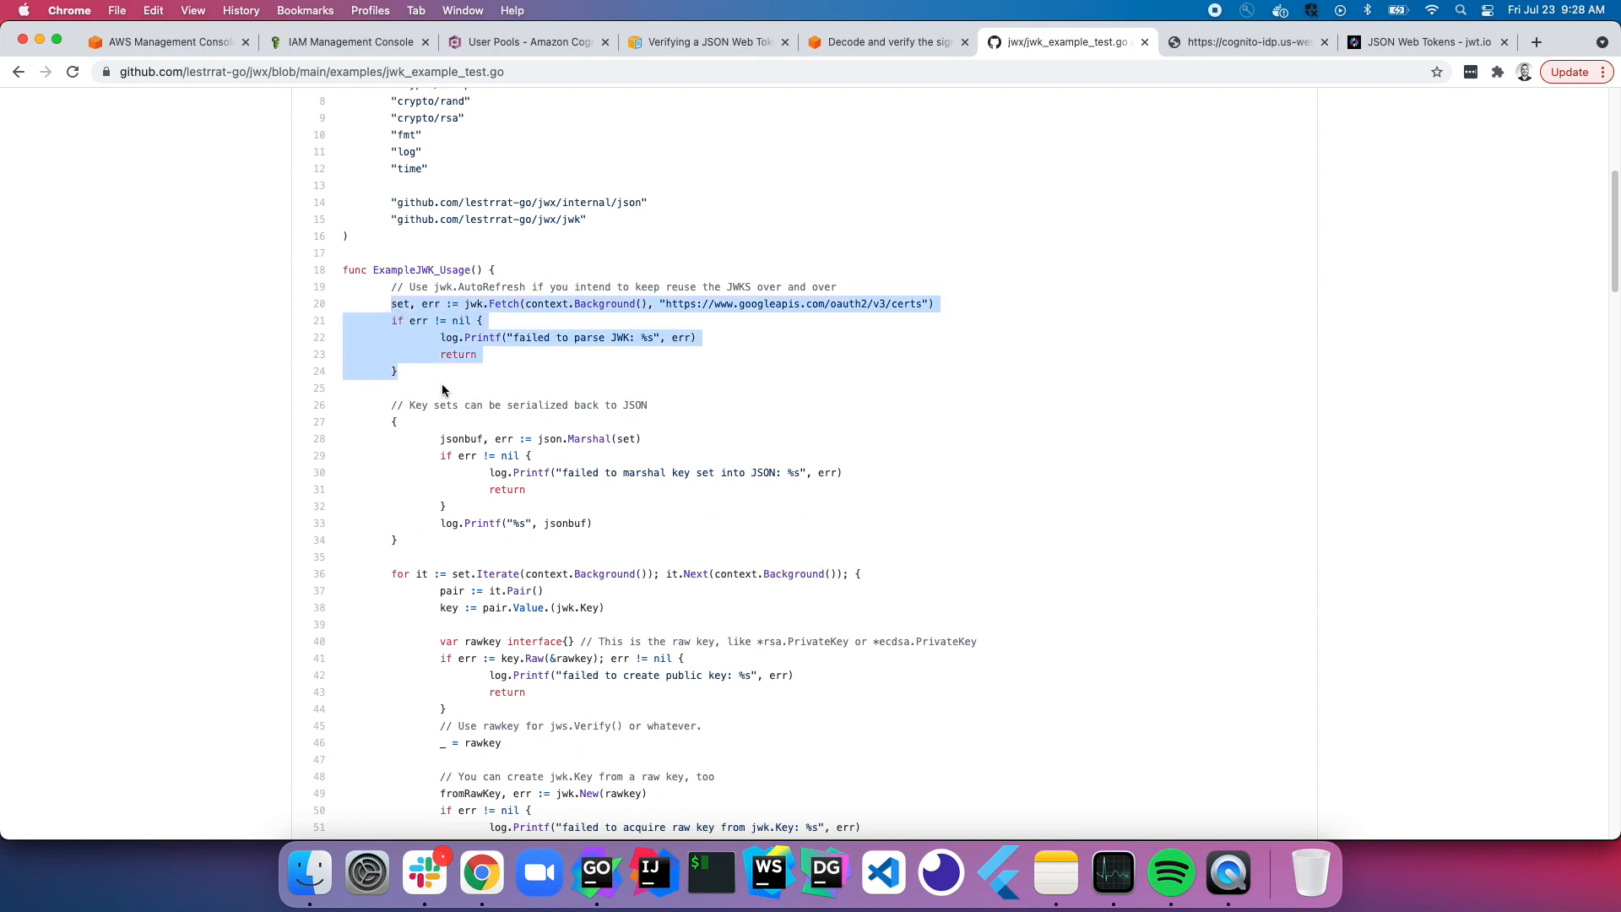
pyautogui.moveTo(432, 382)
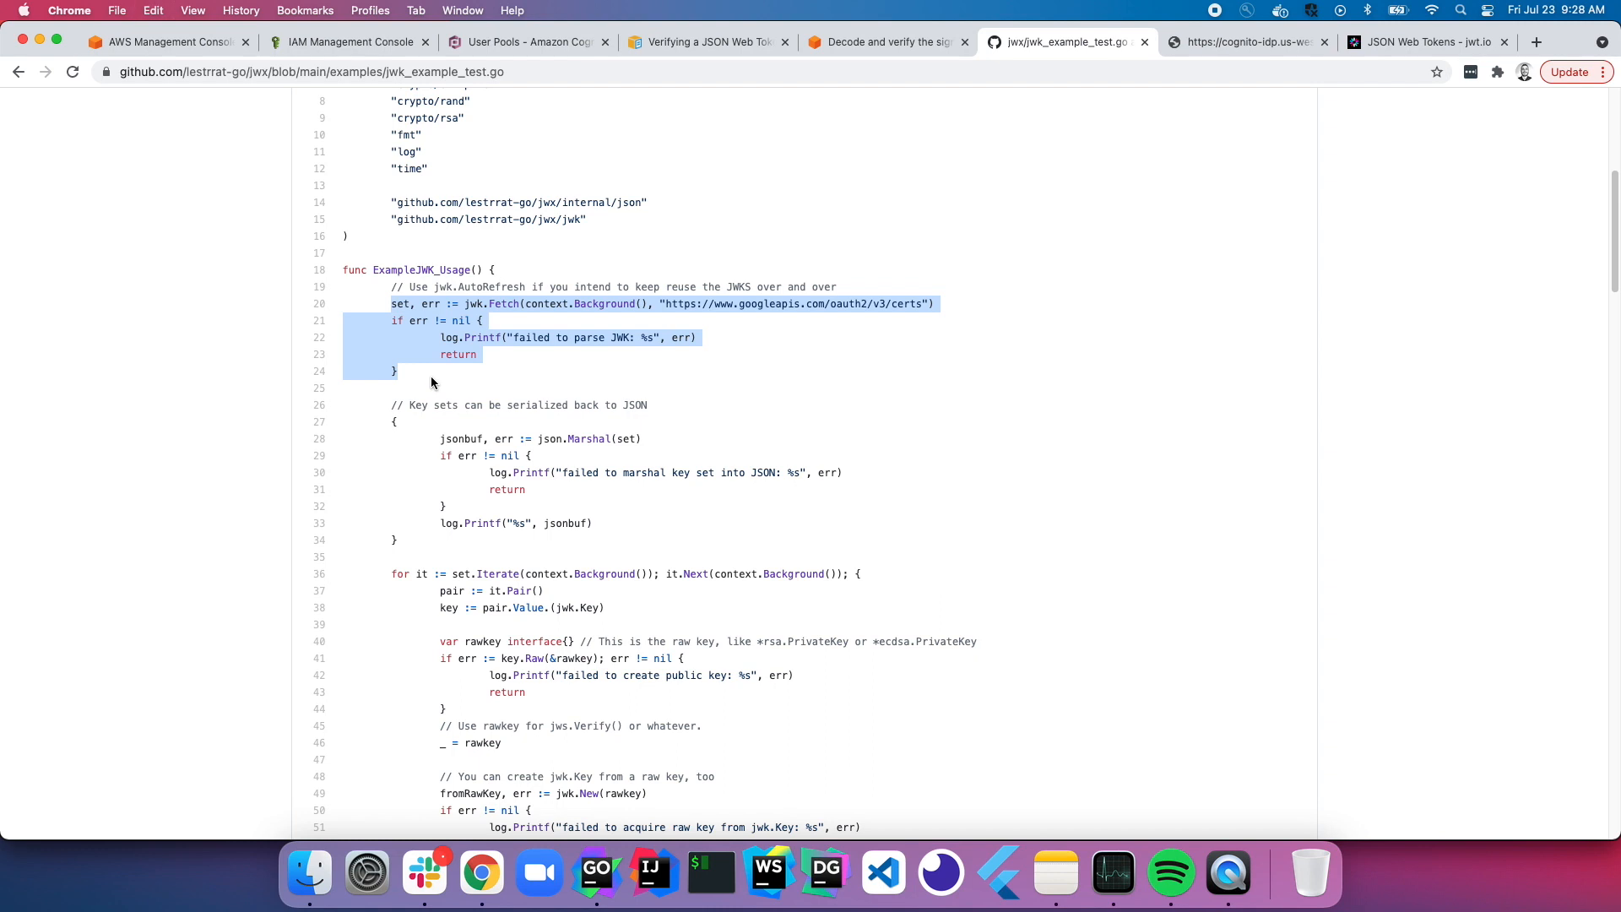
pyautogui.scroll(3)
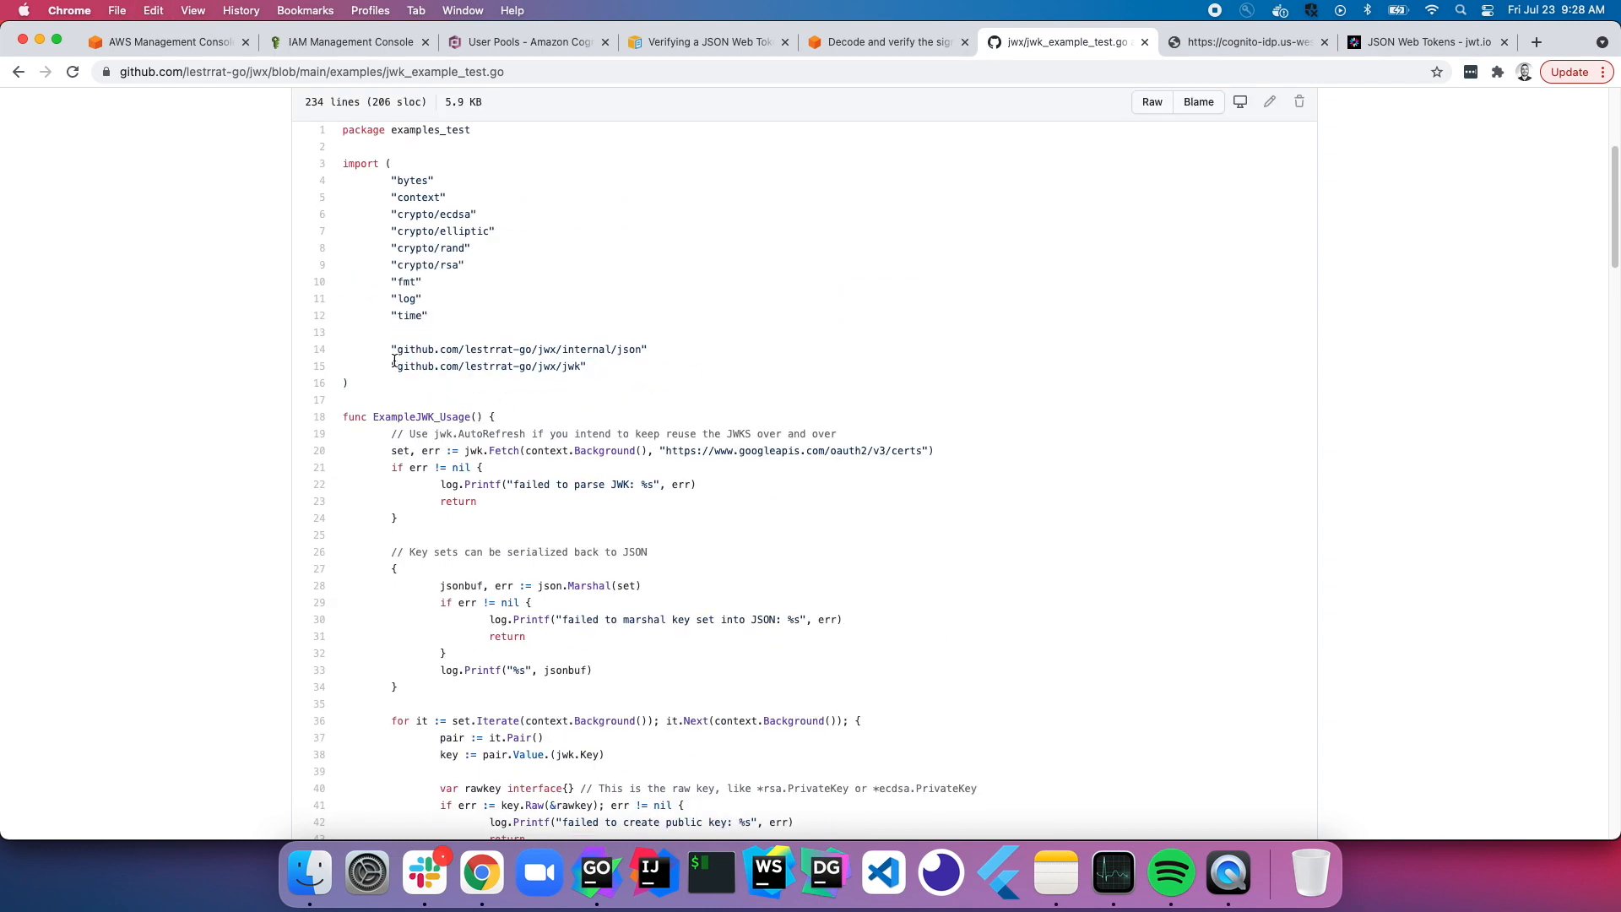
pyautogui.doubleClick(465, 365)
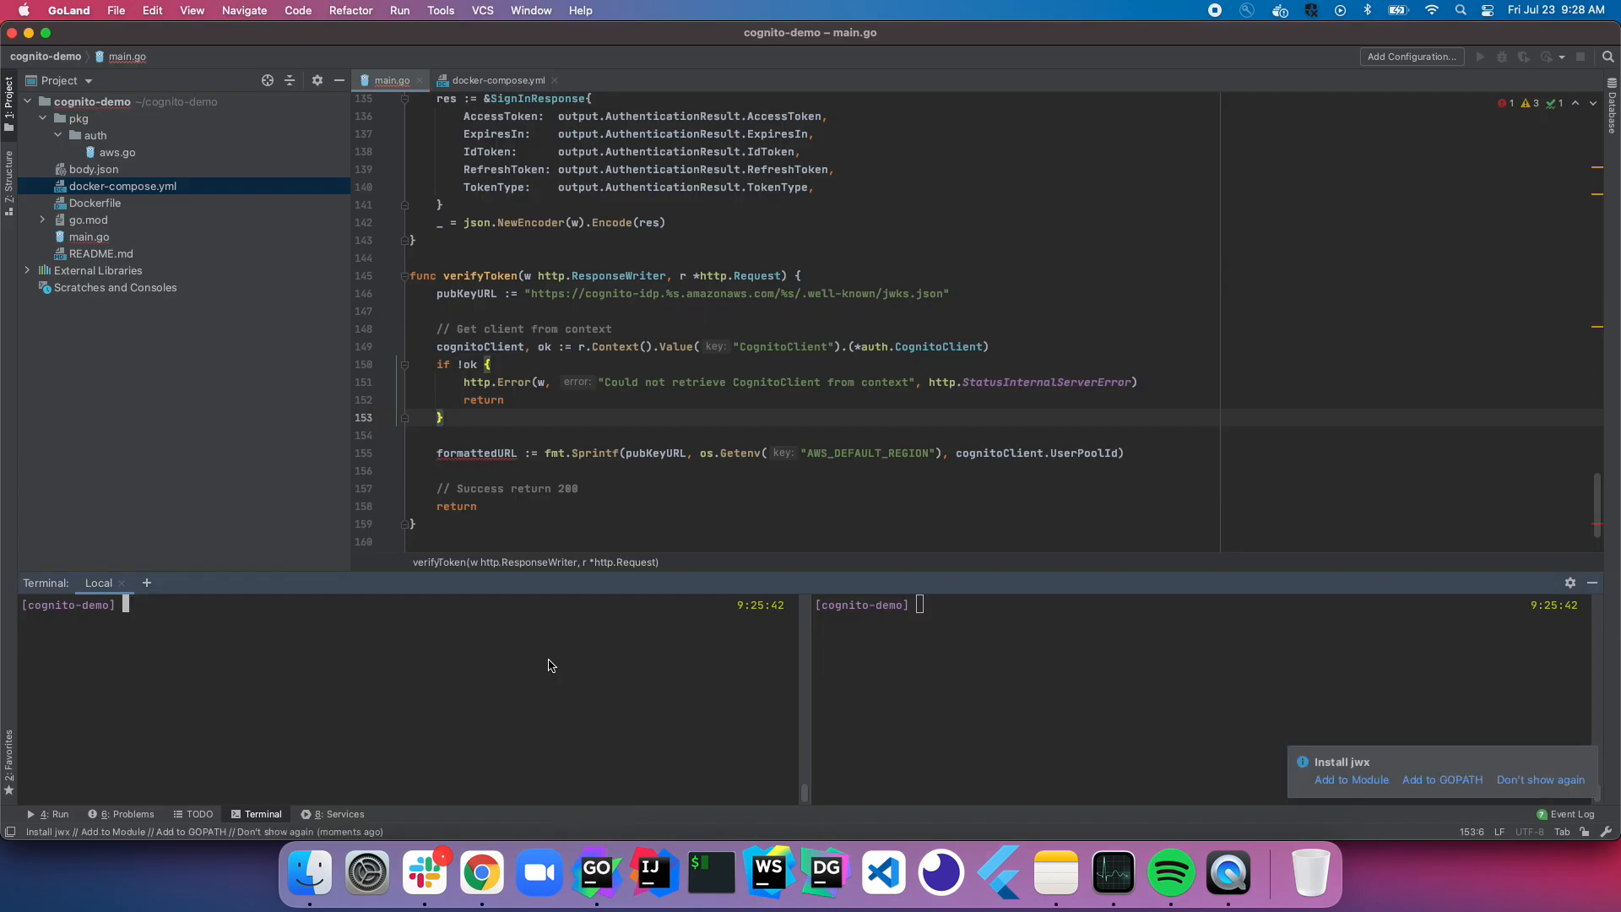
# Step: Install jwx with go get, paste the jwk.Fetch snippet, and change its error handling to http.Error
pyautogui.write('go get github.com/lestrrat-go/jwx')
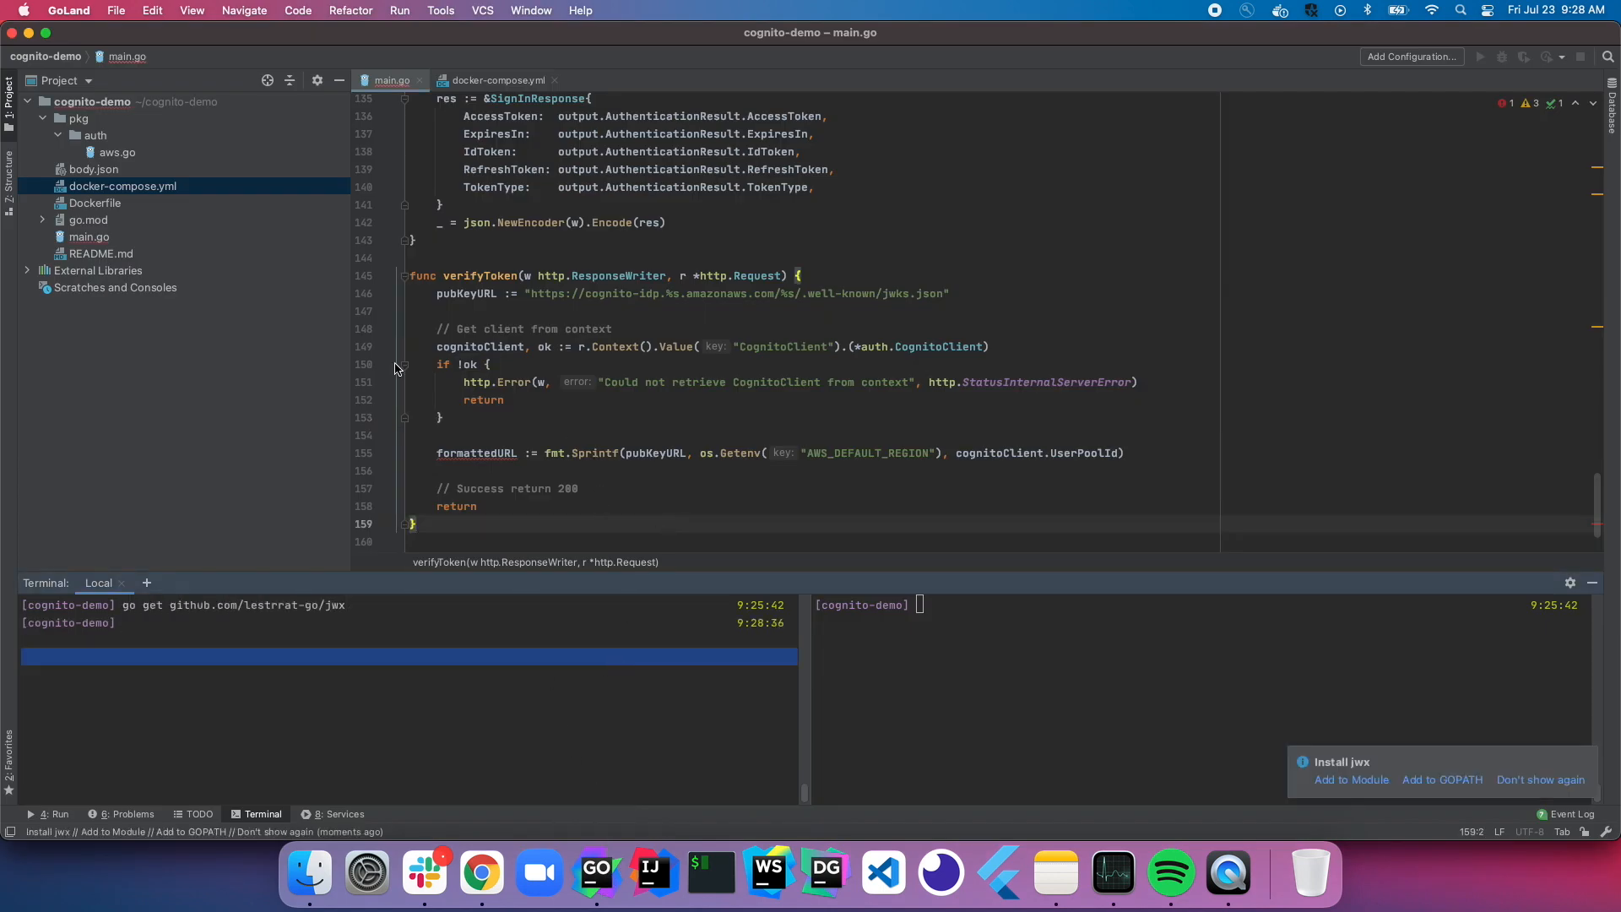
pyautogui.click(89, 219)
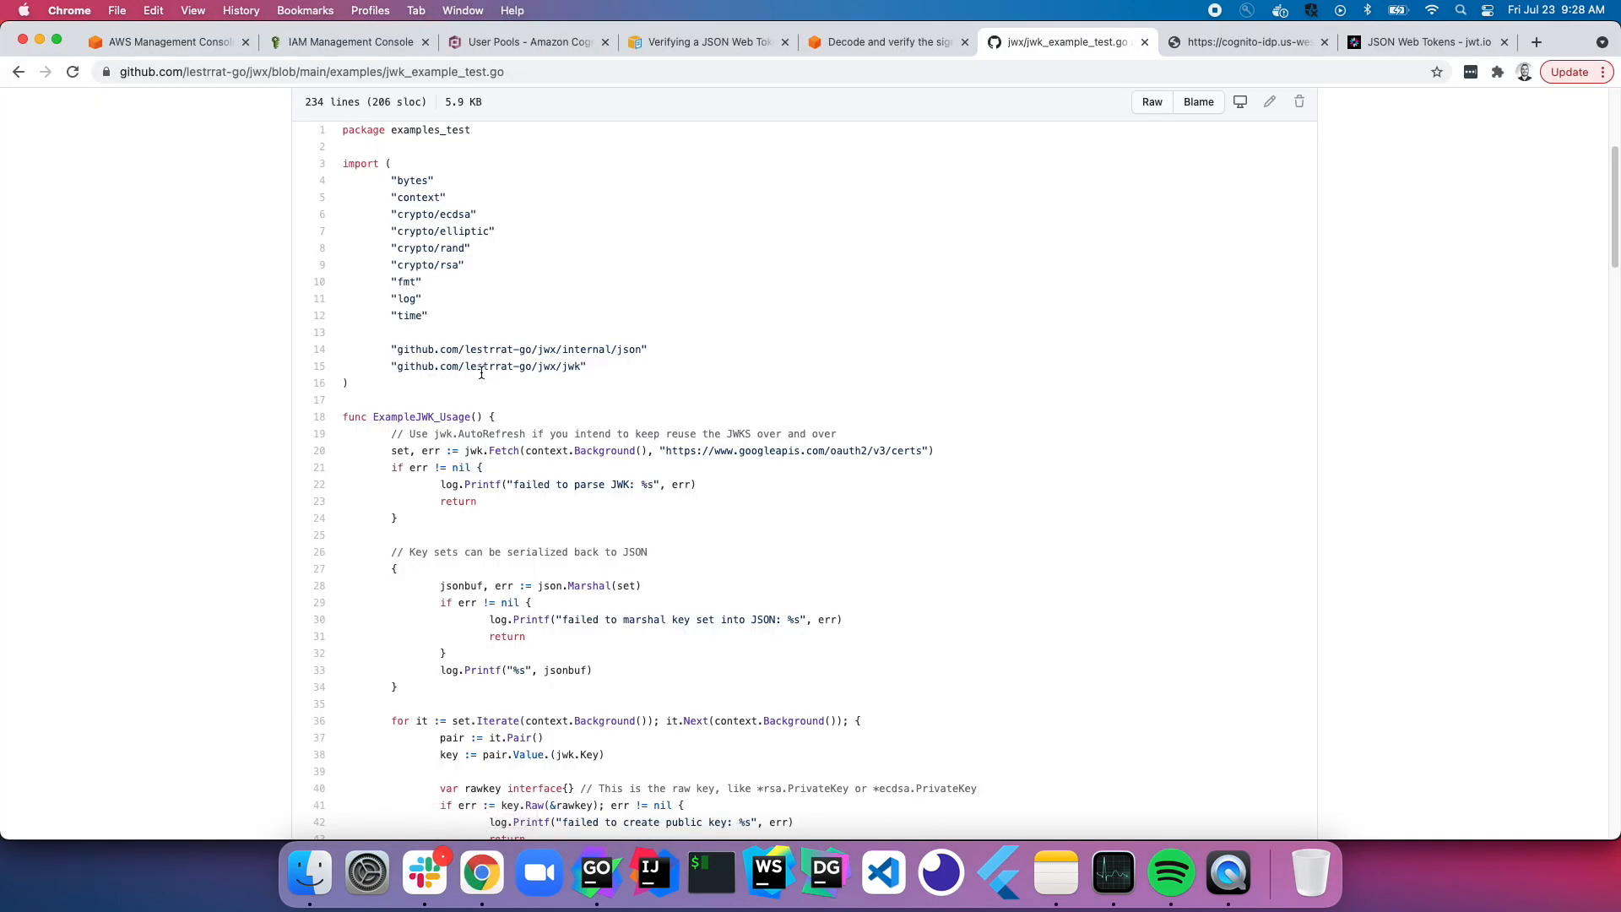
pyautogui.moveTo(390, 450); pyautogui.dragTo(398, 516)
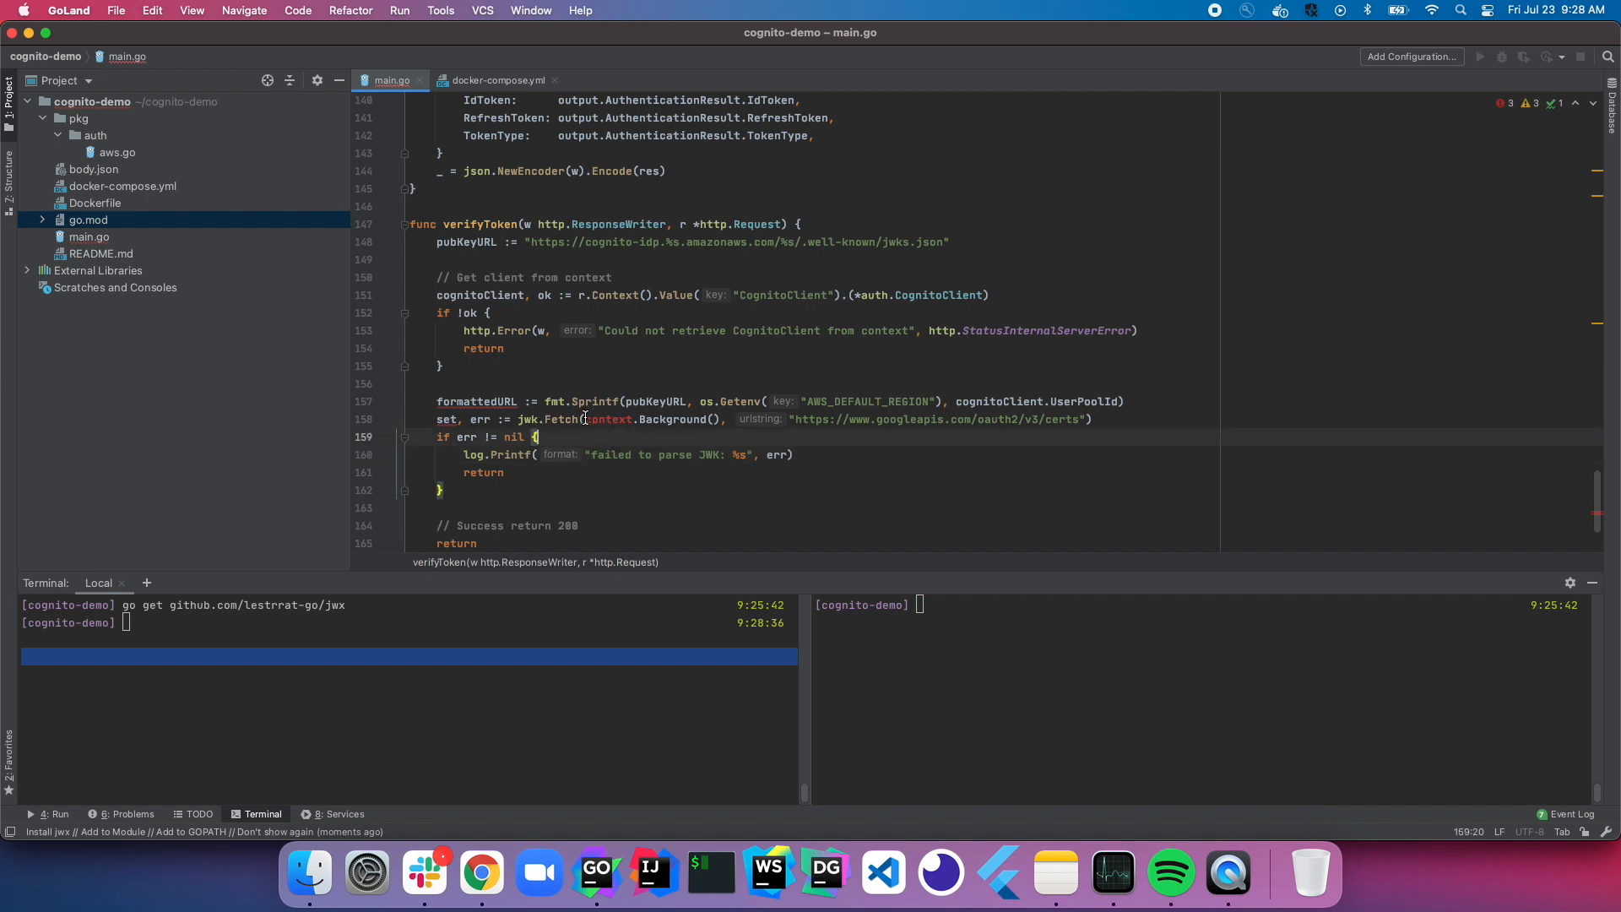
pyautogui.write('r')
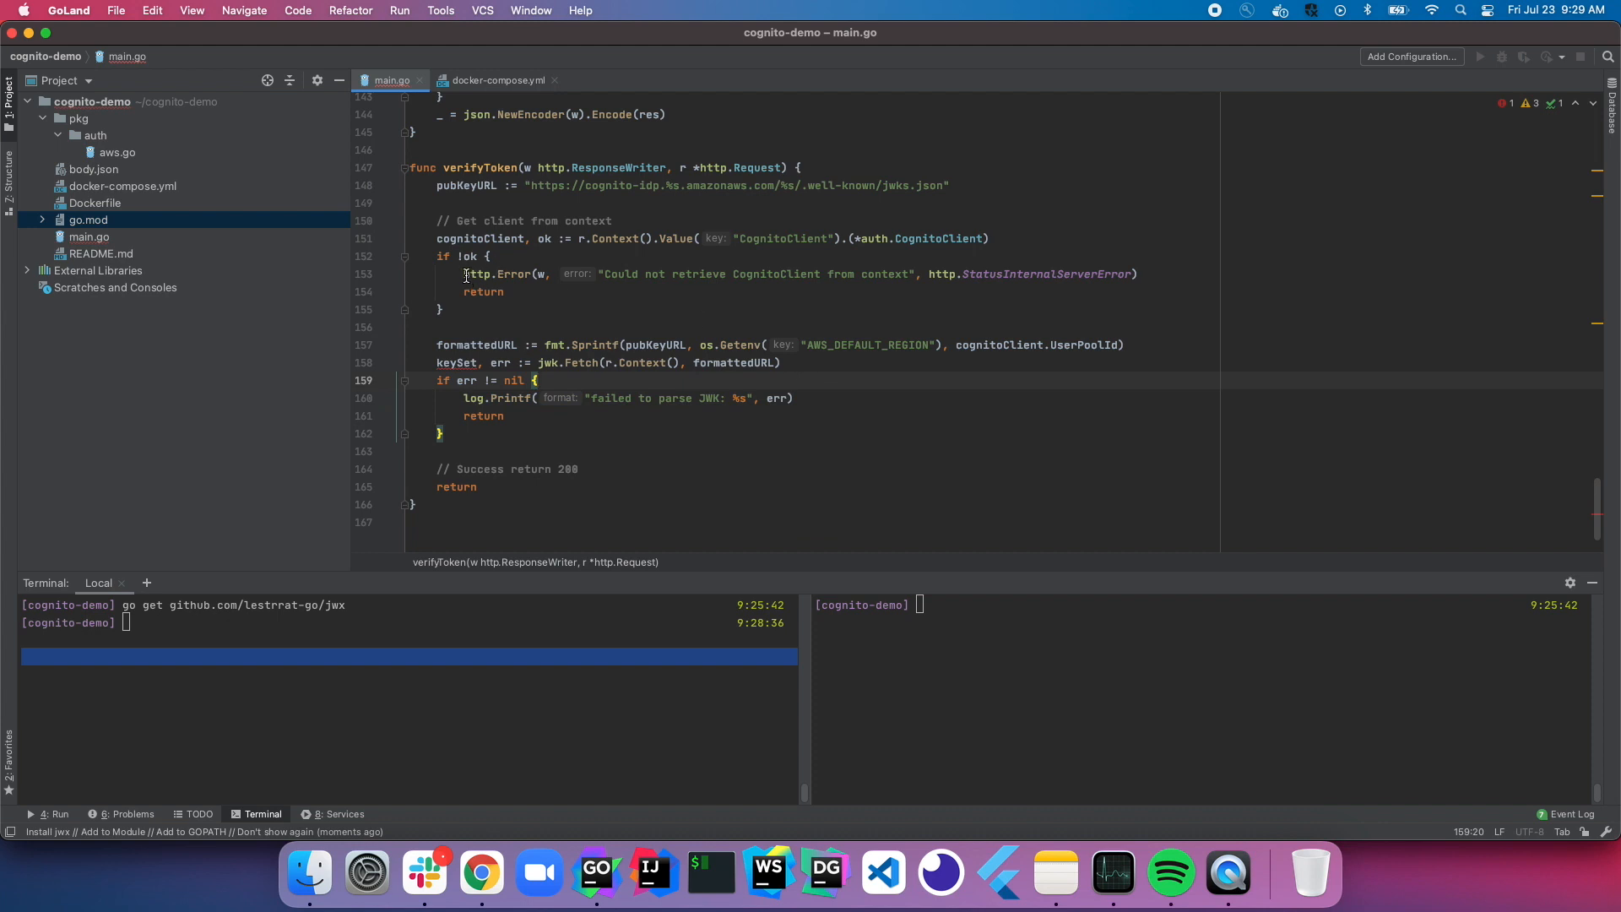
pyautogui.moveTo(463, 398); pyautogui.dragTo(506, 415)
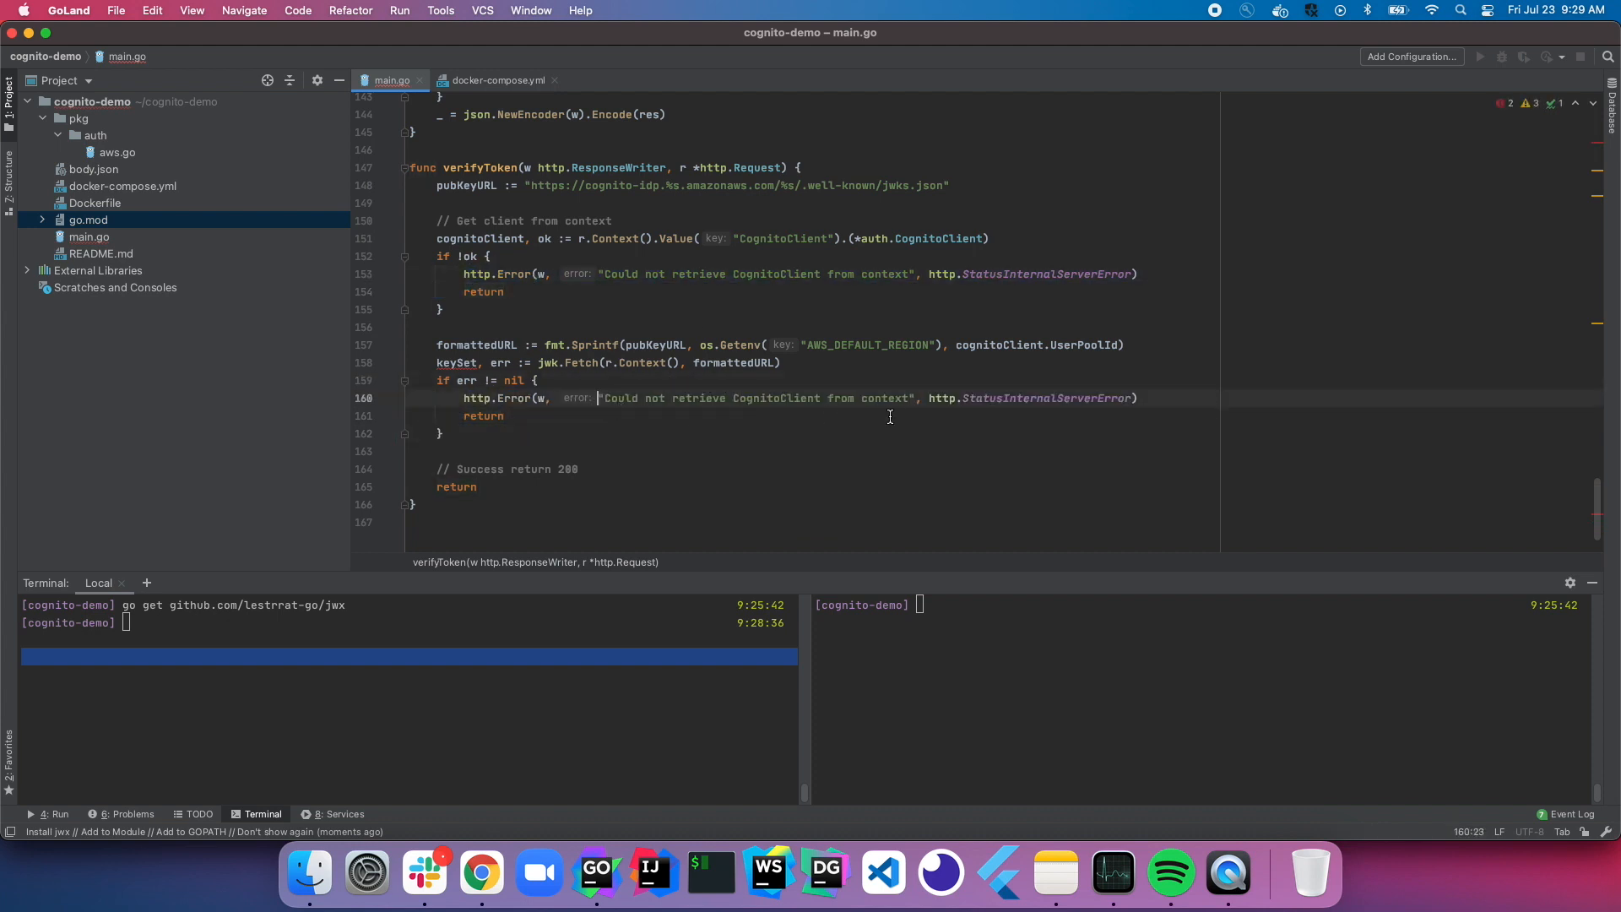
pyautogui.write('err.Error(')
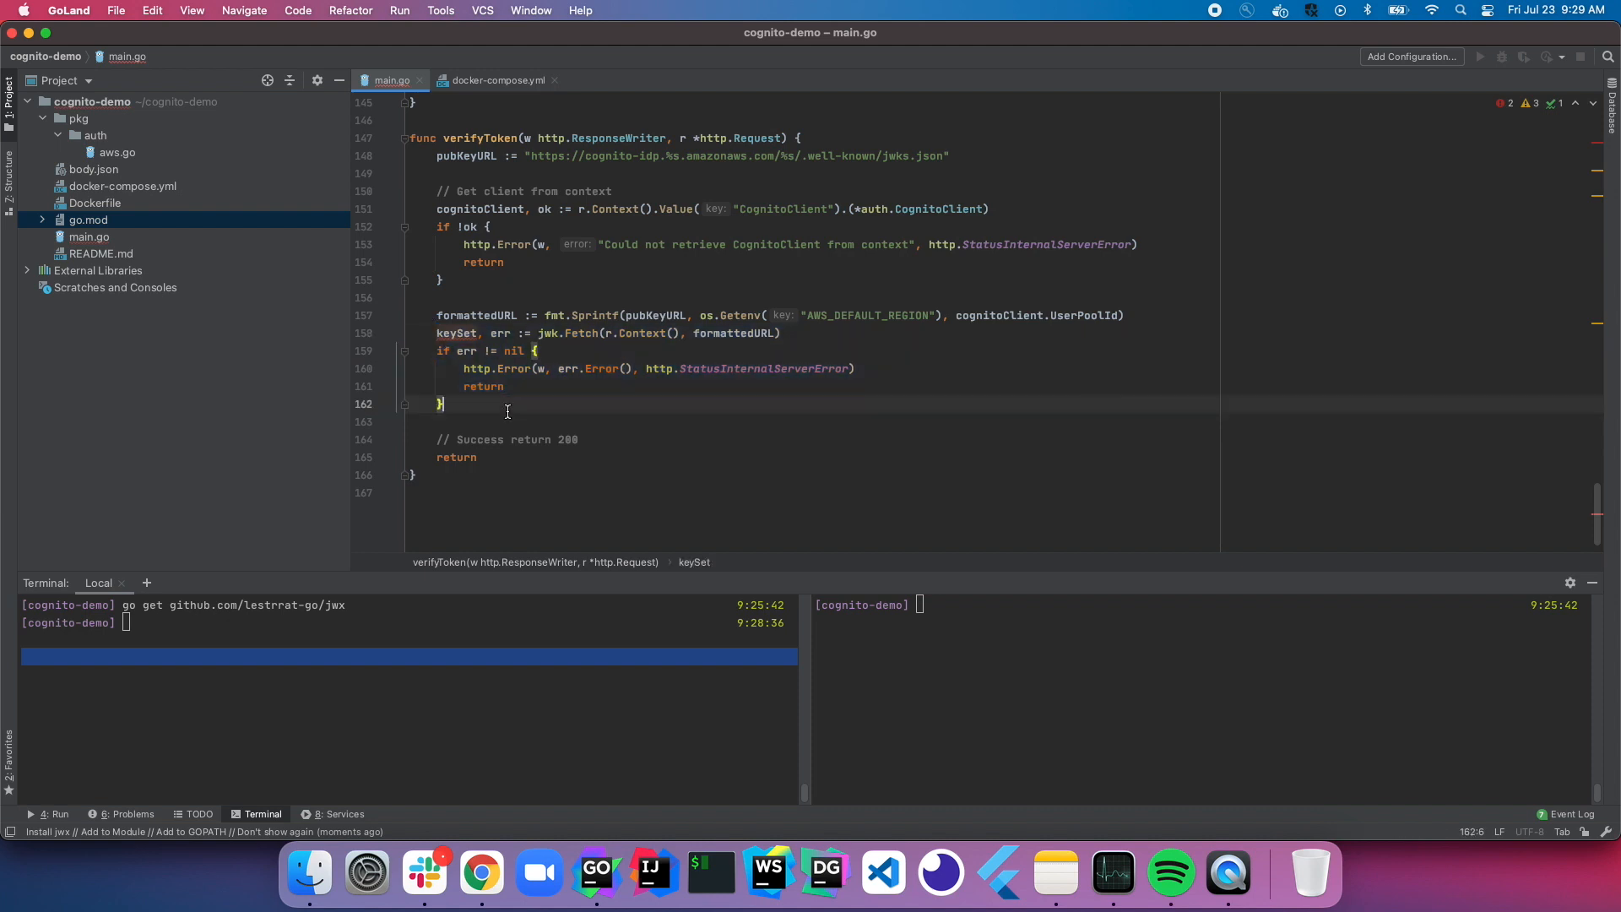
# Step: Add the comment // GET -H "Authorization: Bearer eyXYZ" above func verifyToken
pyautogui.click(413, 422)
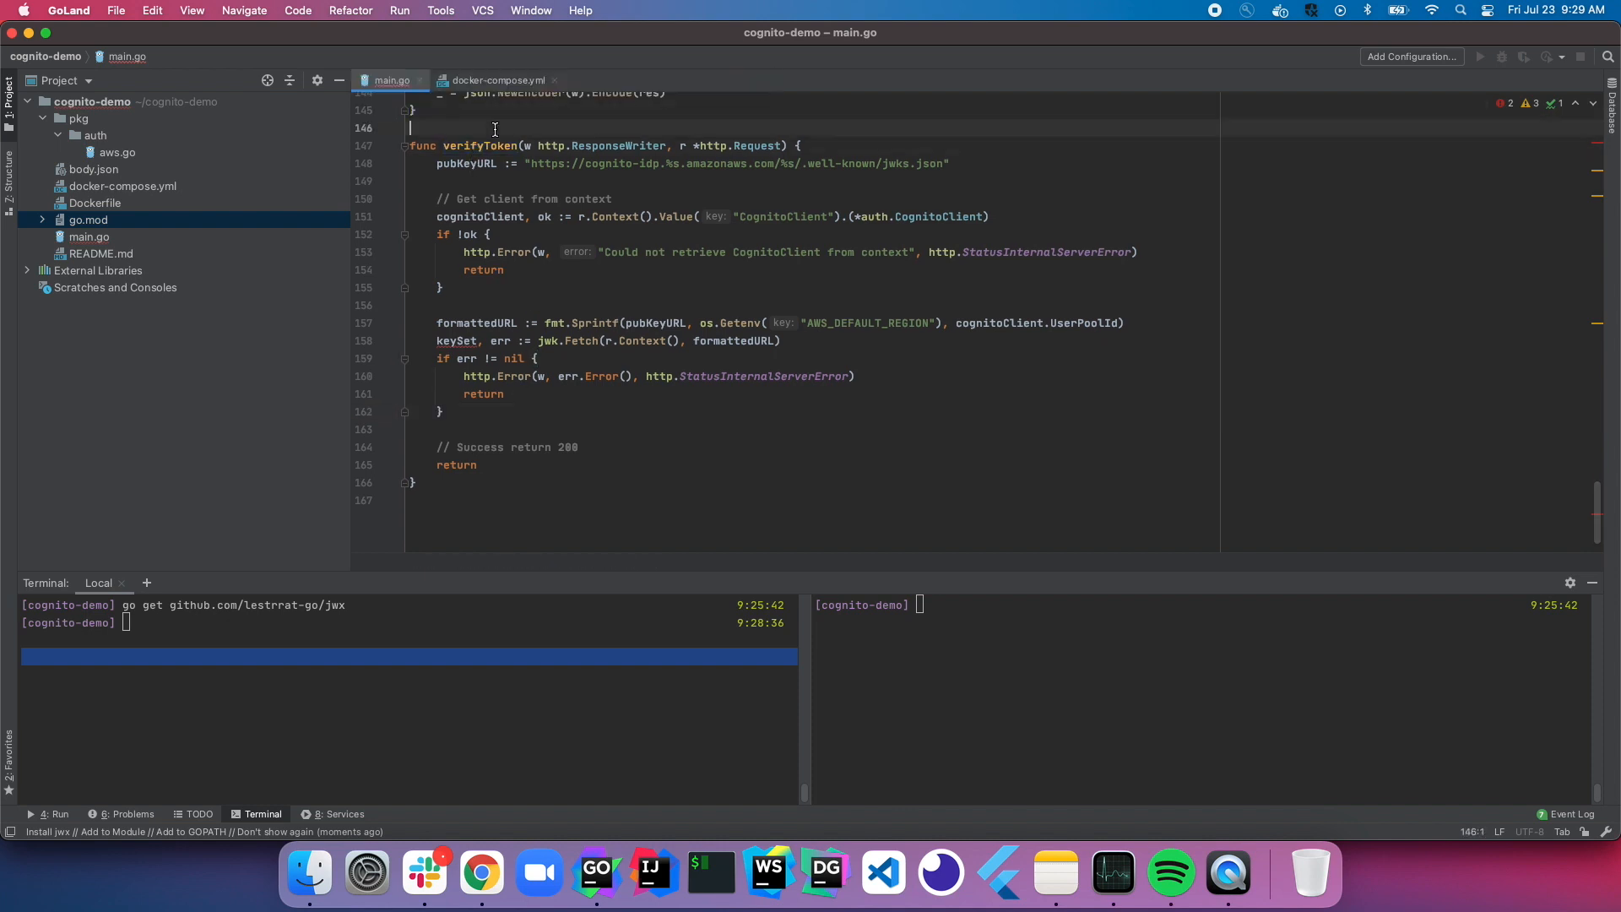
pyautogui.write('// GET')
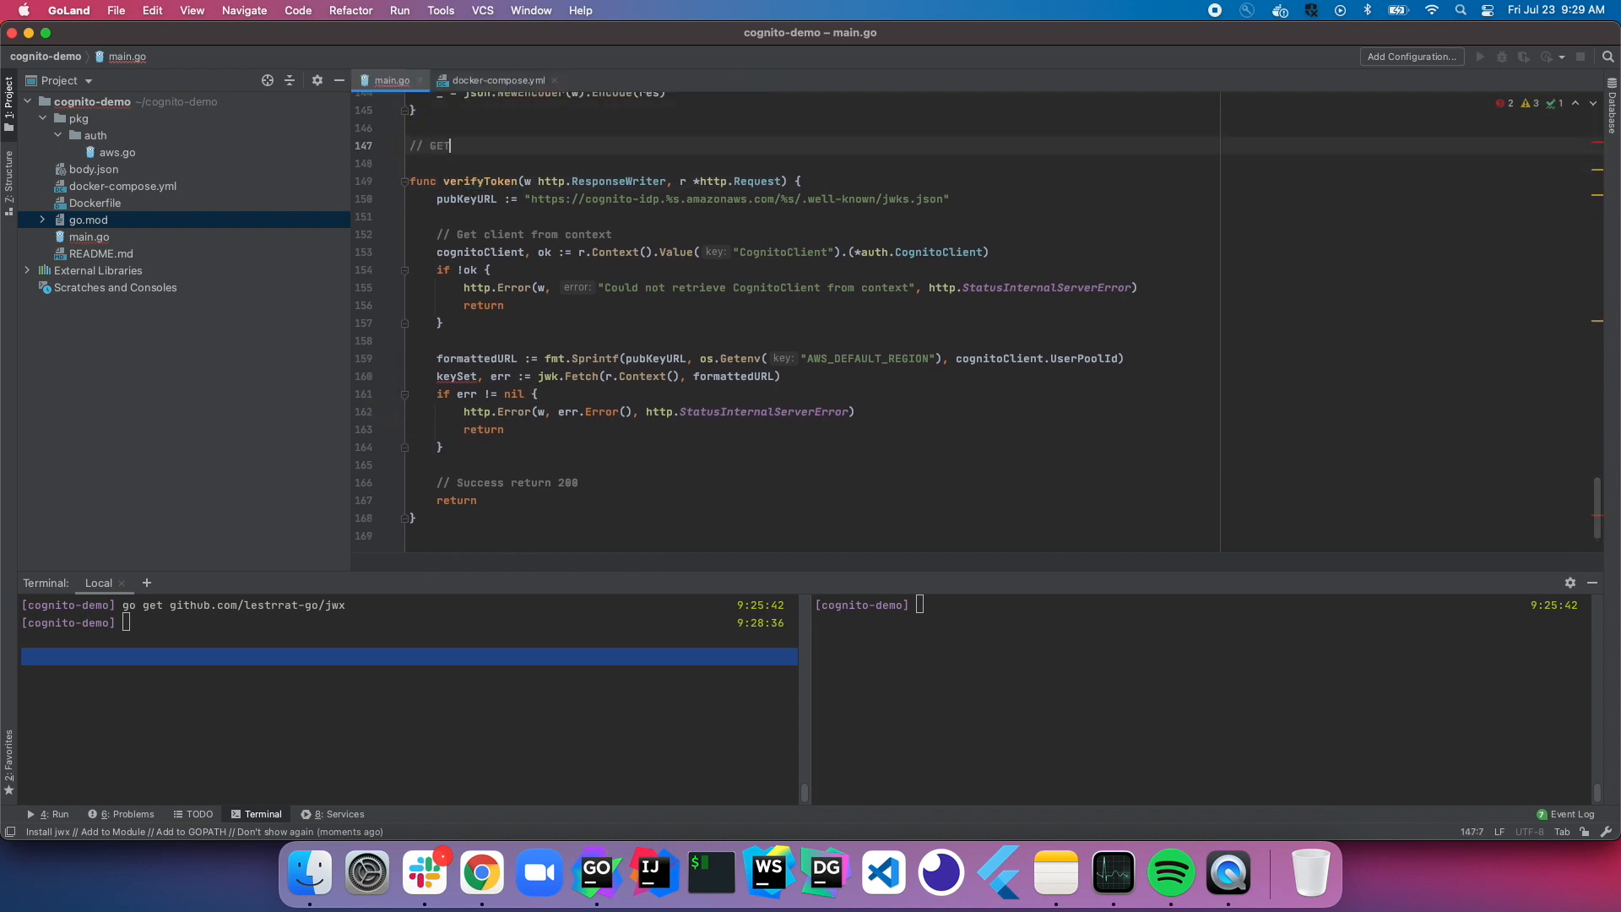
pyautogui.write('" "')
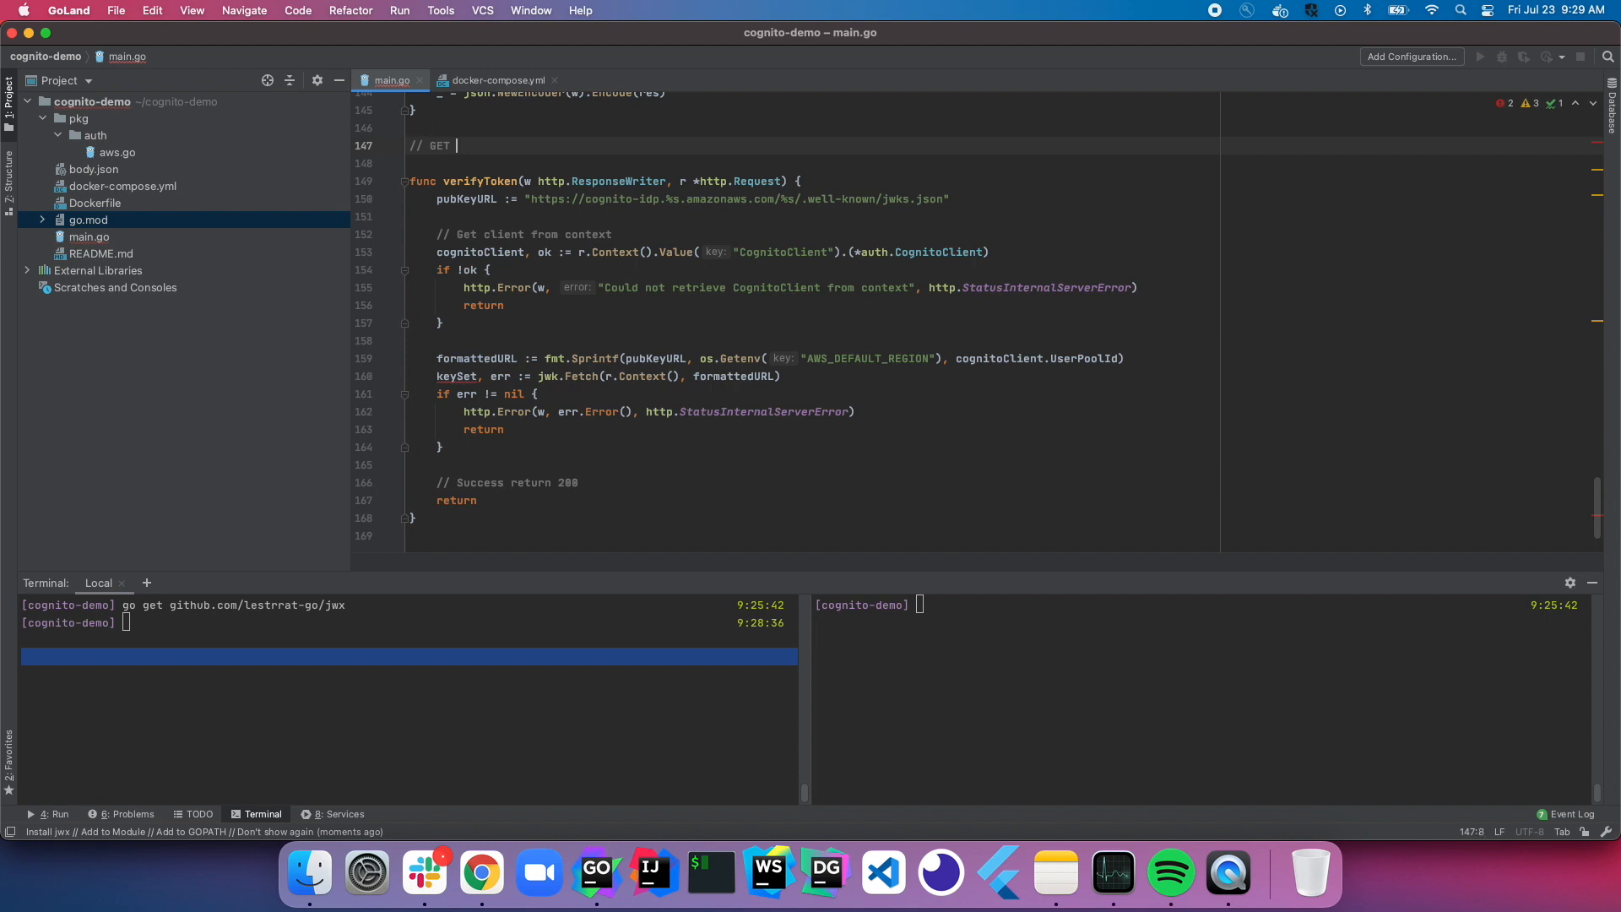
pyautogui.write('-h')
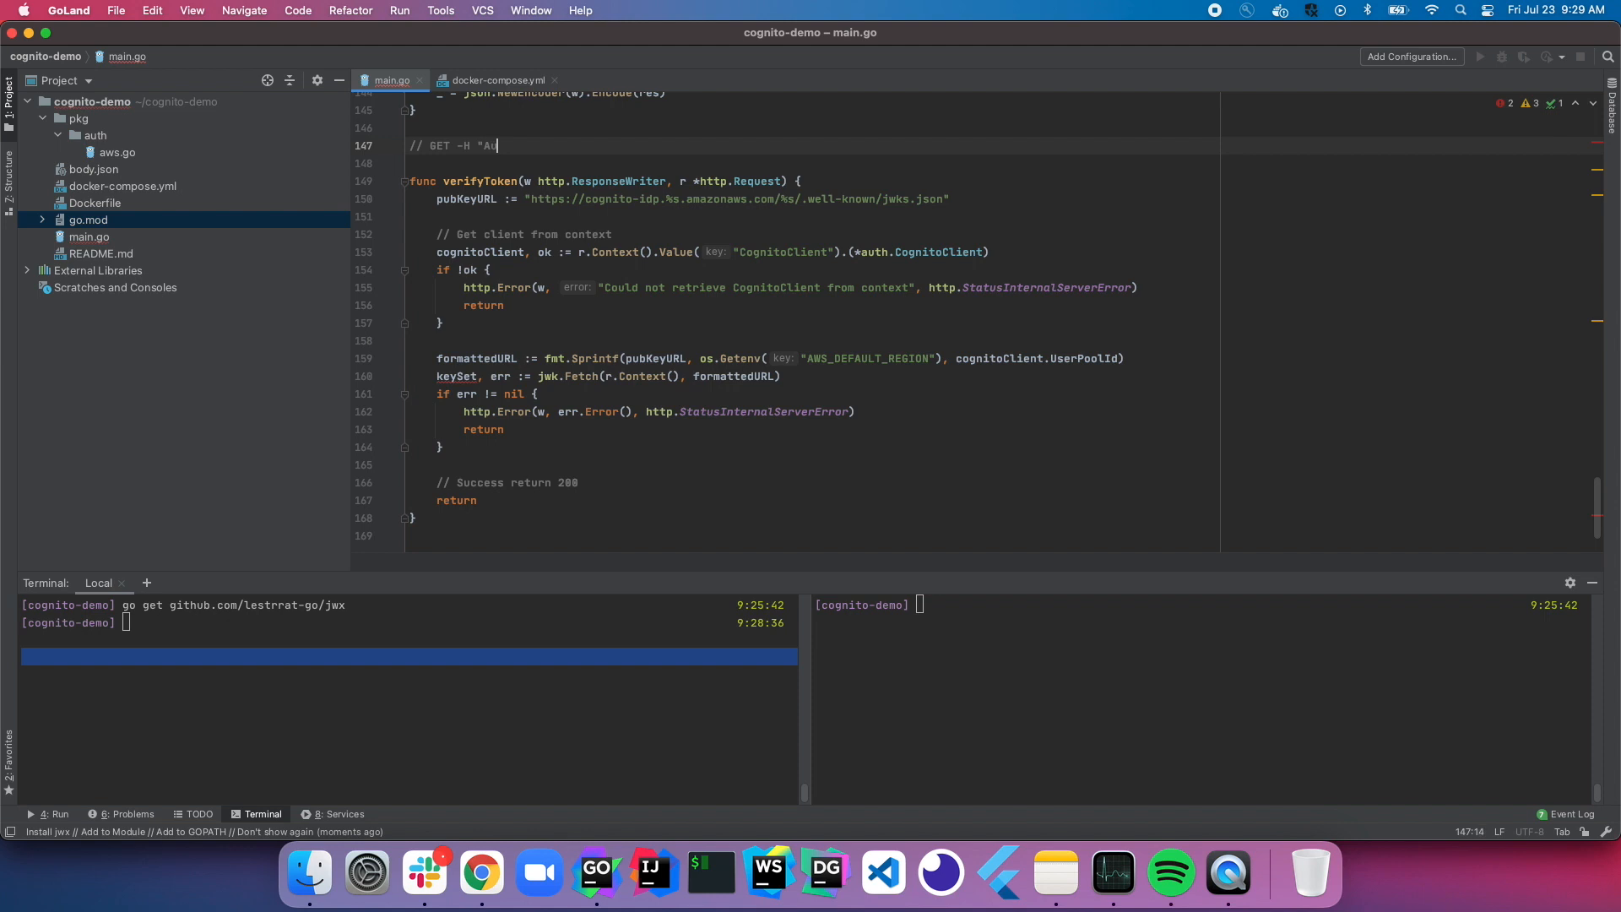
pyautogui.write('thorization: Bearer')
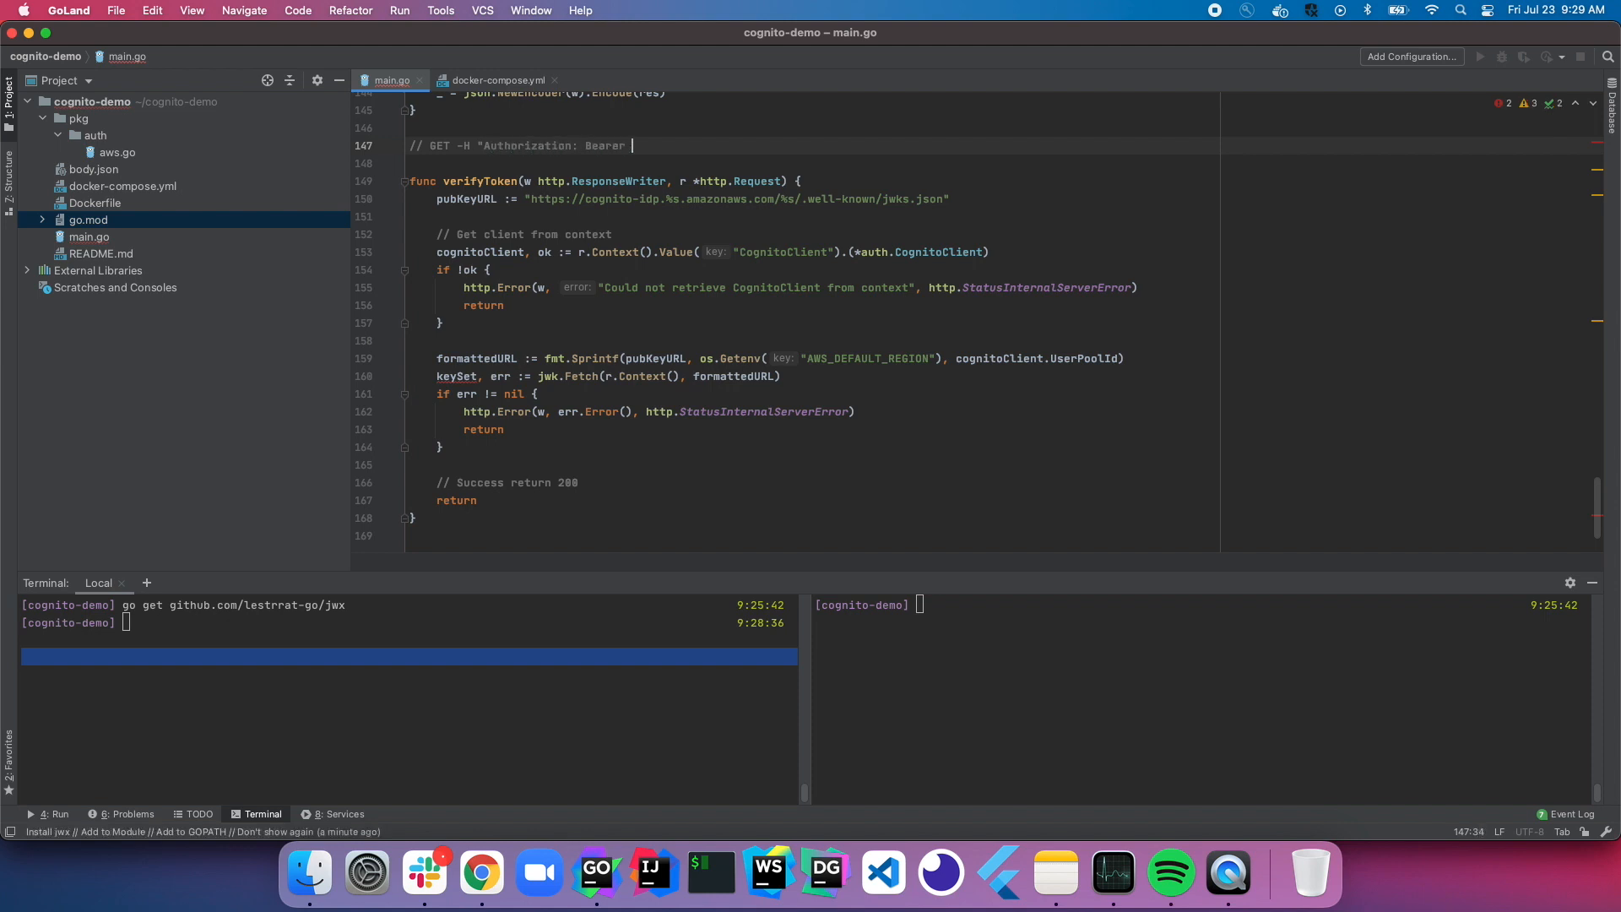
pyautogui.write('eyJ')
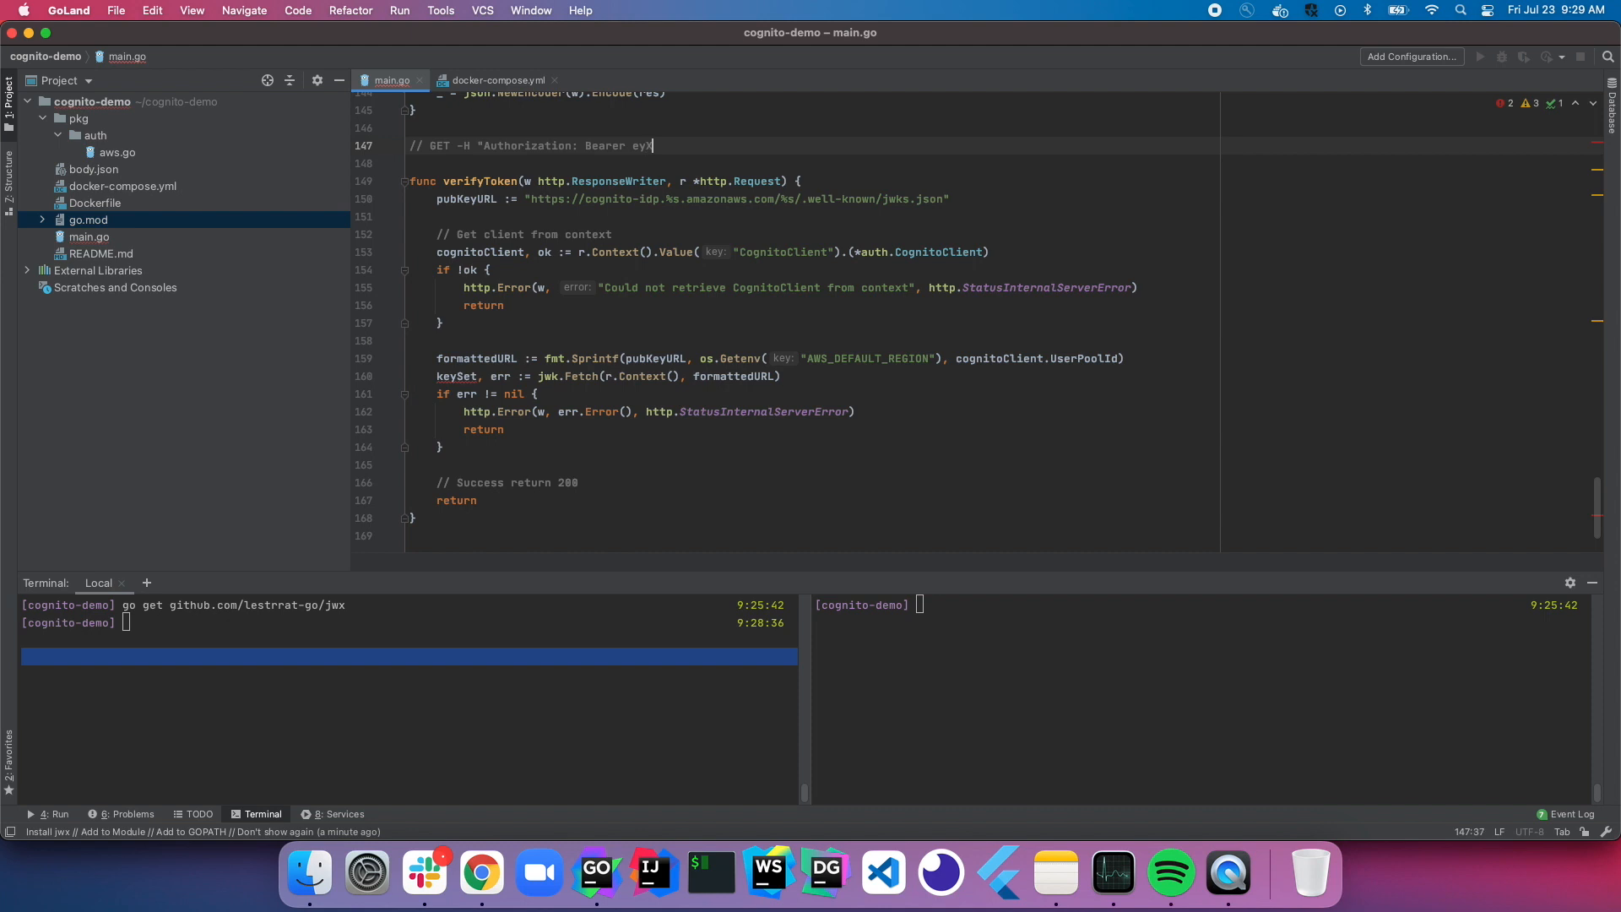
pyautogui.write('XYZ"')
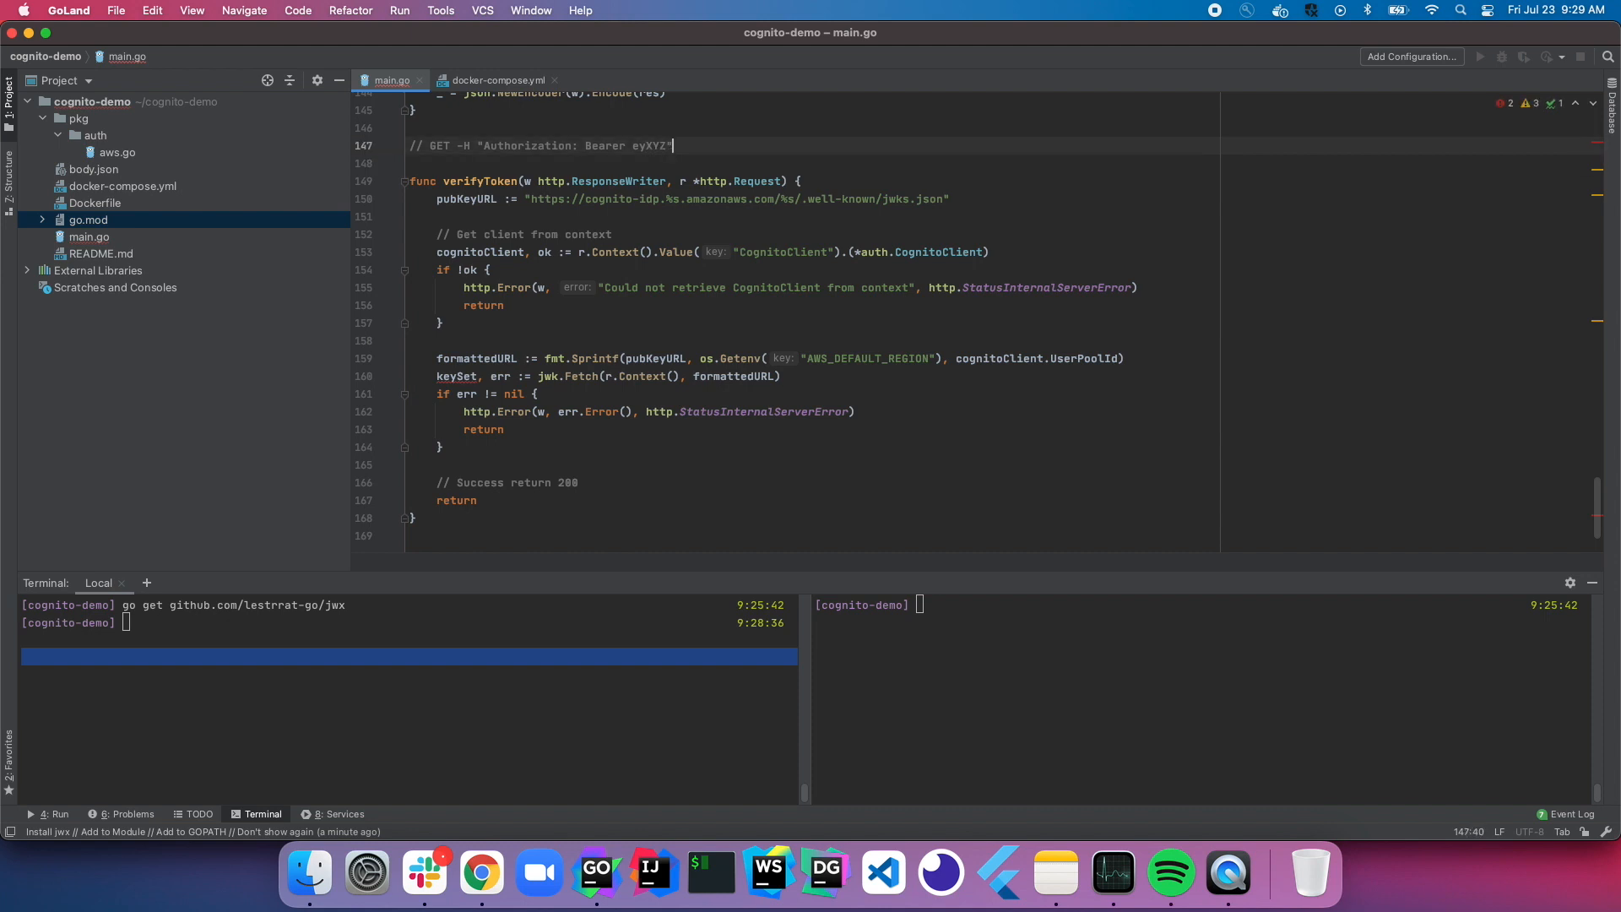
pyautogui.doubleClick(526, 146)
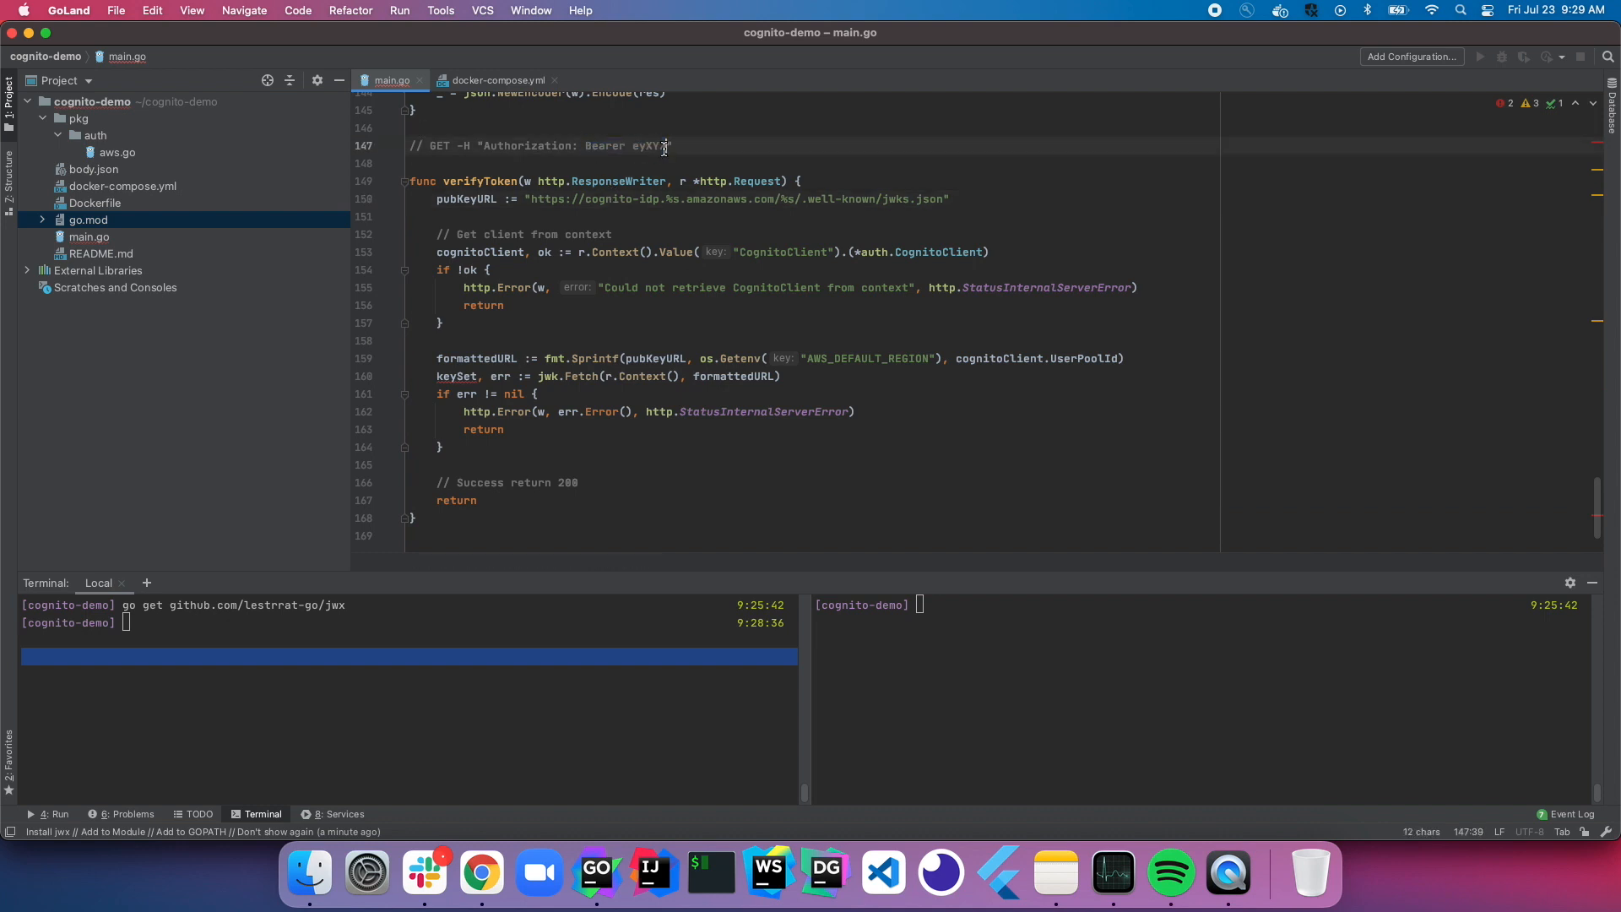
pyautogui.doubleClick(650, 144)
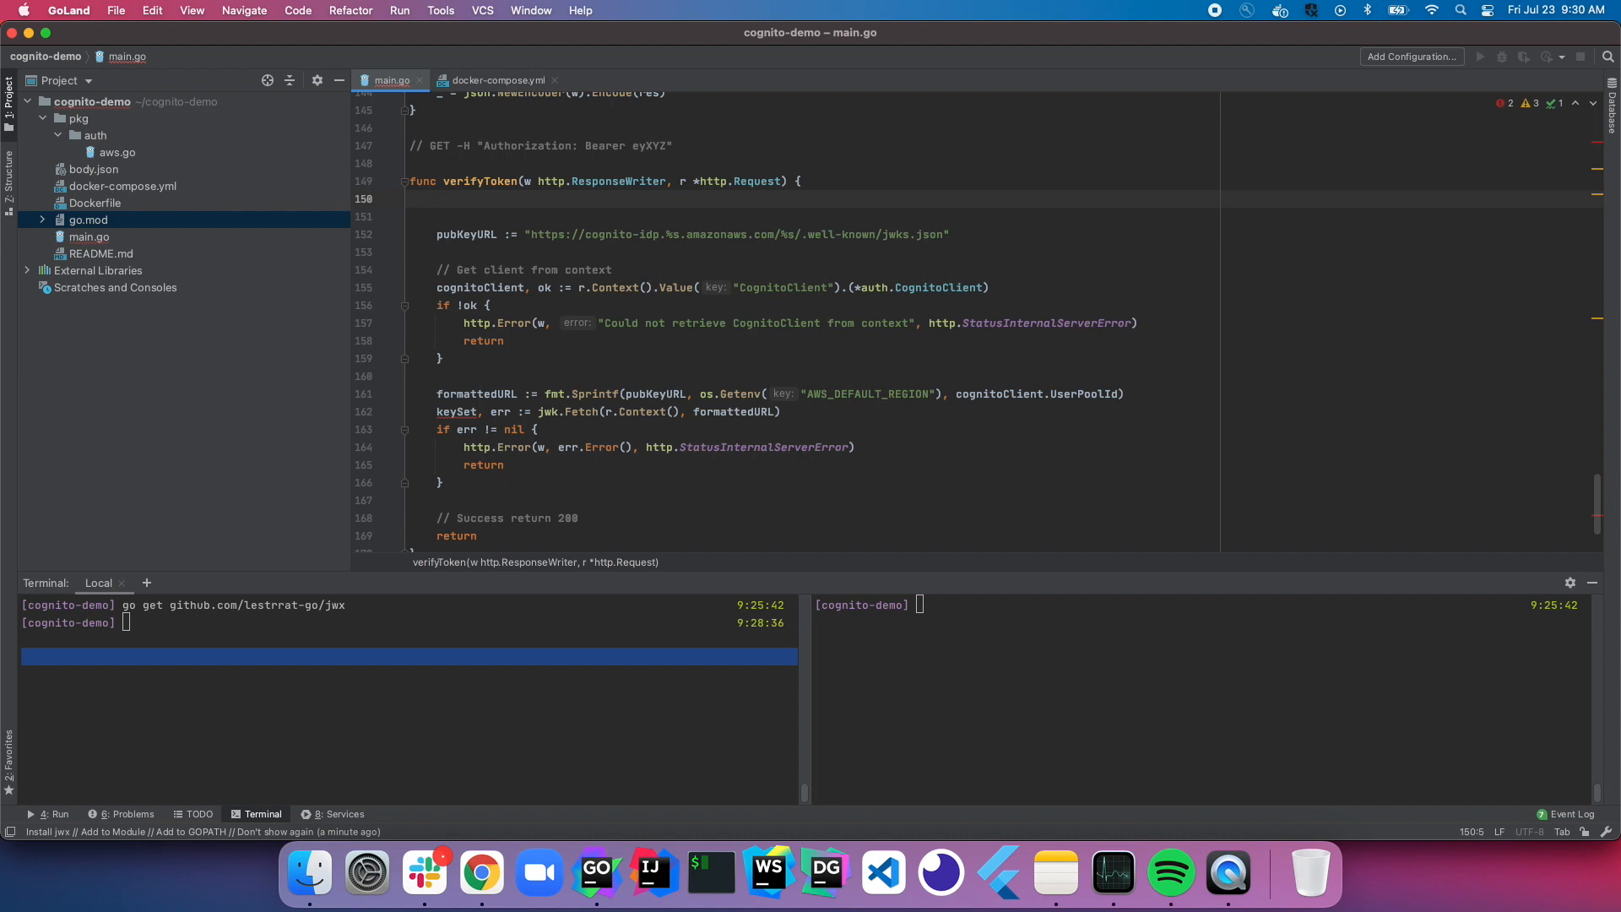
# Step: Read the Authorization header and split it on a space into splitAuthHeader
pyautogui.write('authHeader :=')
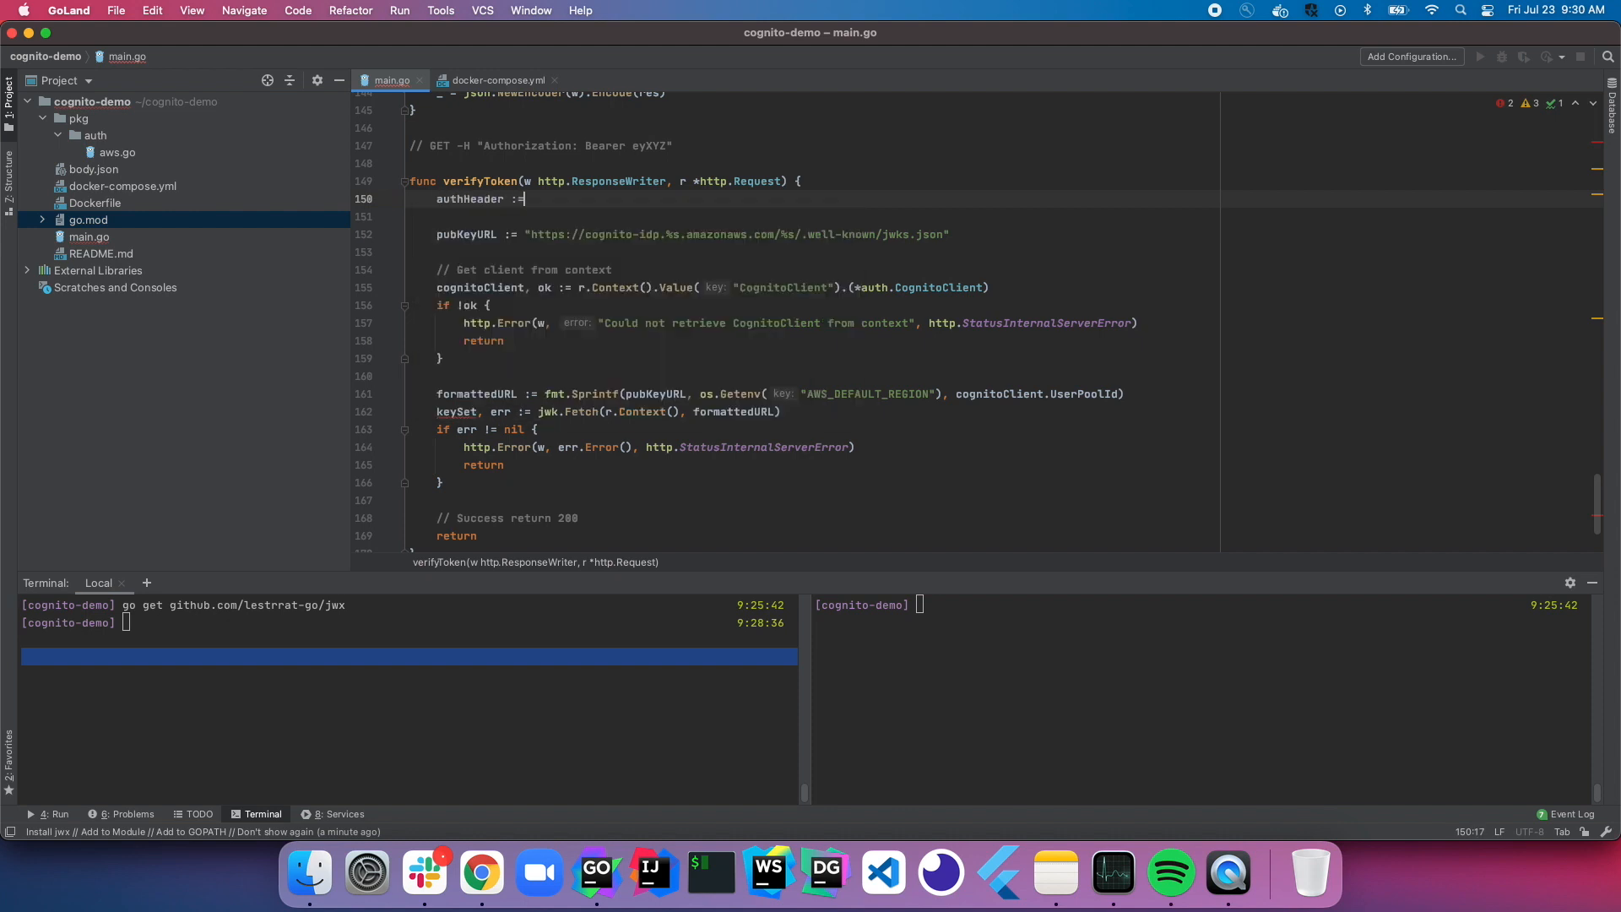
pyautogui.write('r.Header.')
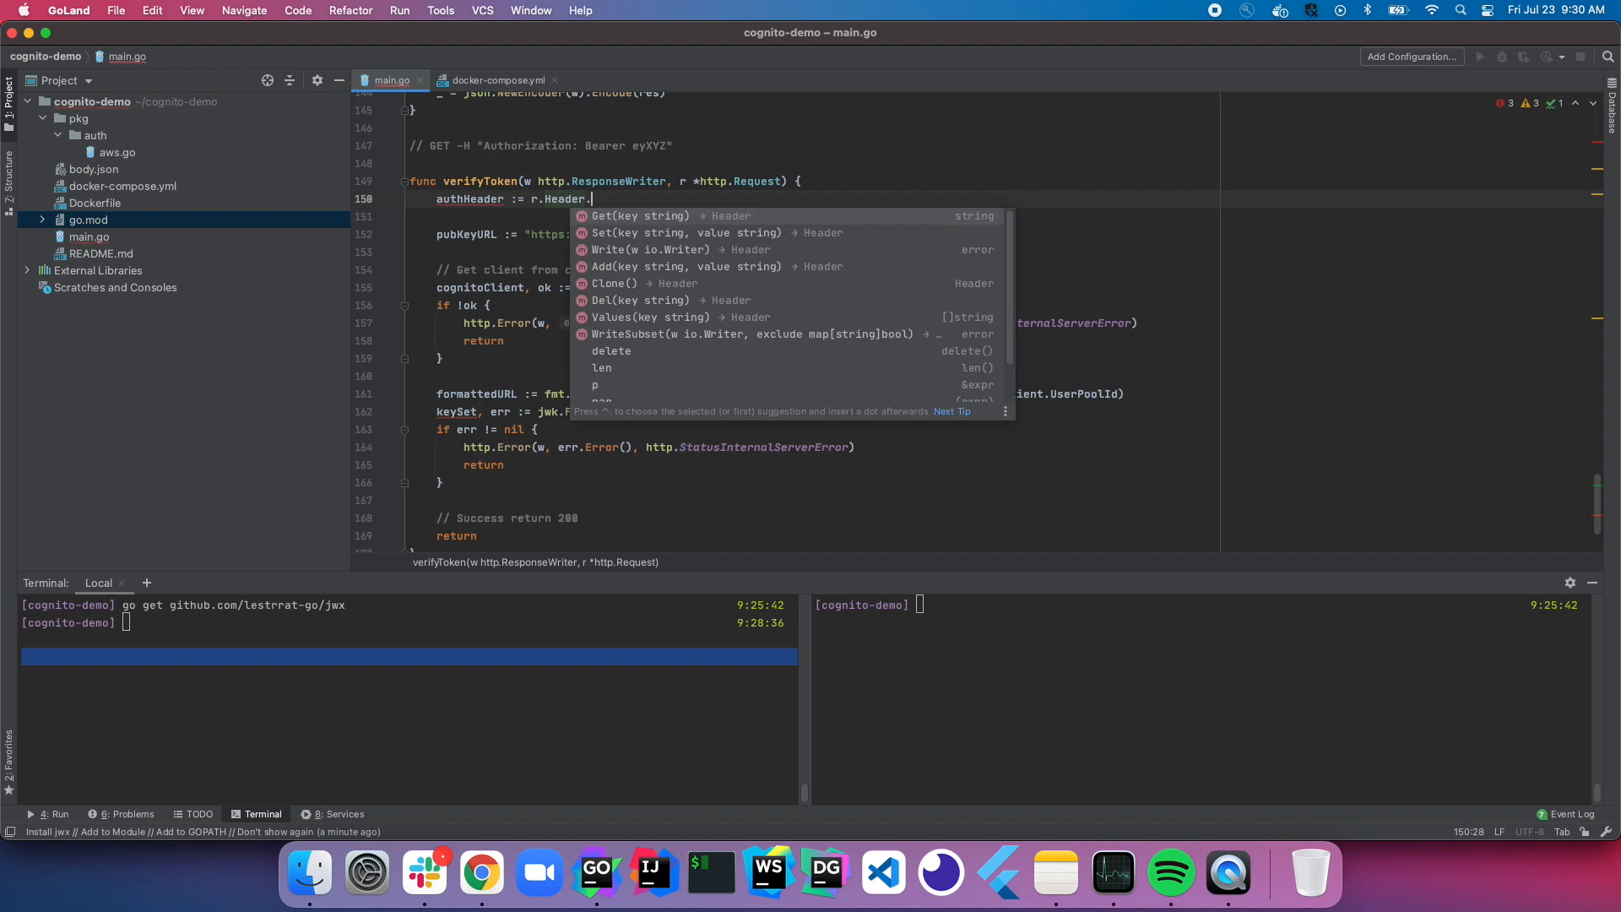
pyautogui.write('Get("Authorization')
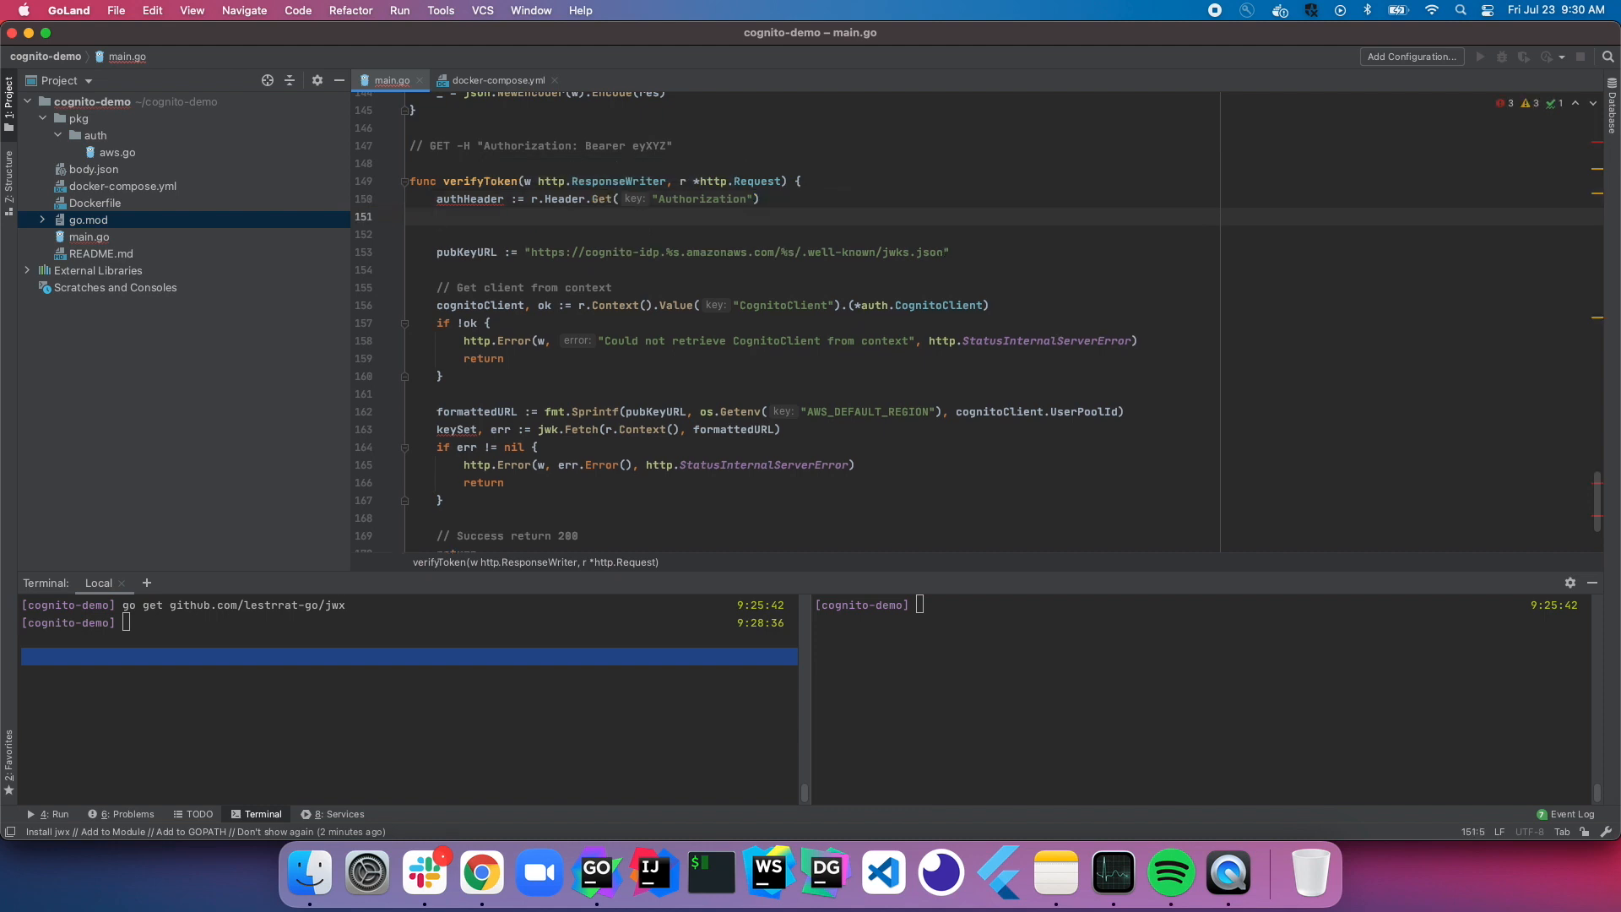
pyautogui.write('splitAu')
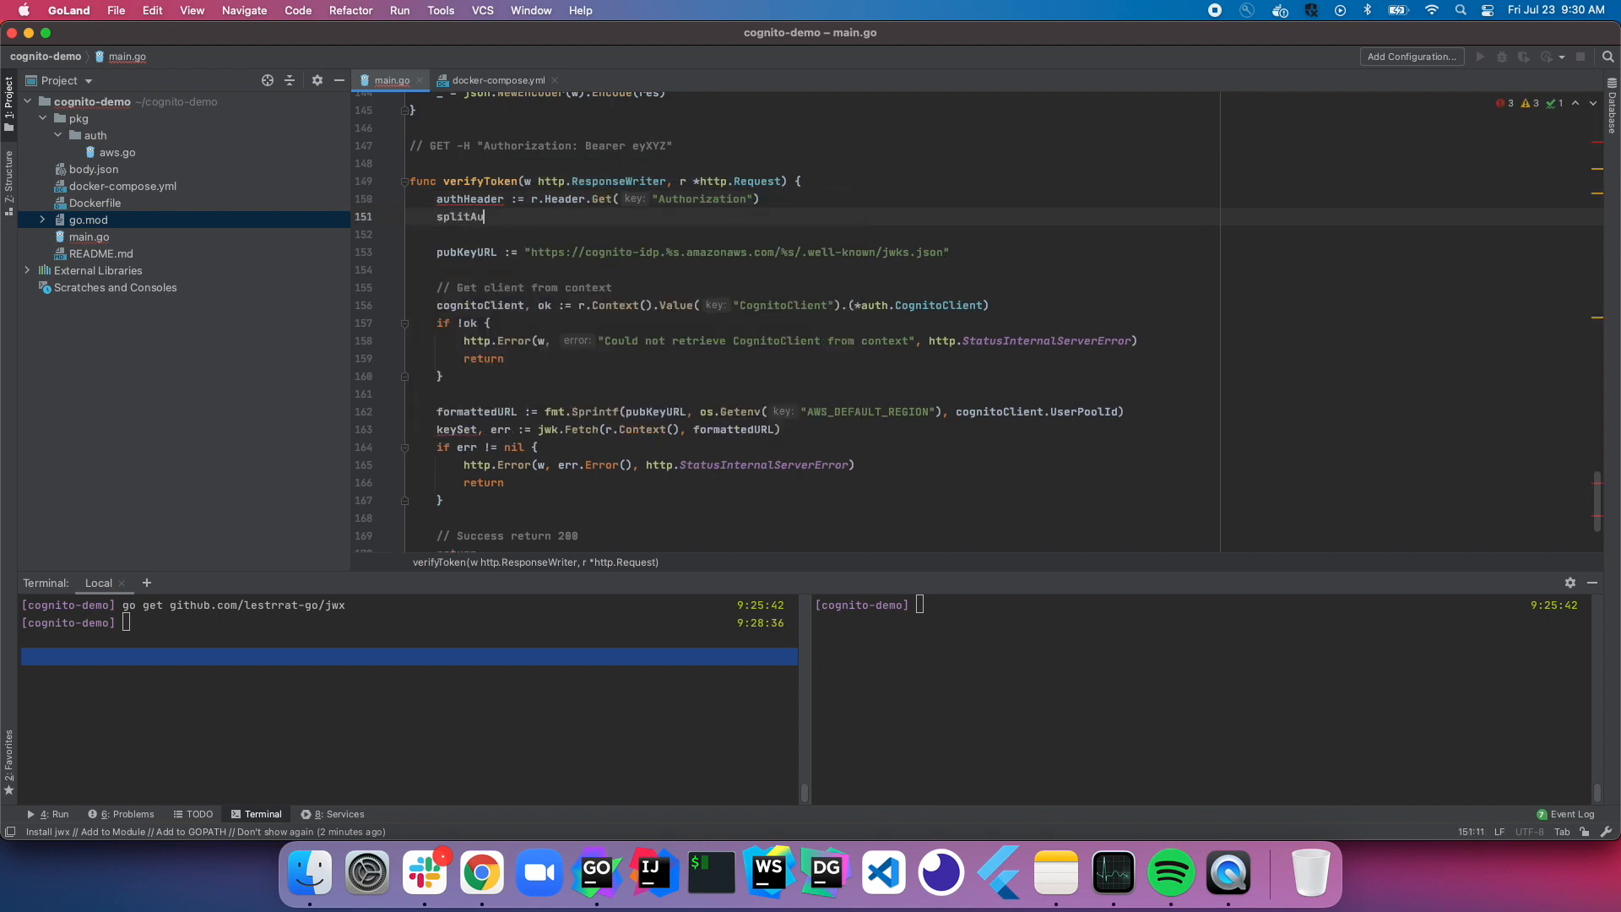
pyautogui.write('thHeader')
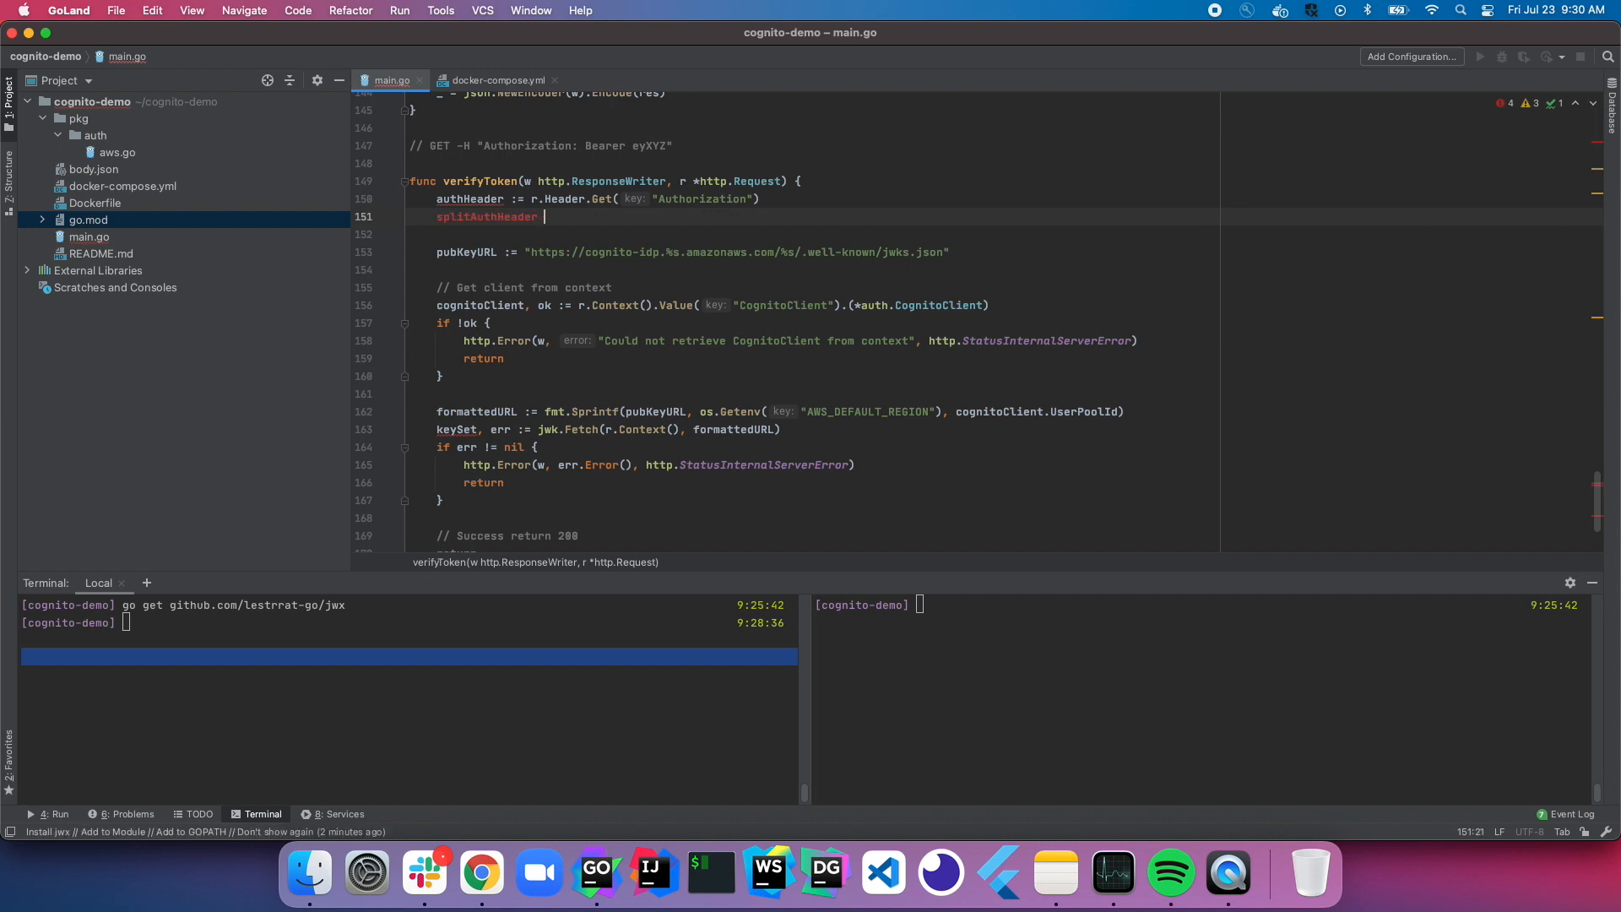
pyautogui.write(':= strings.split(authHeader,')
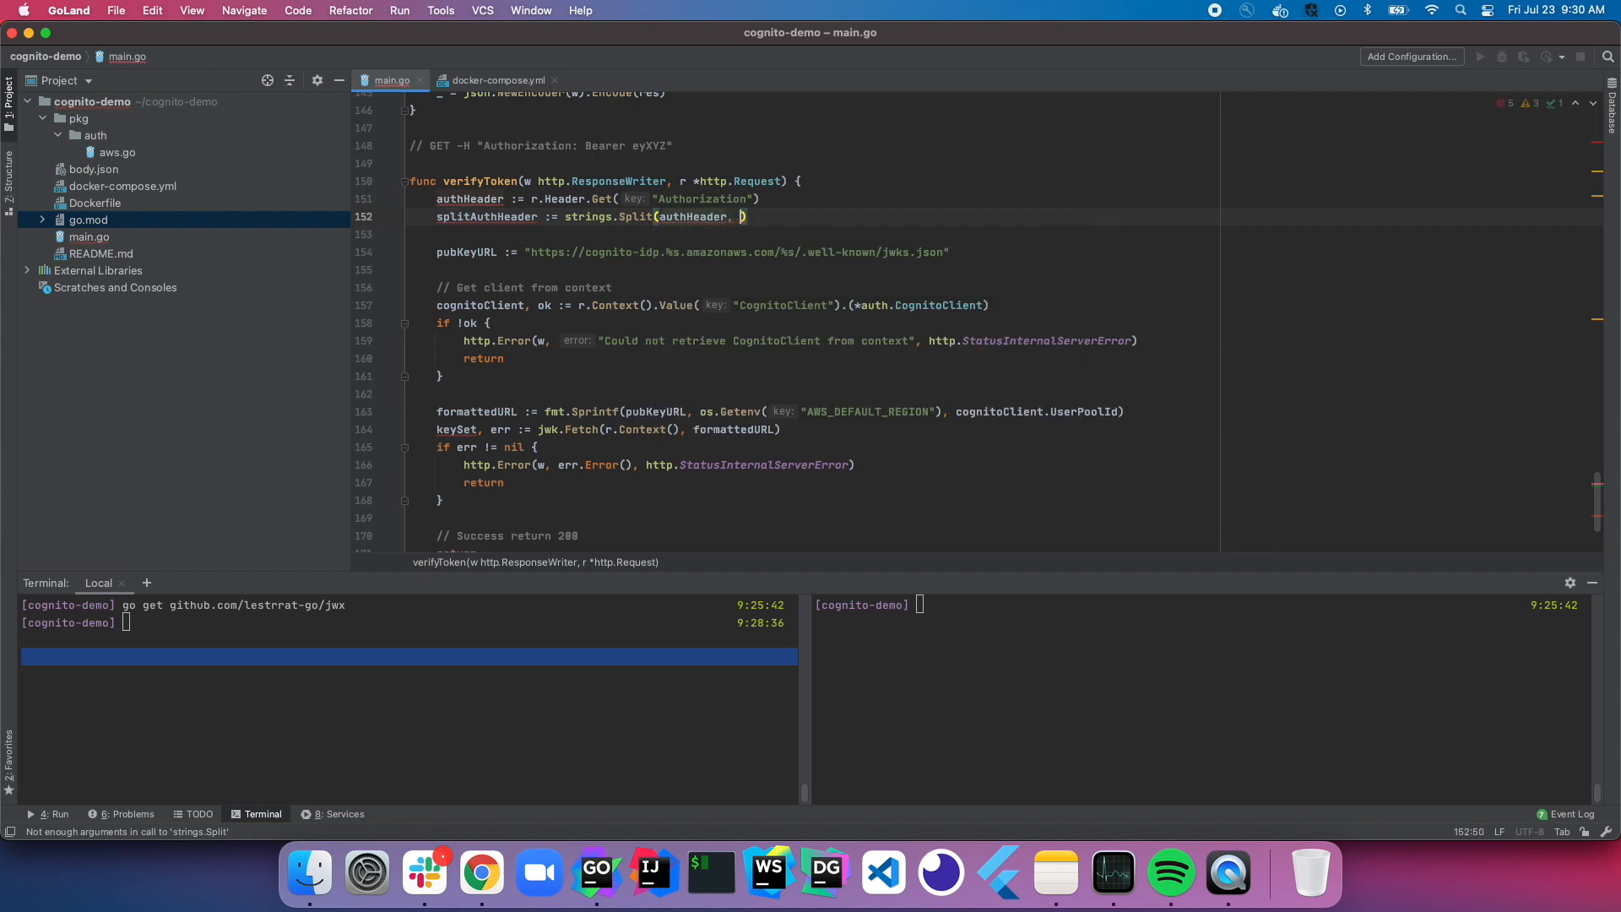
pyautogui.write('" "')
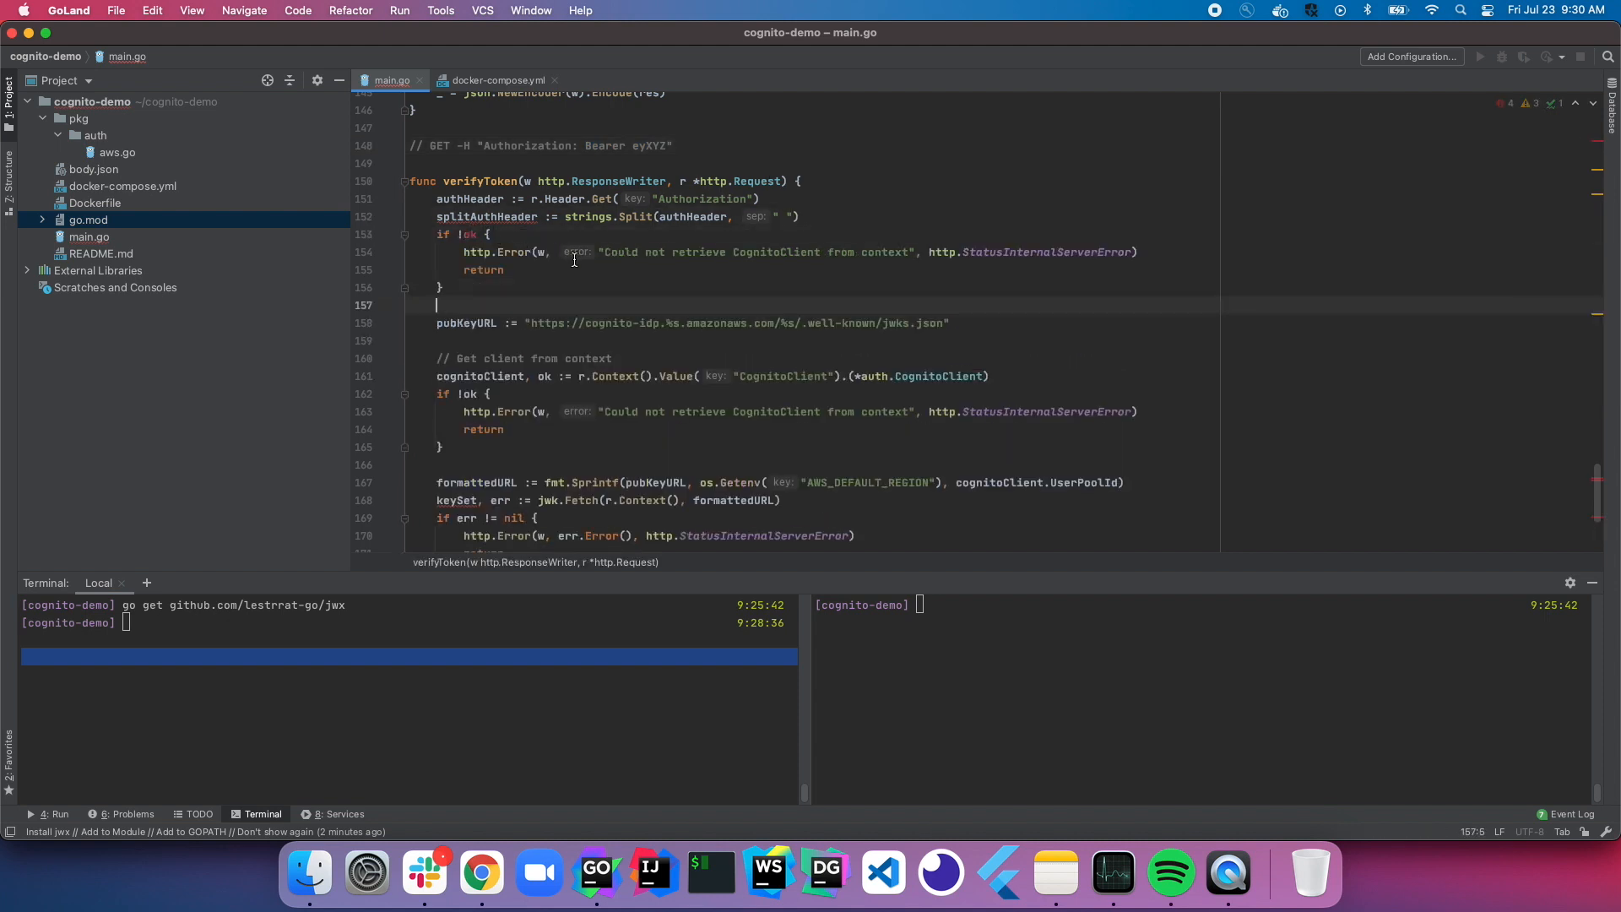
# Step: Reject headers without two parts with a 'Missing or invalid authorization header' StatusBadRequest error
pyautogui.write('len')
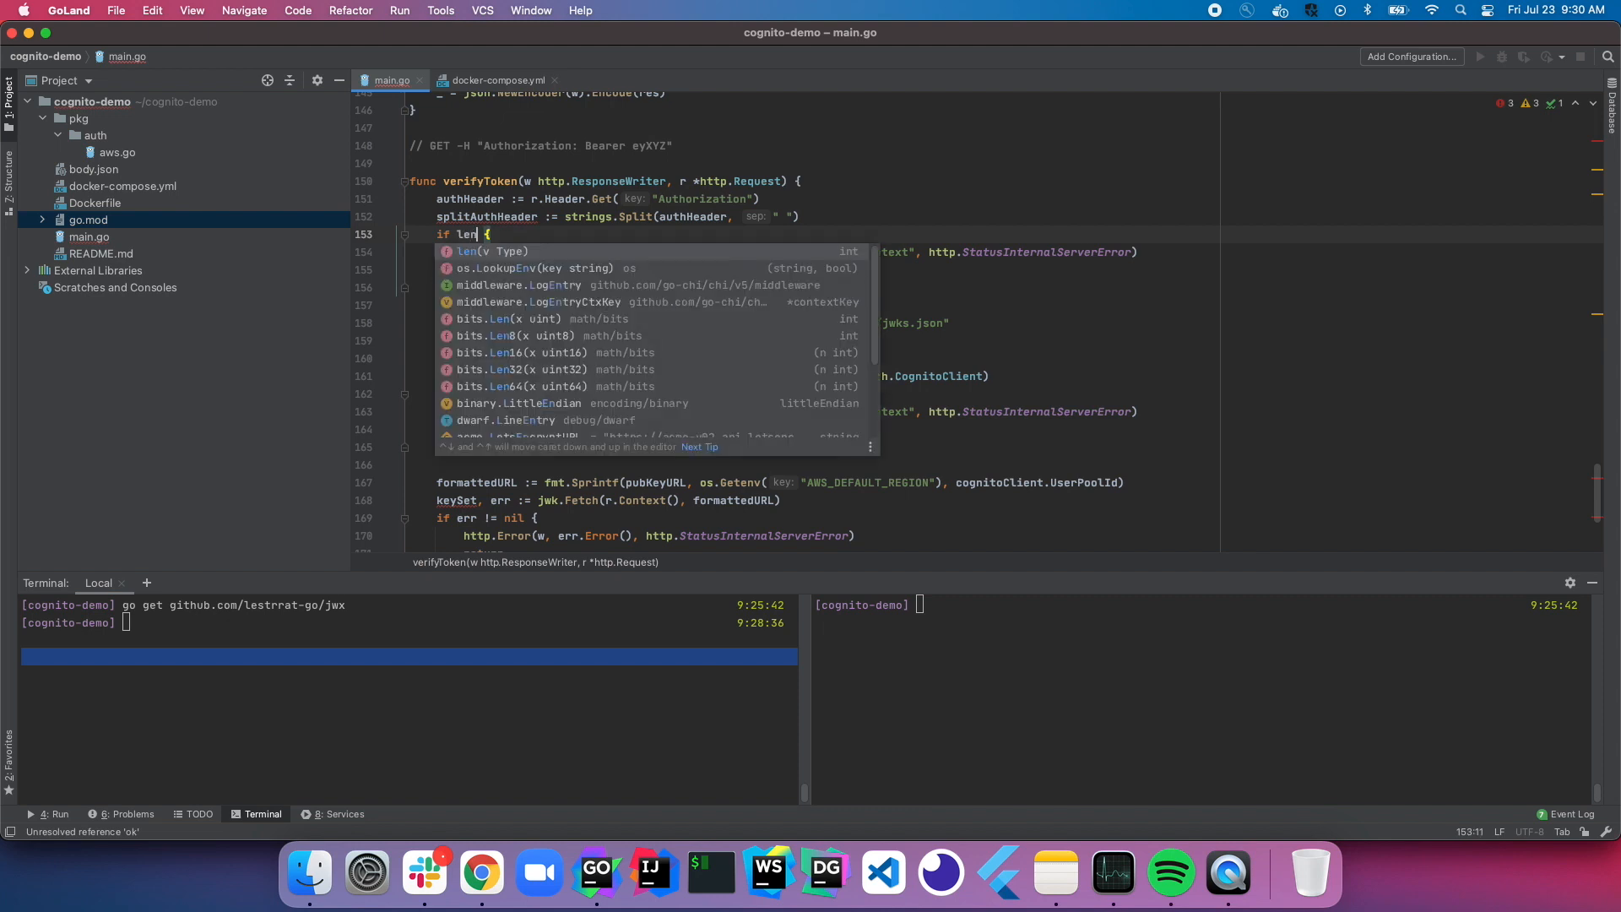
pyautogui.write('splitAuthHeader')
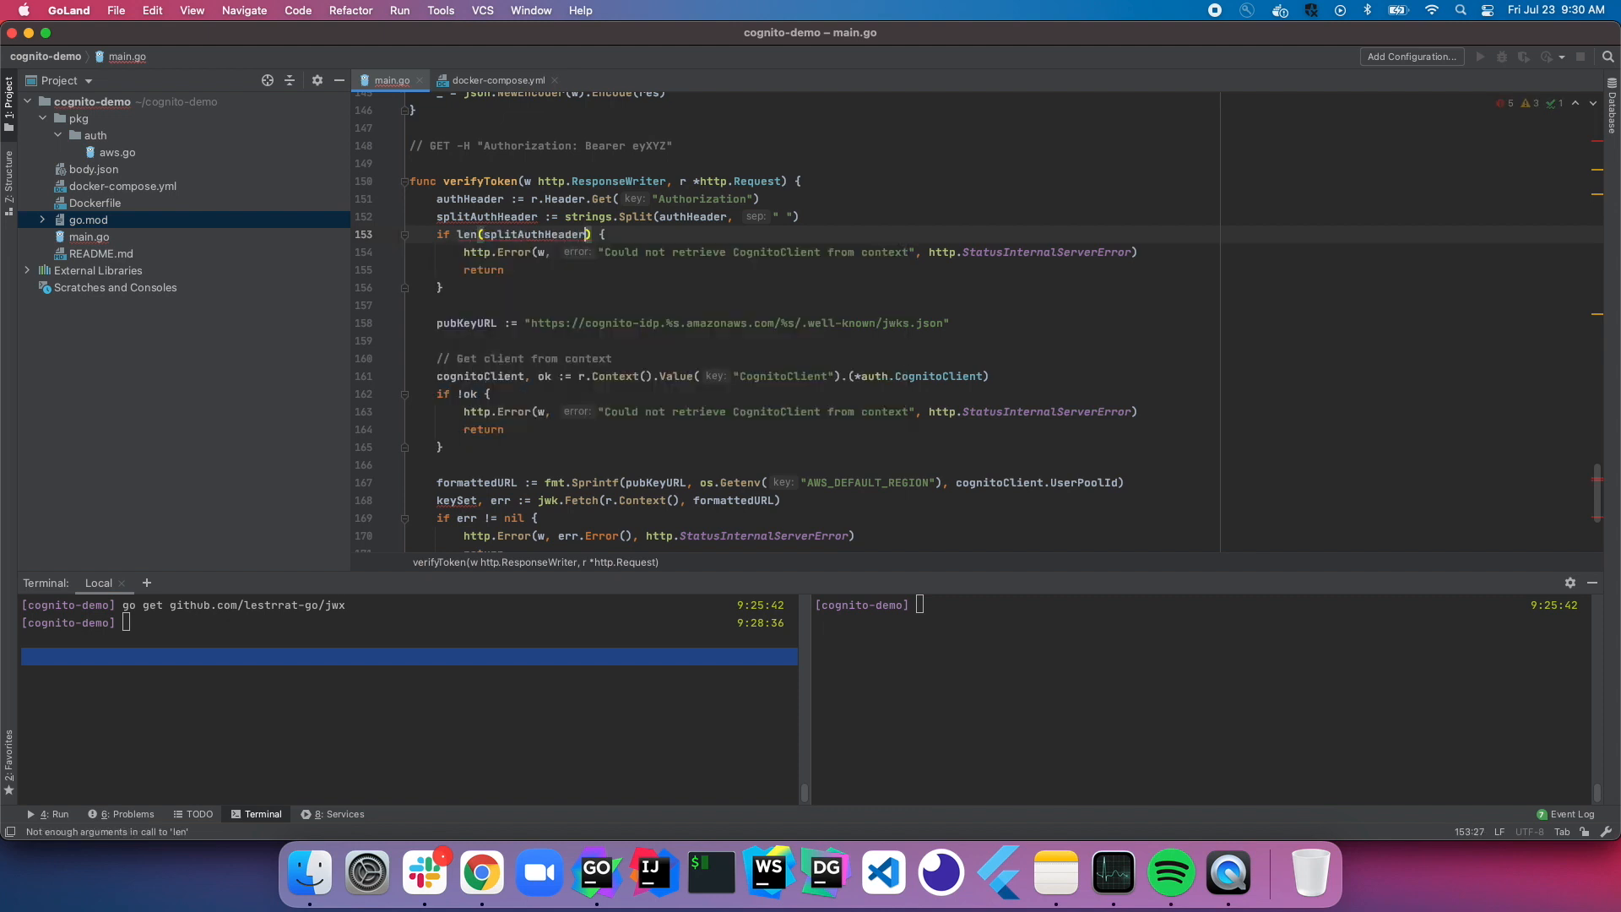
pyautogui.write('!= 2')
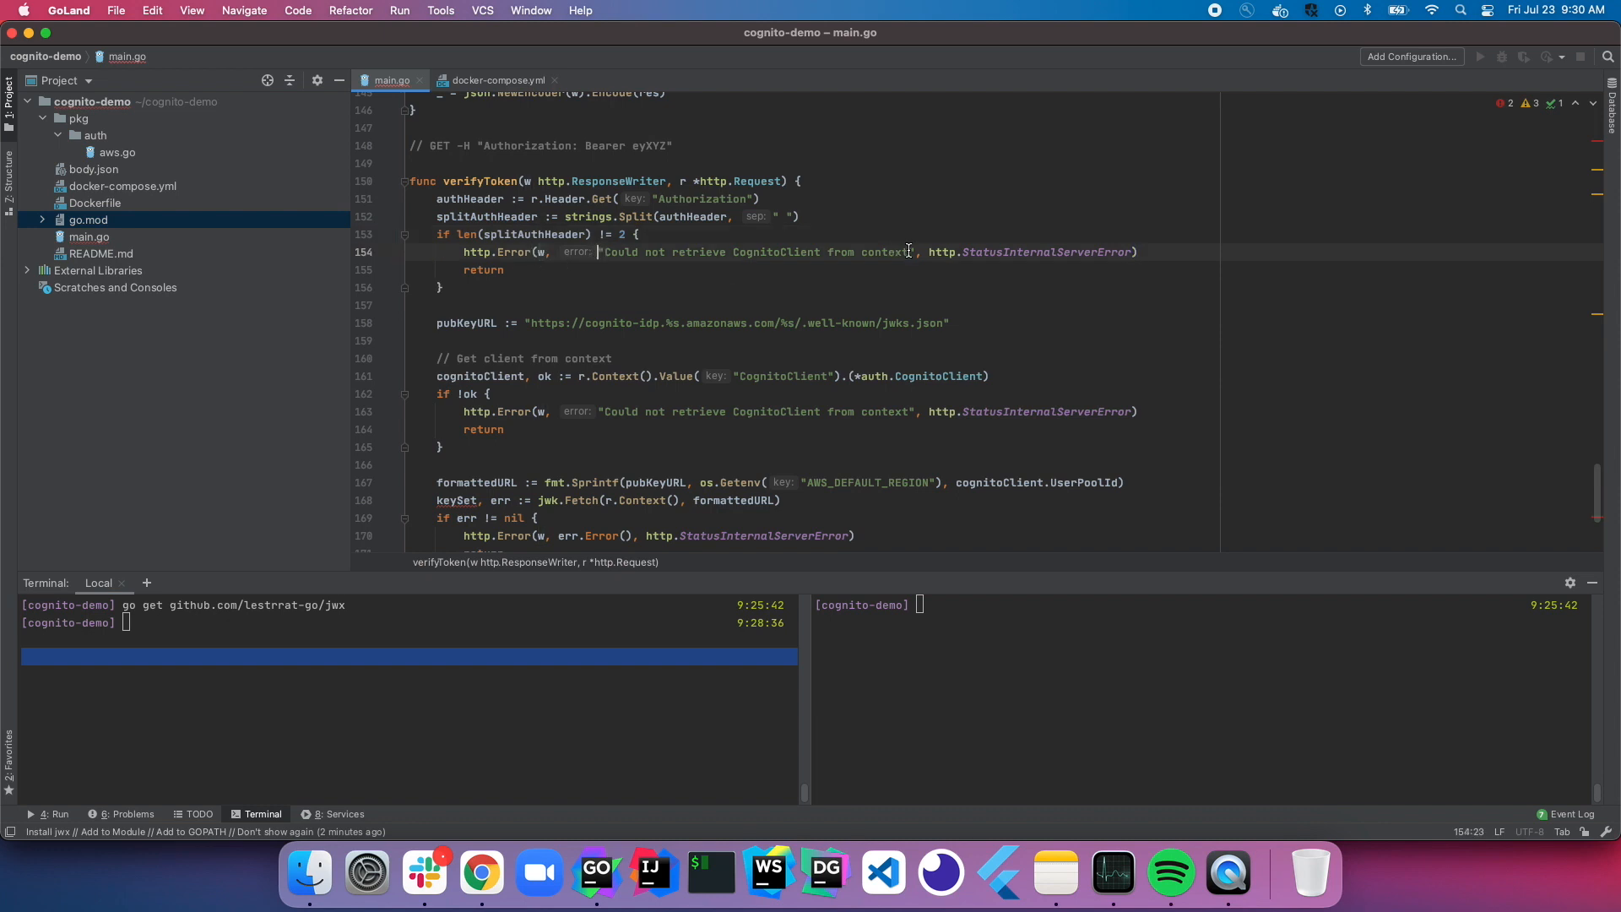
pyautogui.write('Missing or invali')
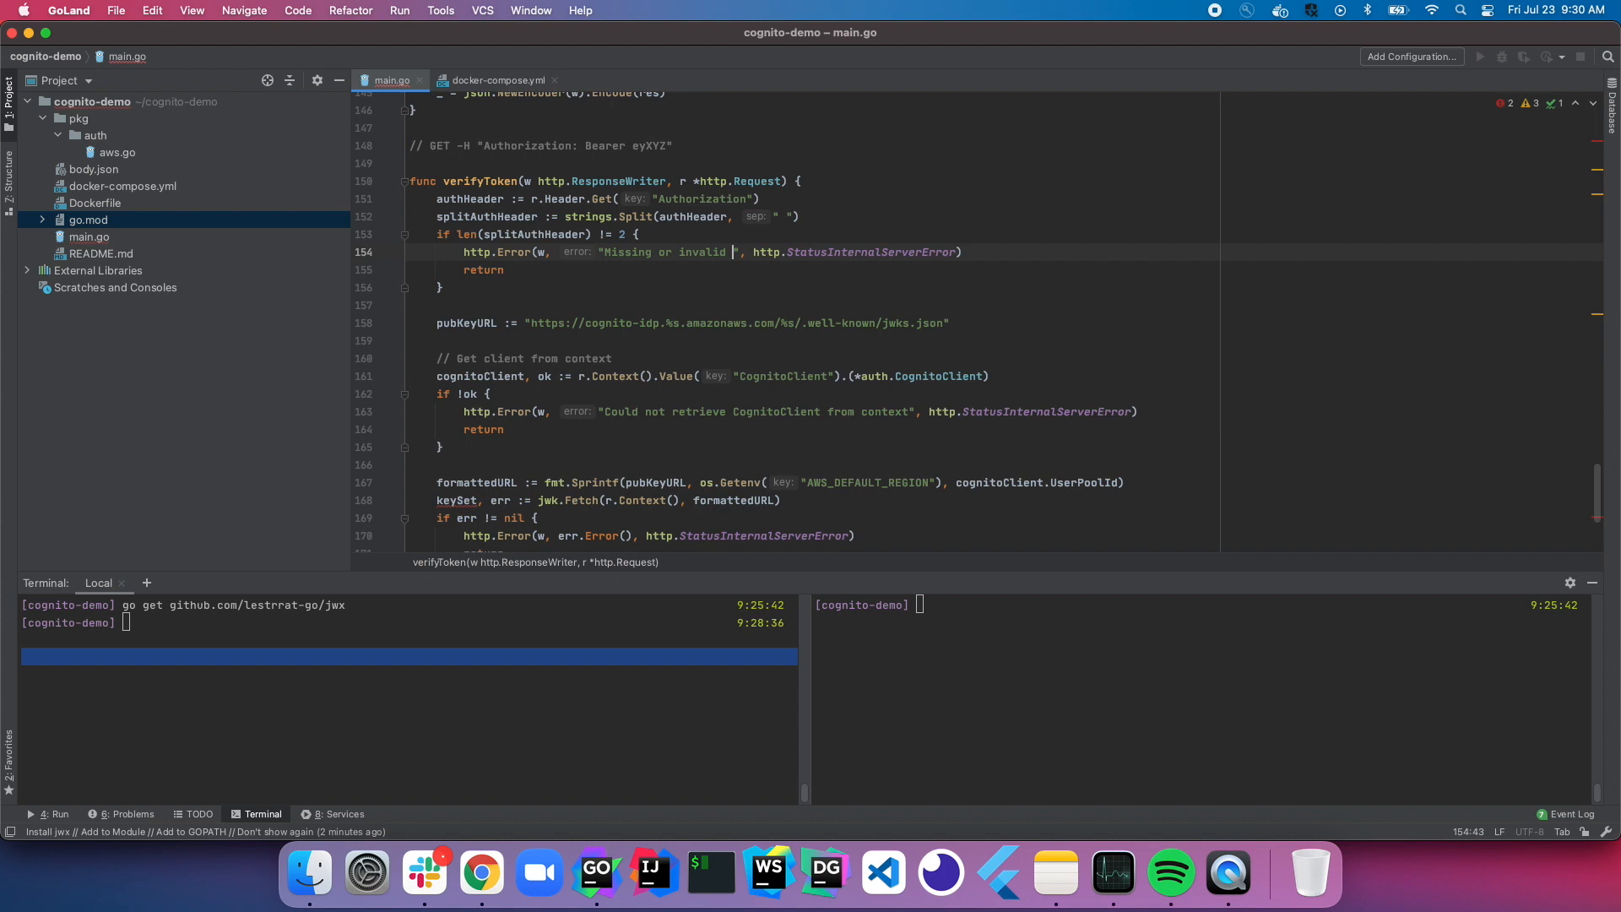
pyautogui.write('authorize')
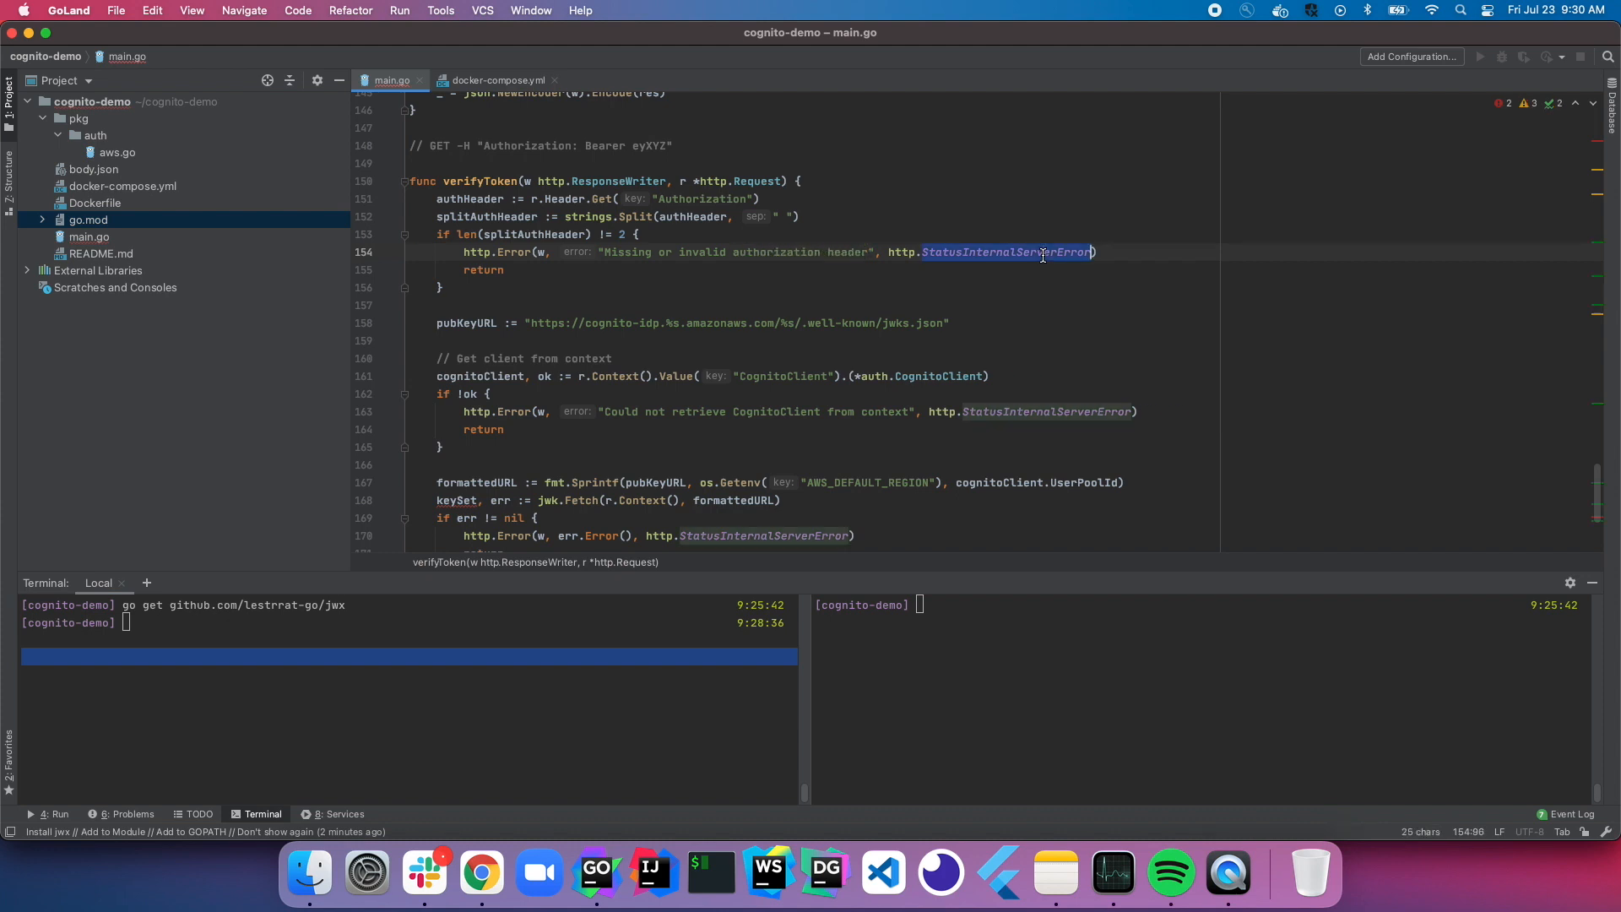
pyautogui.write('StatusBadRequest')
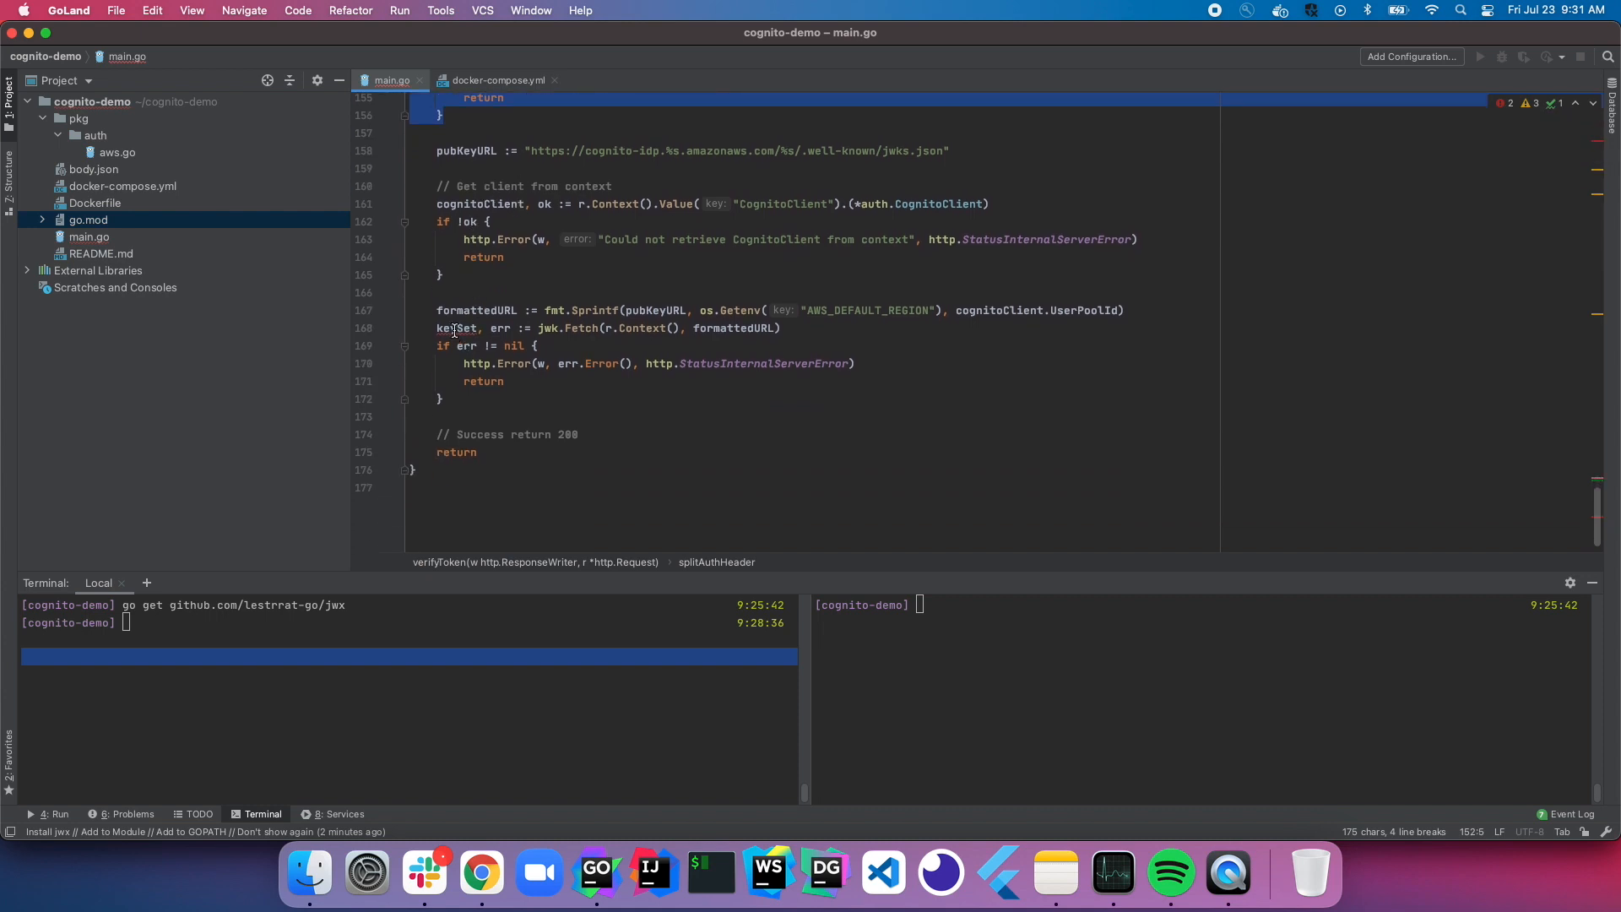
pyautogui.click(455, 328)
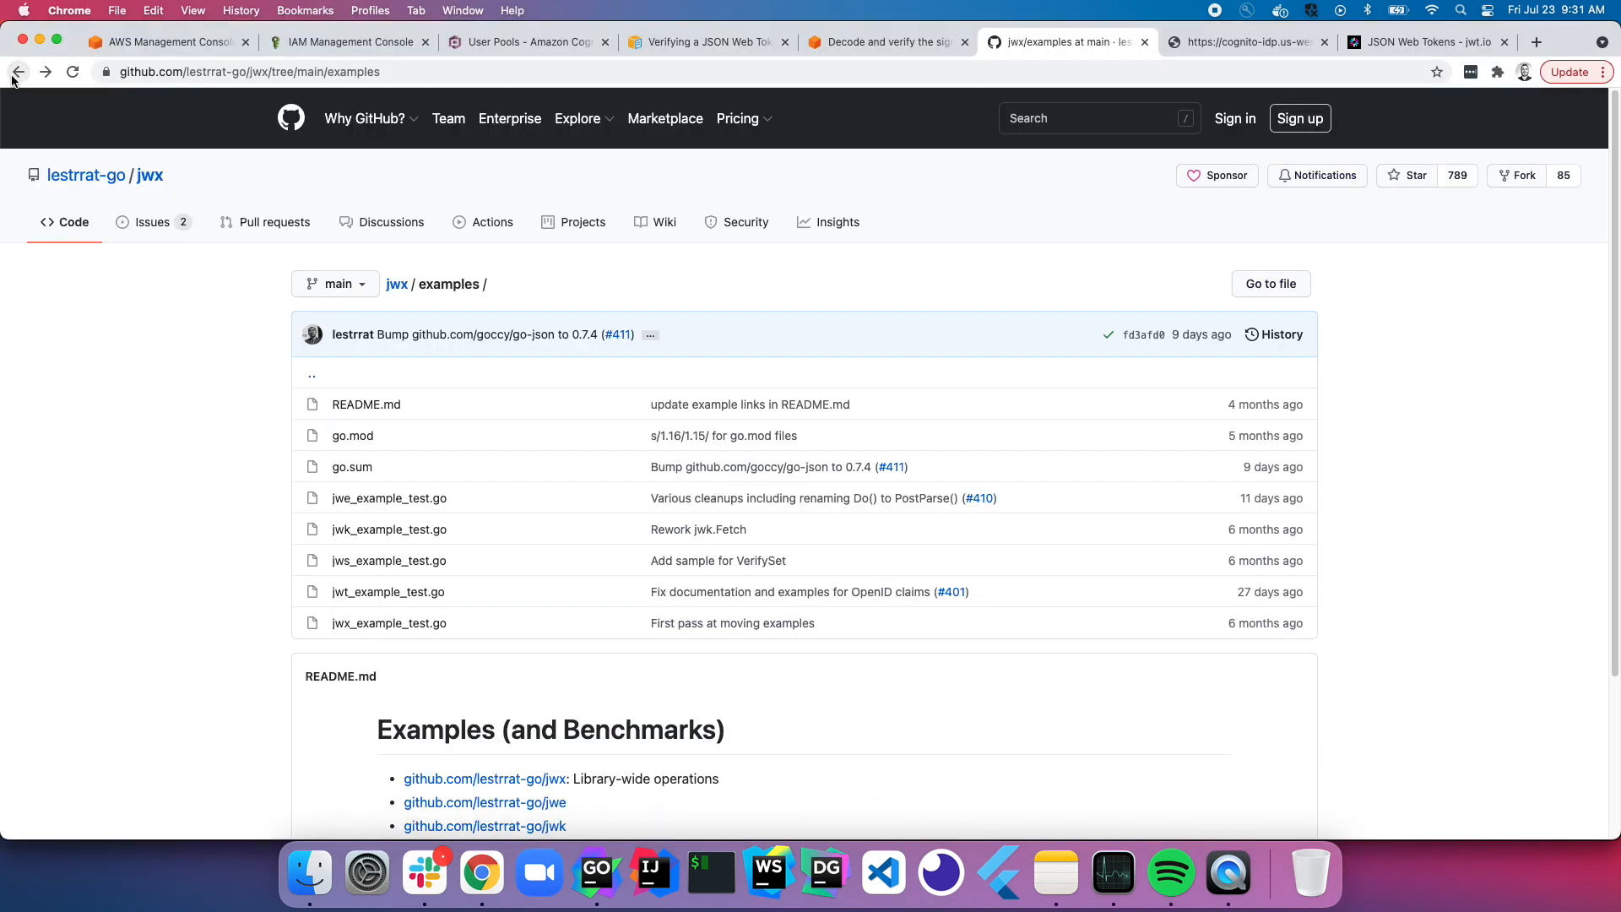
# Step: Open jwx's examples/jwt_example_test.go and select the 'Actual verification' jwt.Parse block
pyautogui.click(387, 591)
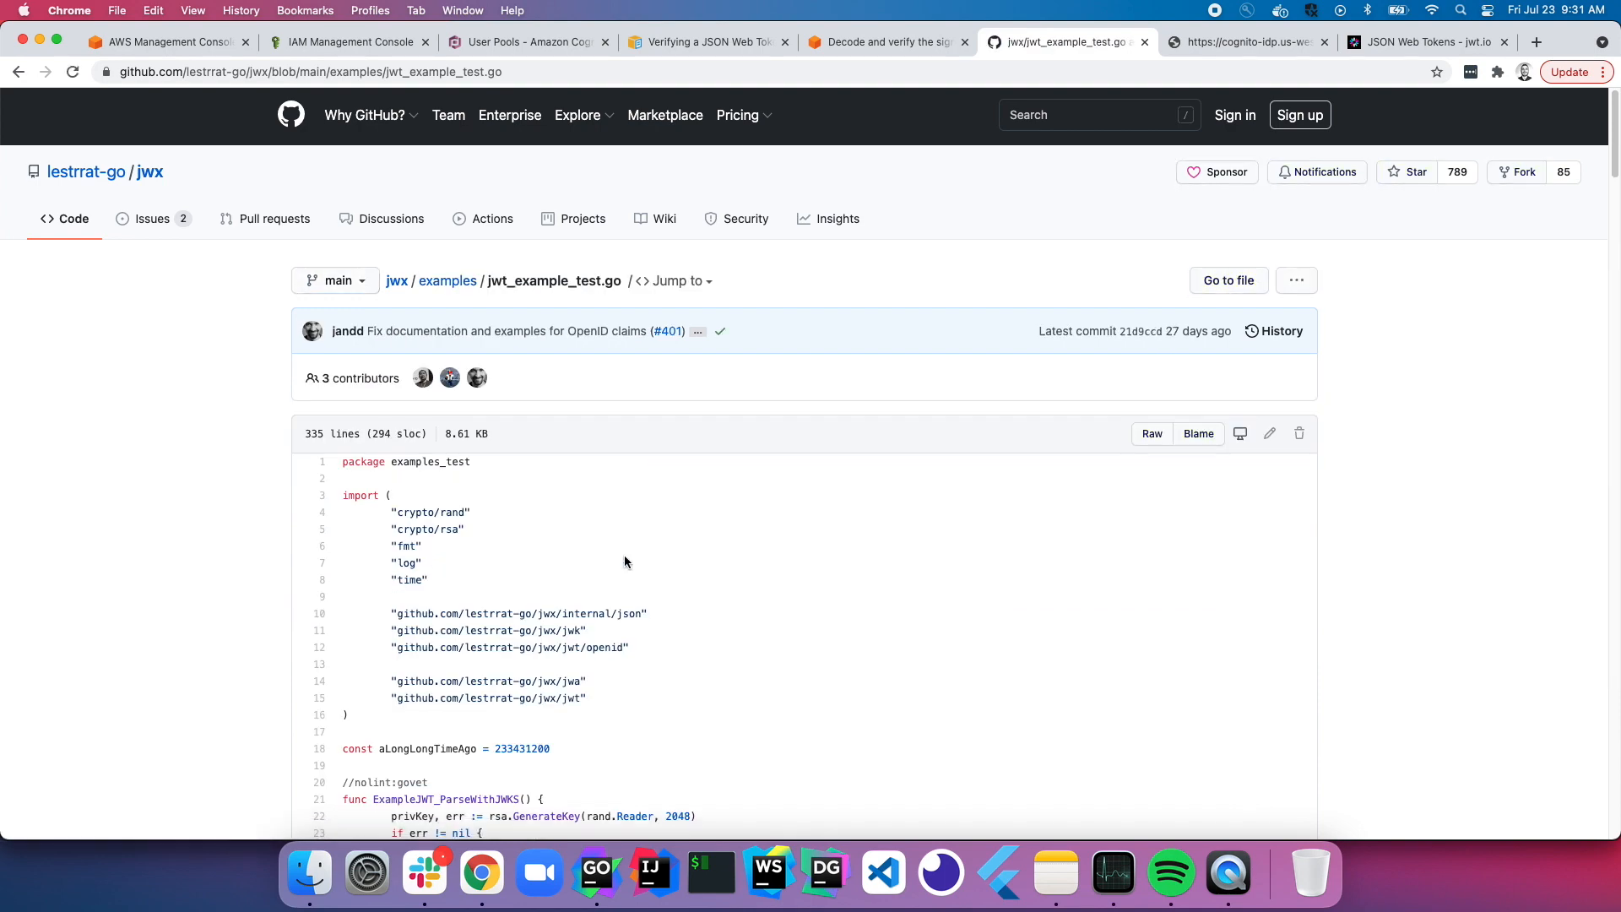
pyautogui.scroll(-3)
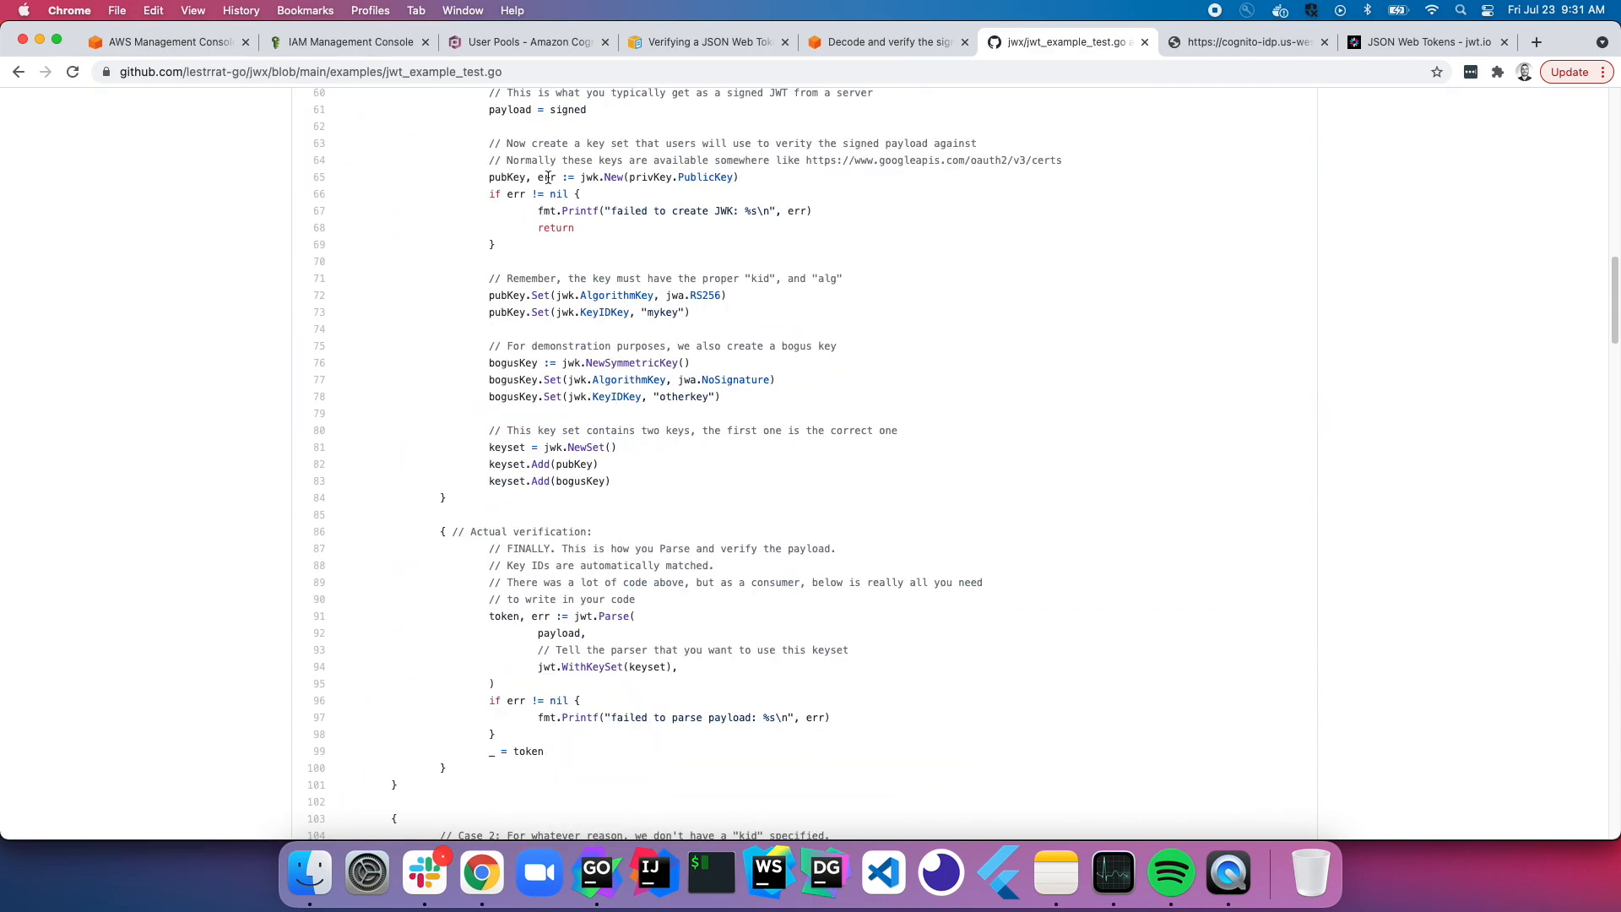
pyautogui.scroll(-3)
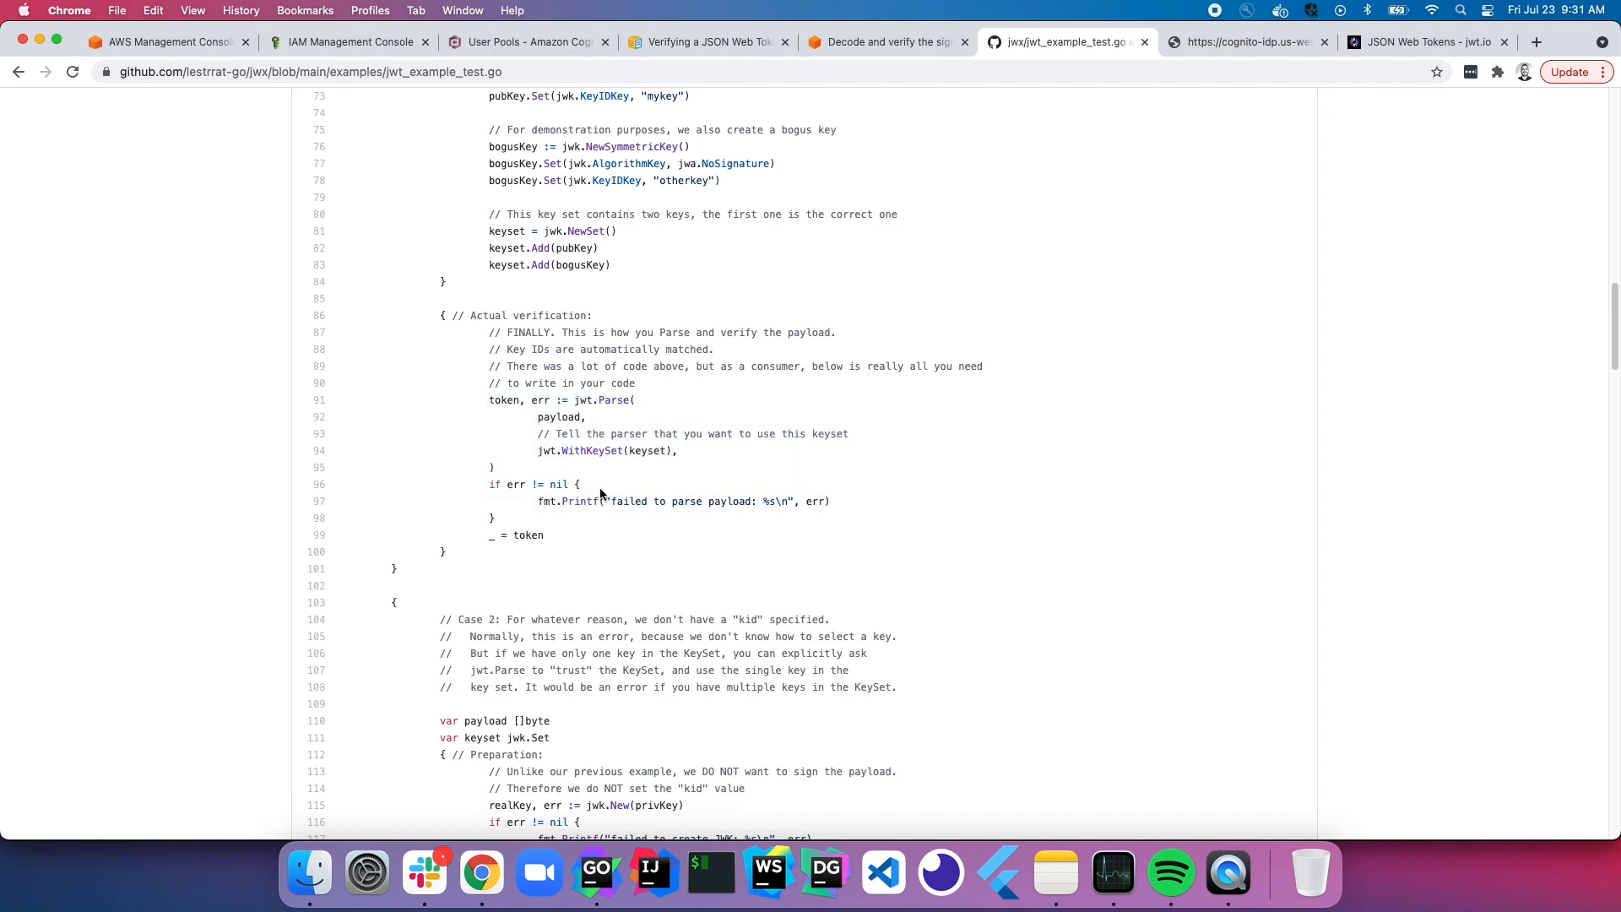
pyautogui.doubleClick(560, 417)
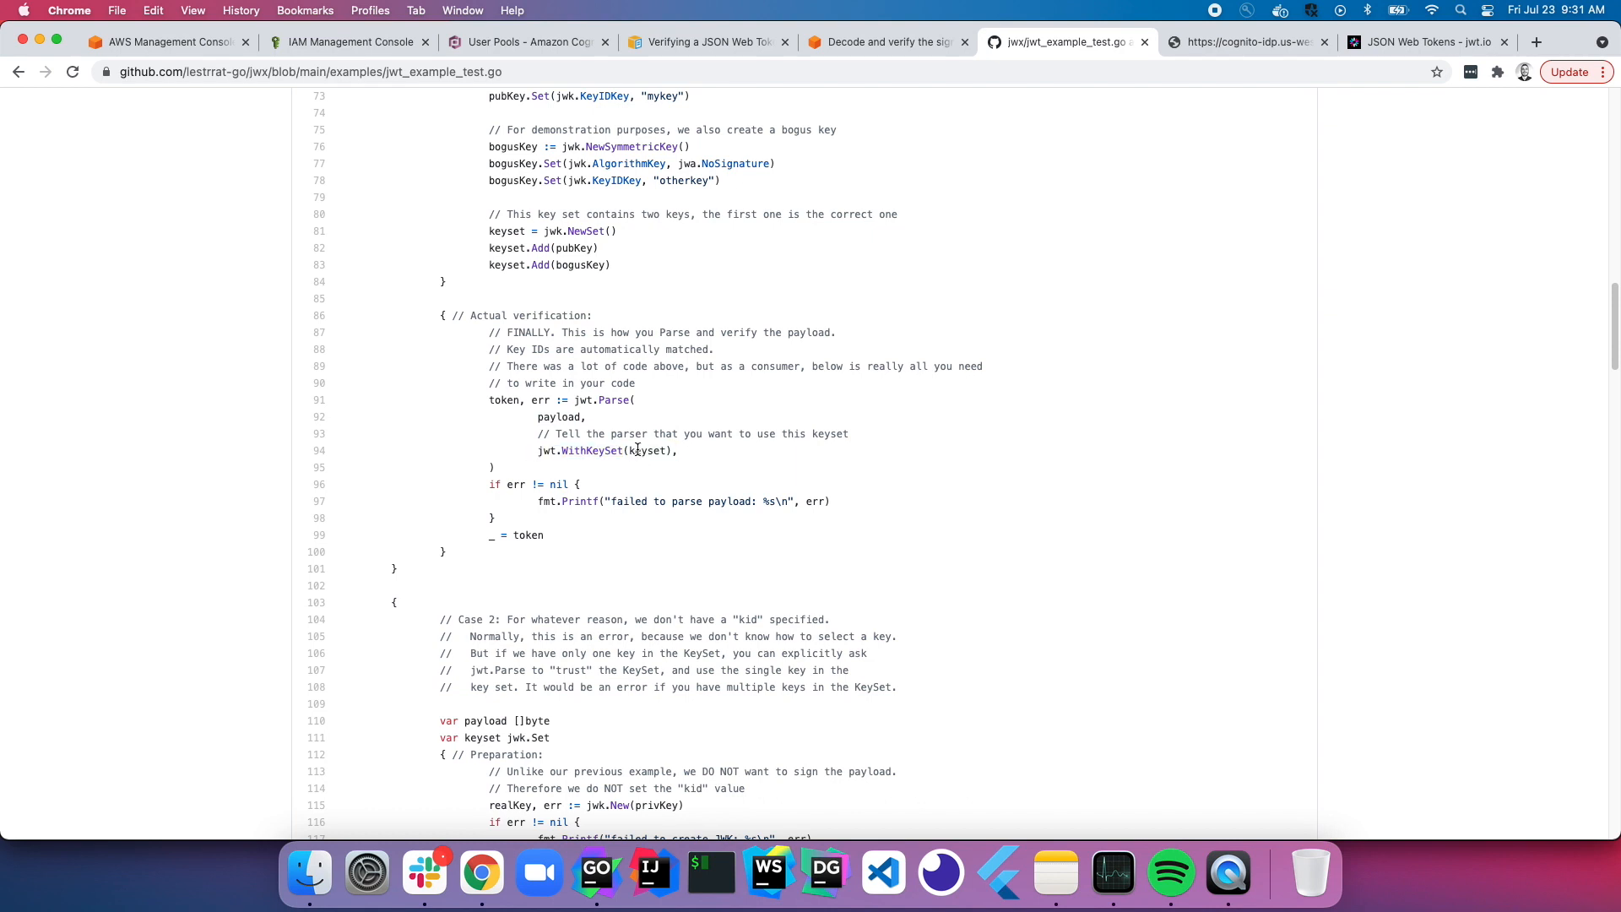
pyautogui.doubleClick(648, 451)
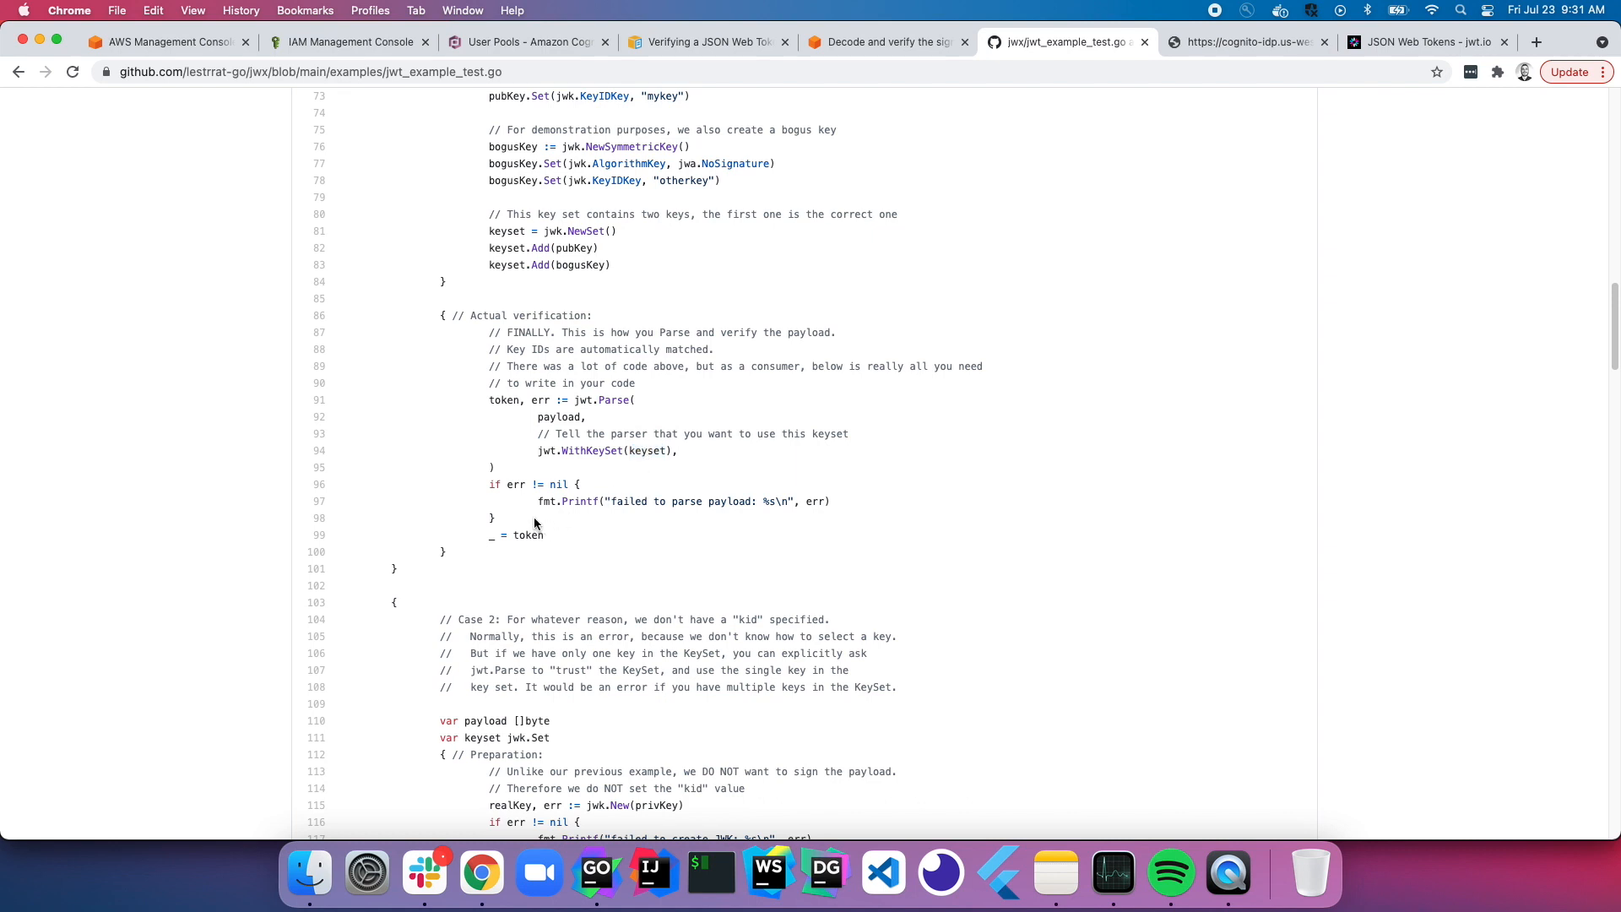
pyautogui.moveTo(506, 484); pyautogui.dragTo(491, 517)
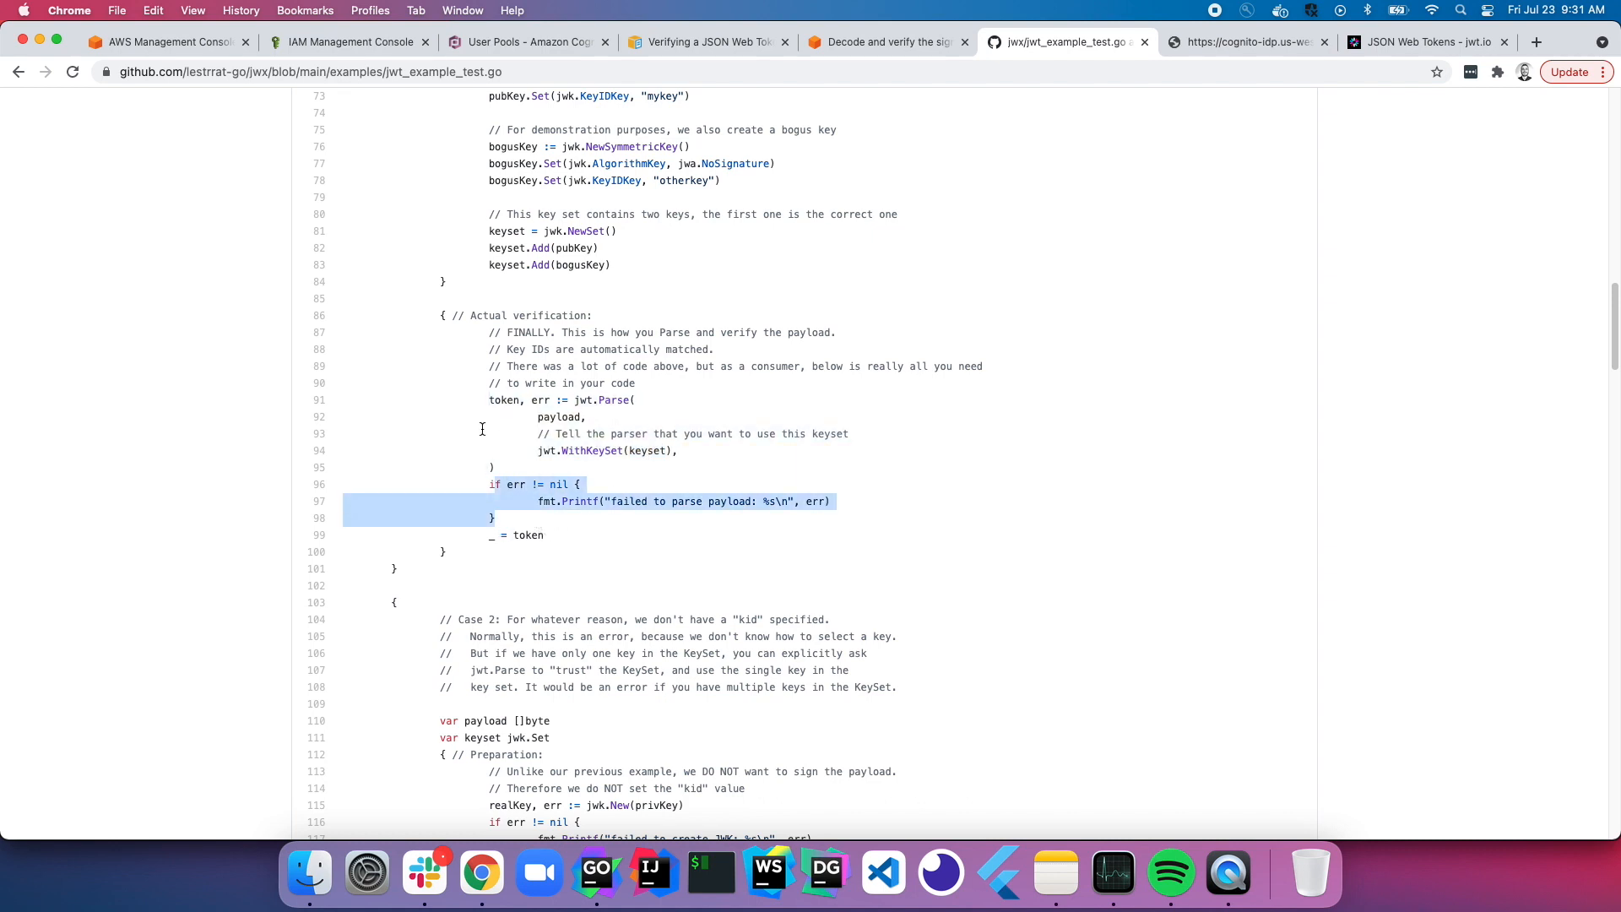
pyautogui.click(597, 873)
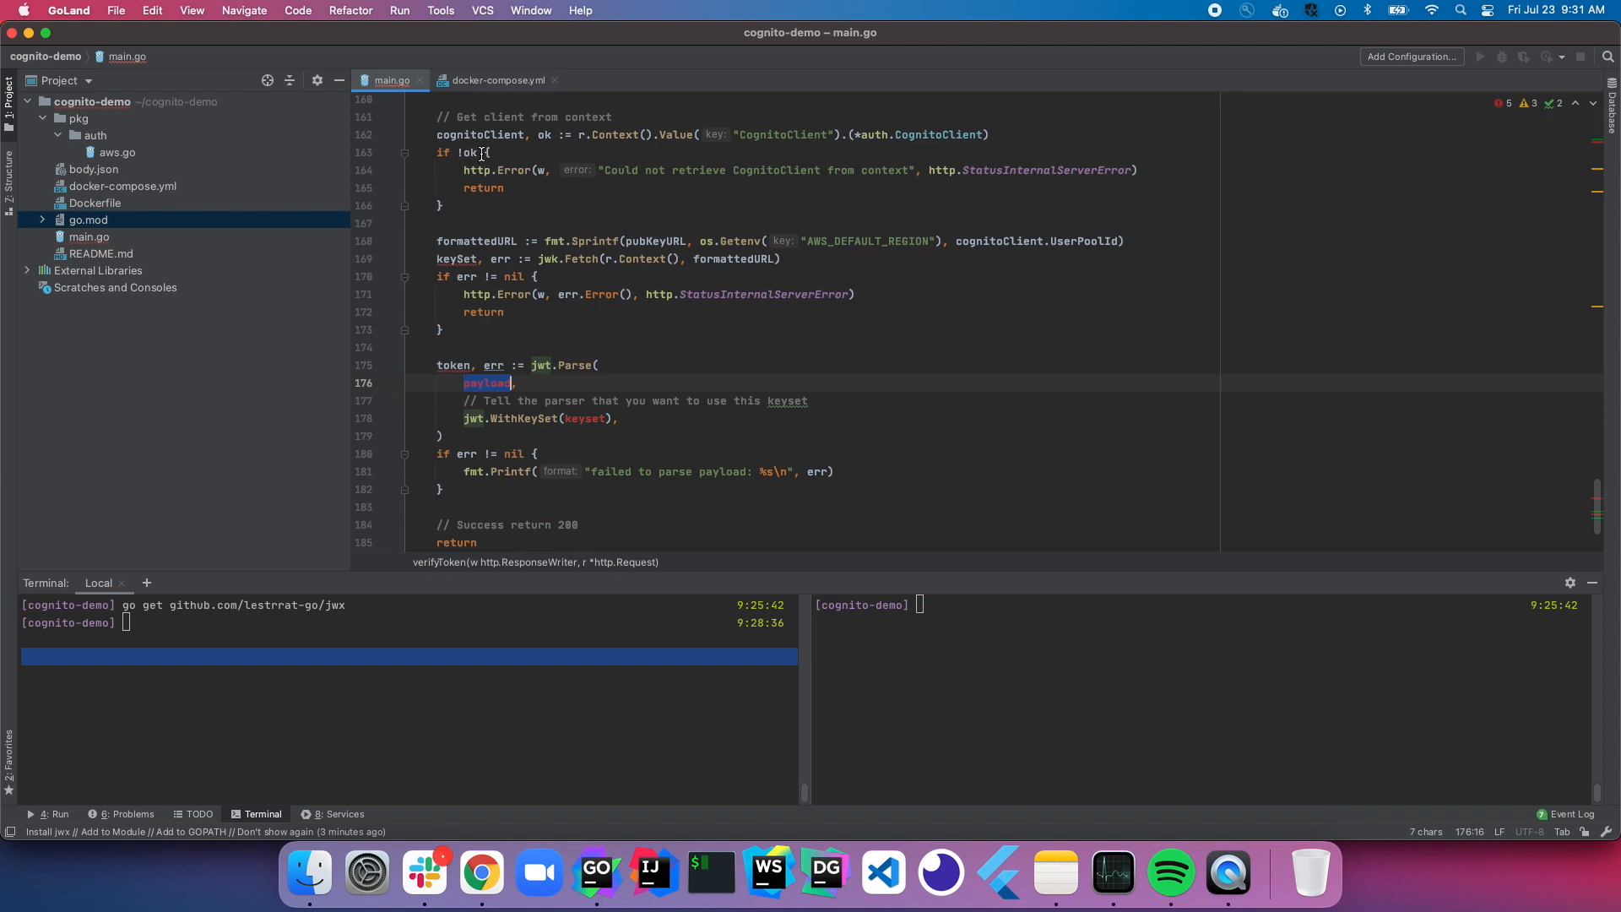
# Step: Pass splitAuthHeader[1] as the payload in the pasted jwt.Parse example
pyautogui.write('splitAuthHeader')
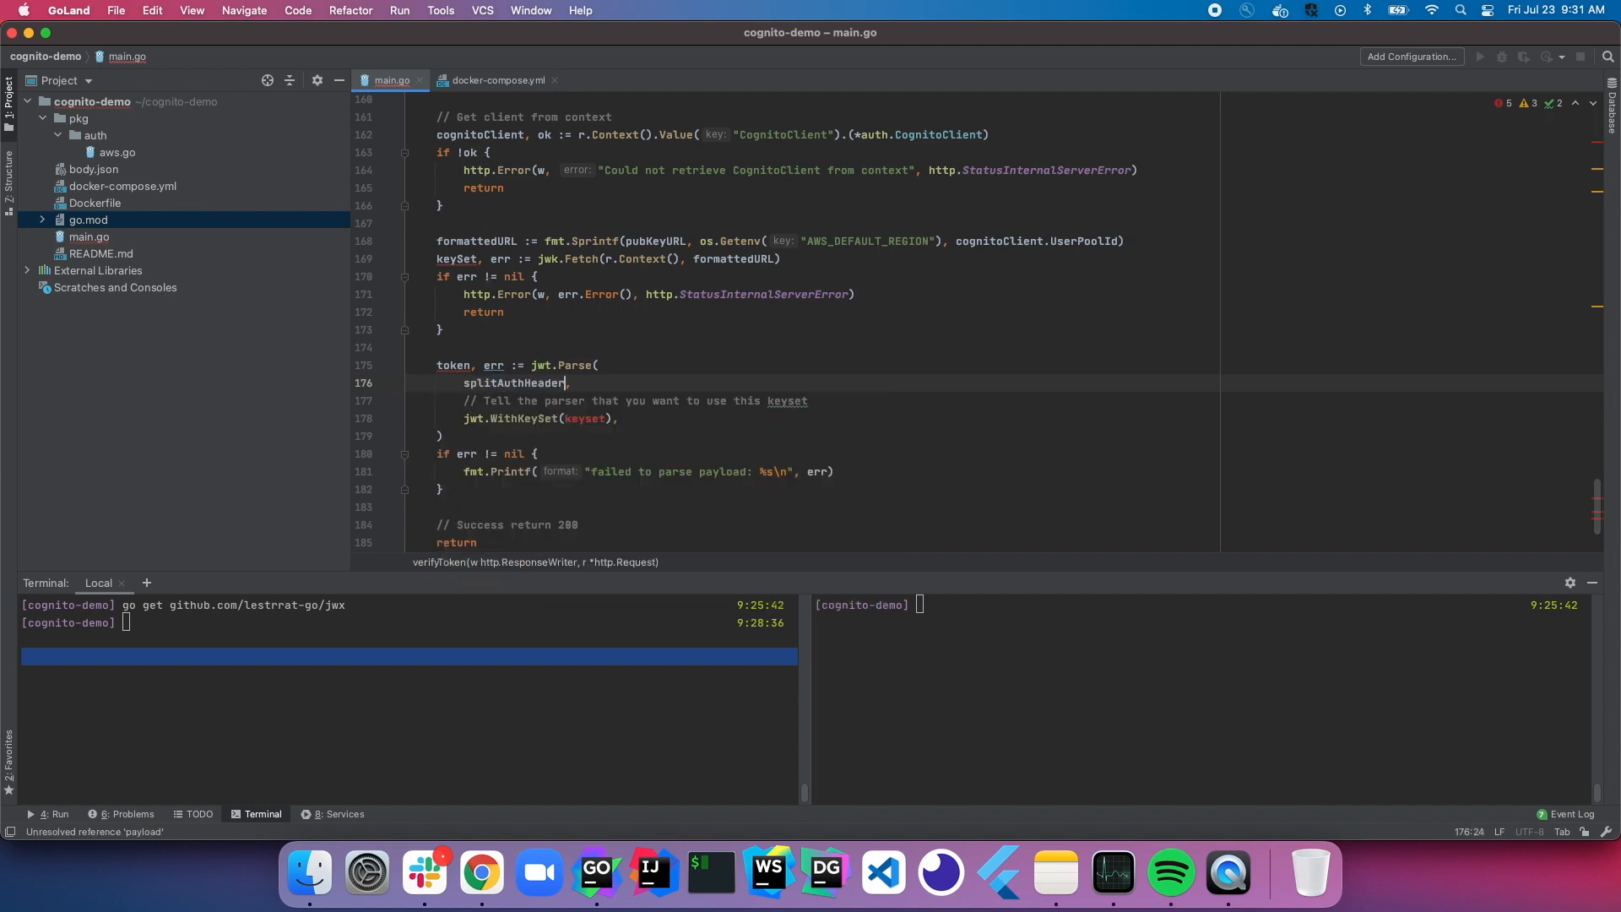
pyautogui.write('[1]')
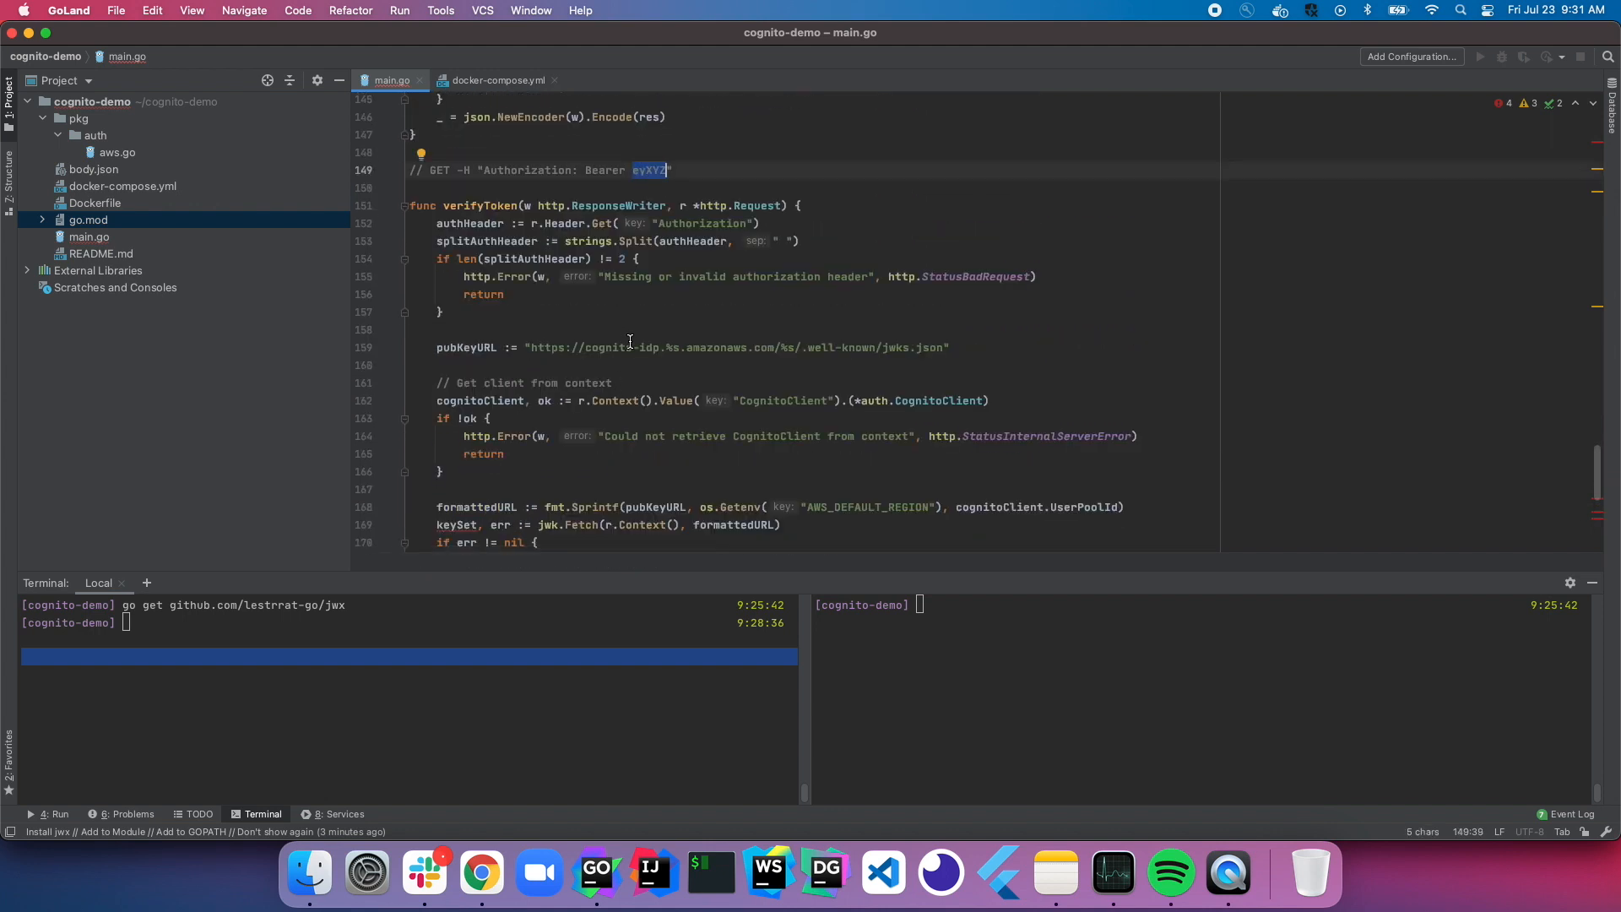
pyautogui.scroll(-3)
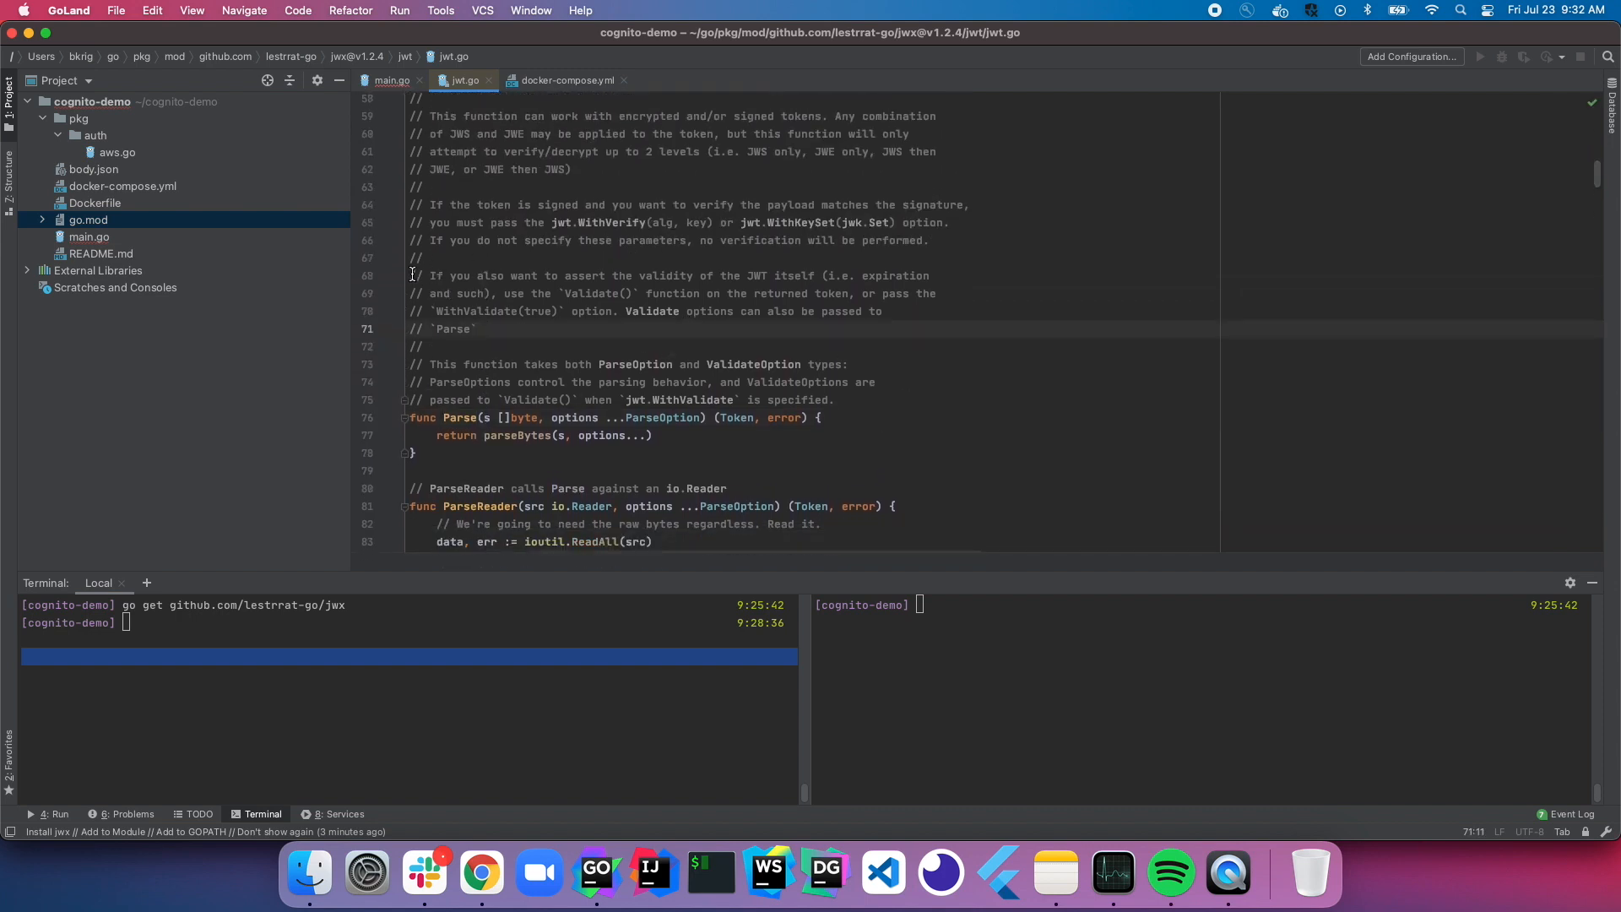
# Step: Read the Parse doc comment in jwt.go, highlighting the jwt.WithValidate option
pyautogui.moveTo(414, 275); pyautogui.dragTo(514, 345)
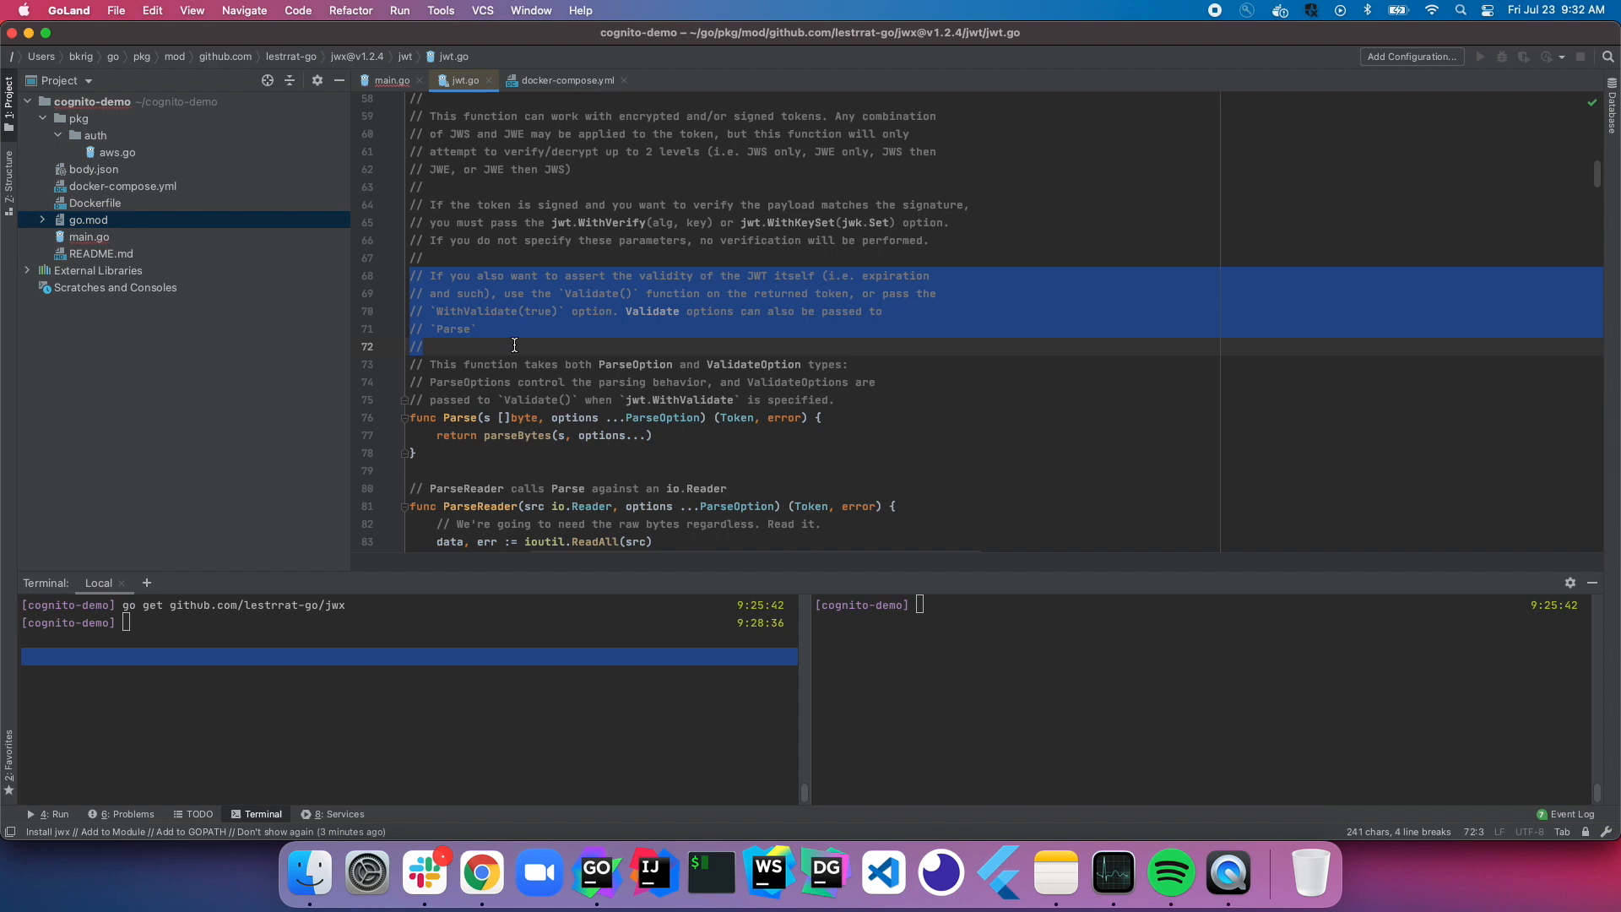
pyautogui.doubleClick(590, 293)
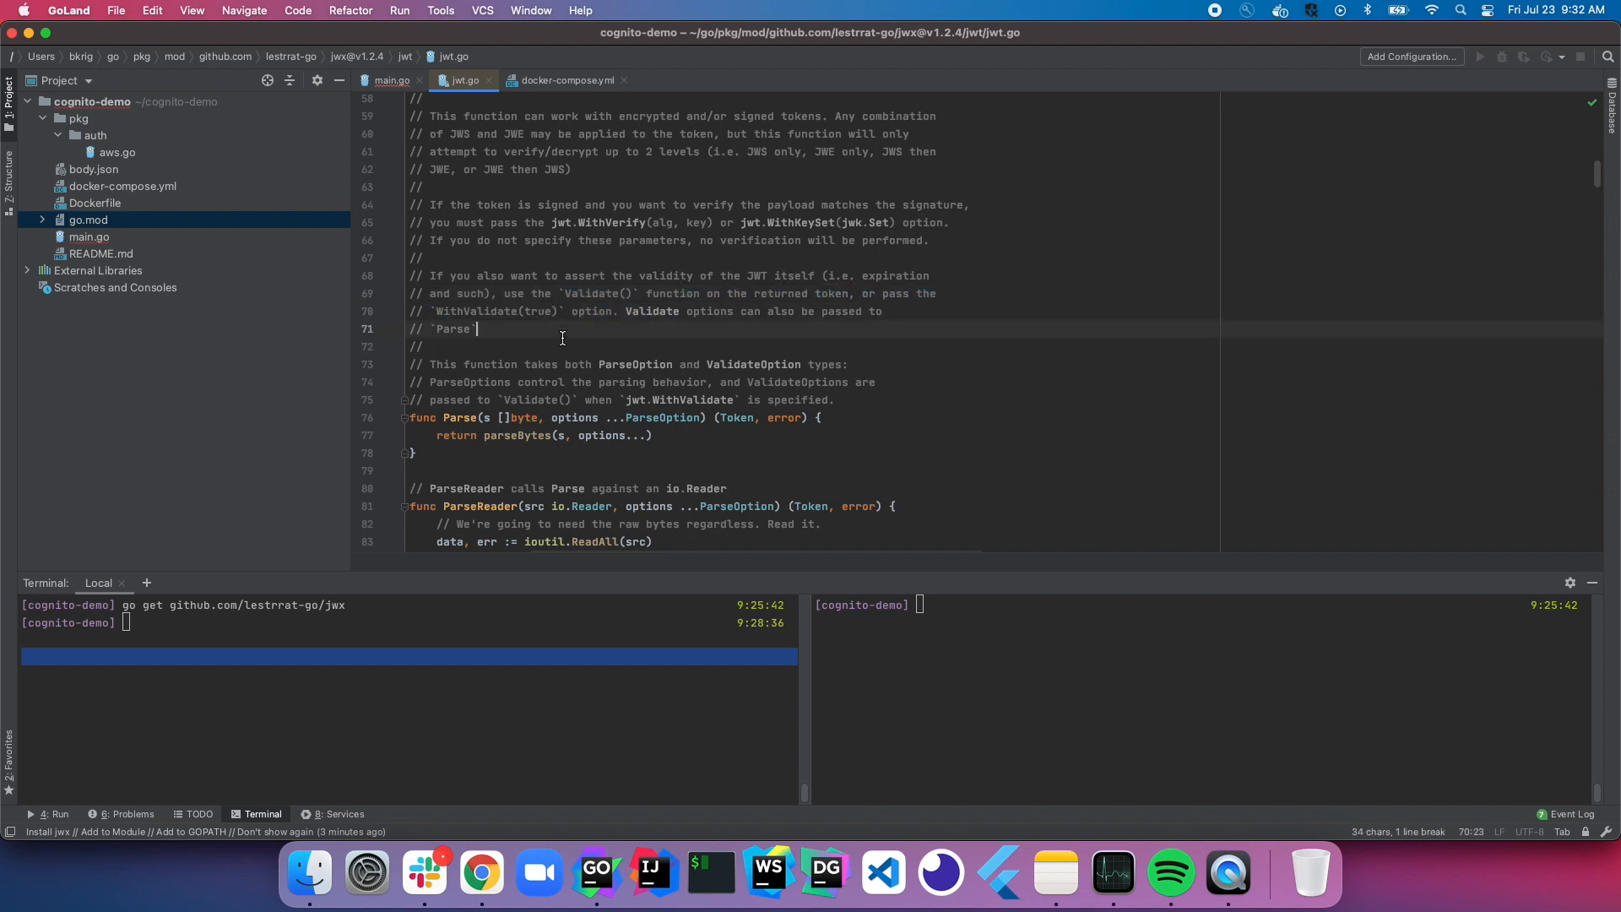
pyautogui.doubleClick(590, 312)
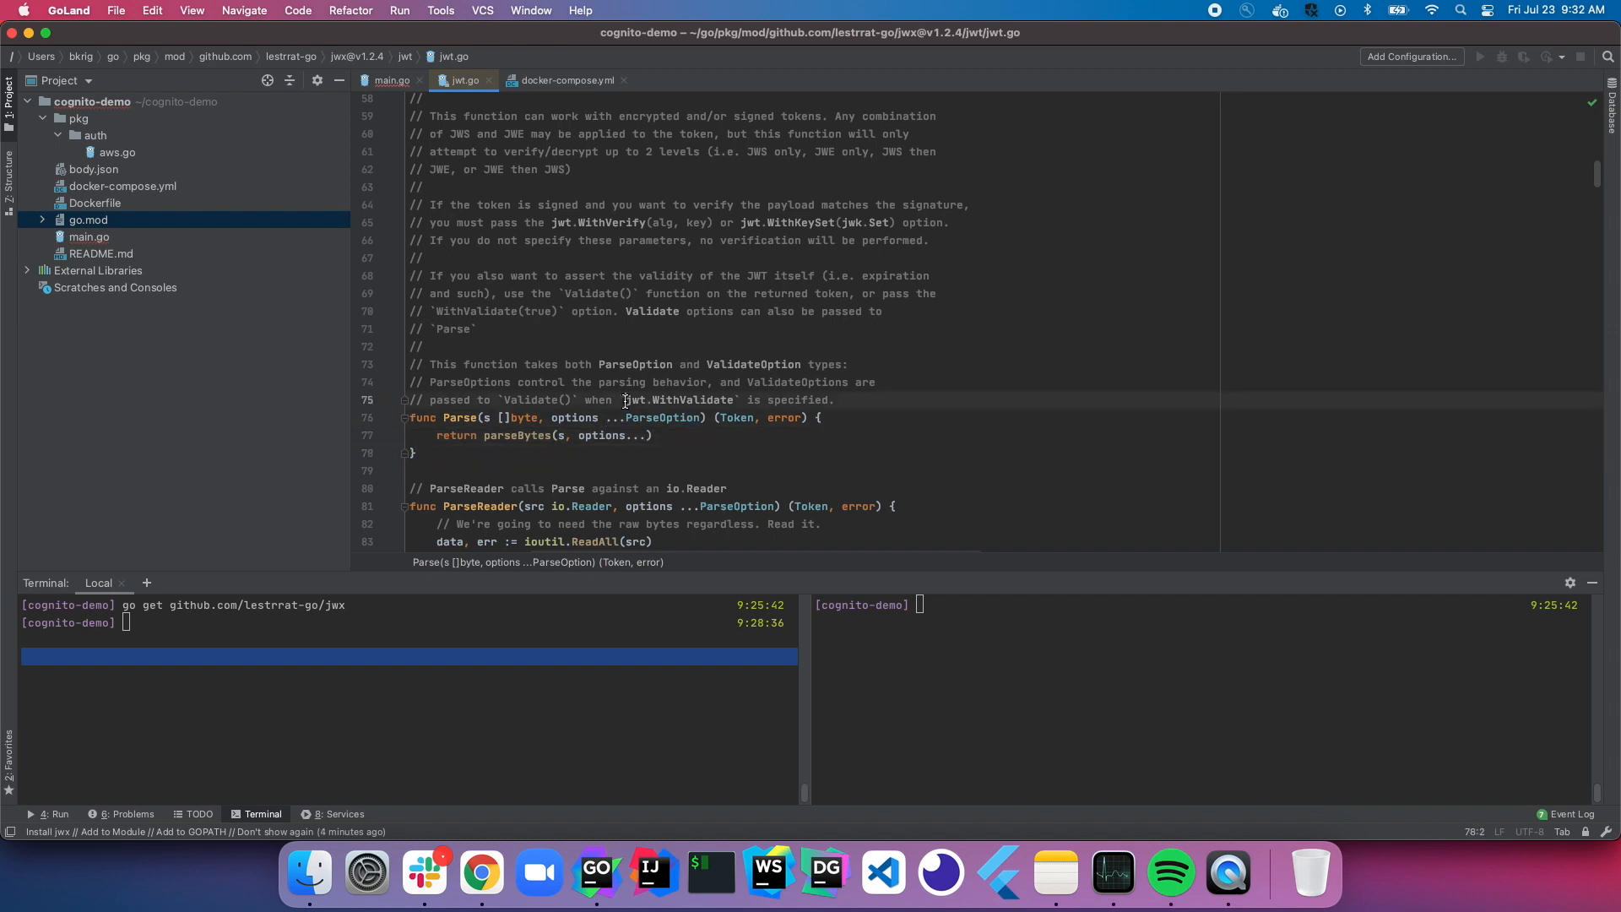
pyautogui.doubleClick(678, 401)
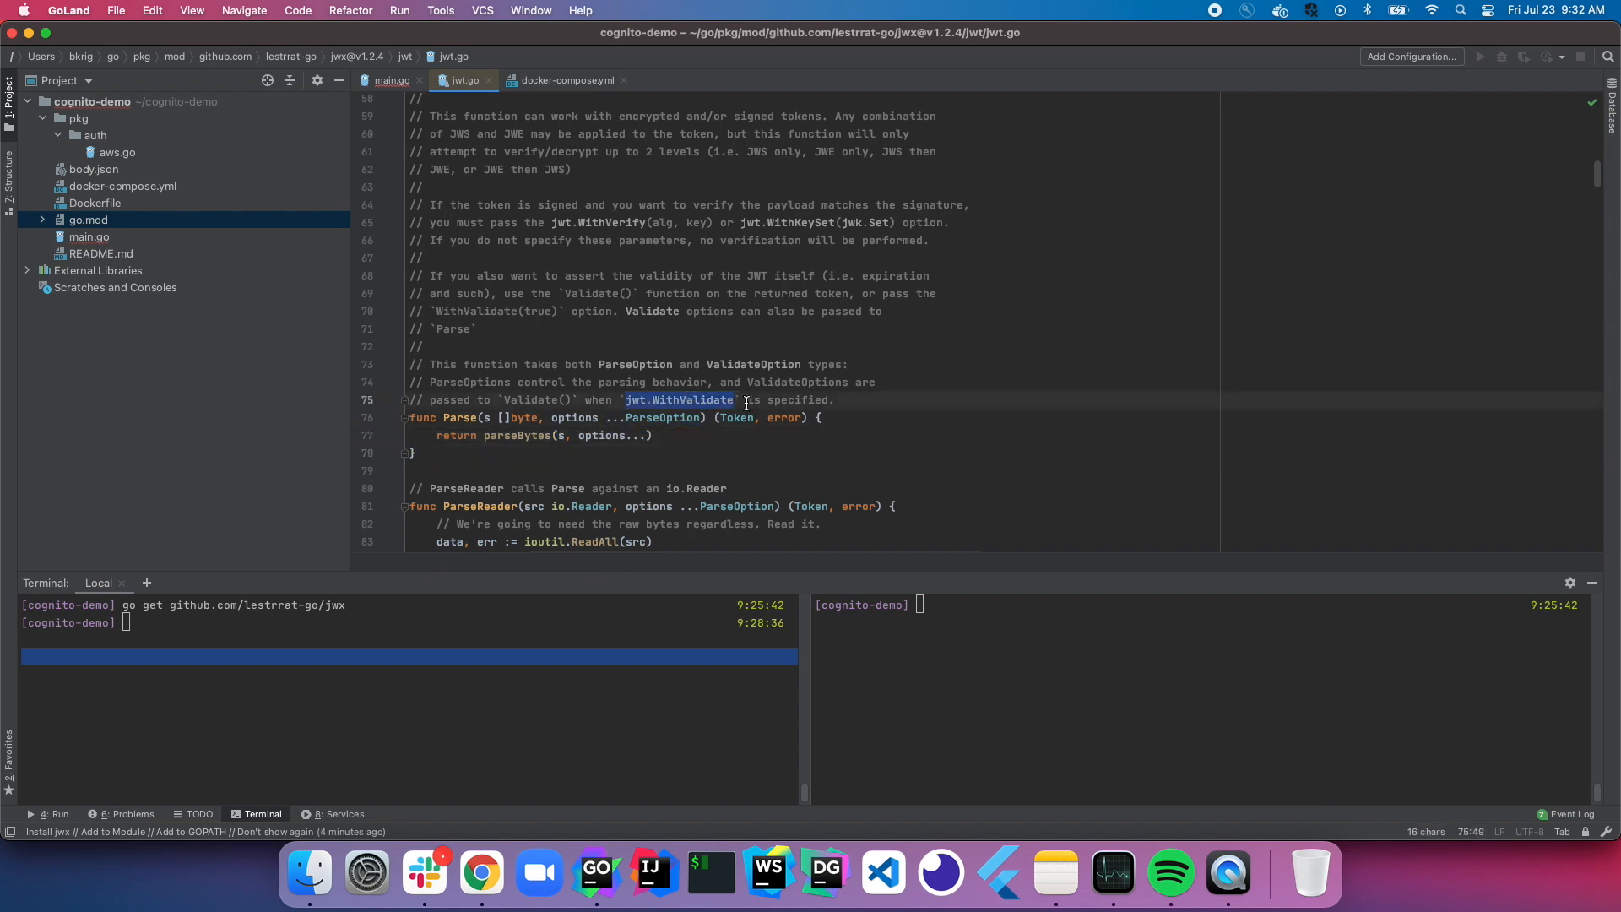
pyautogui.click(476, 328)
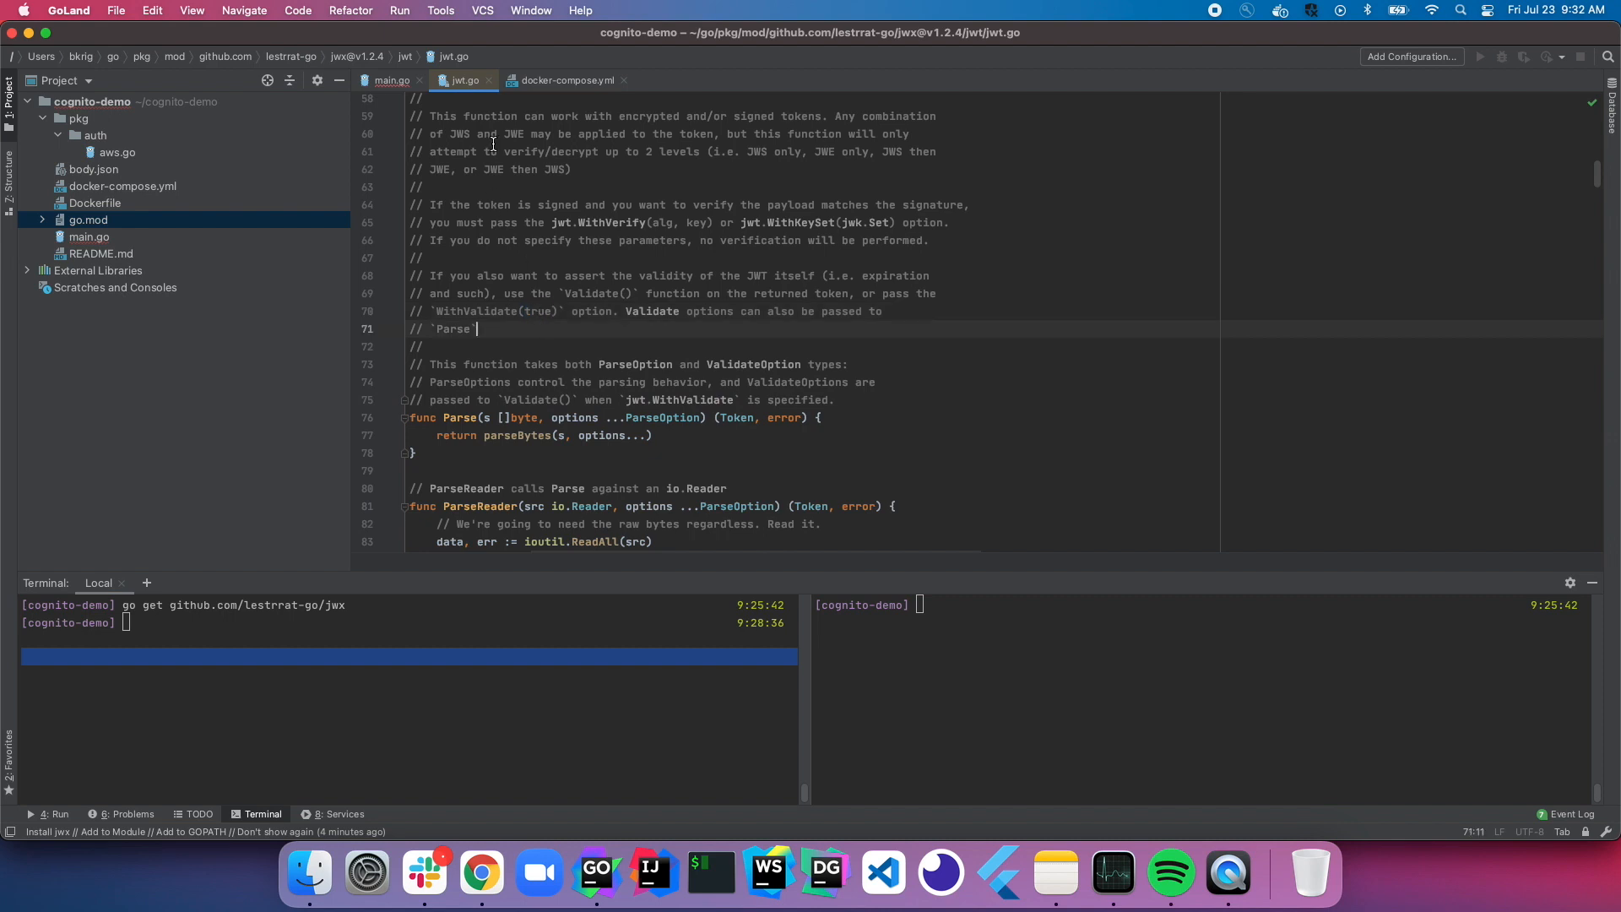
pyautogui.moveTo(386, 118)
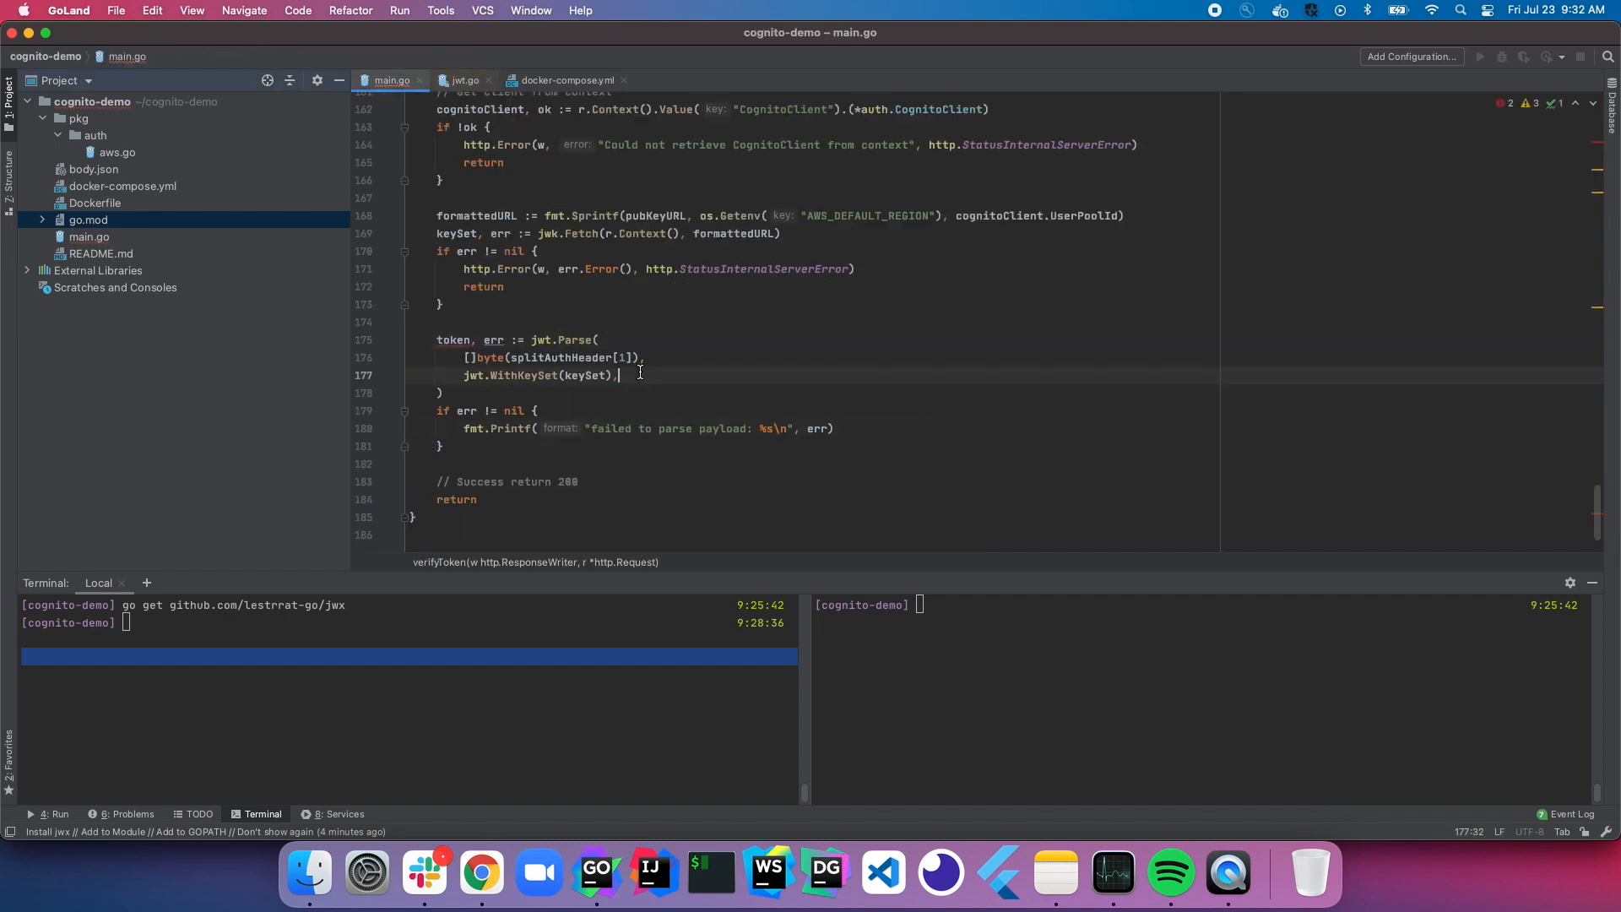
# Step: Add jwt.WithValidate(true) to jwt.Parse, return StatusBadRequest on failure, and fmt.Println(token)
pyautogui.write('jwt.WithValidate(true),')
pyautogui.click(633, 428)
pyautogui.write('http.Error(w, err.Error(), http.StatusBadRequest')
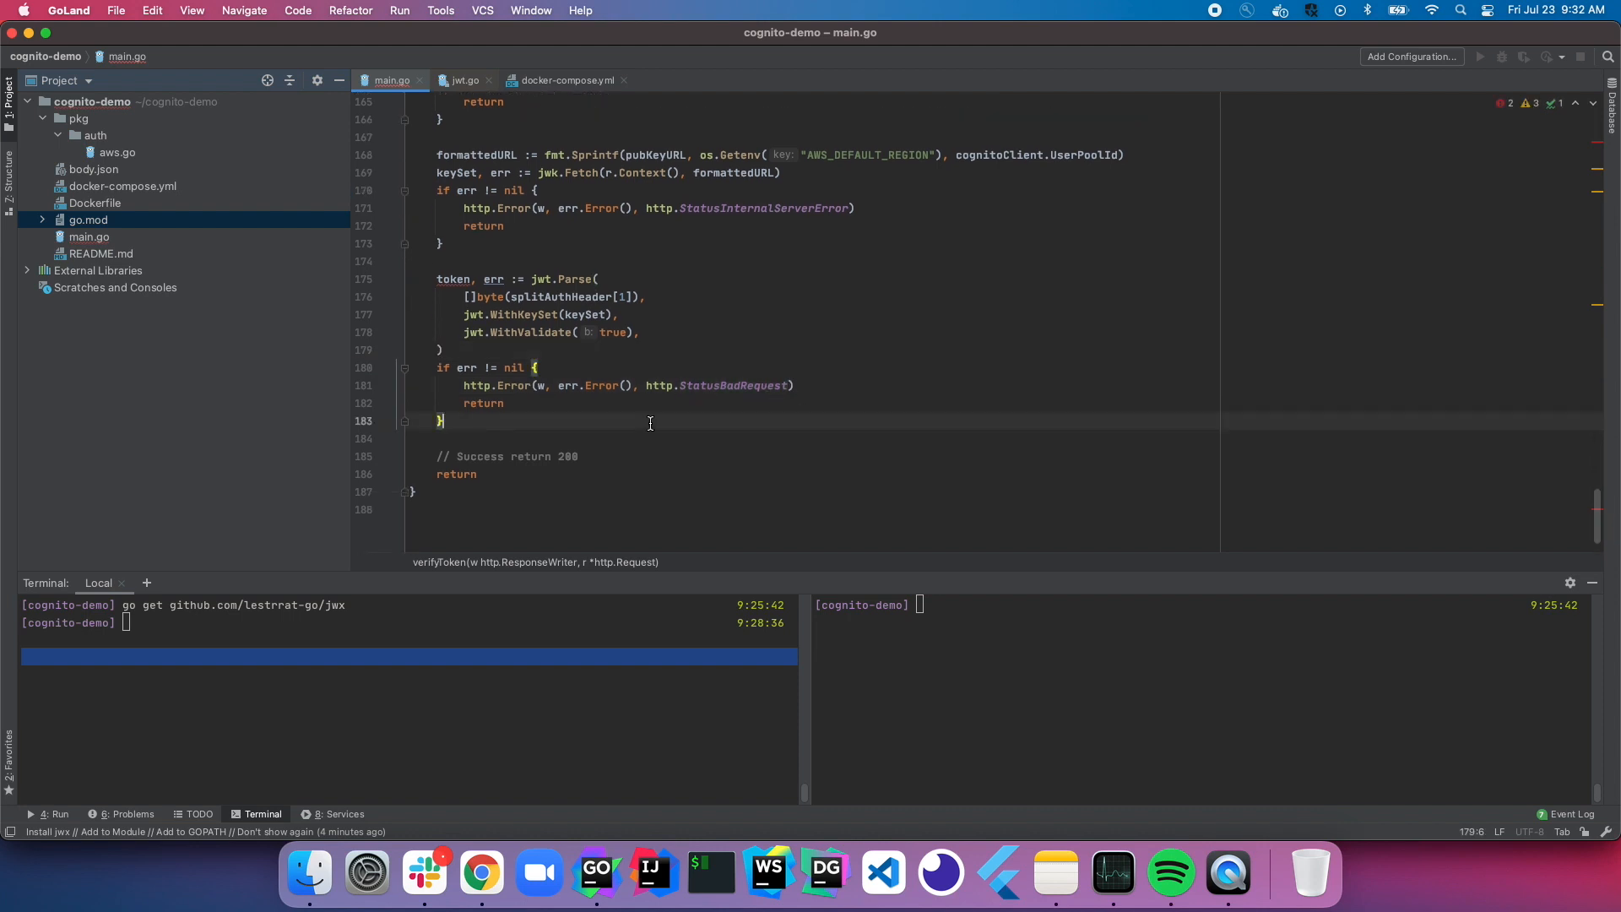
pyautogui.doubleClick(452, 280)
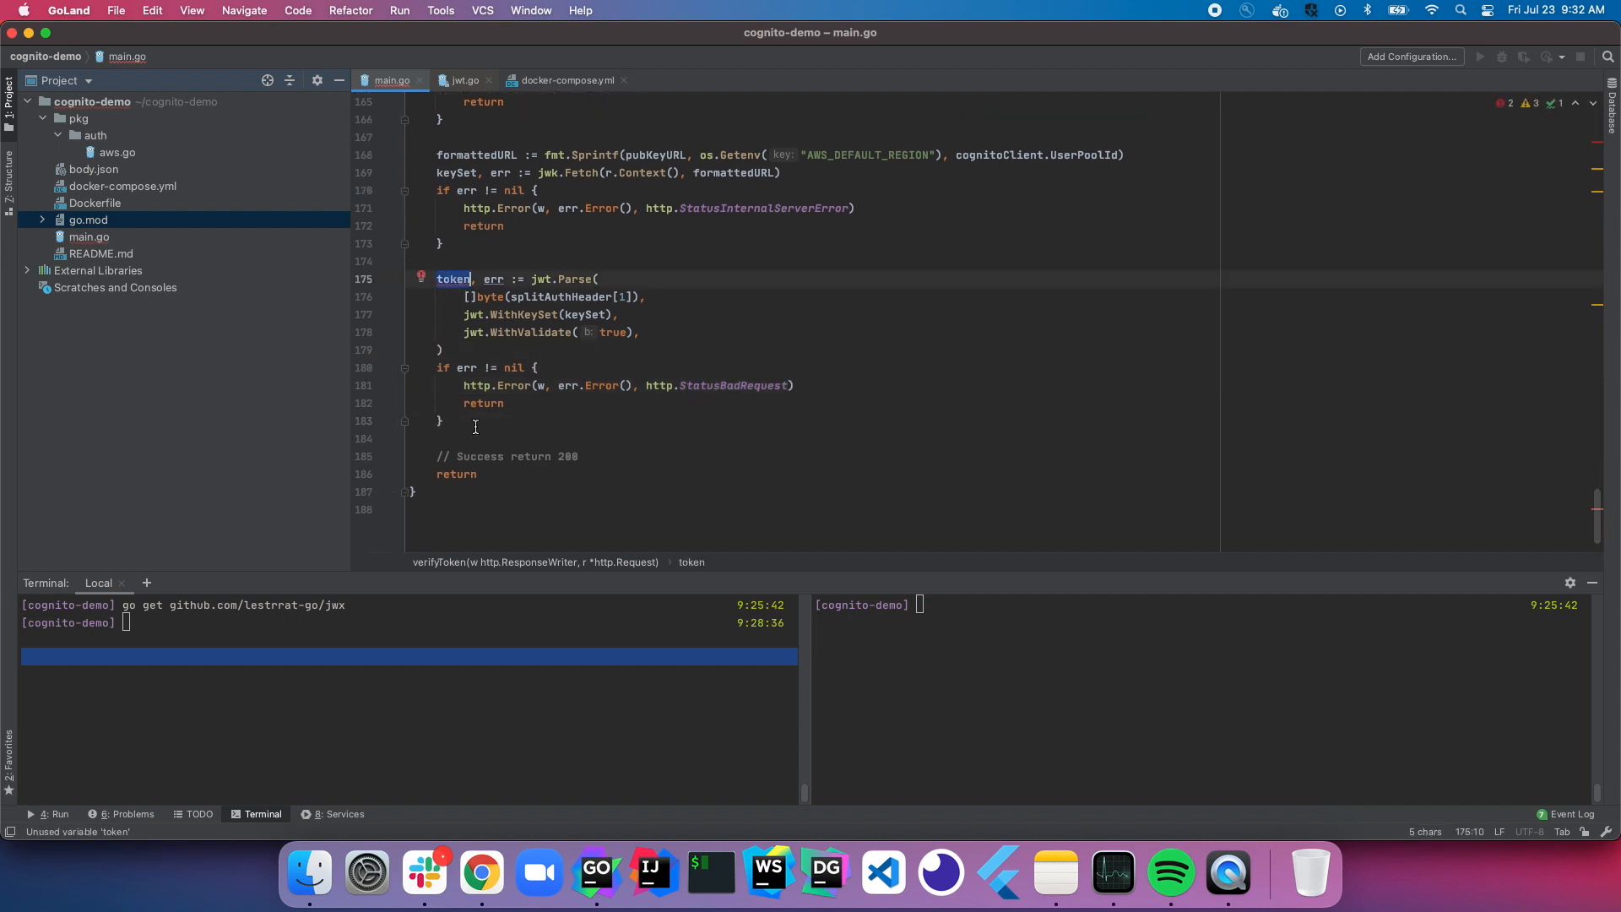
pyautogui.write('fmt.')
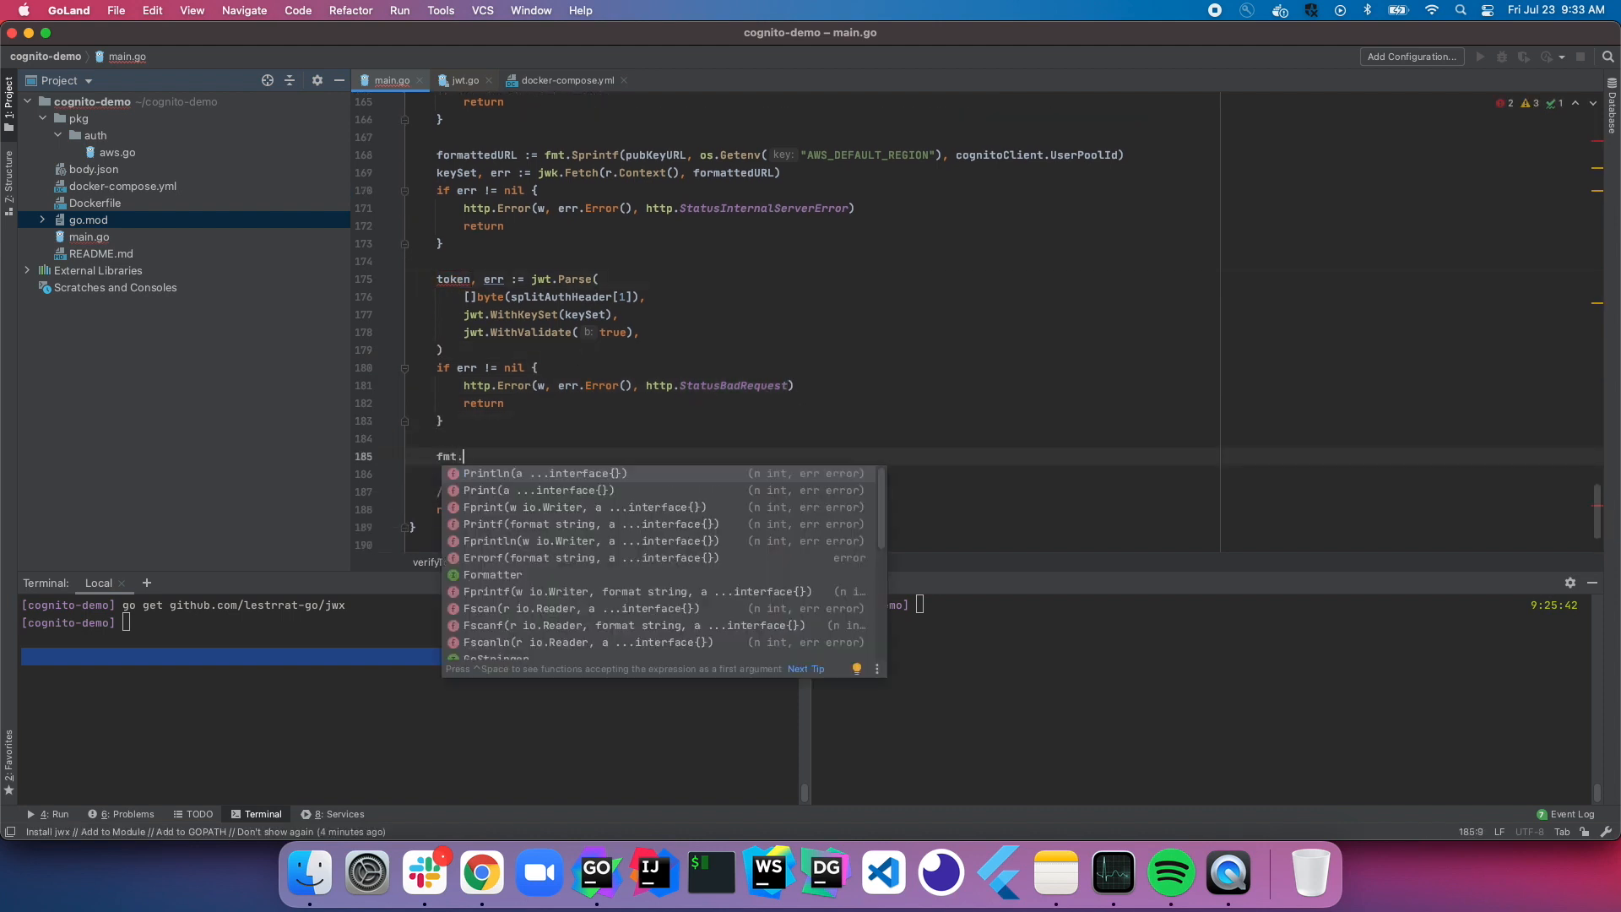
pyautogui.write('Println(token)')
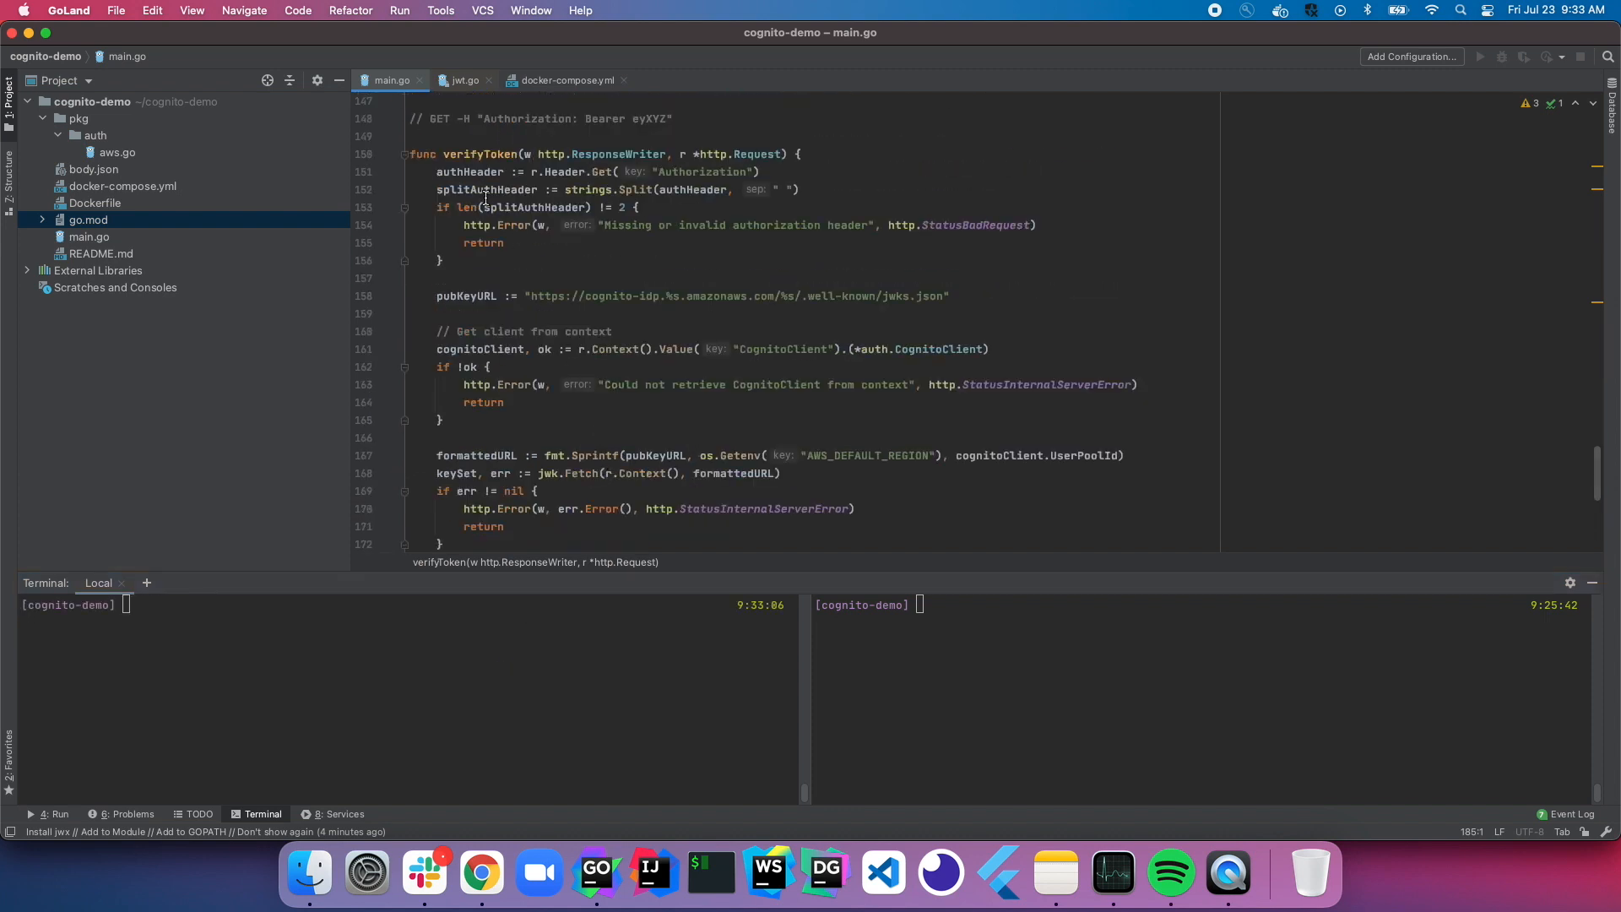
pyautogui.moveTo(437, 170); pyautogui.dragTo(445, 259)
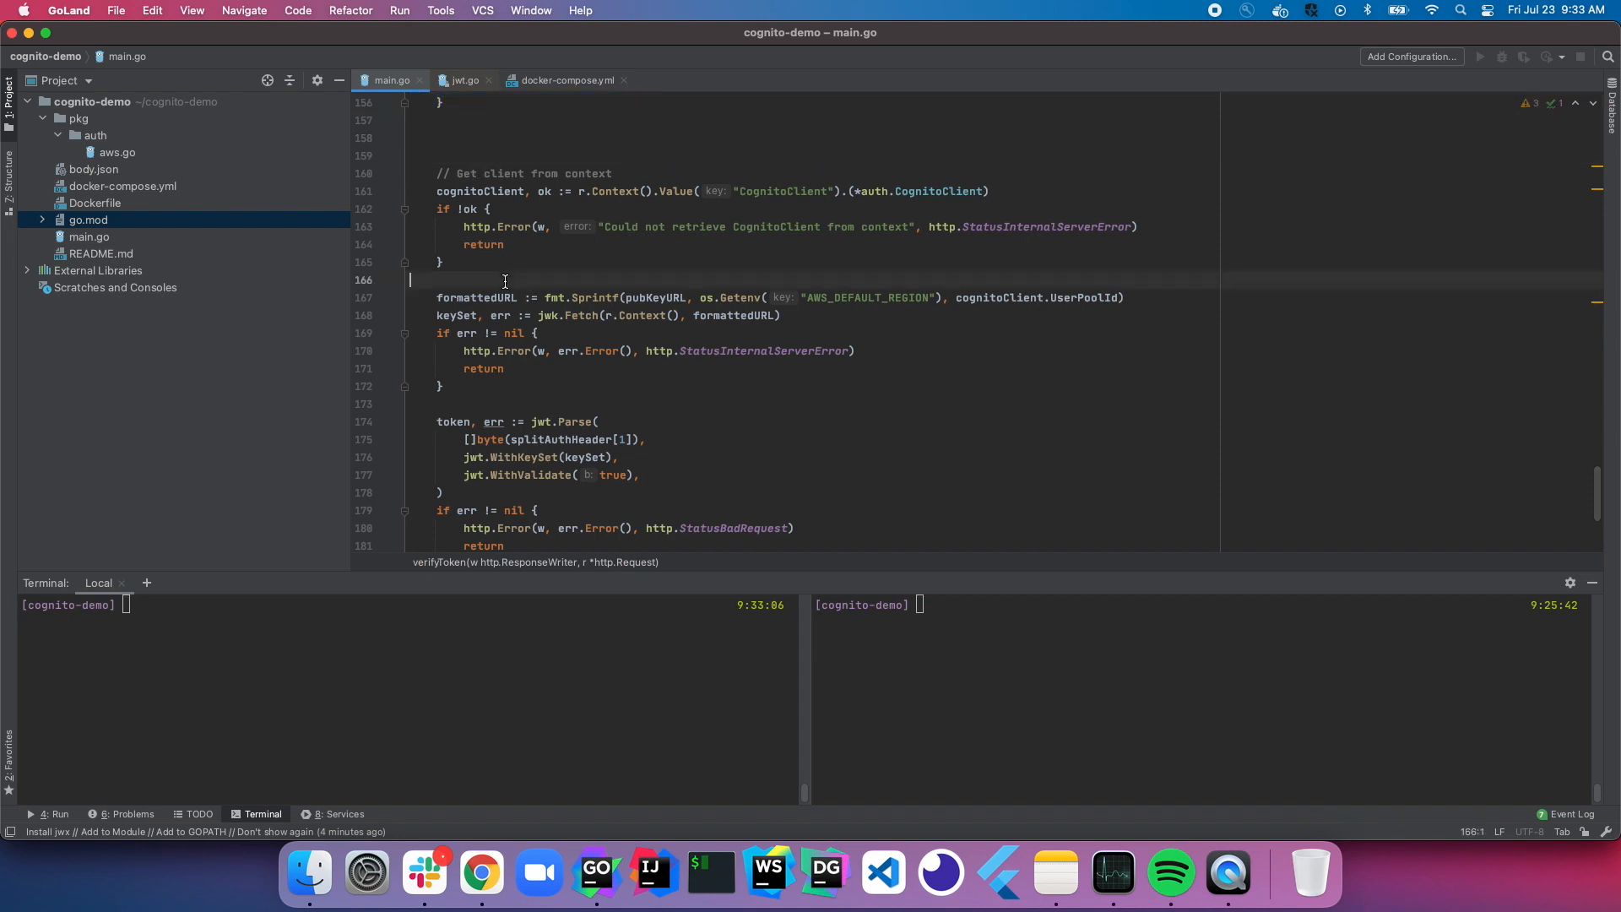
pyautogui.write('pubKeyURL := "https://cognito-idp.%s.amazonaws.com/%s/.well-known/jwks.json"')
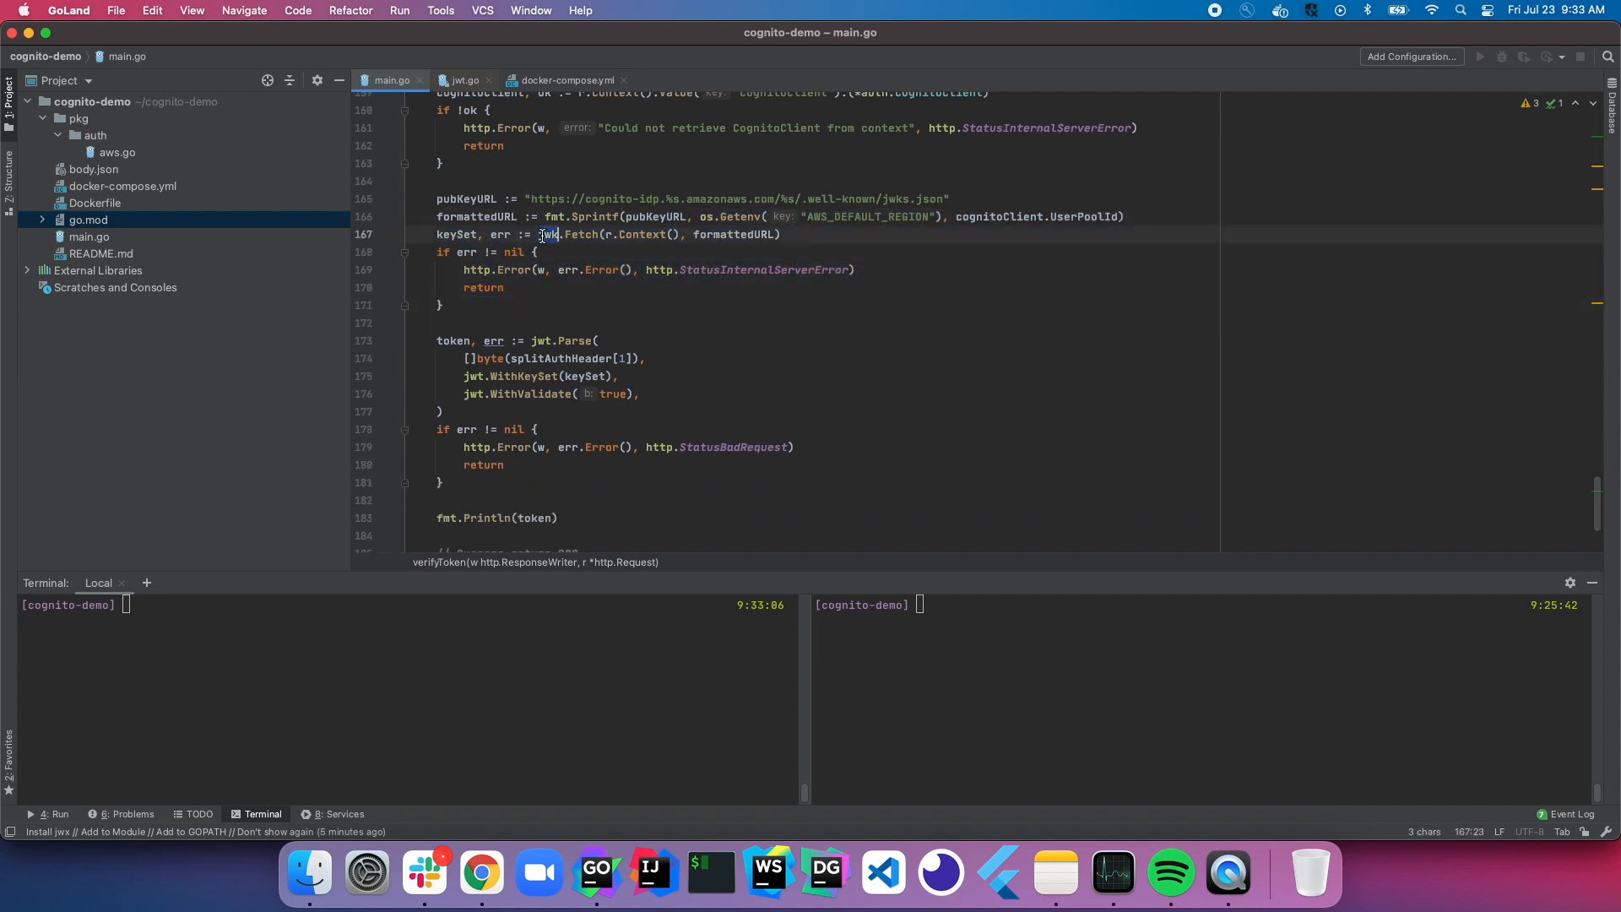
pyautogui.moveTo(437, 341); pyautogui.dragTo(444, 271)
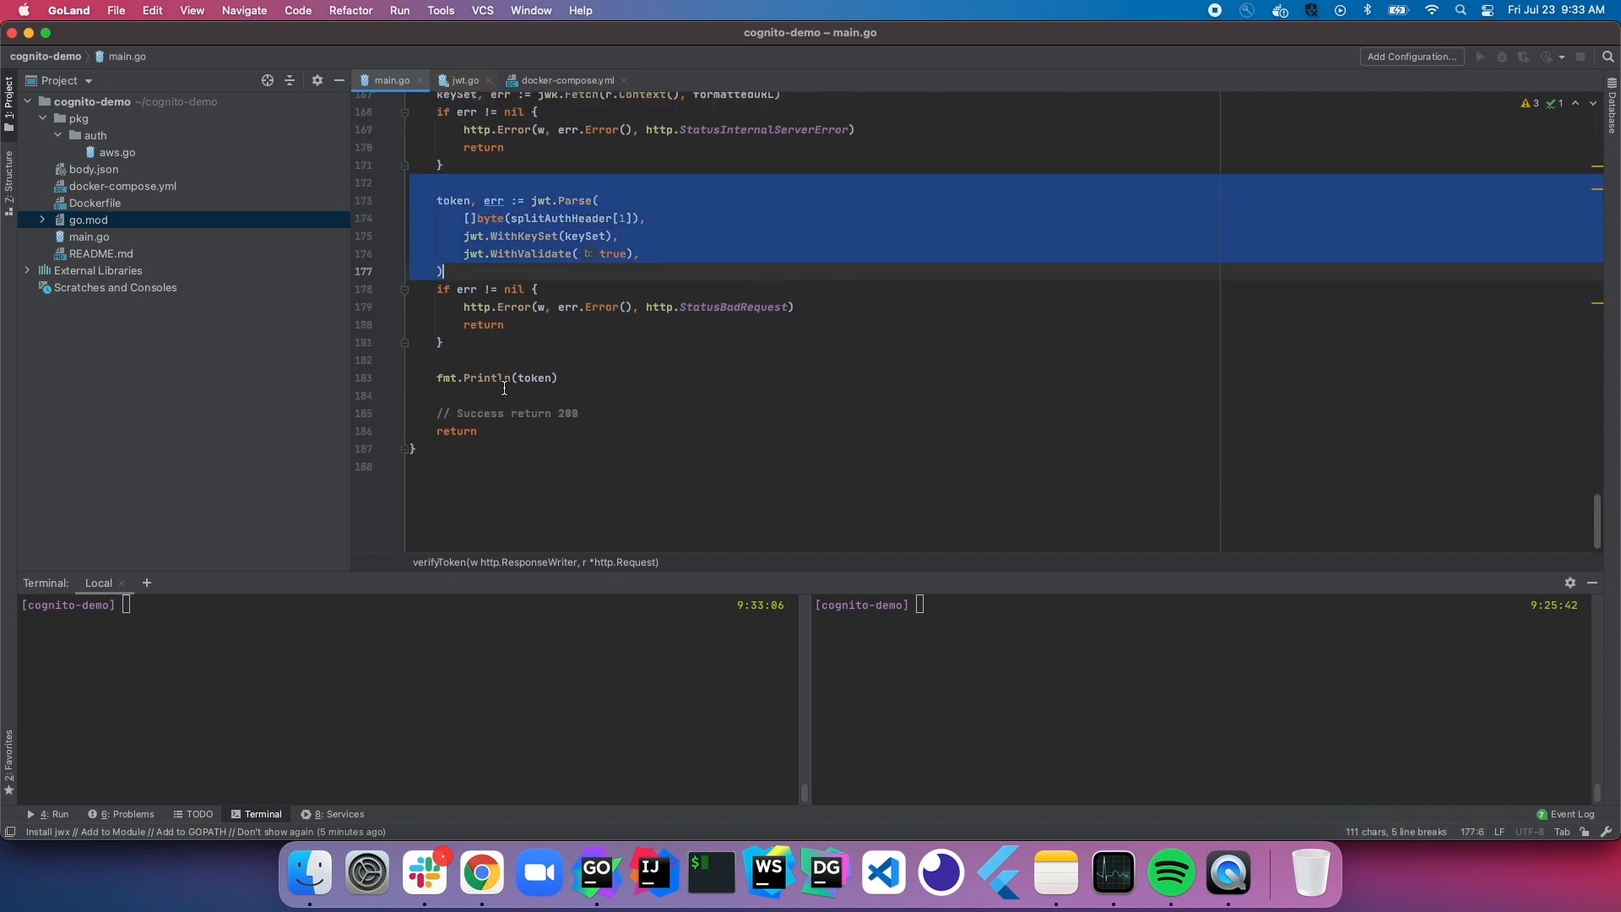
pyautogui.click(439, 342)
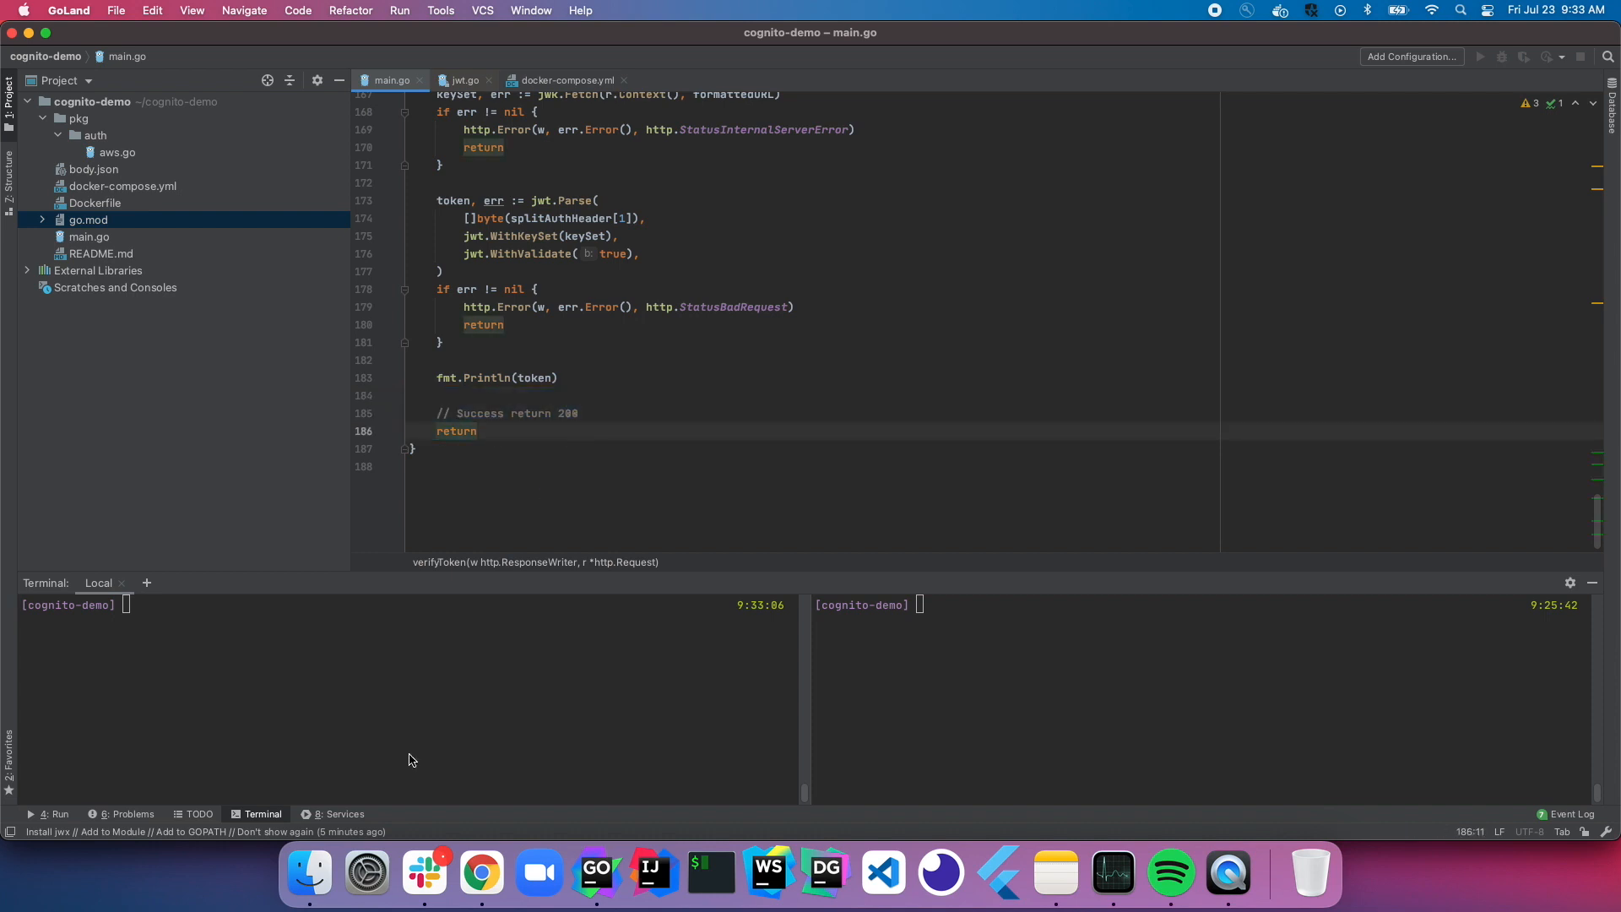
# Step: Run docker compose up --build, open body.json, and print "starting server!" before ListenAndServe
pyautogui.write('docker compose up --build')
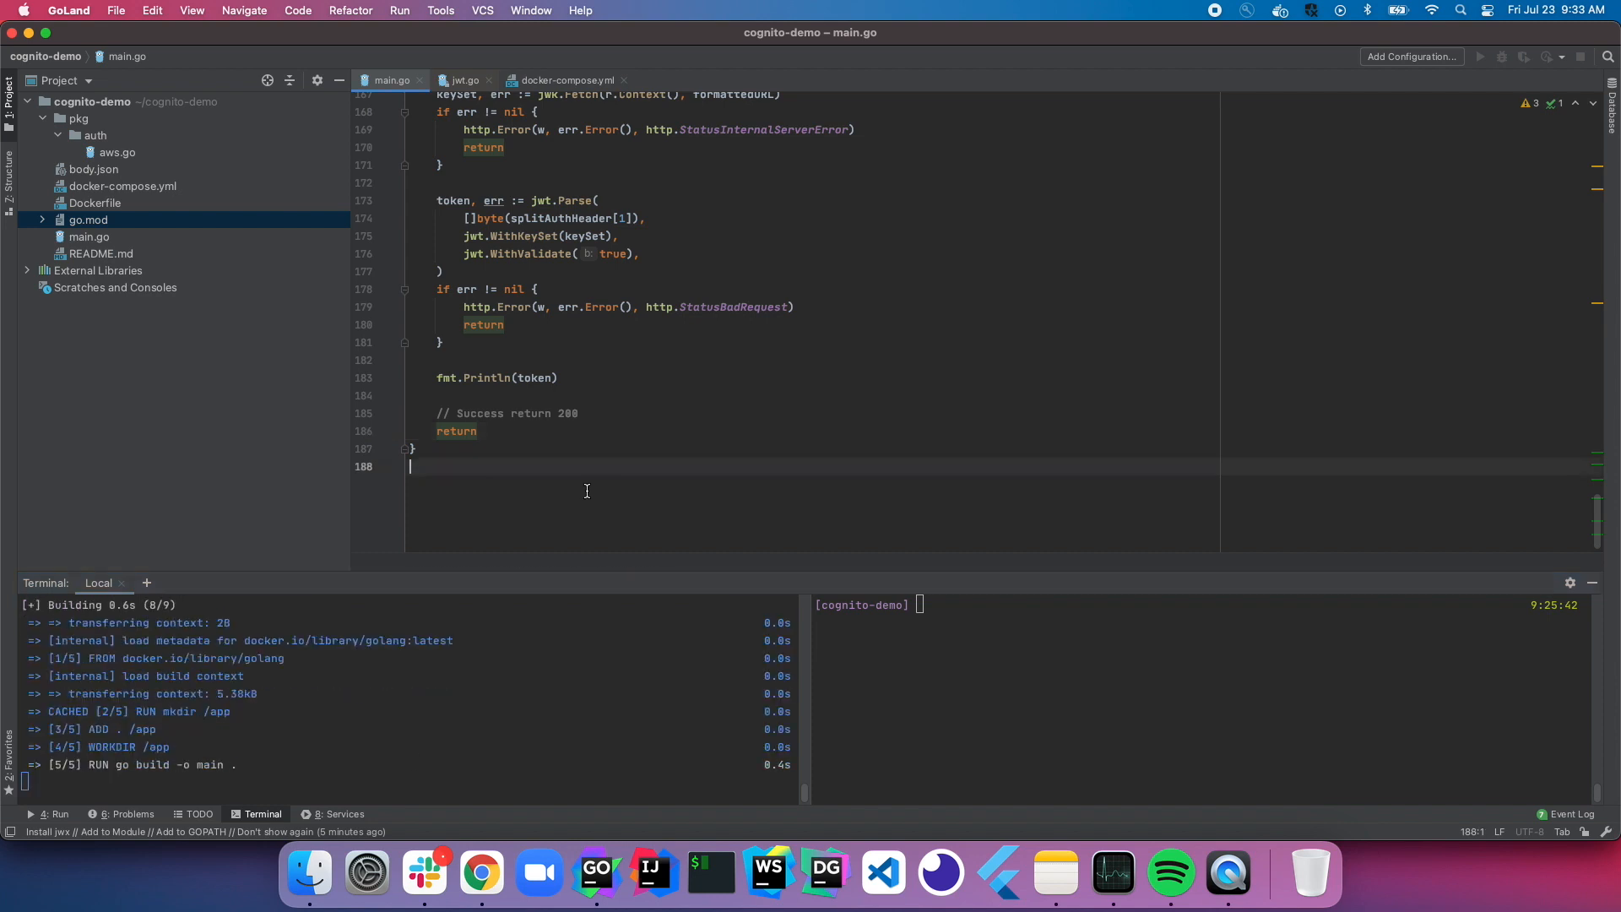
pyautogui.click(93, 169)
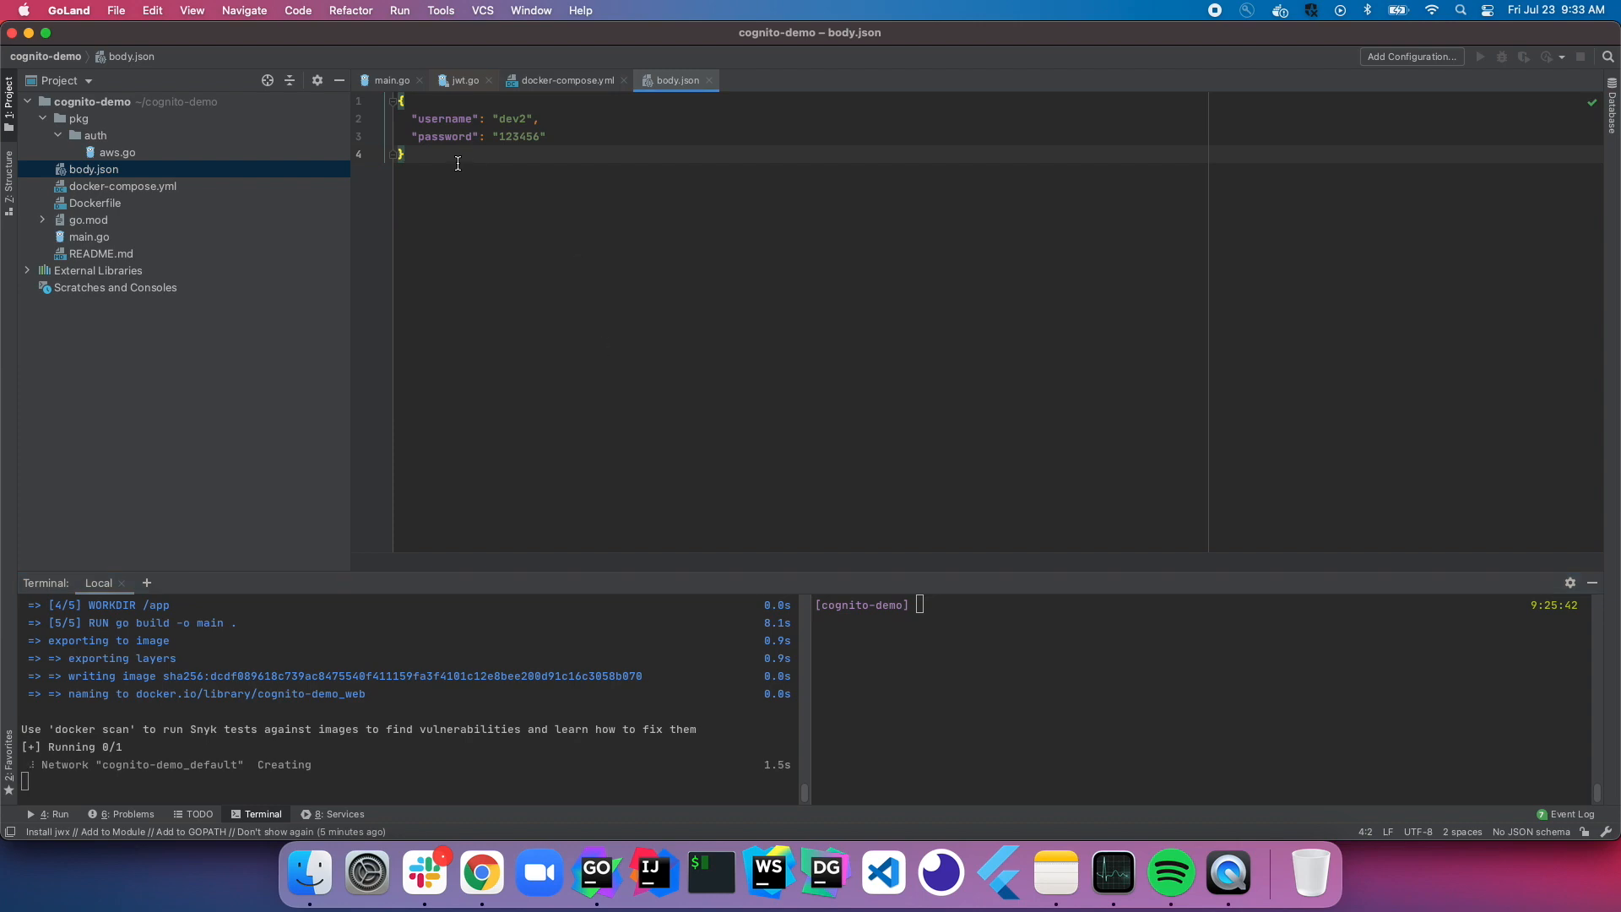
pyautogui.click(392, 79)
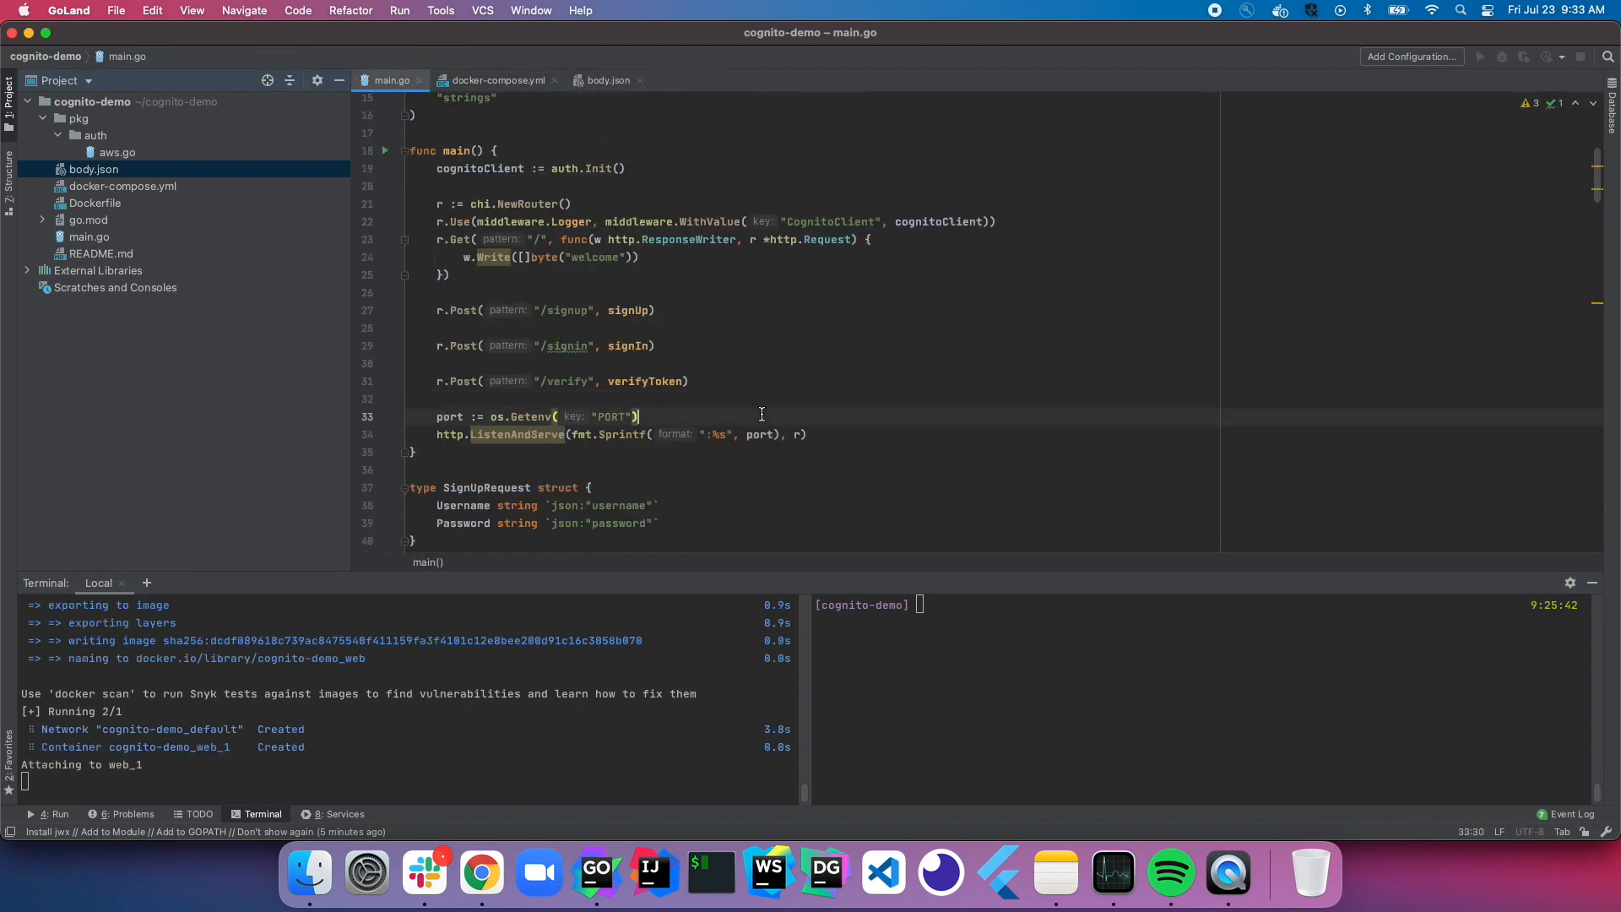
pyautogui.moveTo(723, 419)
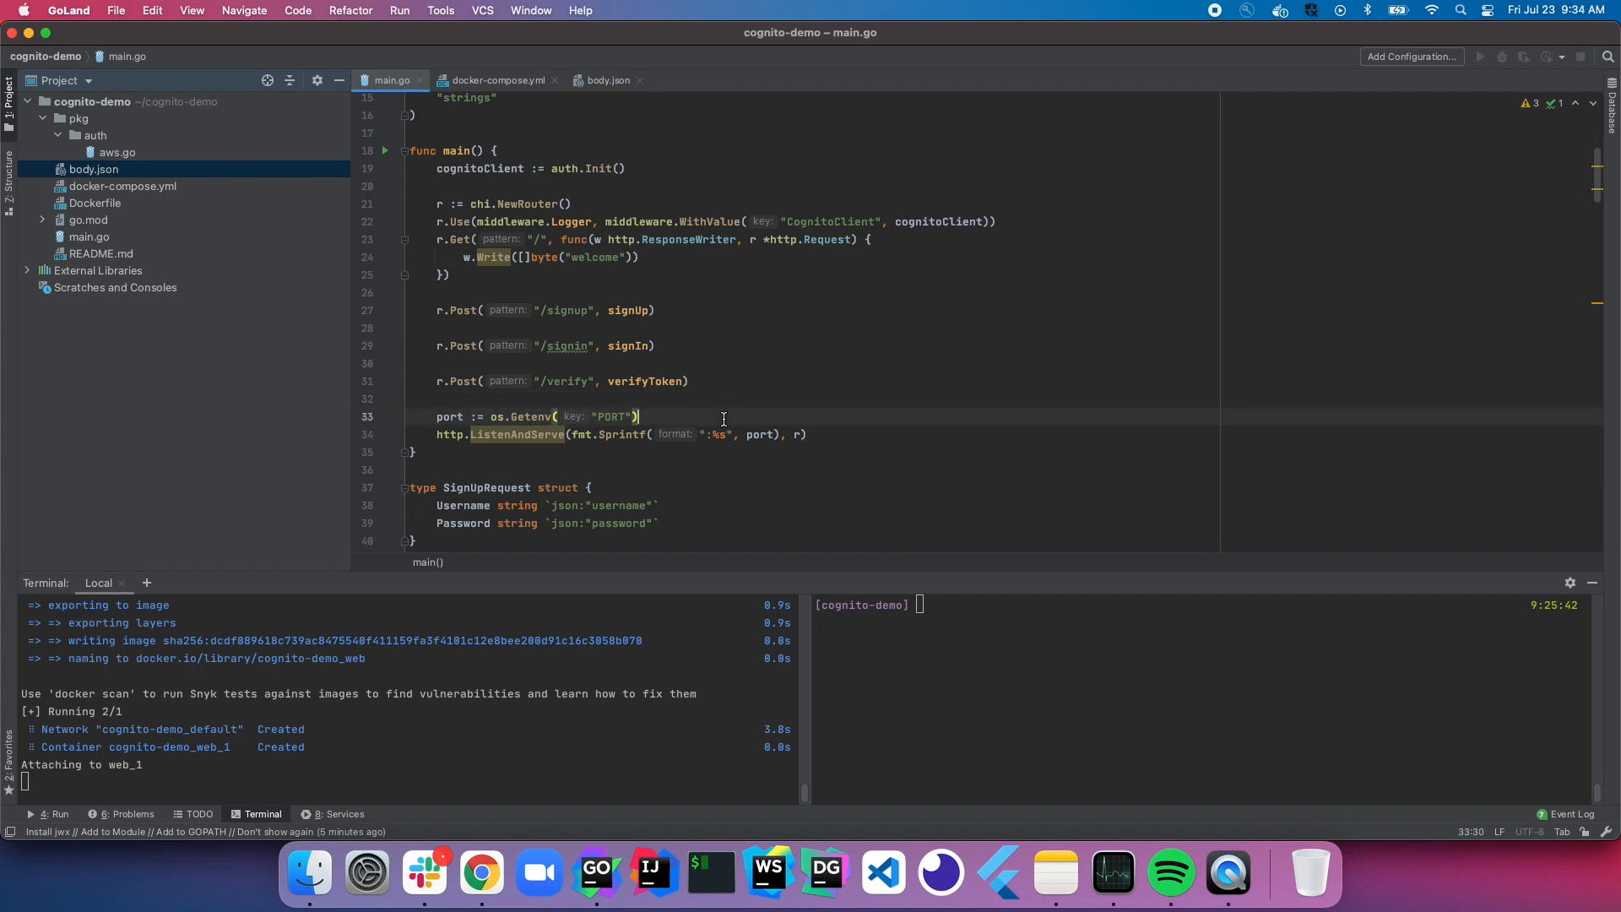
pyautogui.write('fmt.Println("starting server!')
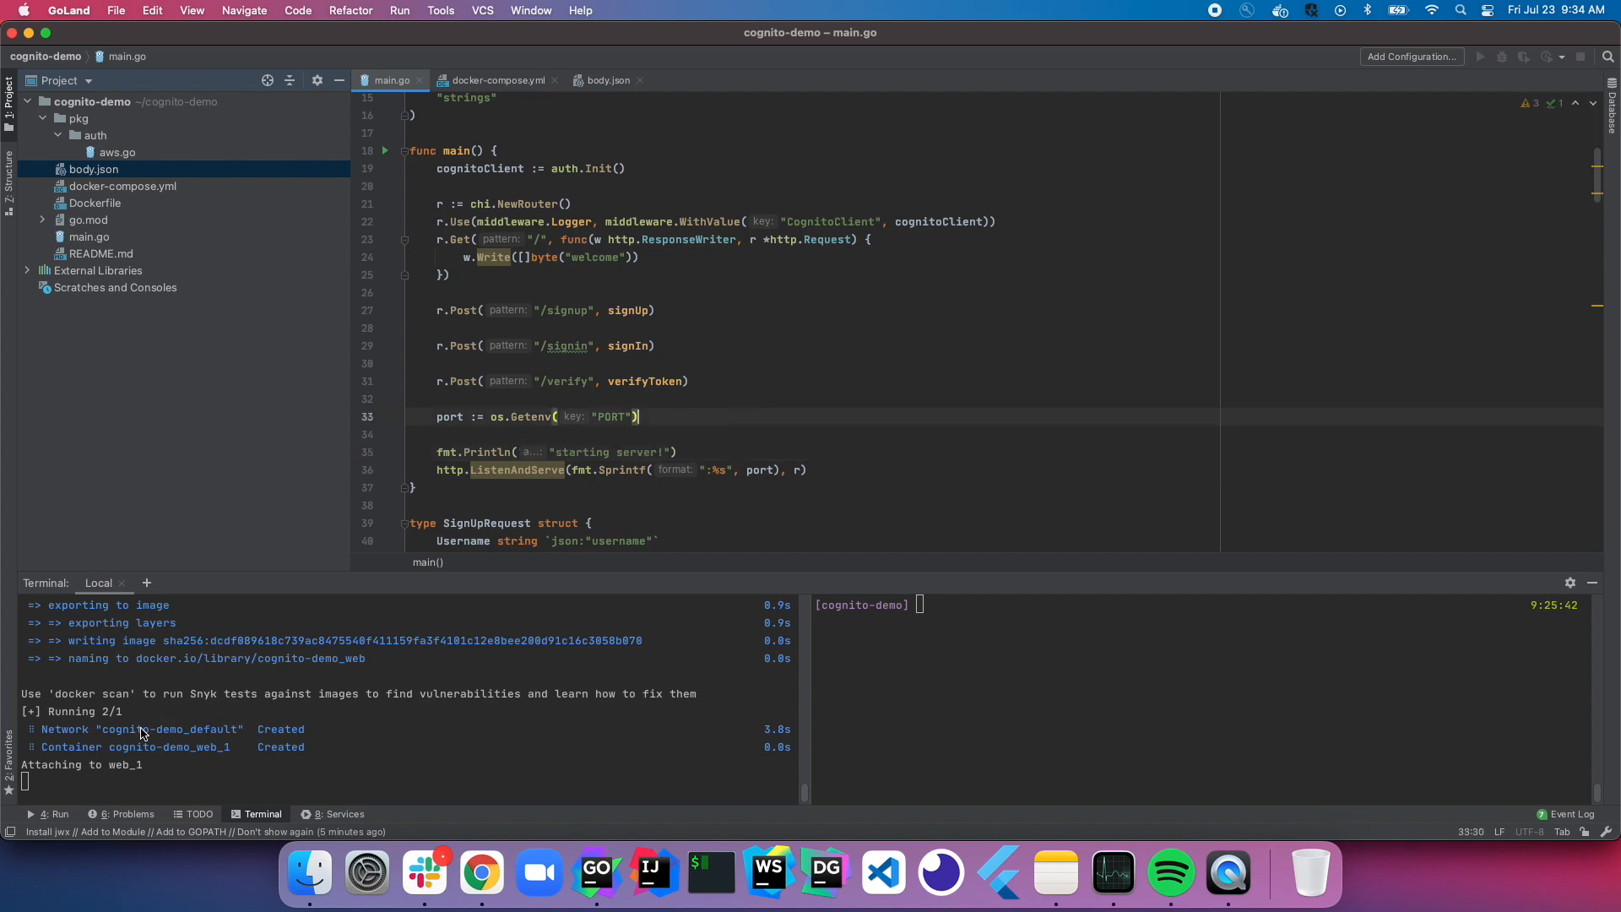
pyautogui.scroll(-3)
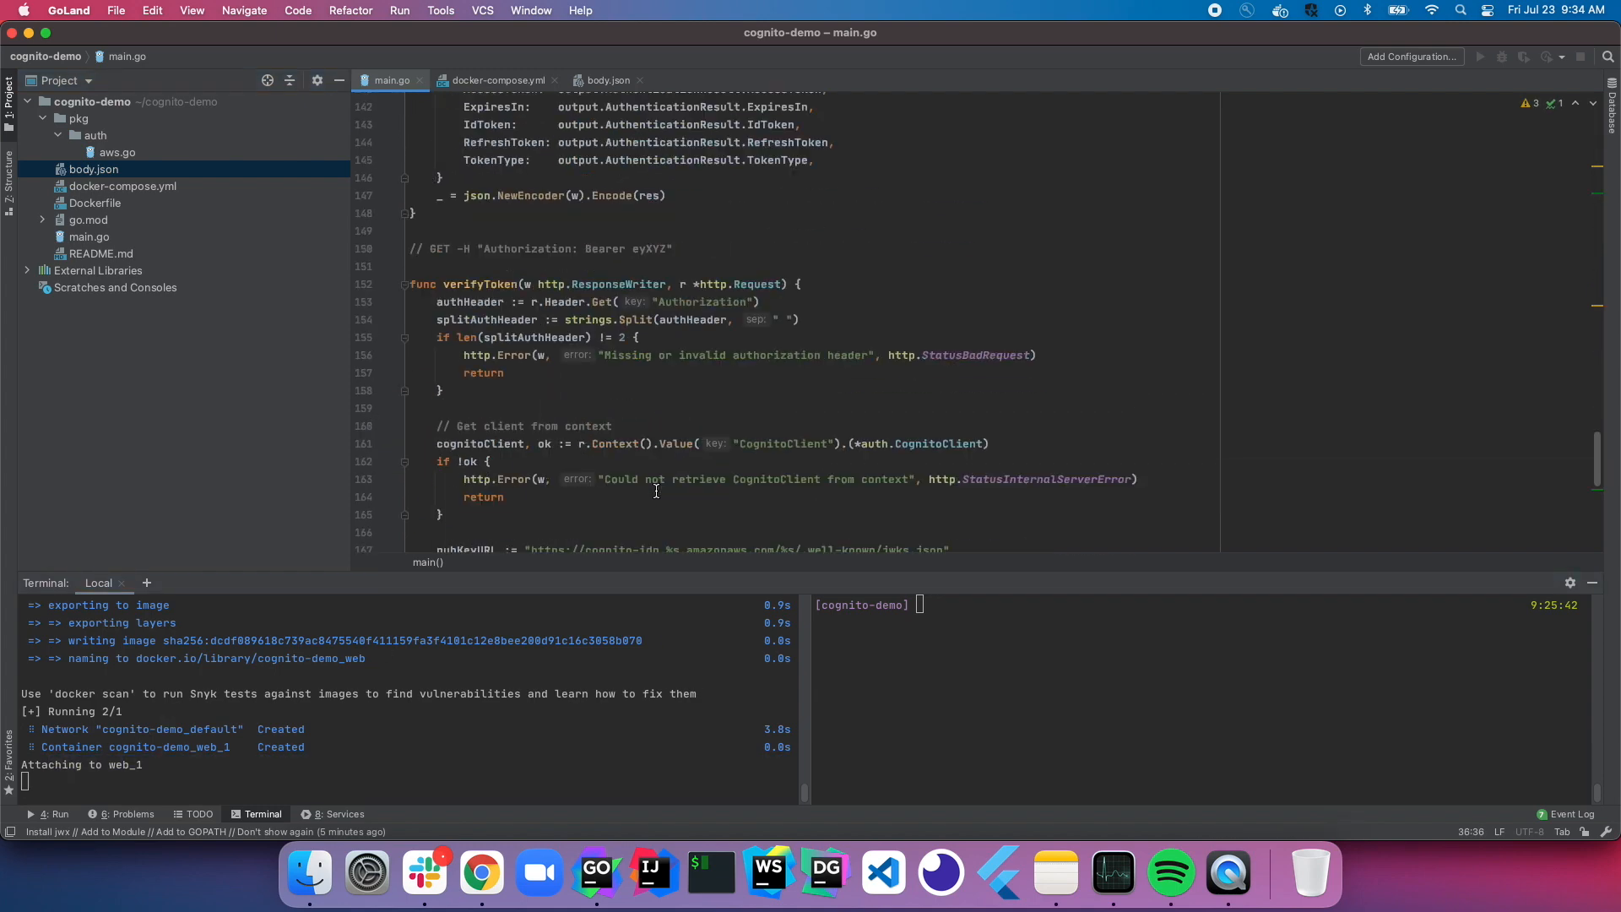
pyautogui.scroll(-3)
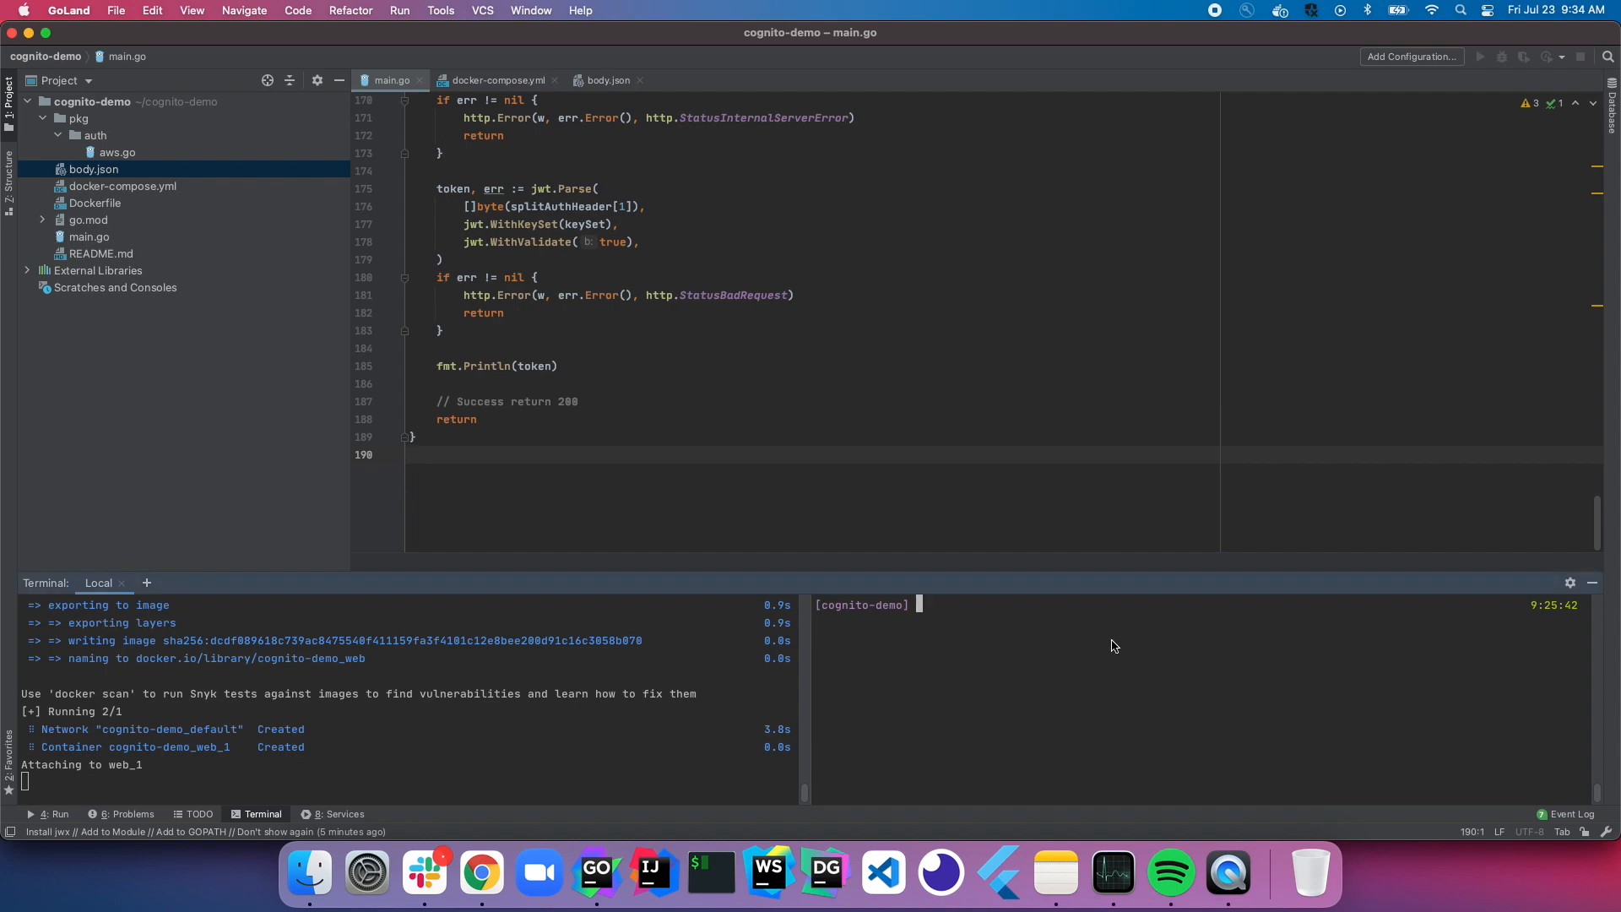
pyautogui.write('curl localhost:8080/signin -d @body.json | jq')
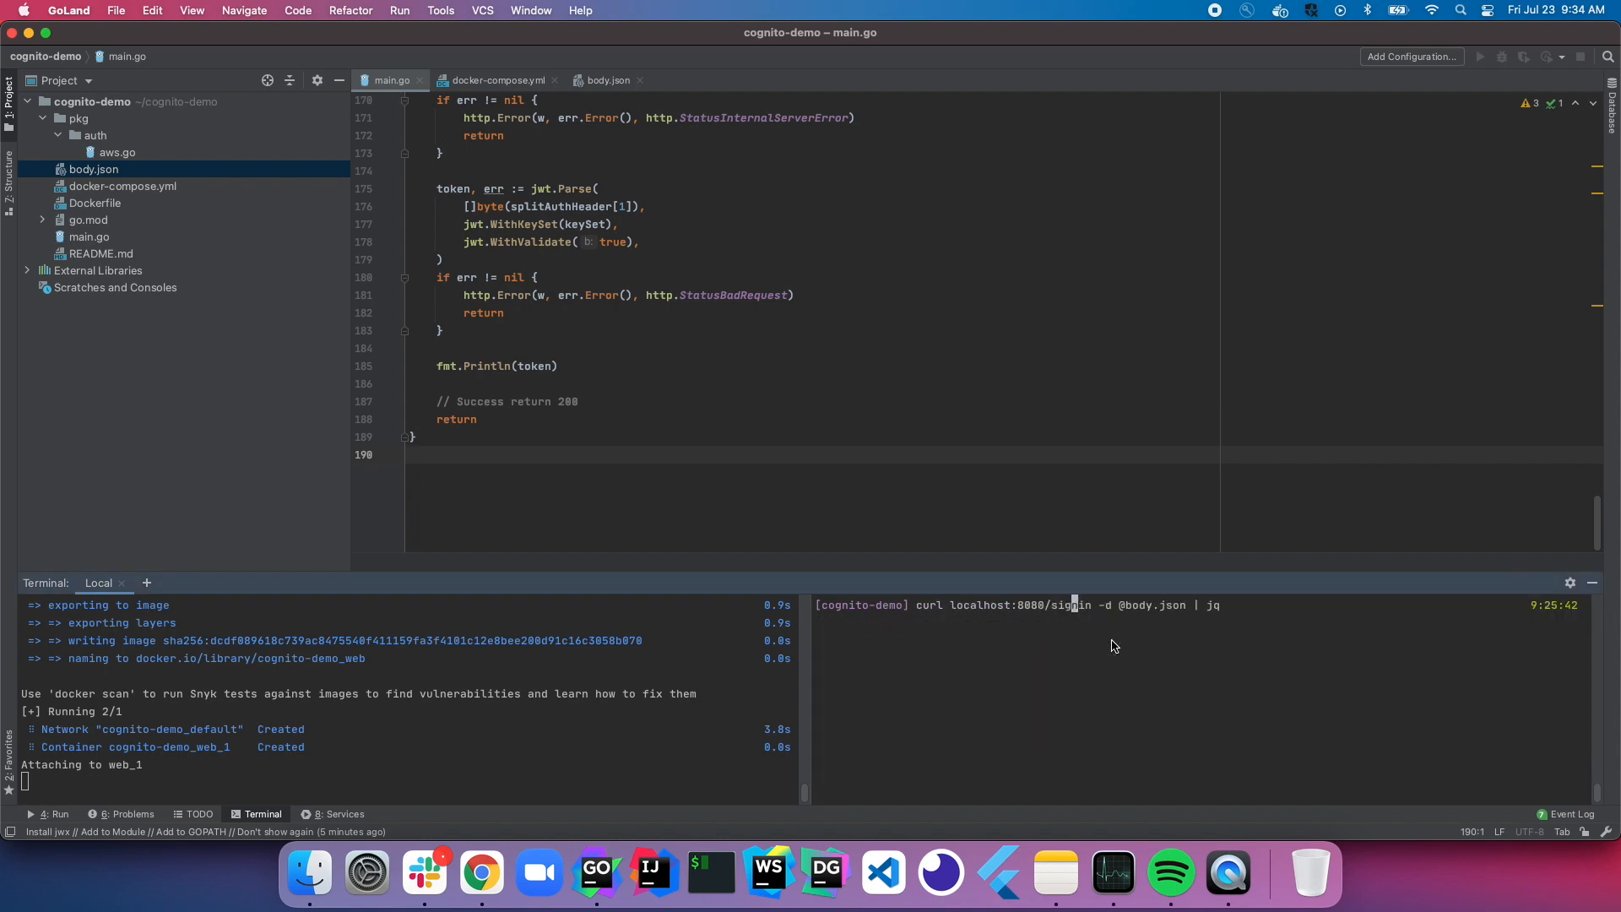
pyautogui.press('Enter')
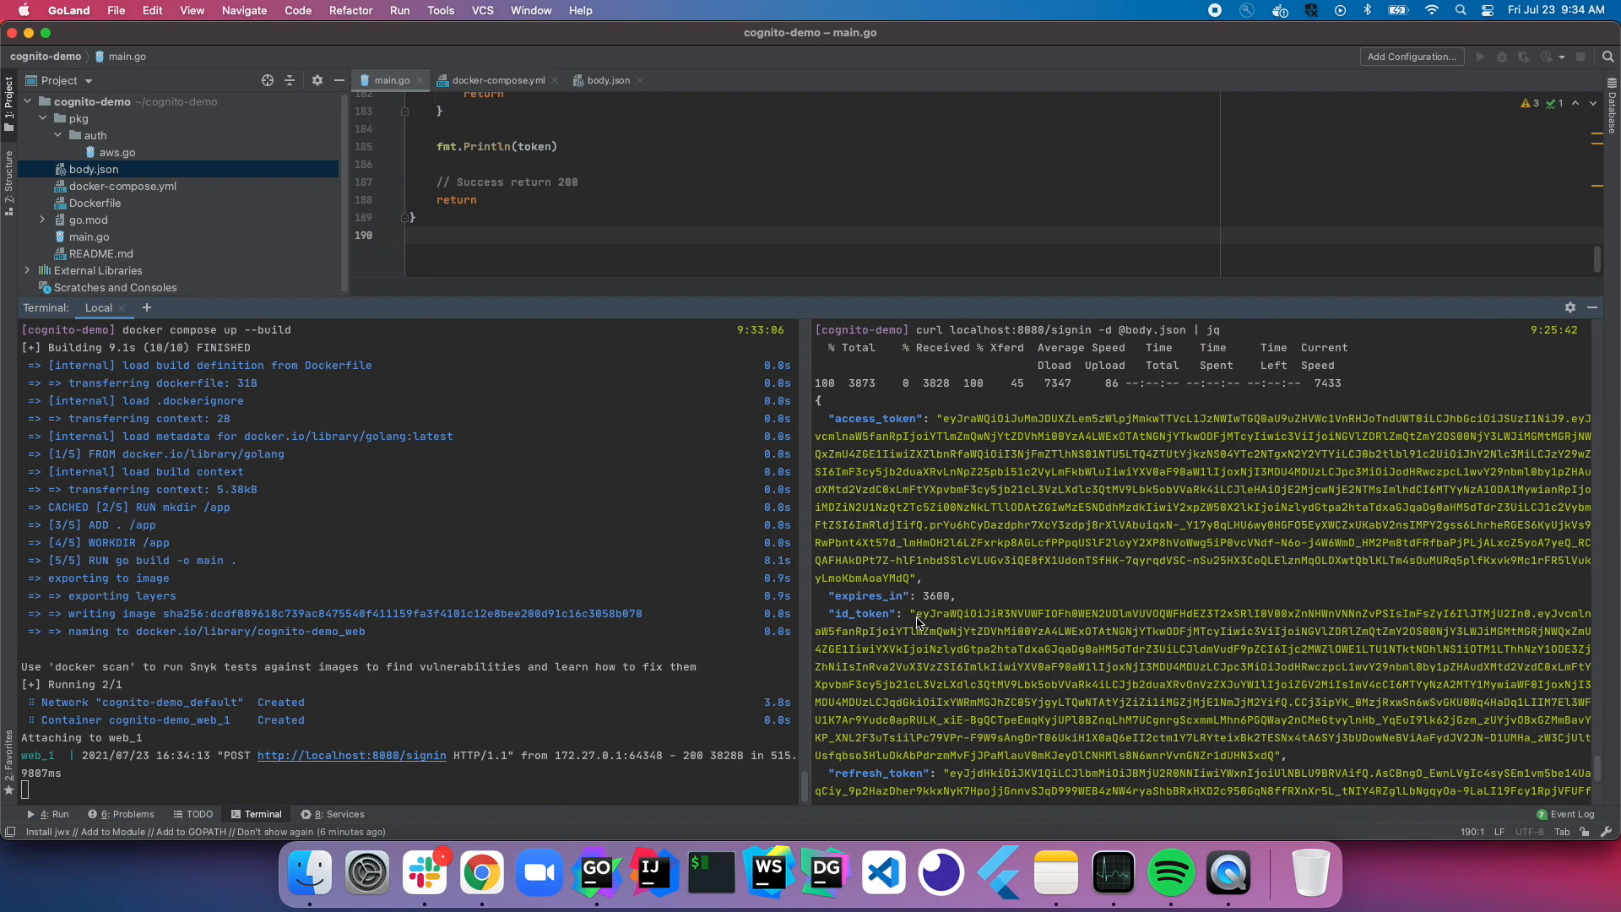
pyautogui.moveTo(917, 613); pyautogui.dragTo(1276, 755)
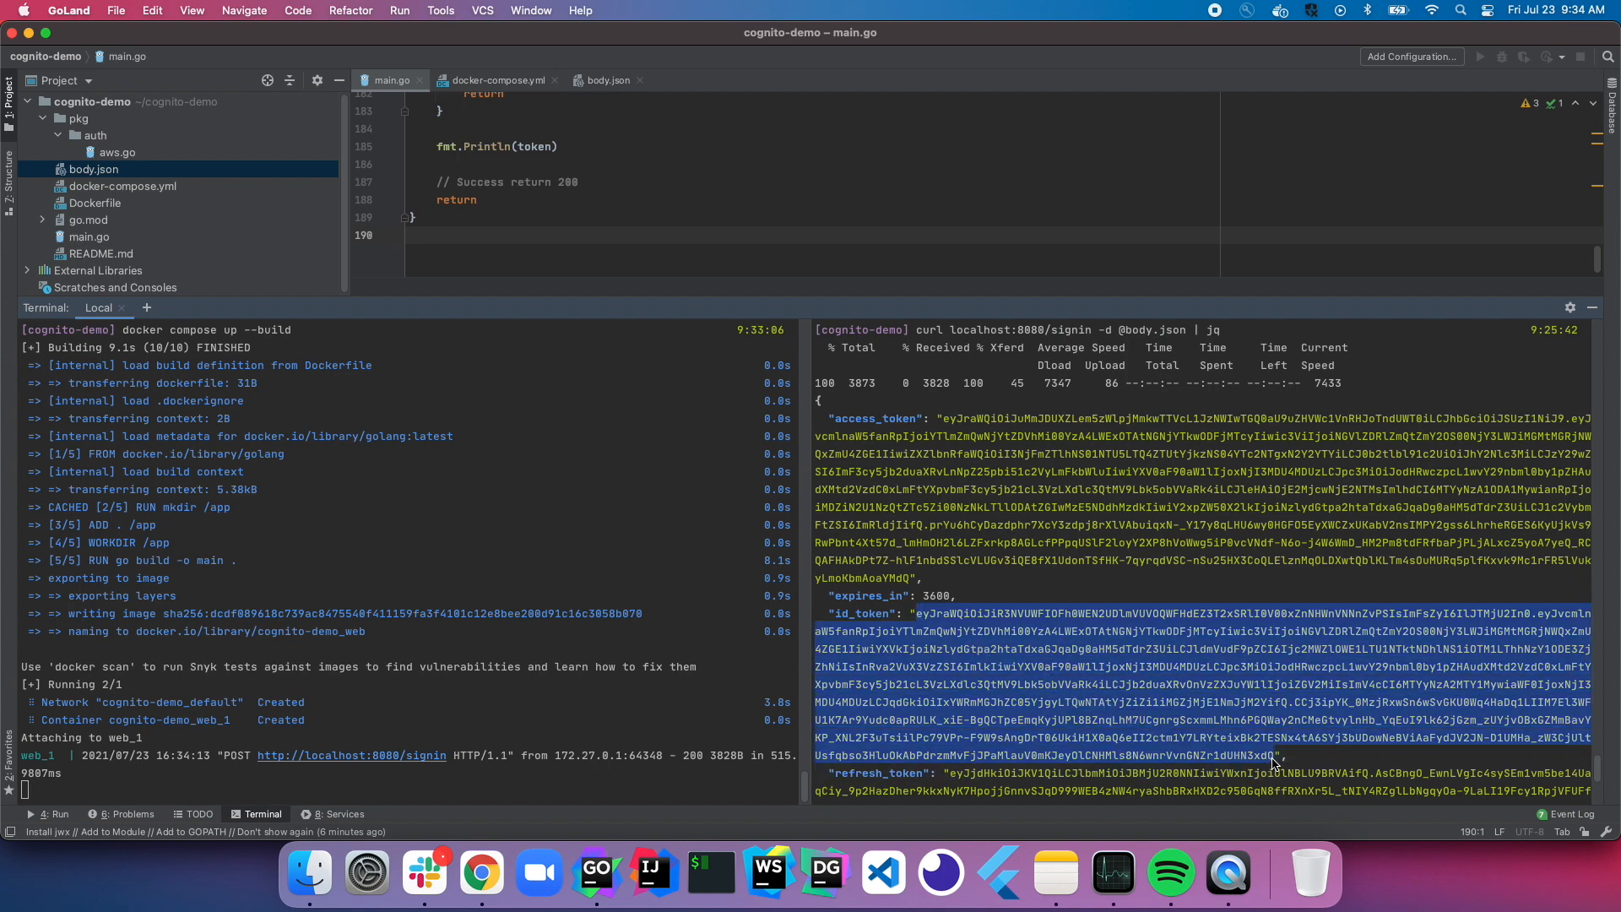
pyautogui.scroll(-3)
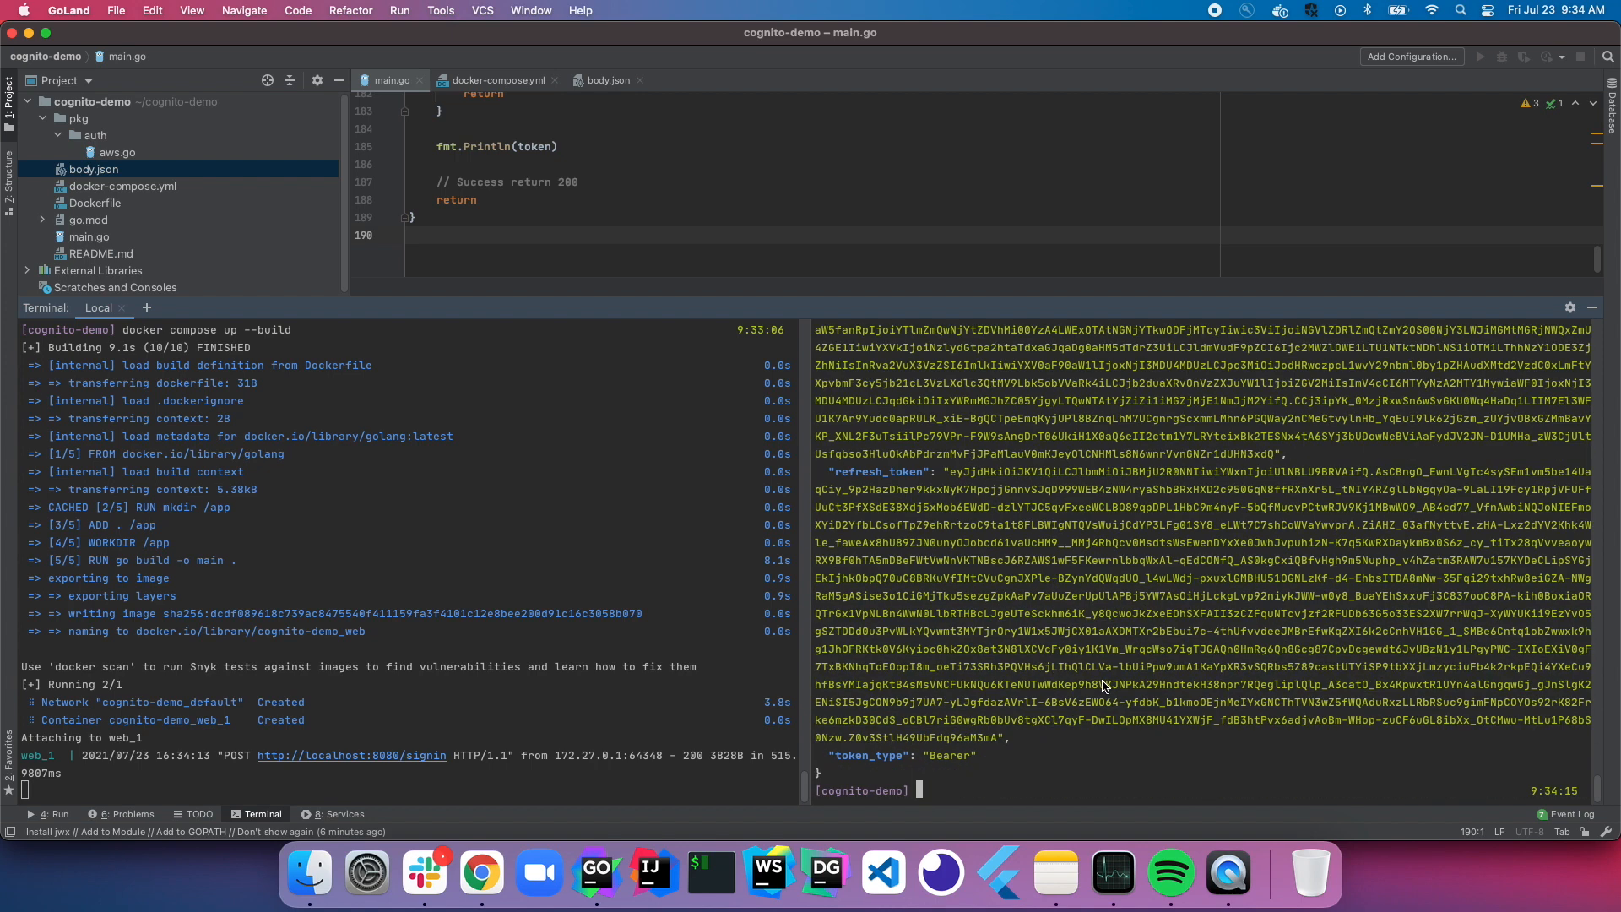
pyautogui.write('curl localhost:8080/signin -d @body.json | jq')
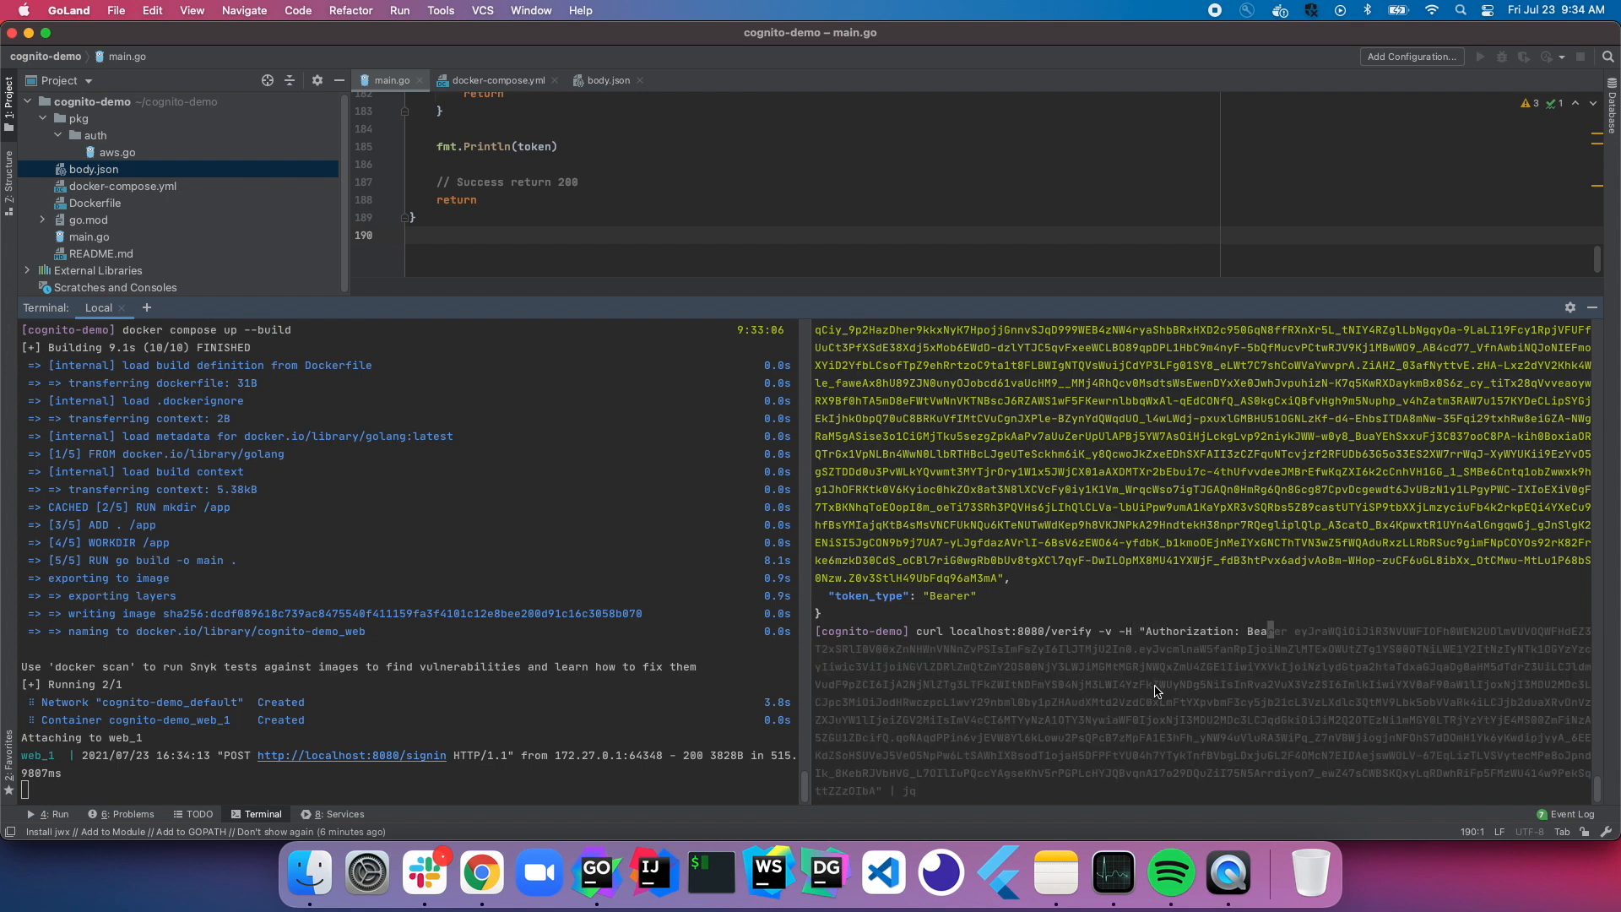
pyautogui.moveTo(1248, 630)
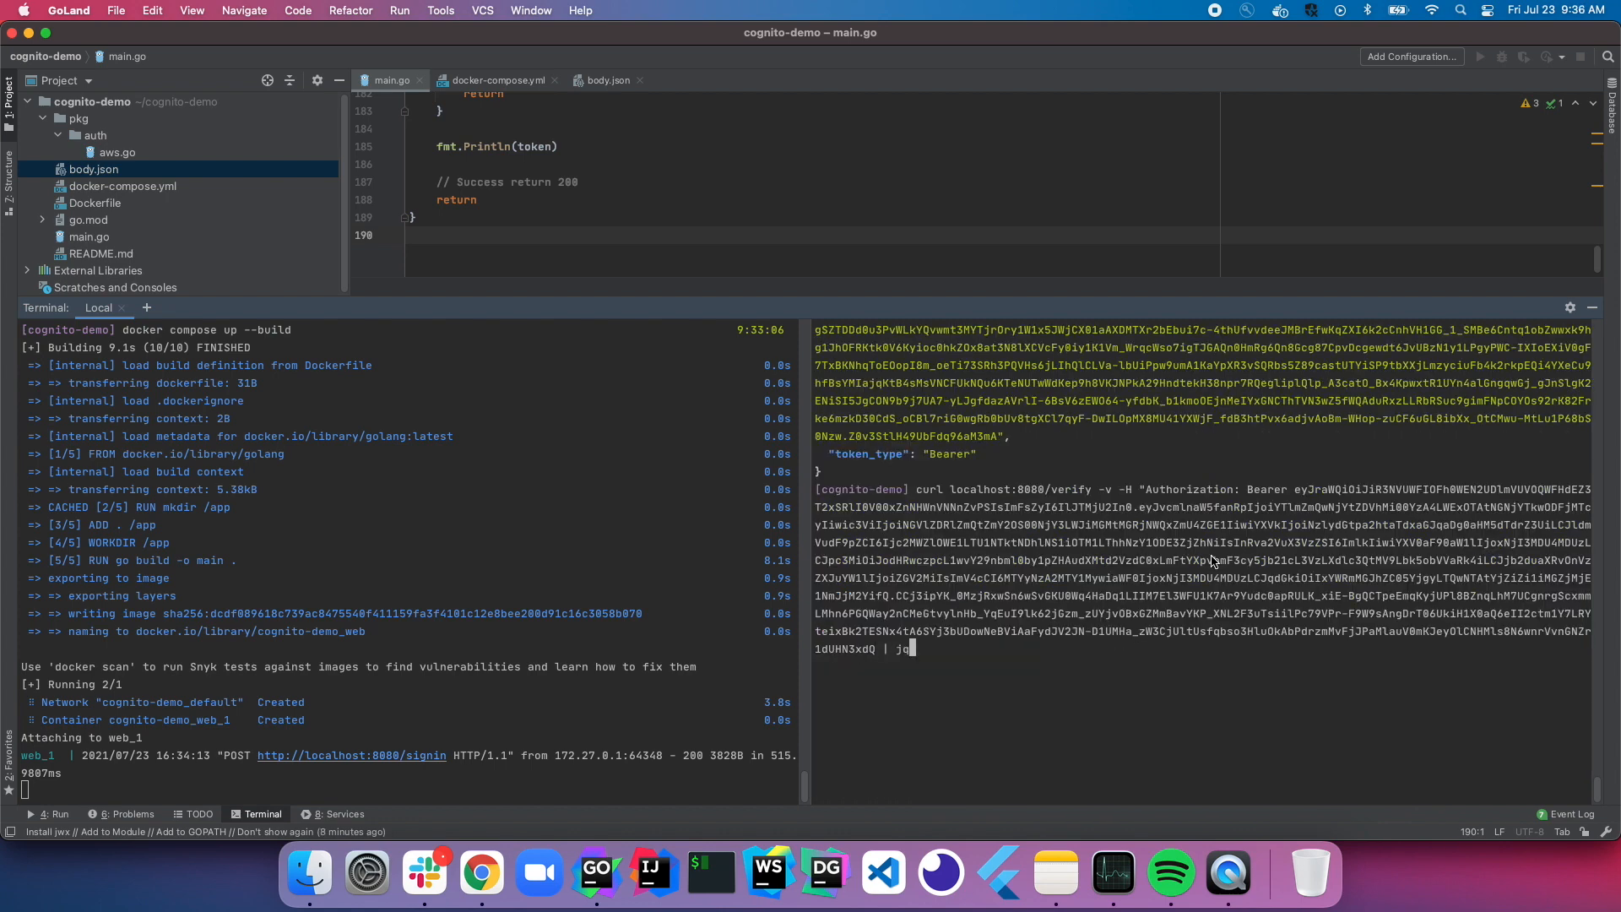
# Step: Send the Bearer-token /verify request, get 405, and select the route's Post method
pyautogui.press('enter')
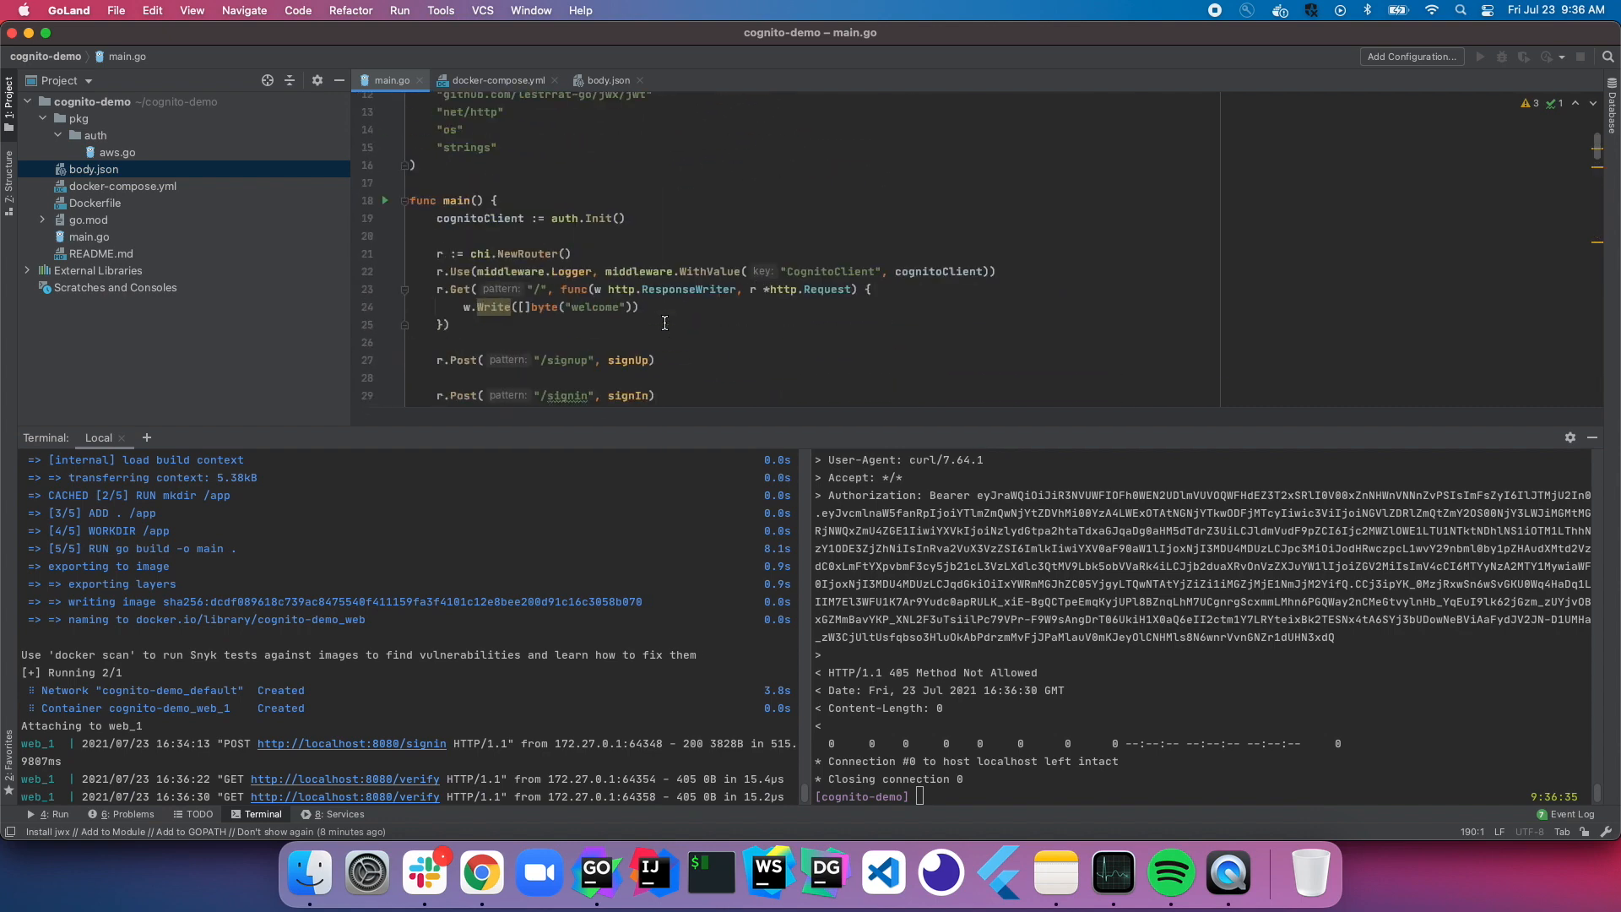
pyautogui.doubleClick(462, 299)
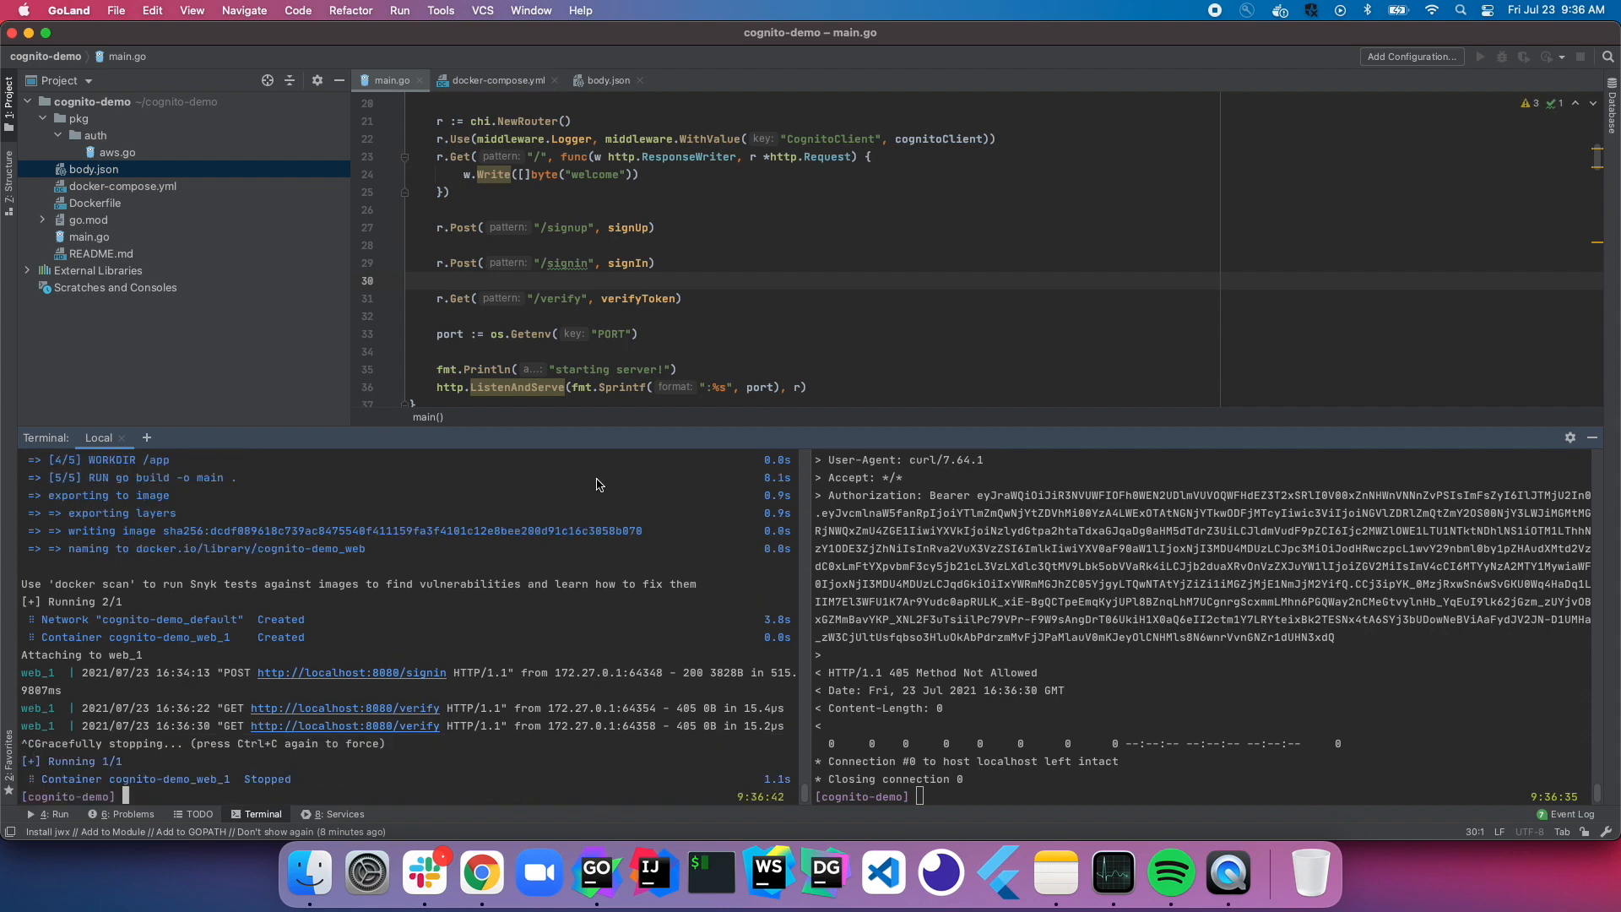
# Step: Rebuild with docker compose up --build, rerun the curl /verify request, and confirm 200 OK
pyautogui.write('docker compose up --build')
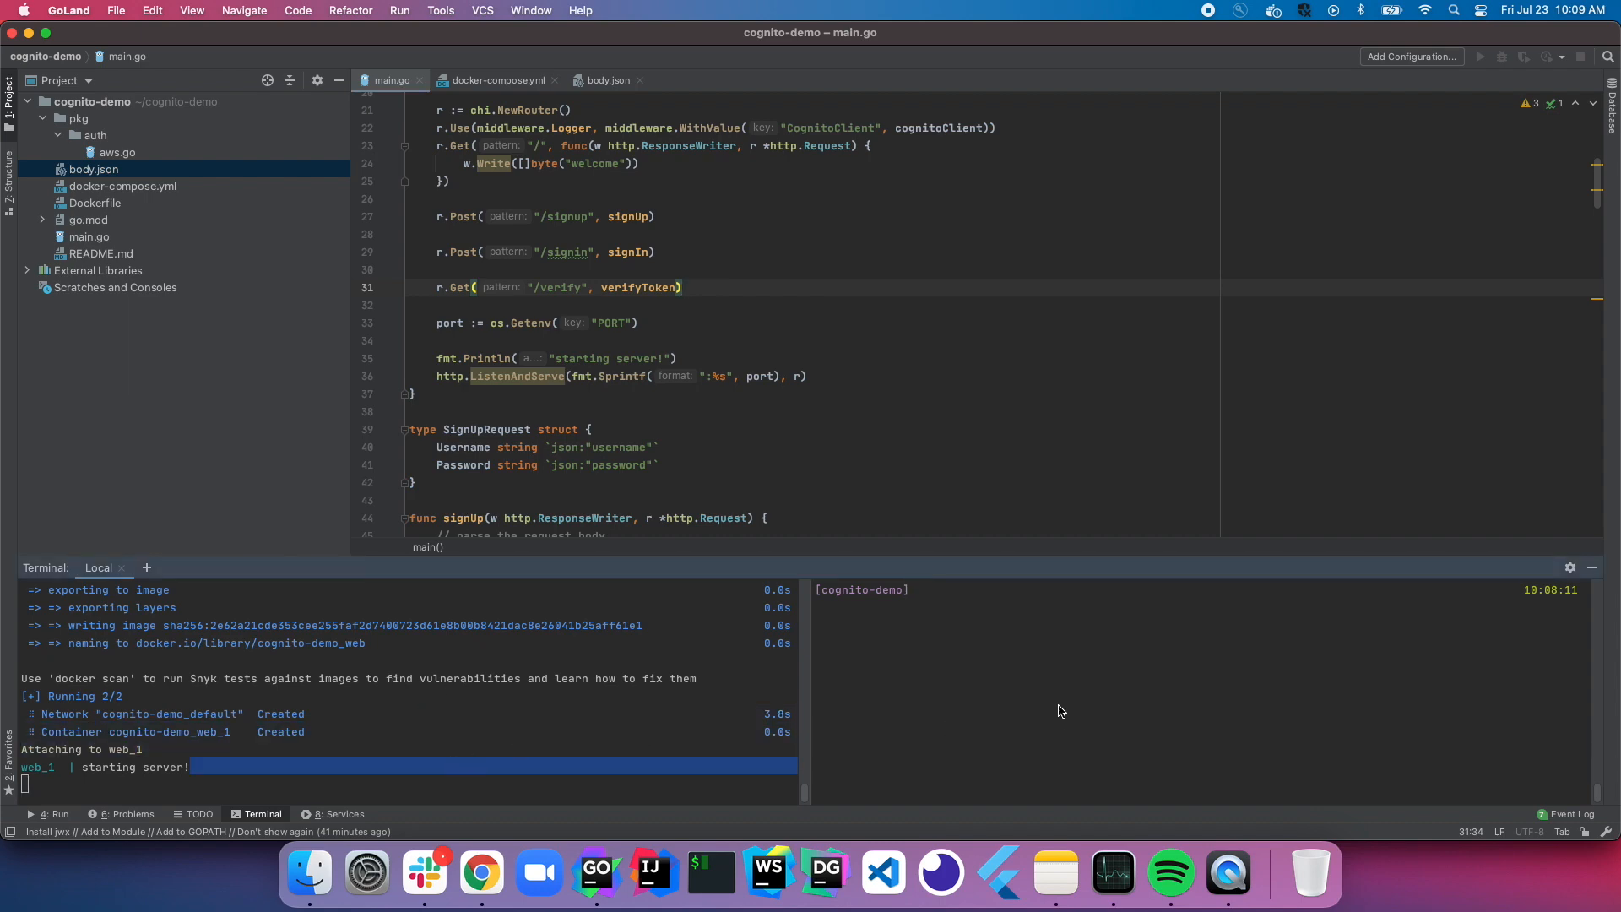
pyautogui.write('curl localhost:8080/verify -v -H "Authorization: Bearer ..." | jq')
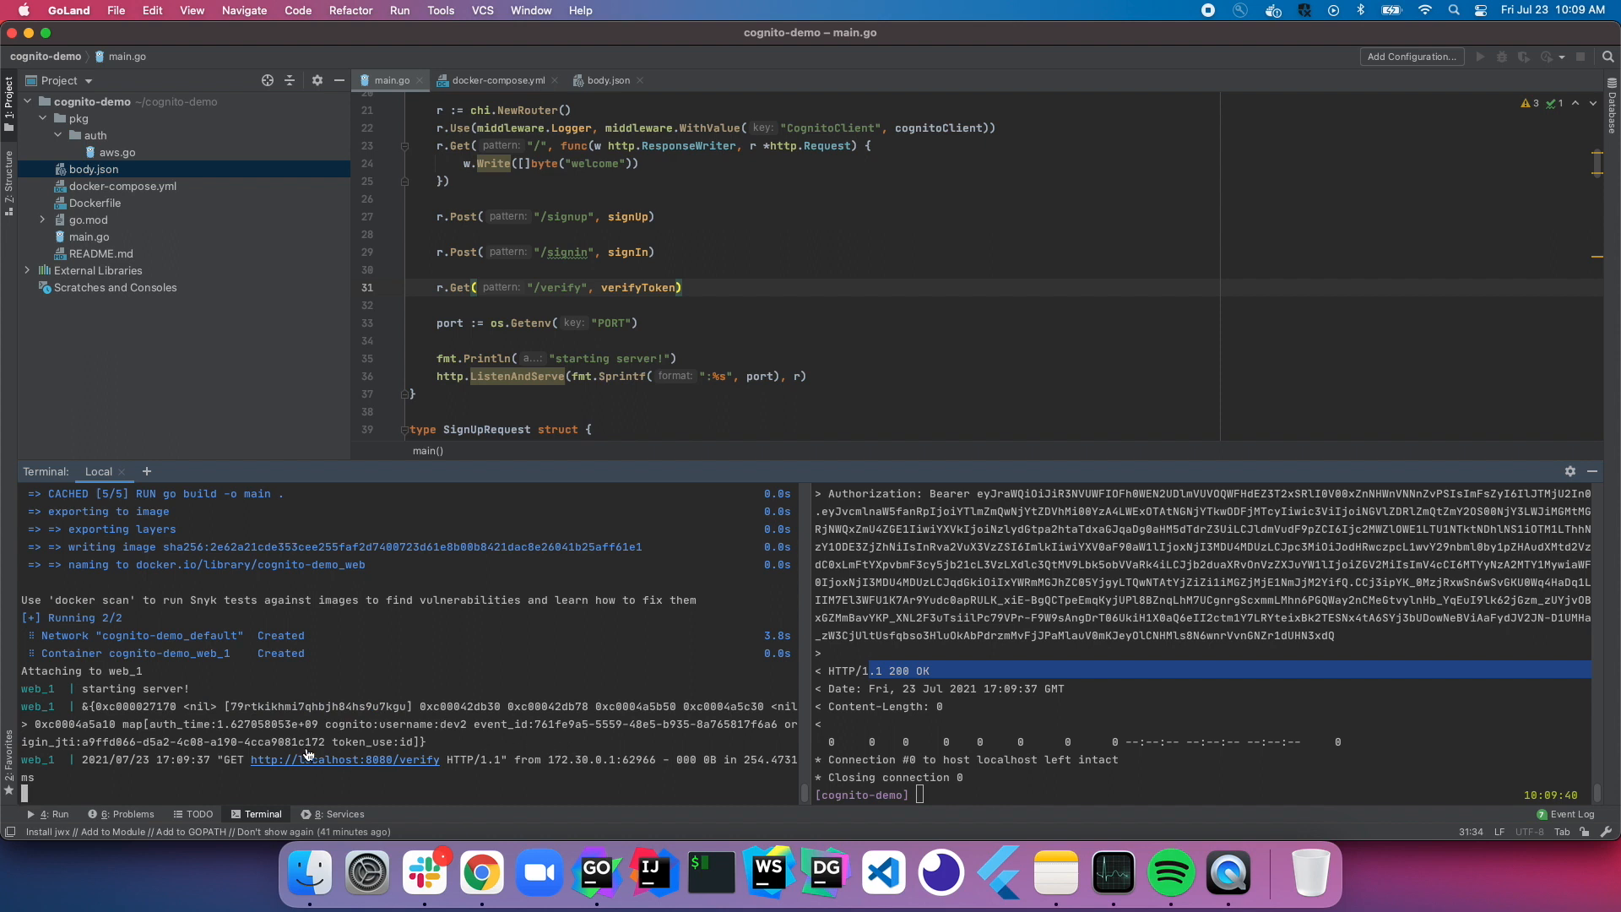
pyautogui.doubleClick(388, 723)
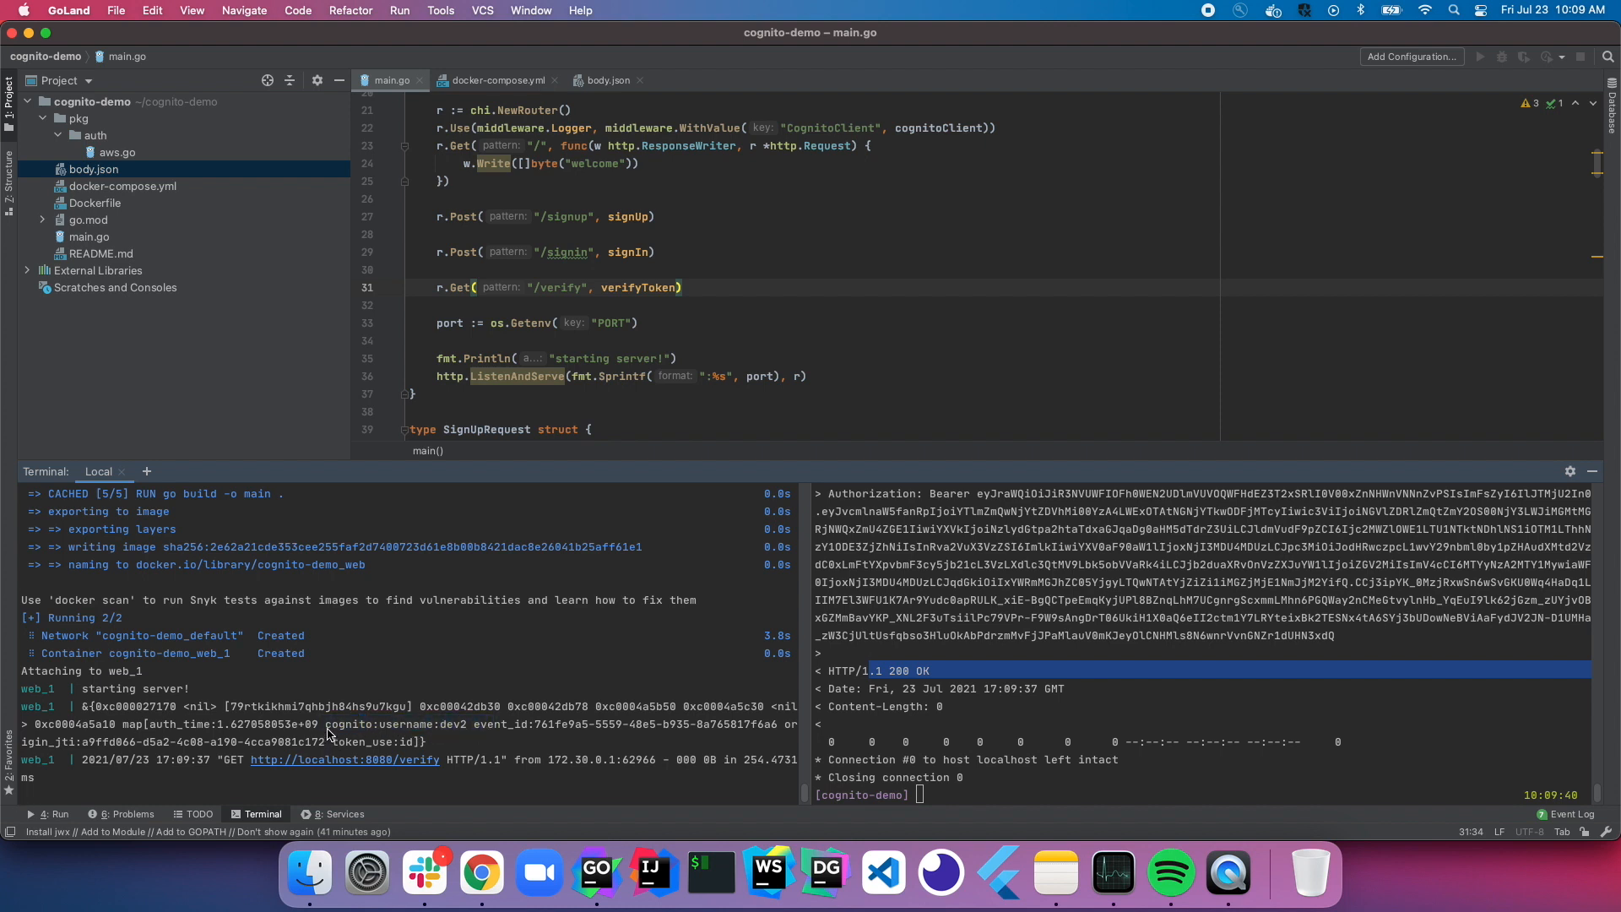
pyautogui.moveTo(433, 733)
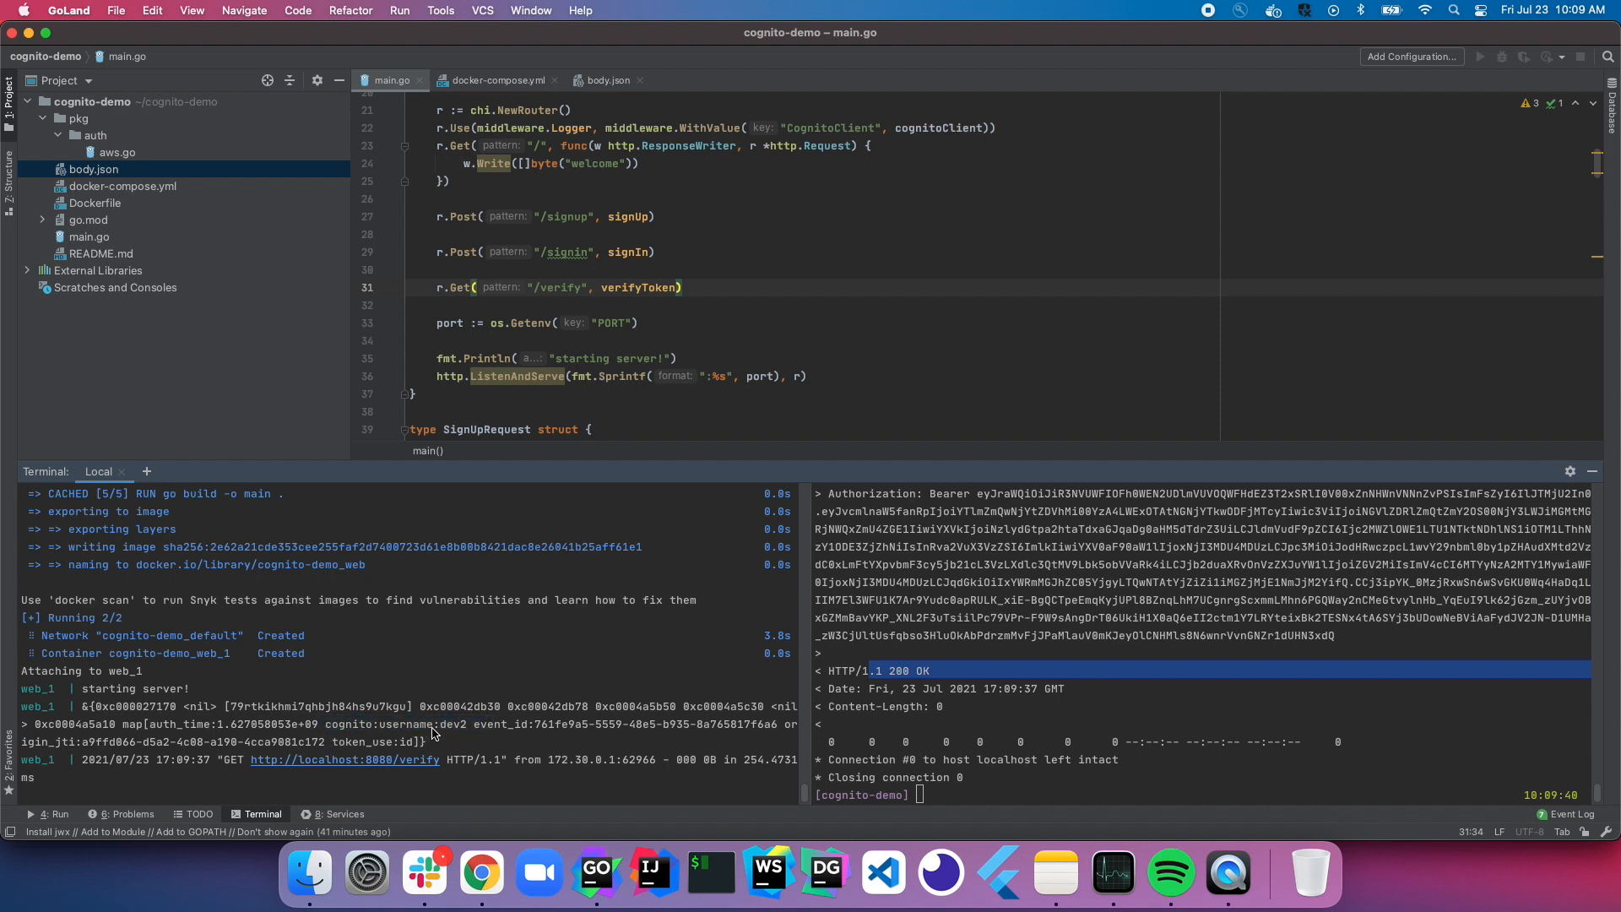
pyautogui.doubleClick(378, 724)
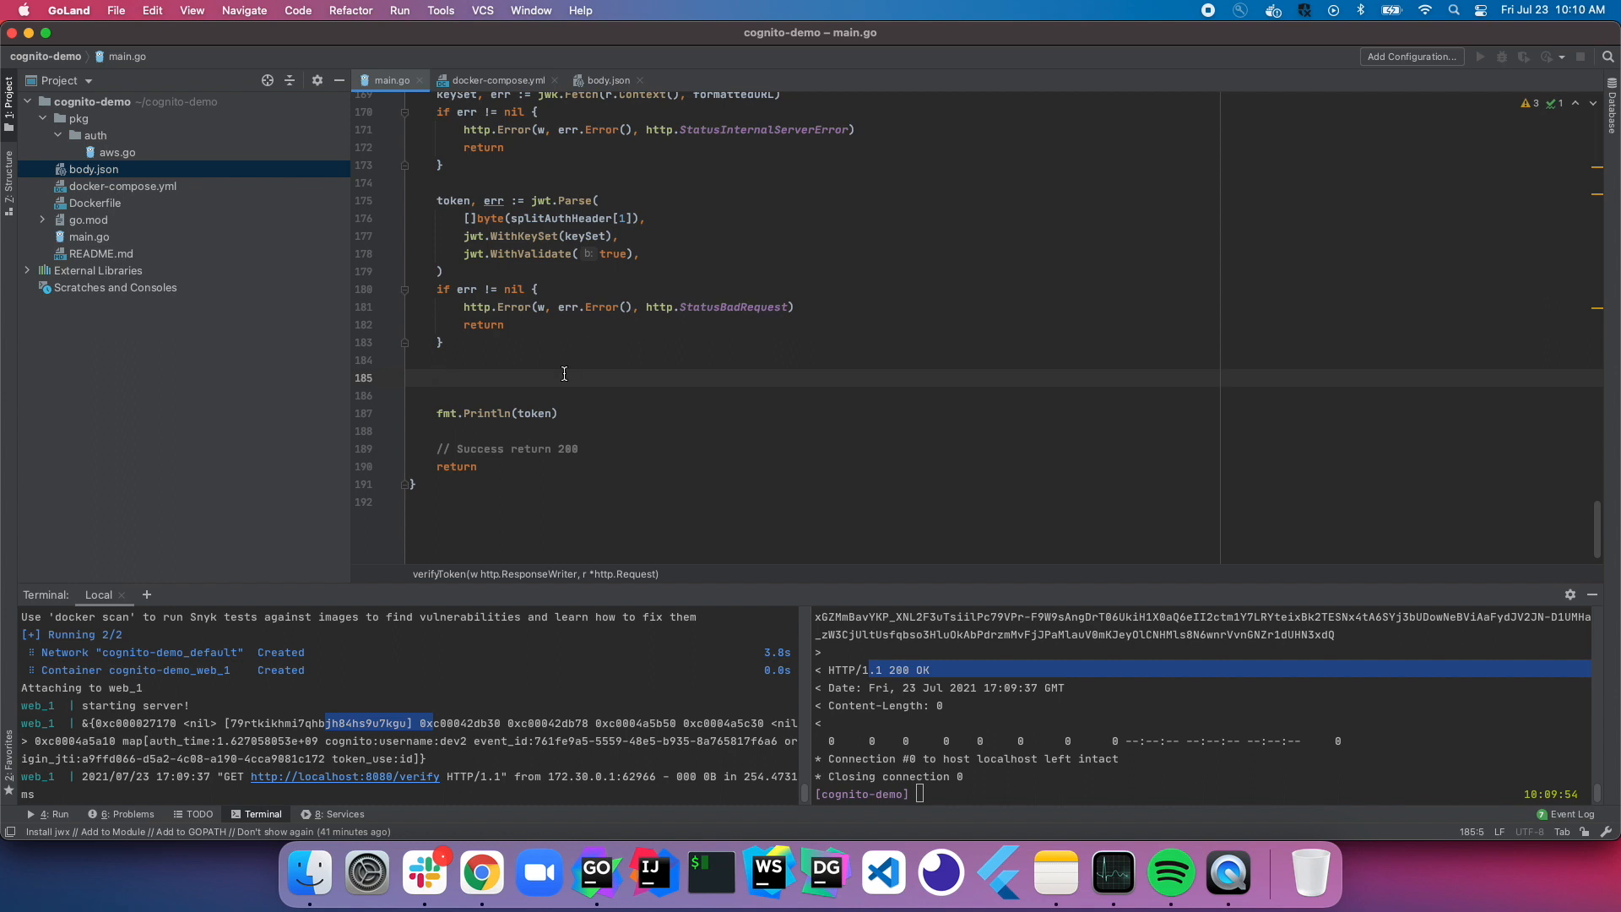
# Step: Read the cognito:username claim into a username variable via token.Get
pyautogui.write('username := token')
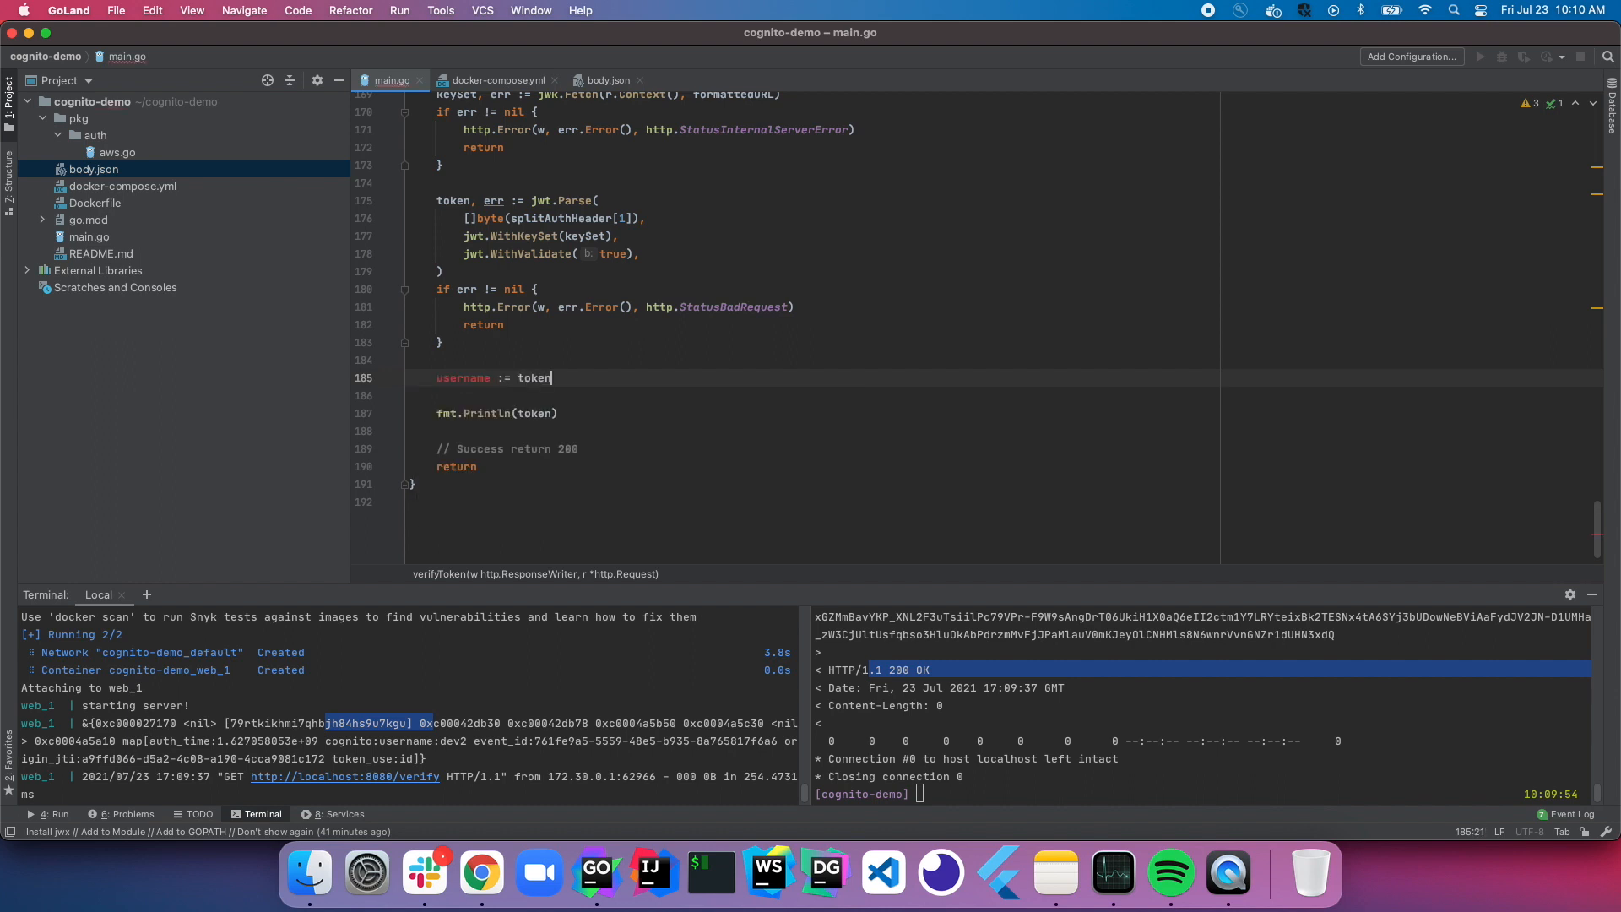
pyautogui.write('.Get()')
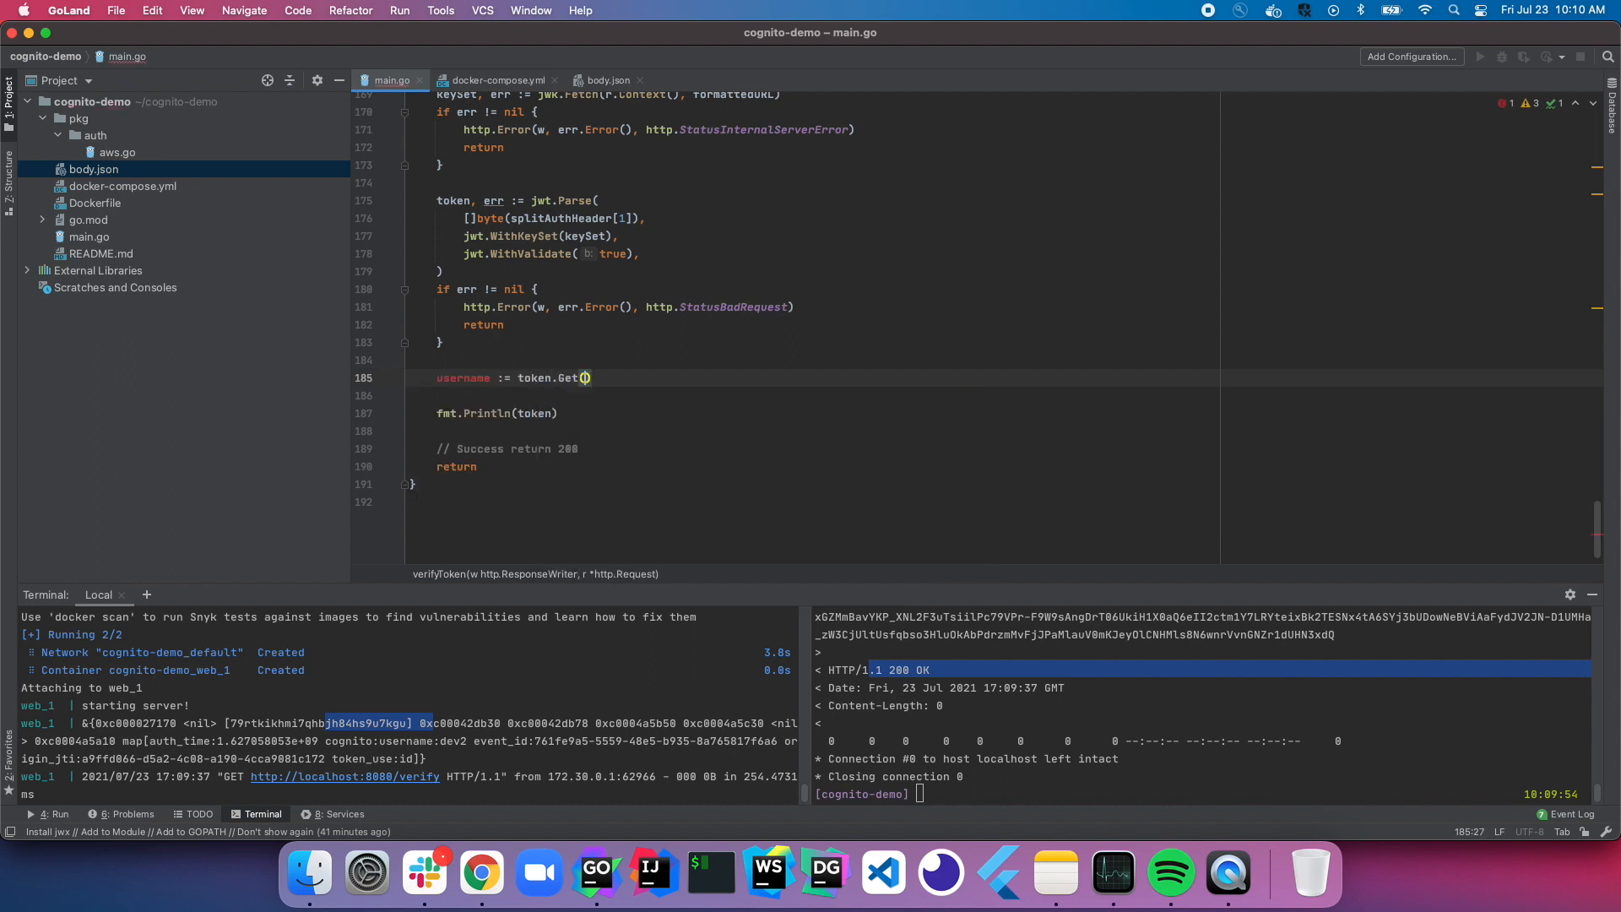
pyautogui.write('"cognito:username"')
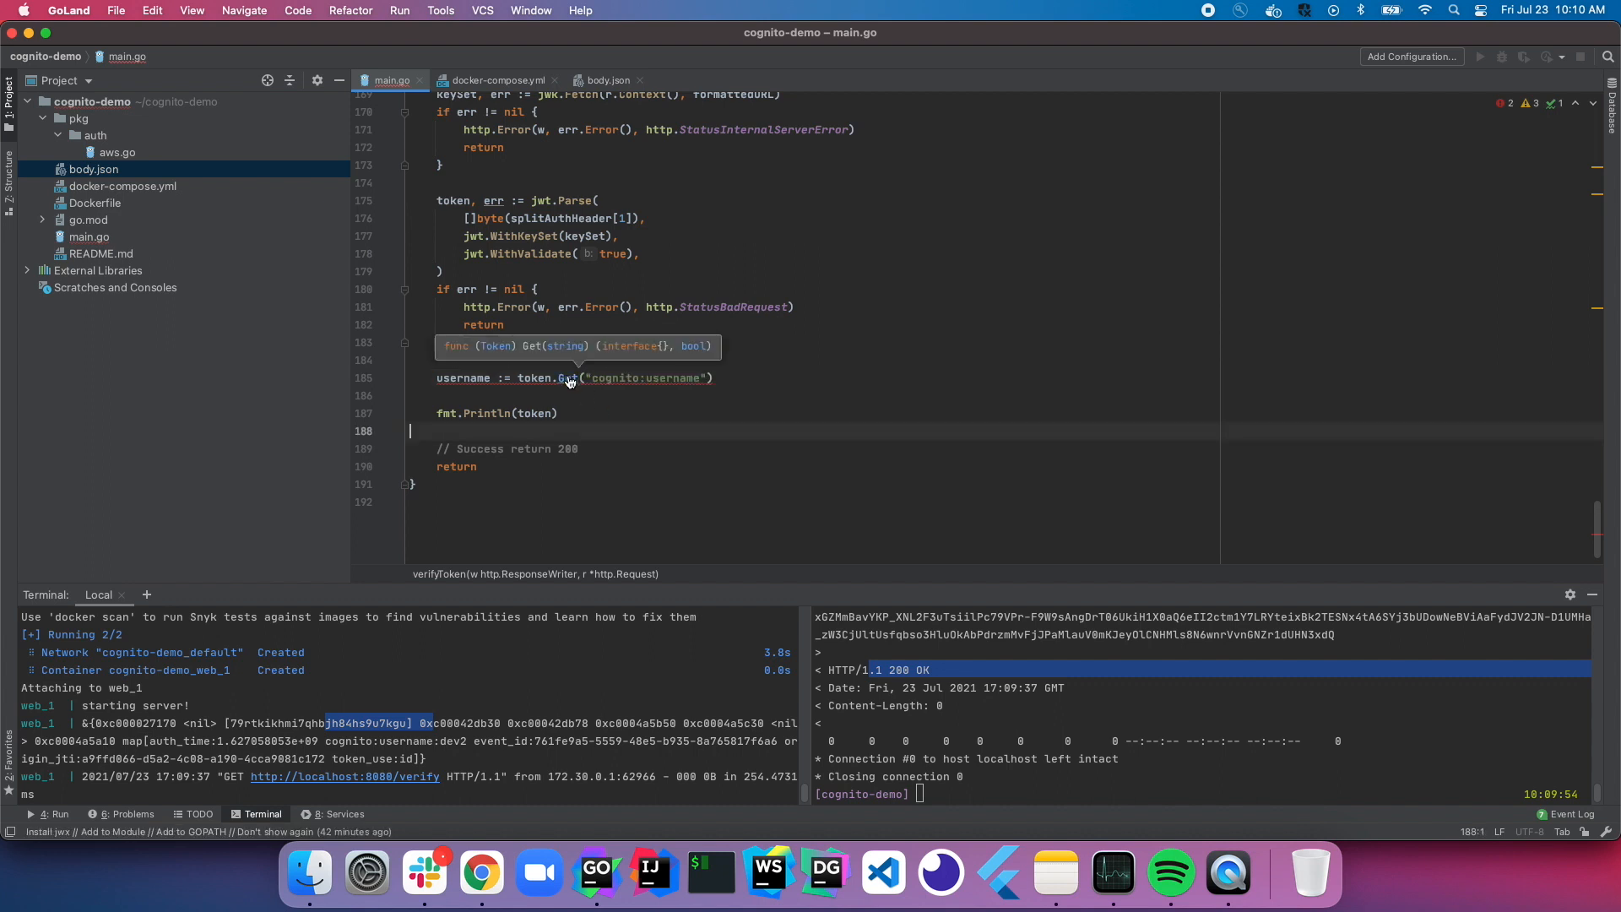
pyautogui.moveTo(567, 381)
pyautogui.write(', _')
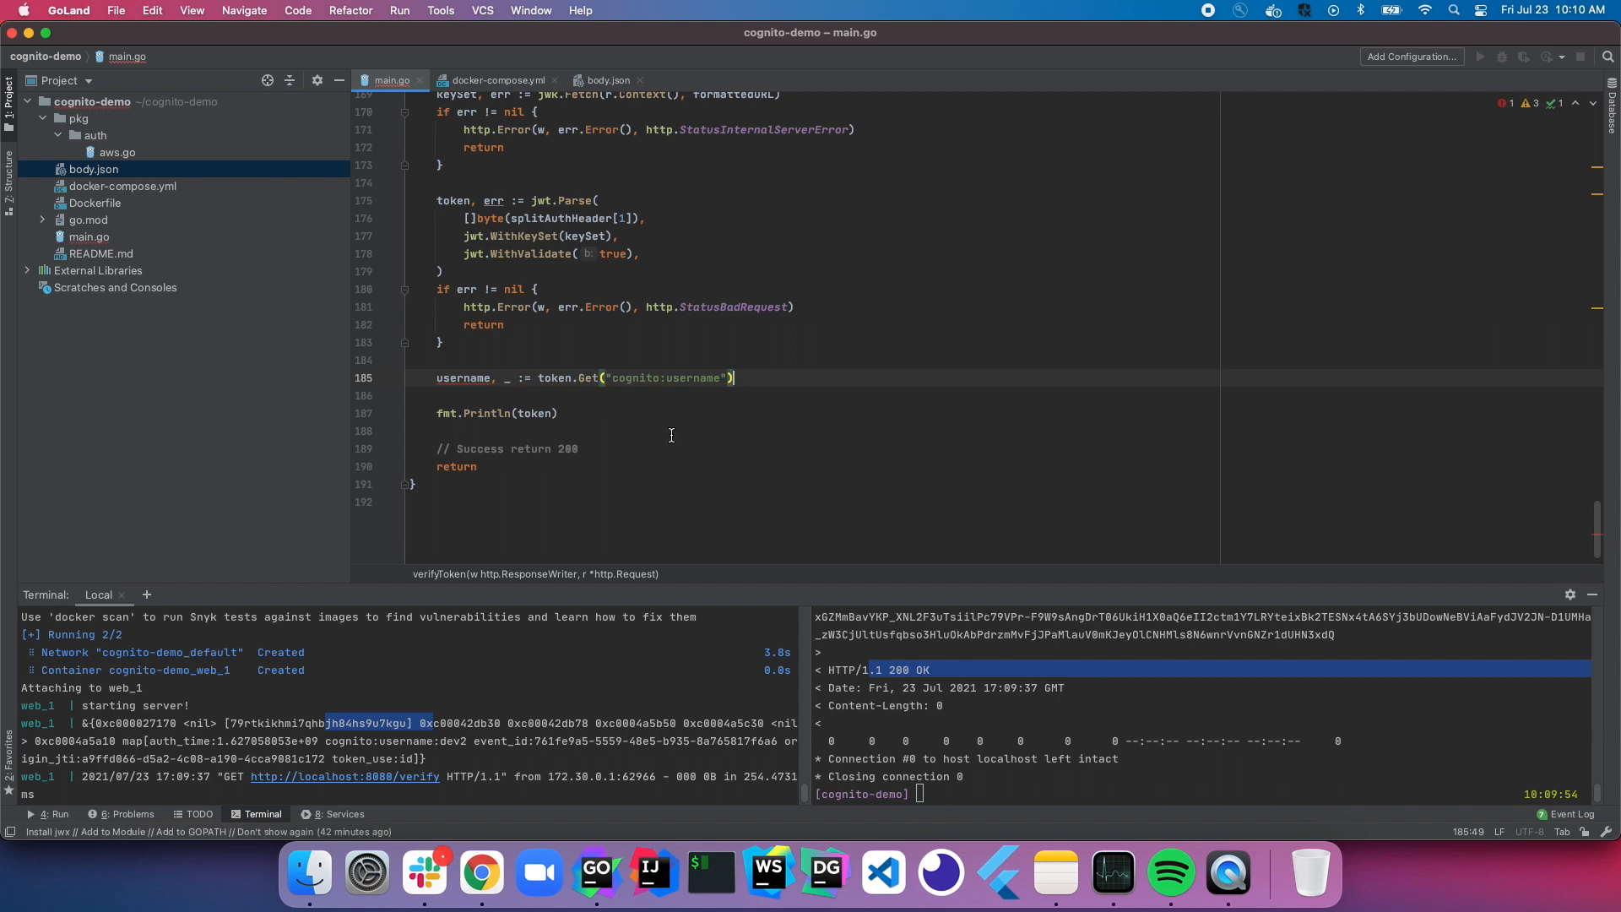
# Step: Print the claim with fmt.Printf("The username: %v\n", username)
pyautogui.doubleClick(464, 378)
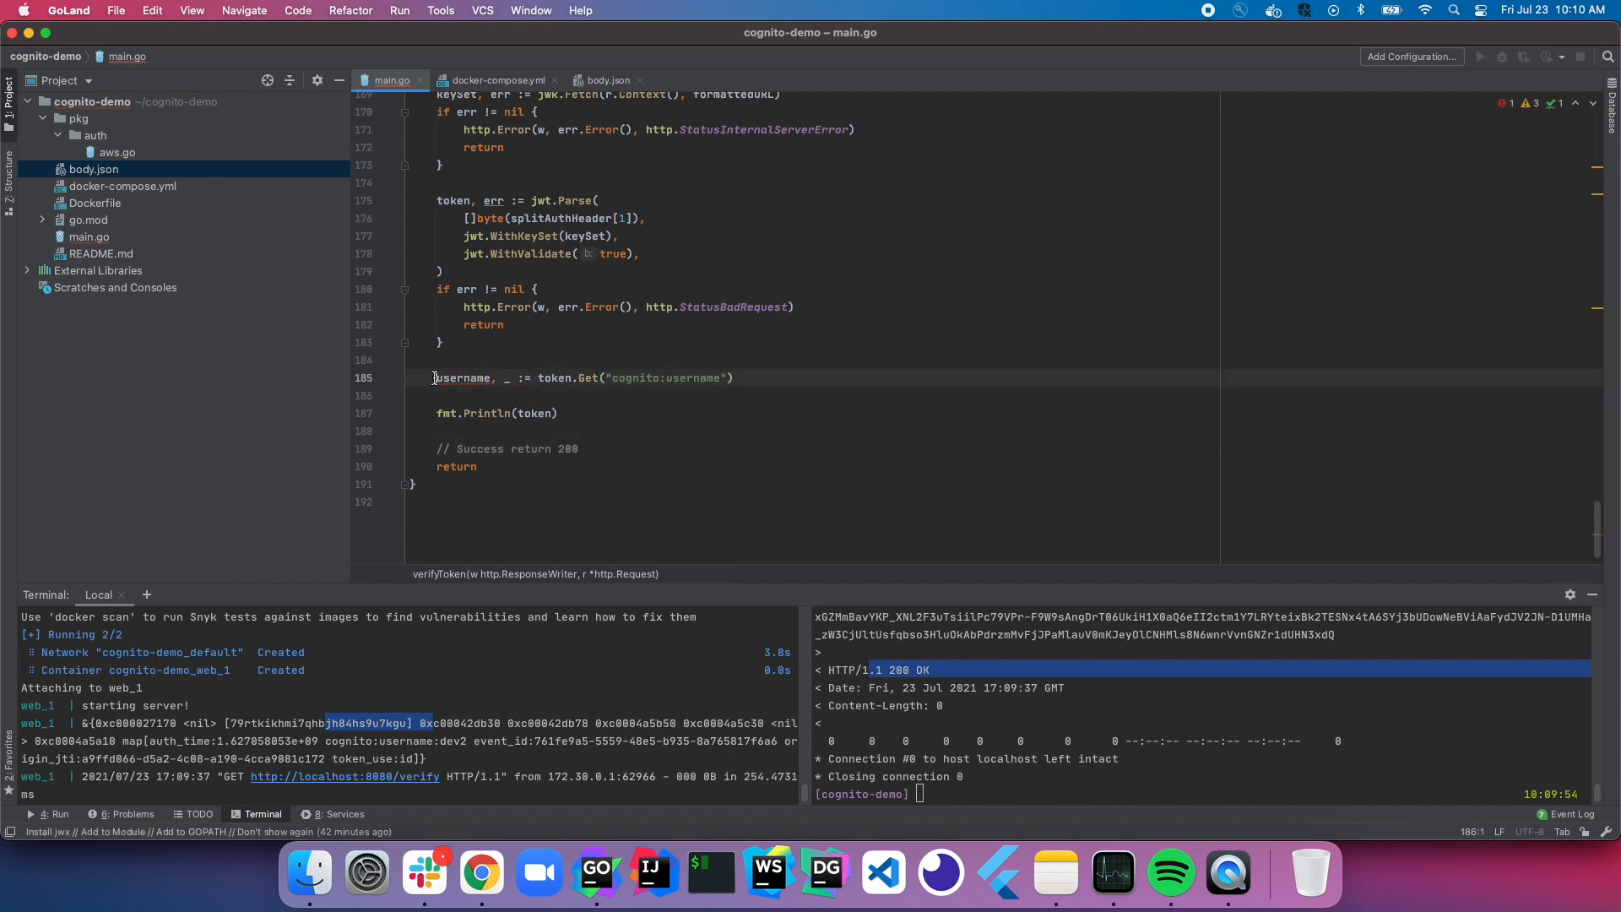
pyautogui.write('fmt')
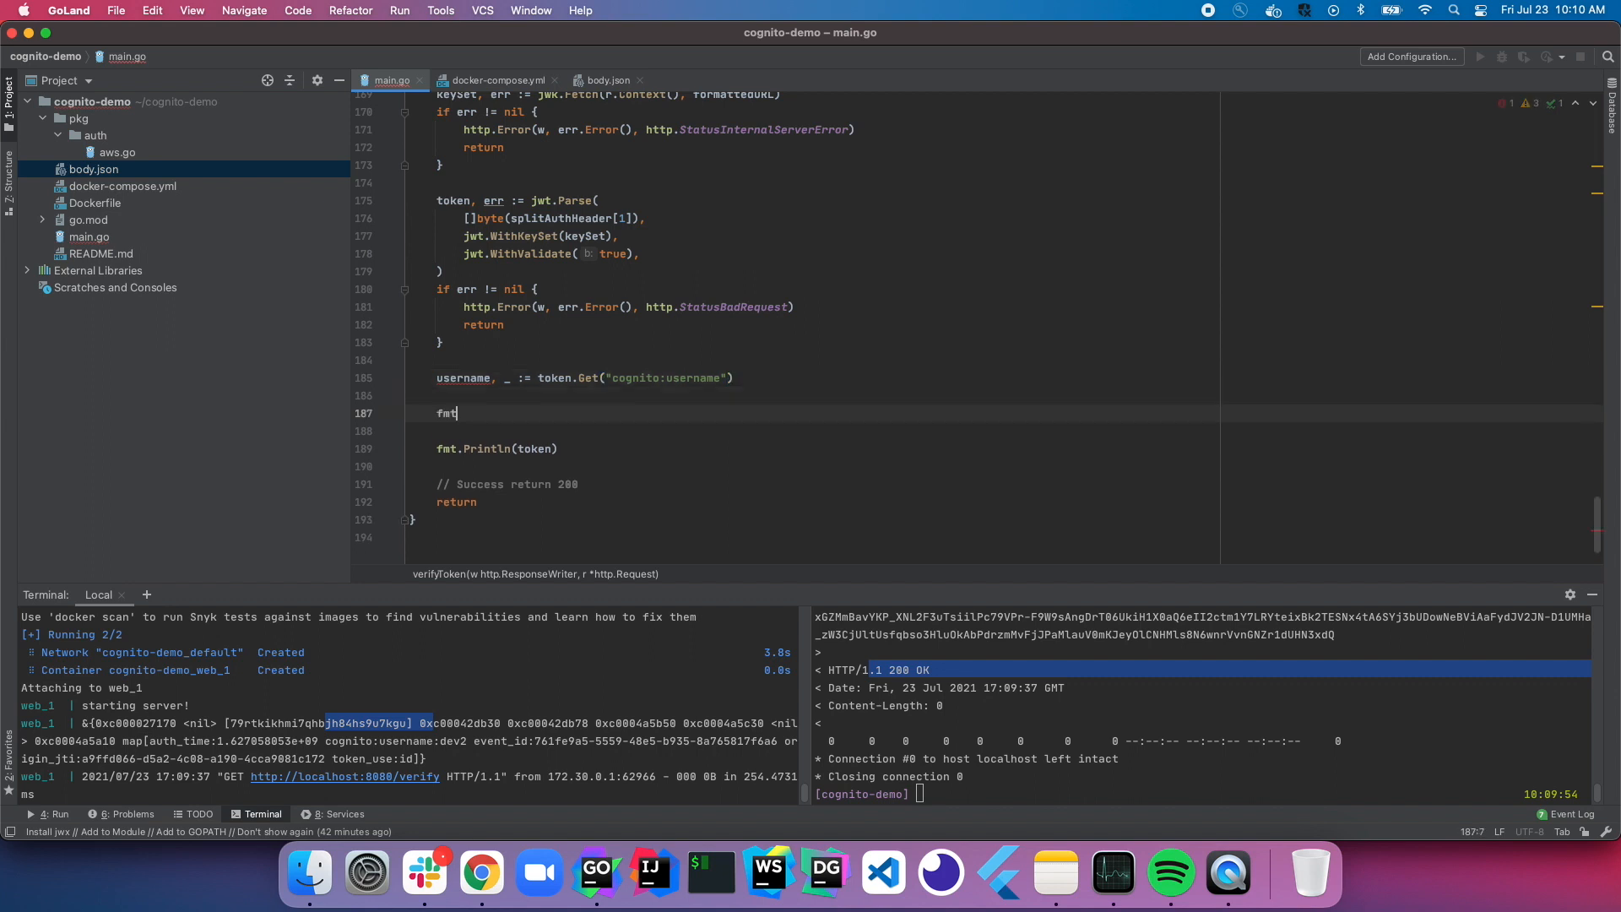
pyautogui.write('.Printf(')
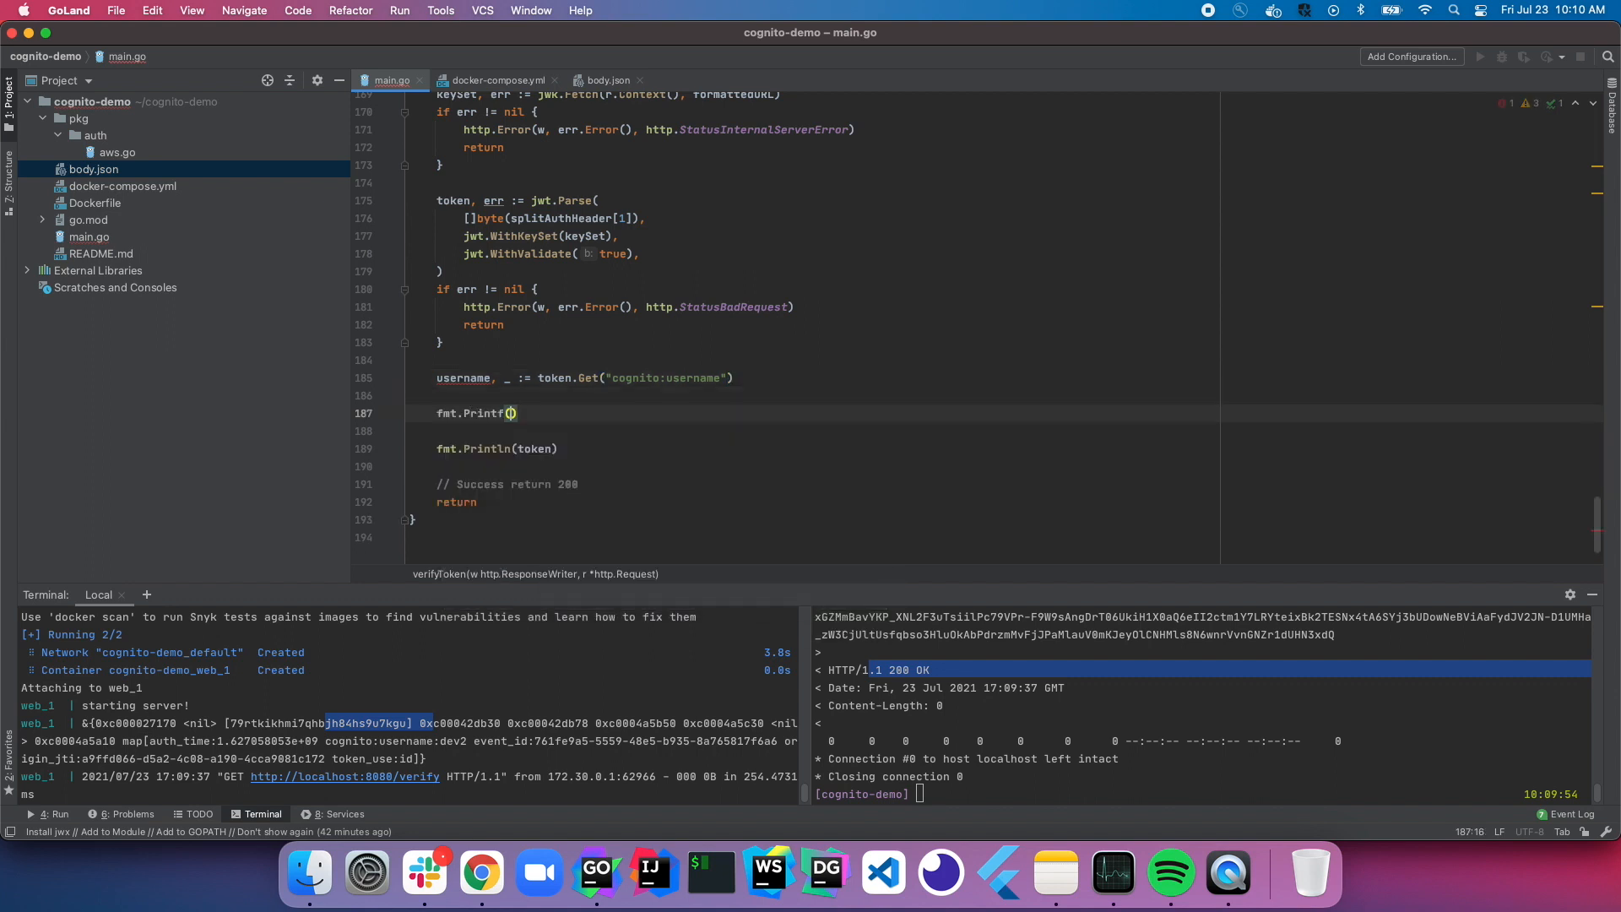
pyautogui.write('"The username: %"')
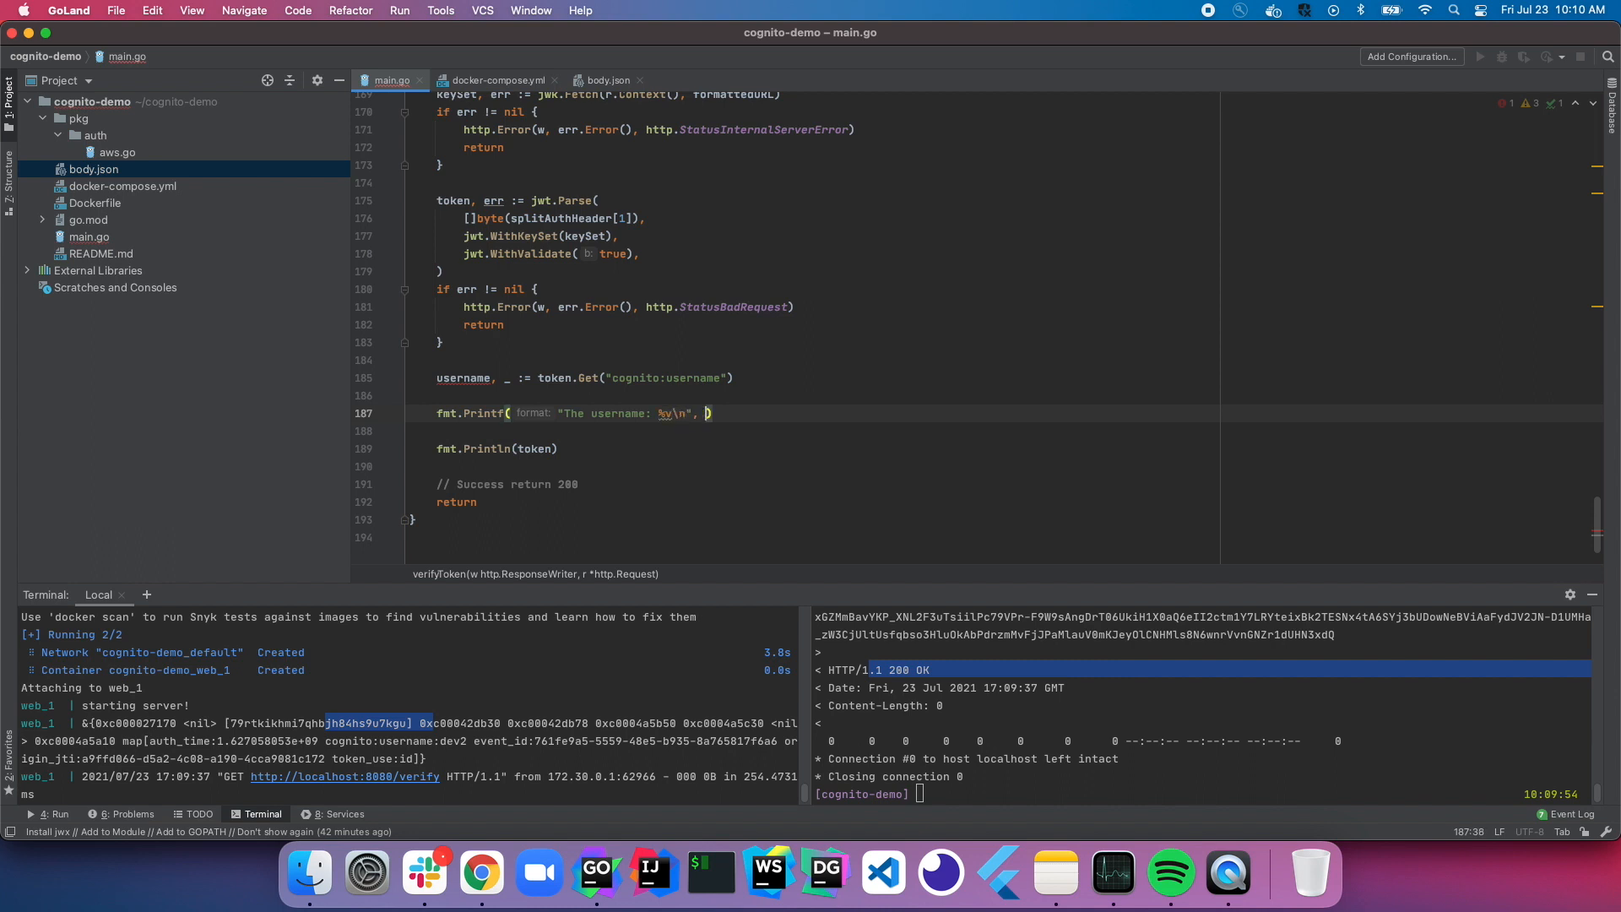
pyautogui.write('username')
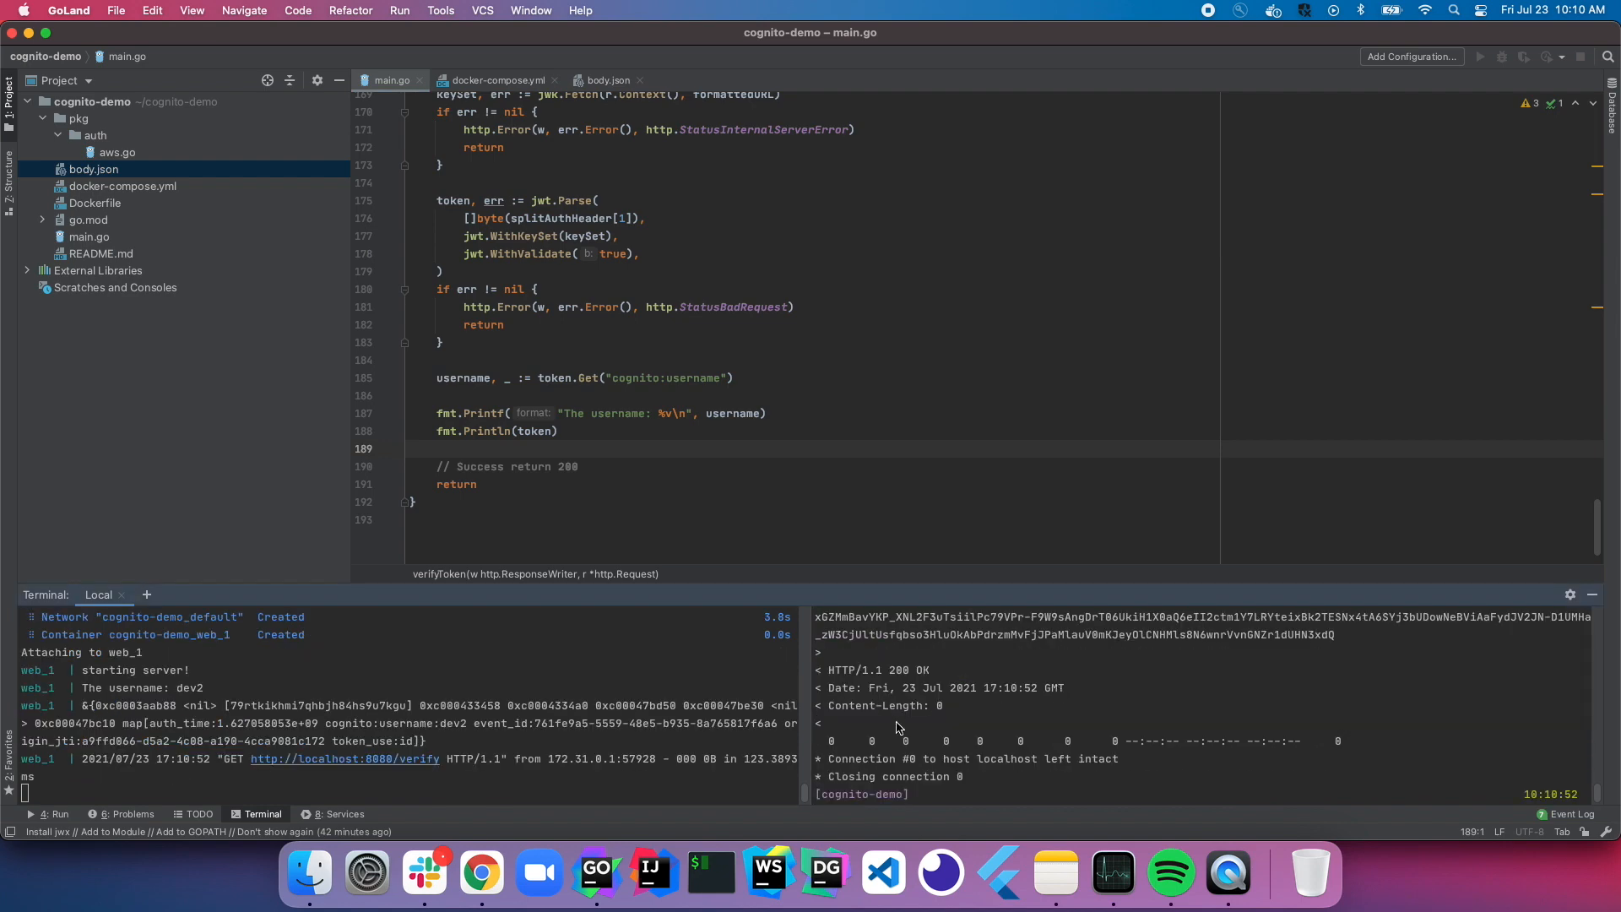
# Step: Select the 'The username: dev2' line in the server log output
pyautogui.doubleClick(100, 688)
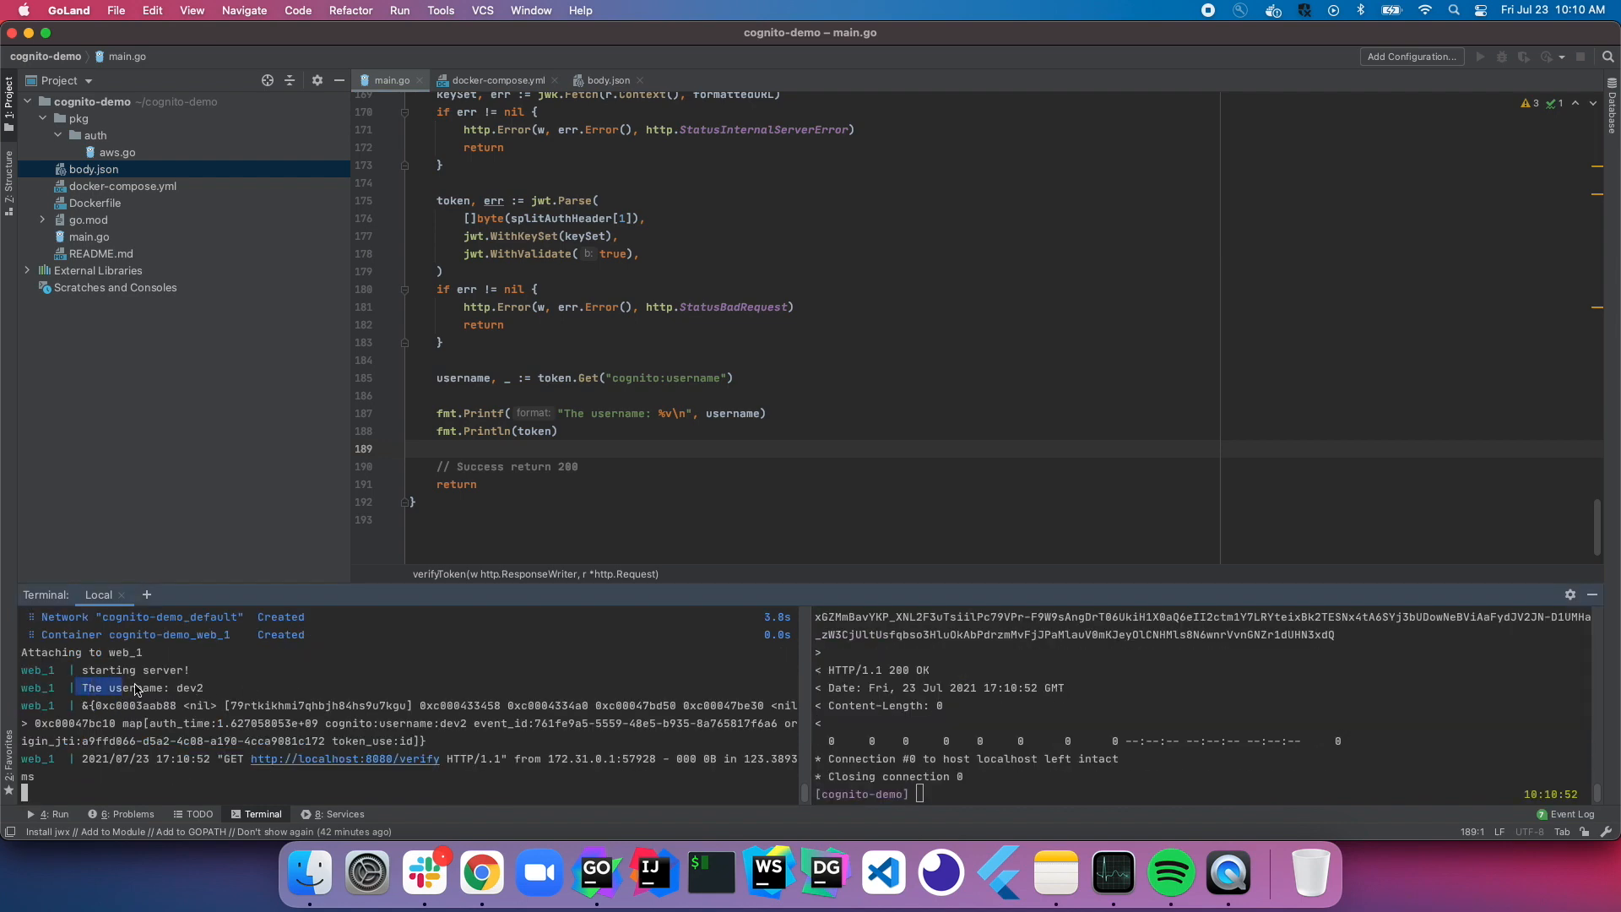
pyautogui.moveTo(88, 687); pyautogui.dragTo(564, 740)
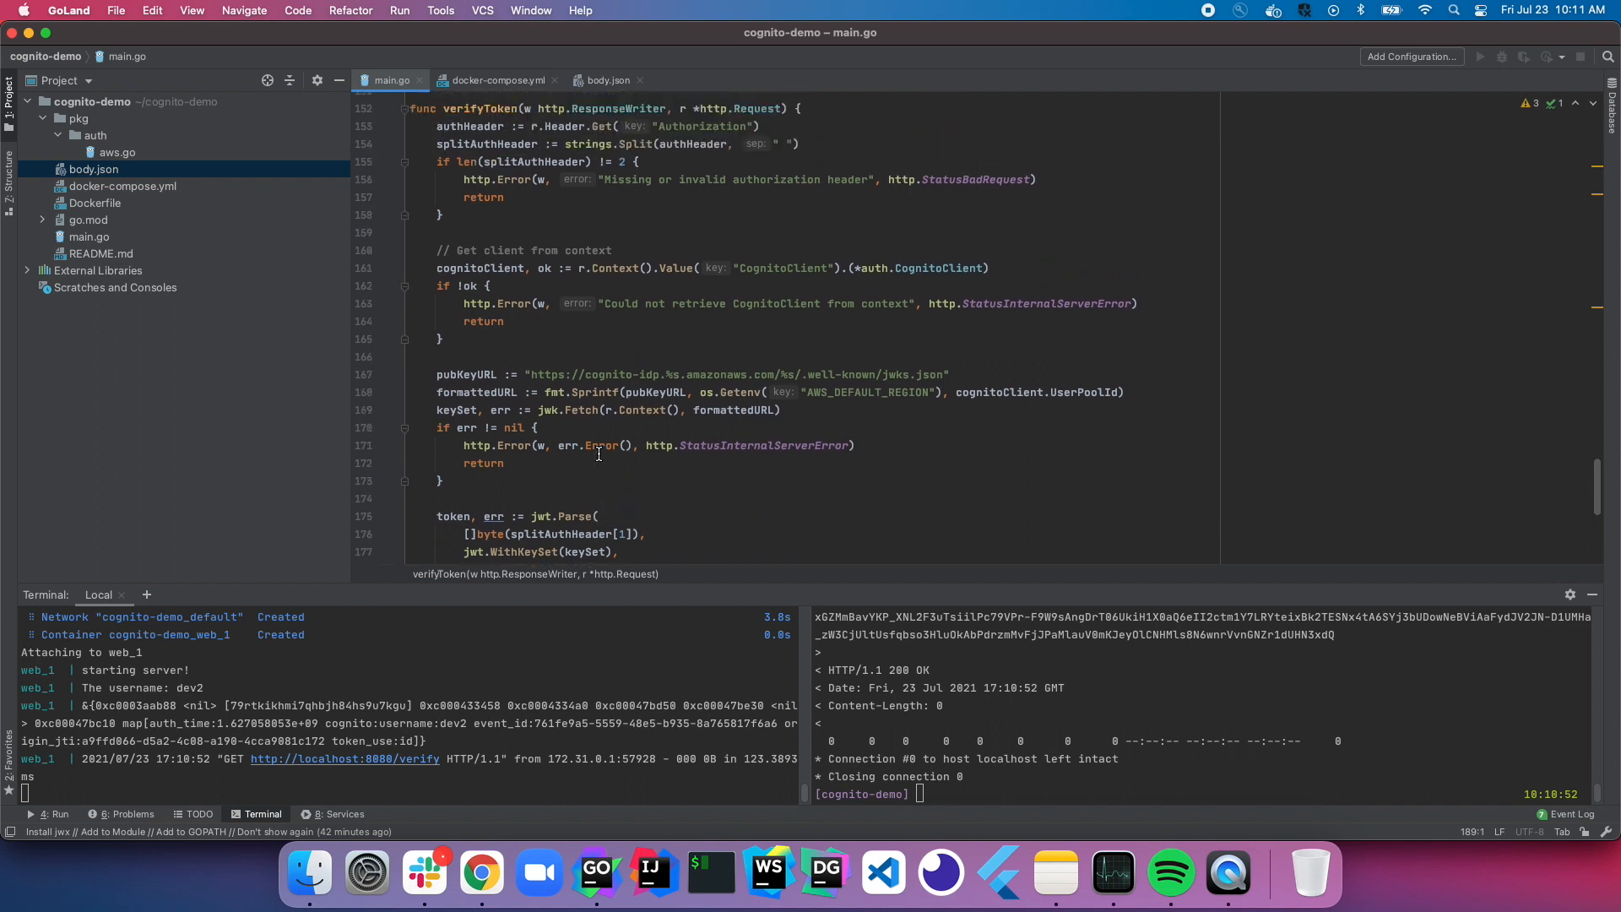
# Step: Type jwk.Auto below the jwk.Fetch call and view NewAutoRefresh's source in refresh.go
pyautogui.scroll(-3)
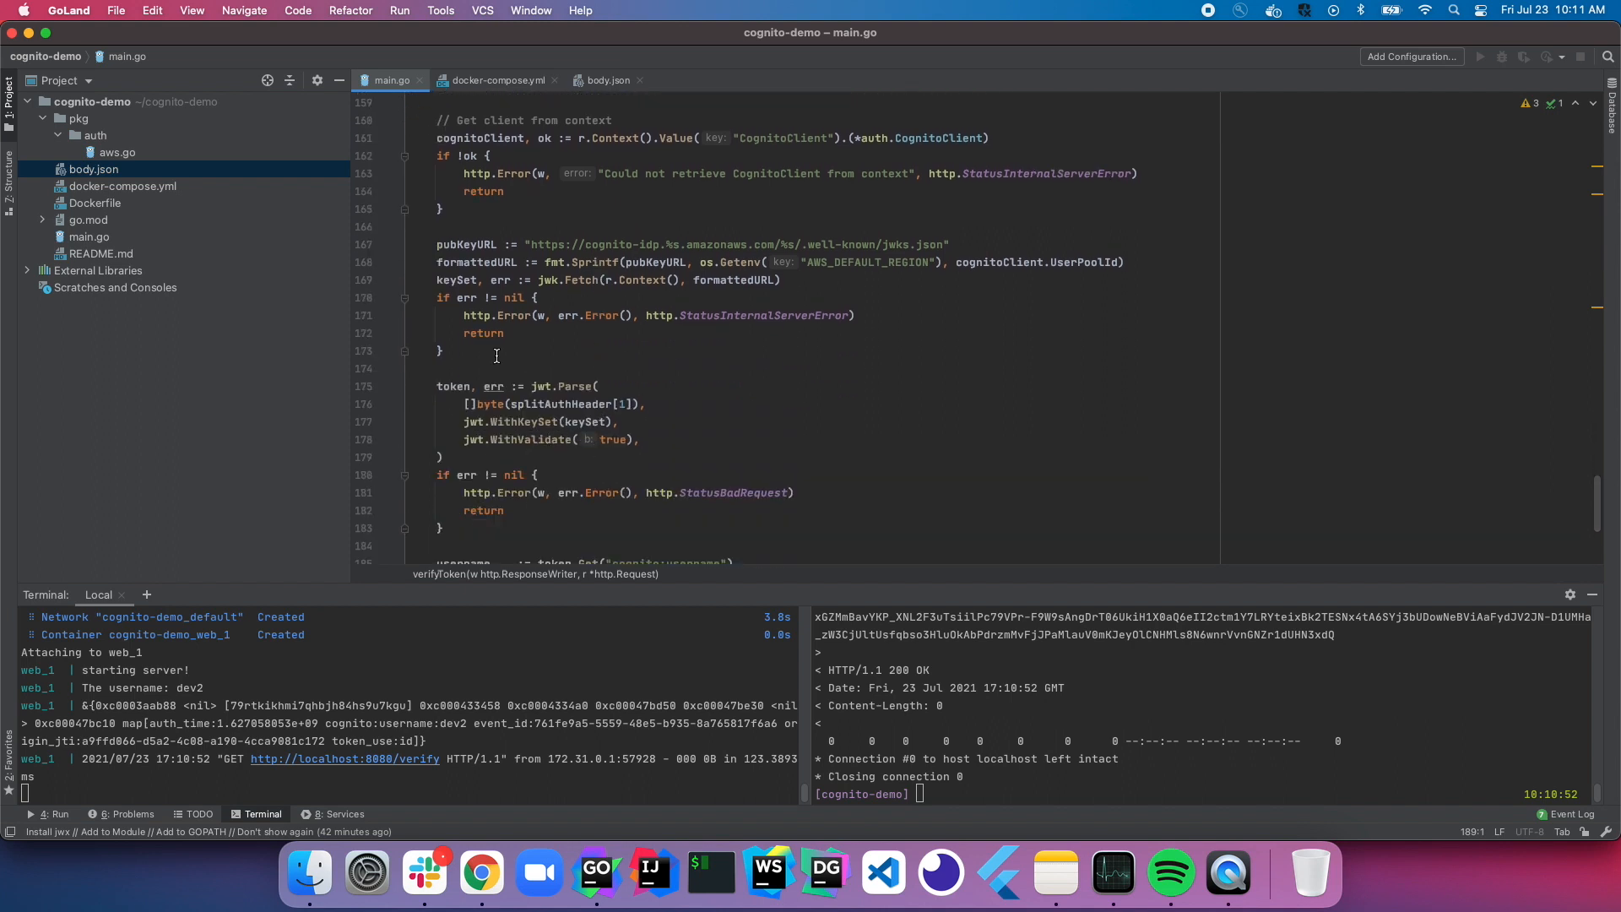
pyautogui.moveTo(436, 245); pyautogui.dragTo(445, 351)
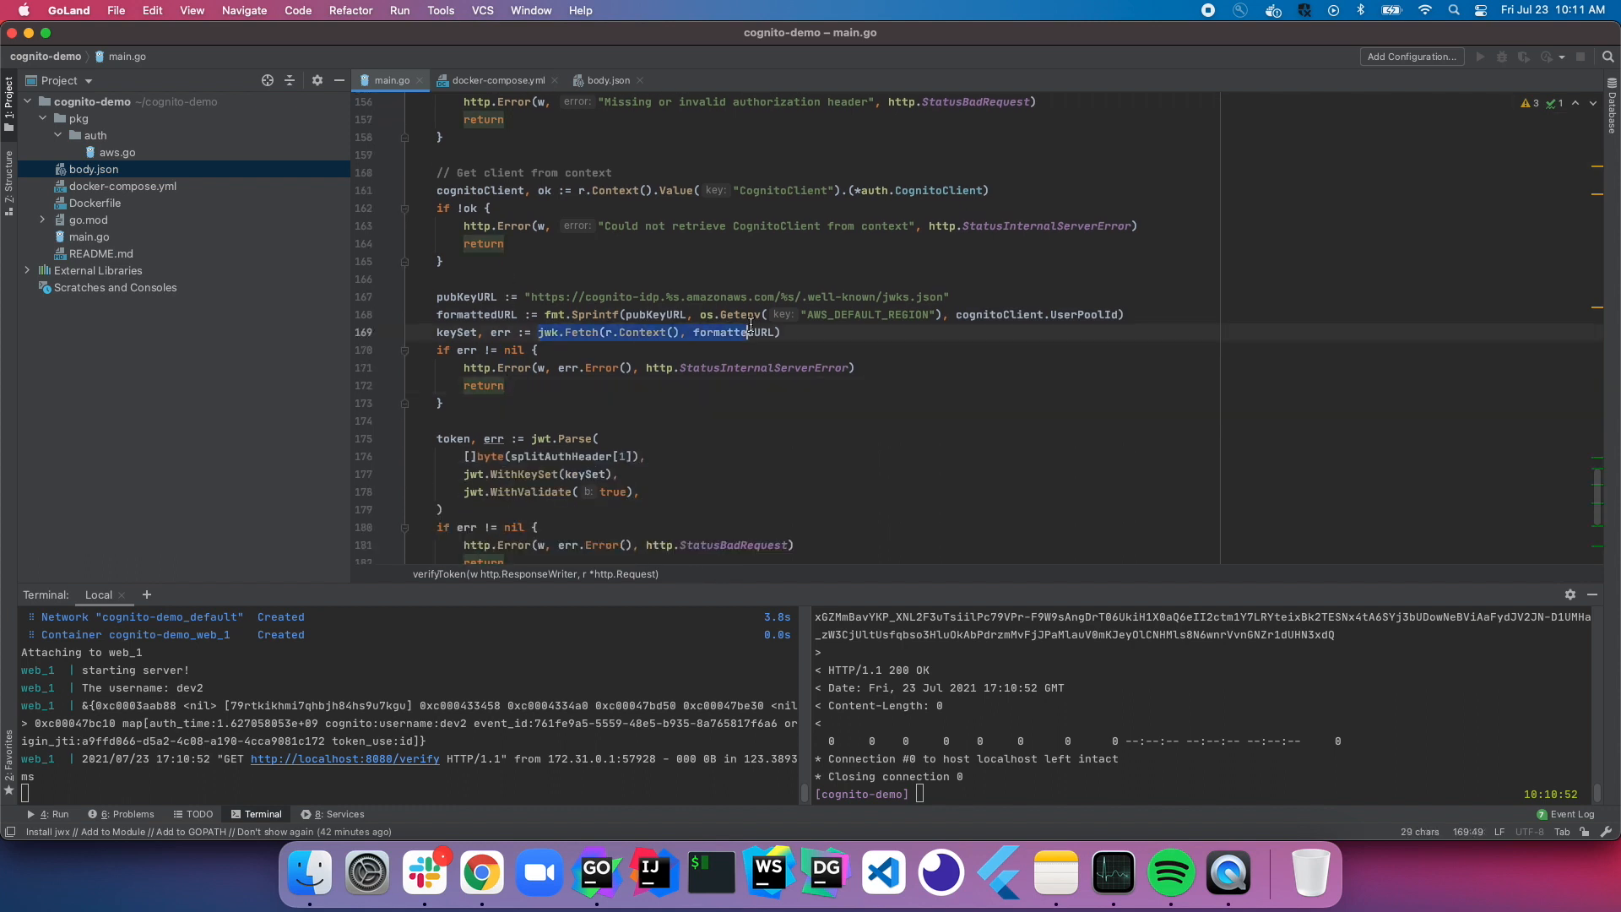
pyautogui.click(594, 332)
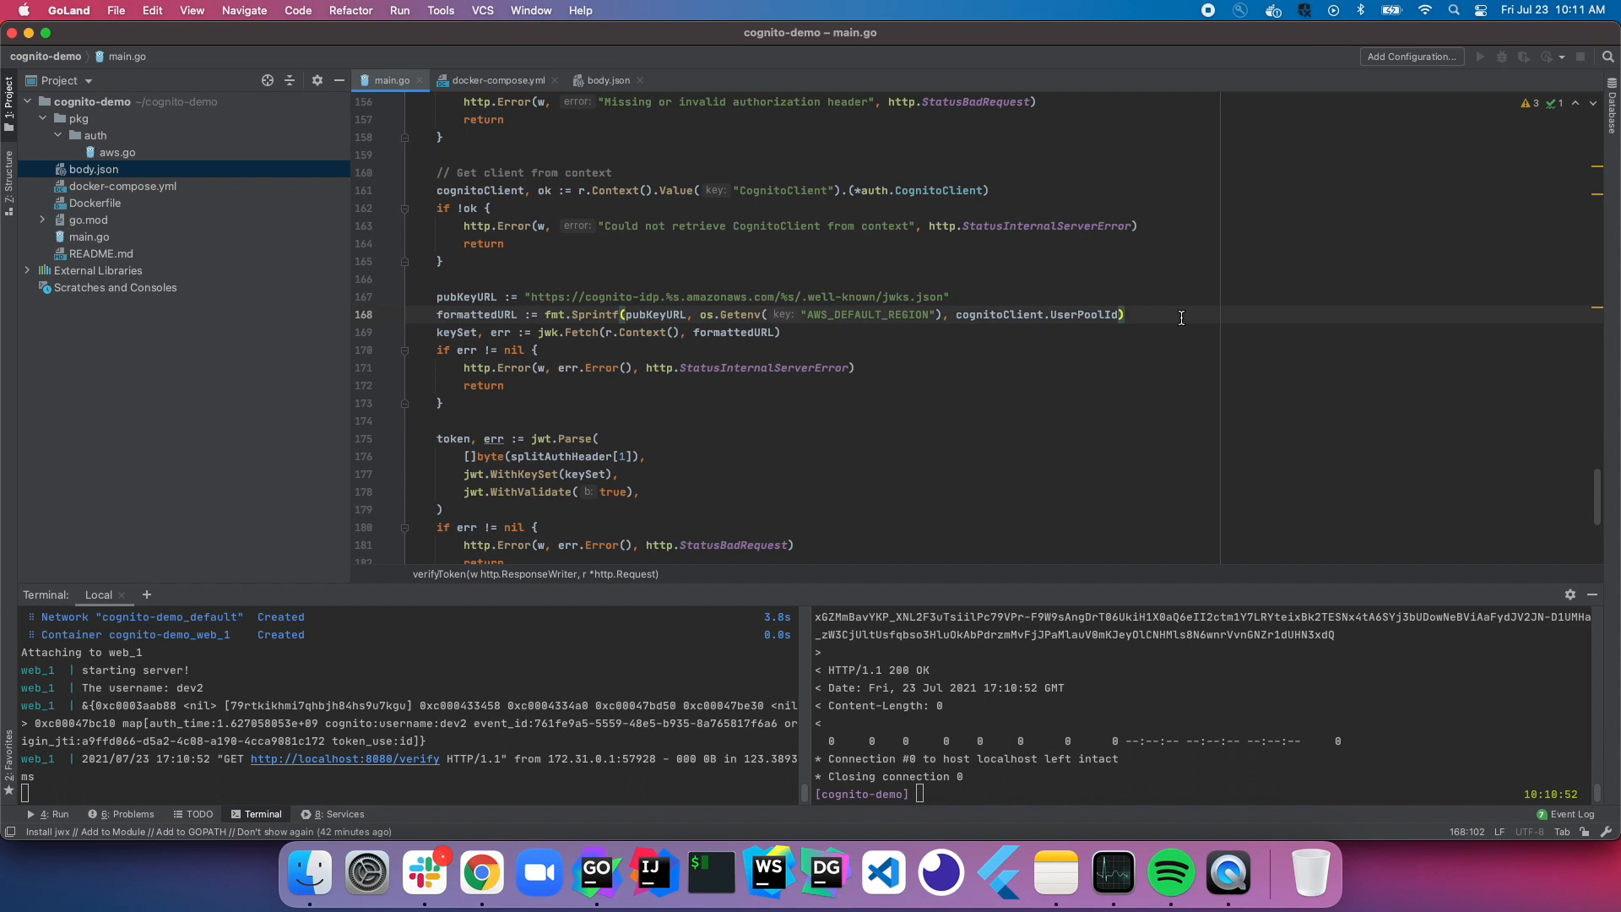
pyautogui.write('jwk.Auth')
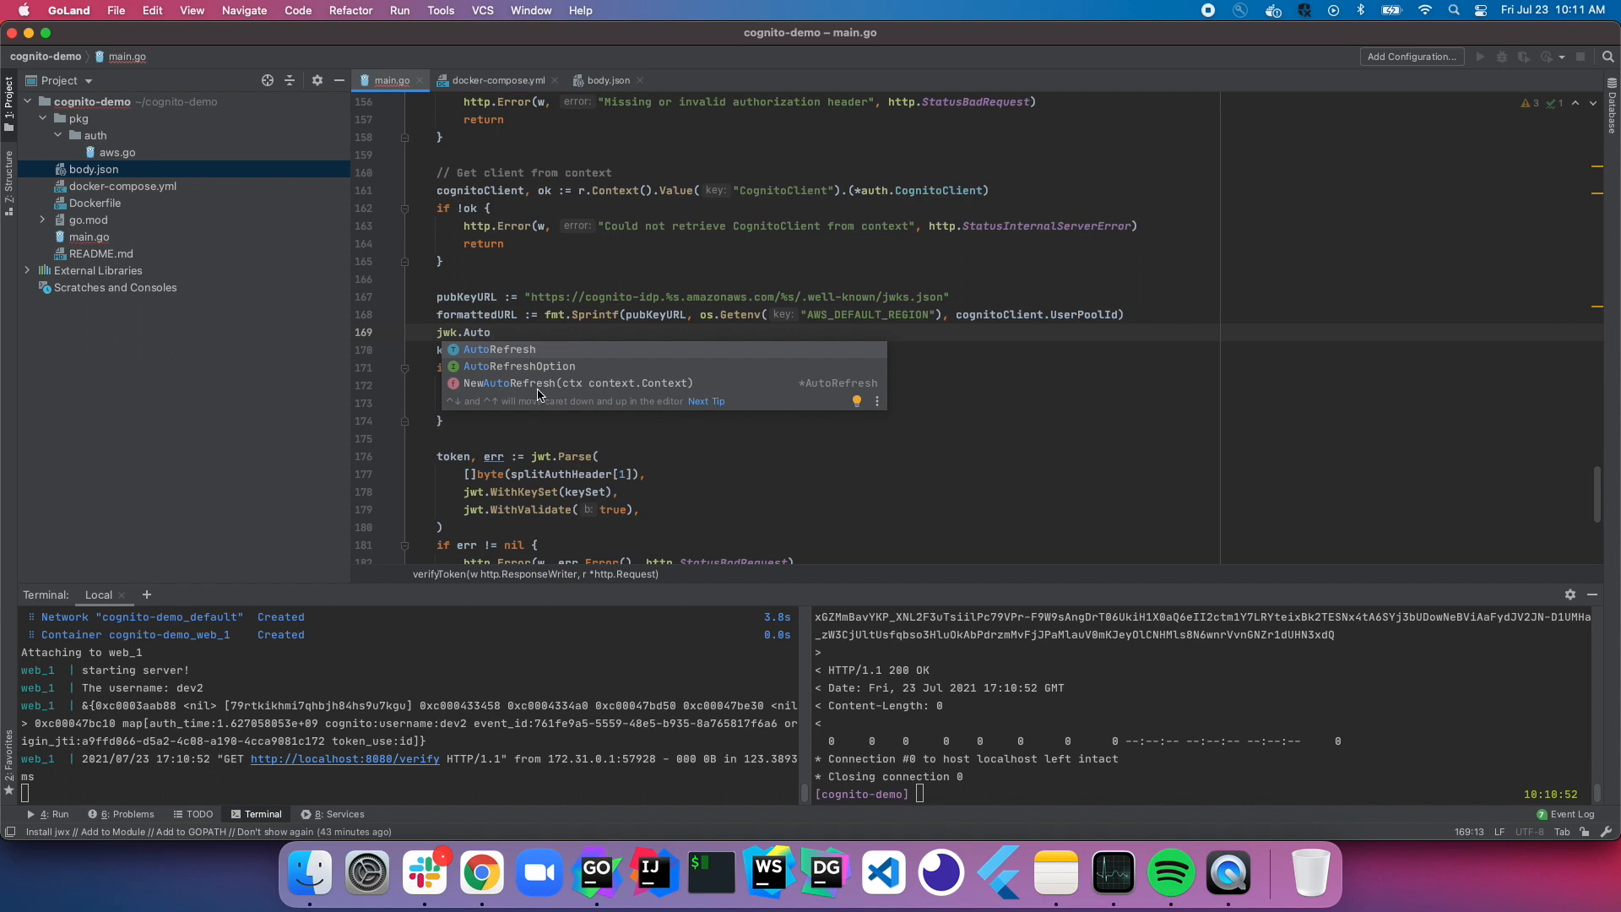
pyautogui.click(539, 382)
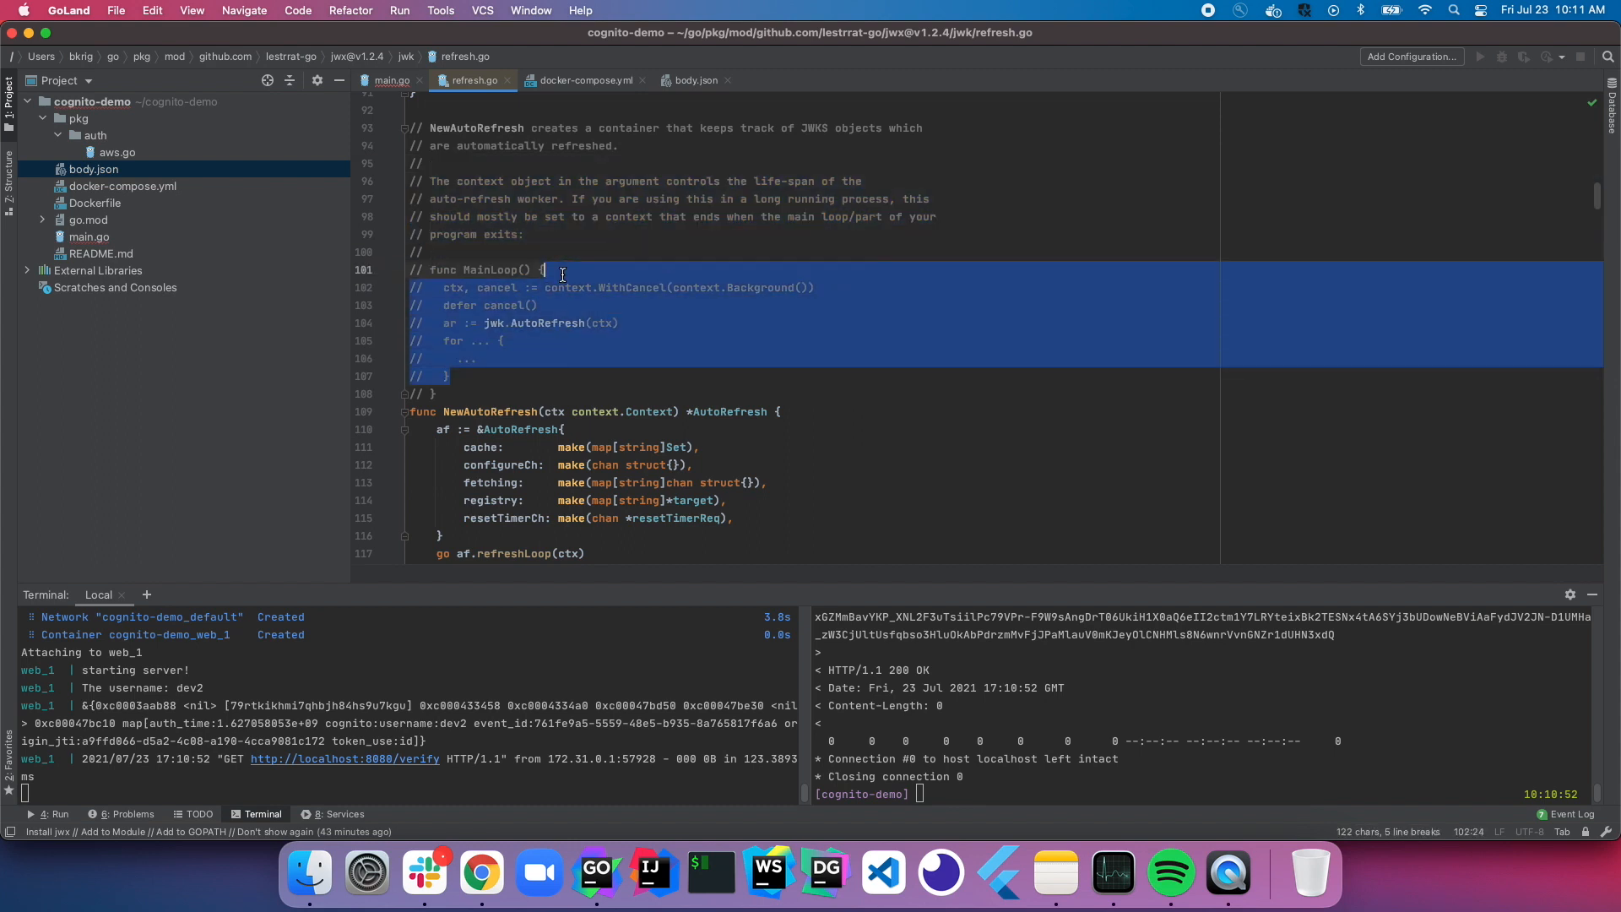
pyautogui.scroll(-3)
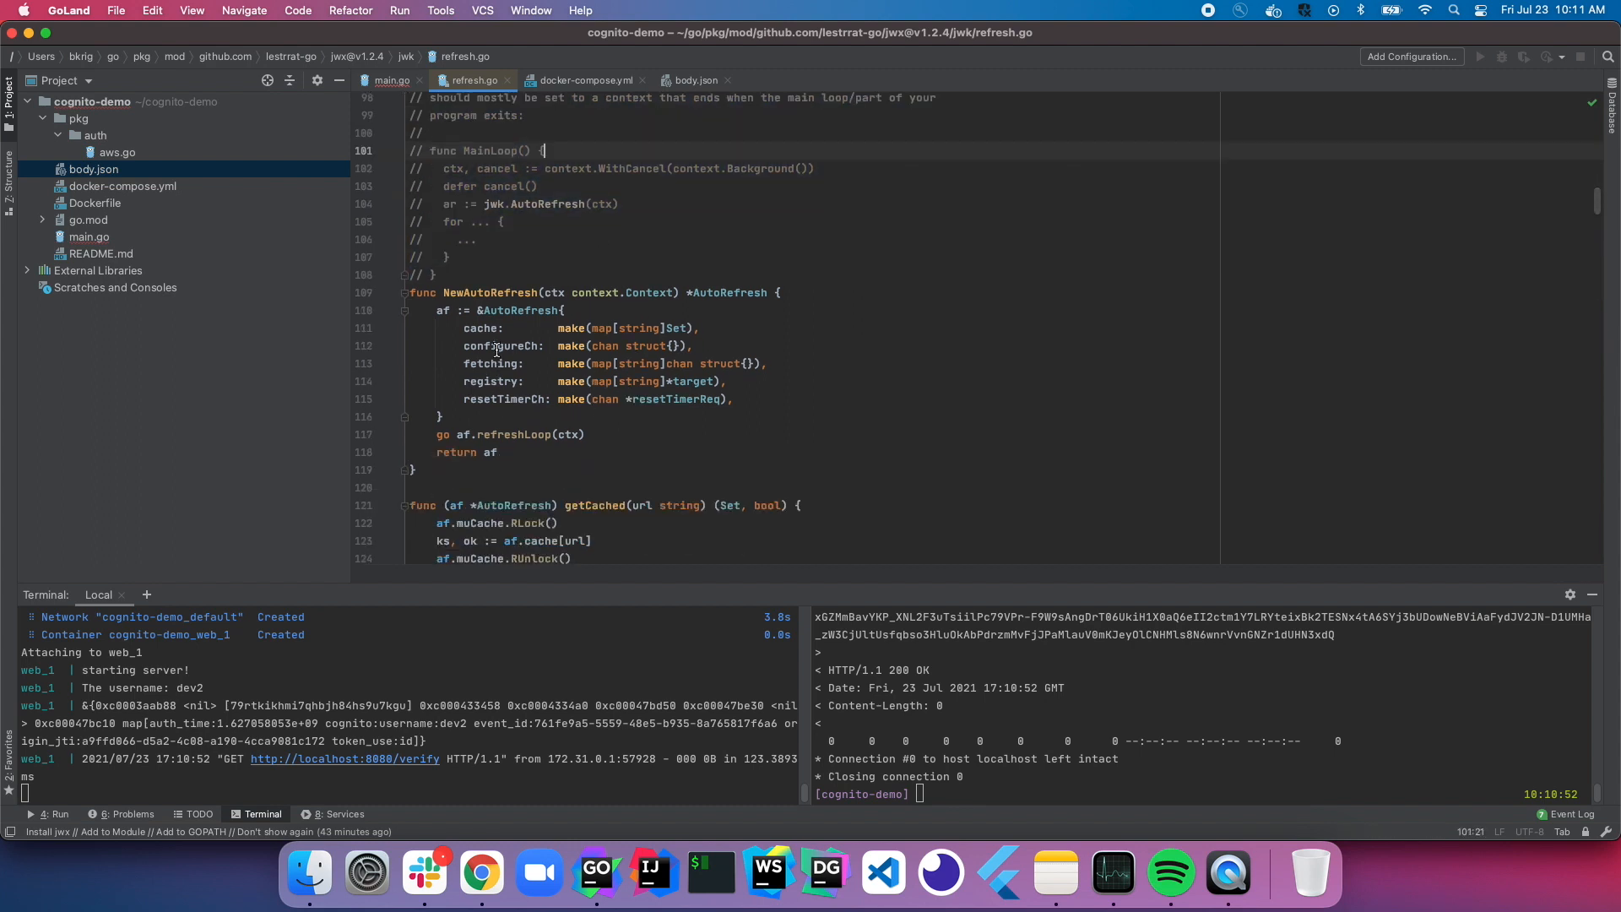
pyautogui.doubleClick(505, 400)
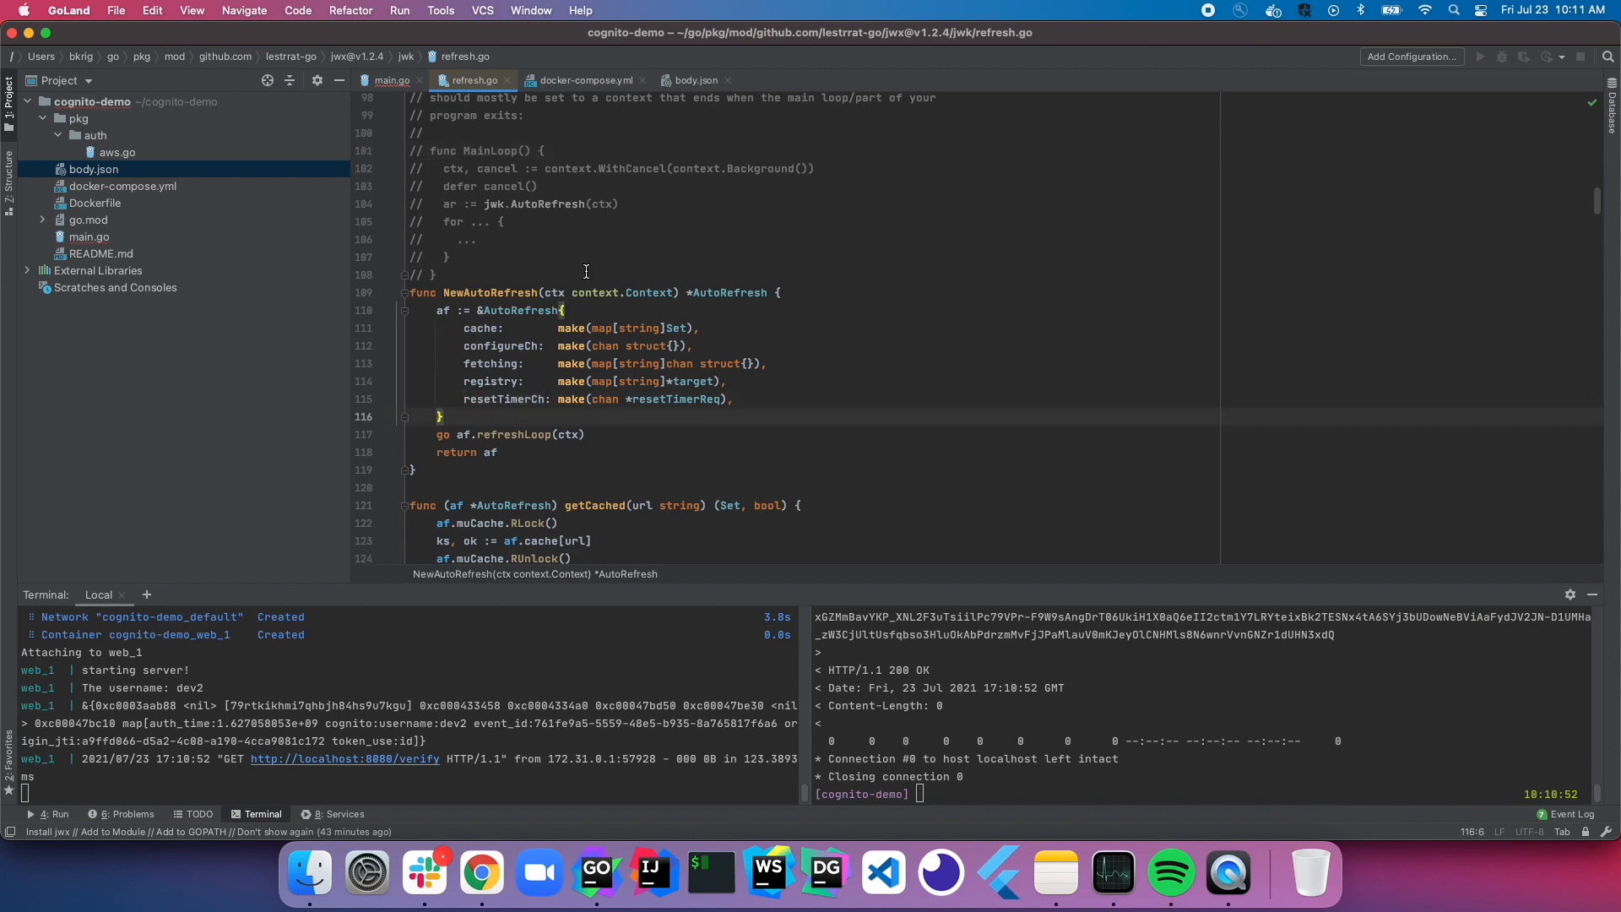
pyautogui.click(393, 79)
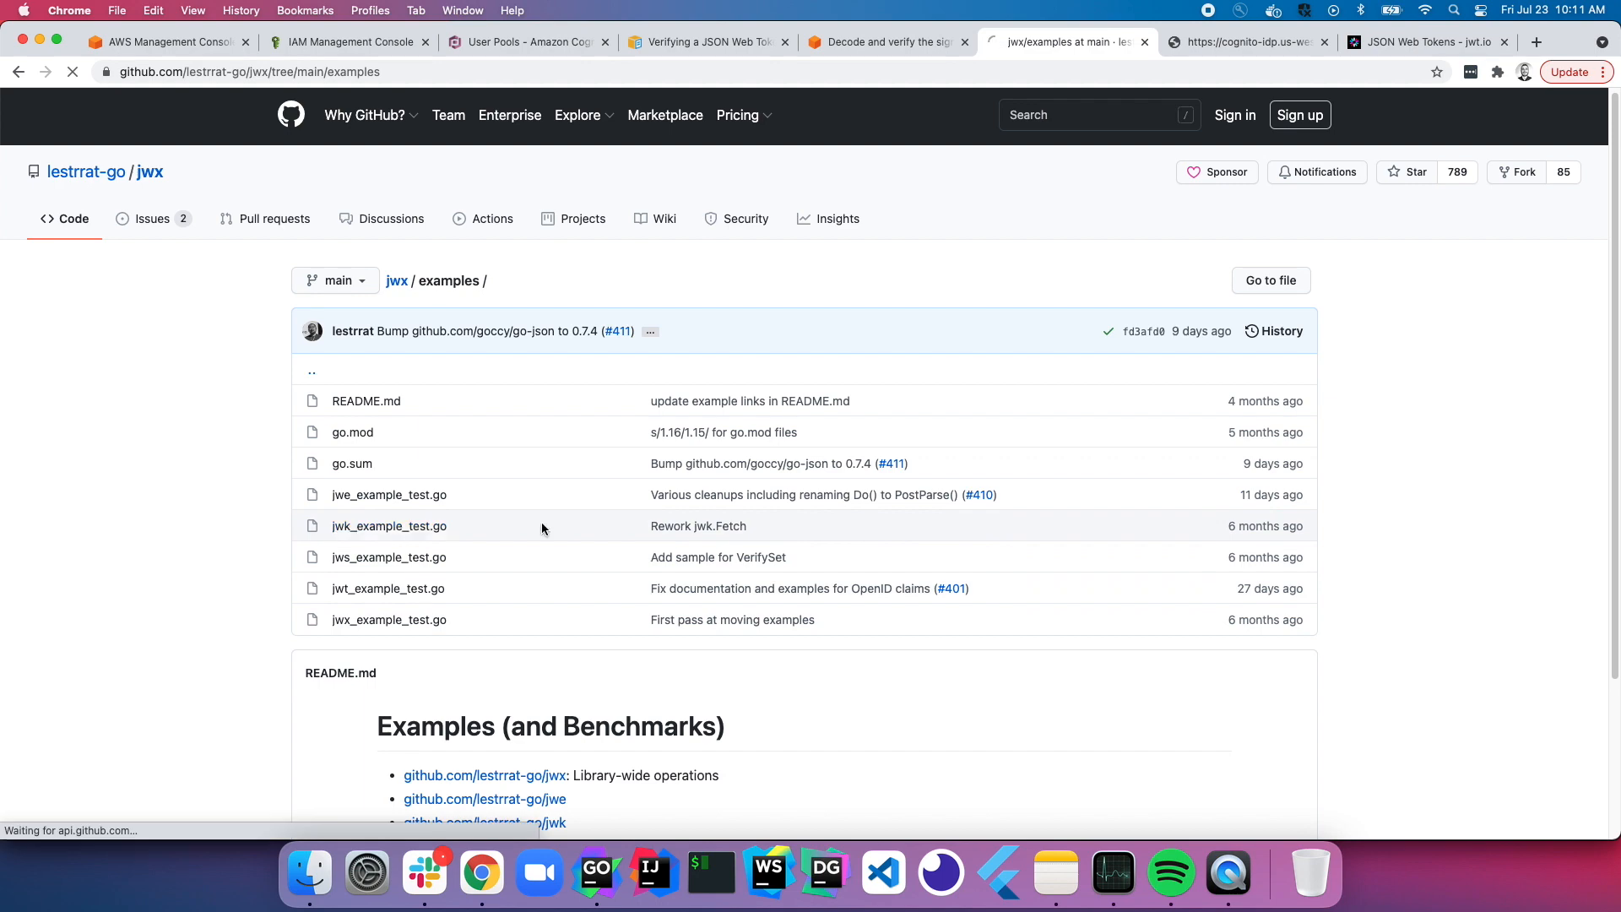
# Step: Open jwk_example_test.go and find the ExampleJWK_AutoRefresh example
pyautogui.click(388, 526)
pyautogui.write('AutoRe')
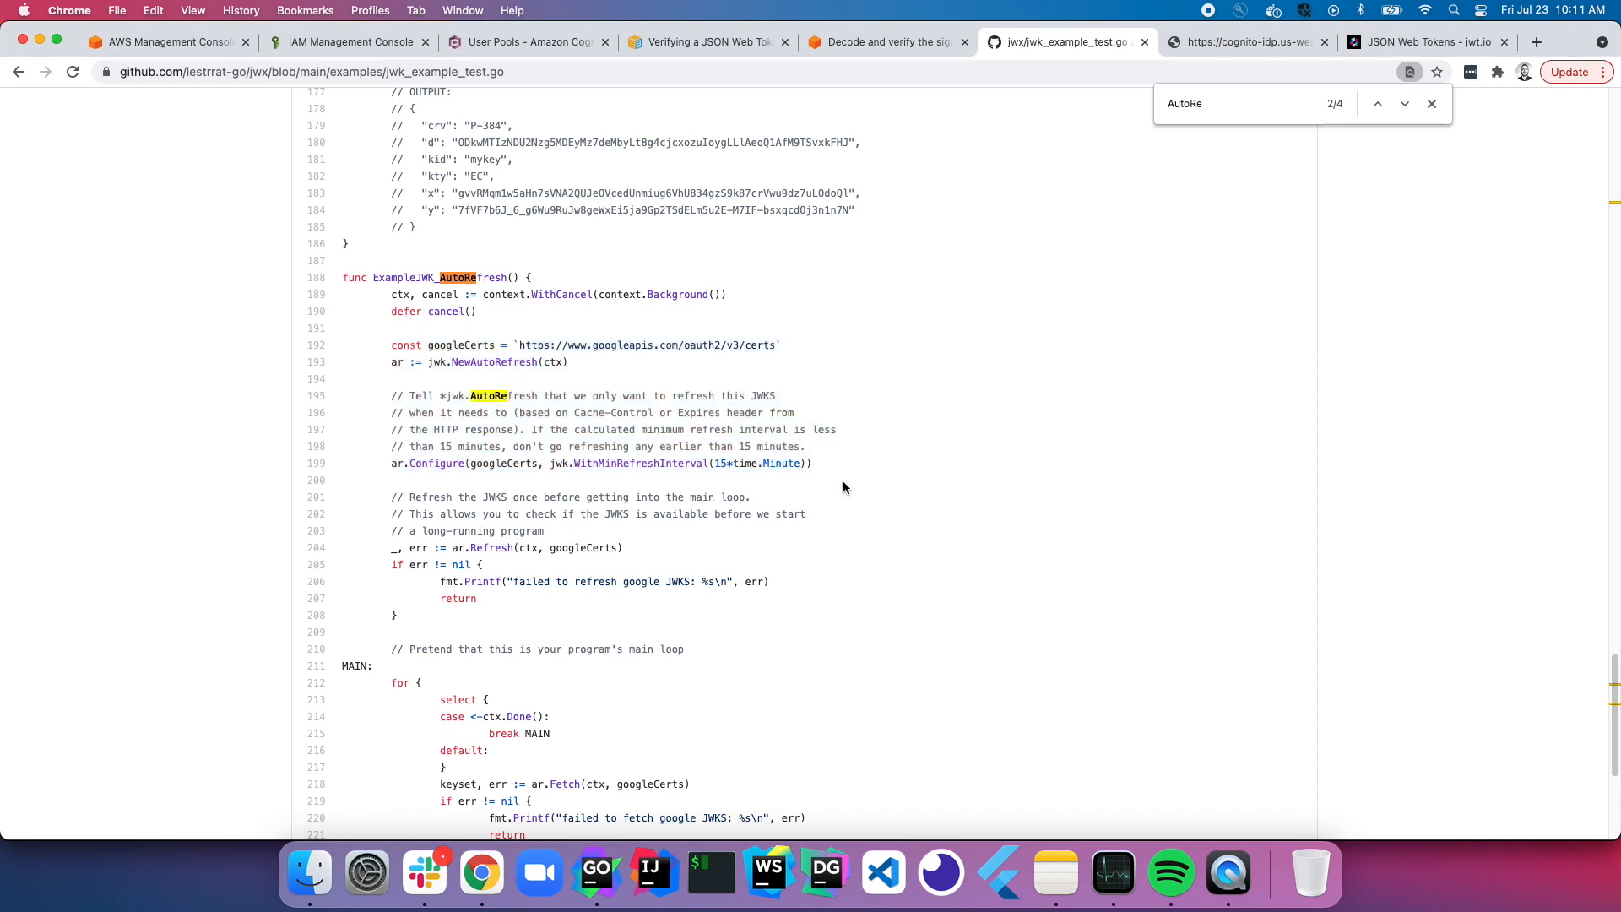
pyautogui.moveTo(830, 395)
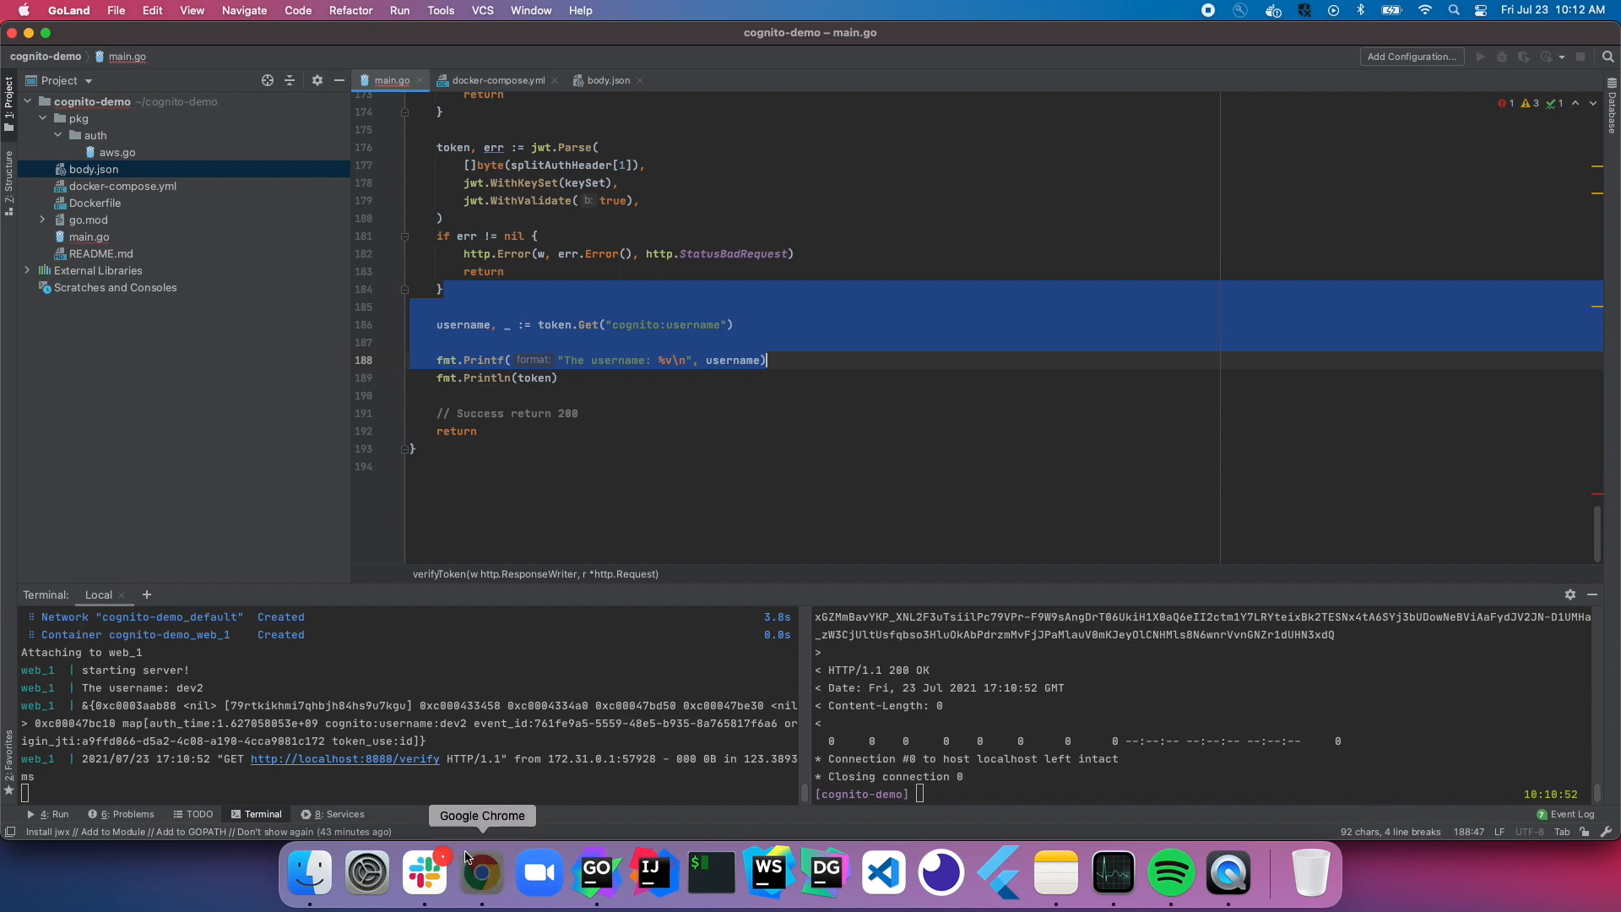
# Step: Review the AWS 'Verify the Claims' steps, highlighting token_use 'id', then return to main.go
pyautogui.click(481, 873)
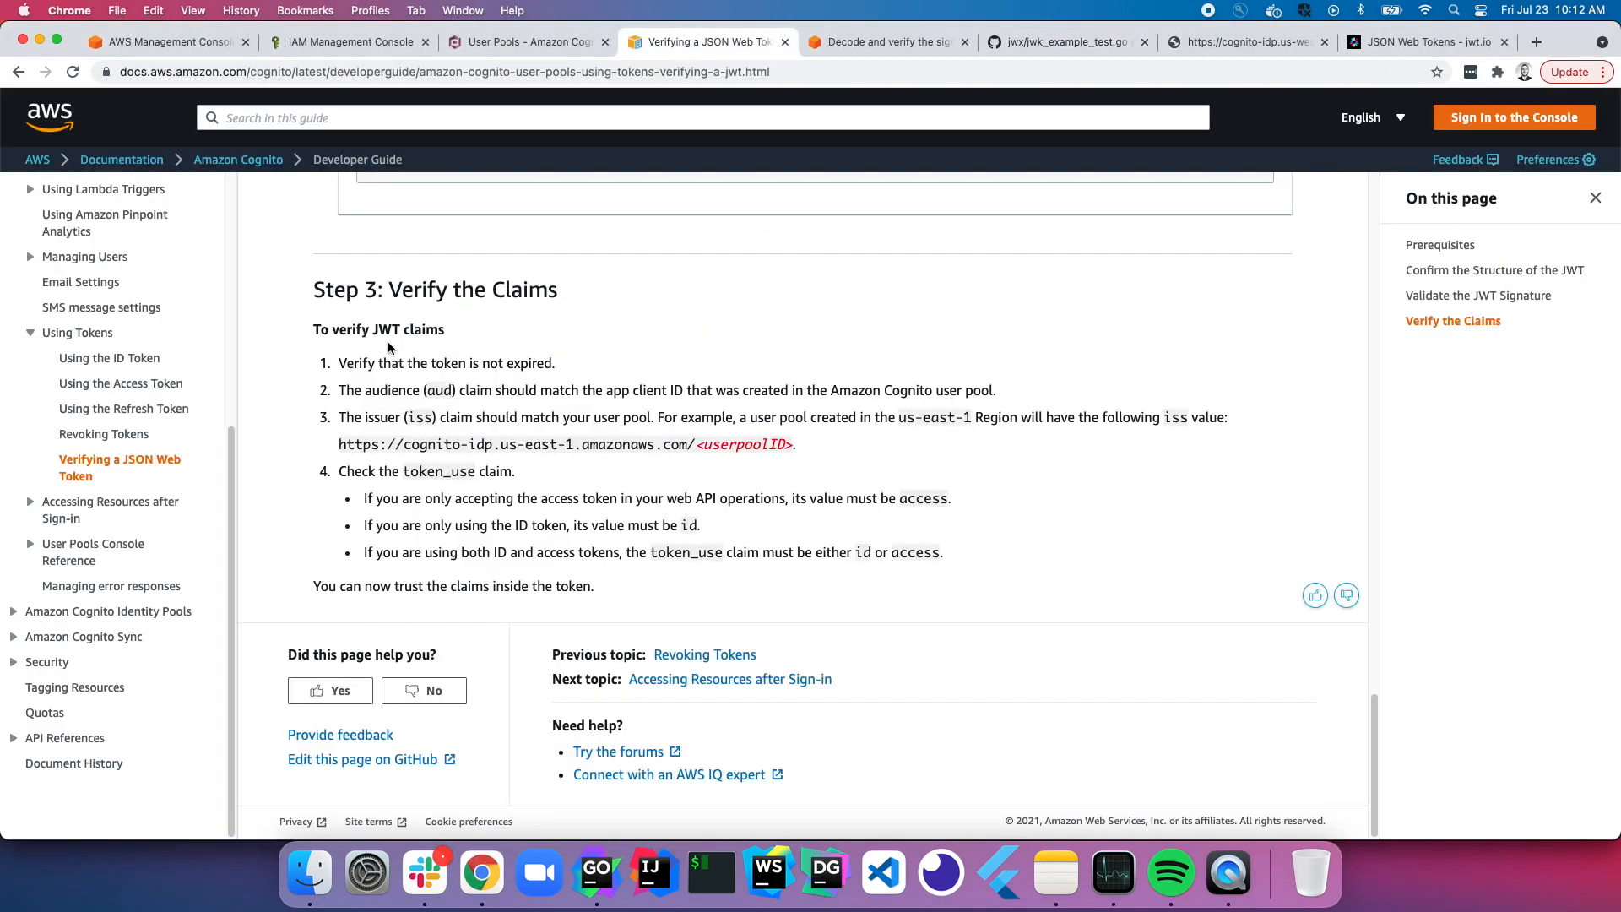
pyautogui.moveTo(341, 392)
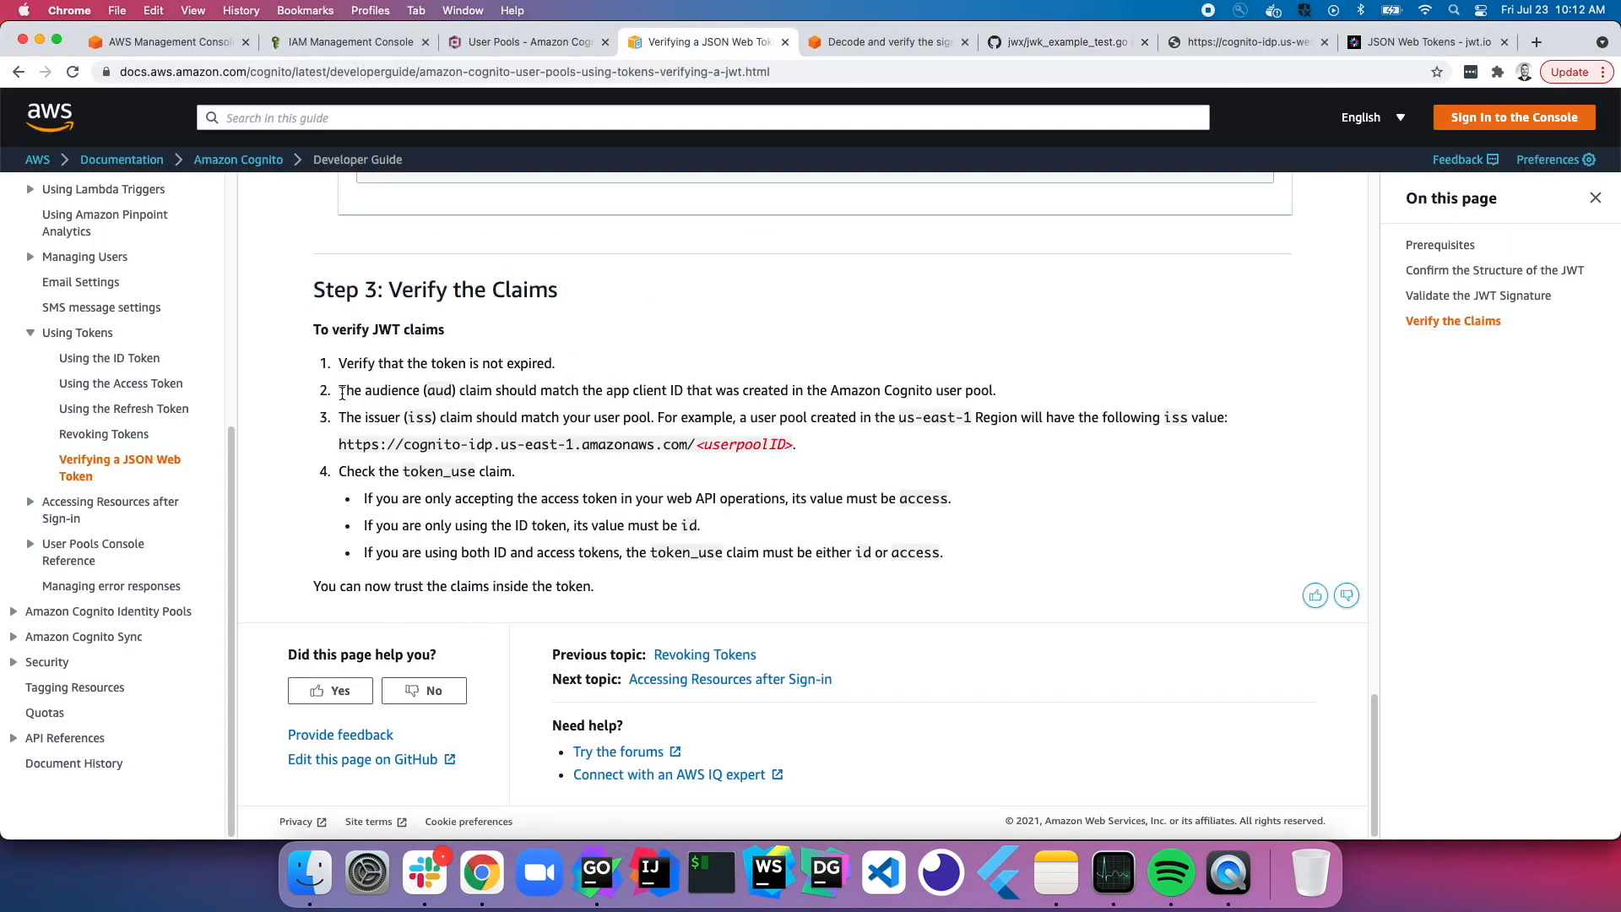
pyautogui.moveTo(353, 390); pyautogui.dragTo(630, 390)
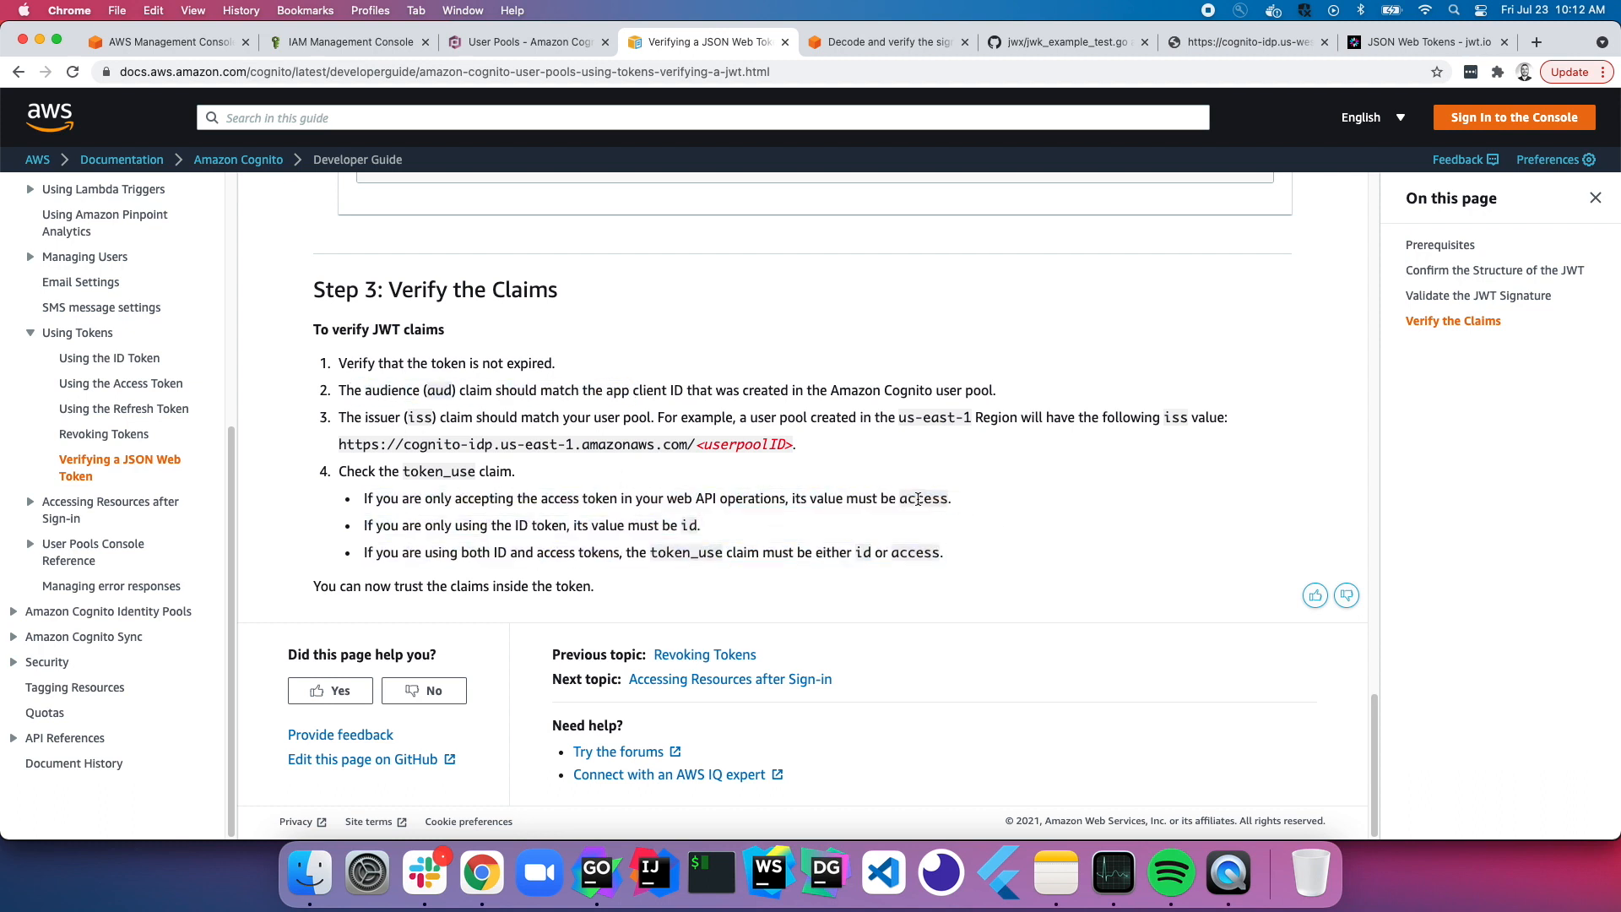
pyautogui.doubleClick(687, 525)
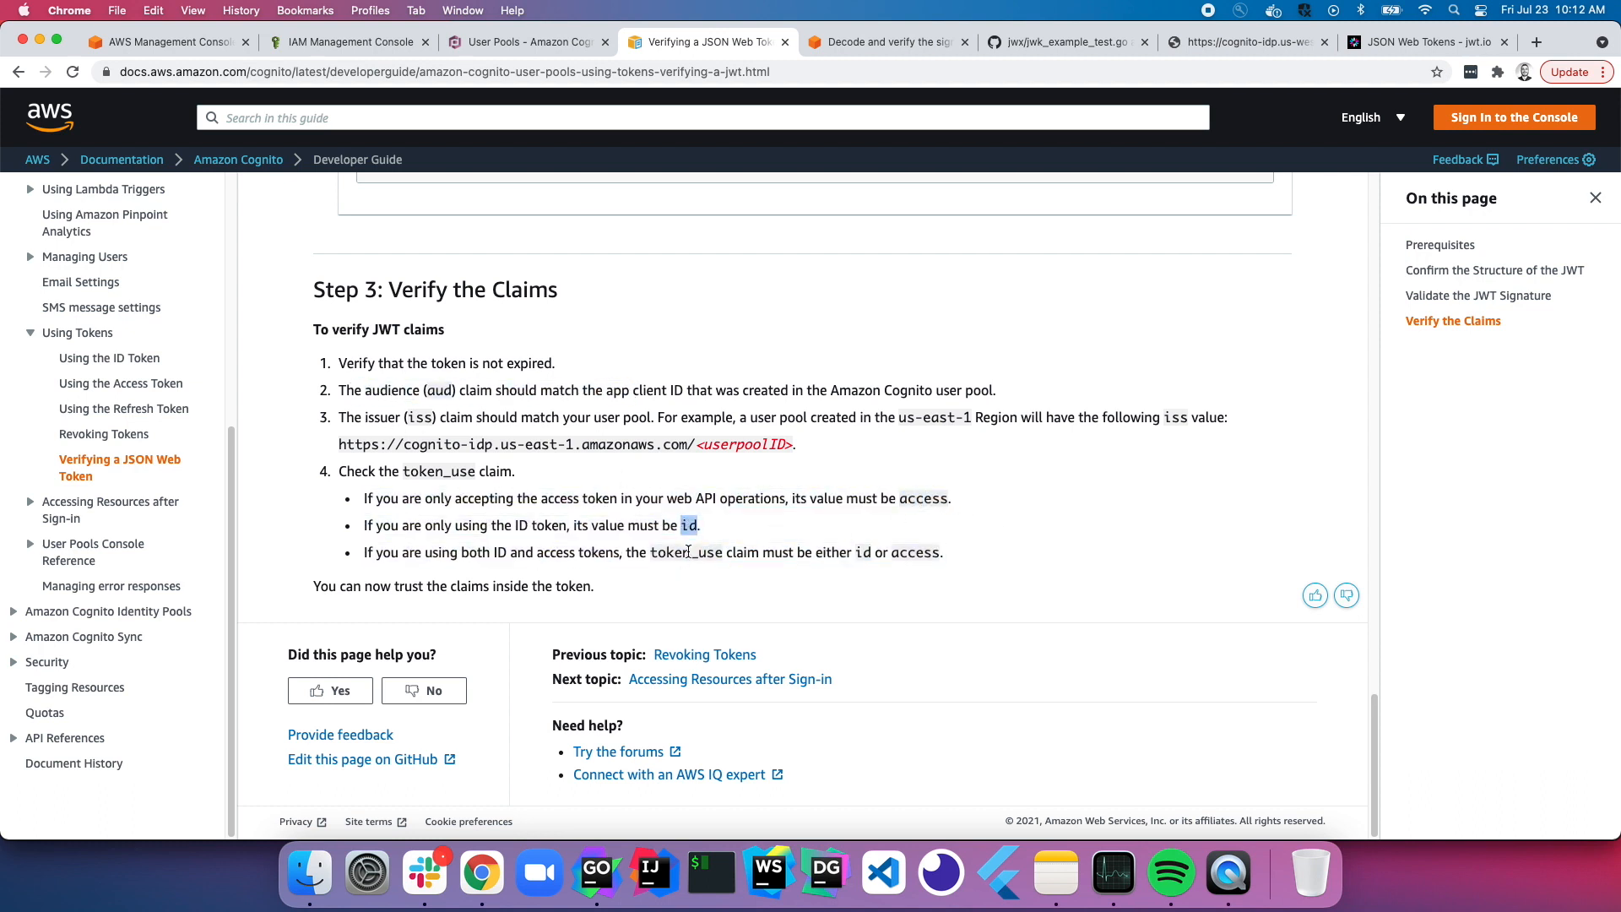
pyautogui.moveTo(480, 874)
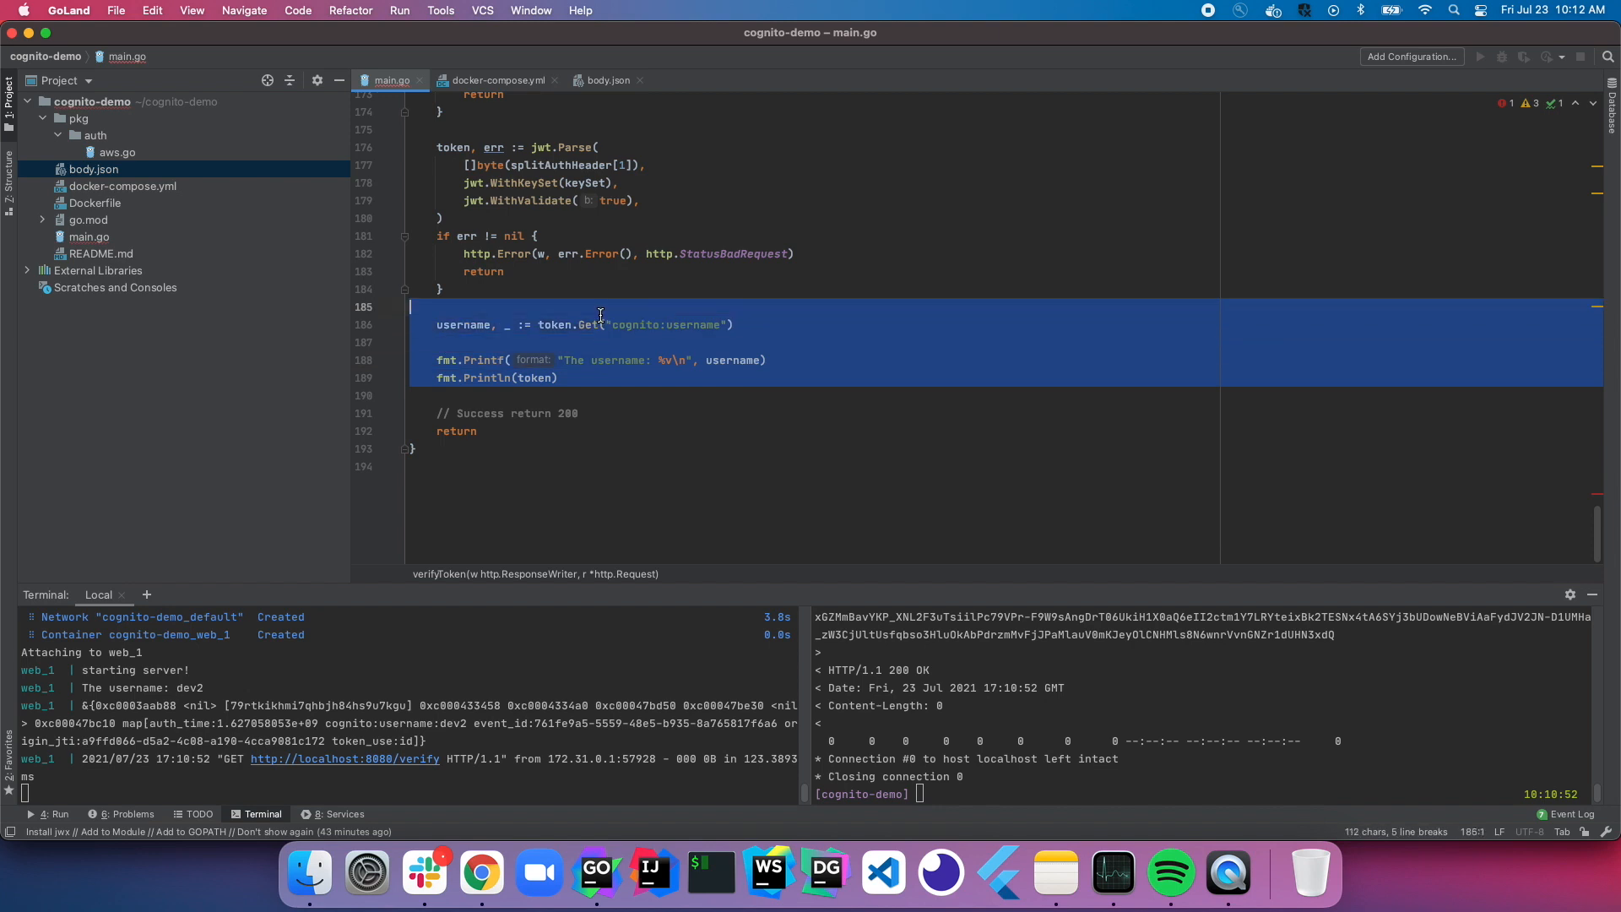
pyautogui.click(599, 307)
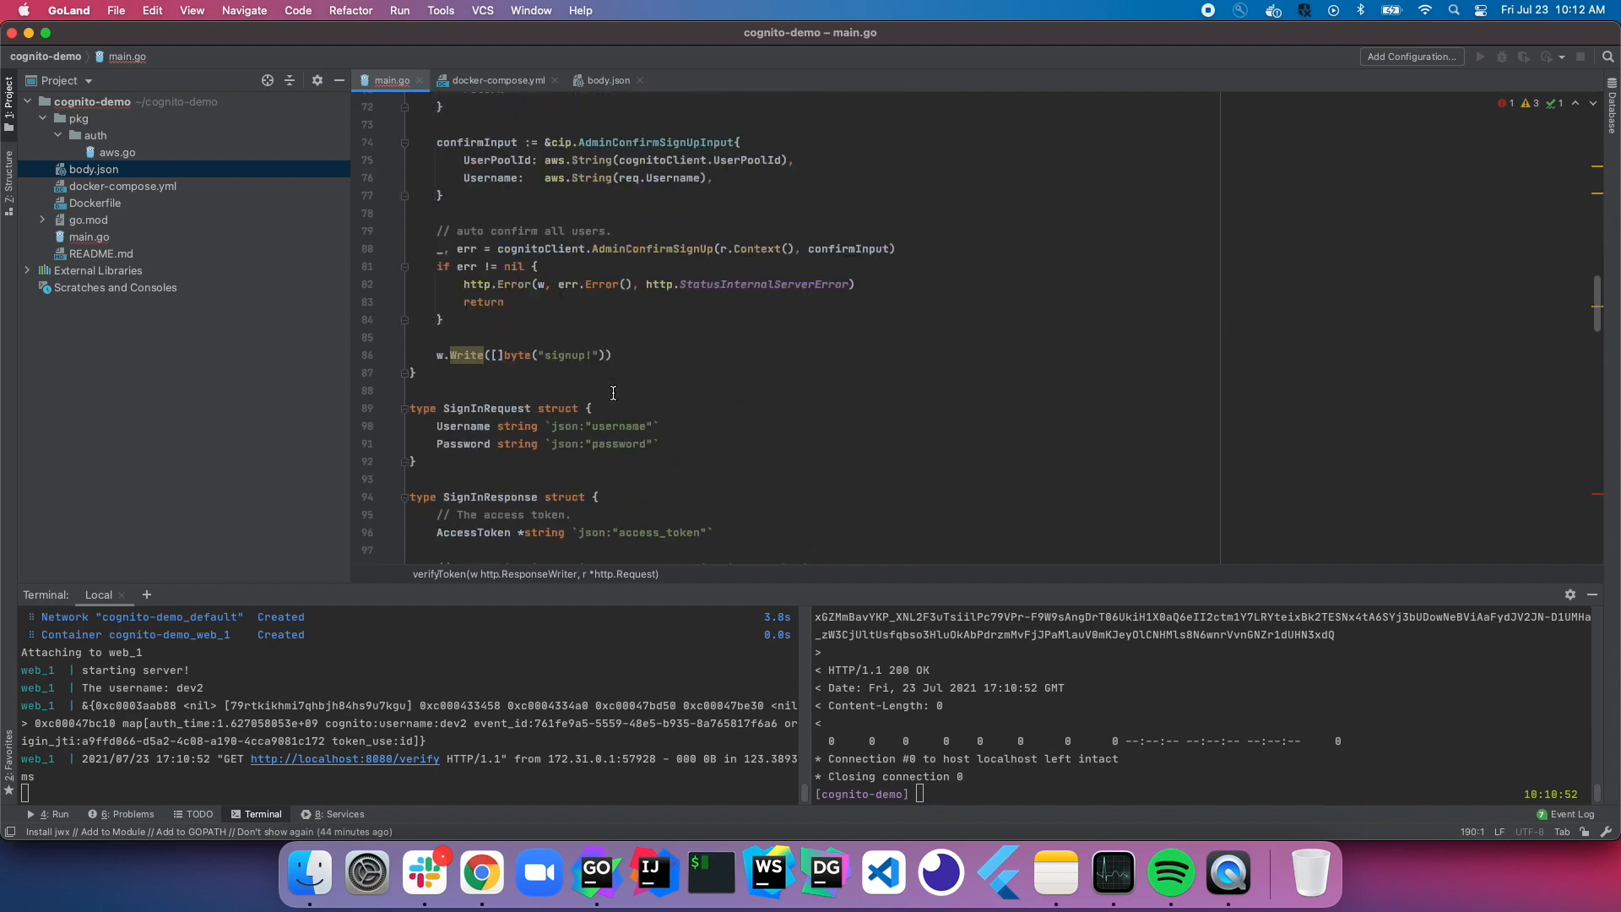
pyautogui.scroll(-3)
pyautogui.write('r.Use(')
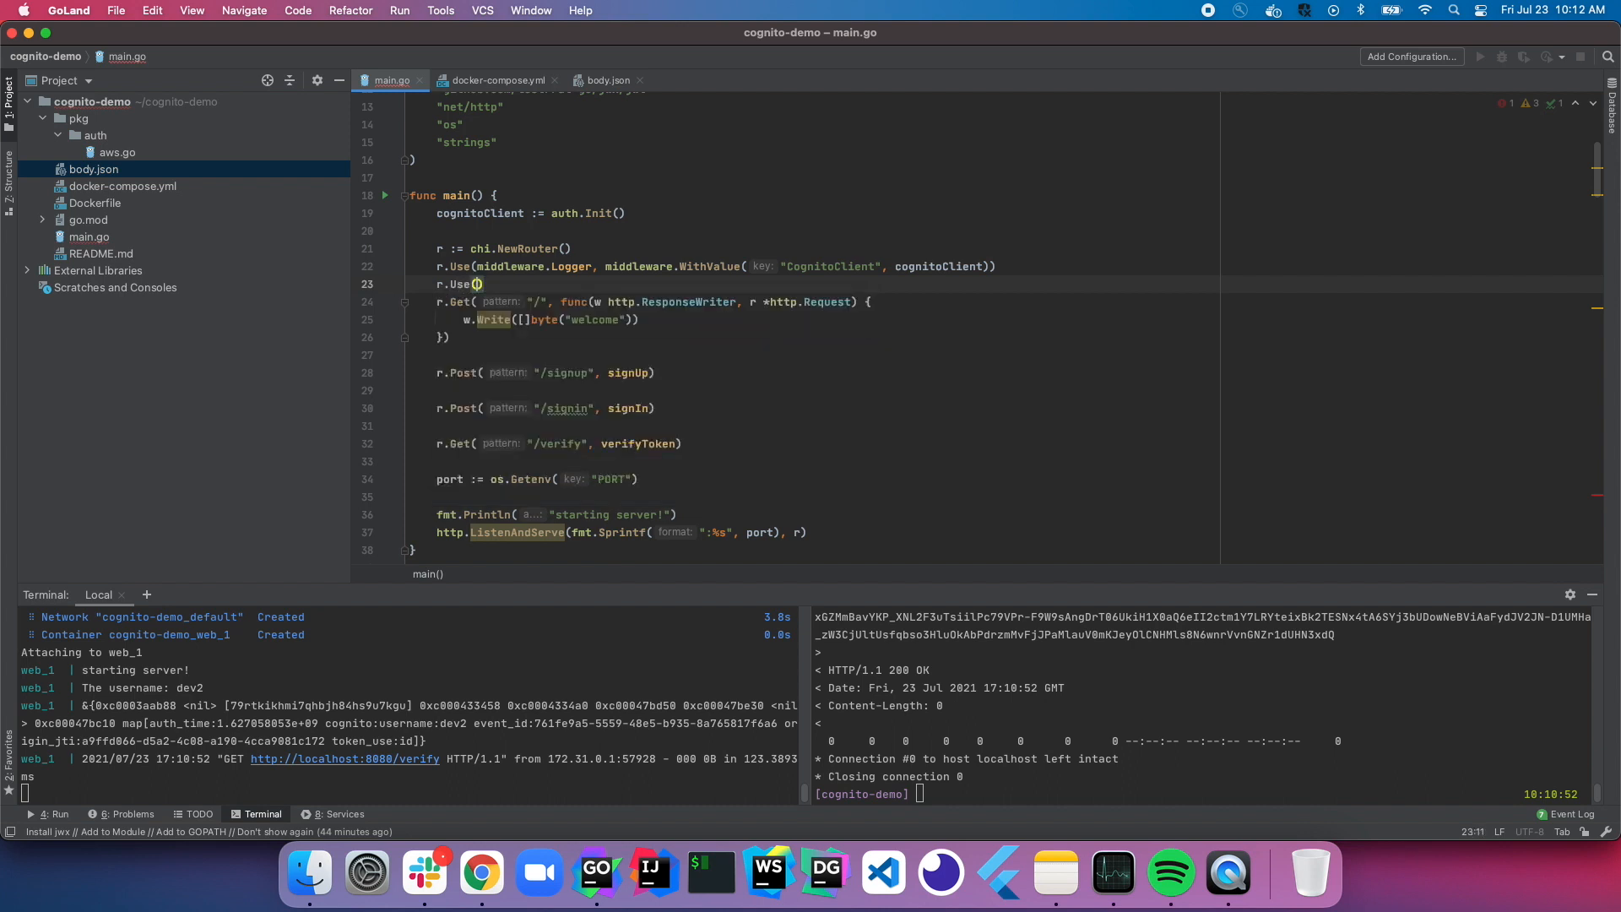
pyautogui.write('withAuth')
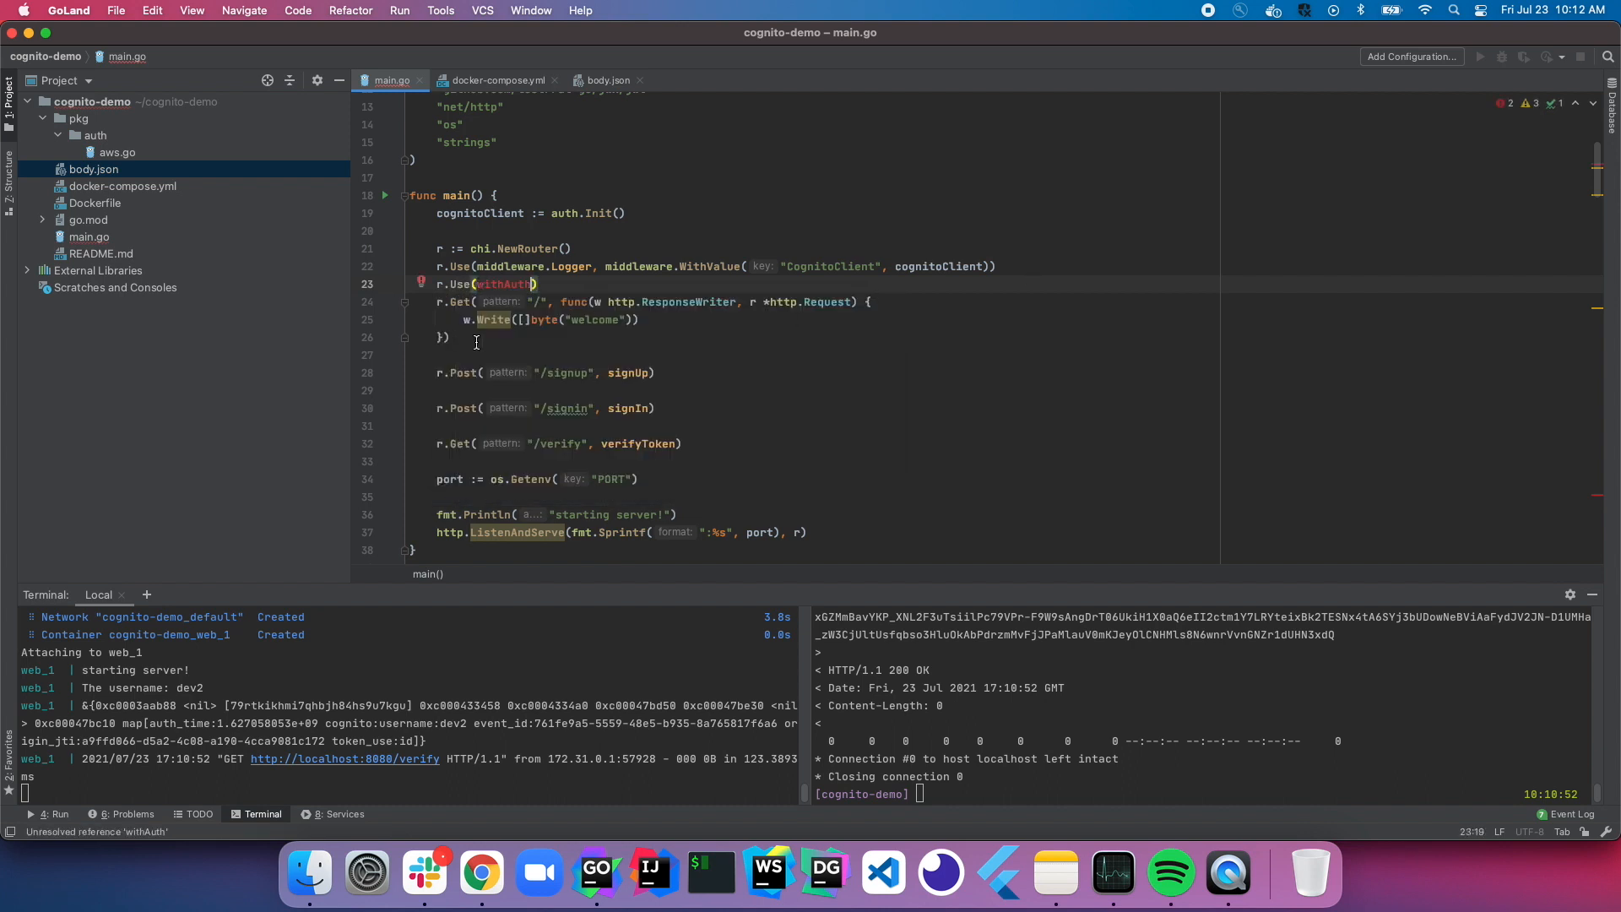
pyautogui.click(452, 337)
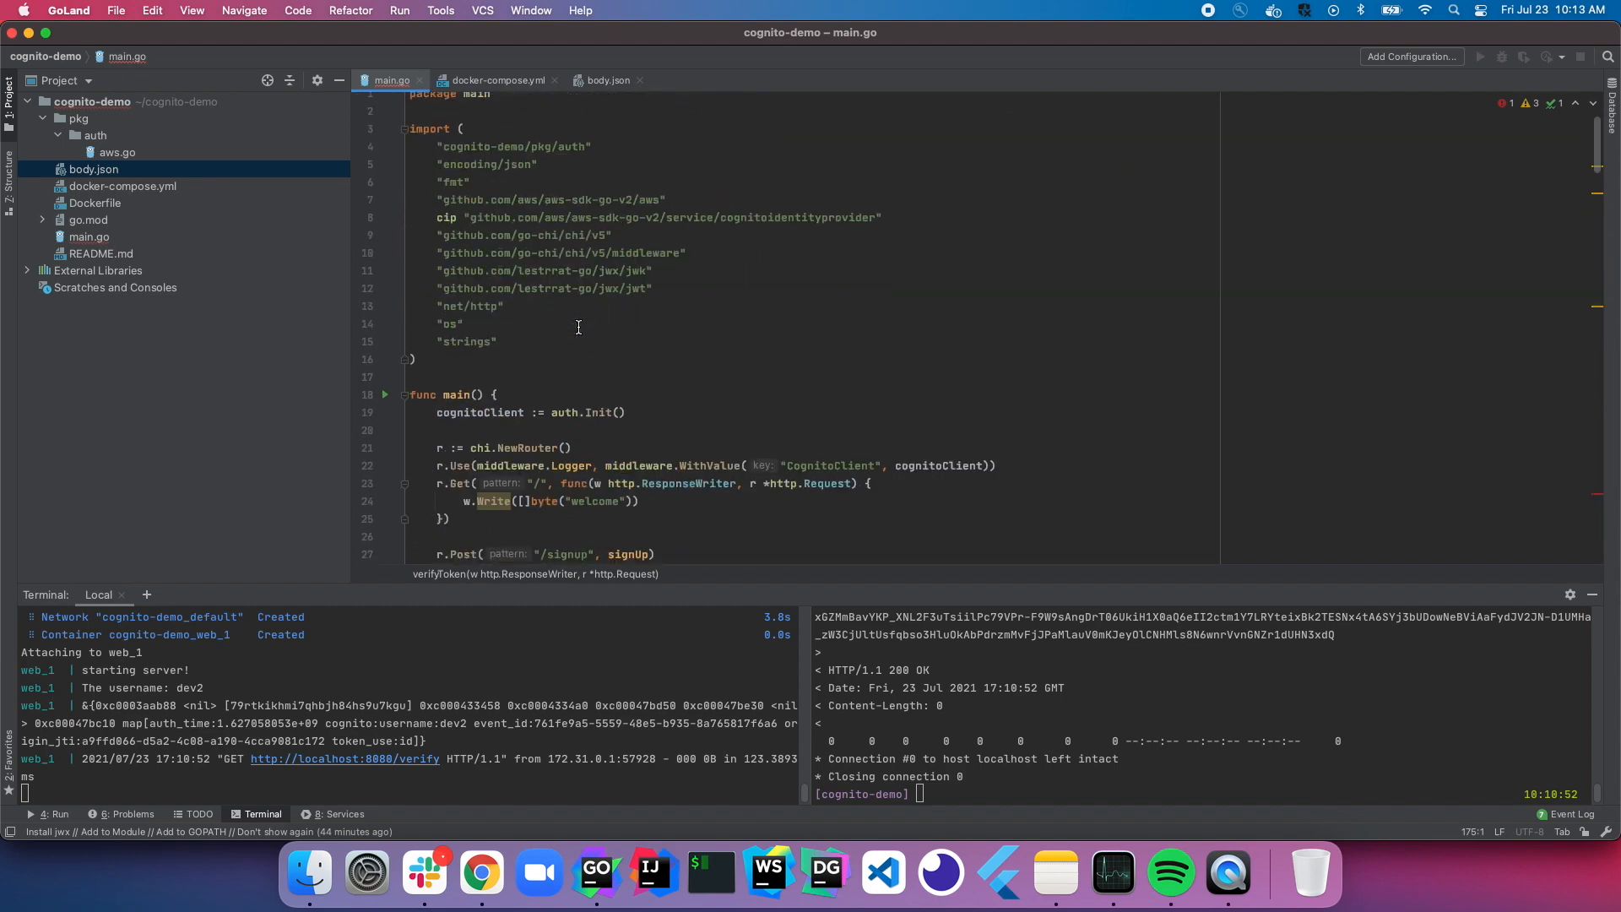
pyautogui.doubleClick(639, 333)
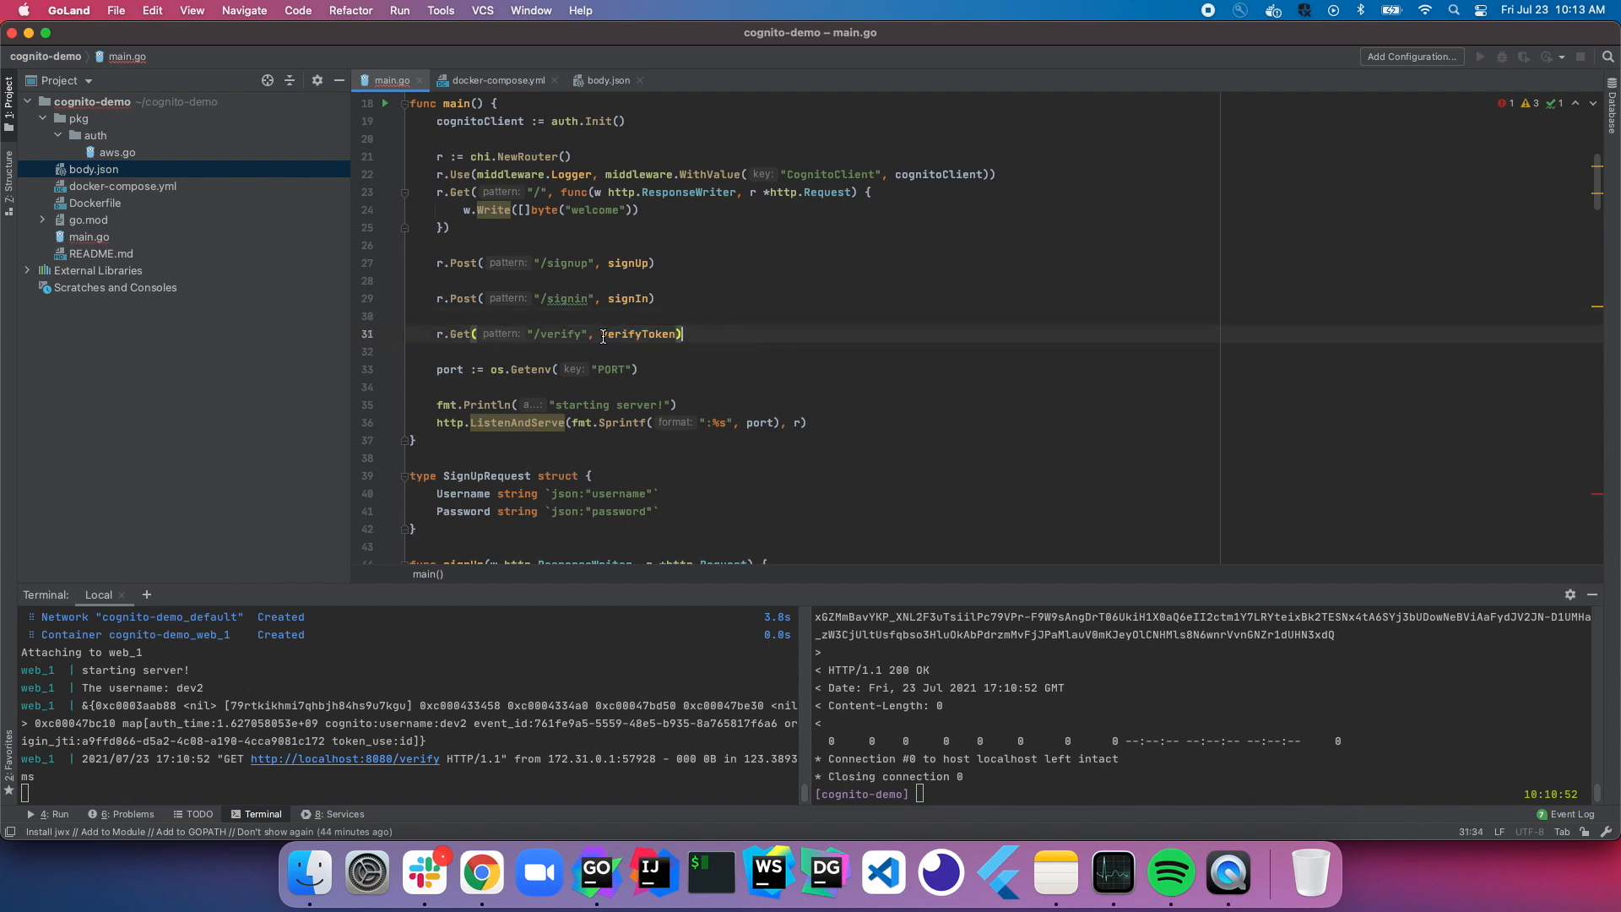
pyautogui.doubleClick(639, 334)
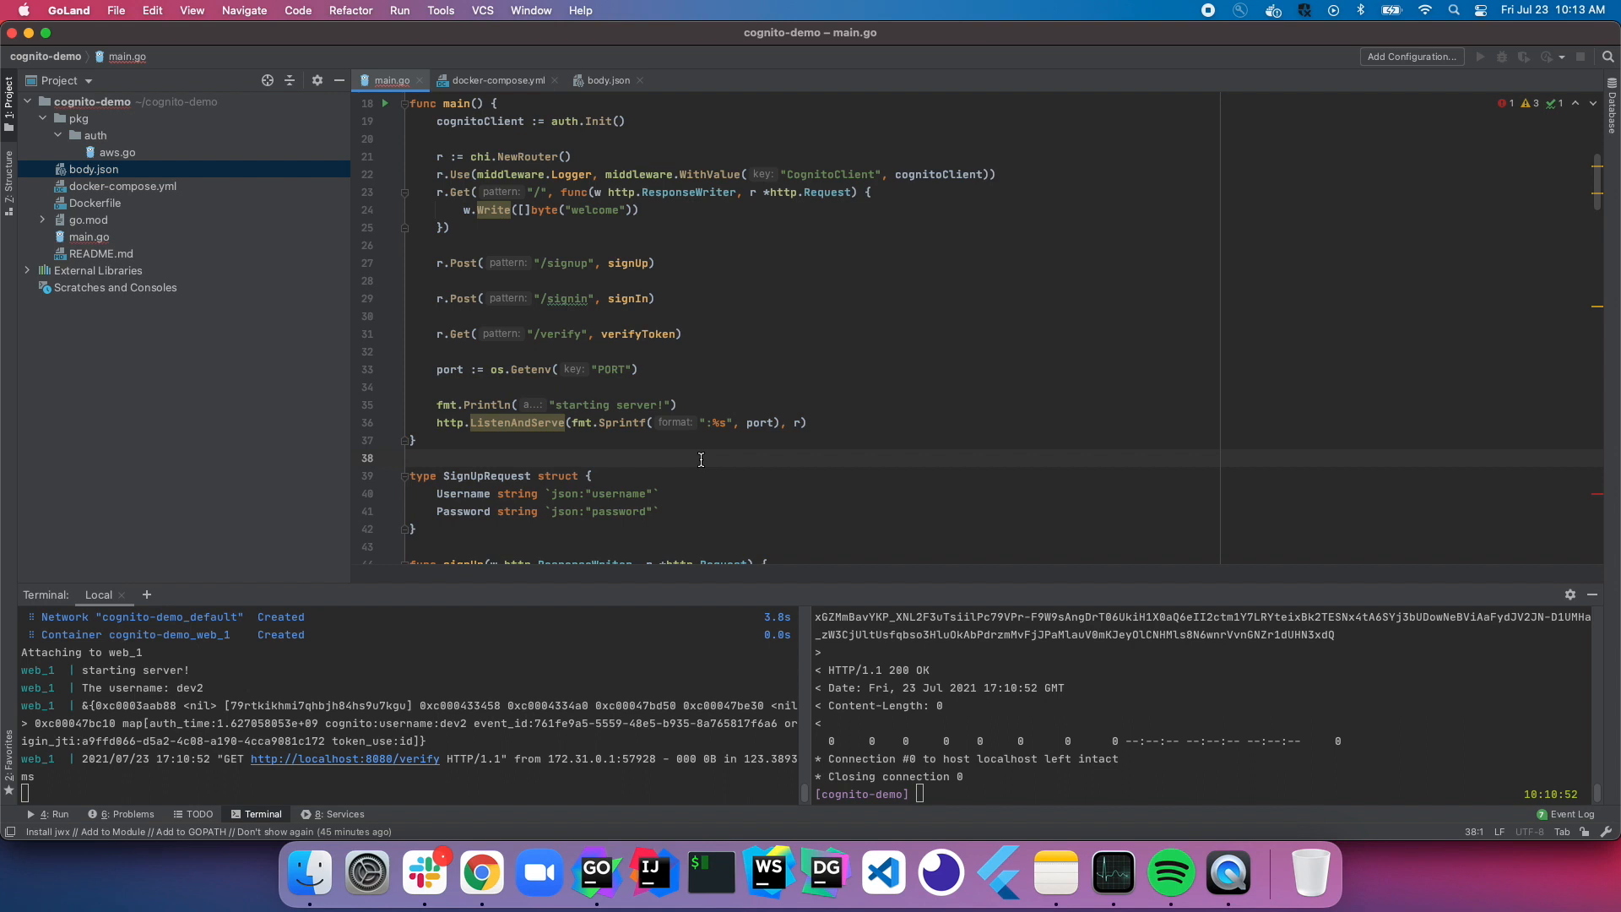
pyautogui.click(480, 874)
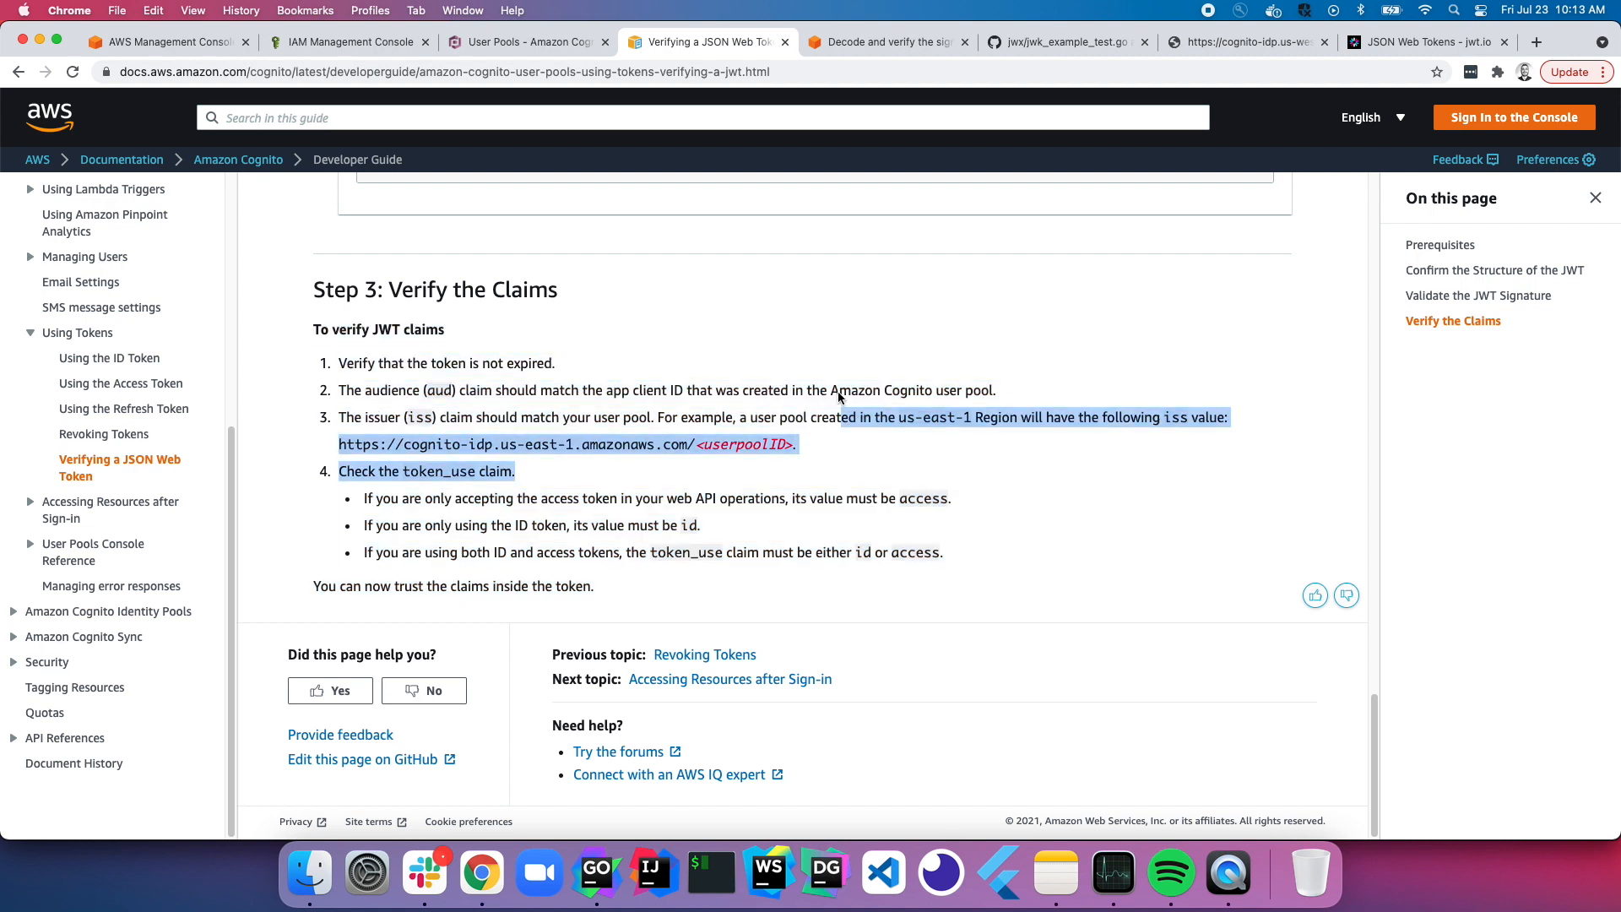
# Step: Clear the text selection on the Verify the Claims page
pyautogui.click(800, 487)
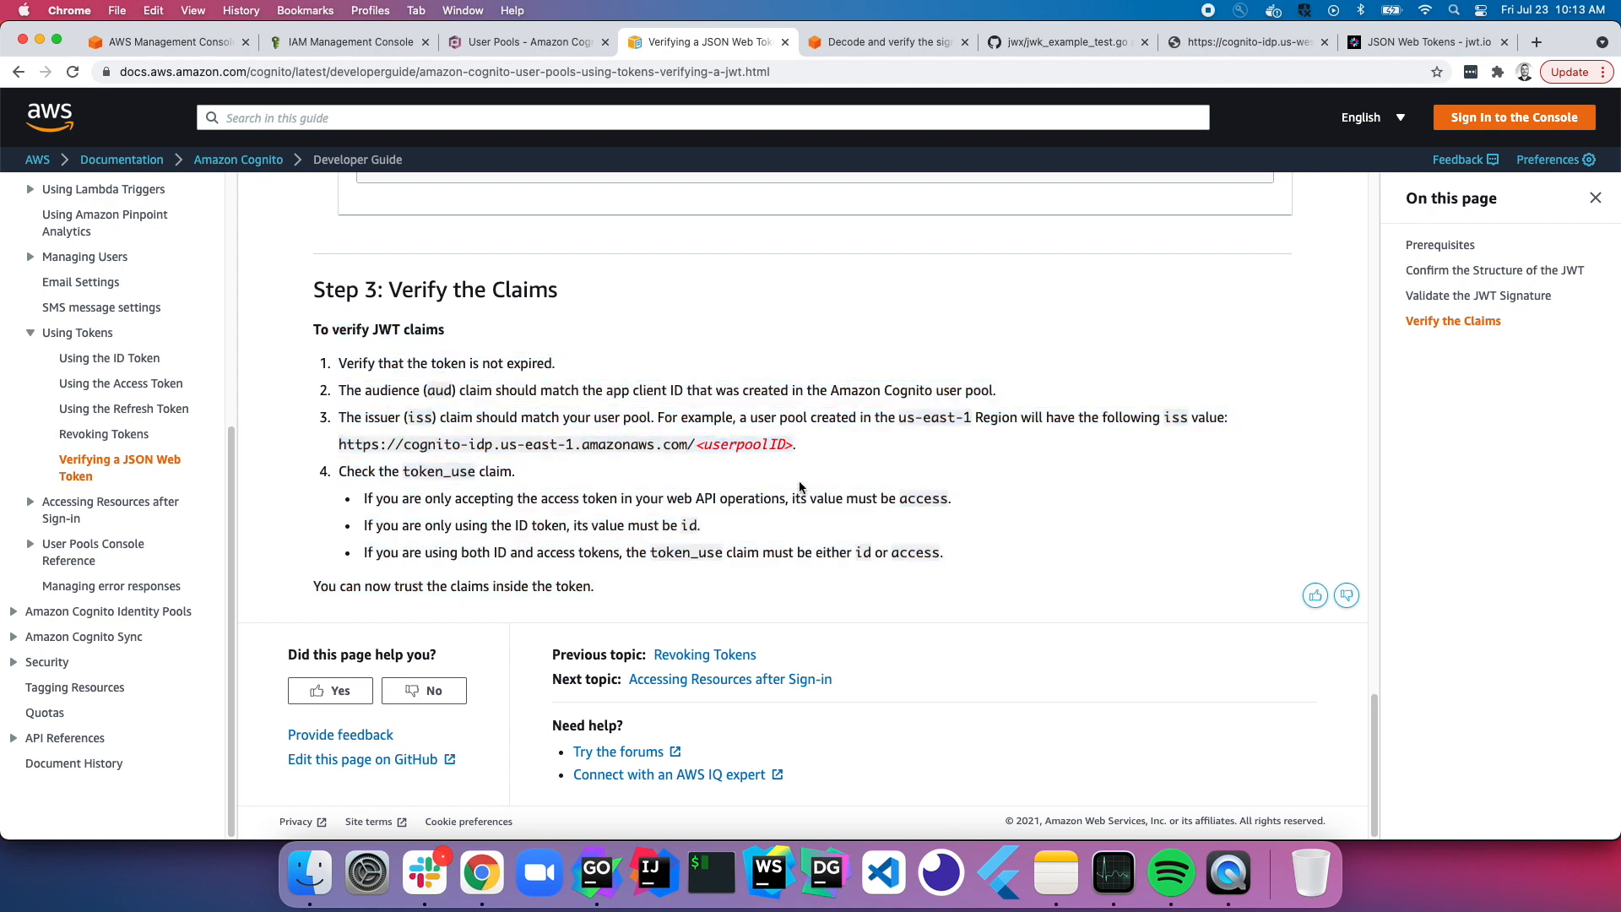